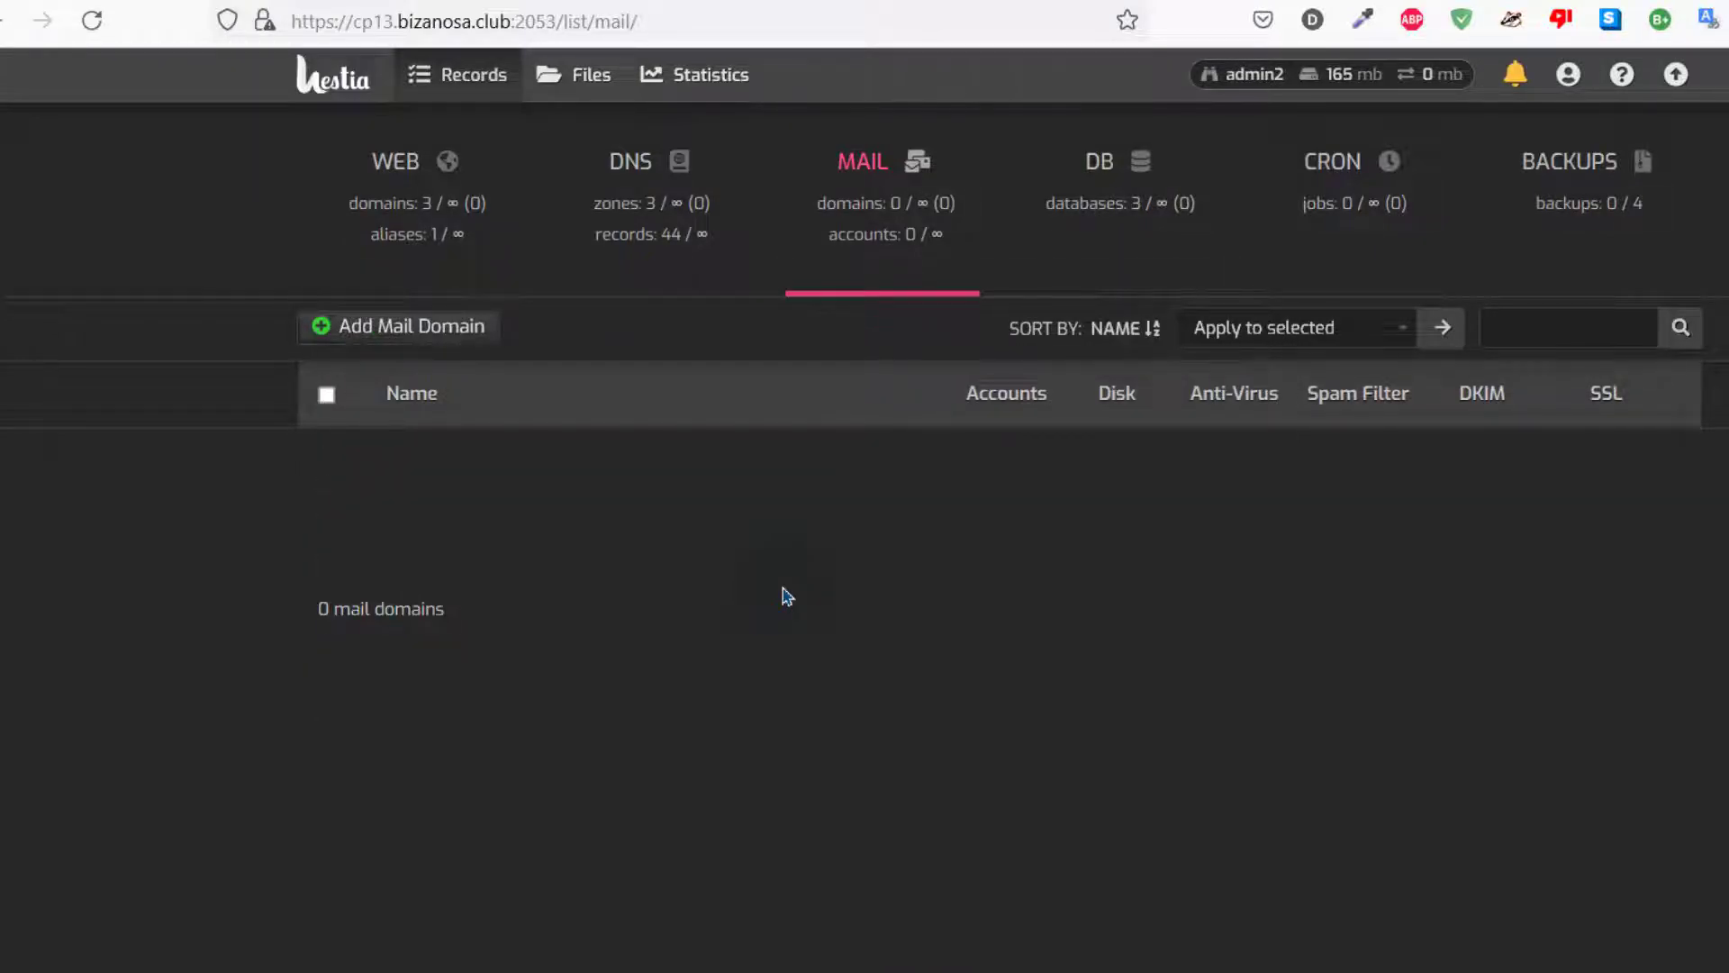
{"action": "mouse_move", "coordinate": [747, 573]}
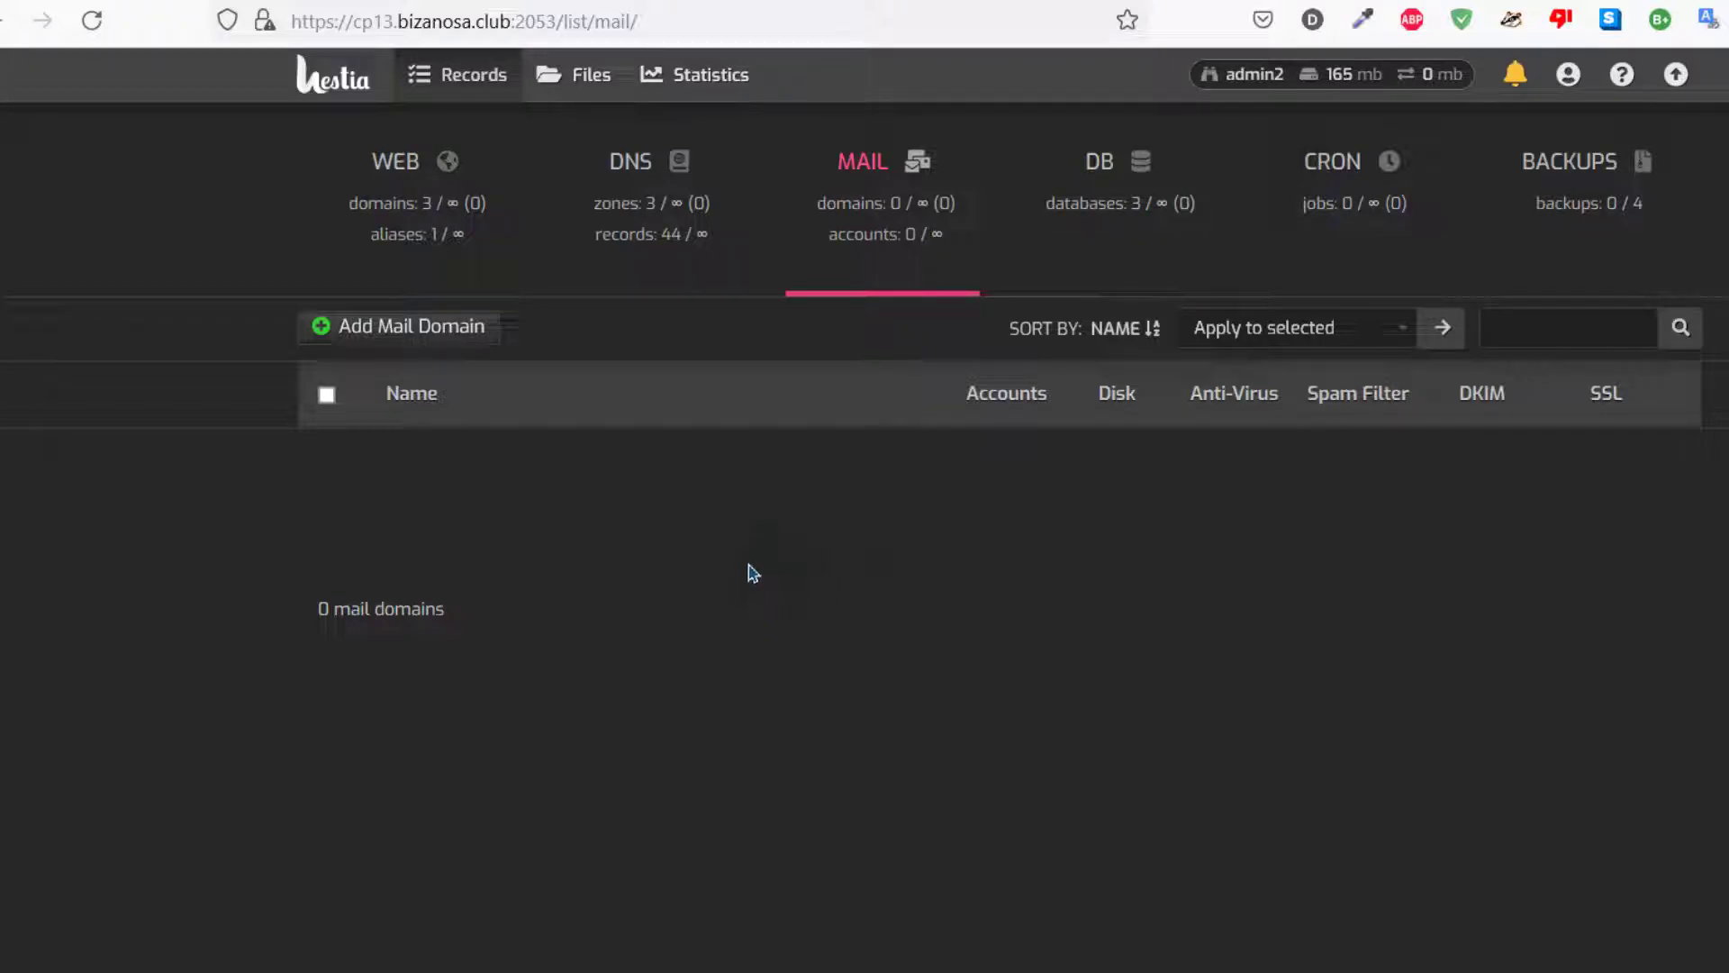
{"action": "mouse_move", "coordinate": [173, 416]}
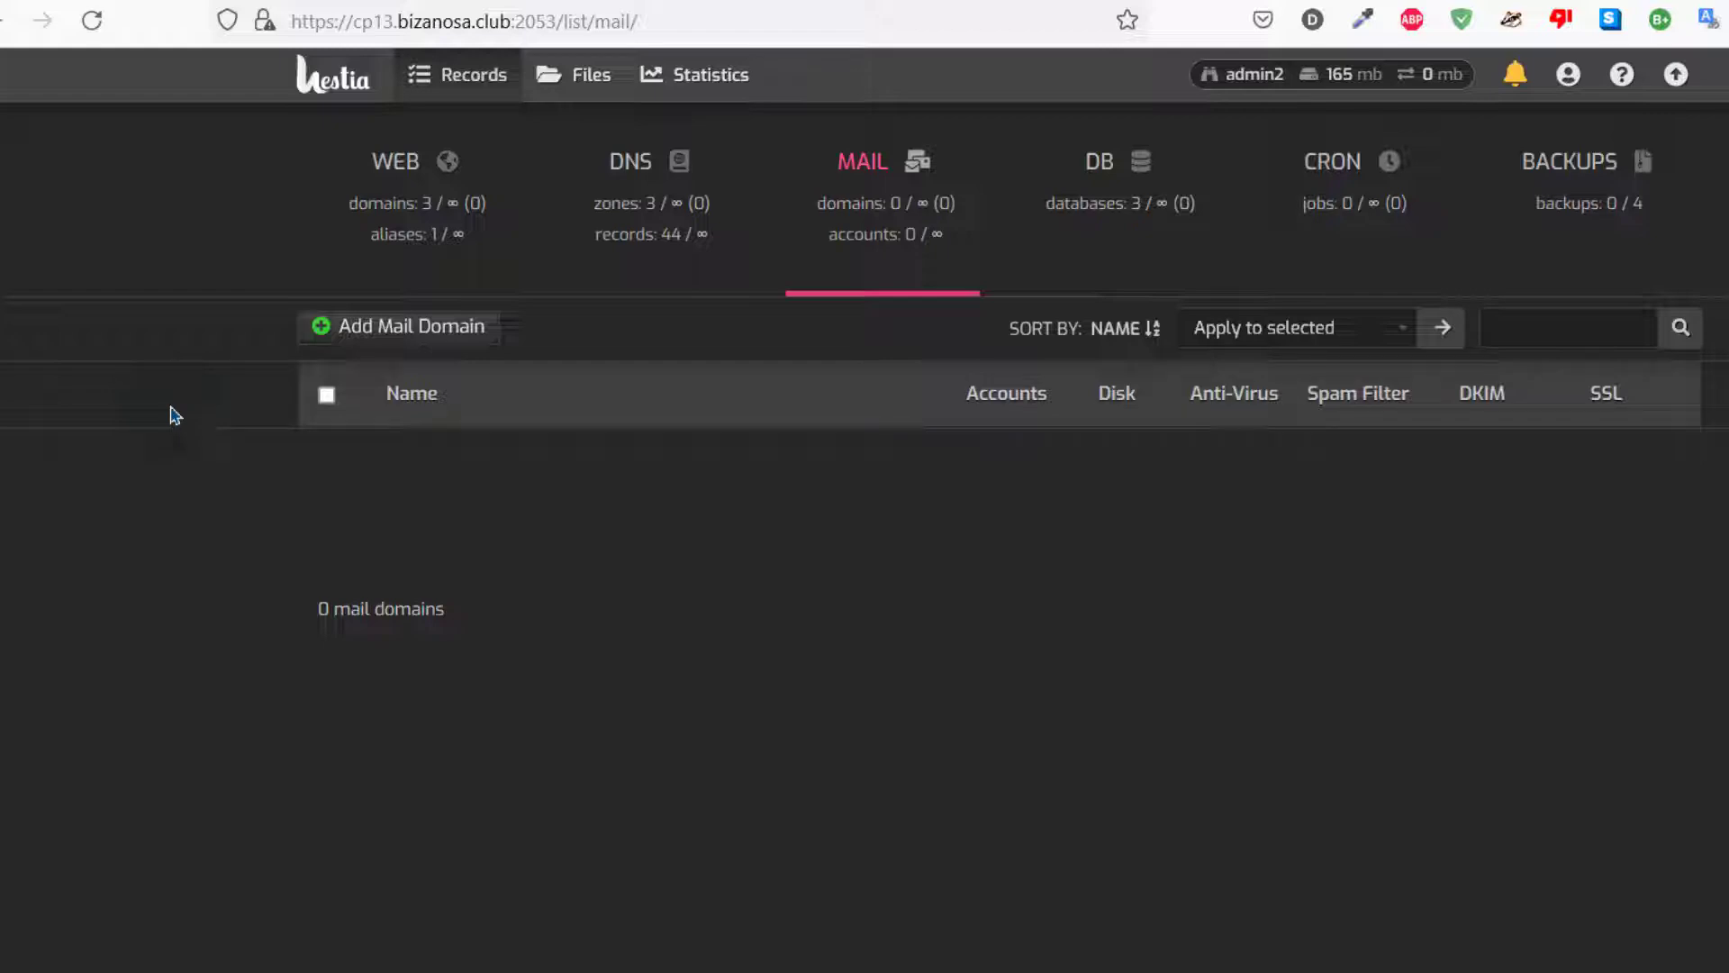
{"action": "mouse_move", "coordinate": [162, 423]}
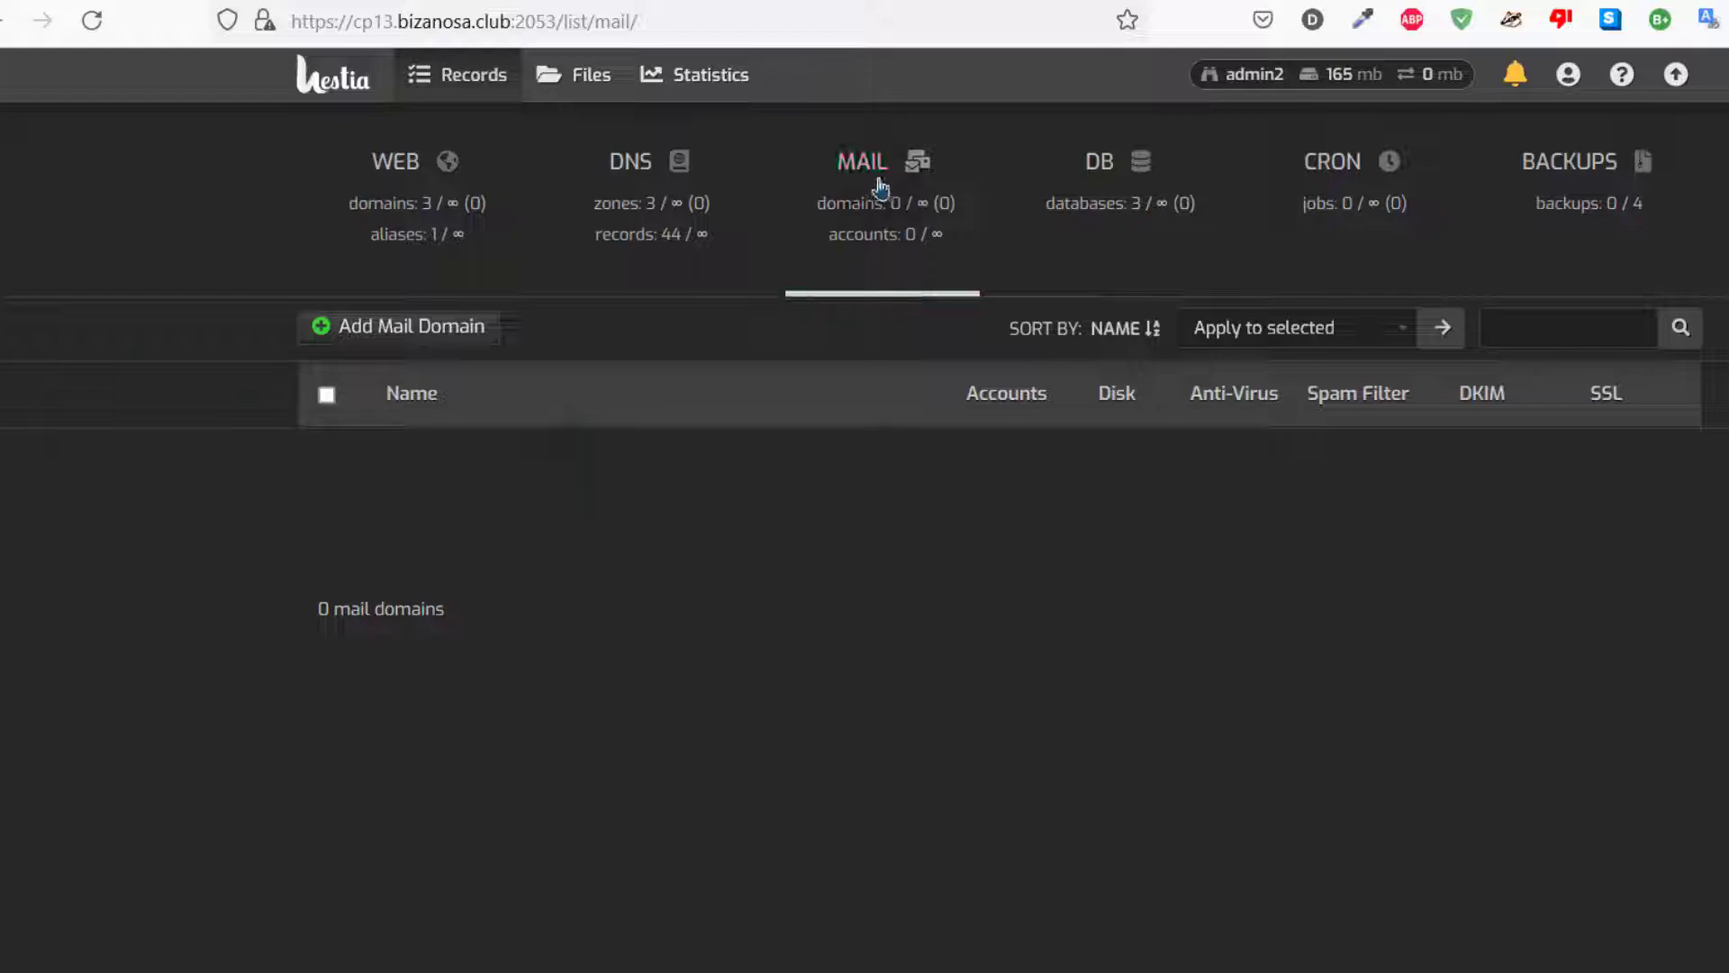
Open the bizanosa.club entry from the WEB domains list for editing
{"action": "left_click", "coordinate": [863, 161]}
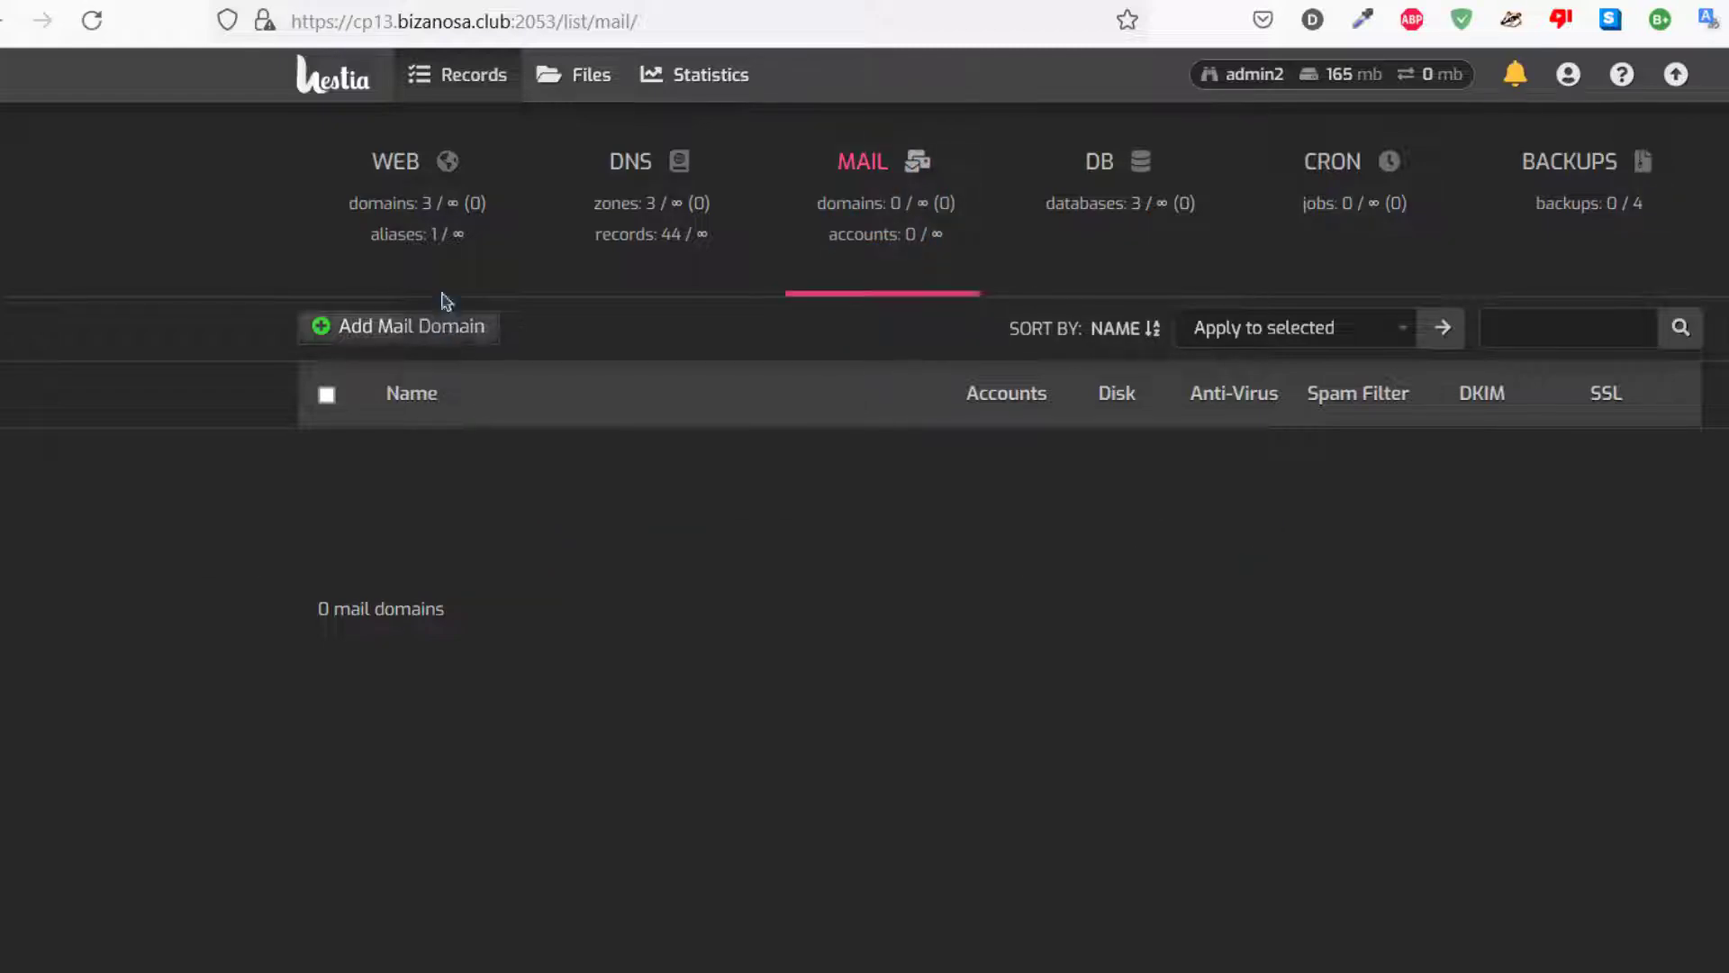
{"action": "left_click", "coordinate": [393, 162]}
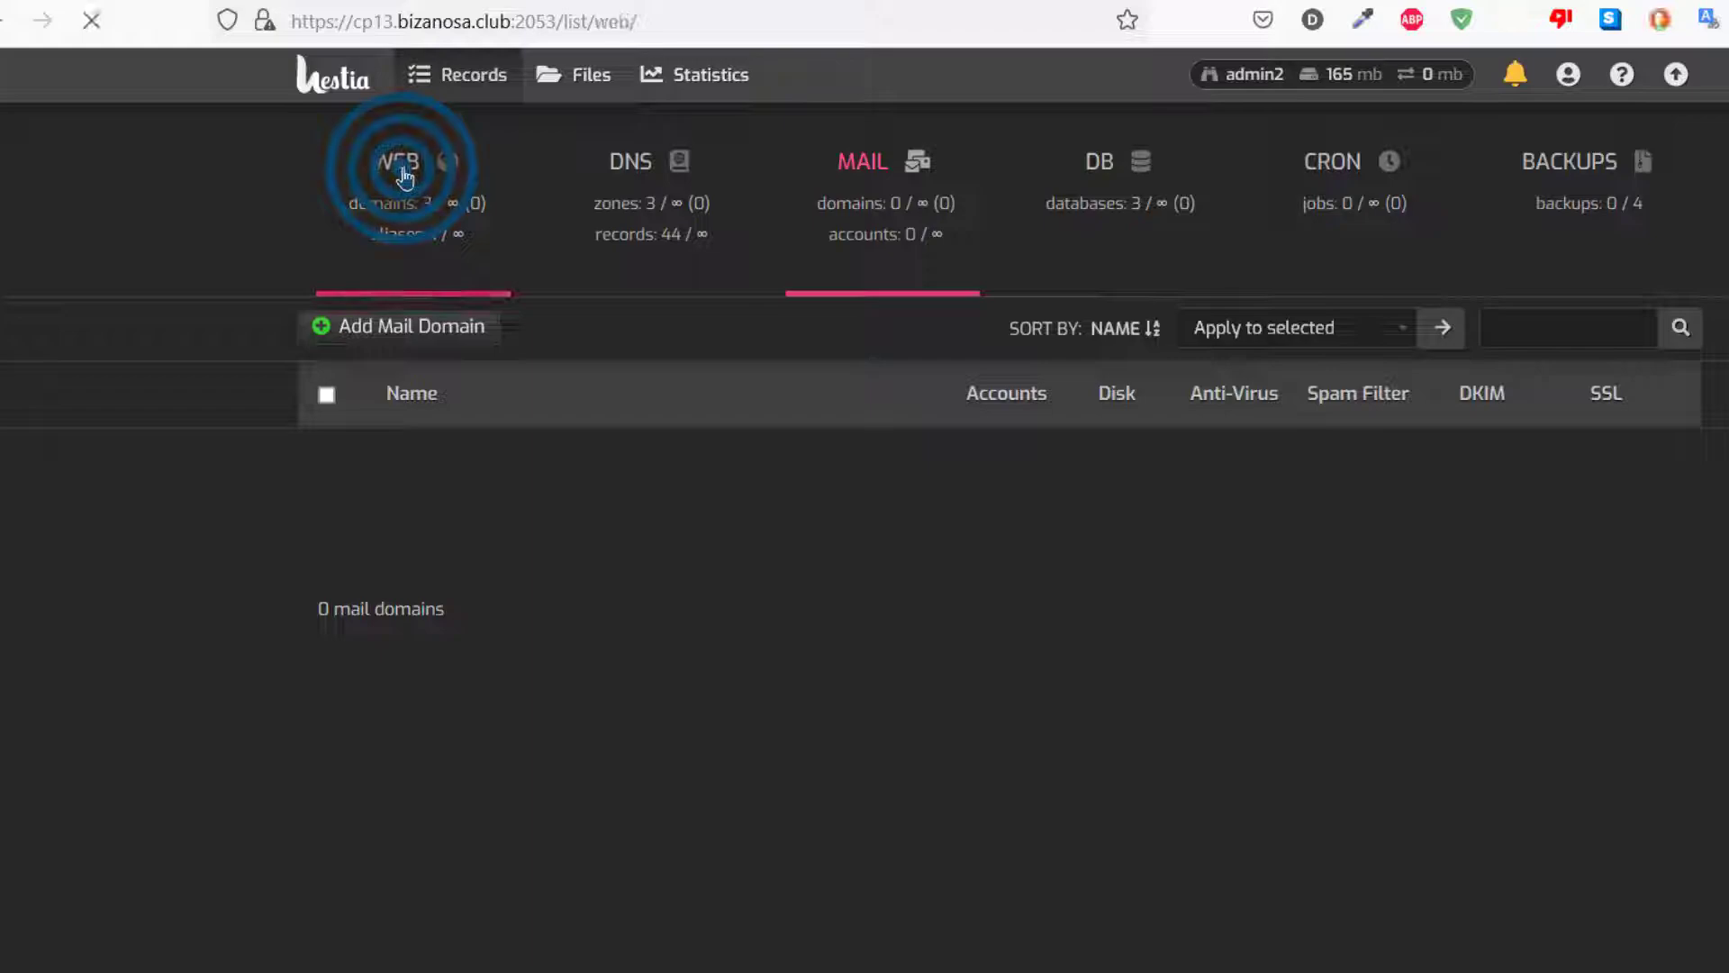
{"action": "left_click", "coordinate": [397, 162]}
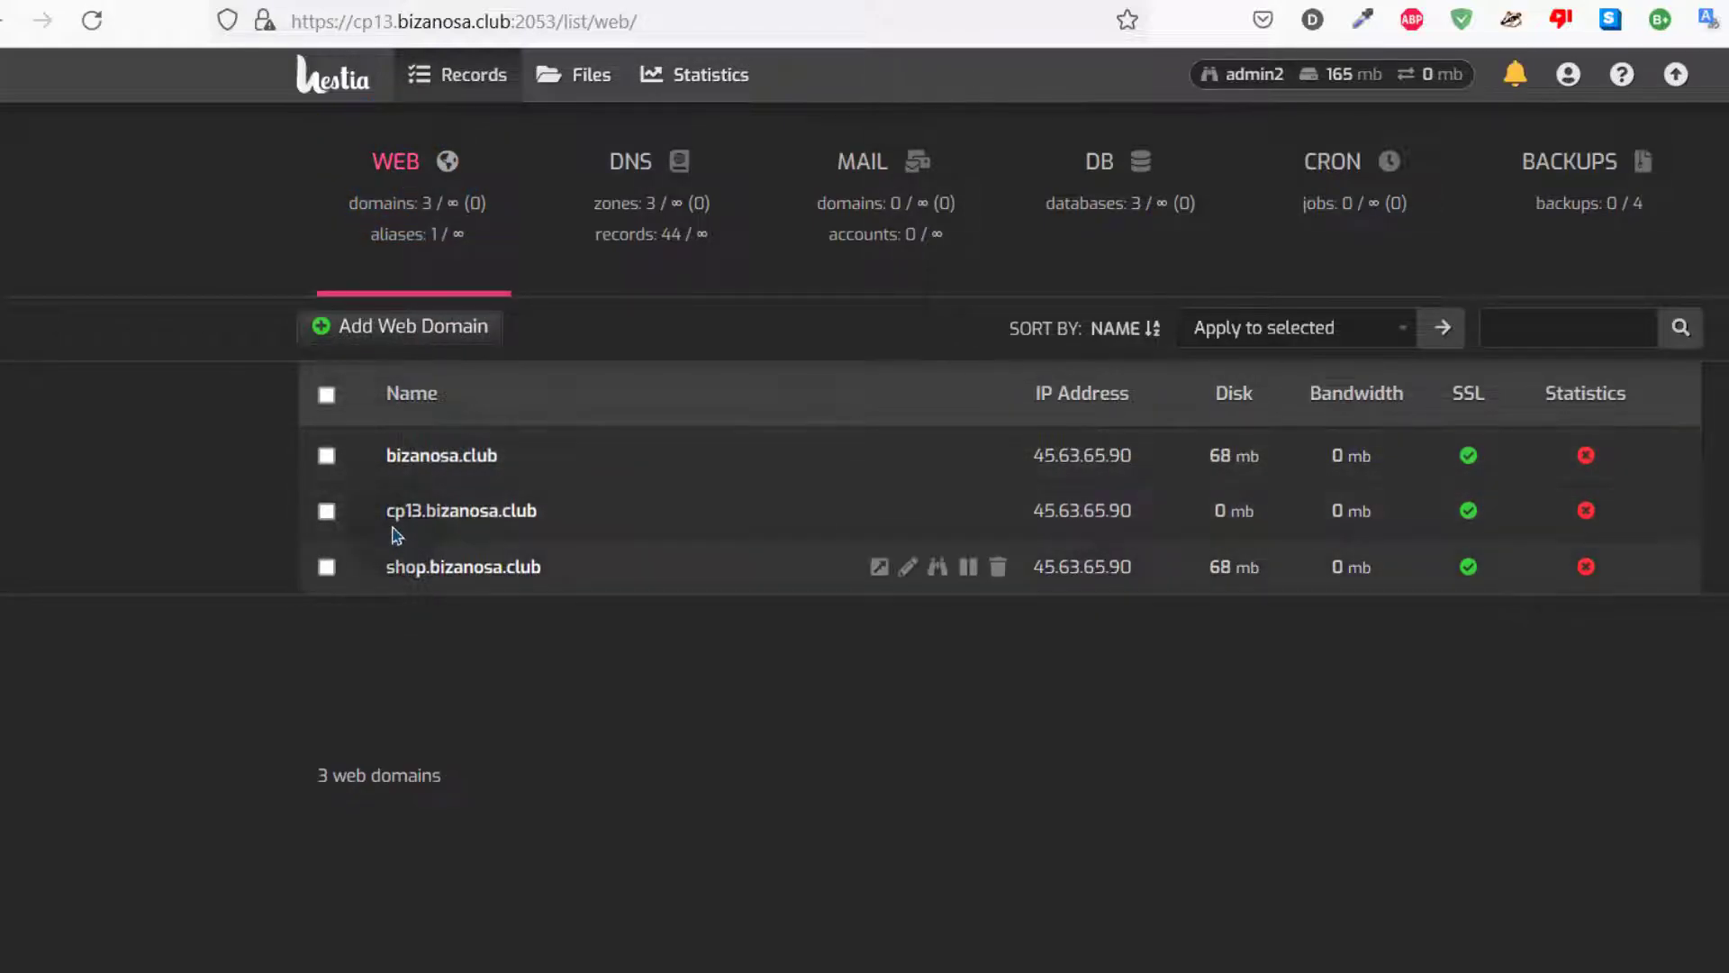
{"action": "left_click", "coordinate": [441, 454]}
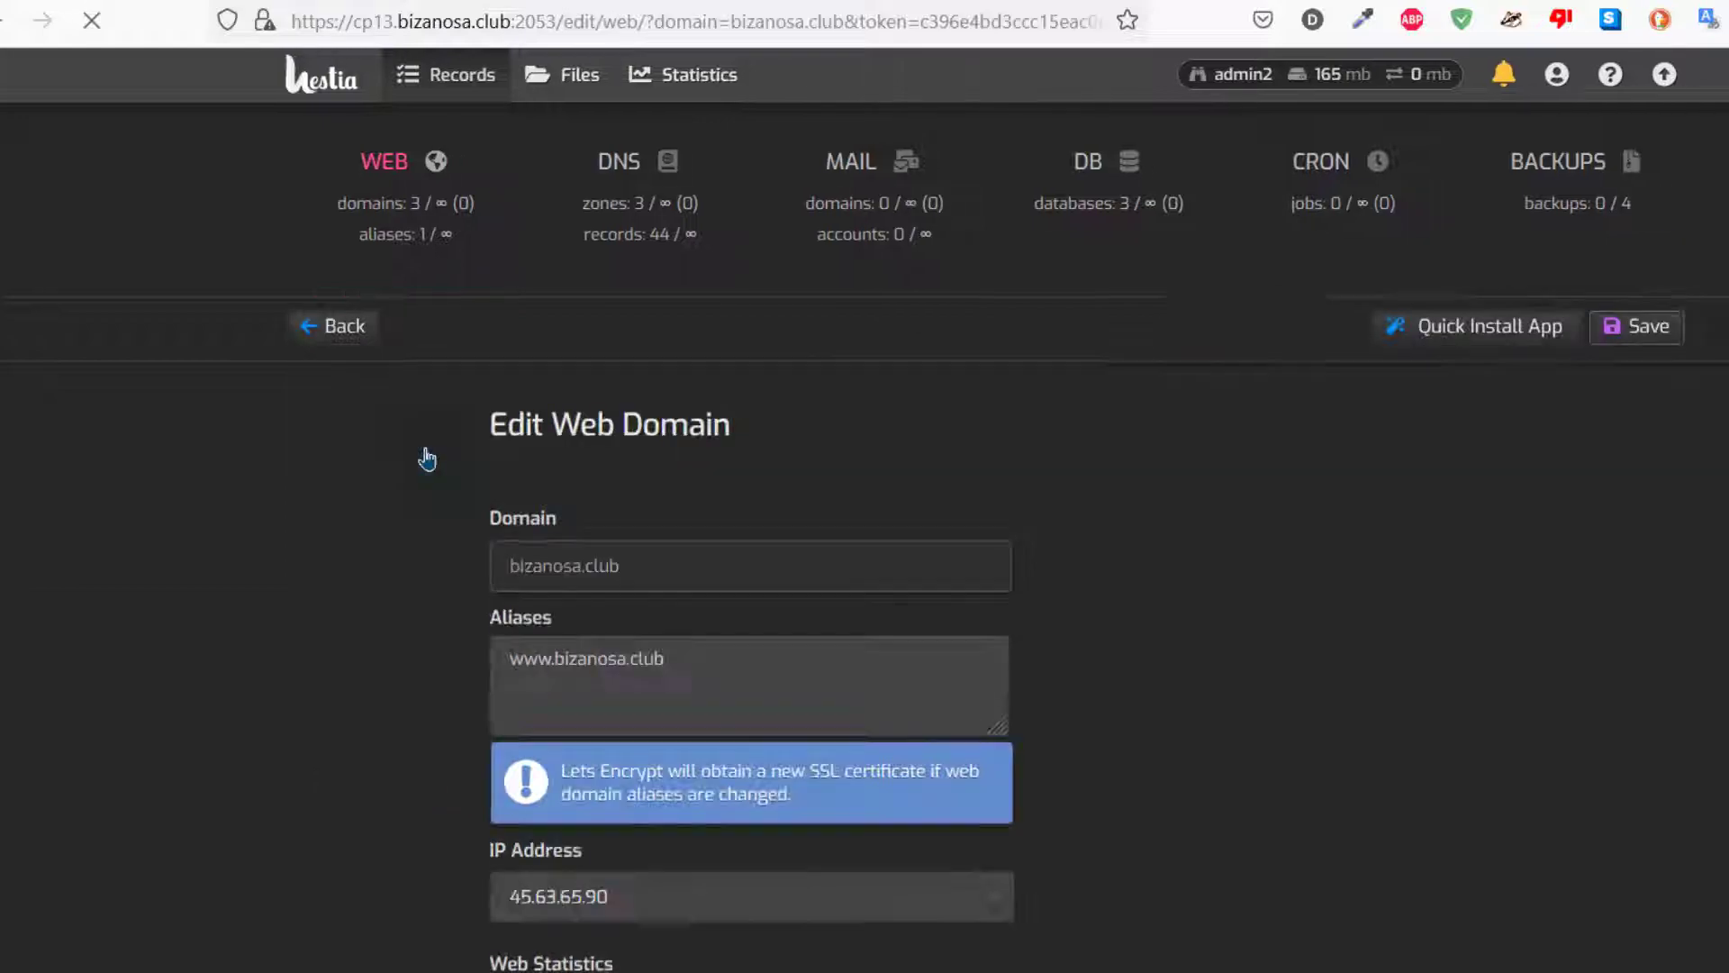
Scroll the web domain form and expand Advanced Options to review SSL and template settings
{"action": "scroll", "scroll_direction": "down", "scroll_amount": 3}
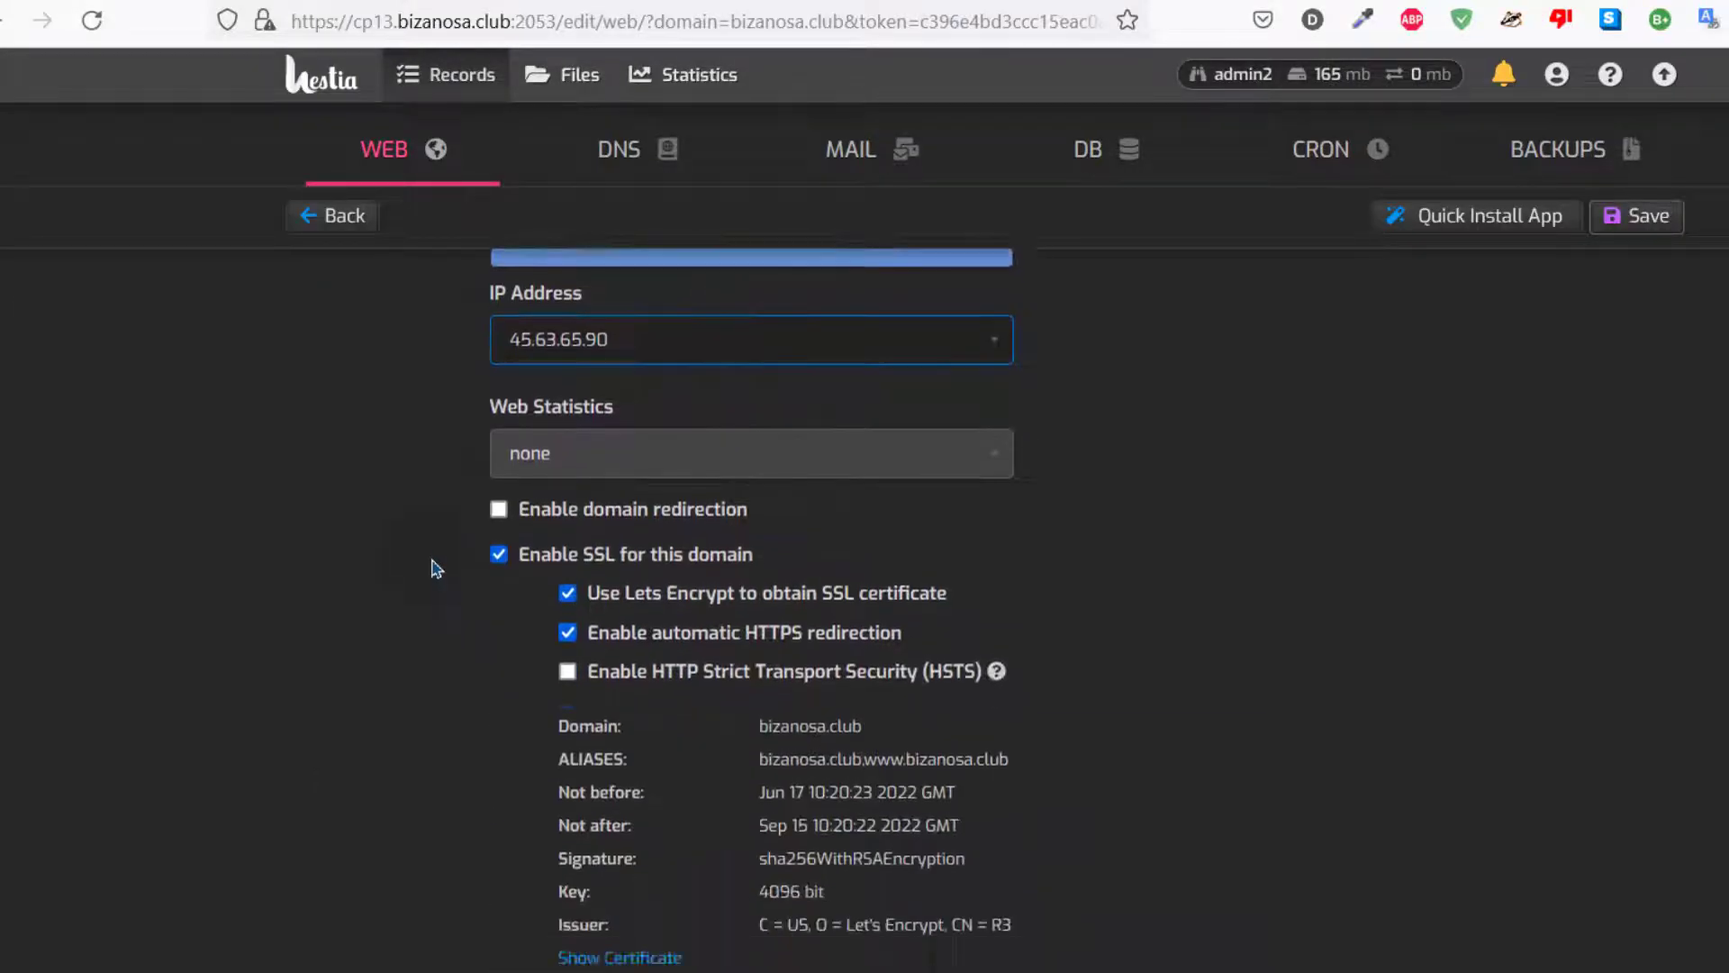
{"action": "scroll", "scroll_direction": "down", "scroll_amount": 3}
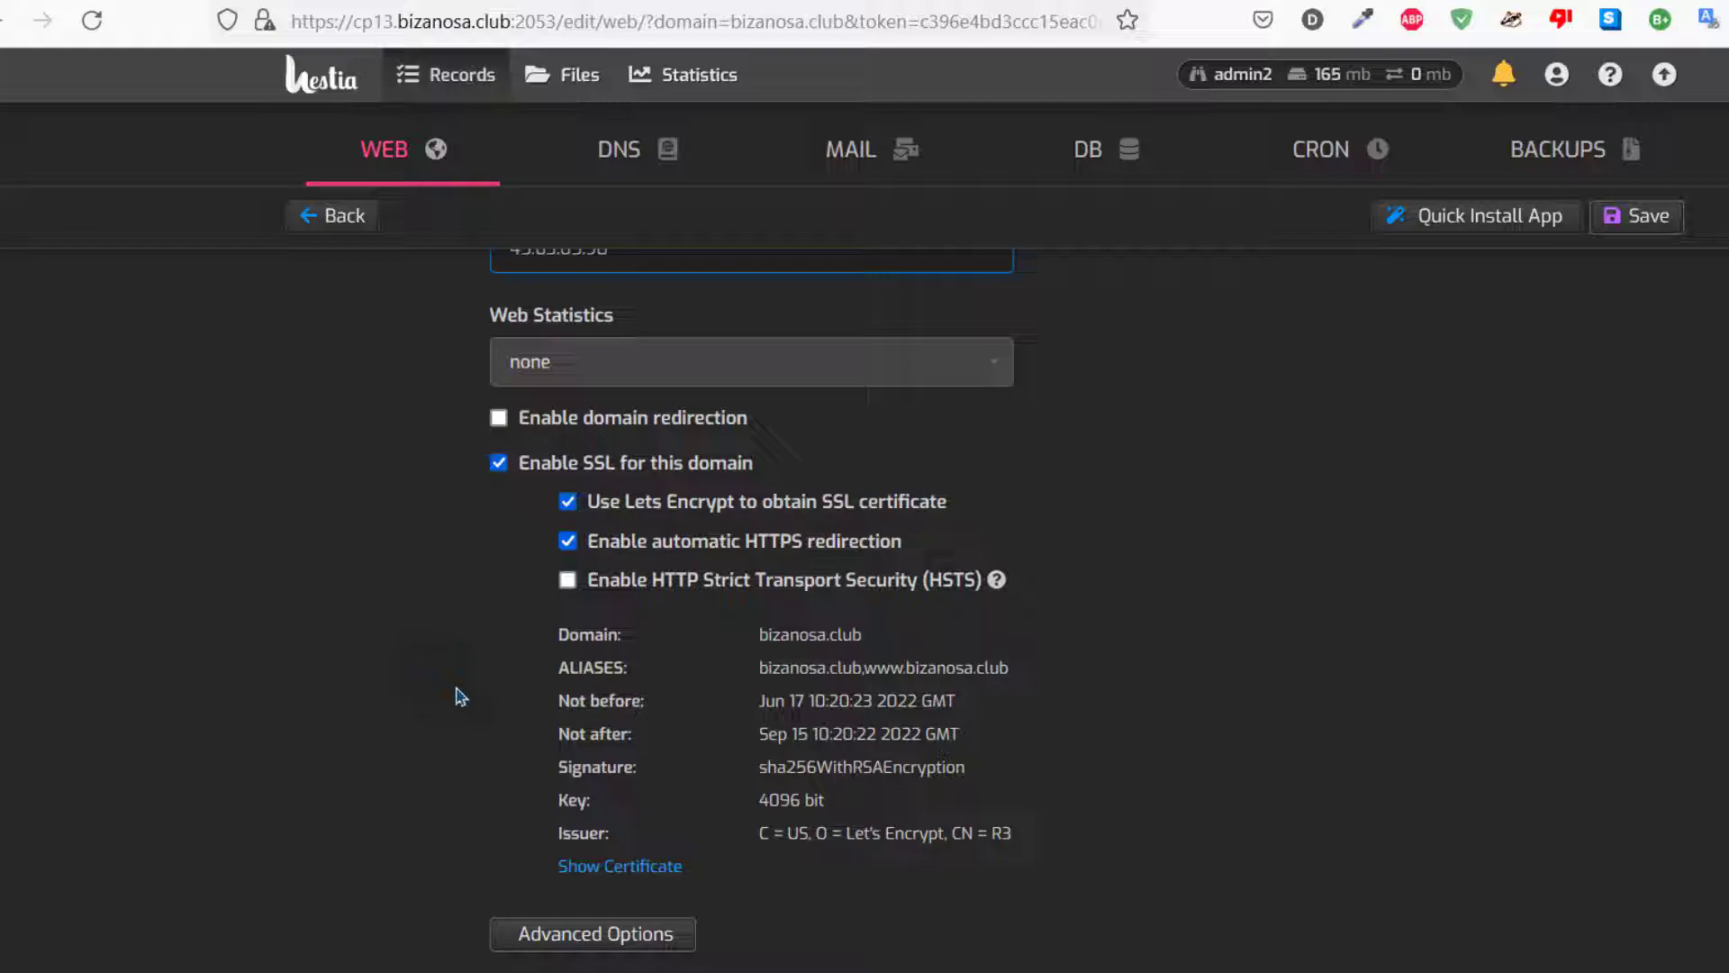
{"action": "scroll", "scroll_direction": "up", "scroll_amount": 3}
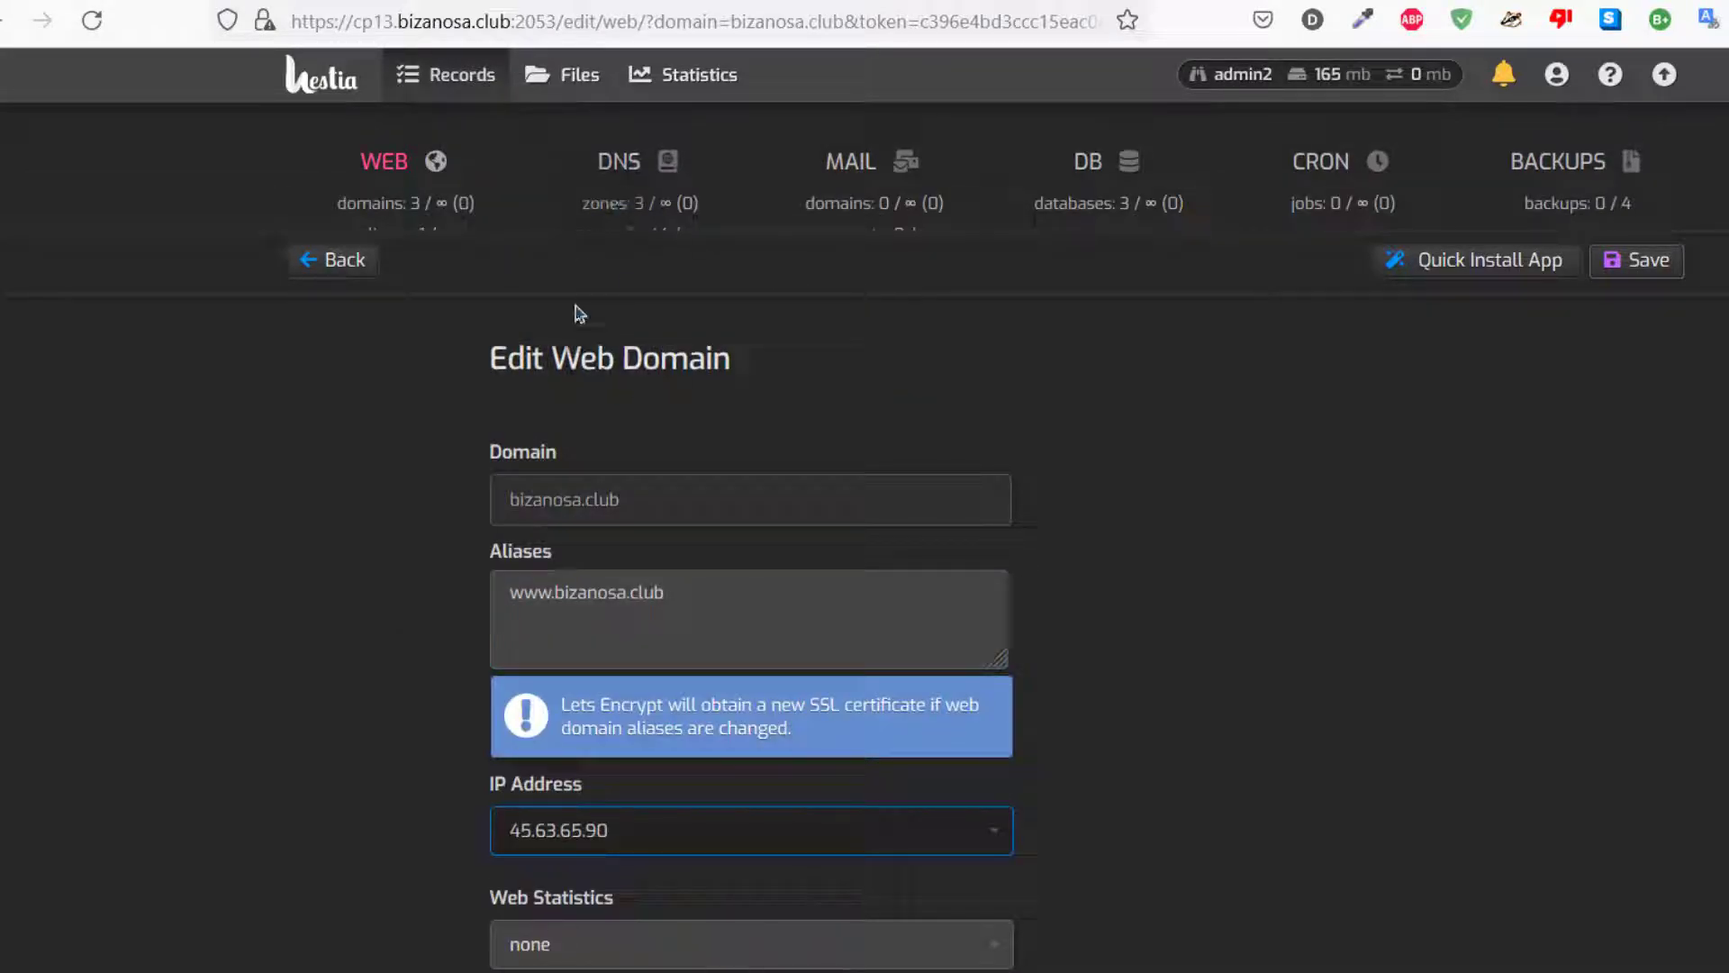
{"action": "scroll", "scroll_direction": "down", "scroll_amount": 3}
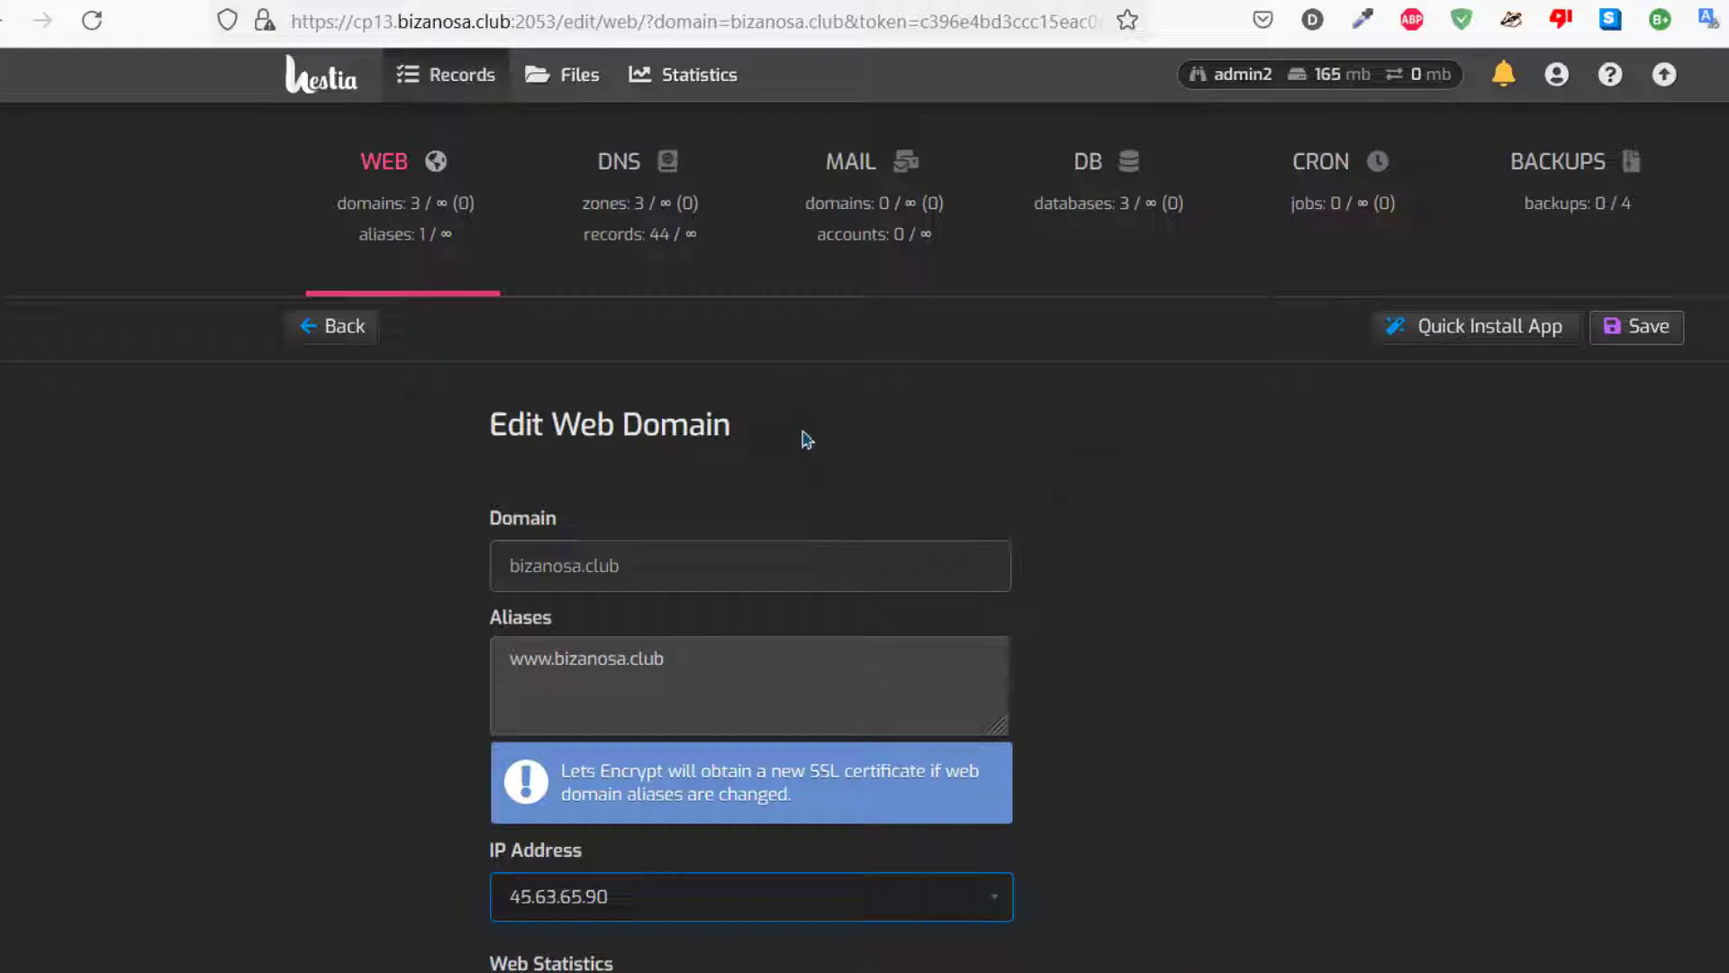
{"action": "scroll", "scroll_direction": "down", "scroll_amount": 3}
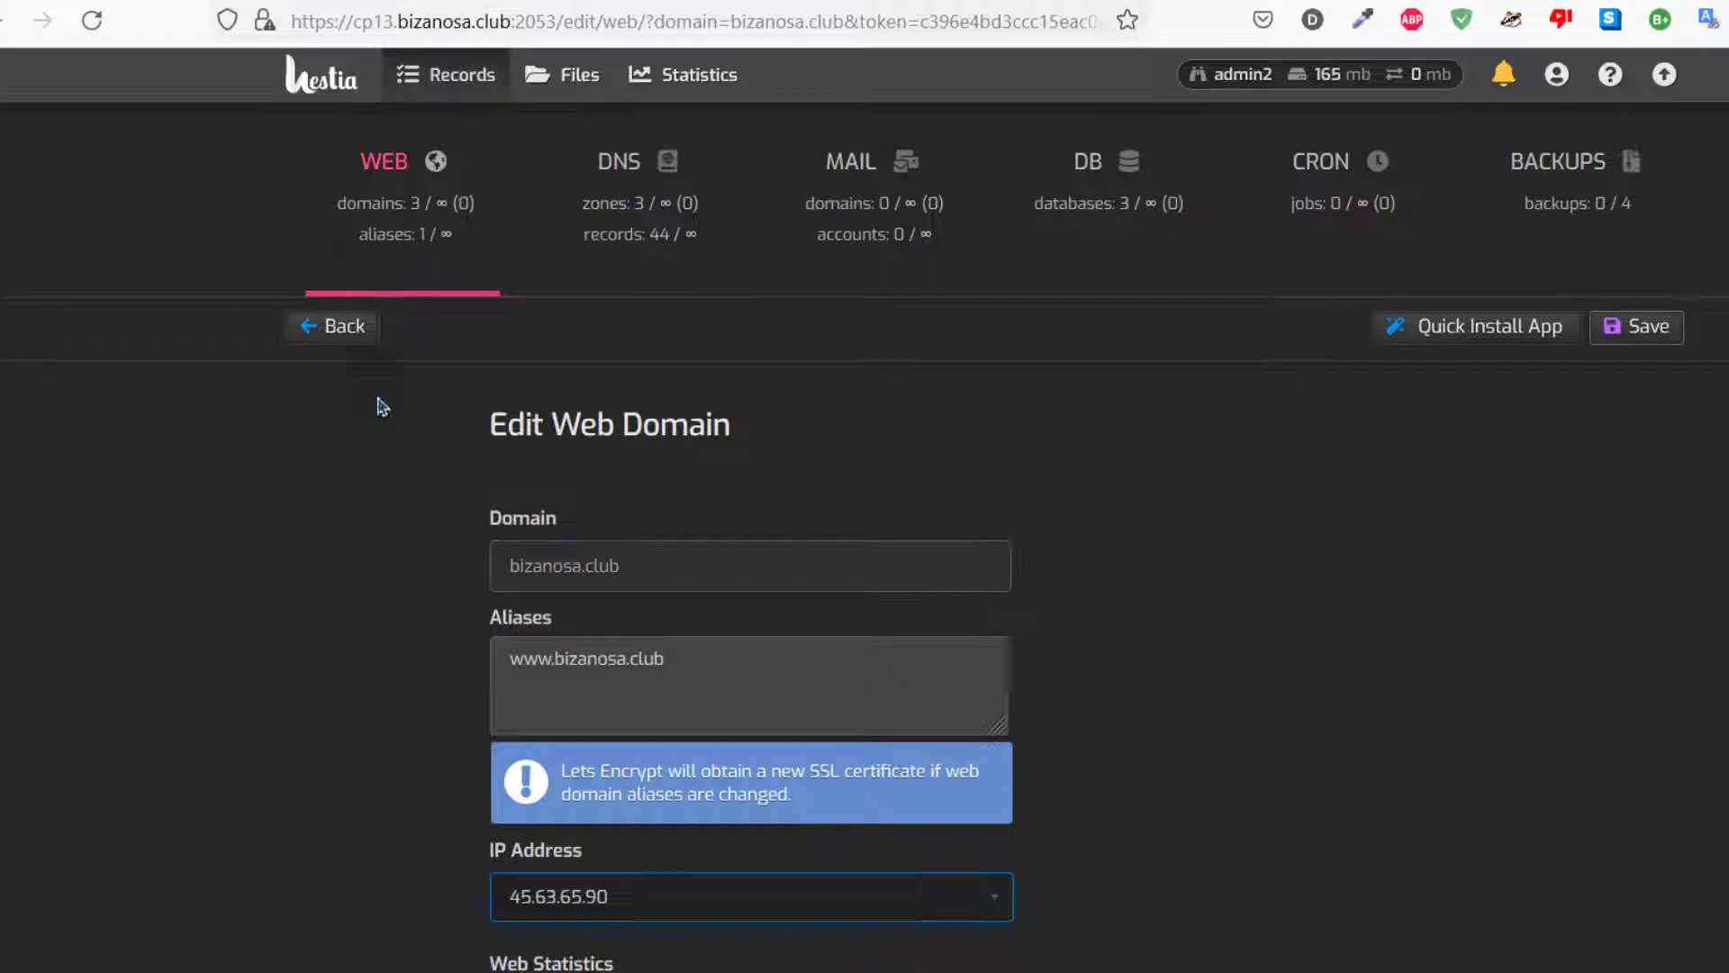
{"action": "mouse_move", "coordinate": [358, 618]}
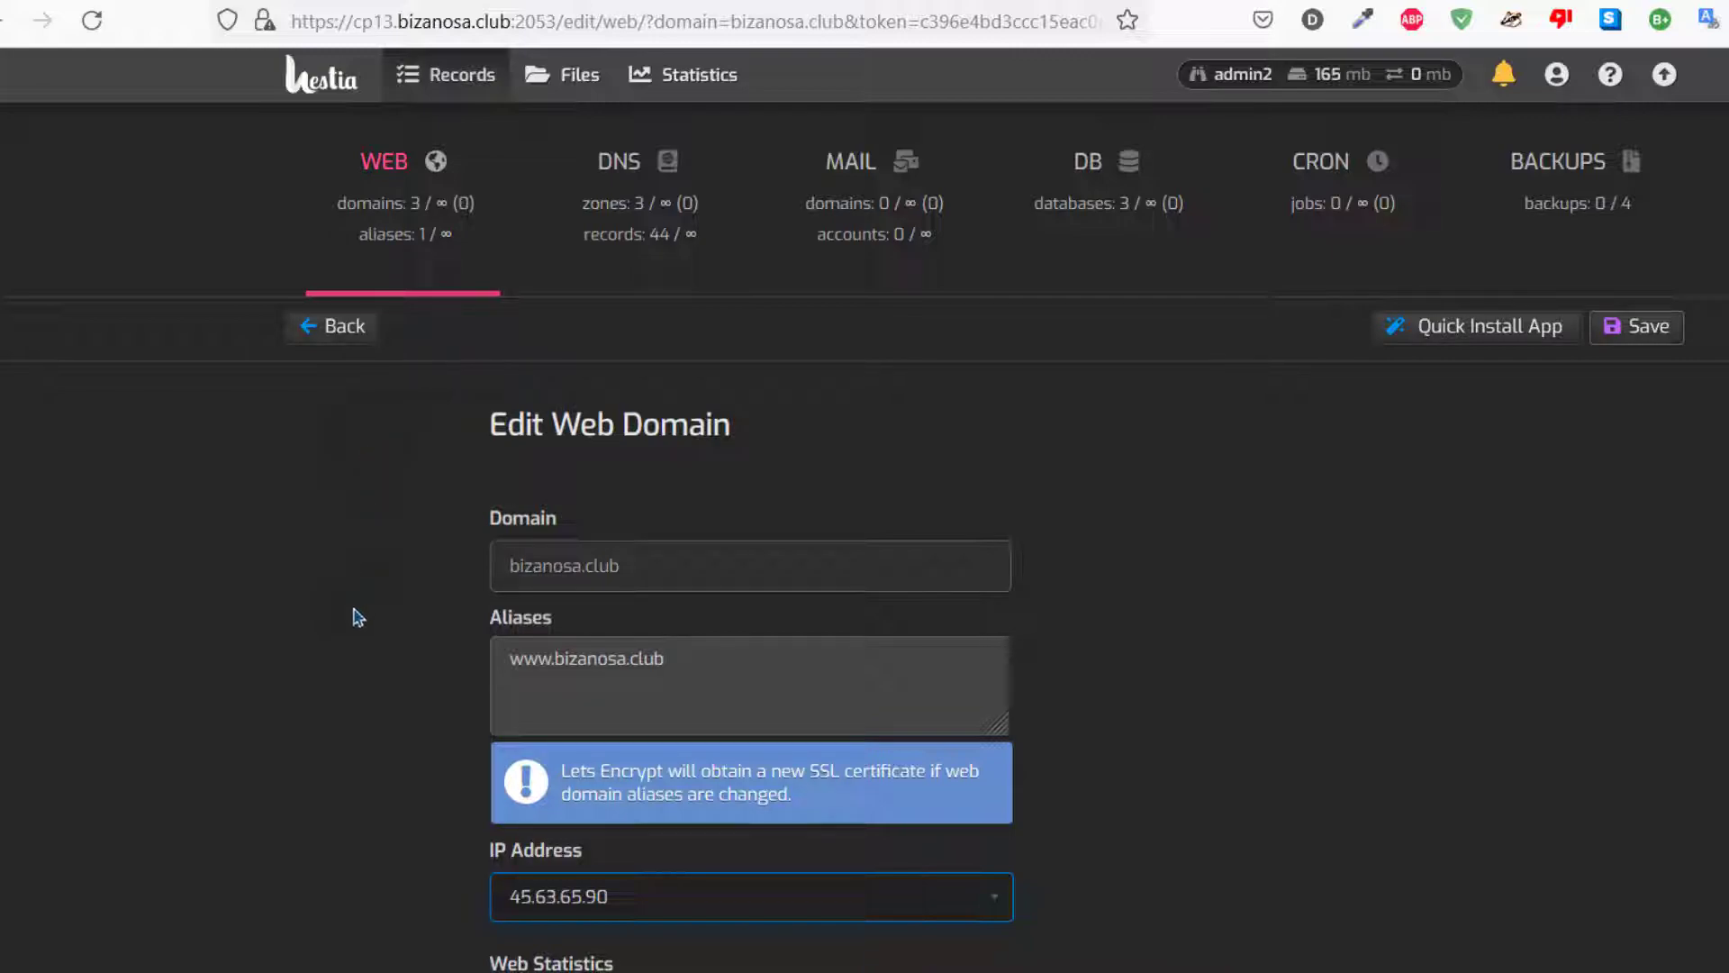
{"action": "mouse_move", "coordinate": [921, 556]}
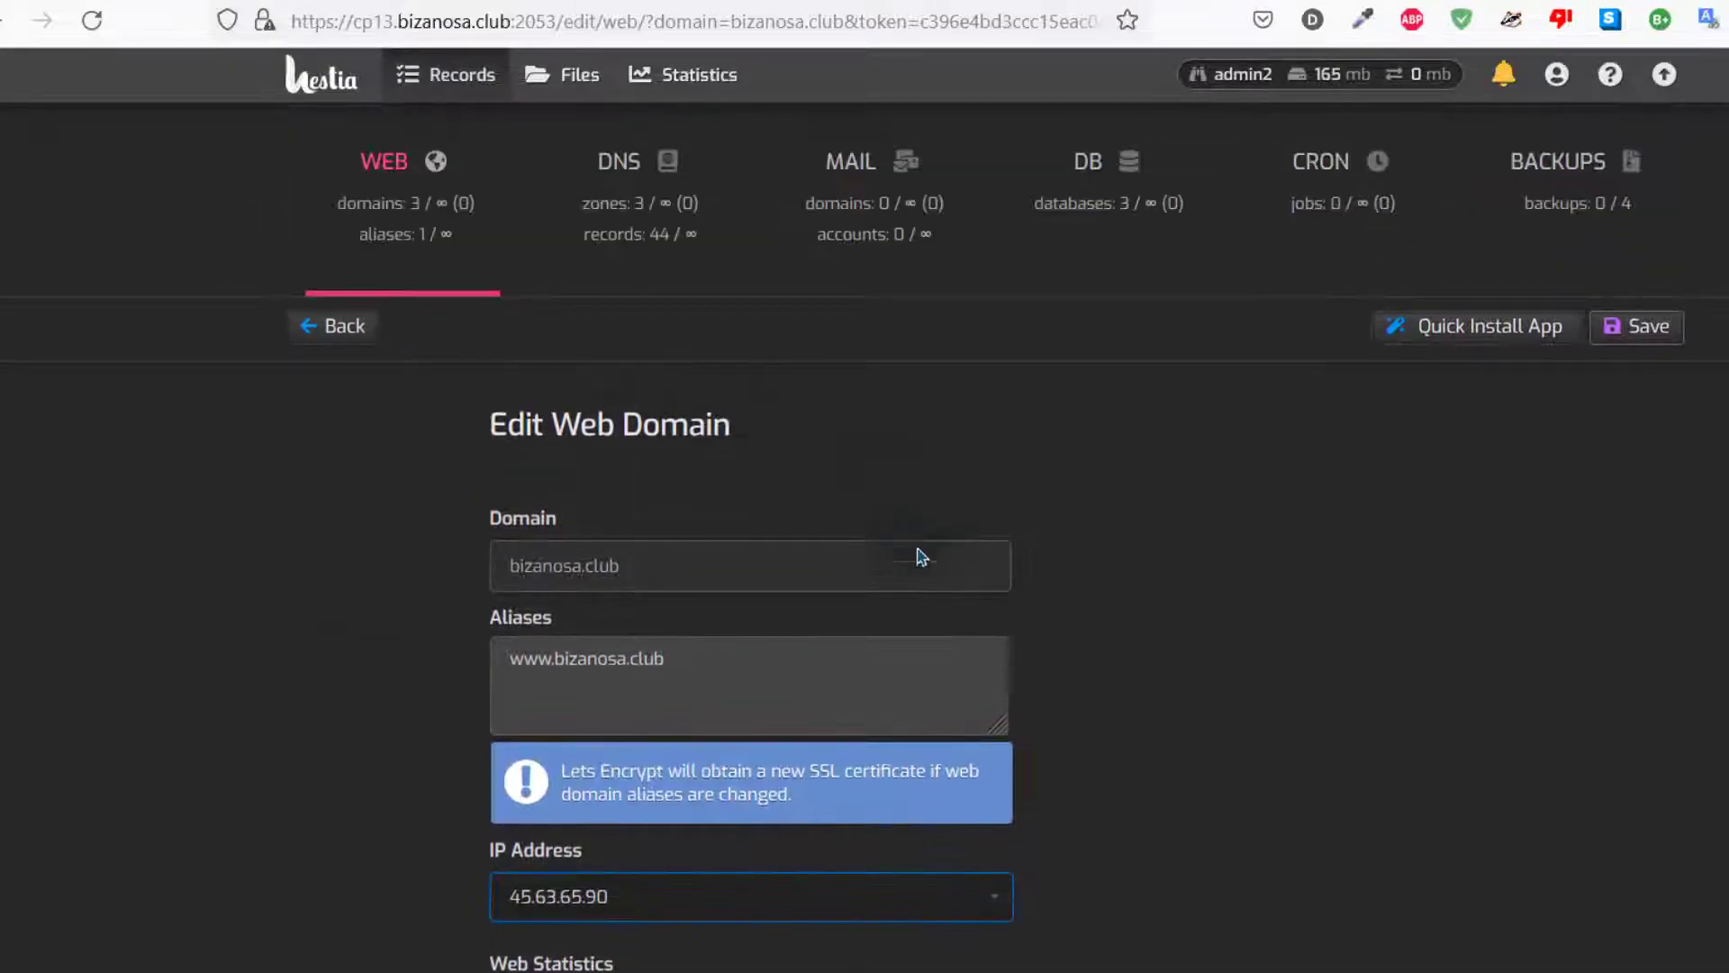
{"action": "scroll", "scroll_direction": "down", "scroll_amount": 3}
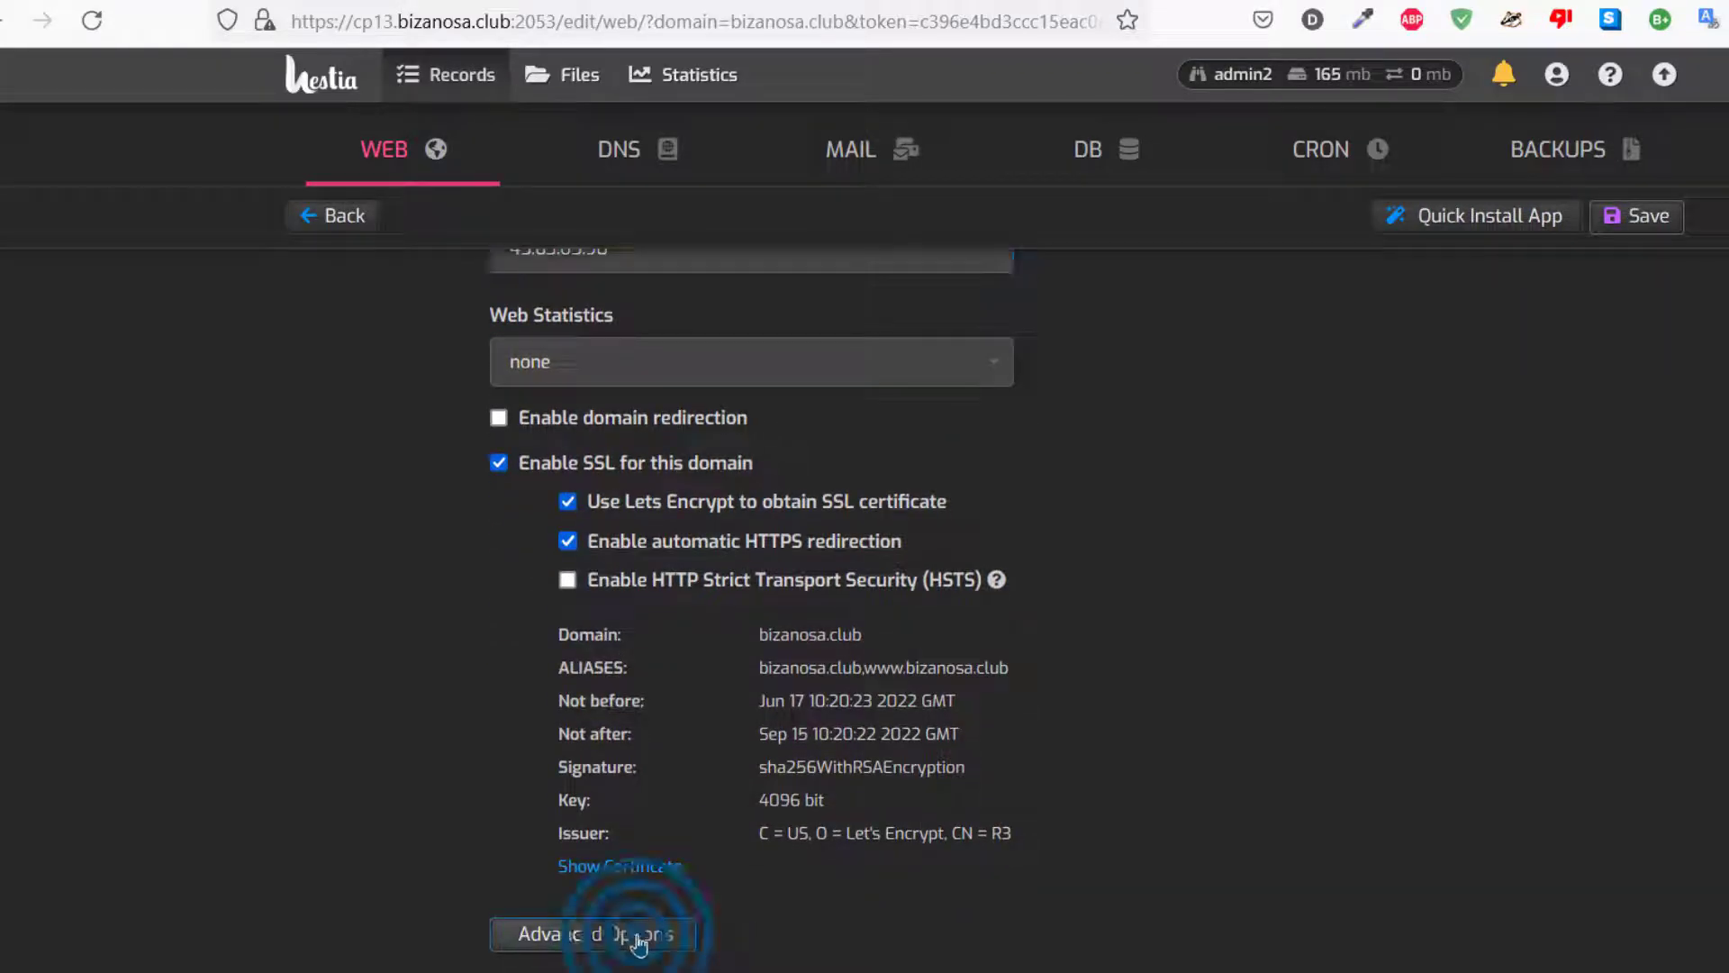
{"action": "left_click", "coordinate": [592, 934]}
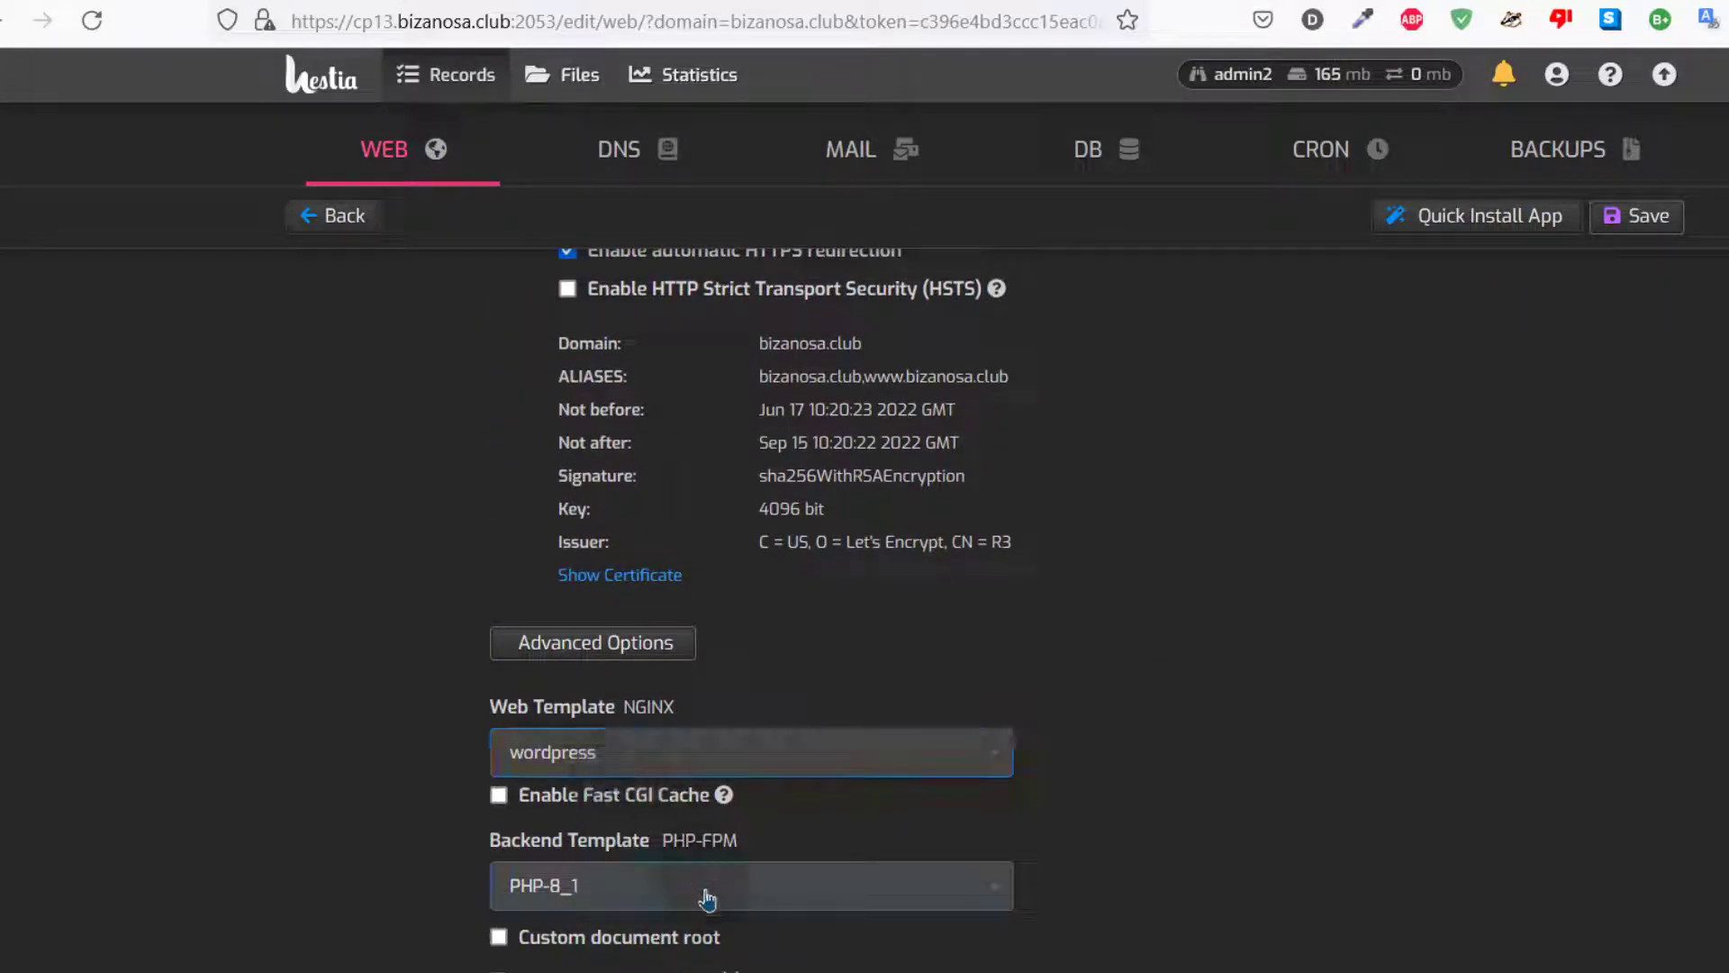
{"action": "scroll", "scroll_direction": "down", "scroll_amount": 3}
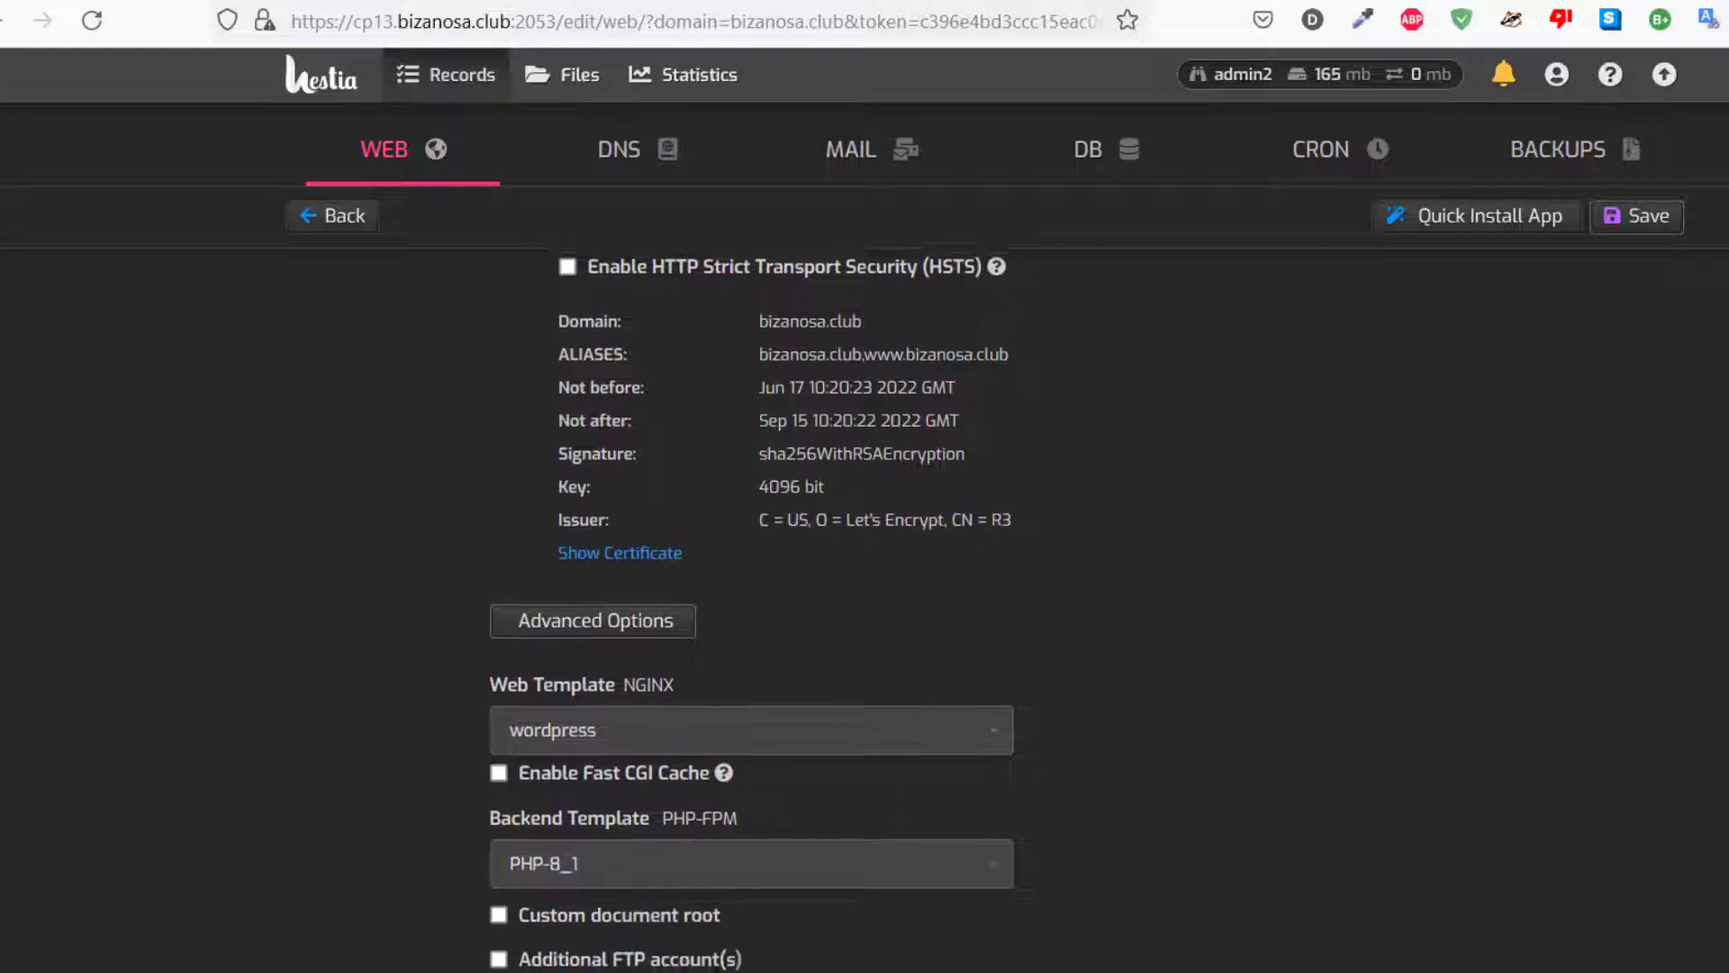
{"action": "scroll", "scroll_direction": "up", "scroll_amount": 3}
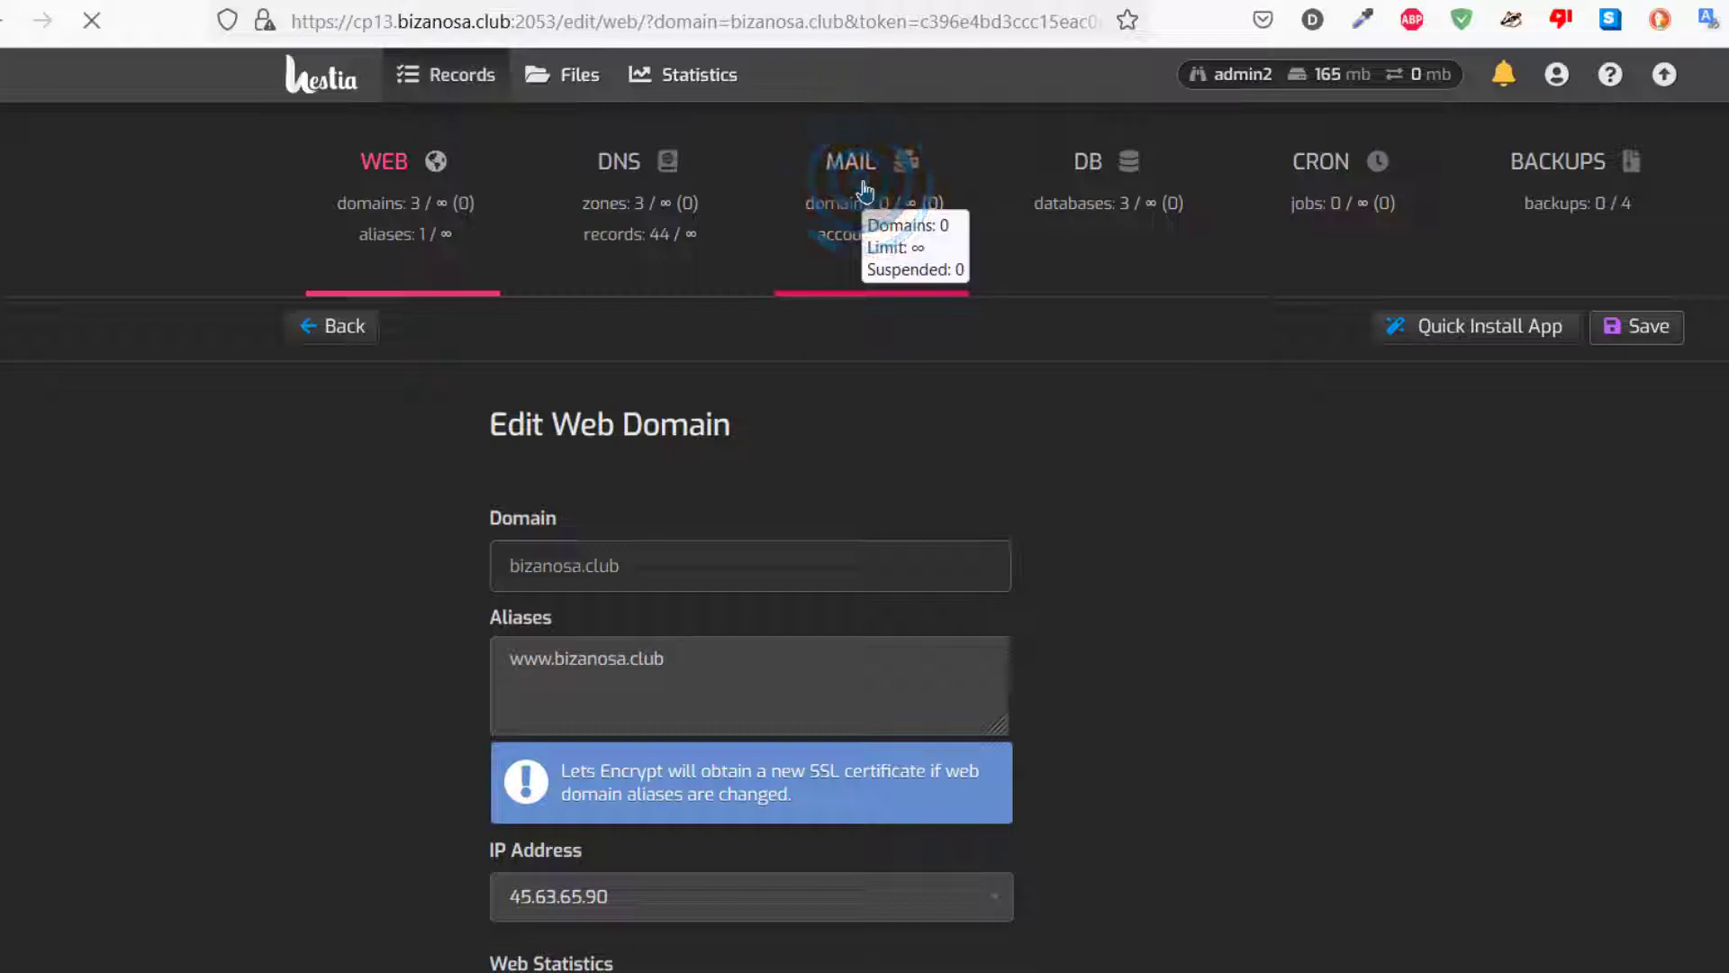
Open an empty Add Mail Domain form and copy bizanosa.club from the address bar
{"action": "left_click", "coordinate": [851, 162]}
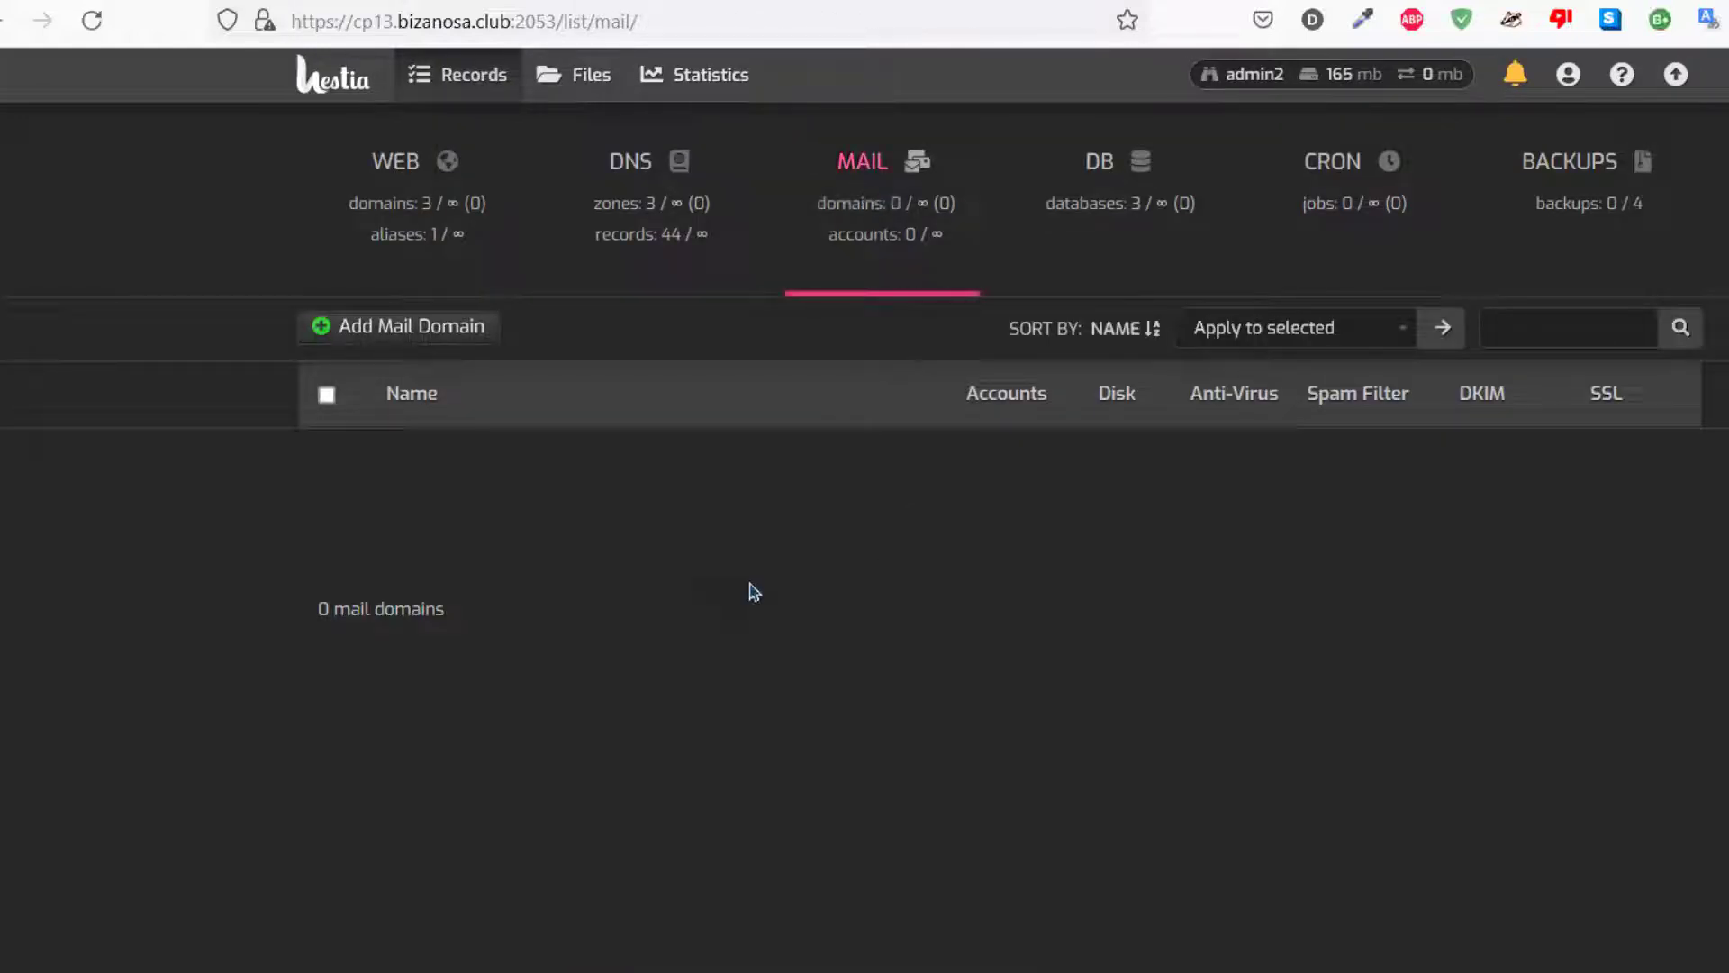
{"action": "mouse_move", "coordinate": [402, 417]}
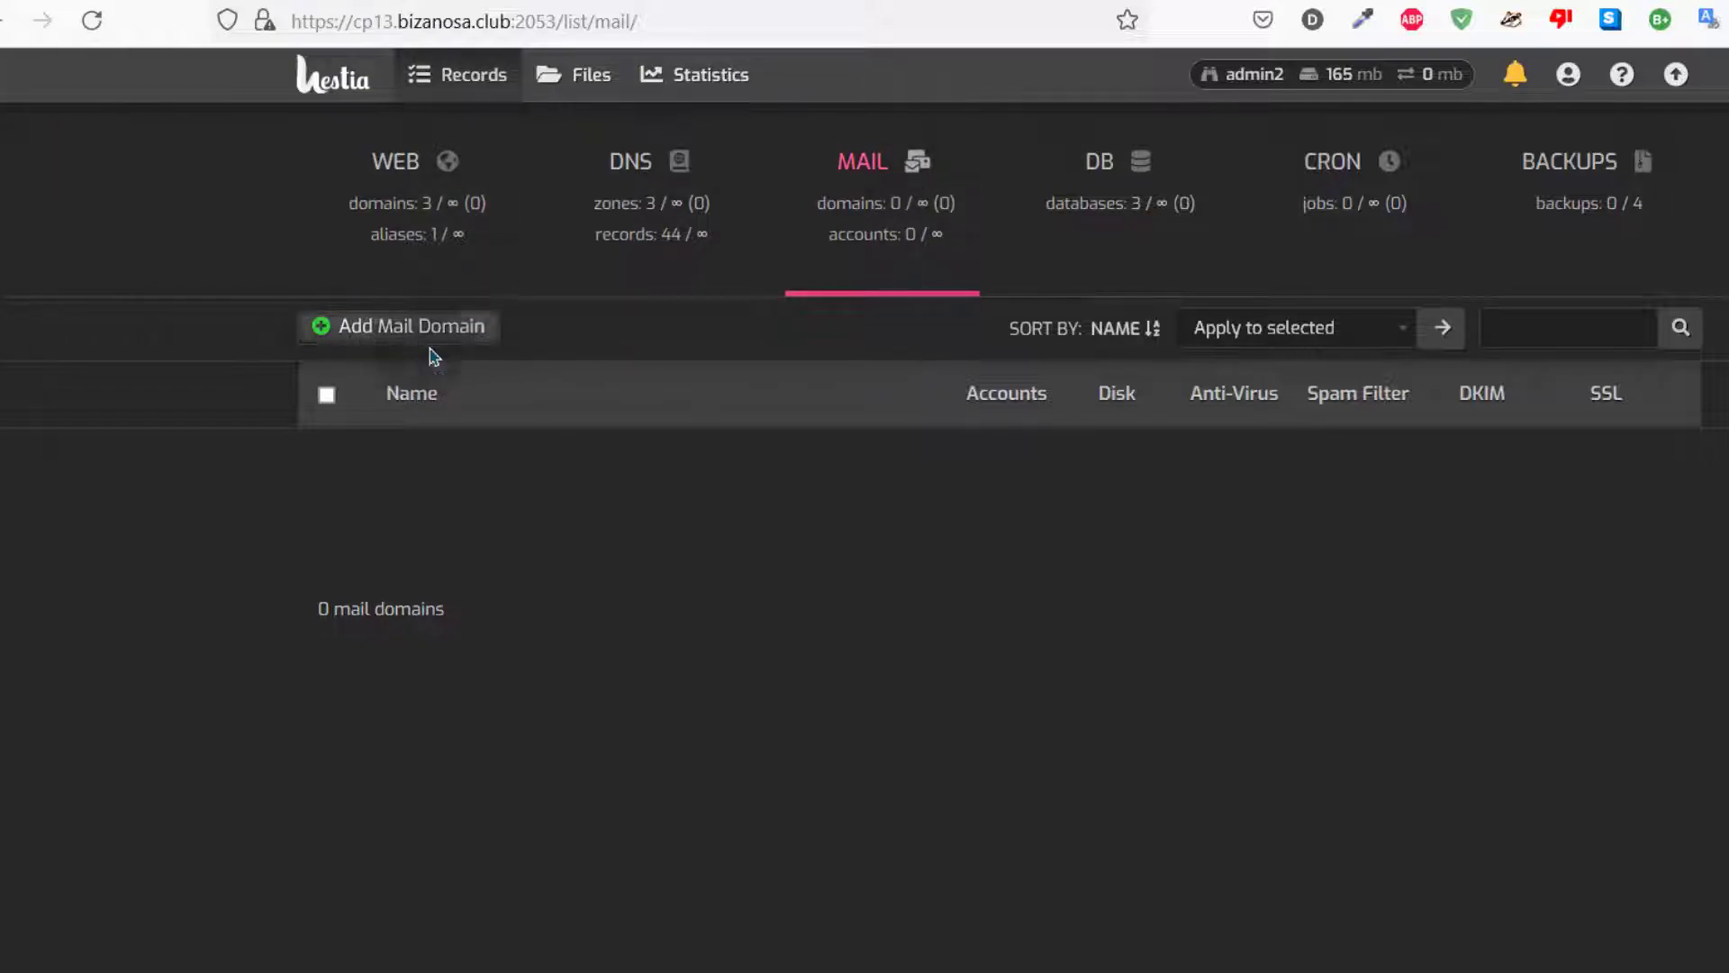
{"action": "left_click", "coordinate": [408, 326]}
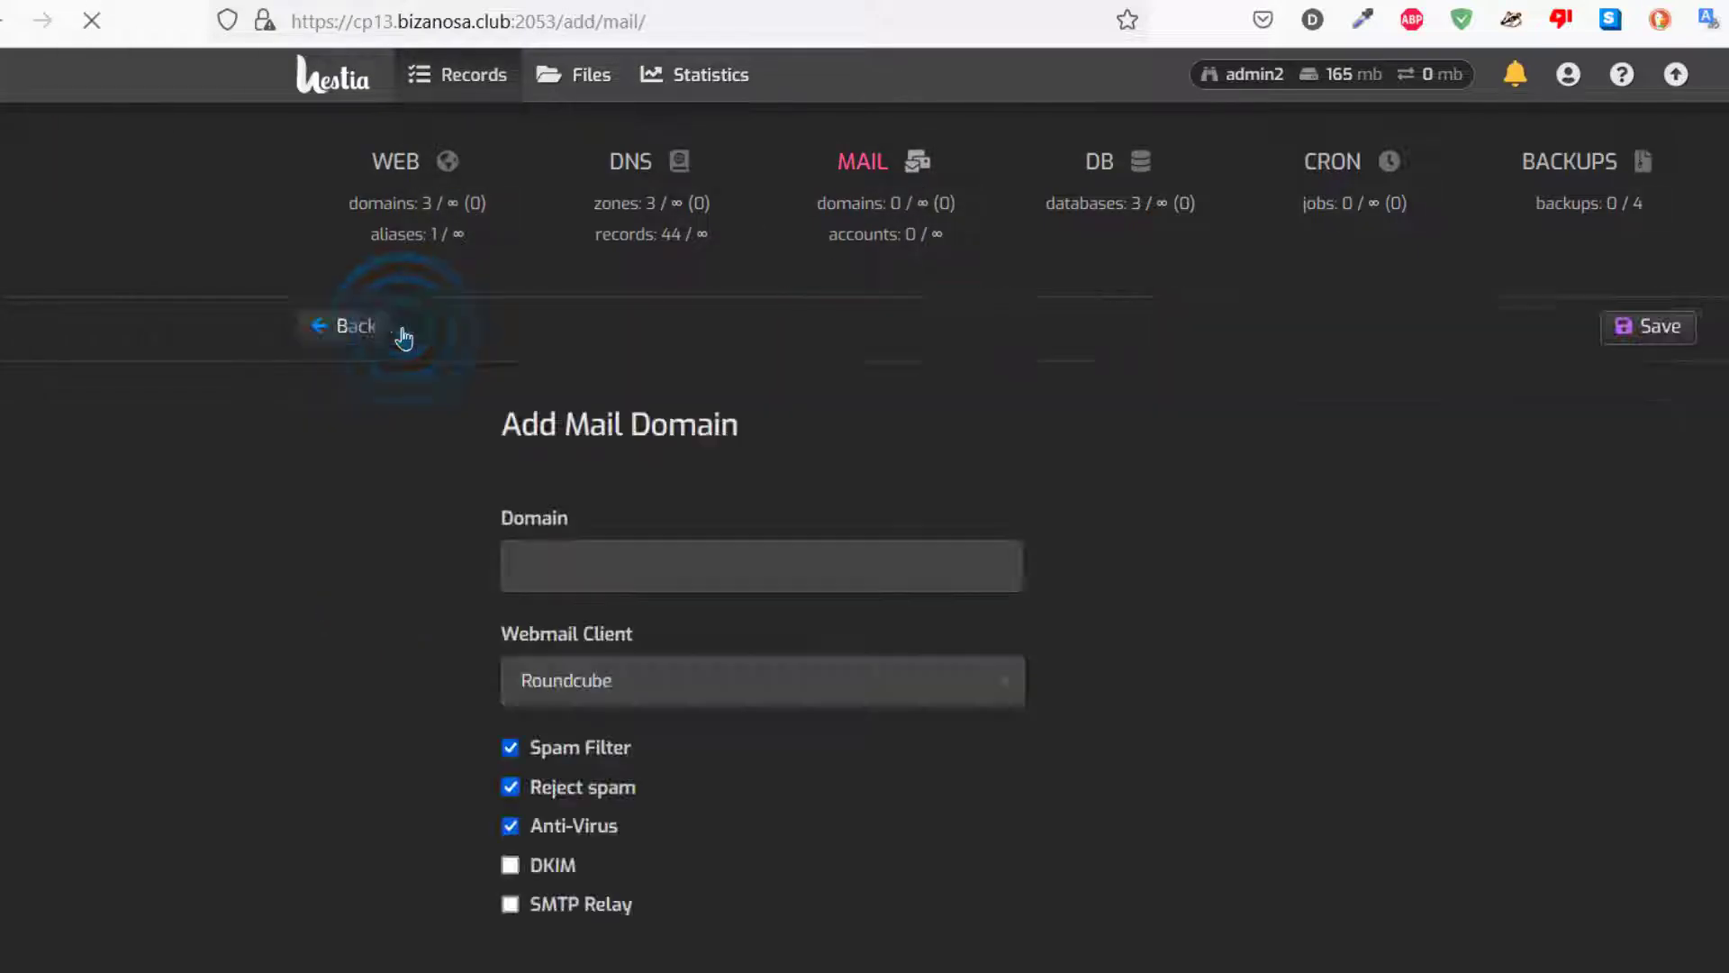
{"action": "left_click", "coordinate": [760, 565]}
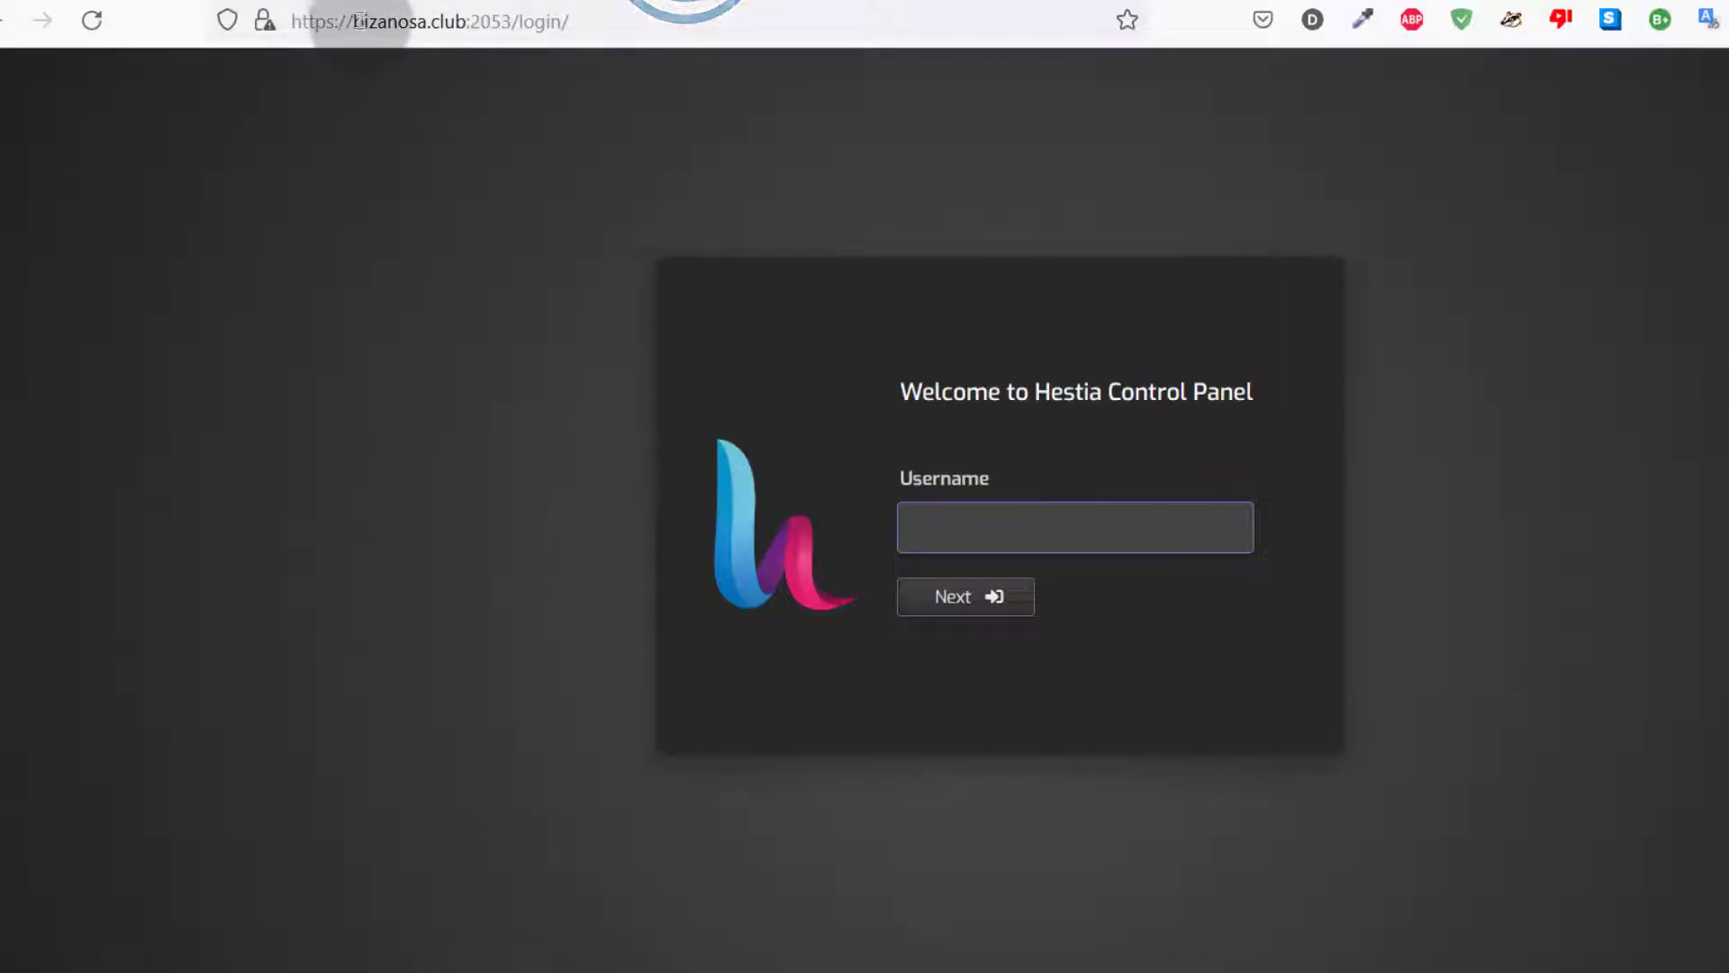
{"action": "left_click", "coordinate": [431, 20]}
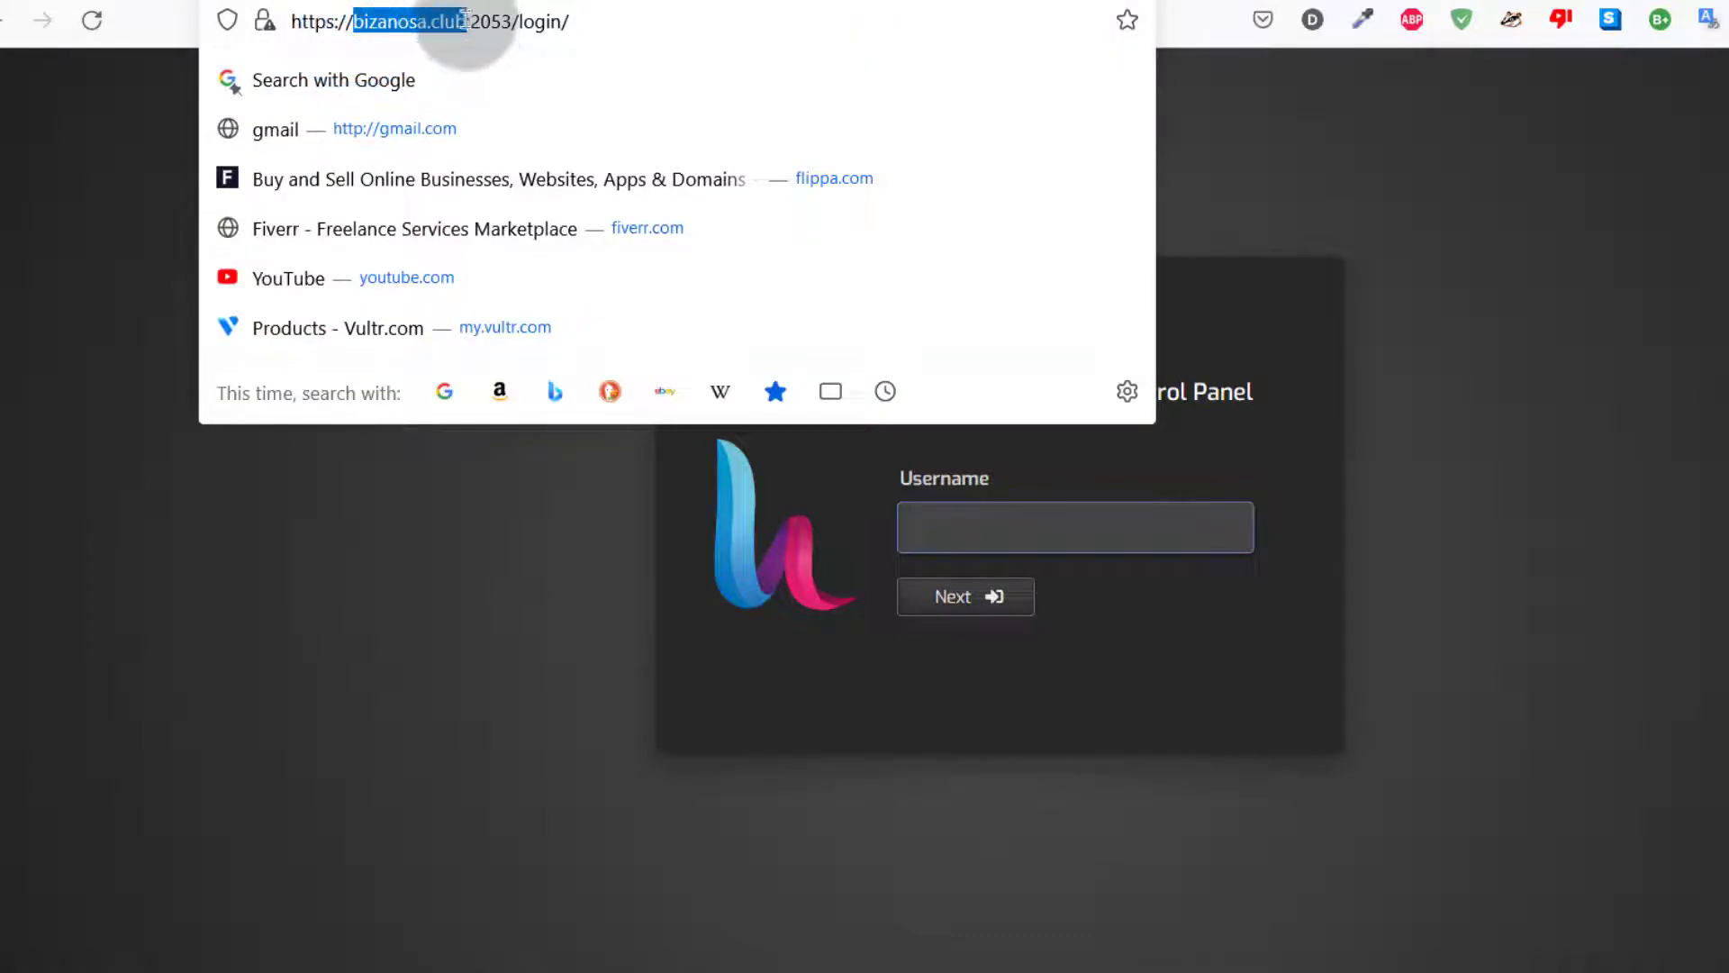
{"action": "right_click", "coordinate": [414, 21]}
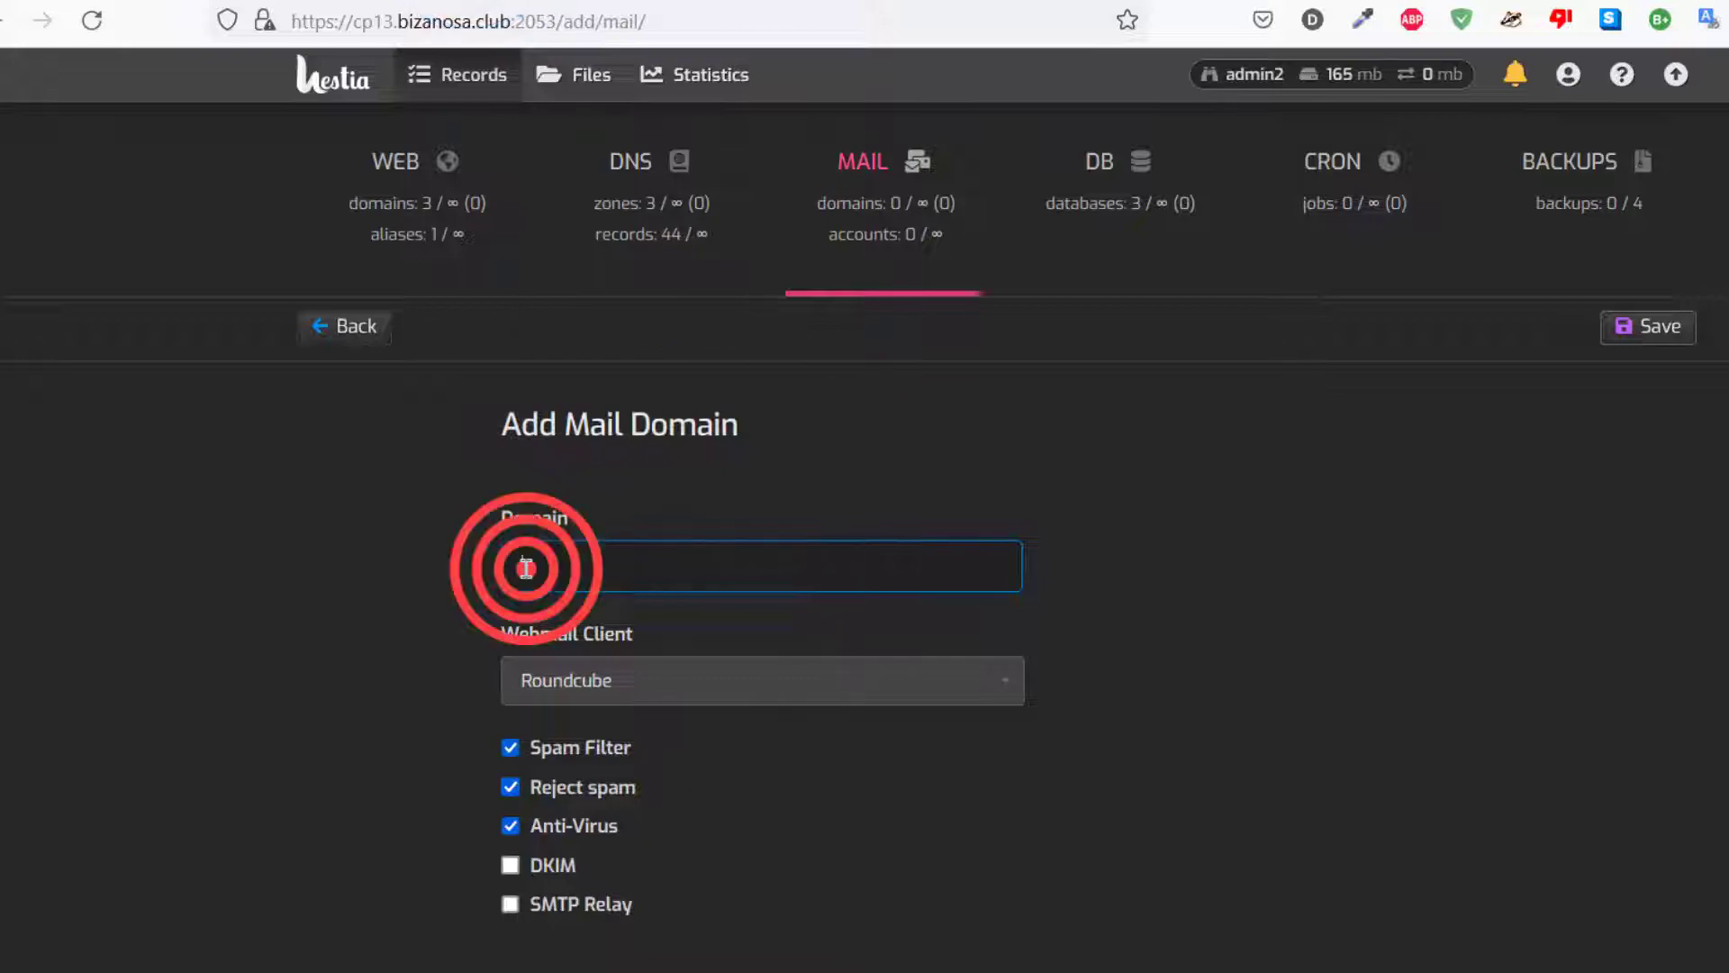
{"action": "type", "text": "bizanosa.club"}
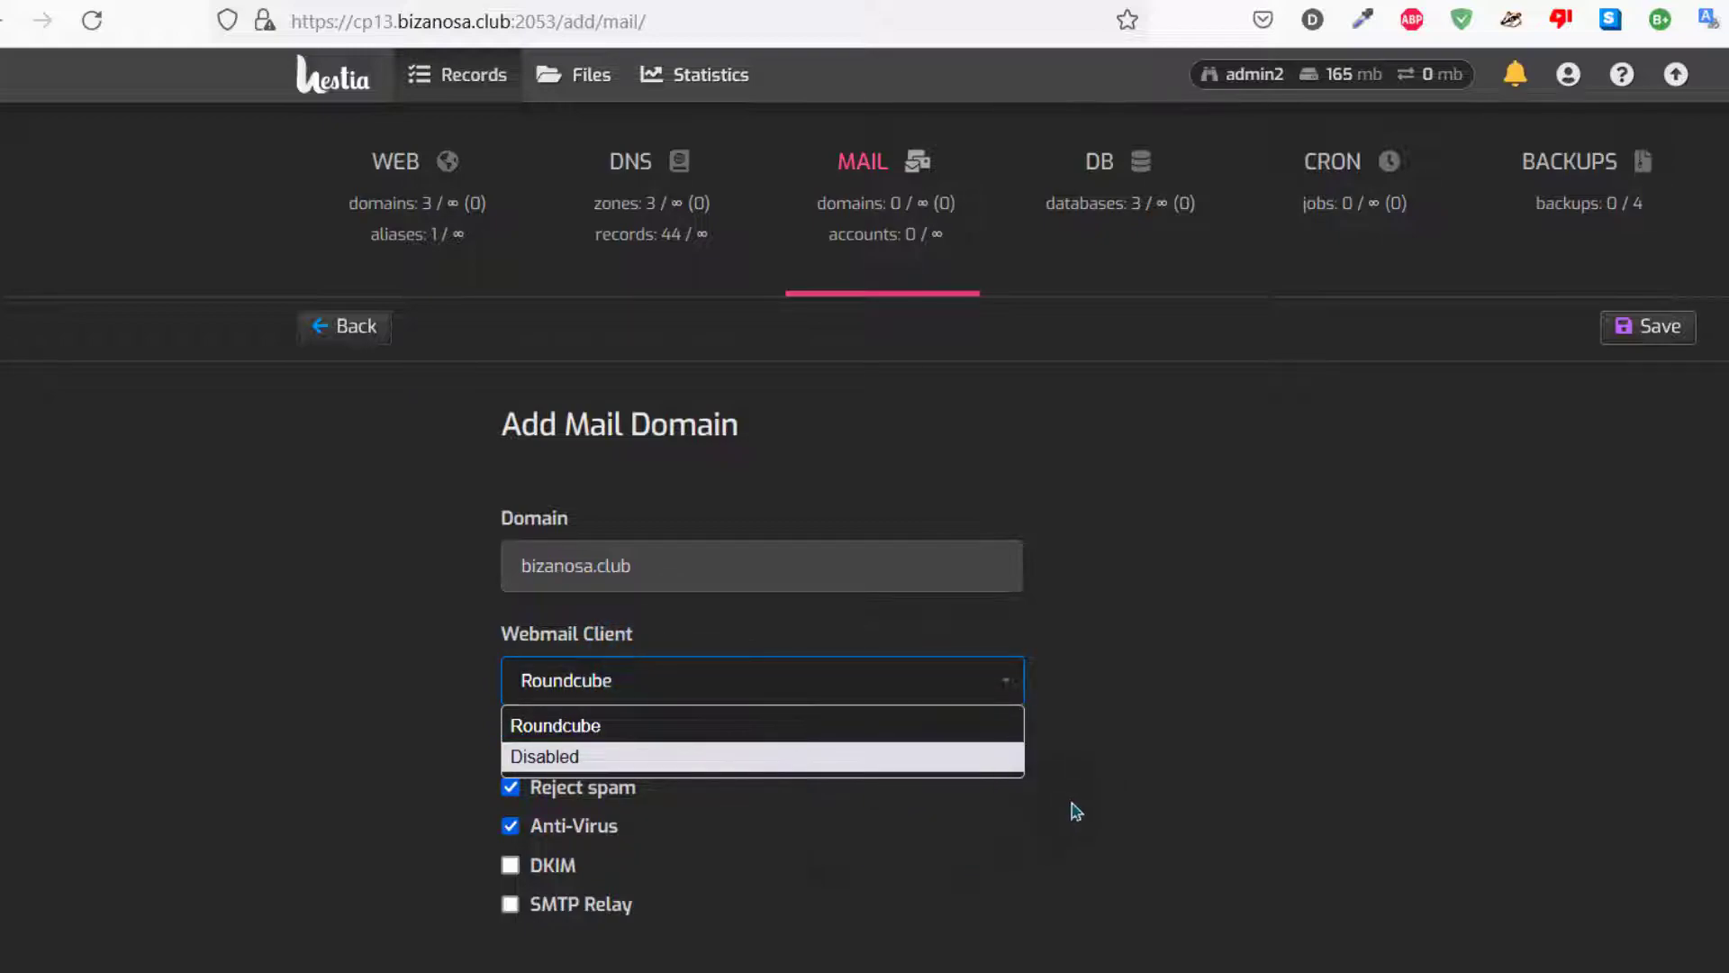
{"action": "mouse_move", "coordinate": [581, 733]}
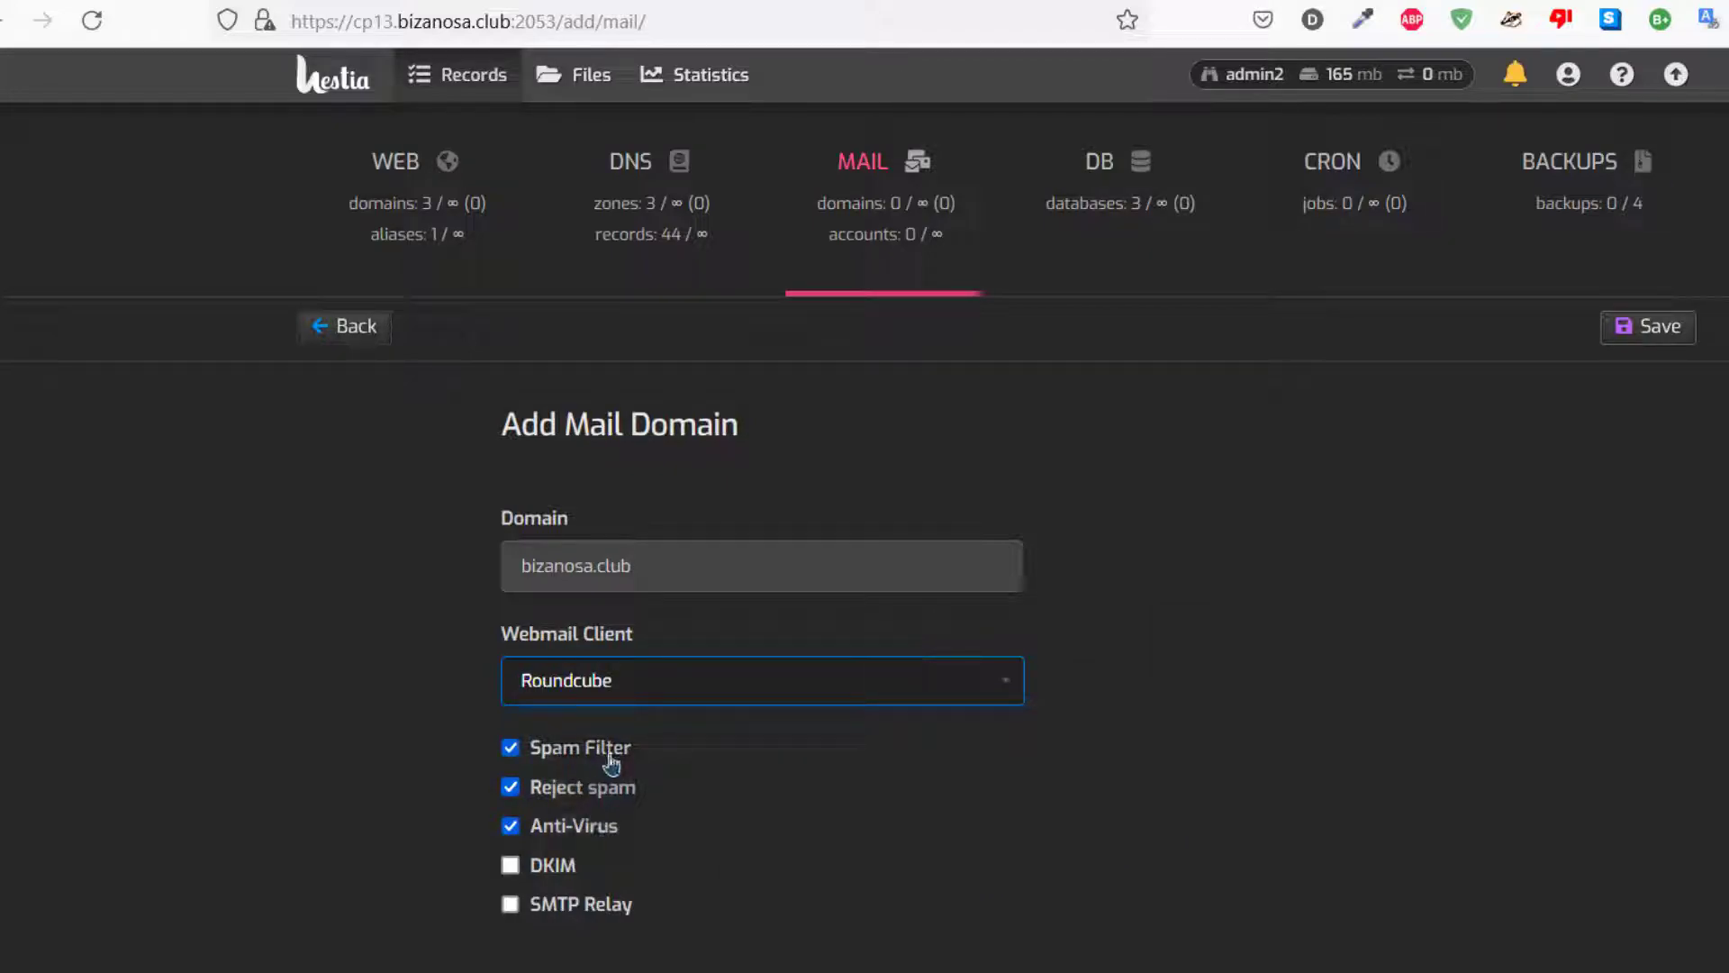
{"action": "mouse_move", "coordinate": [739, 853]}
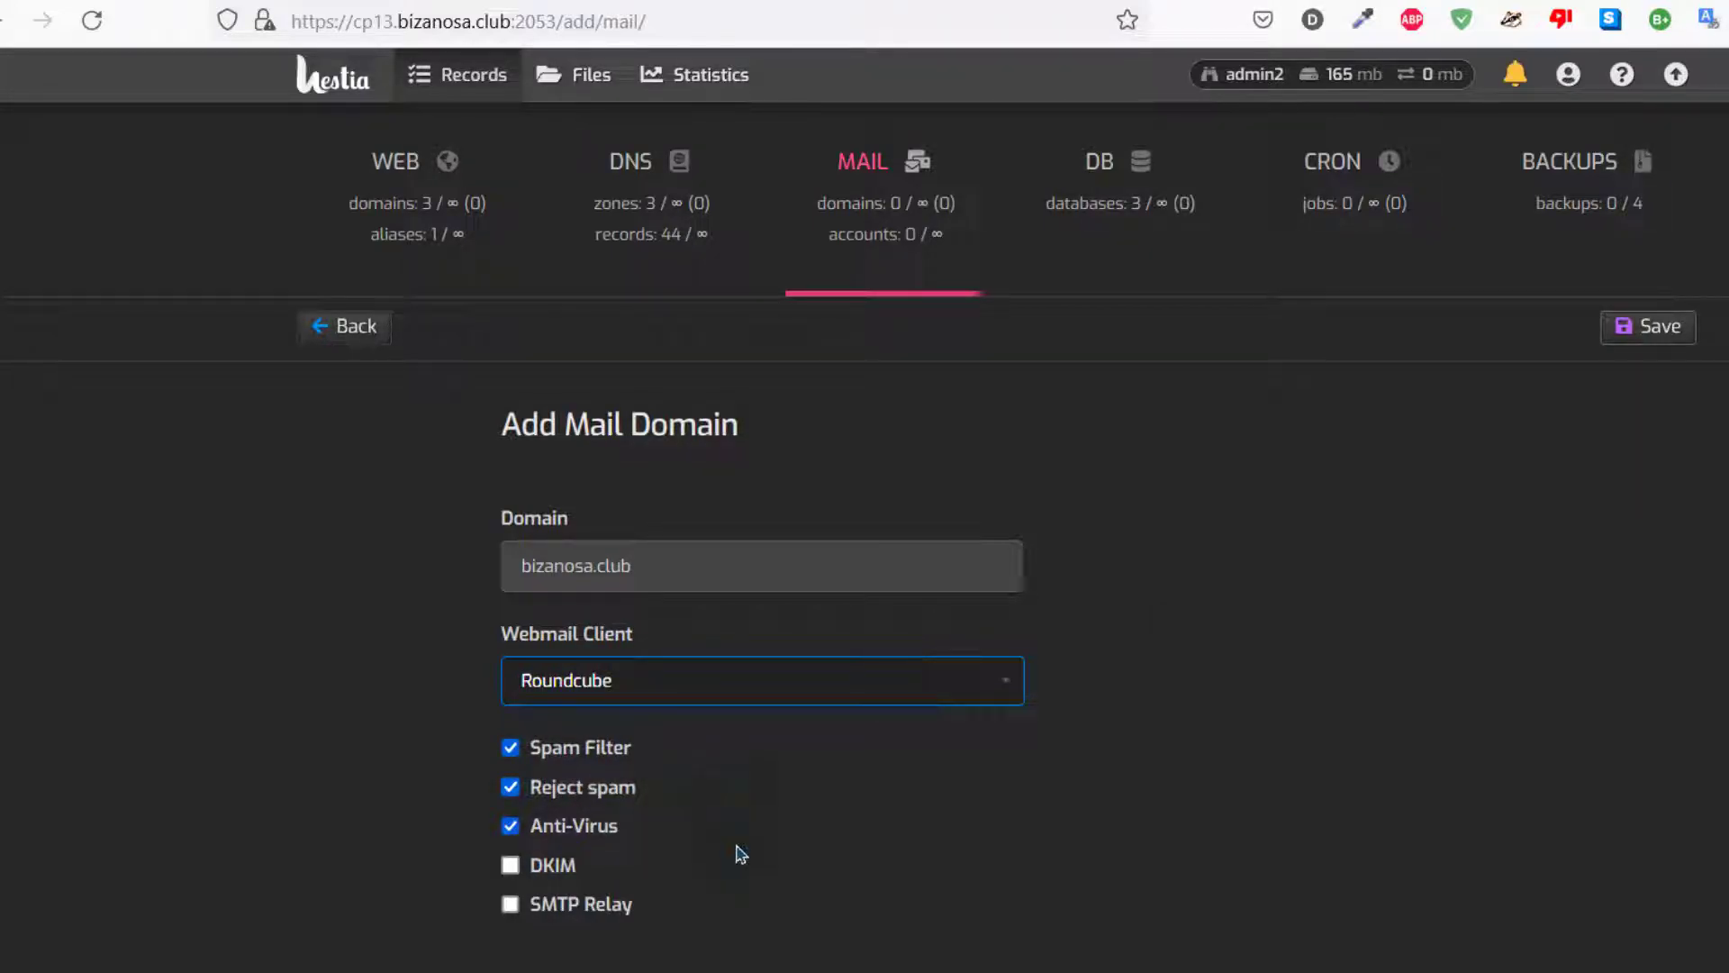
{"action": "left_click", "coordinate": [511, 865]}
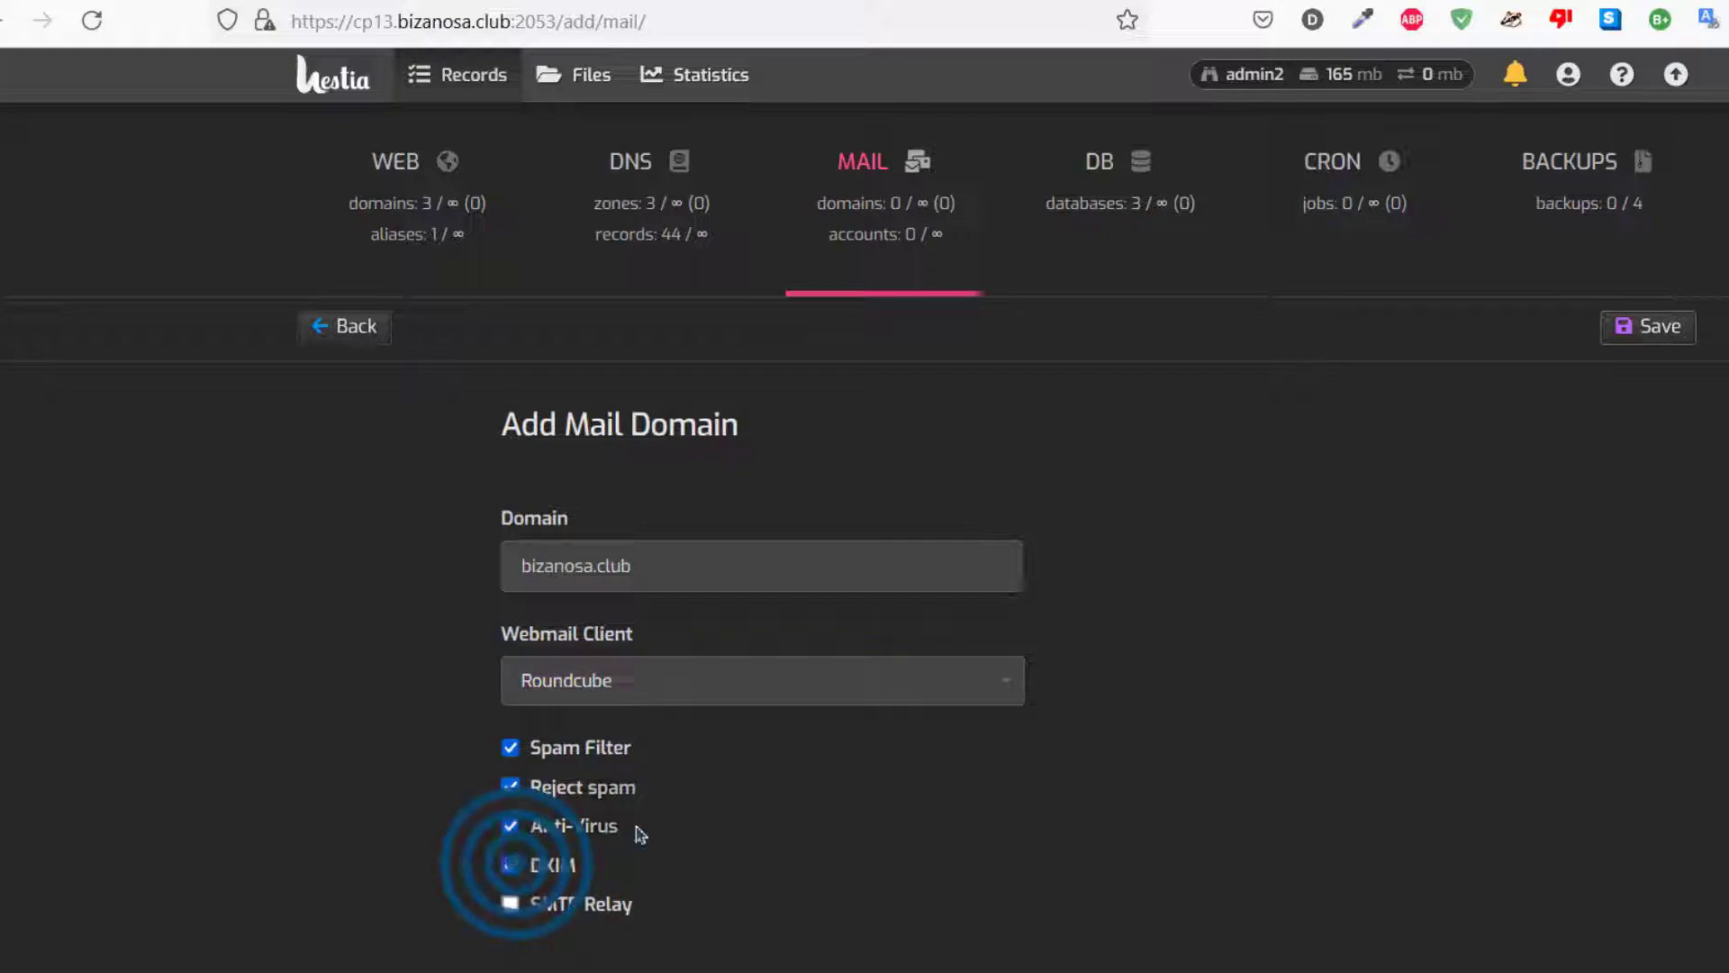
{"action": "left_click", "coordinate": [511, 865]}
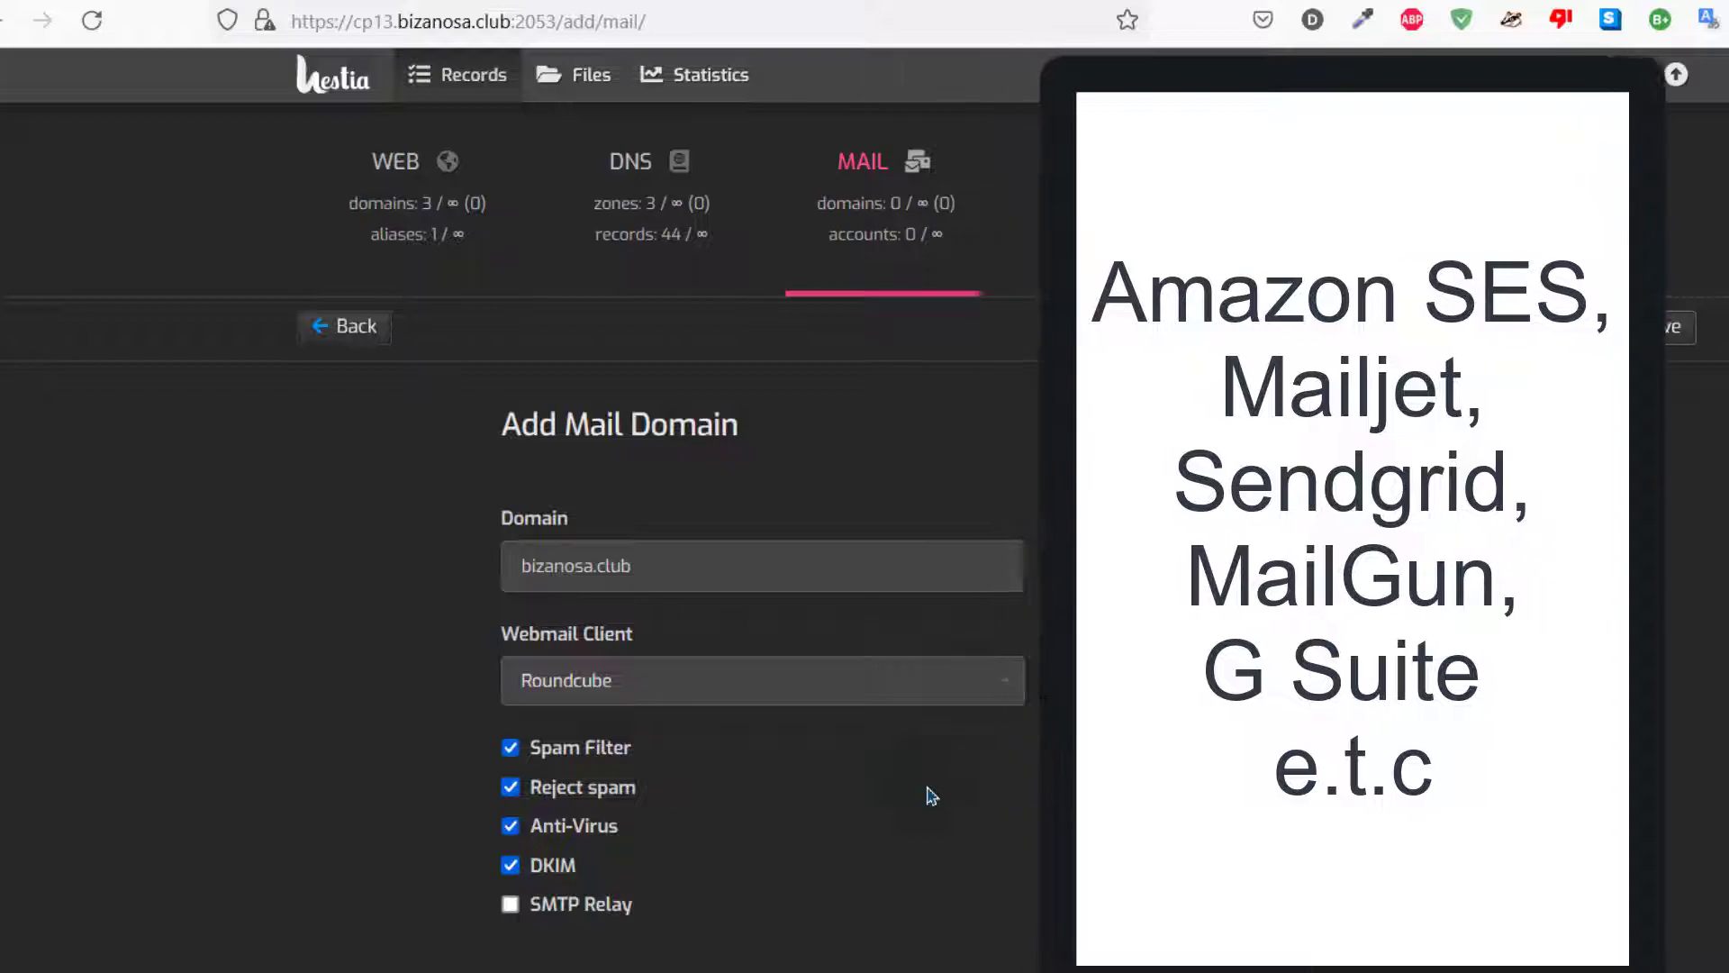
{"action": "left_click", "coordinate": [510, 904]}
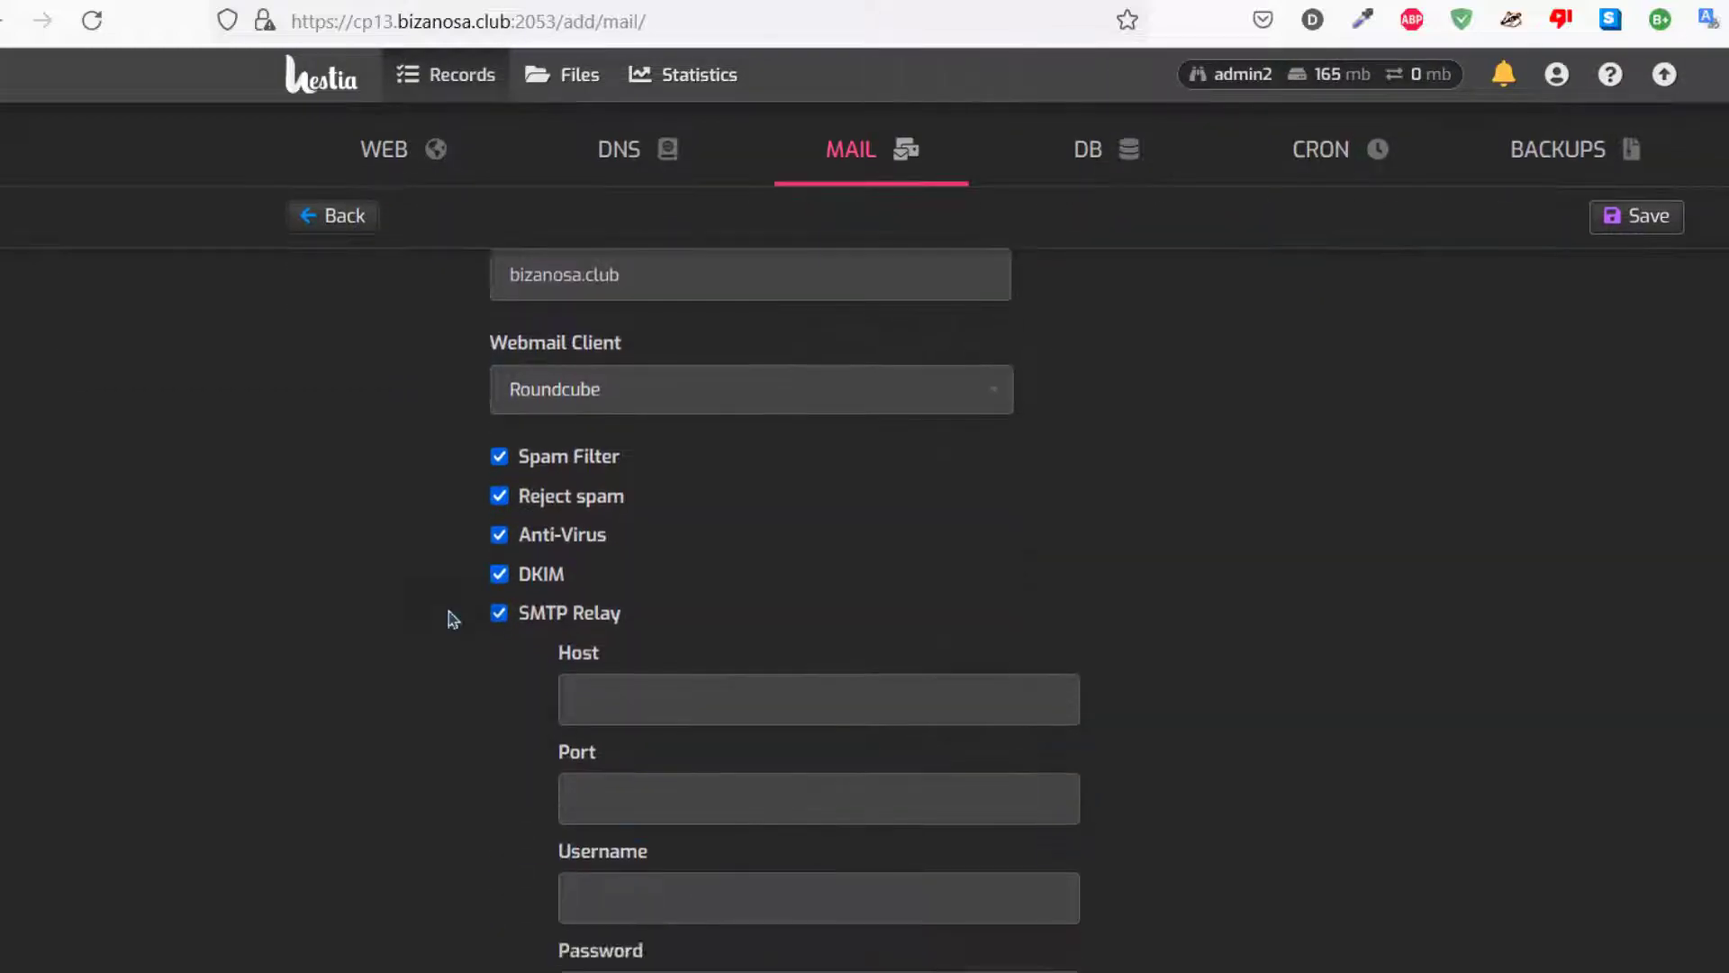
{"action": "left_click", "coordinate": [817, 615]}
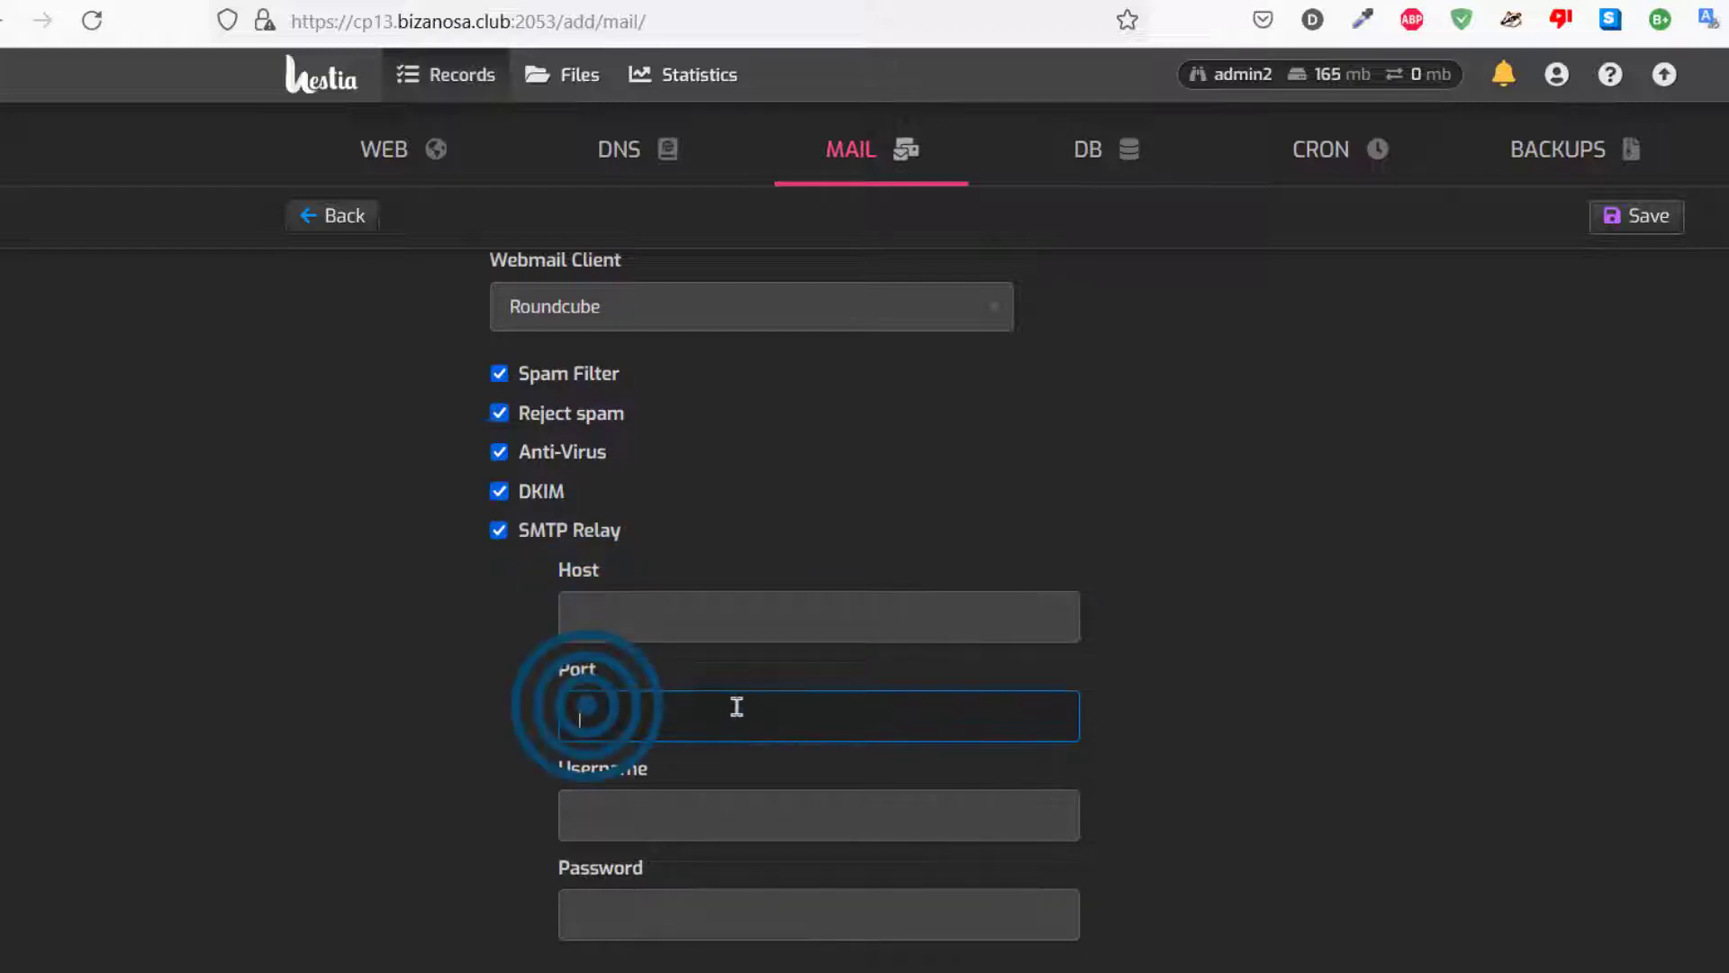
{"action": "left_click", "coordinate": [819, 913]}
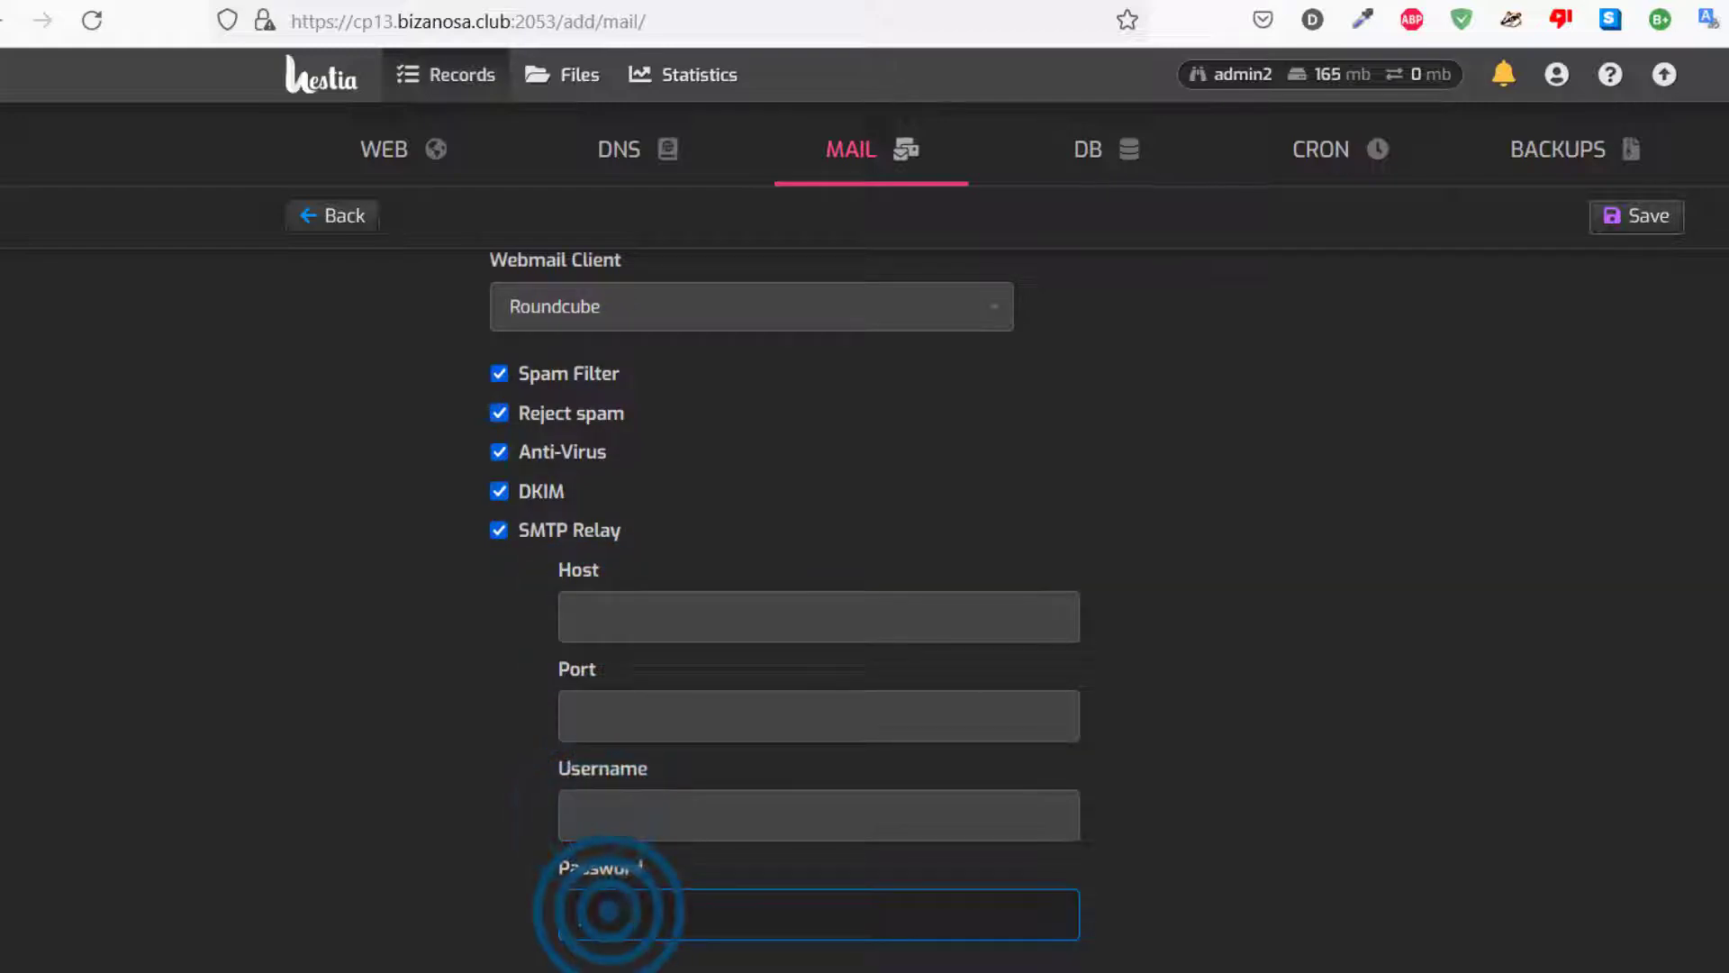
{"action": "left_click", "coordinate": [819, 913]}
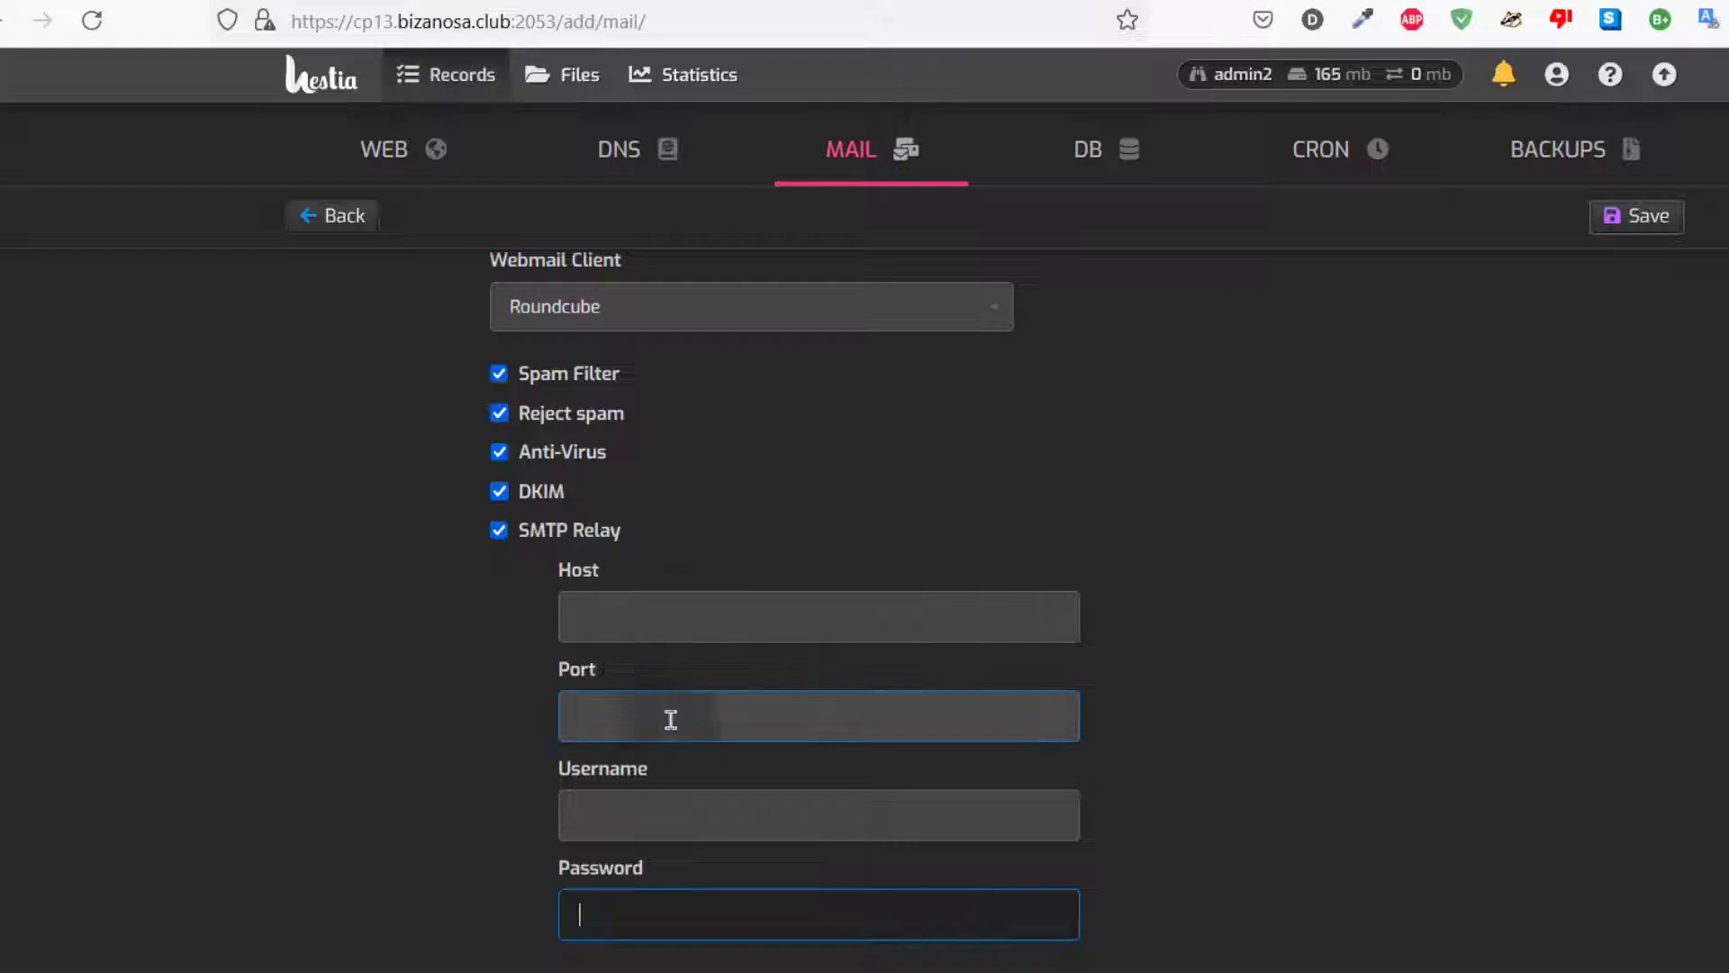
{"action": "scroll", "scroll_direction": "up", "scroll_amount": 3}
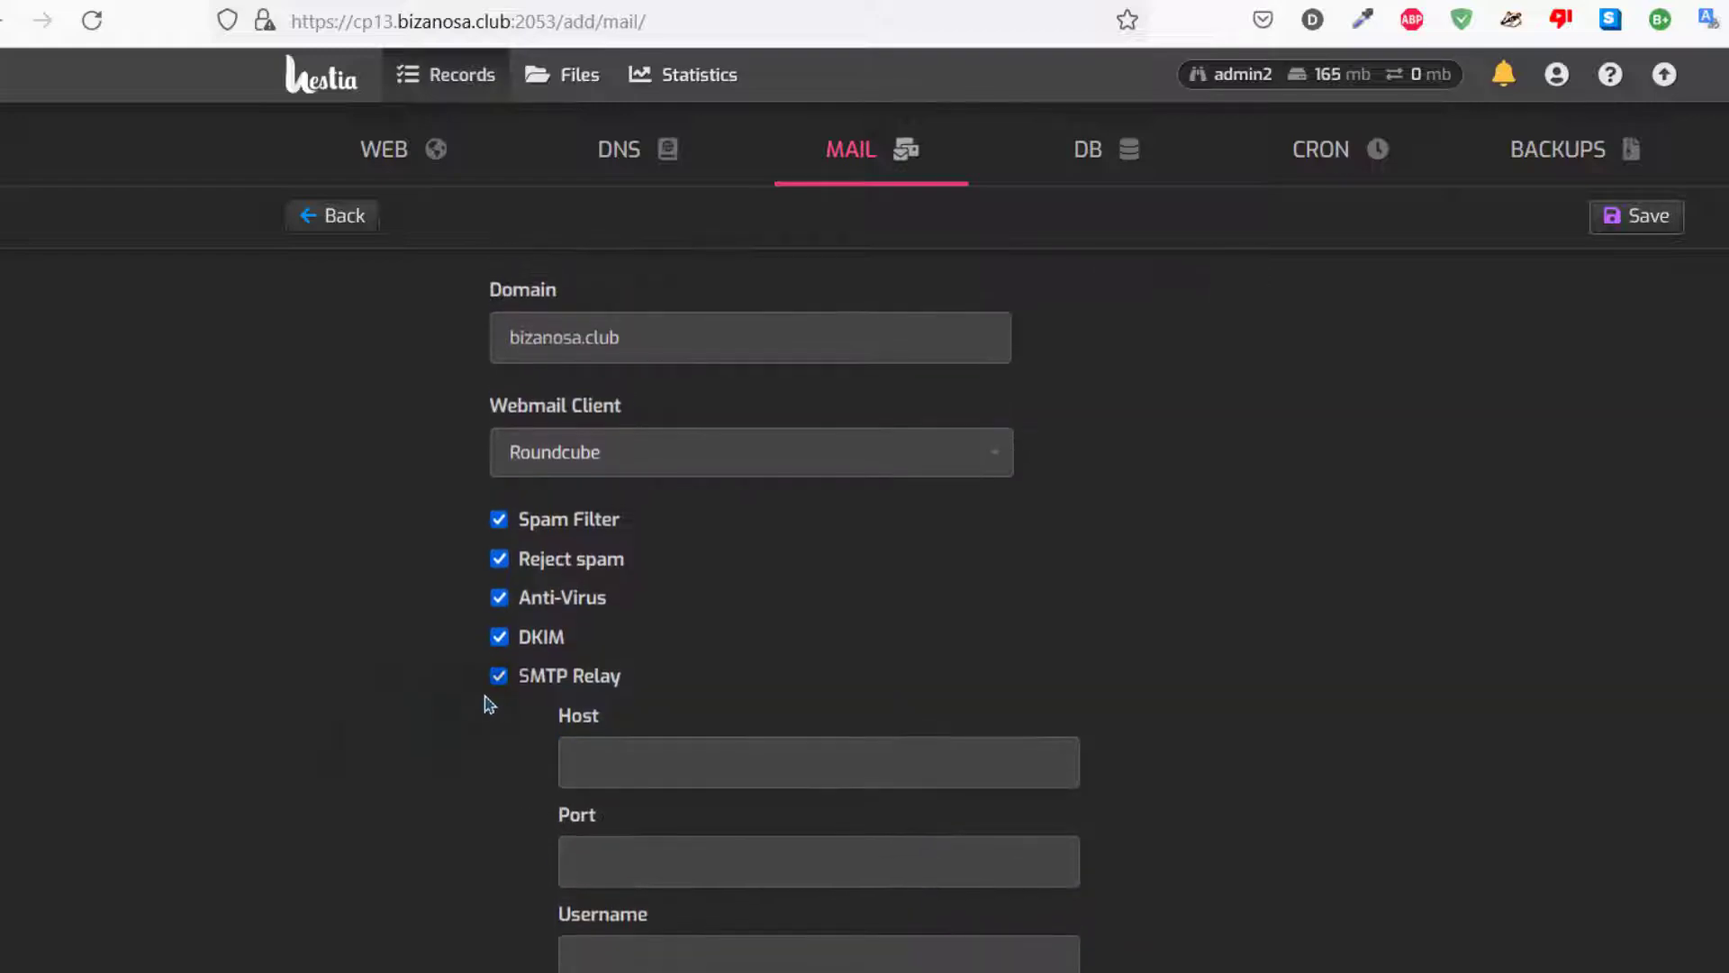
{"action": "left_click", "coordinate": [498, 677]}
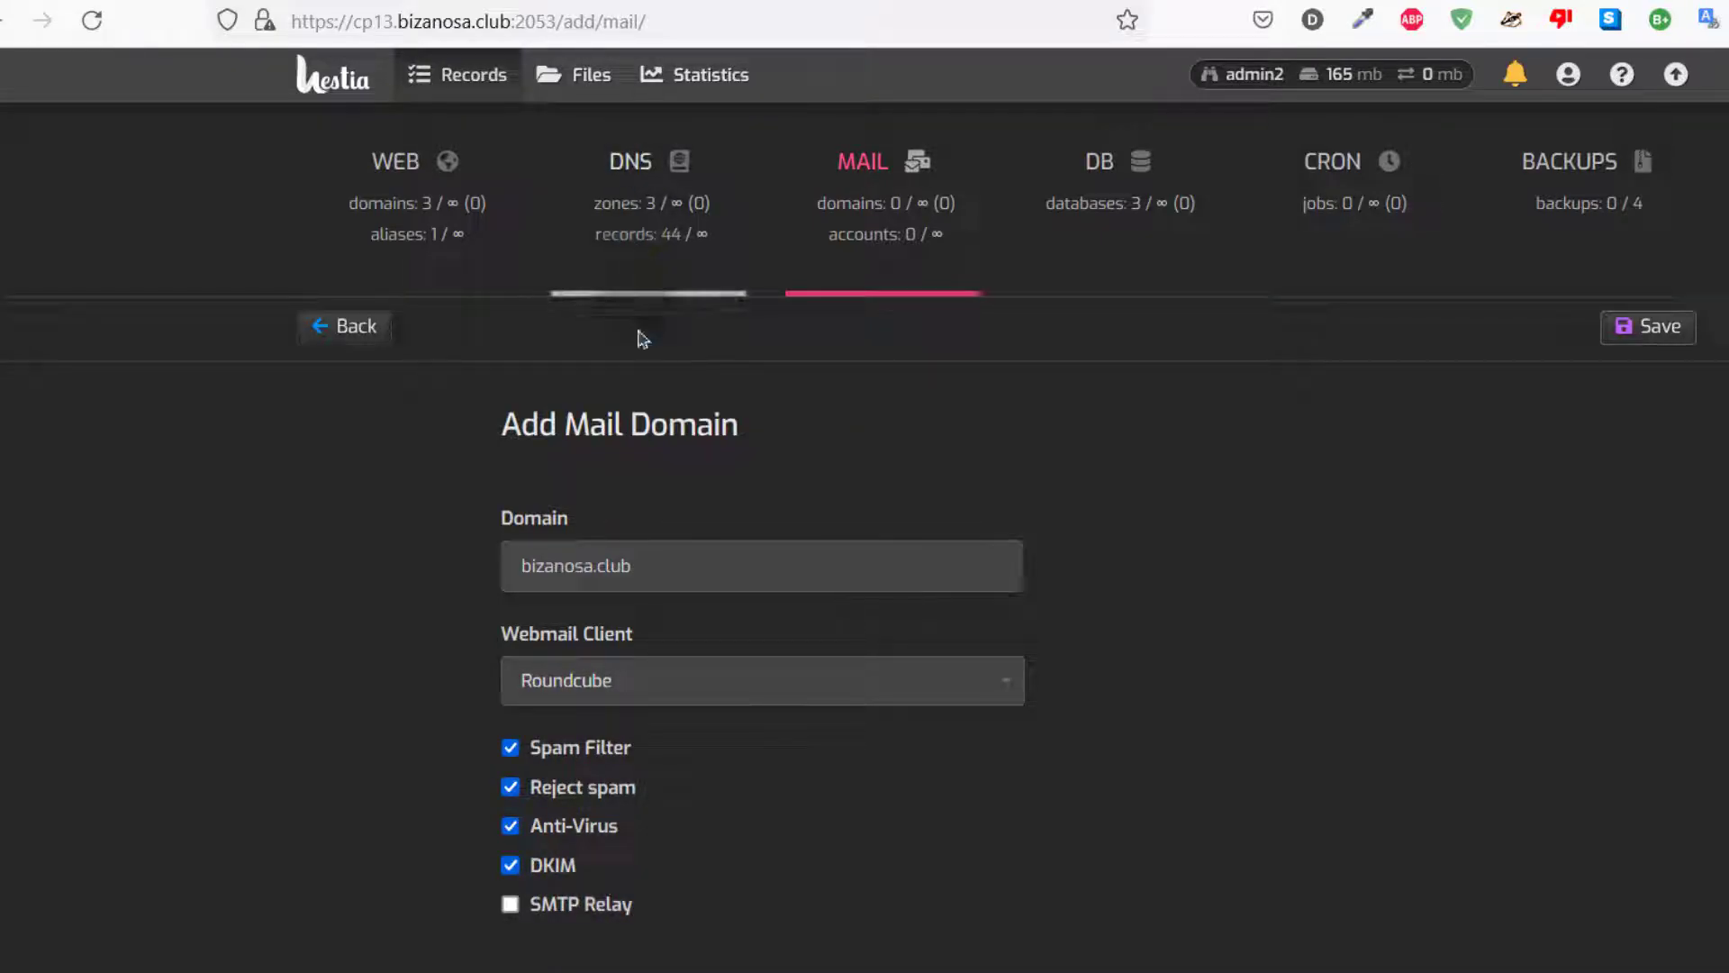
Save the bizanosa.club mail domain and return to the mail domains list
{"action": "left_click", "coordinate": [1647, 326]}
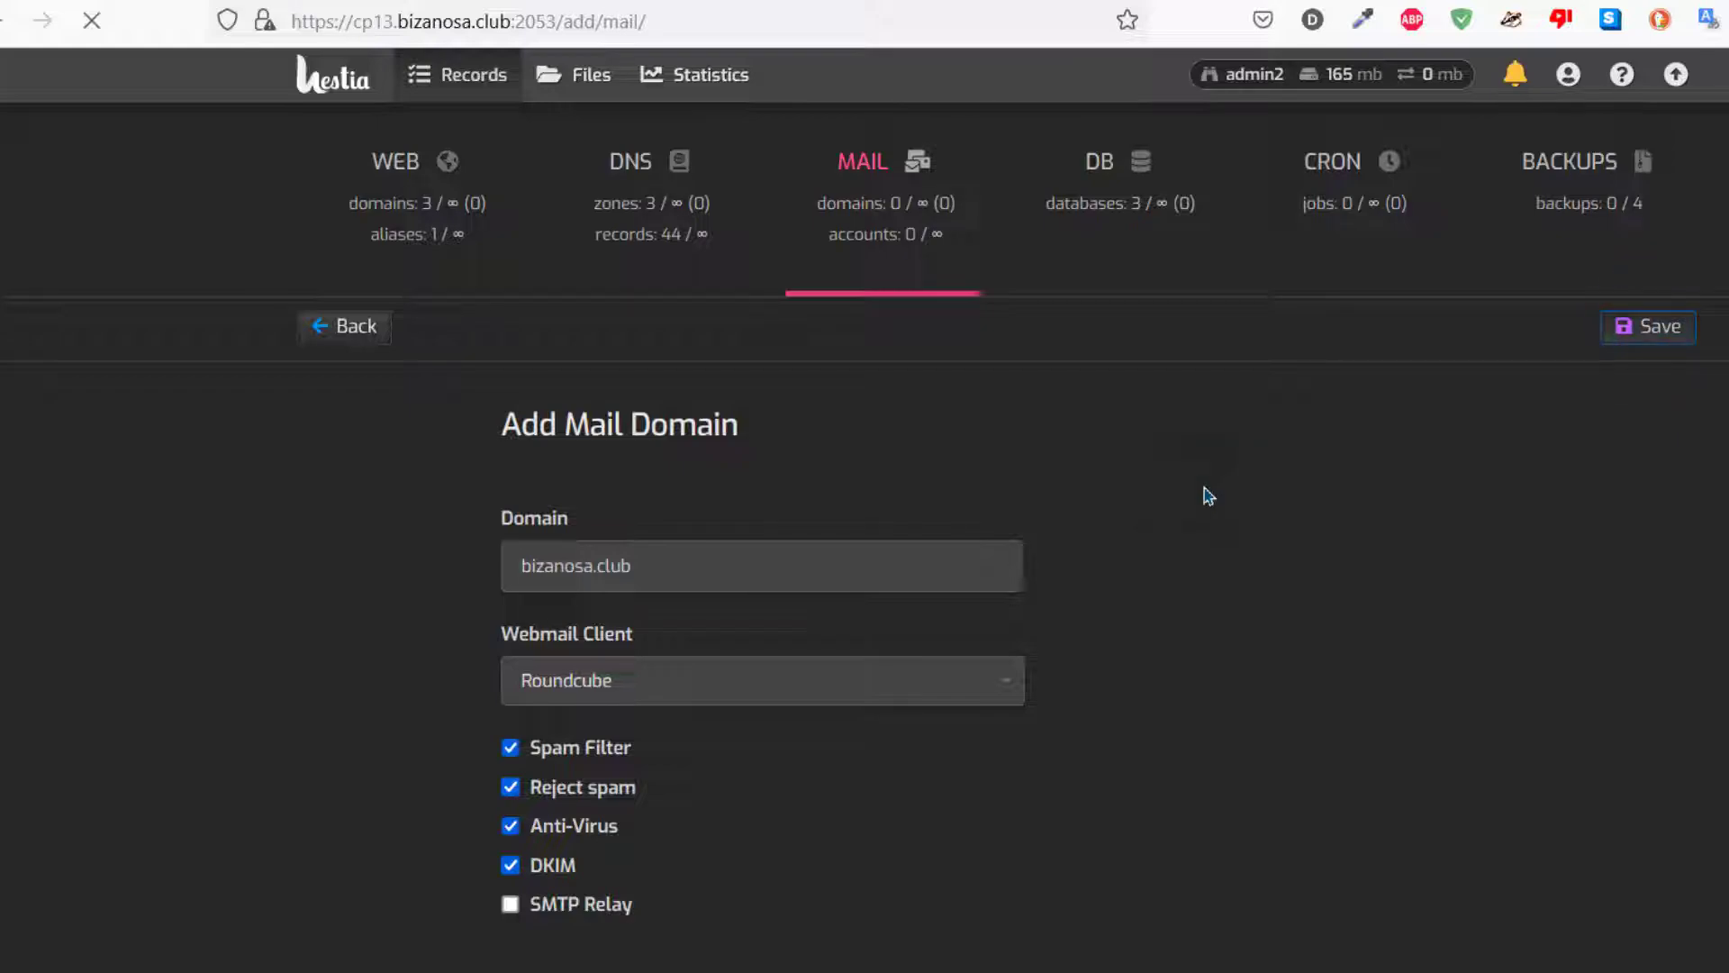
{"action": "left_click", "coordinate": [1647, 326]}
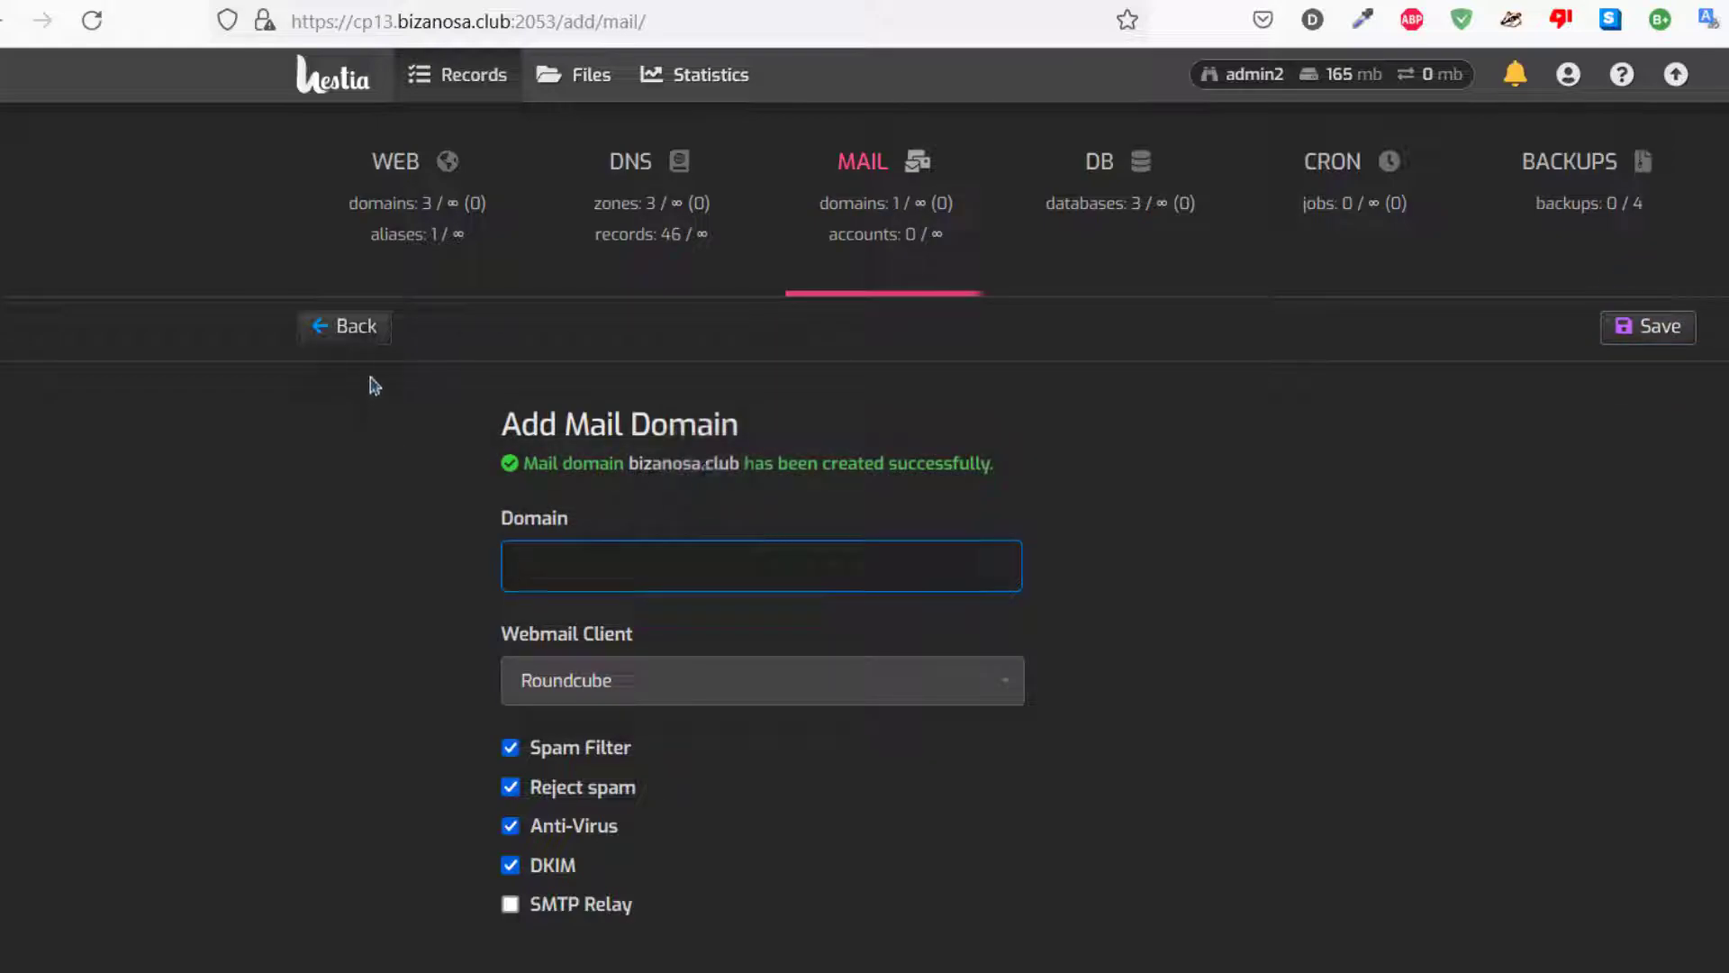
{"action": "left_click", "coordinate": [344, 326]}
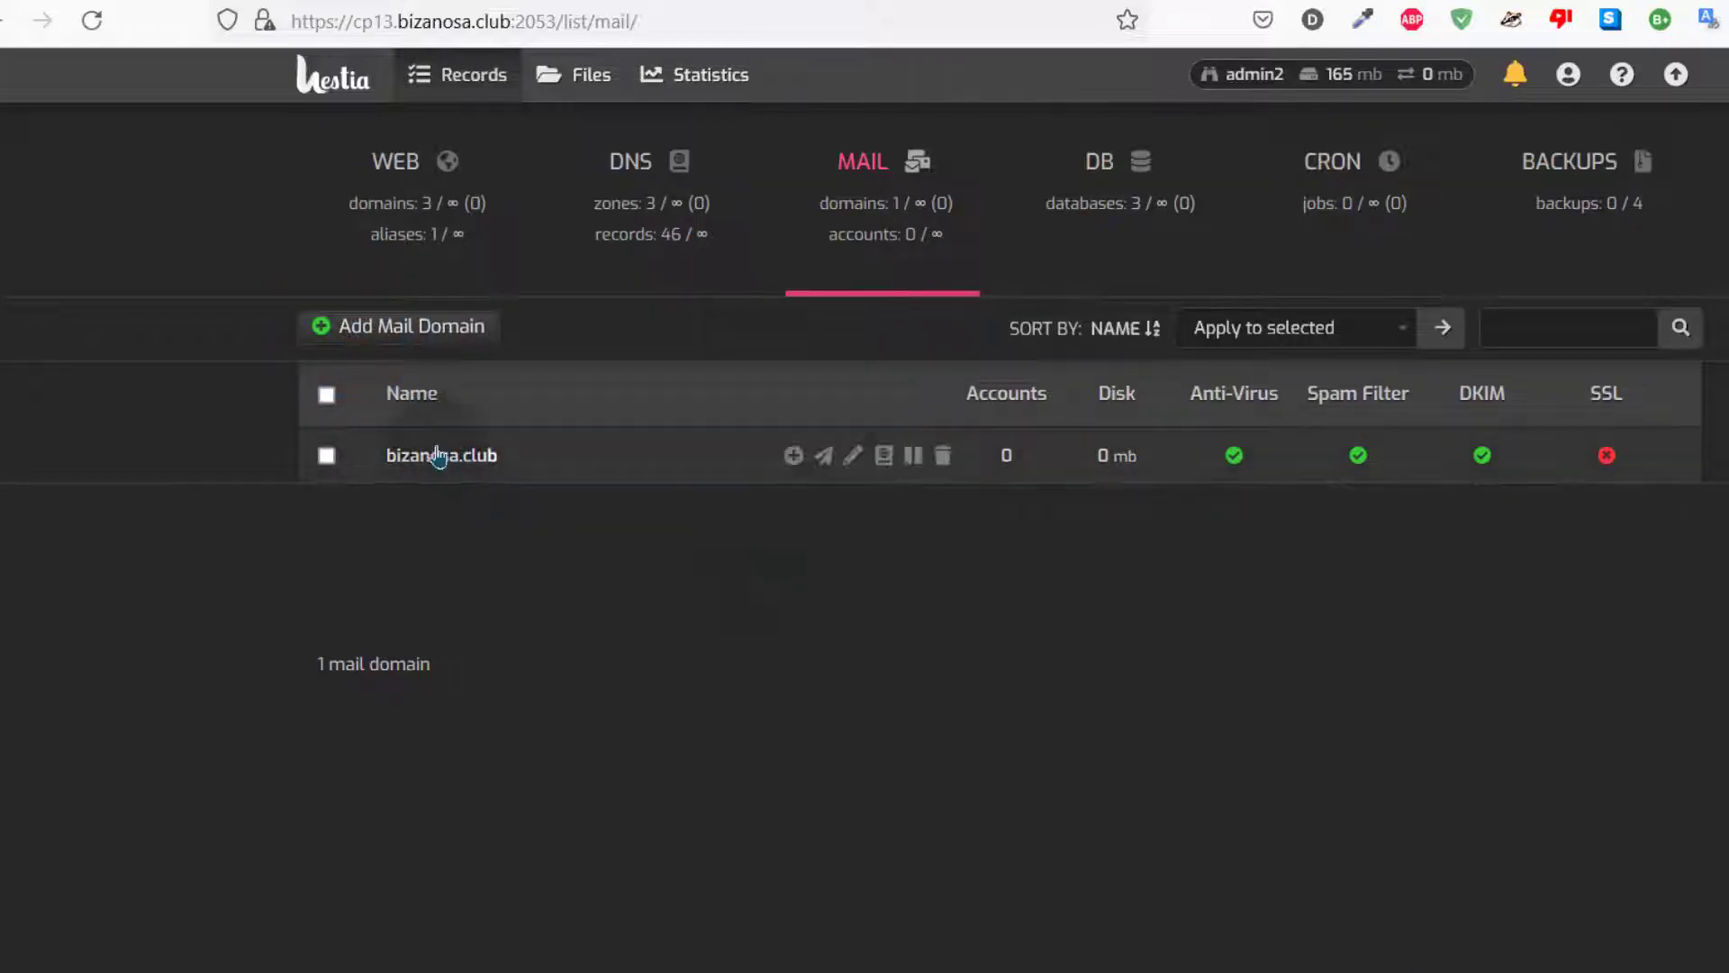
{"action": "mouse_move", "coordinate": [853, 456]}
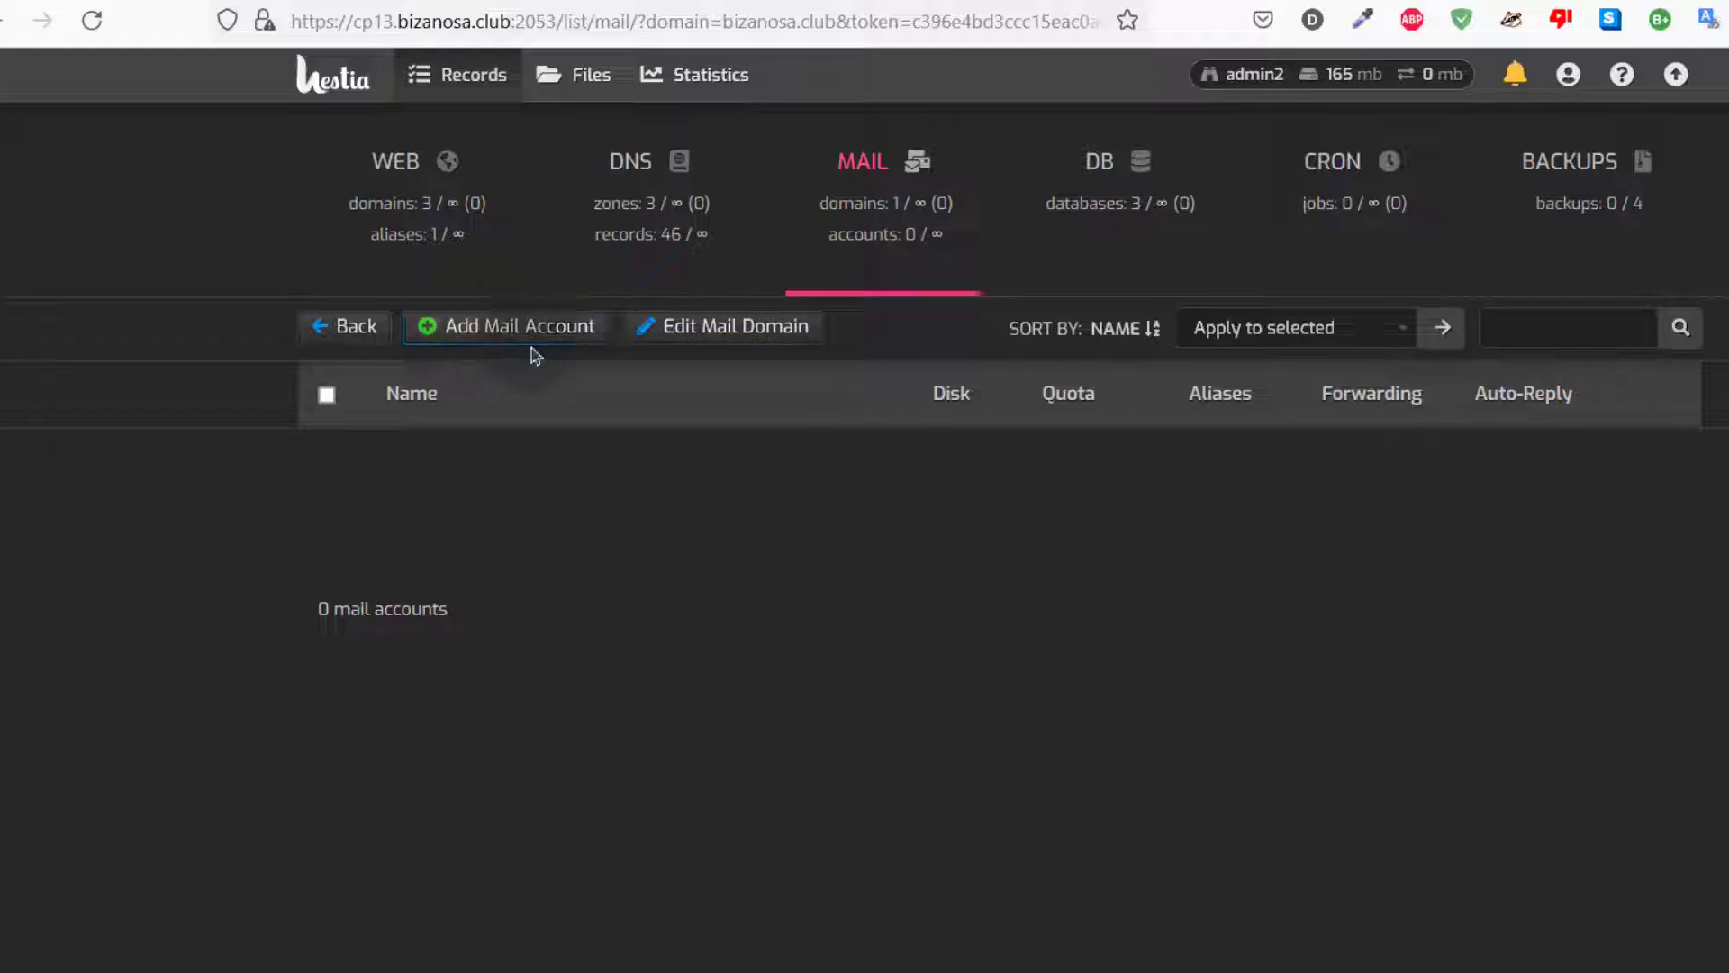
{"action": "mouse_move", "coordinate": [480, 460]}
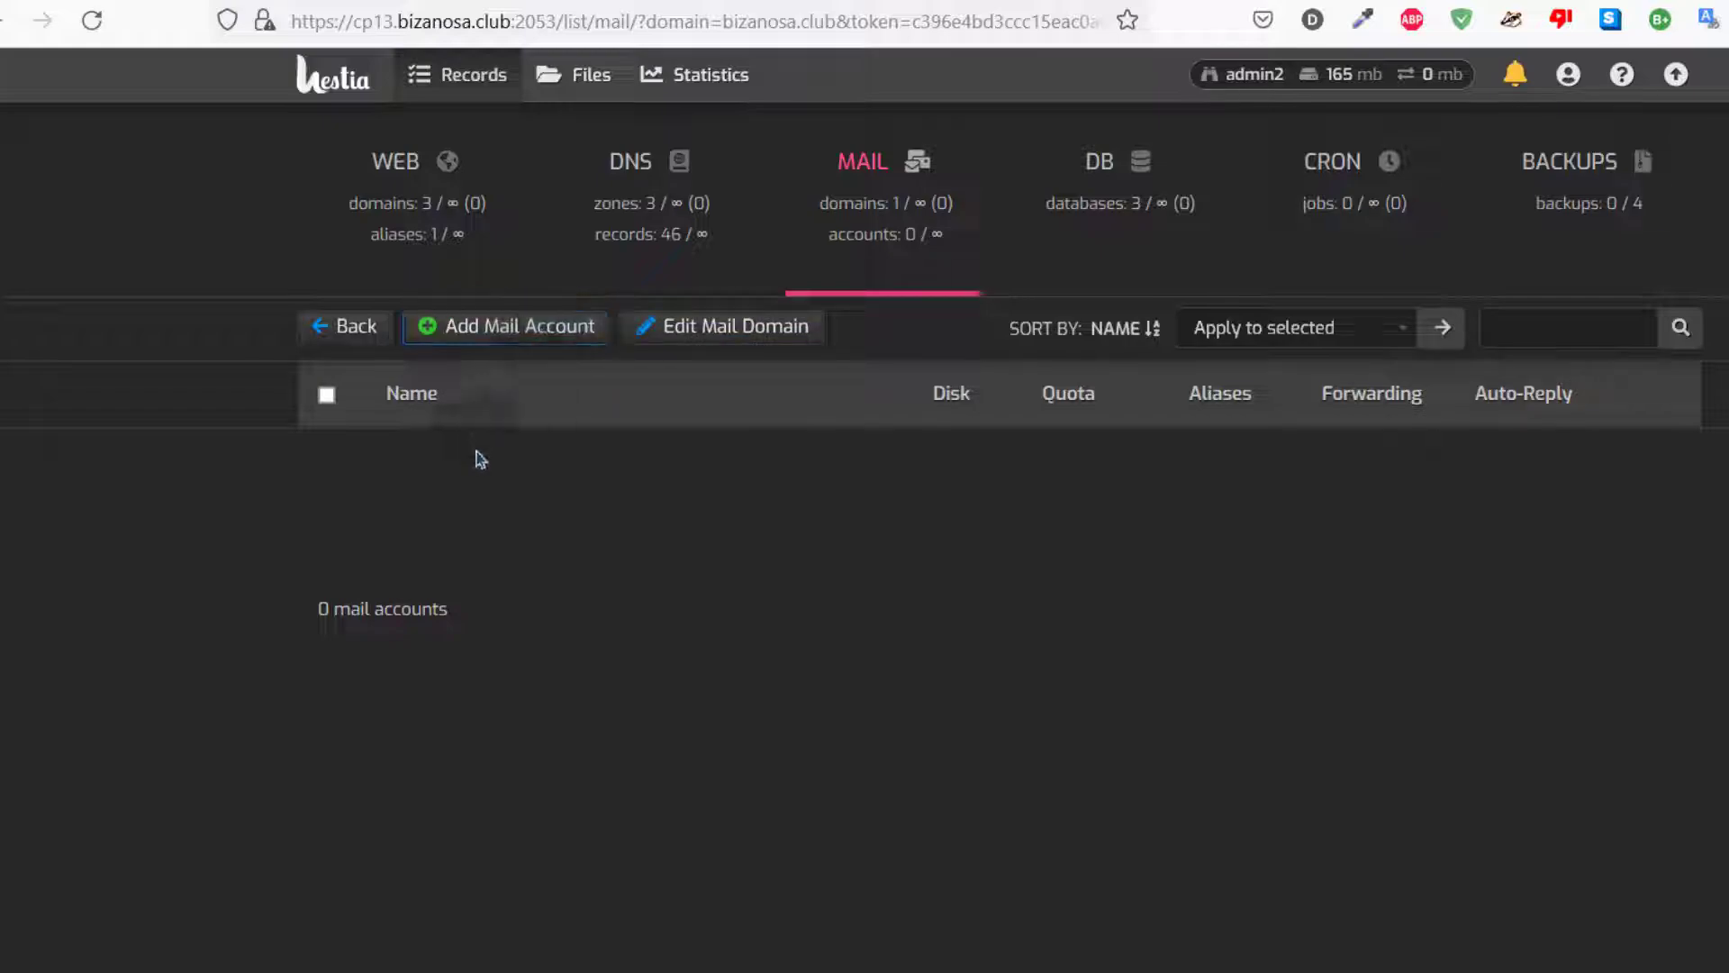
Review the bizanosa.club Edit Mail Domain form without saving, SSL left unchecked
{"action": "left_click", "coordinate": [723, 326]}
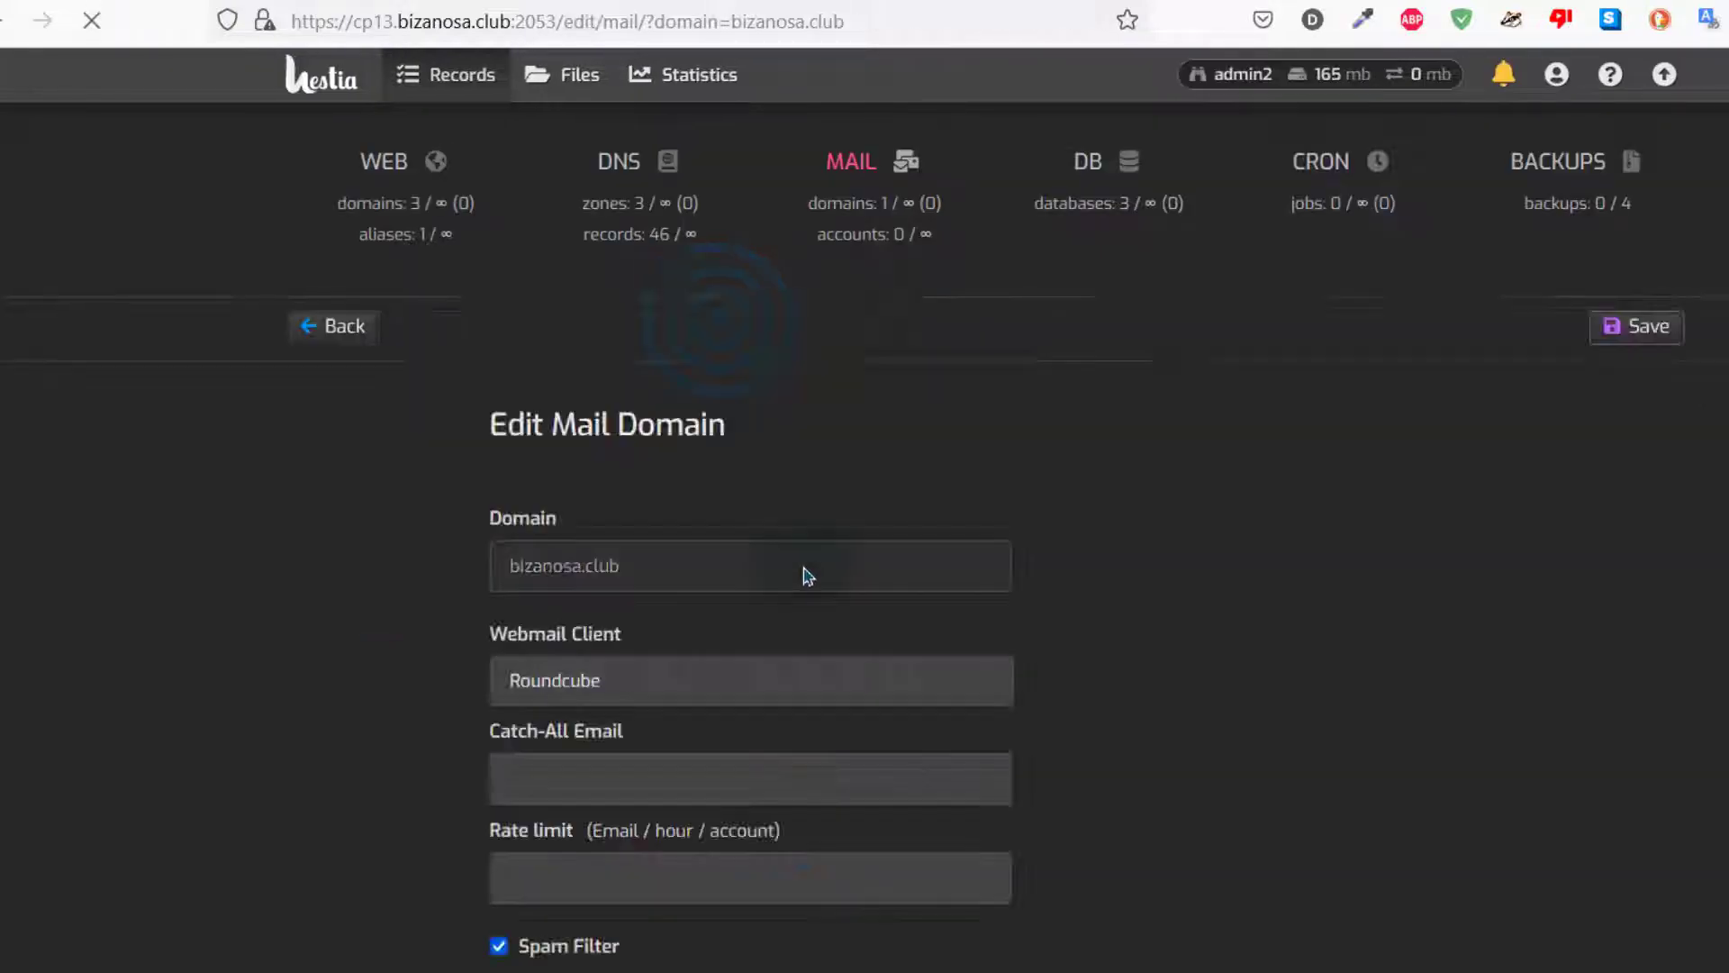
{"action": "scroll", "scroll_direction": "down", "scroll_amount": 3}
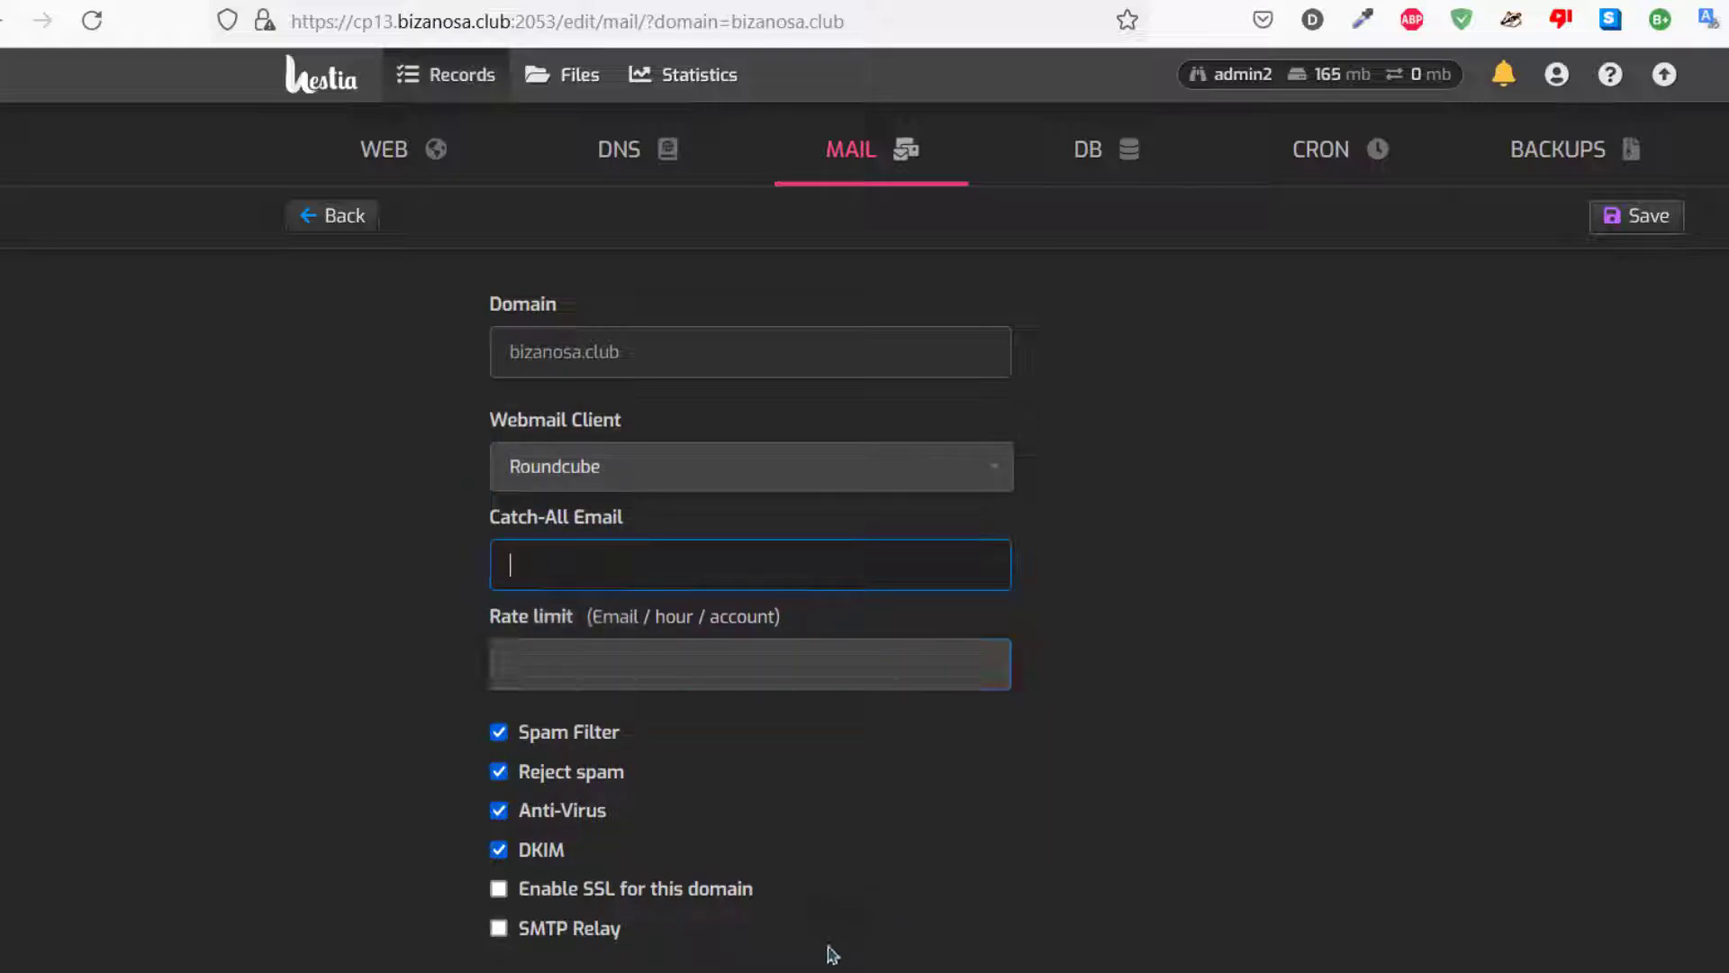
{"action": "scroll", "scroll_direction": "up", "scroll_amount": 3}
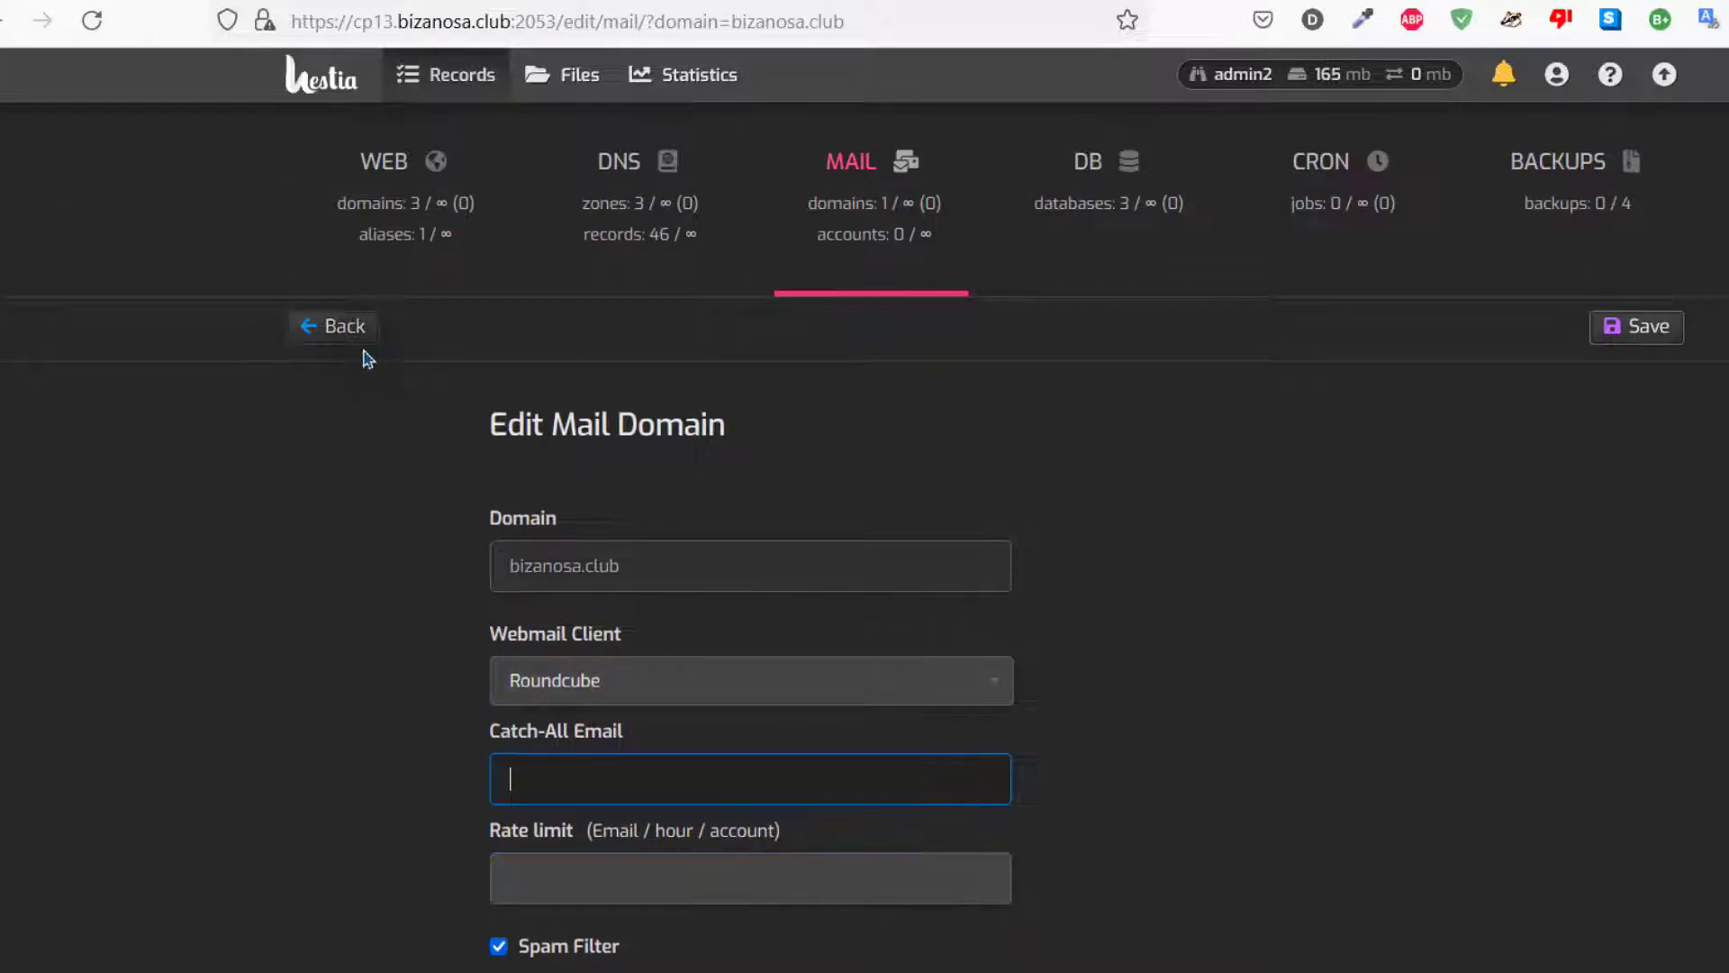
Go back to bizanosa.club's mail accounts and open an empty Add Mail Account form
{"action": "left_click", "coordinate": [332, 325]}
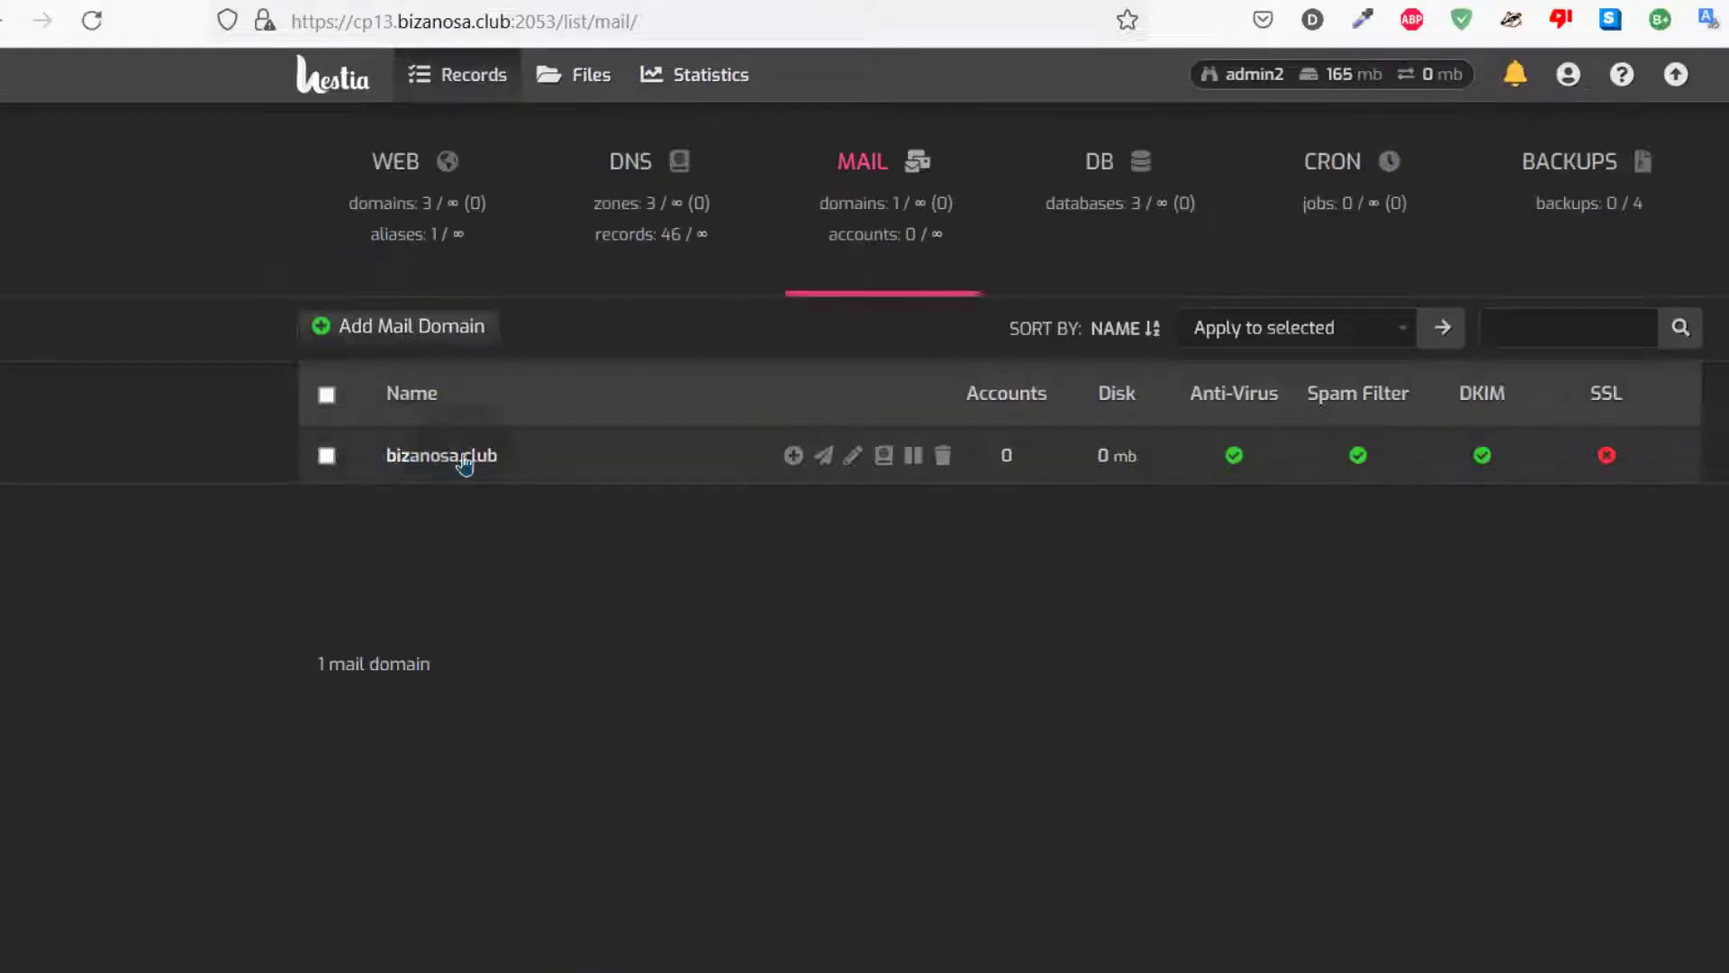
{"action": "left_click", "coordinate": [440, 454]}
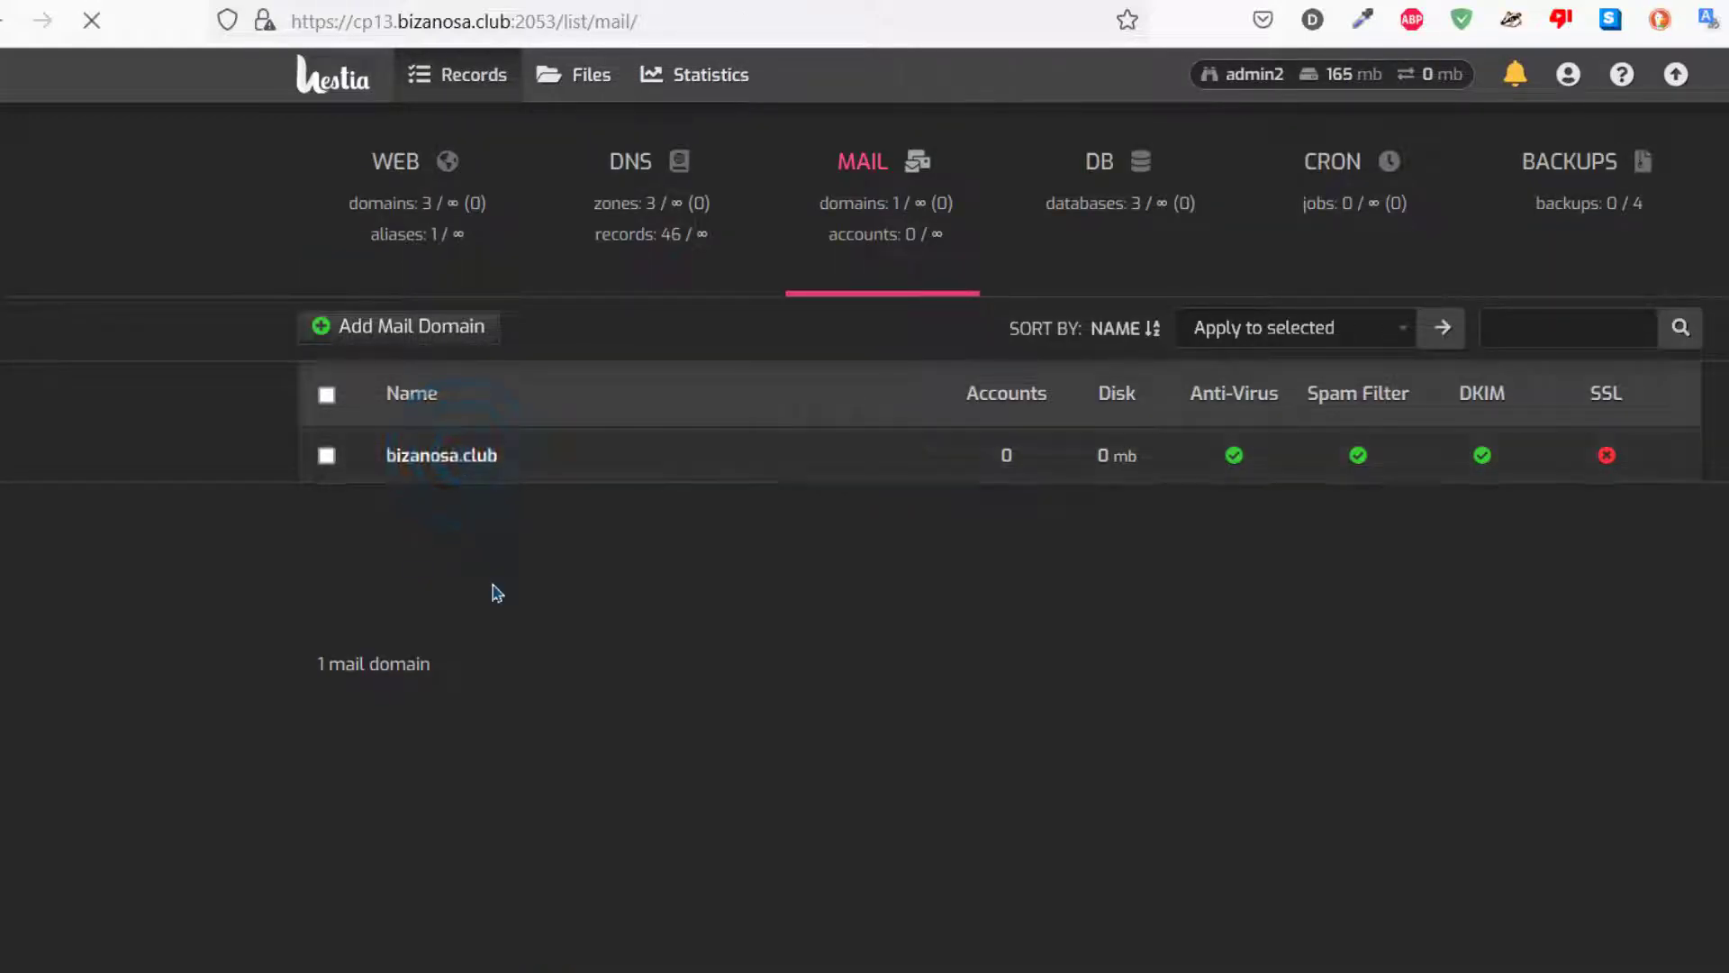
{"action": "left_click", "coordinate": [441, 454]}
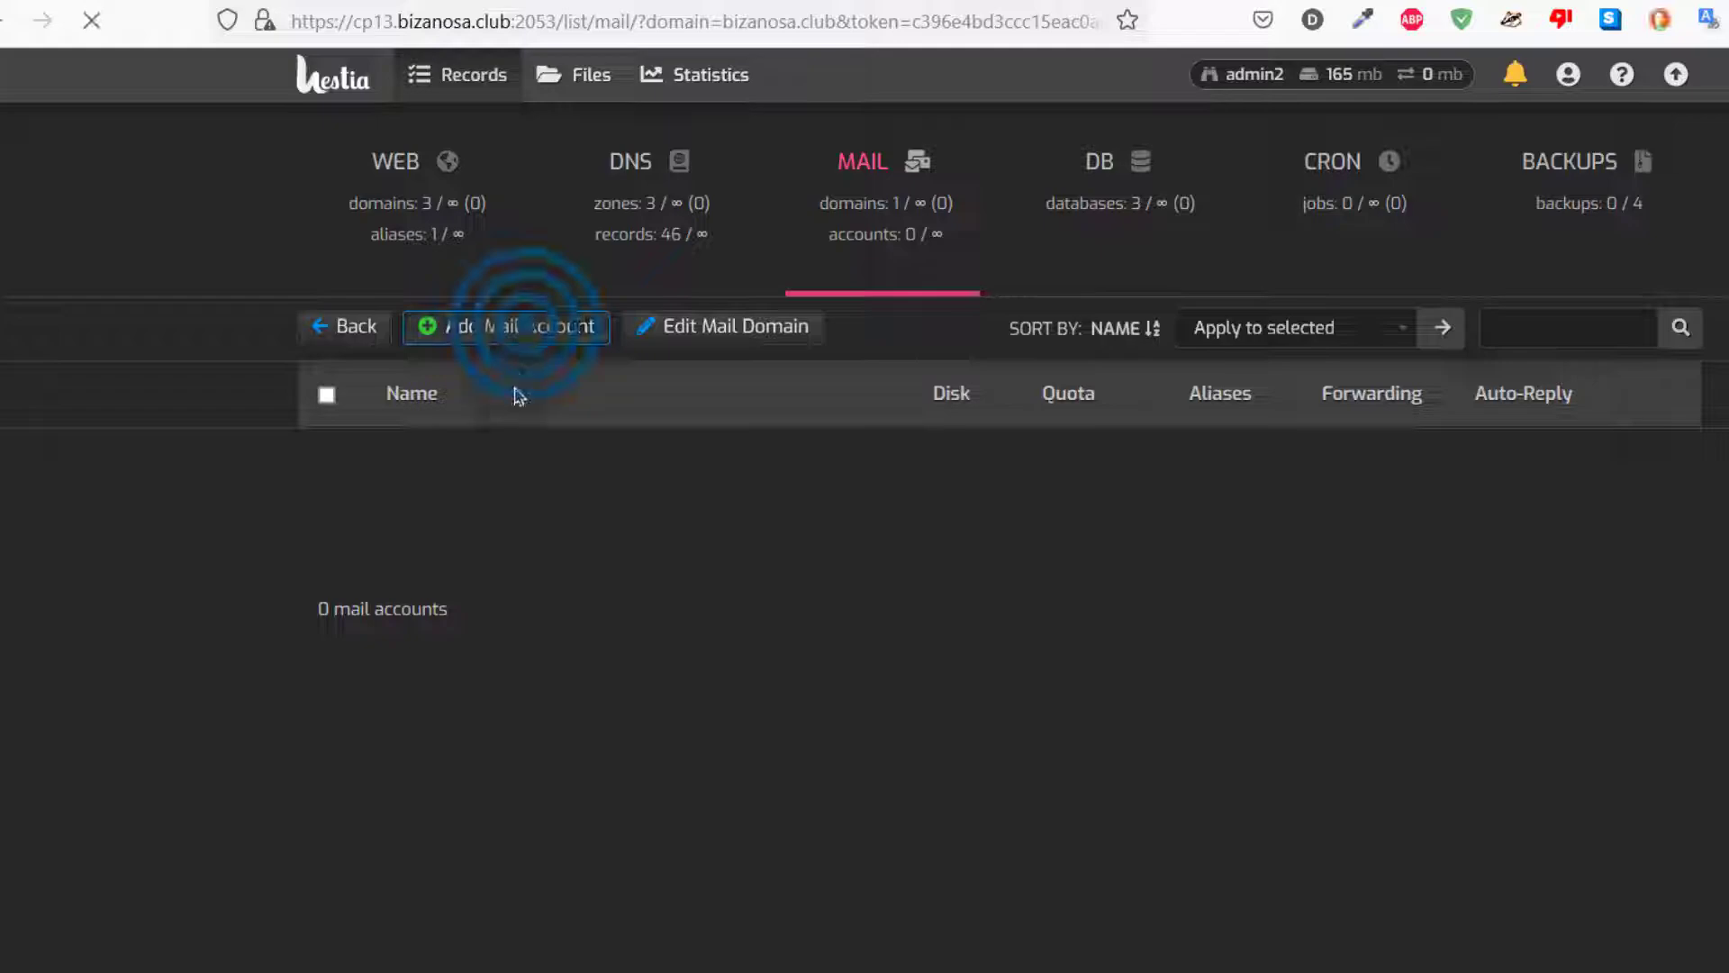
{"action": "left_click", "coordinate": [505, 326]}
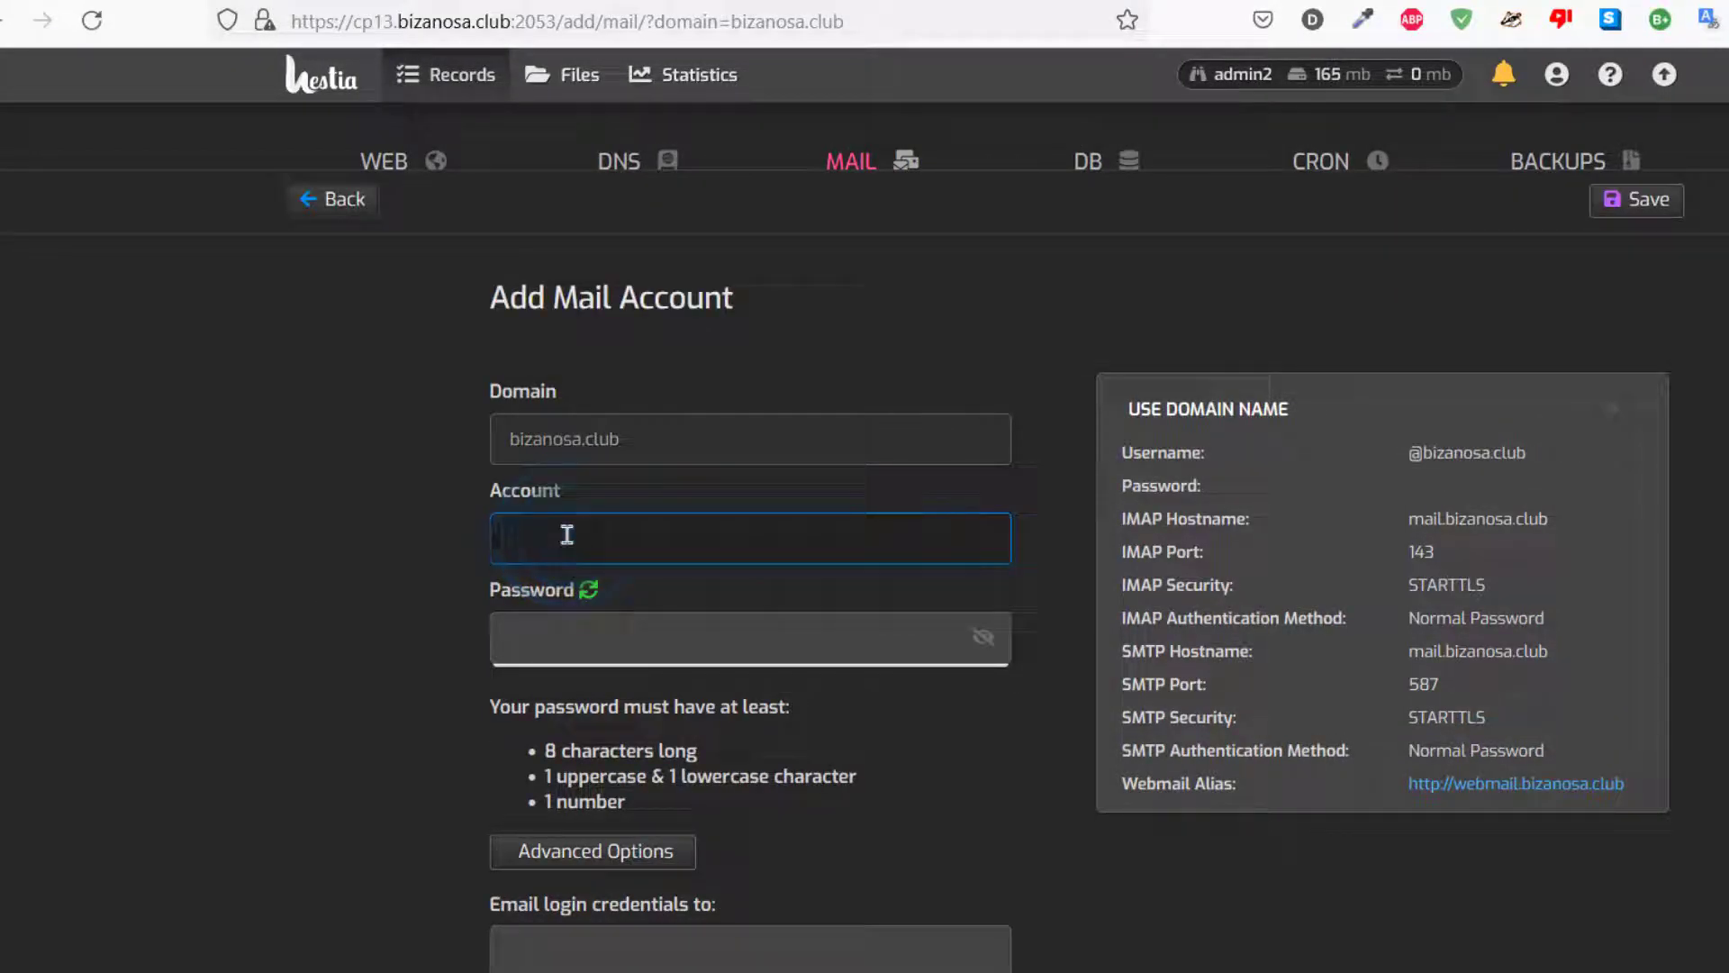
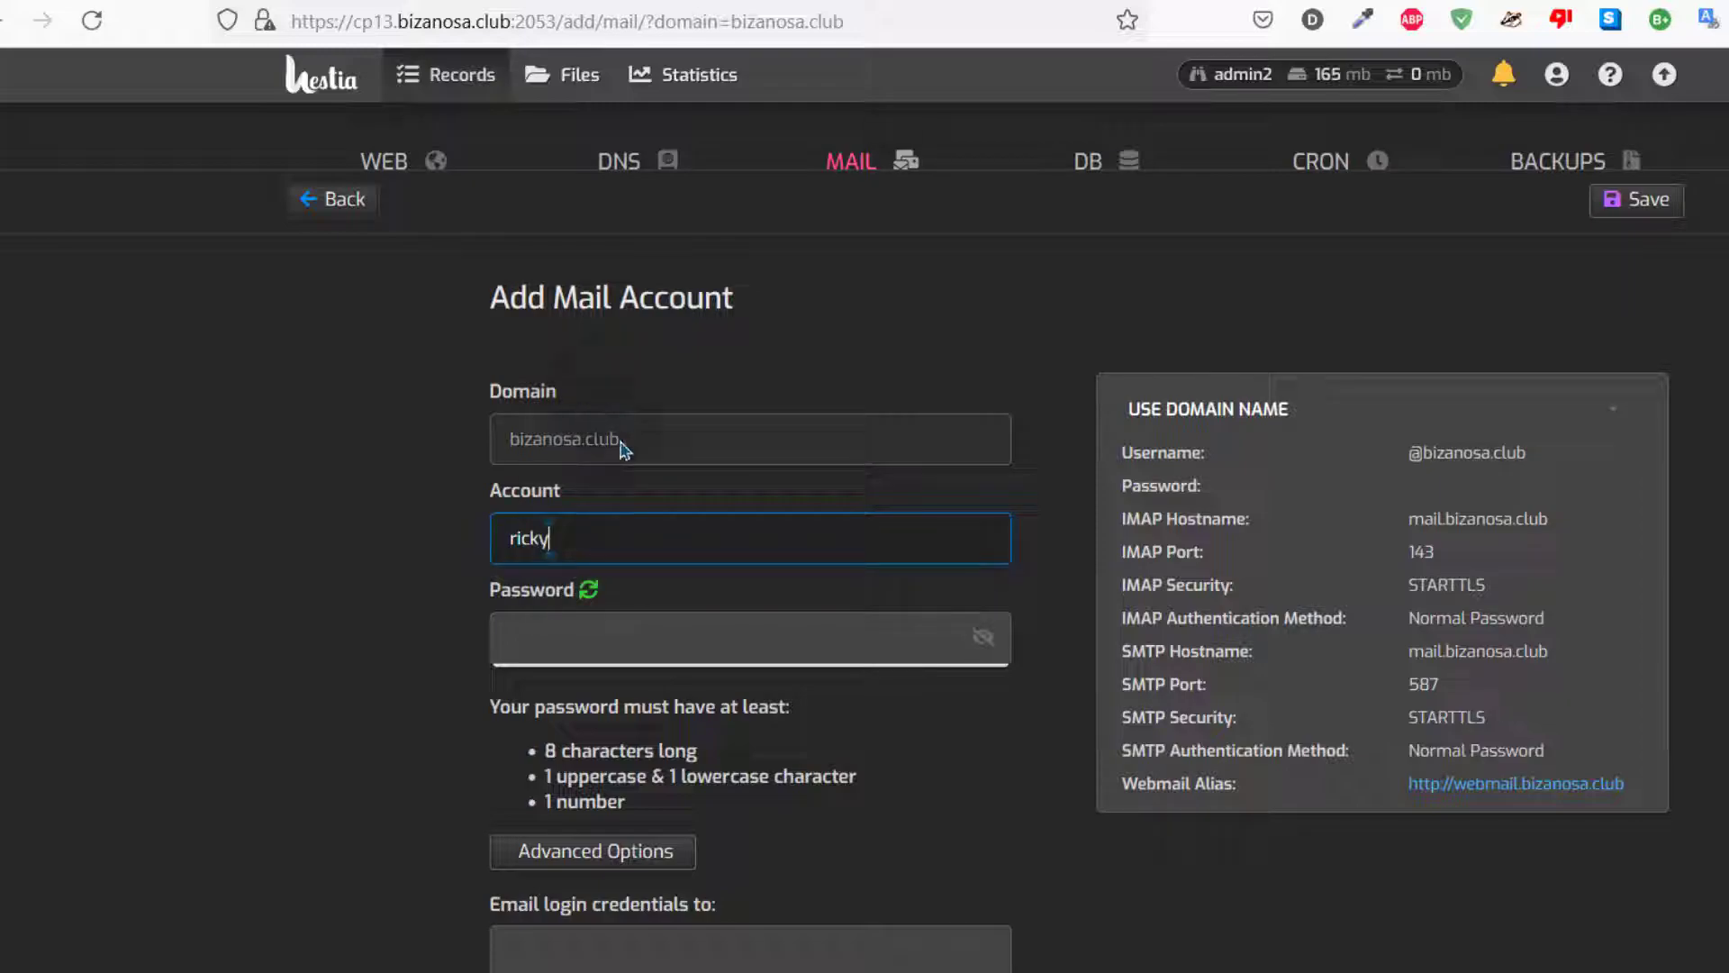
{"action": "mouse_move", "coordinate": [1065, 843]}
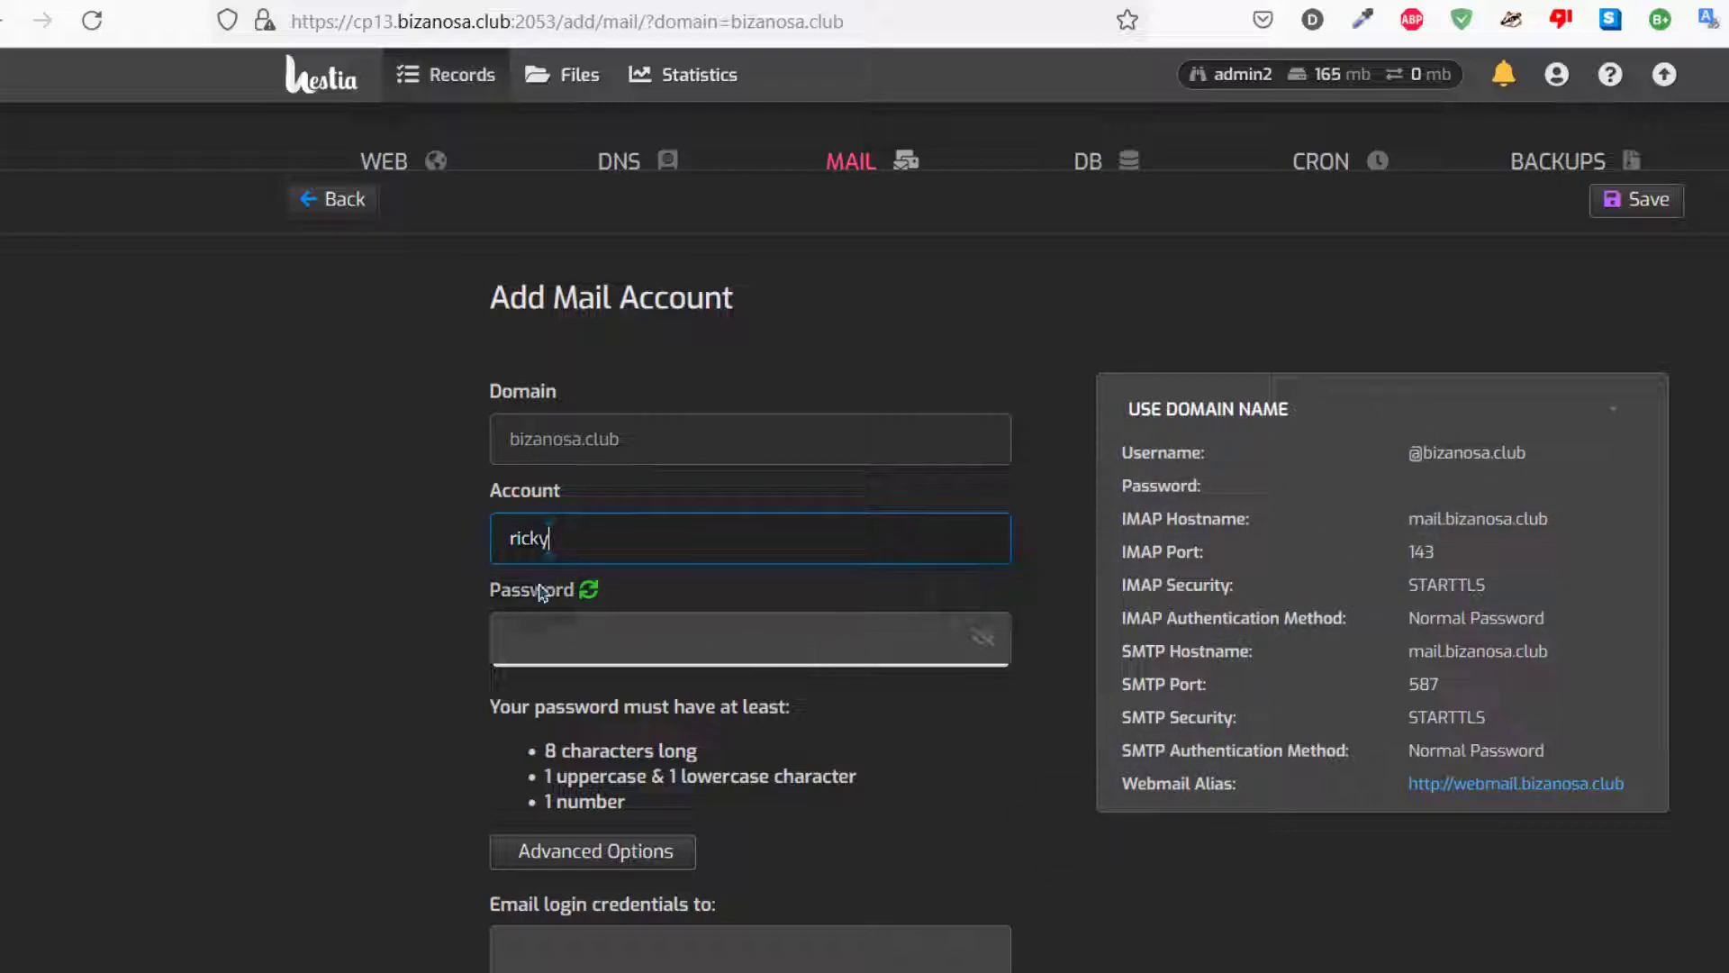
{"action": "left_click", "coordinate": [751, 638]}
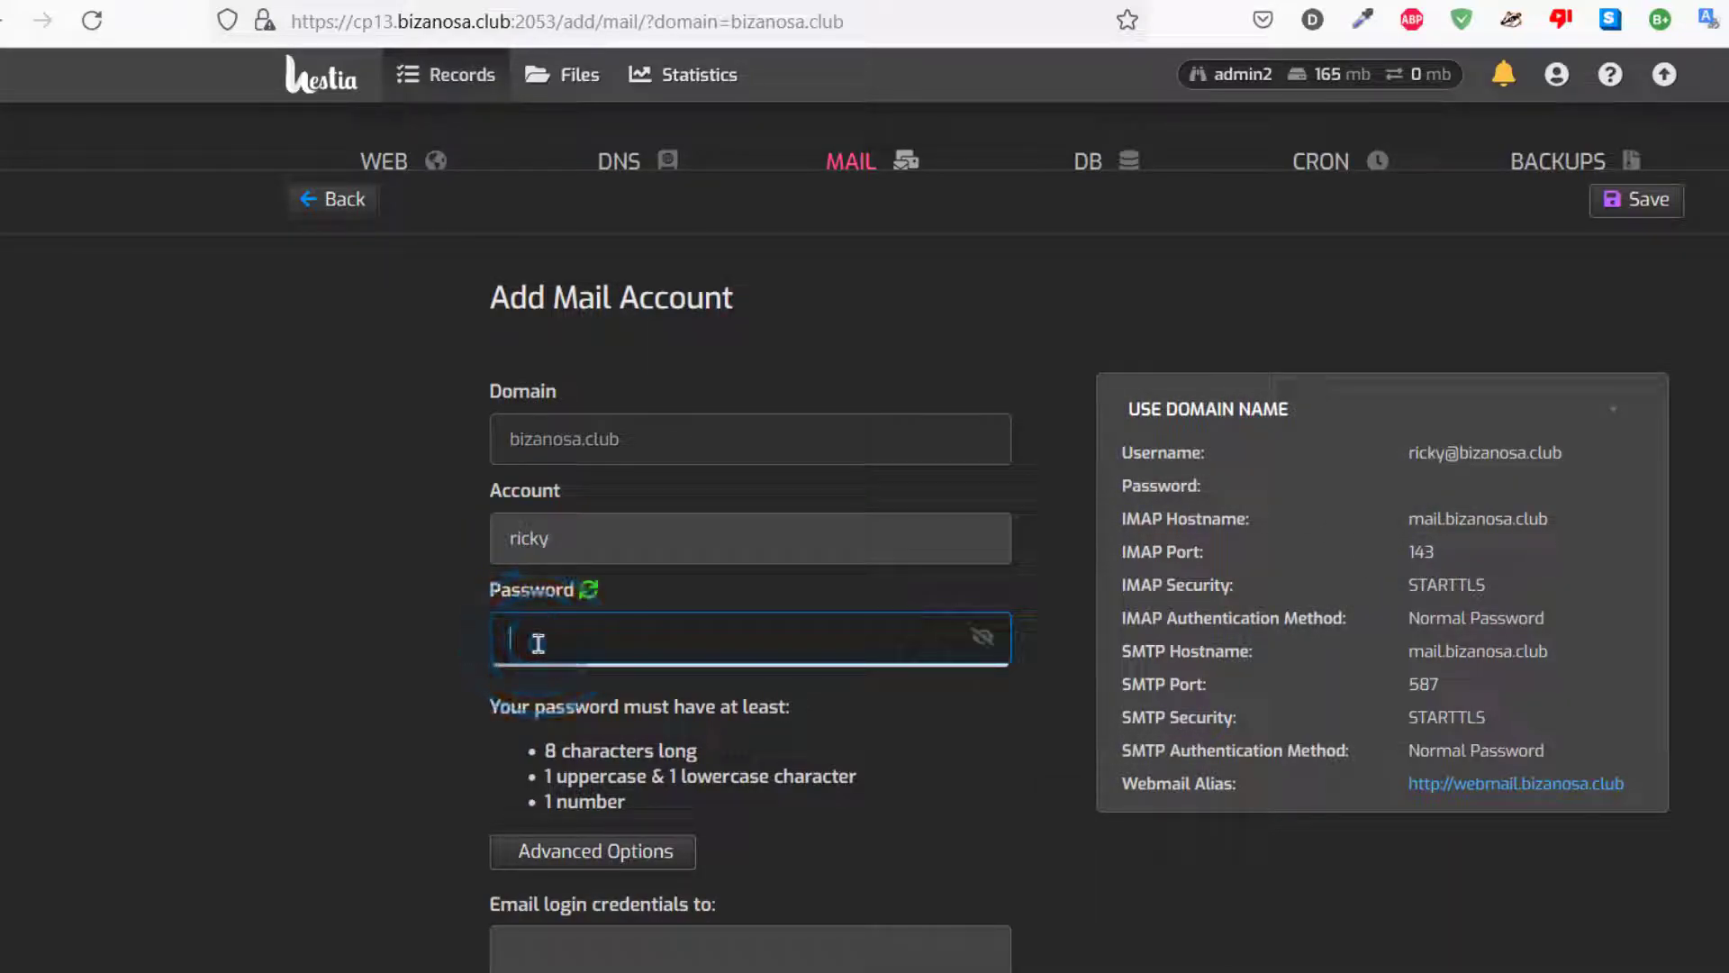
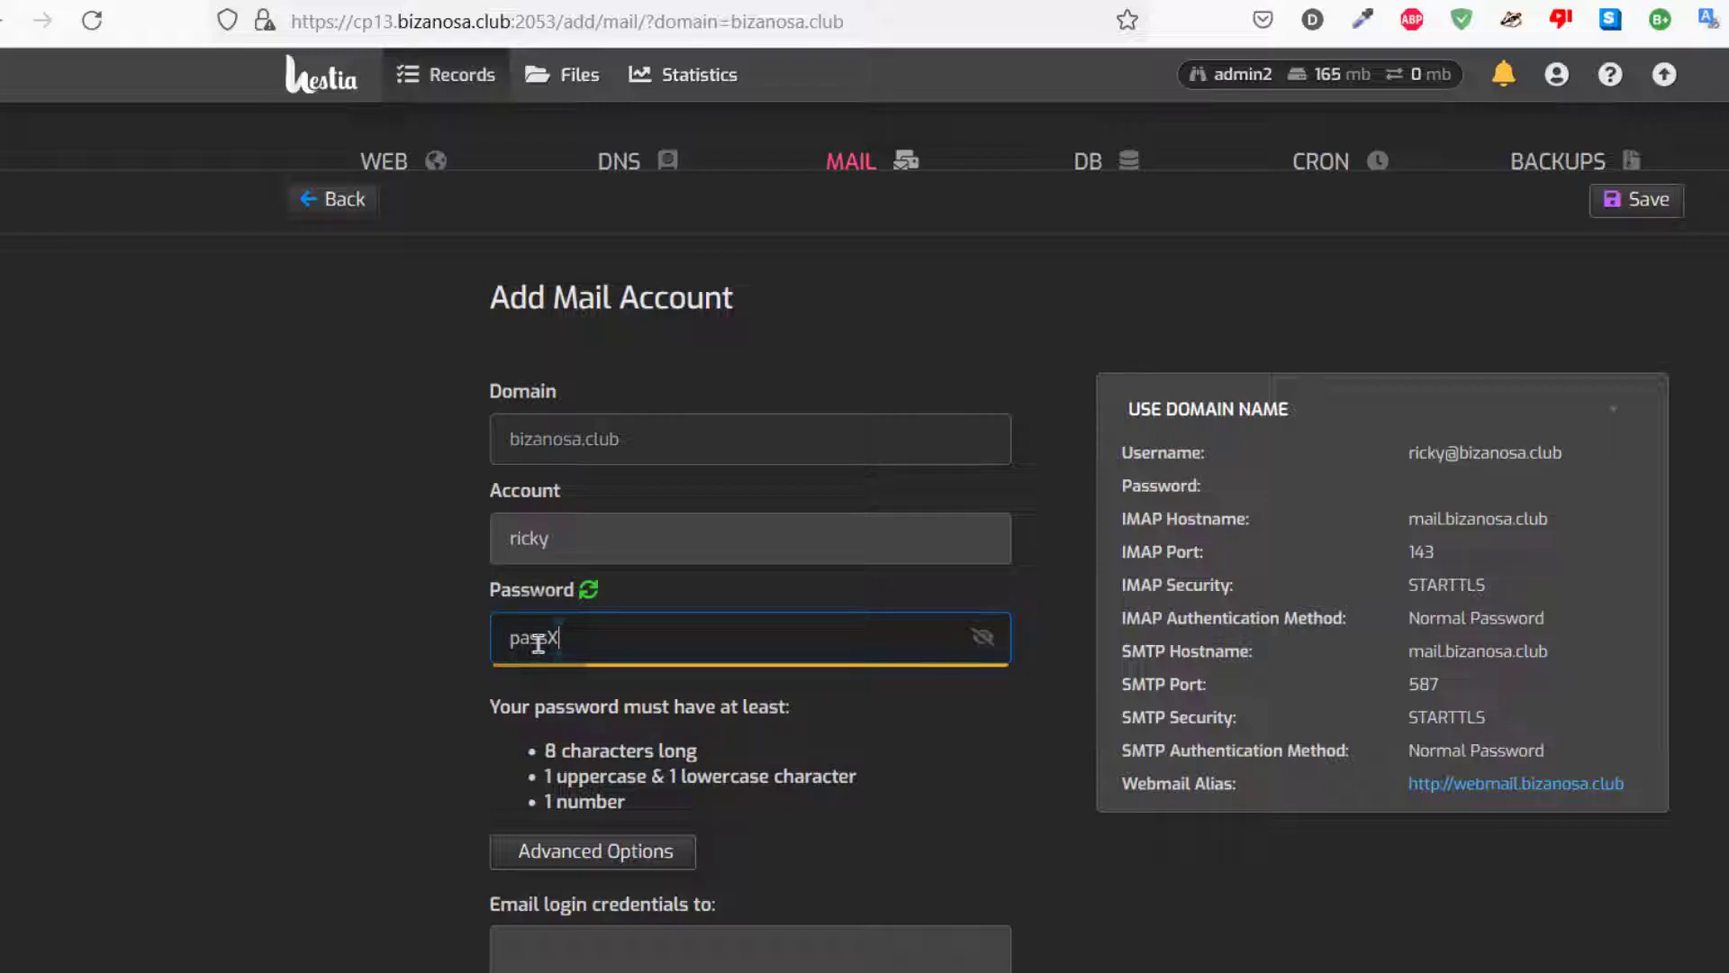
{"action": "right_click", "coordinate": [540, 638]}
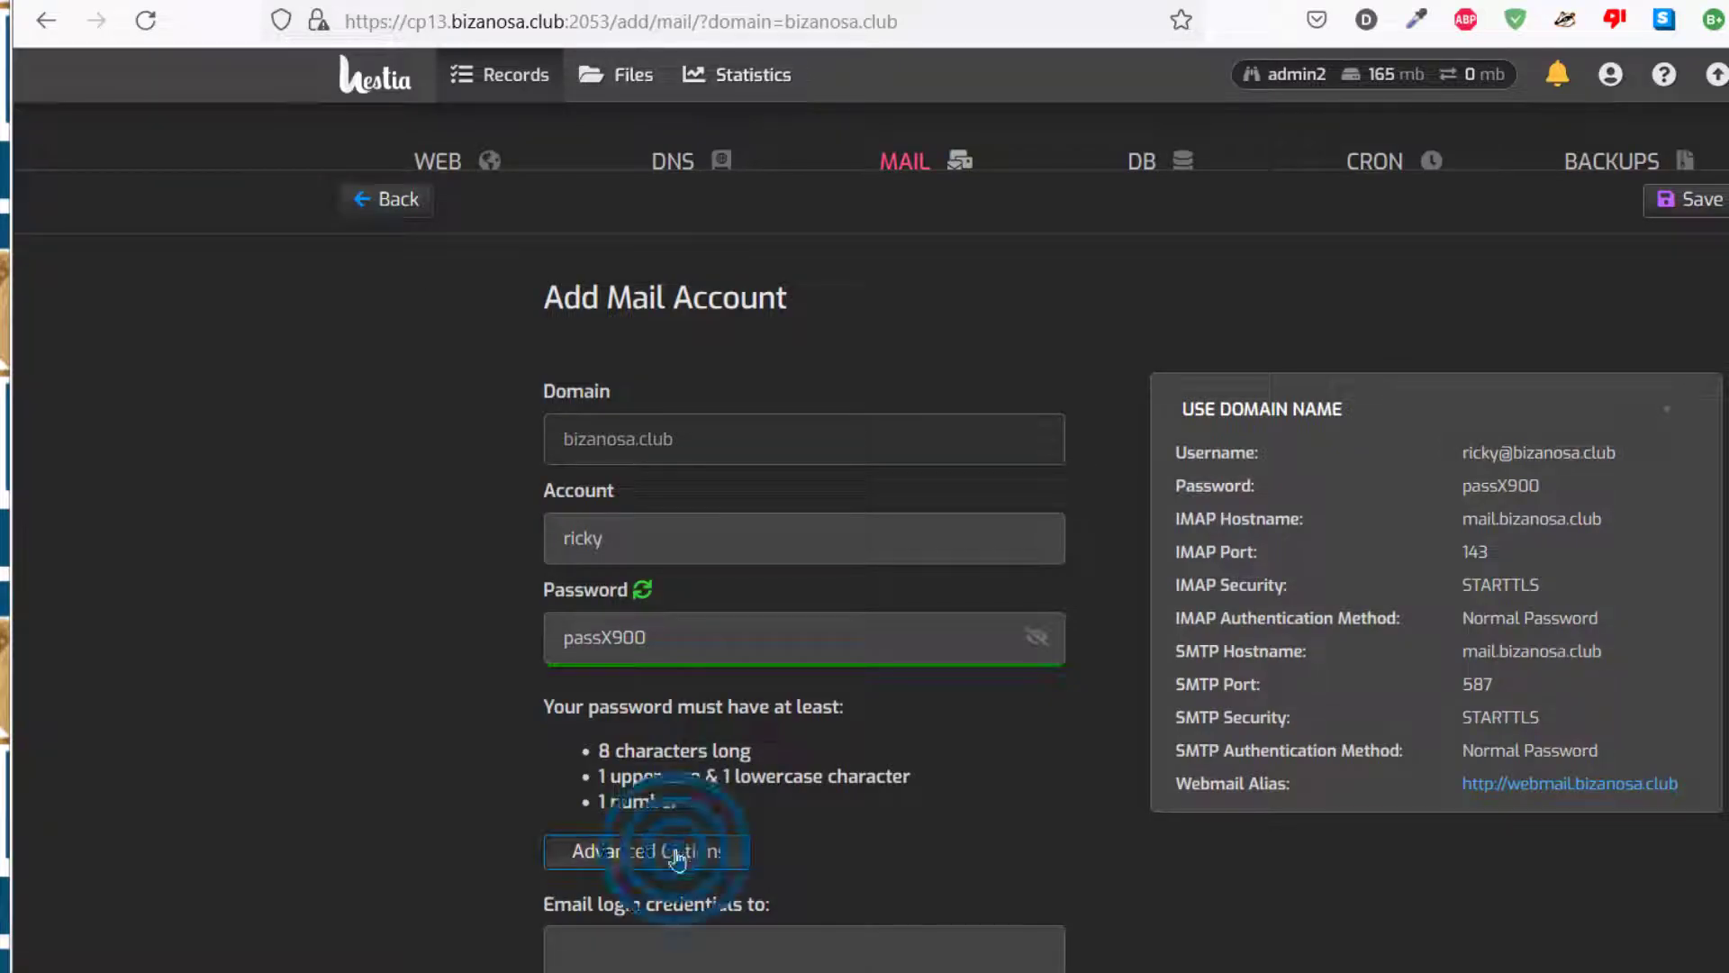
{"action": "left_click", "coordinate": [647, 850]}
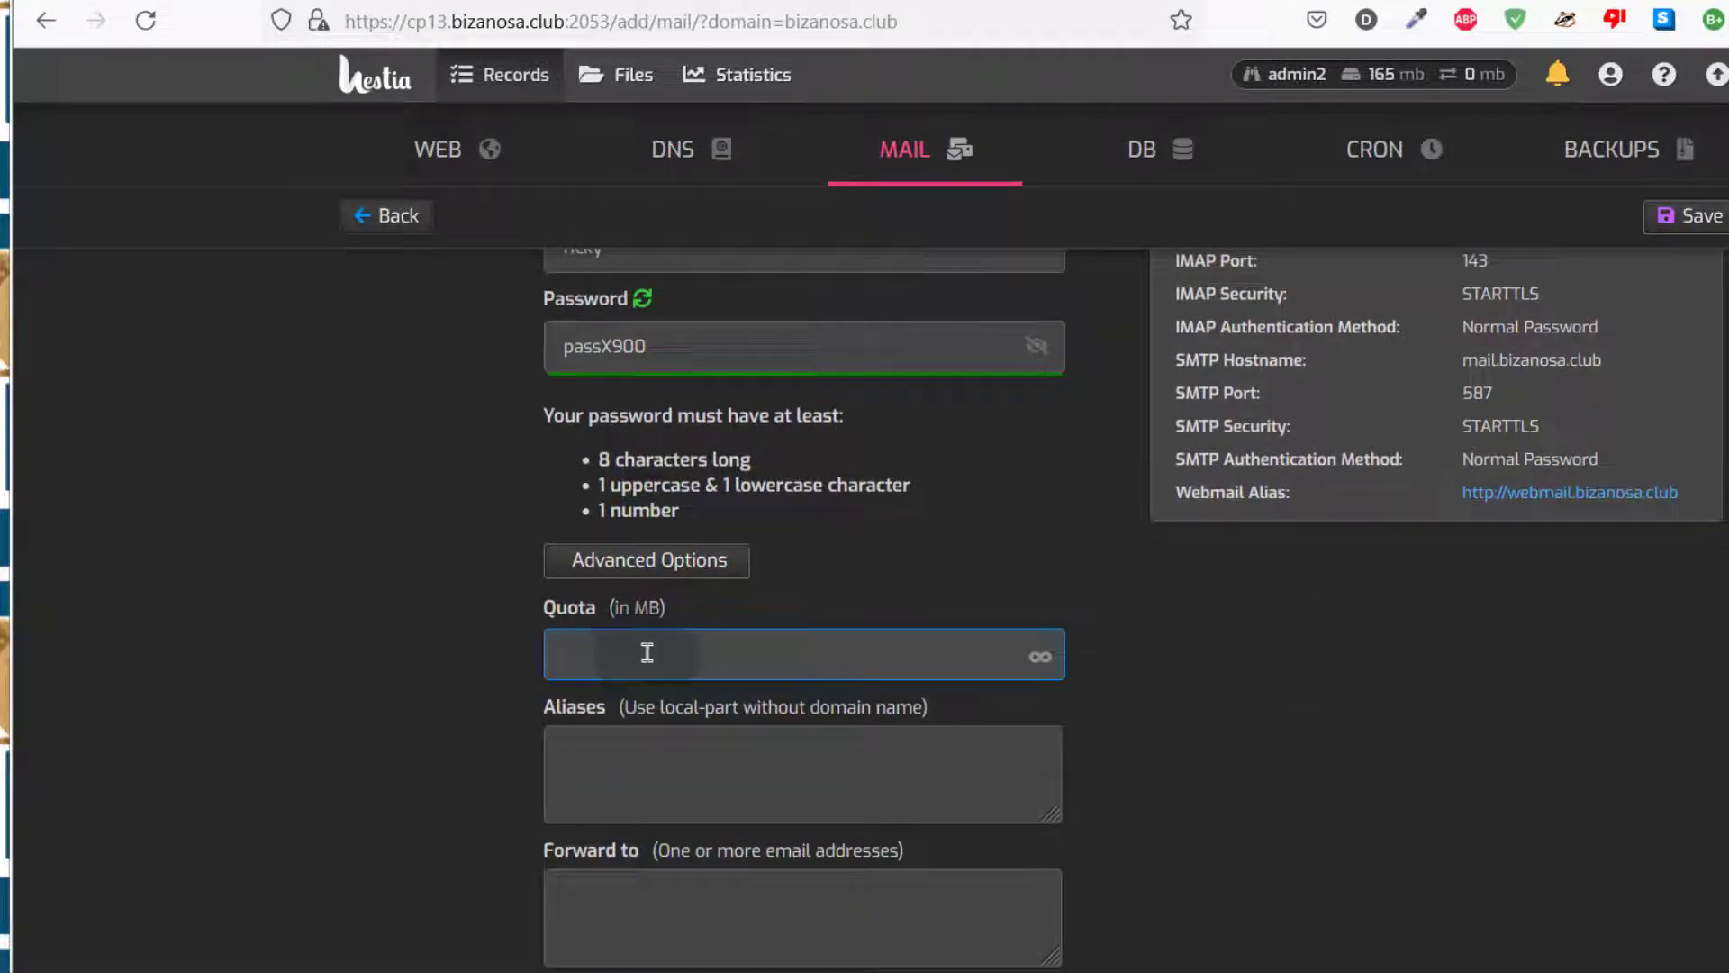
{"action": "mouse_move", "coordinate": [647, 628]}
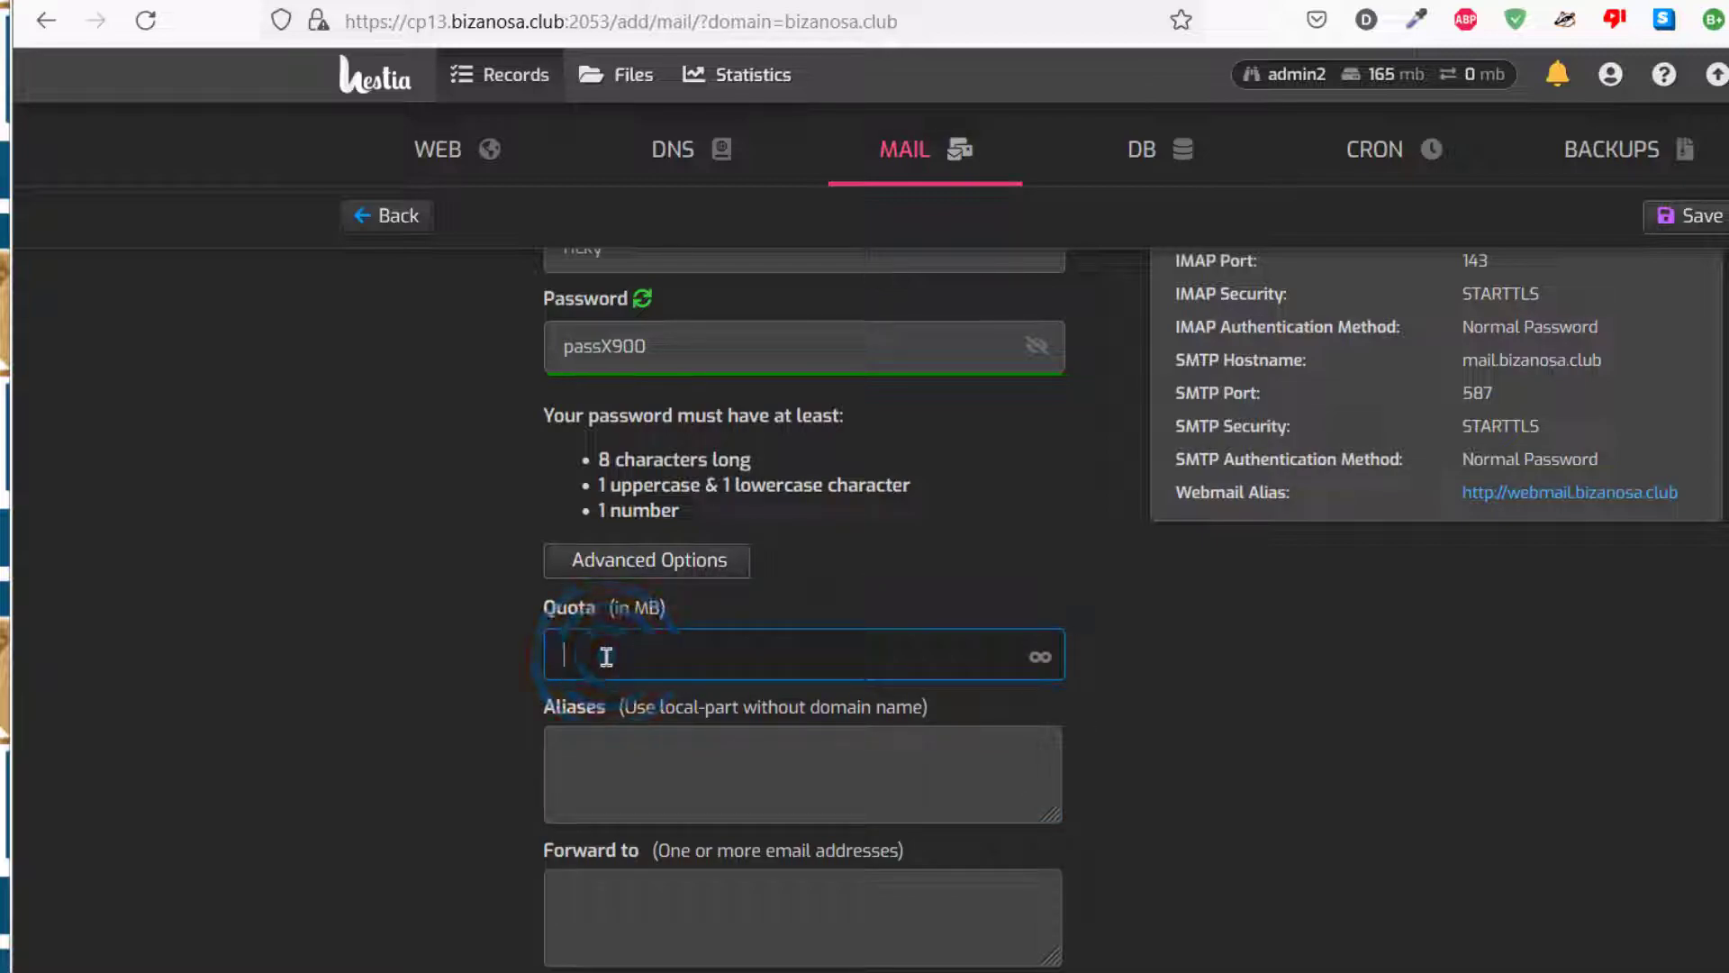
{"action": "type", "text": "100"}
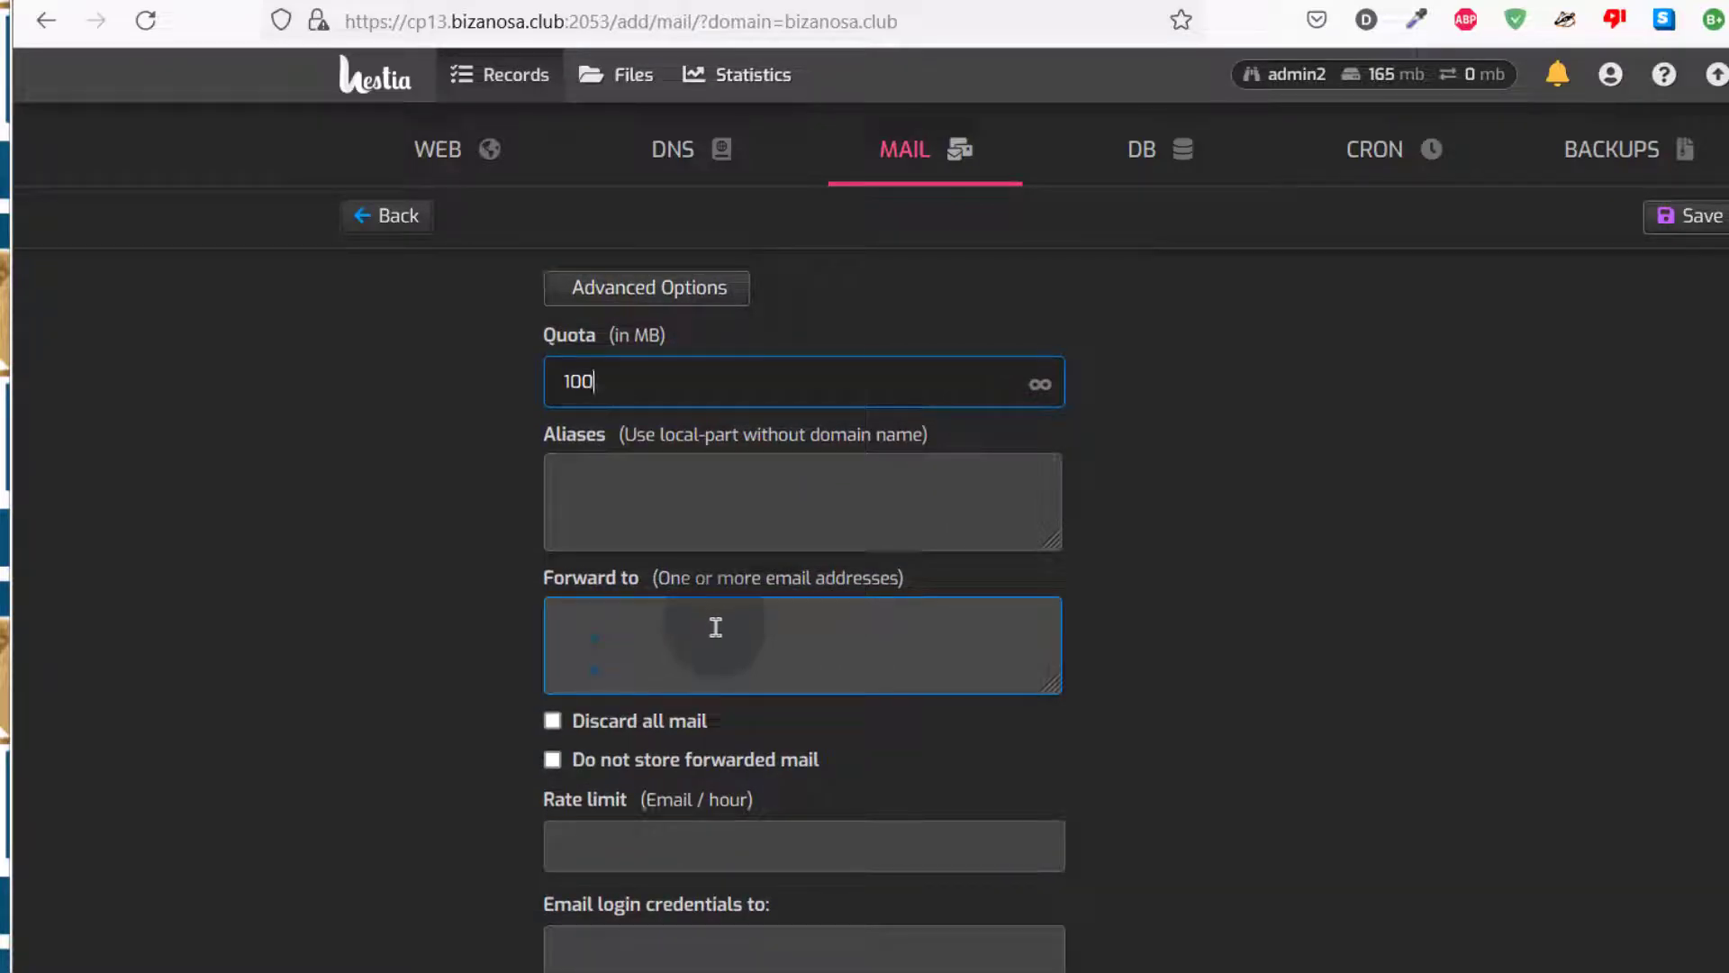
{"action": "left_click", "coordinate": [801, 501]}
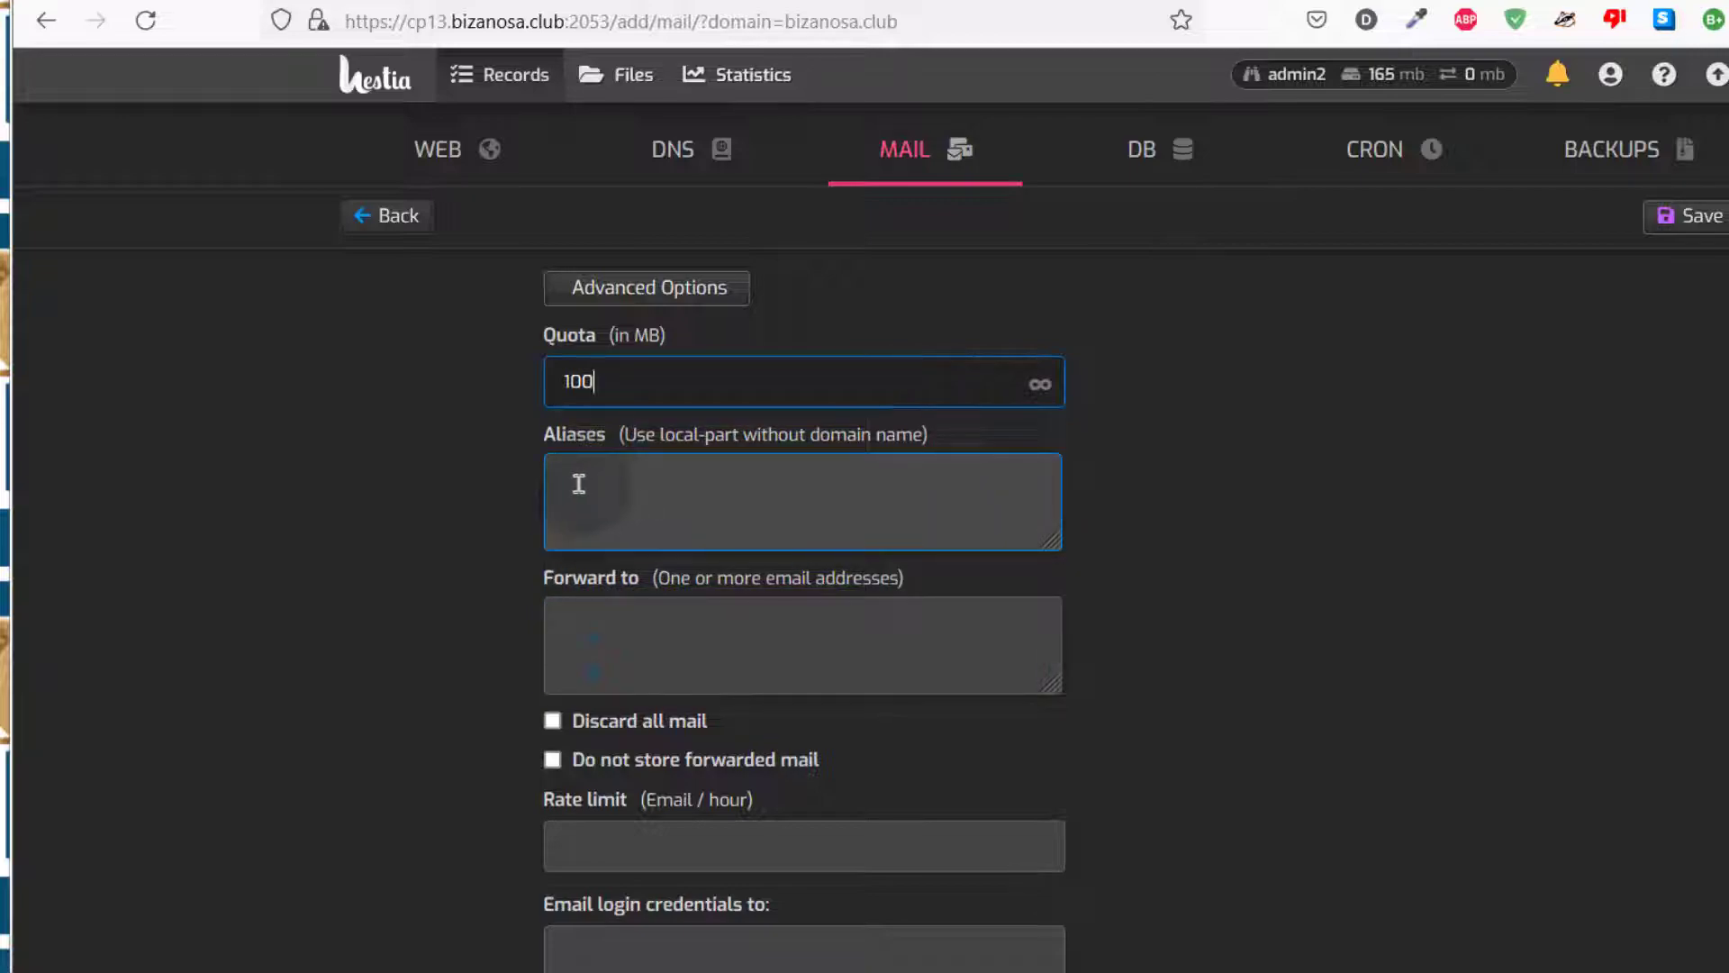
{"action": "left_click", "coordinate": [803, 645]}
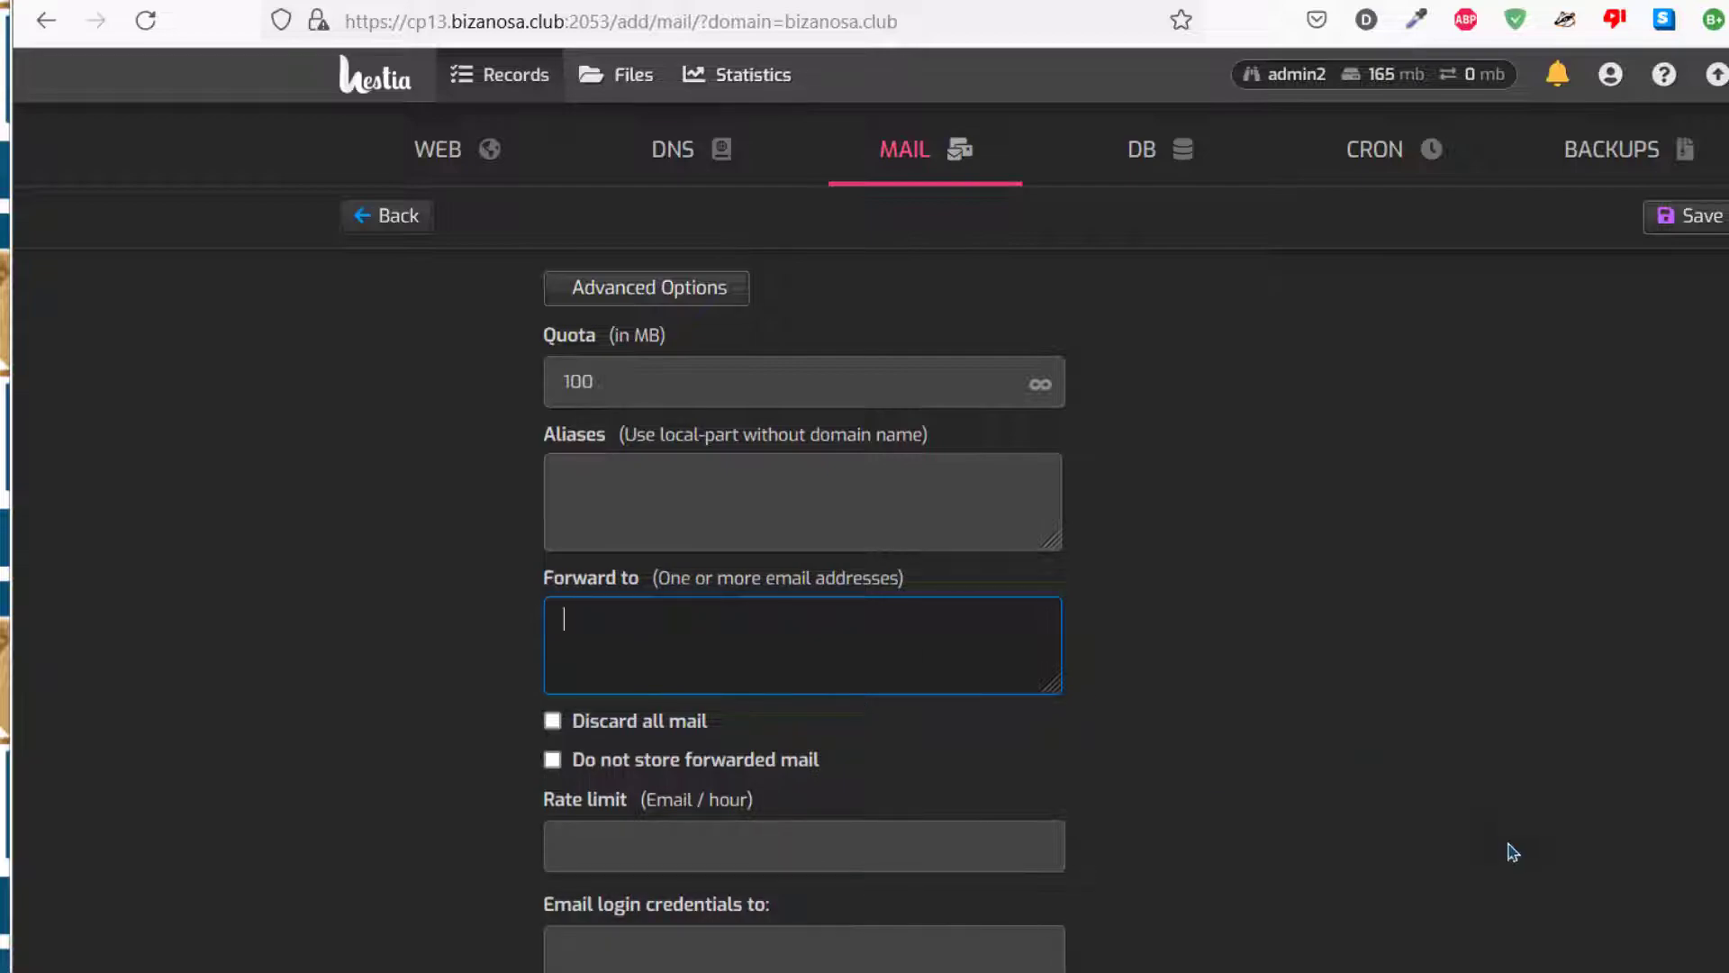
{"action": "mouse_move", "coordinate": [736, 801]}
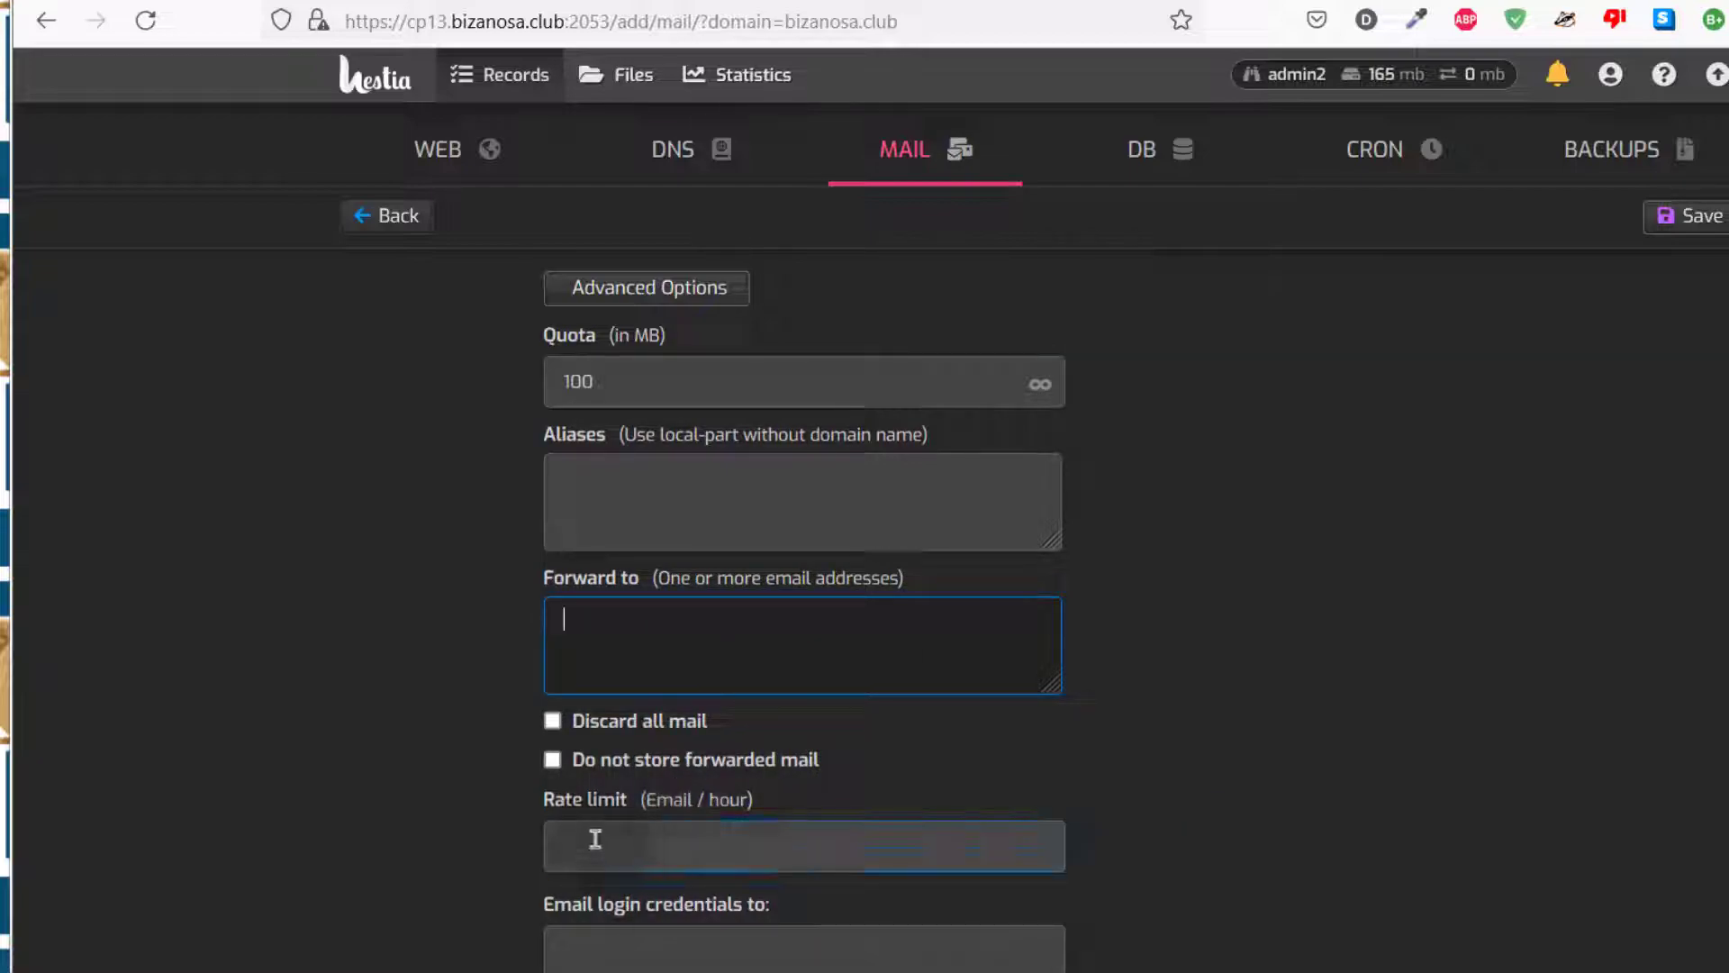
{"action": "left_click", "coordinate": [803, 846]}
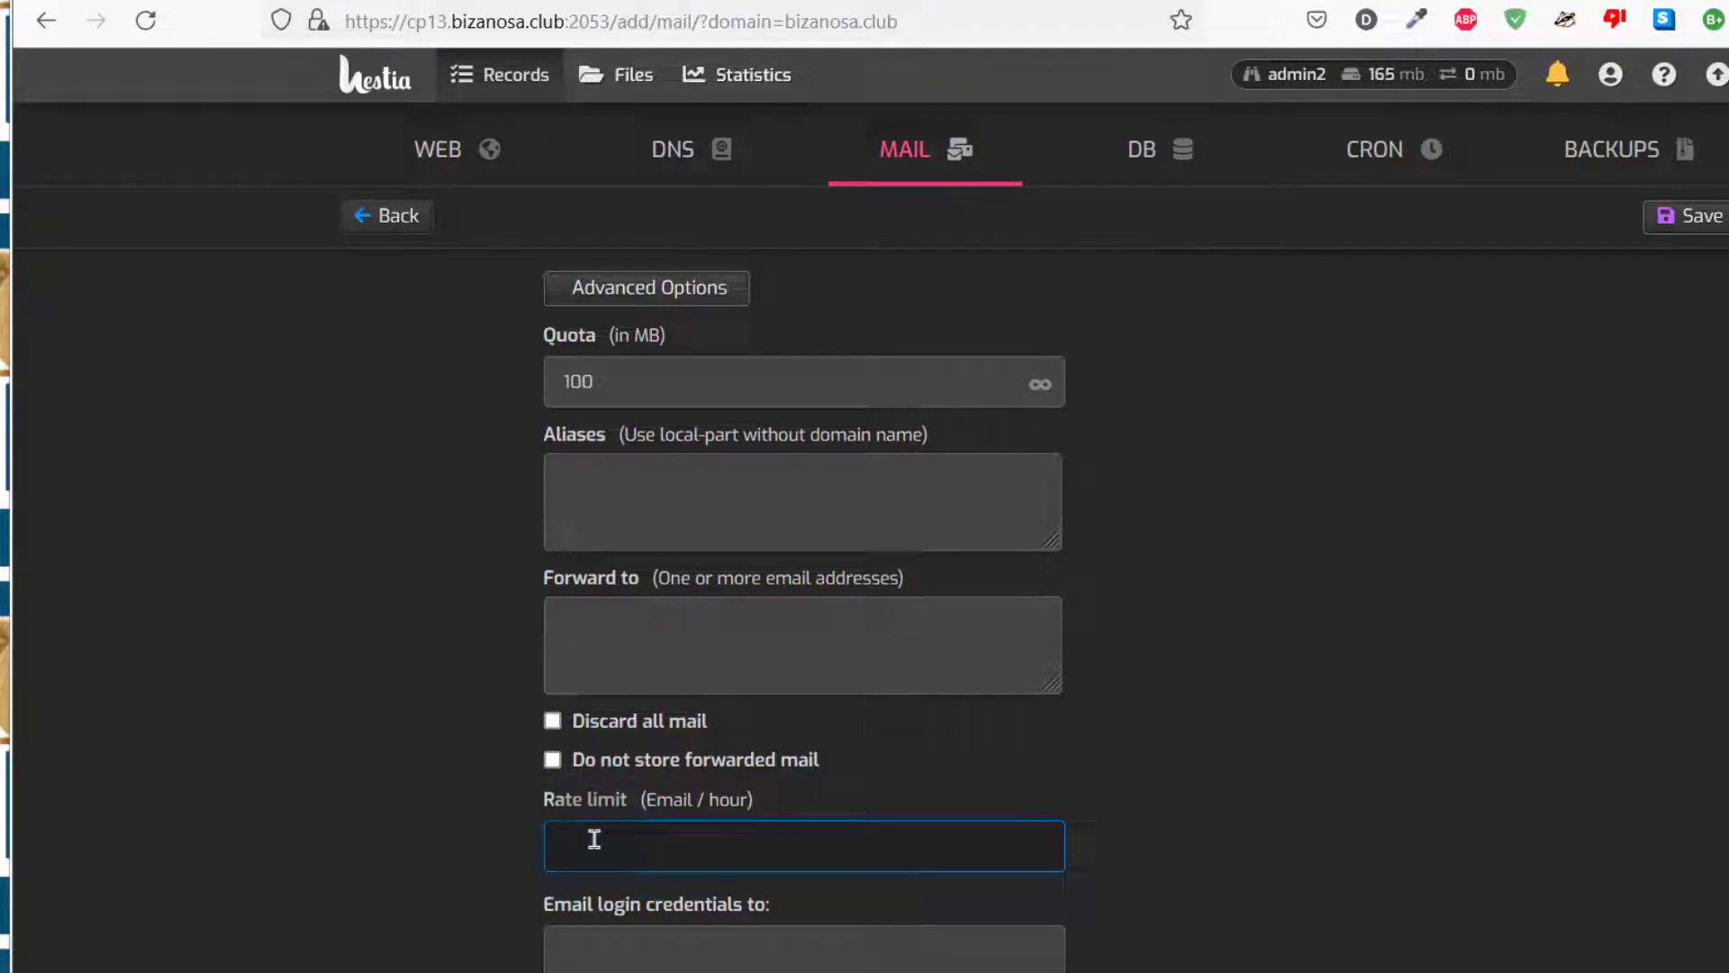
{"action": "type", "text": "5"}
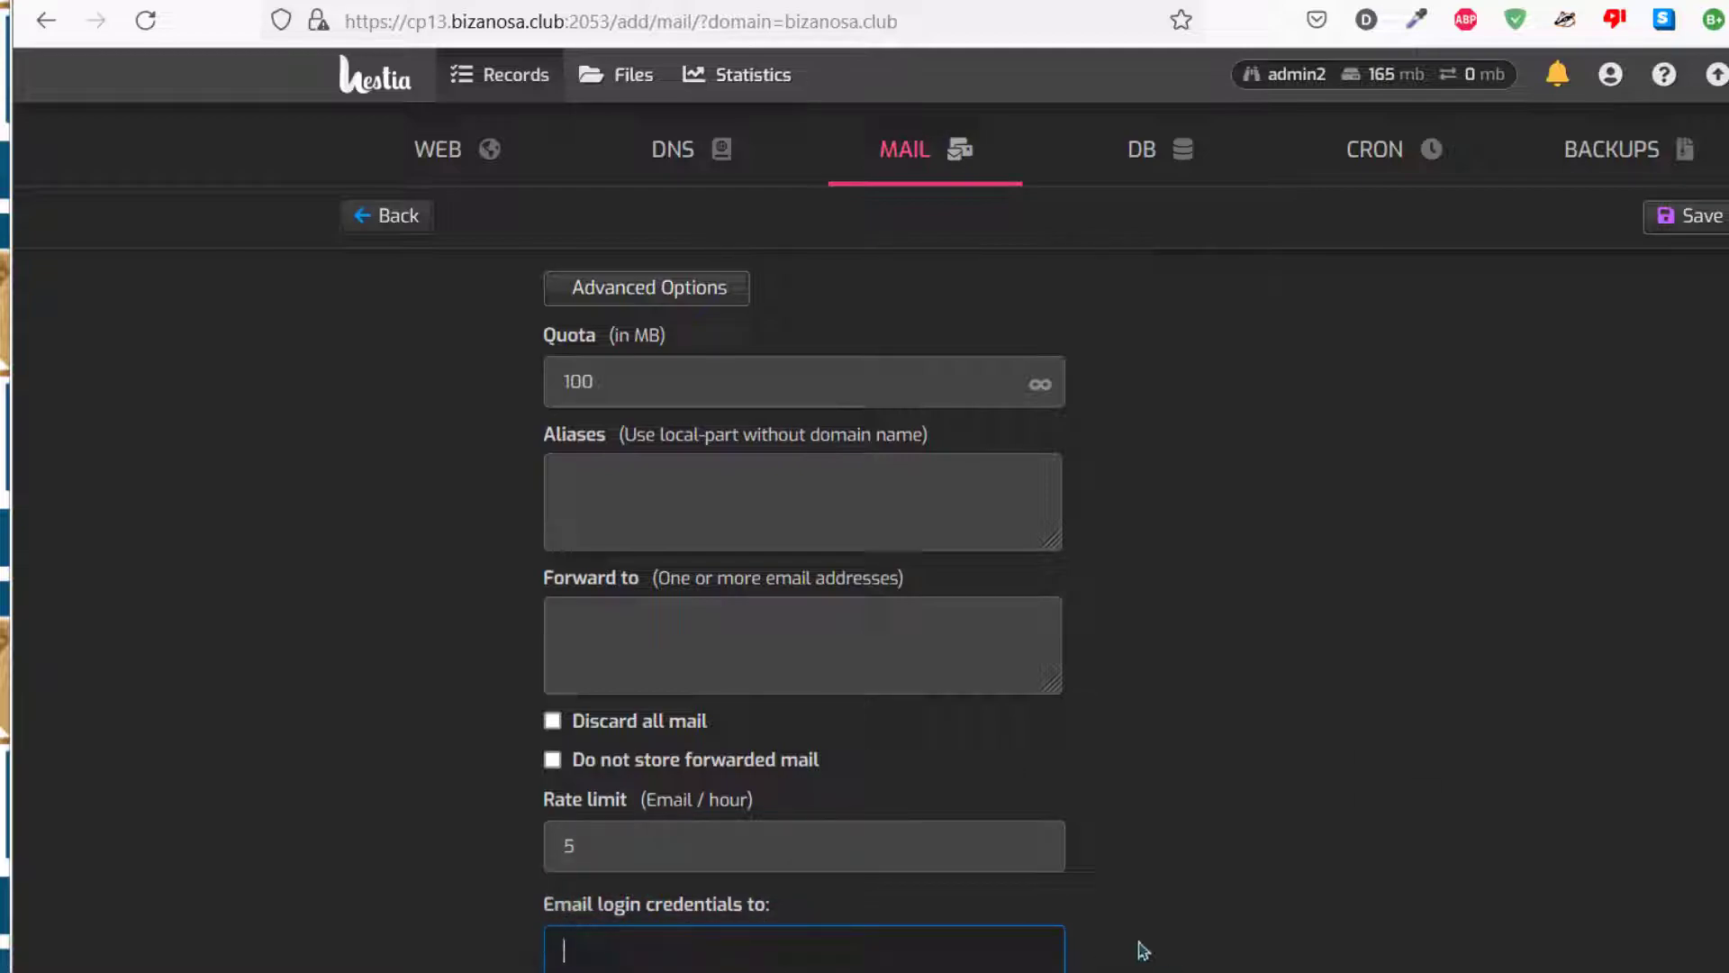
{"action": "scroll", "scroll_direction": "up", "scroll_amount": 3}
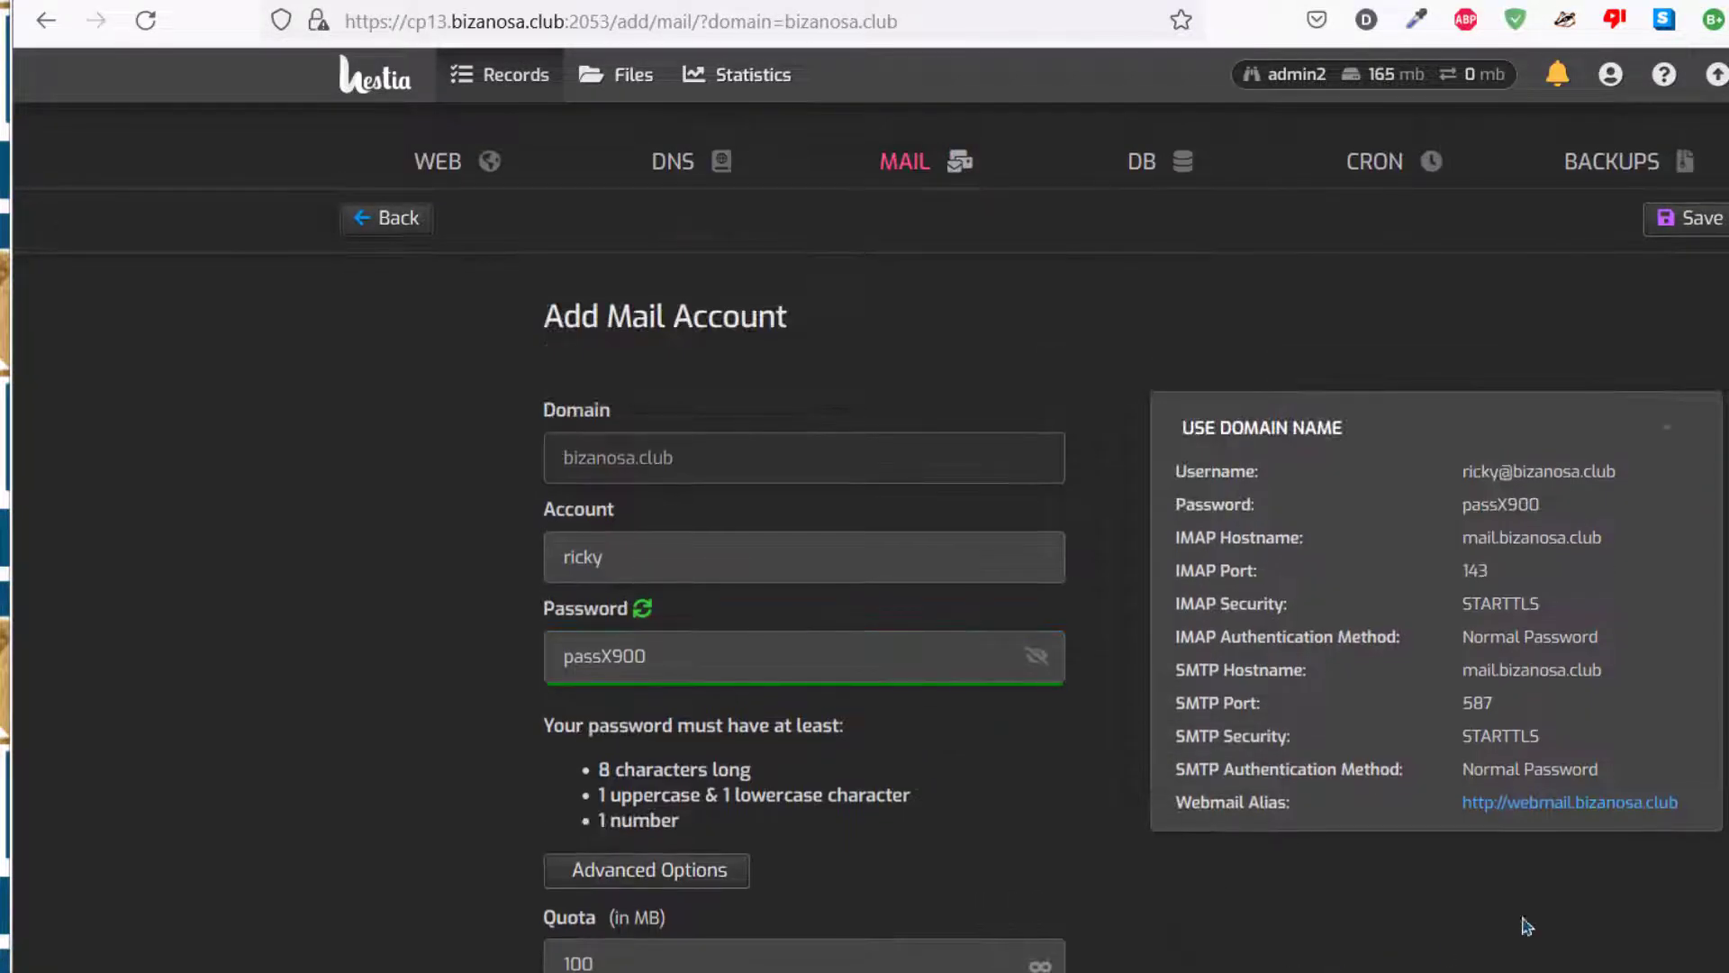
{"action": "left_click", "coordinate": [1699, 217]}
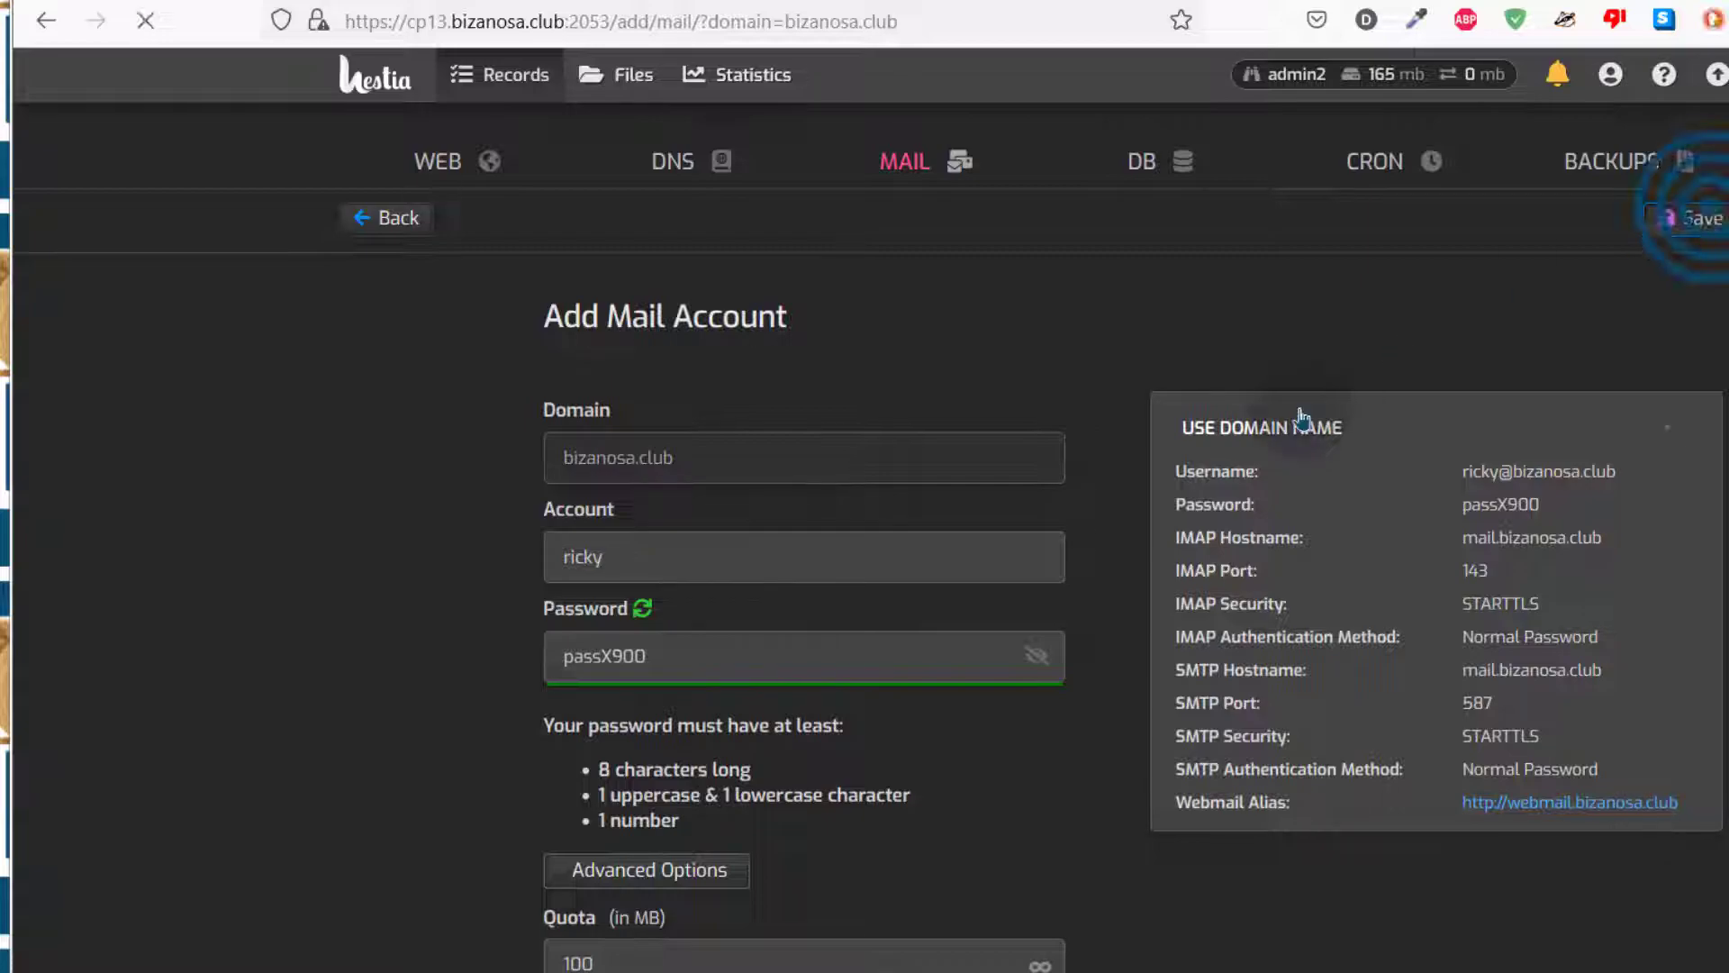
{"action": "left_click", "coordinate": [1693, 217]}
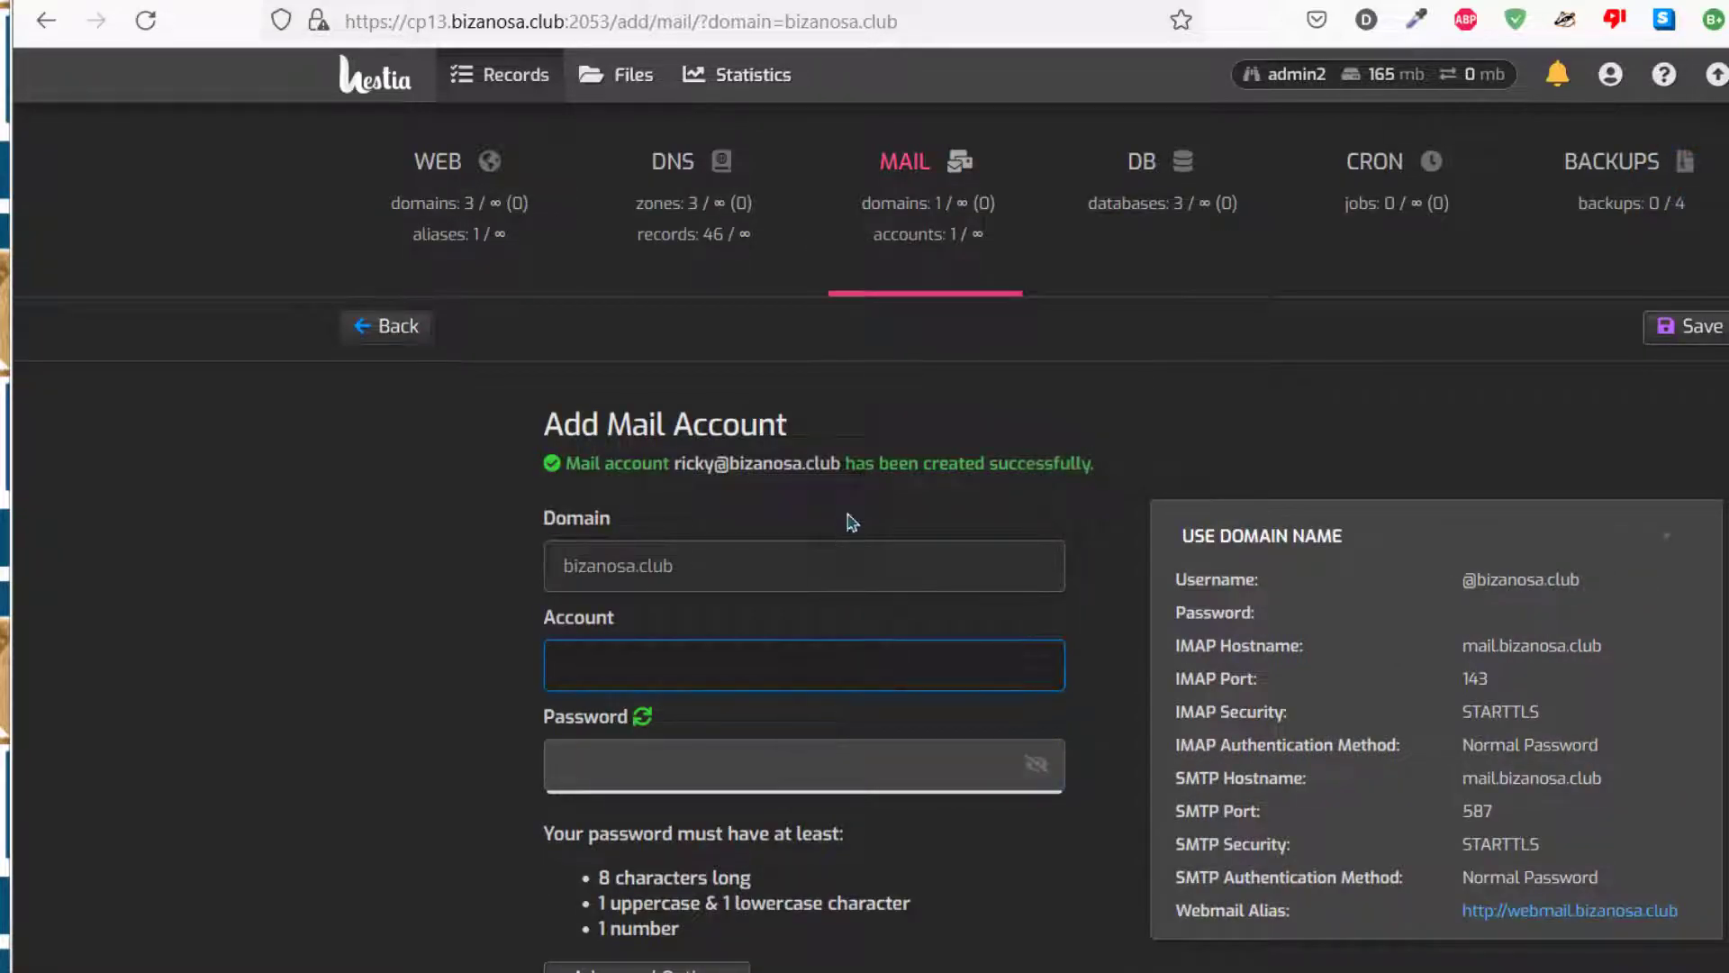
{"action": "left_click", "coordinate": [393, 325]}
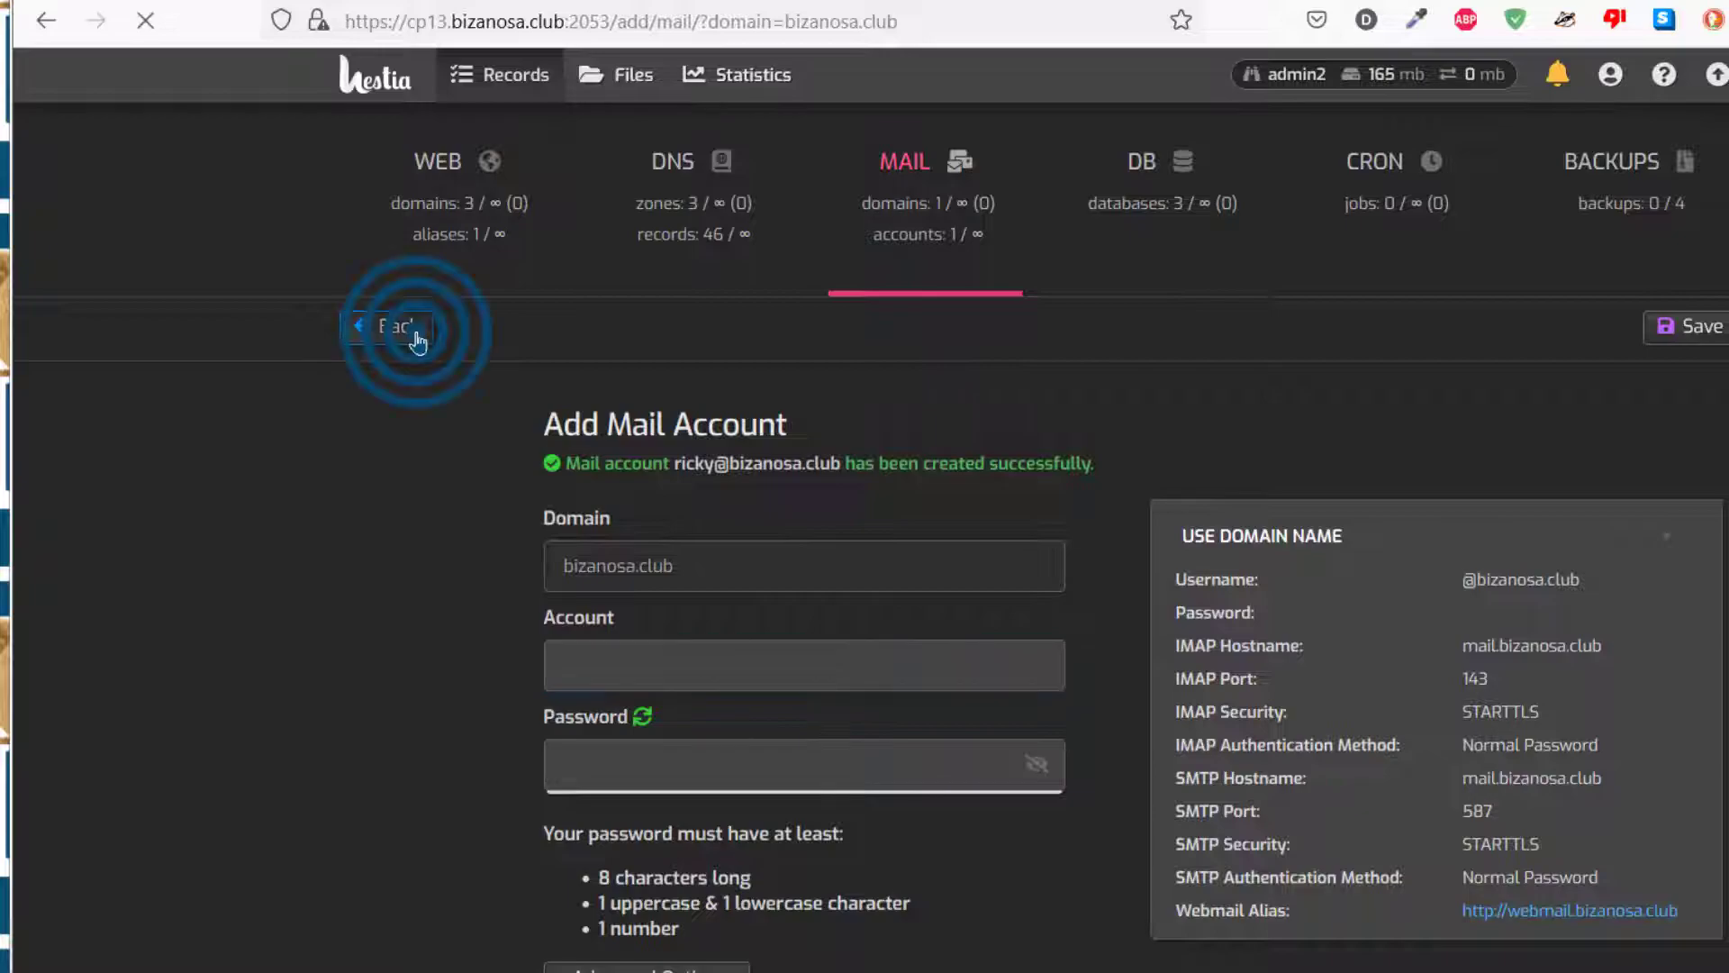
{"action": "left_click", "coordinate": [397, 326]}
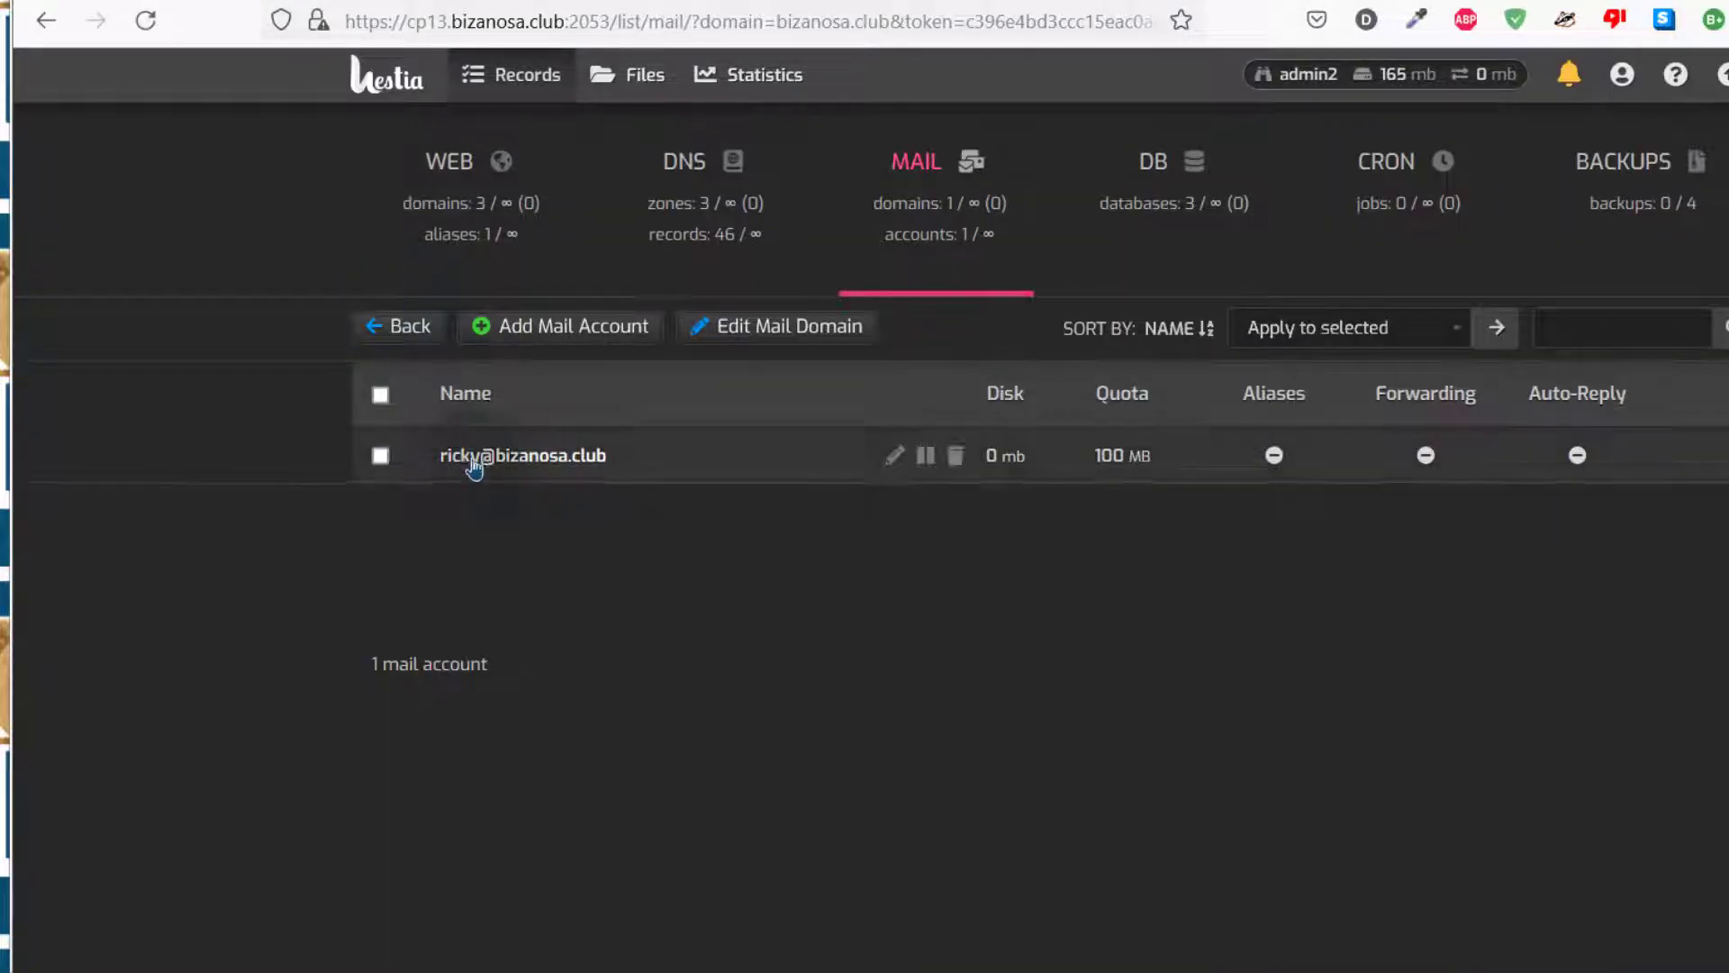
{"action": "mouse_move", "coordinate": [677, 485]}
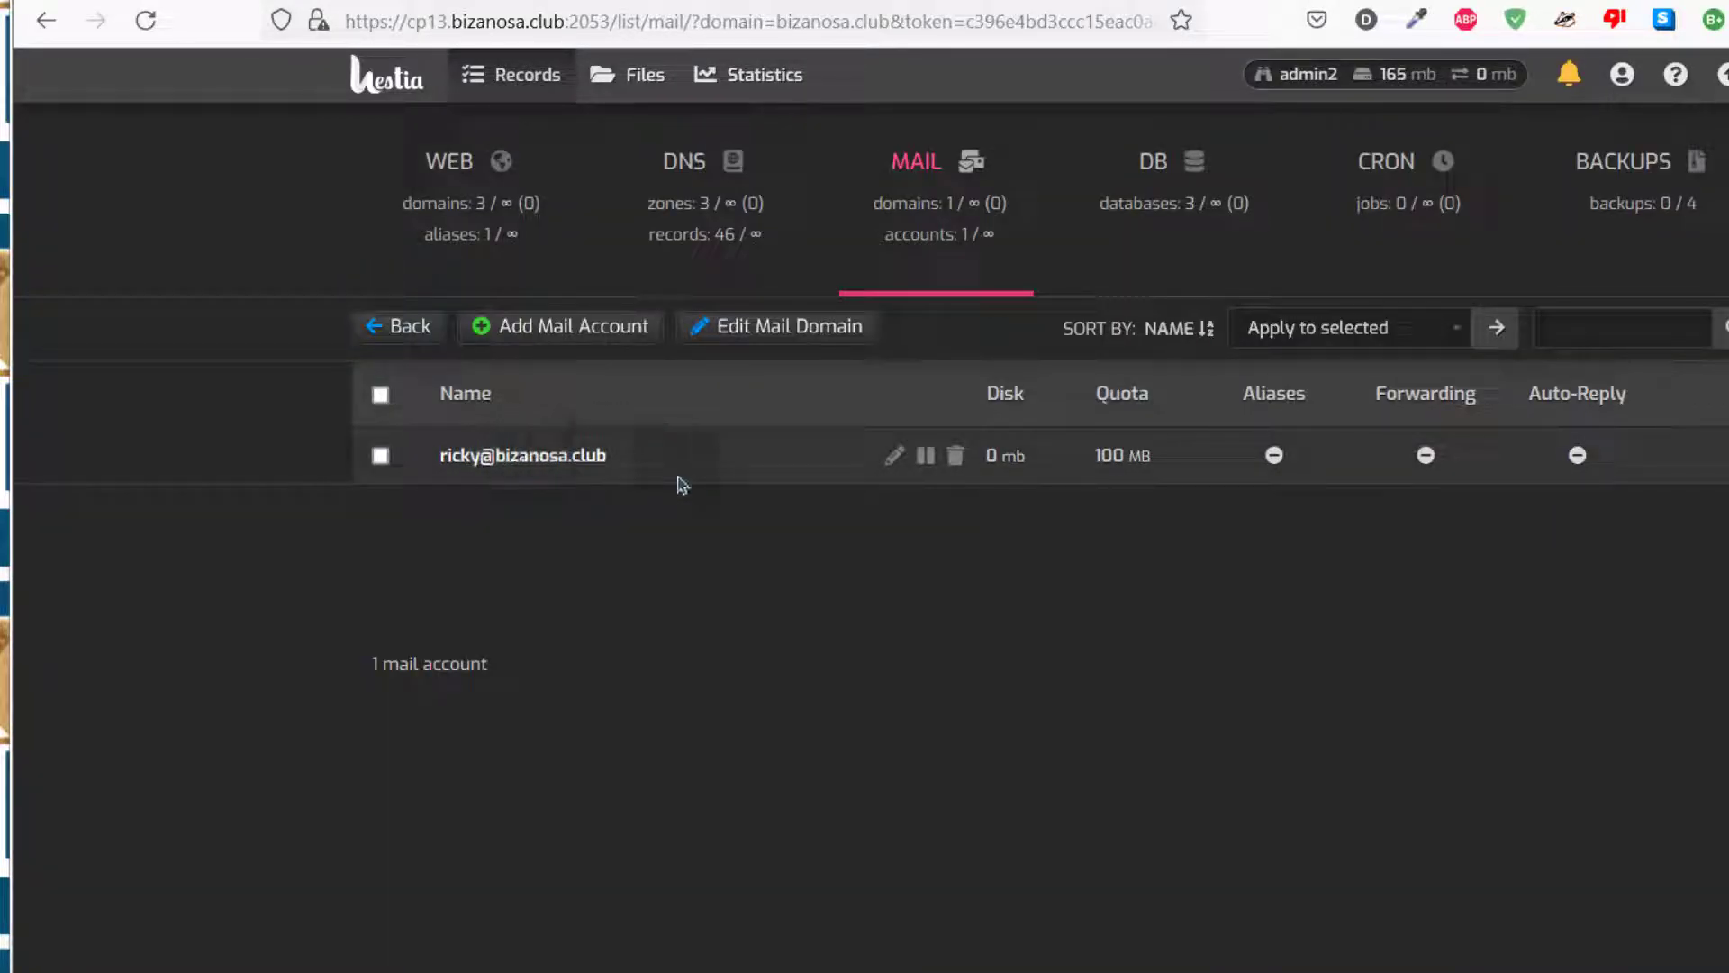
{"action": "left_click", "coordinate": [522, 454]}
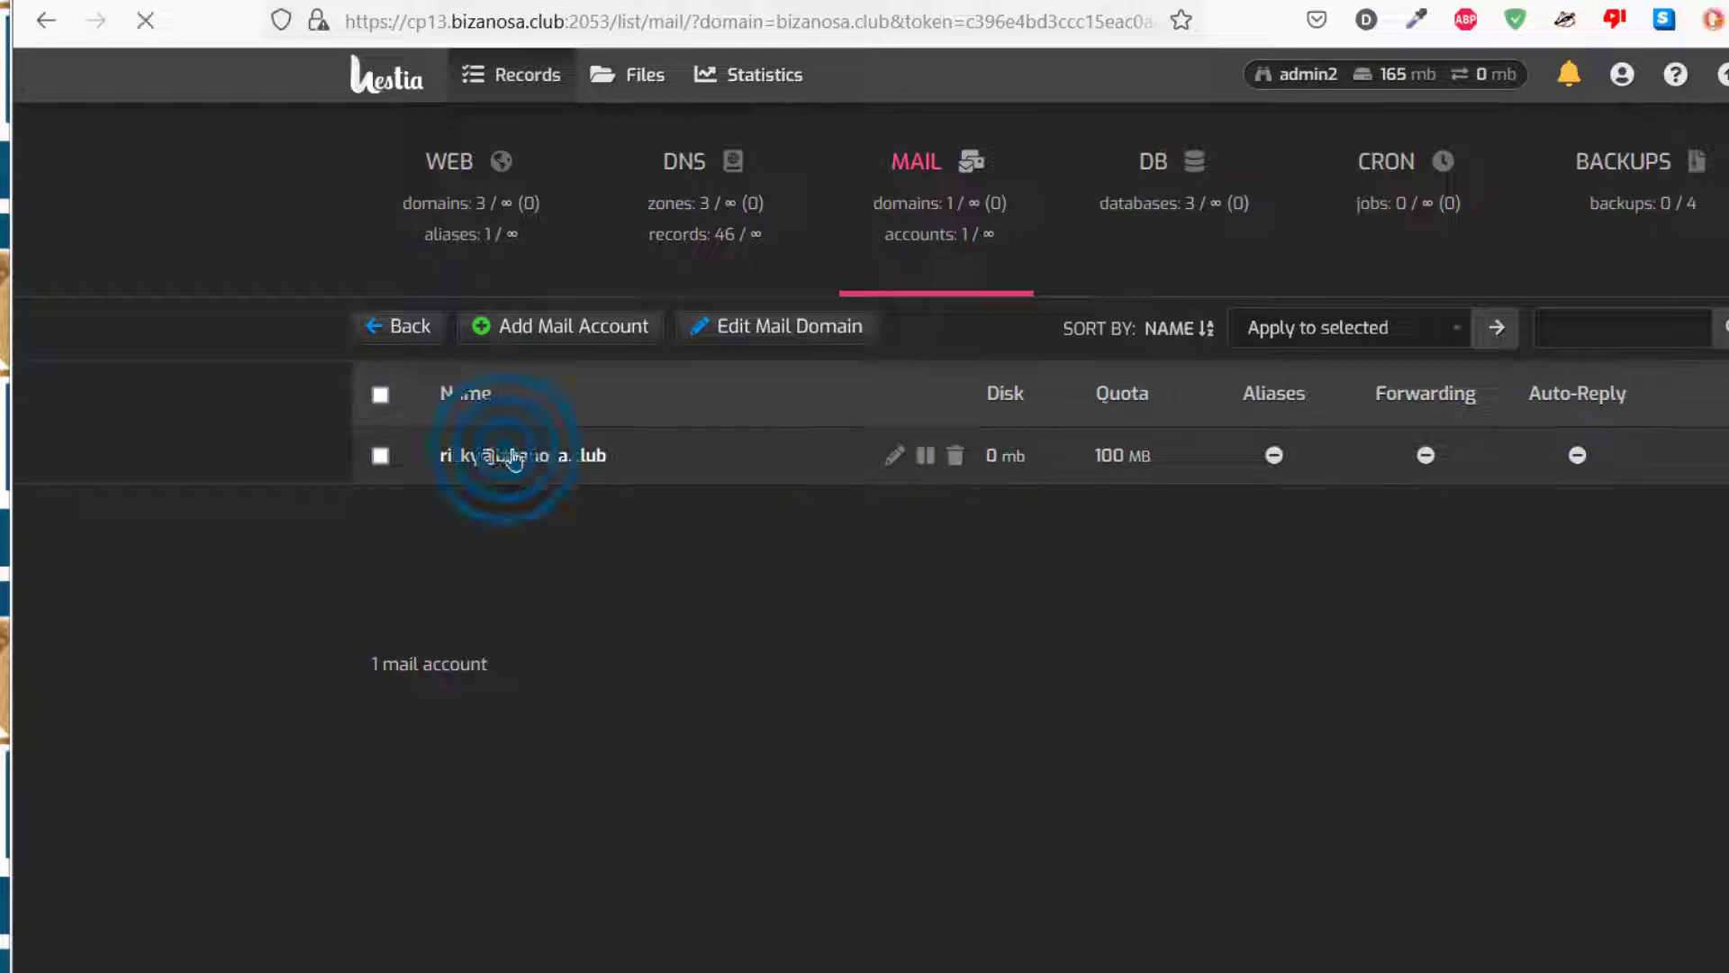
{"action": "left_click", "coordinate": [894, 454]}
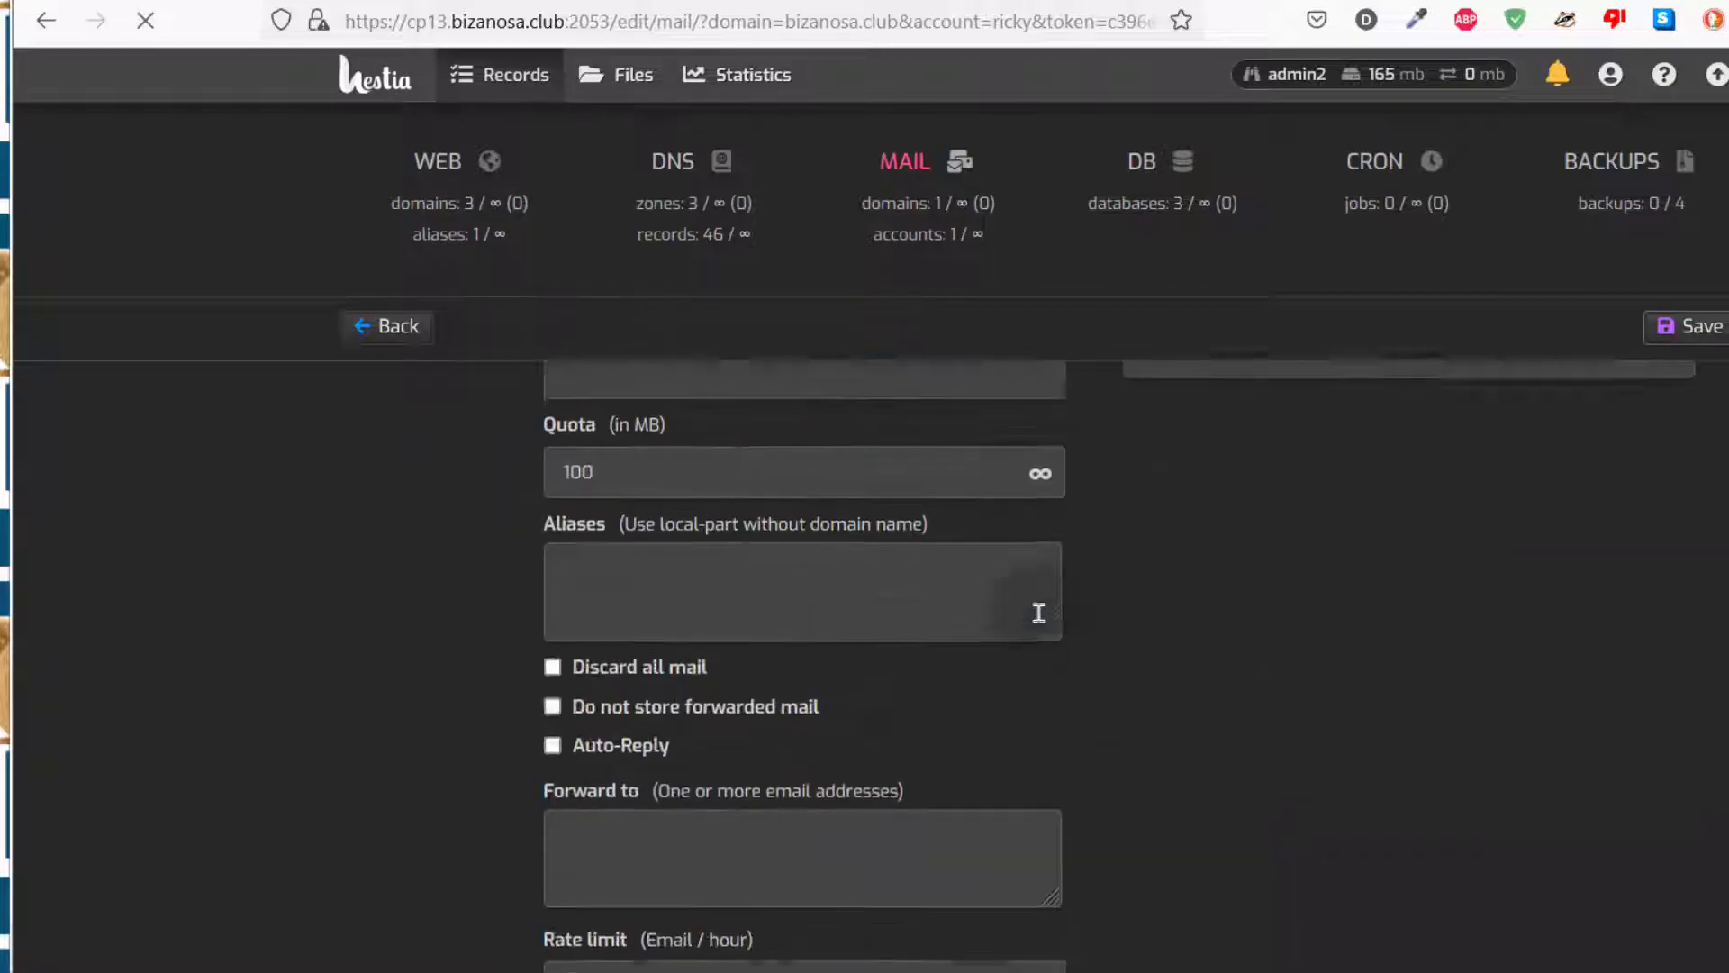
{"action": "scroll", "scroll_direction": "up", "scroll_amount": 3}
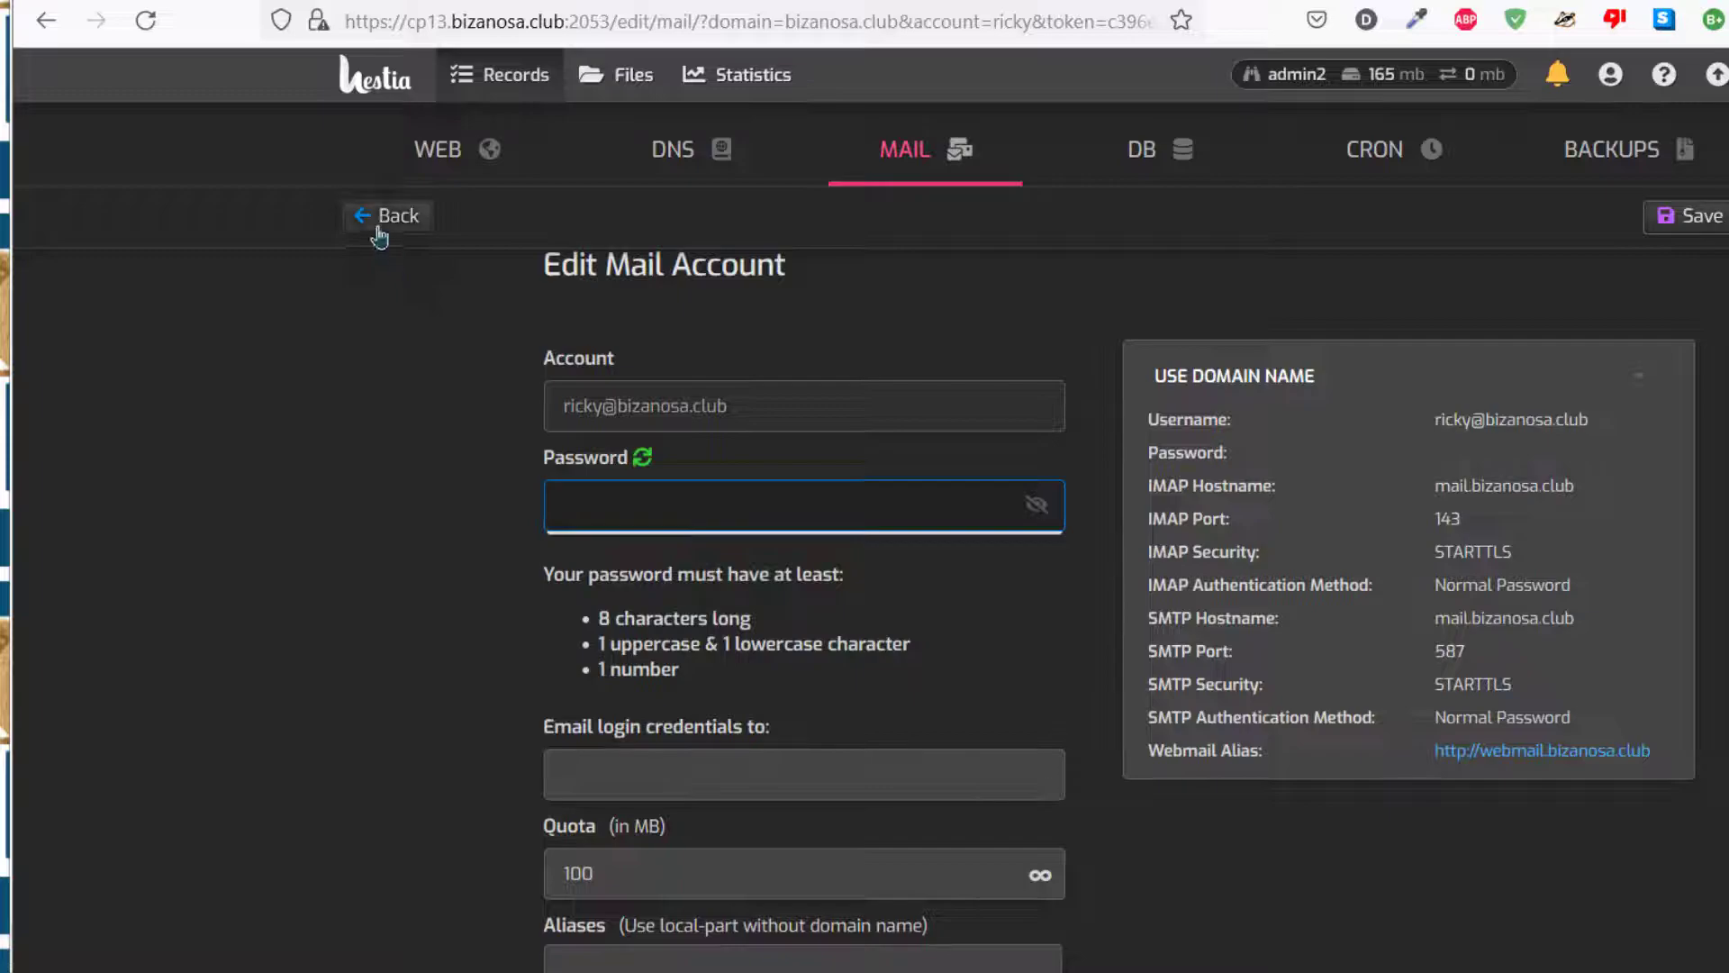
{"action": "left_click", "coordinate": [387, 216]}
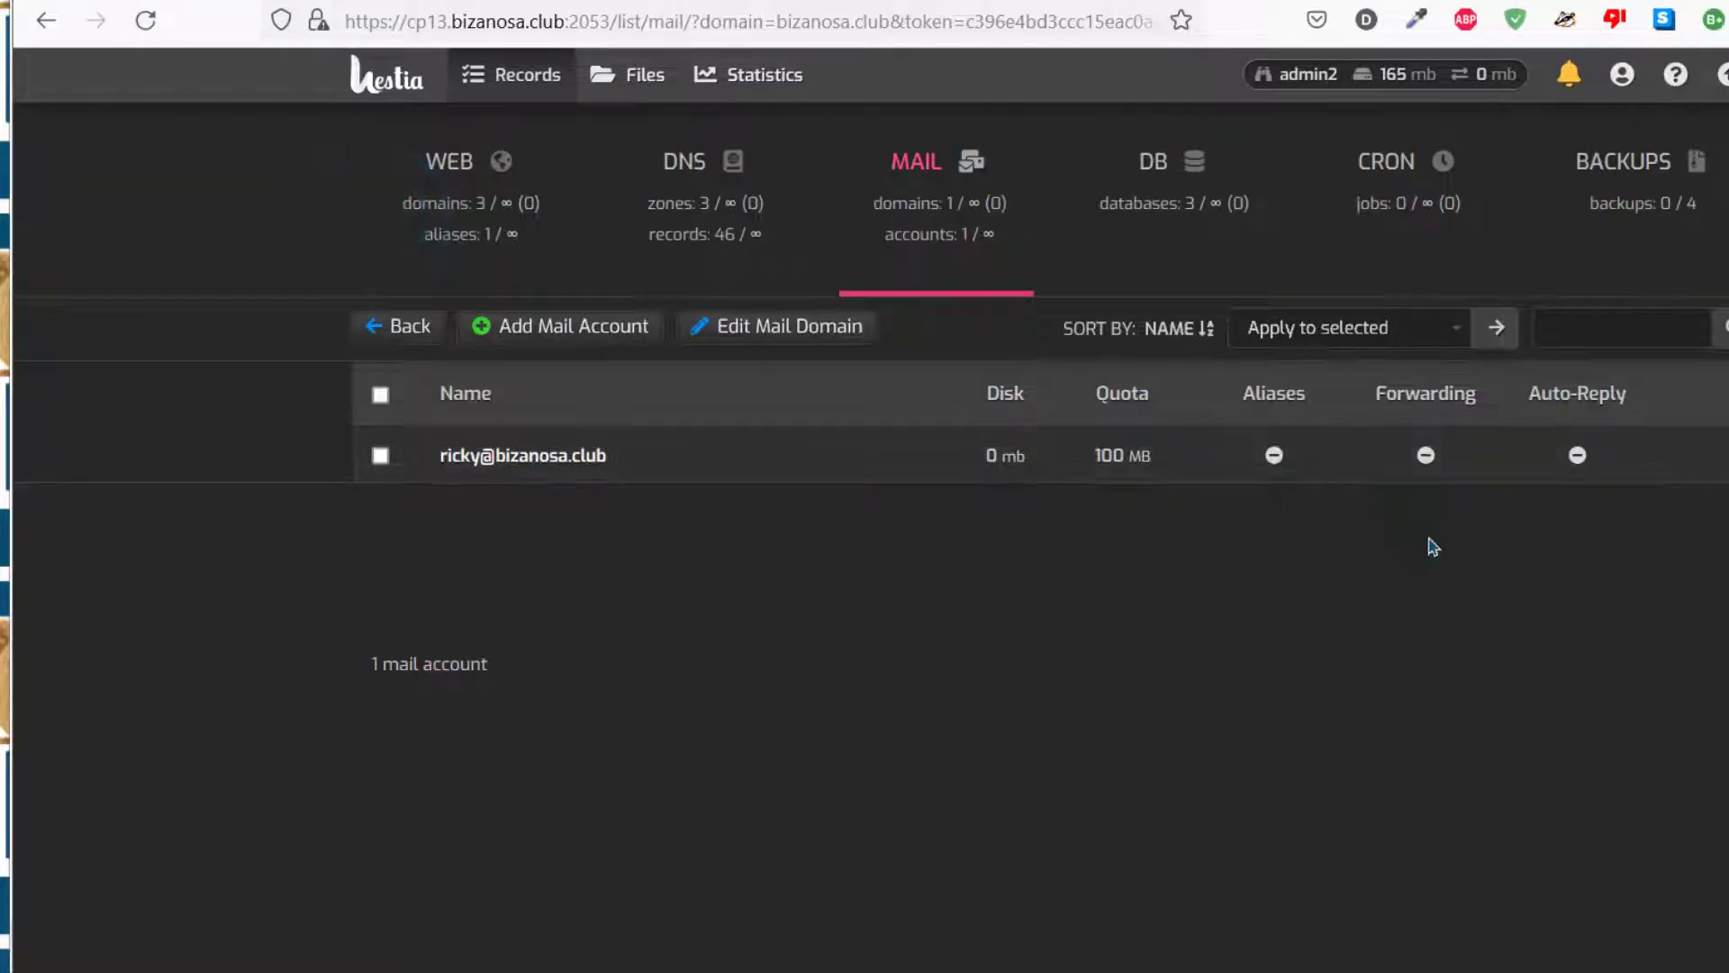
{"action": "mouse_move", "coordinate": [522, 454]}
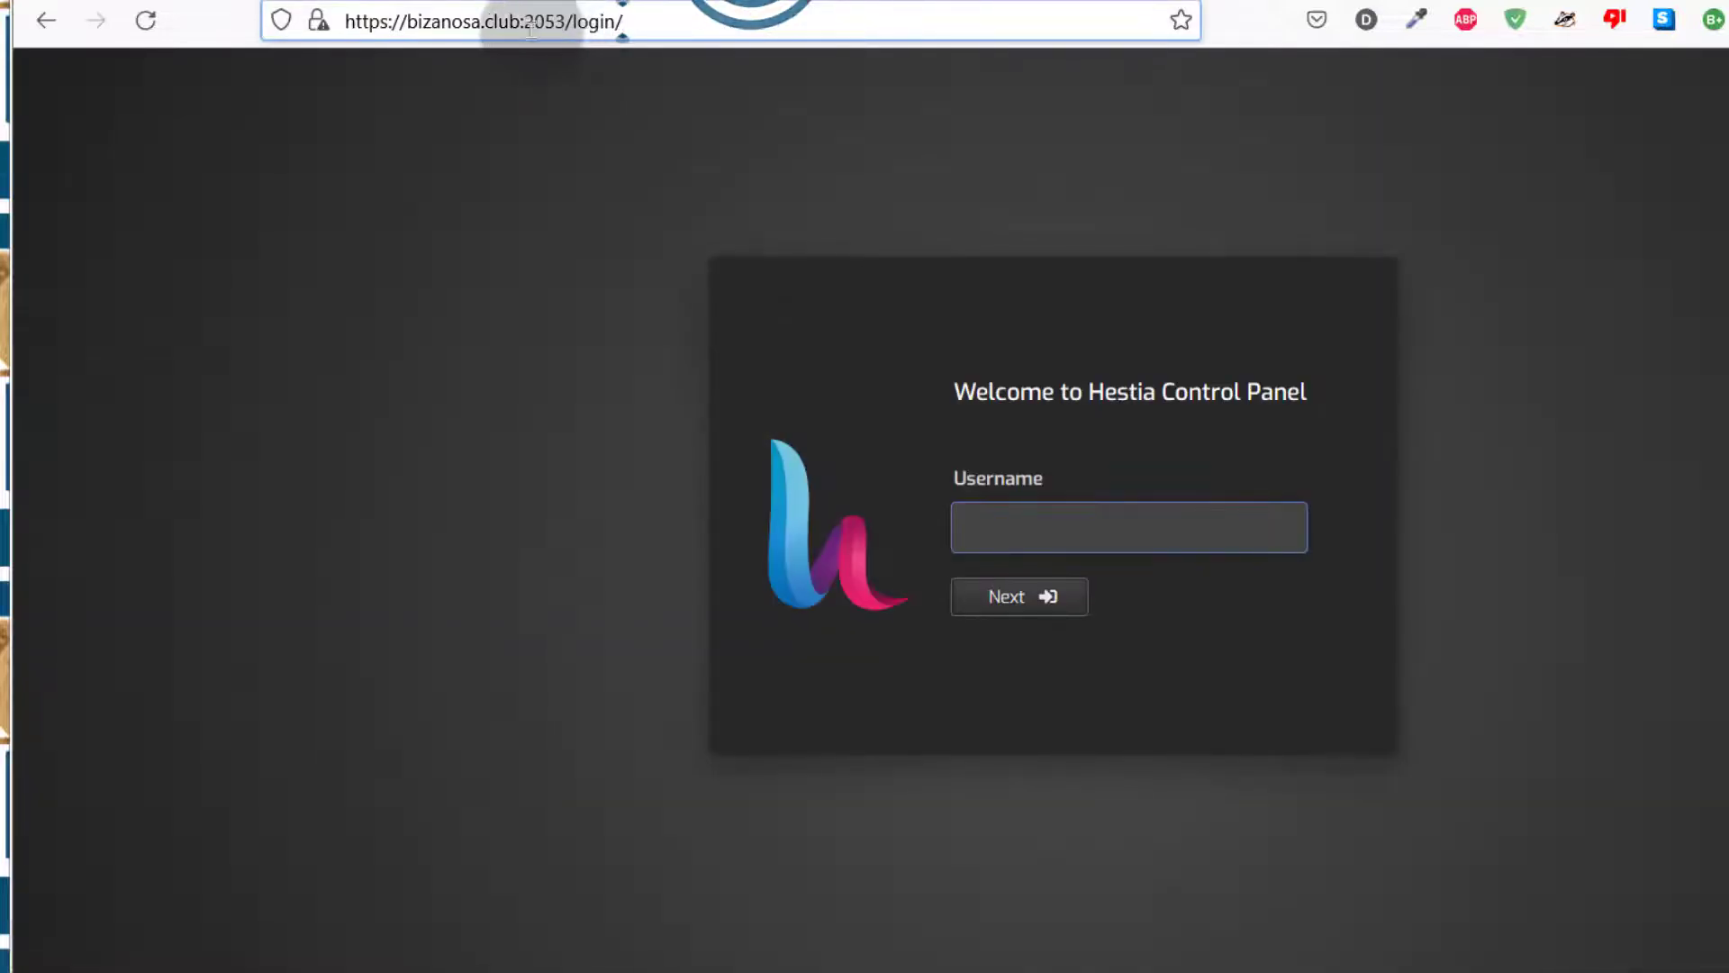
{"action": "left_click", "coordinate": [497, 21]}
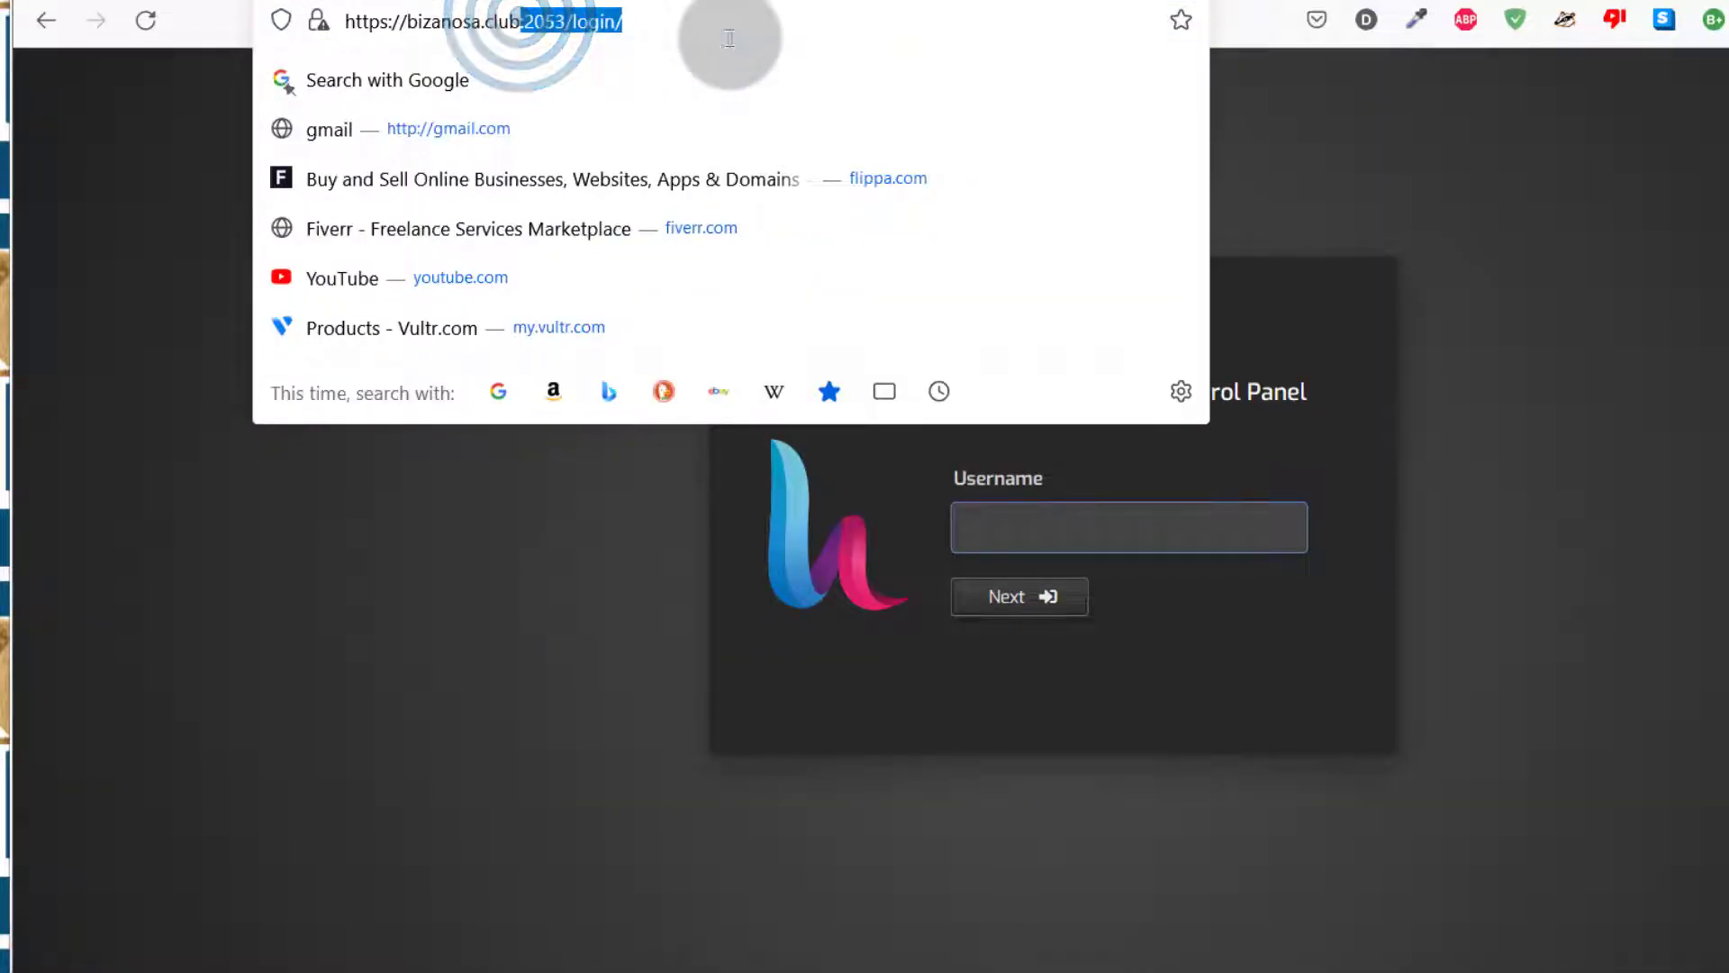
{"action": "type", "text": "https://bizanosa.club/webmai"}
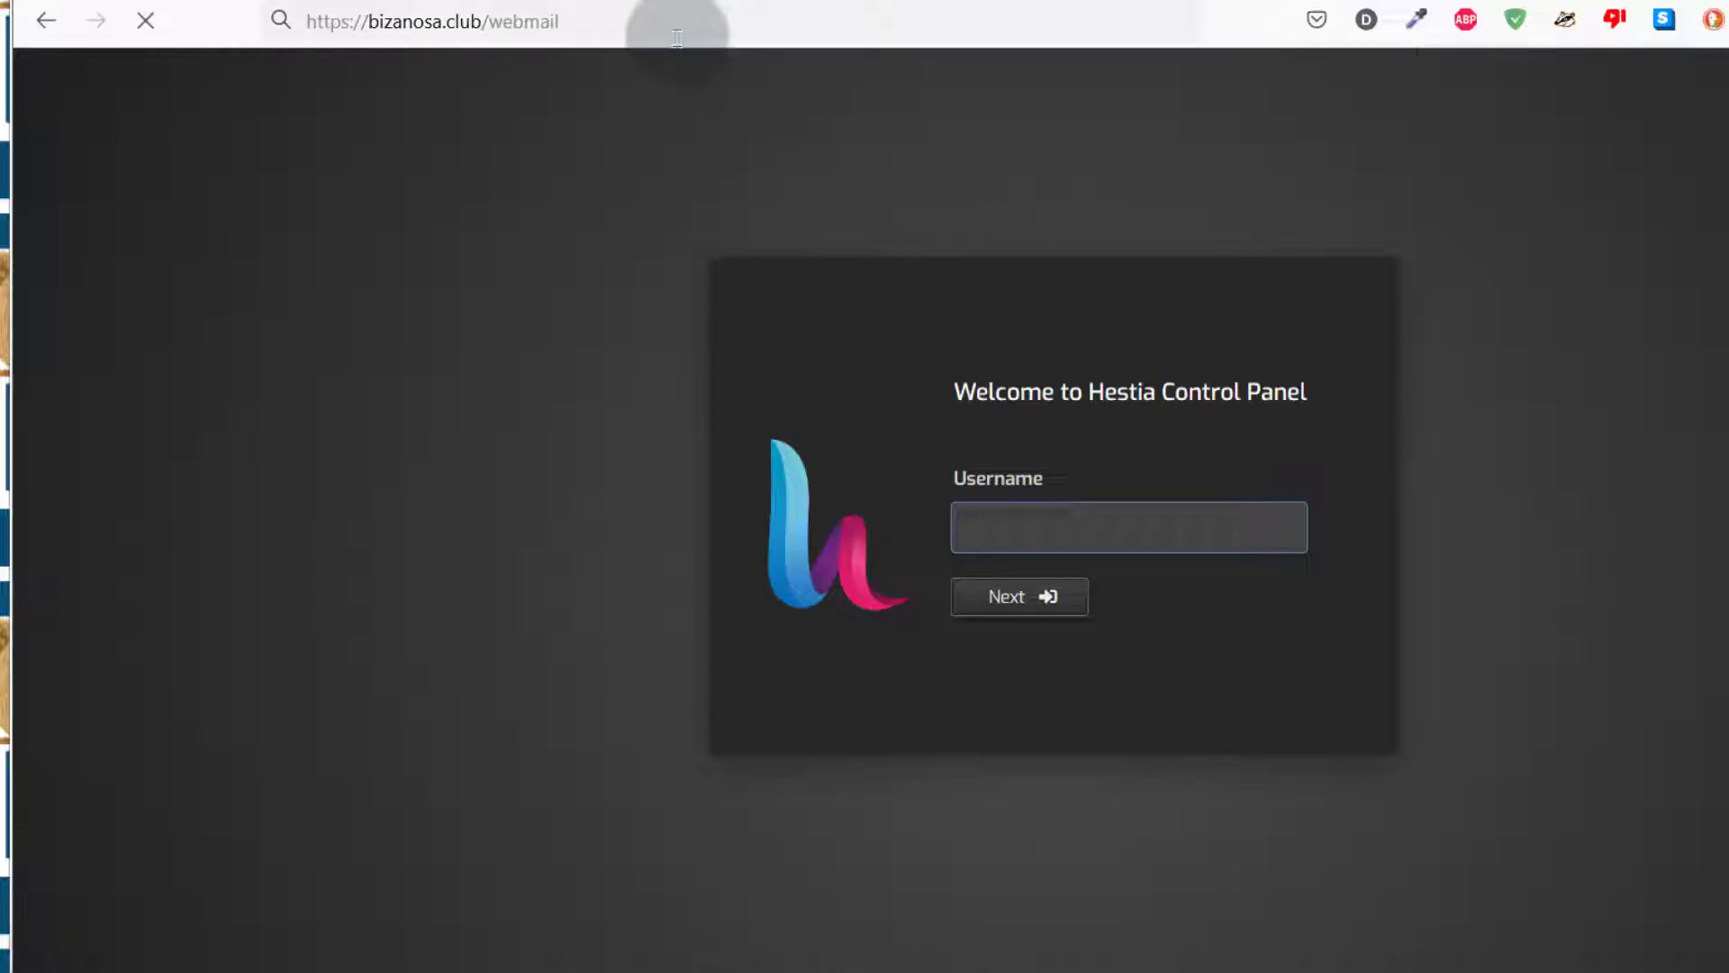
{"action": "mouse_move", "coordinate": [708, 307]}
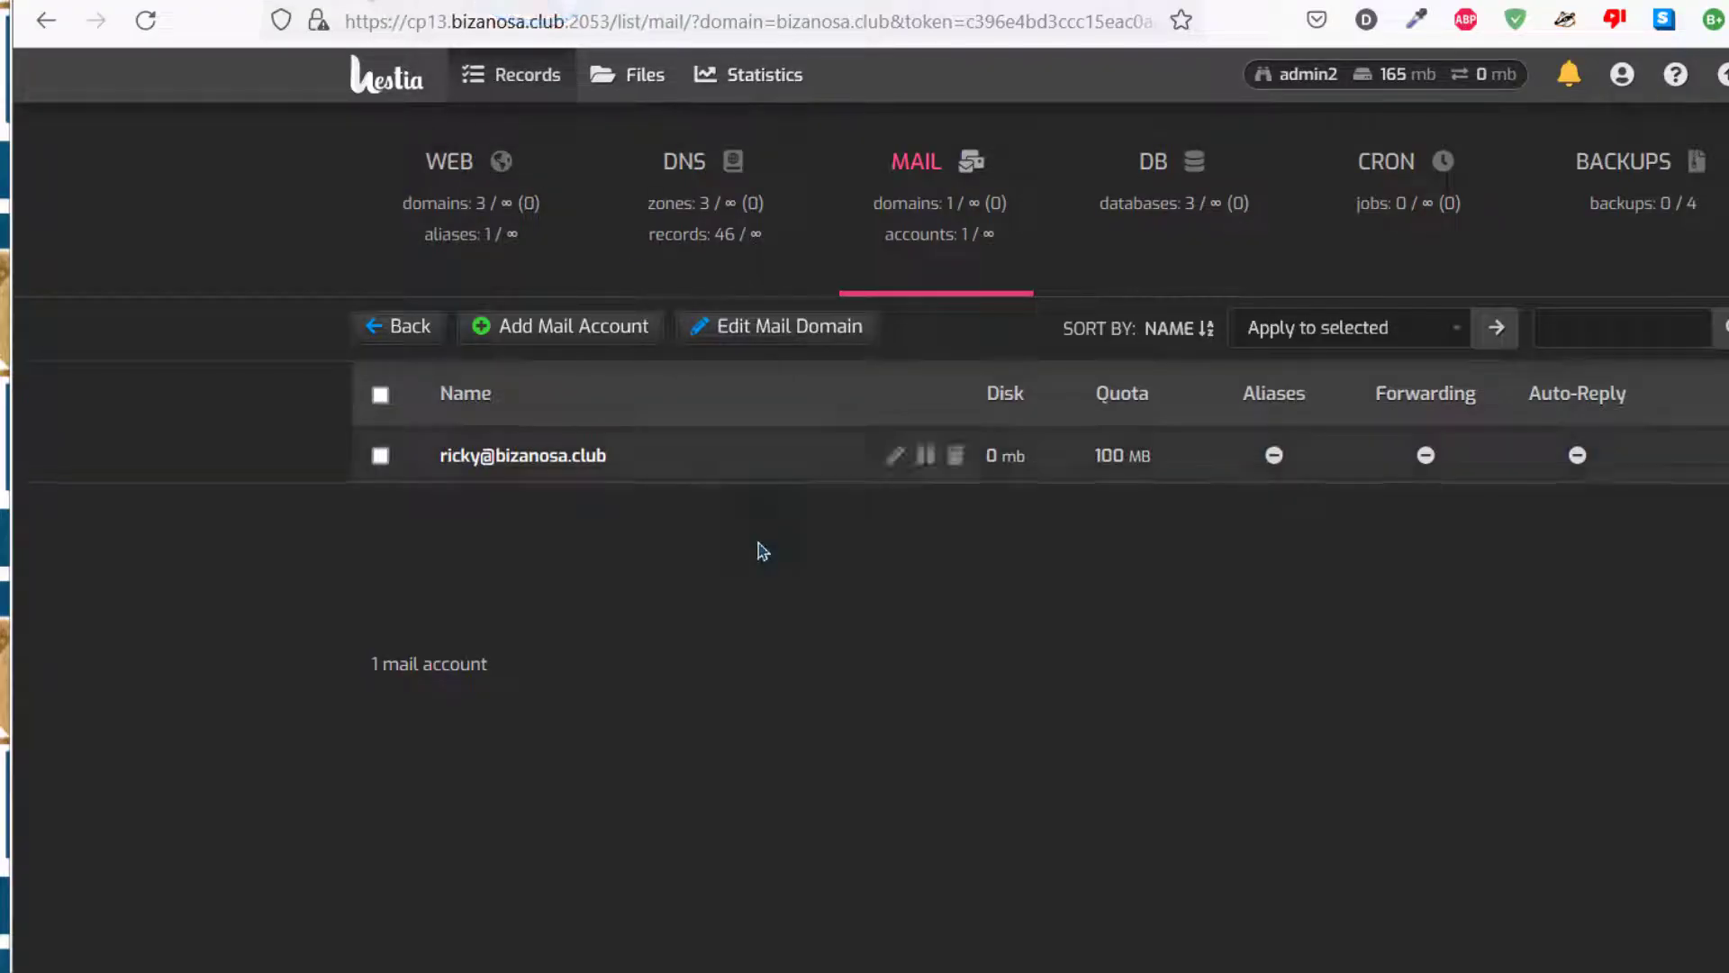
{"action": "mouse_move", "coordinate": [761, 551]}
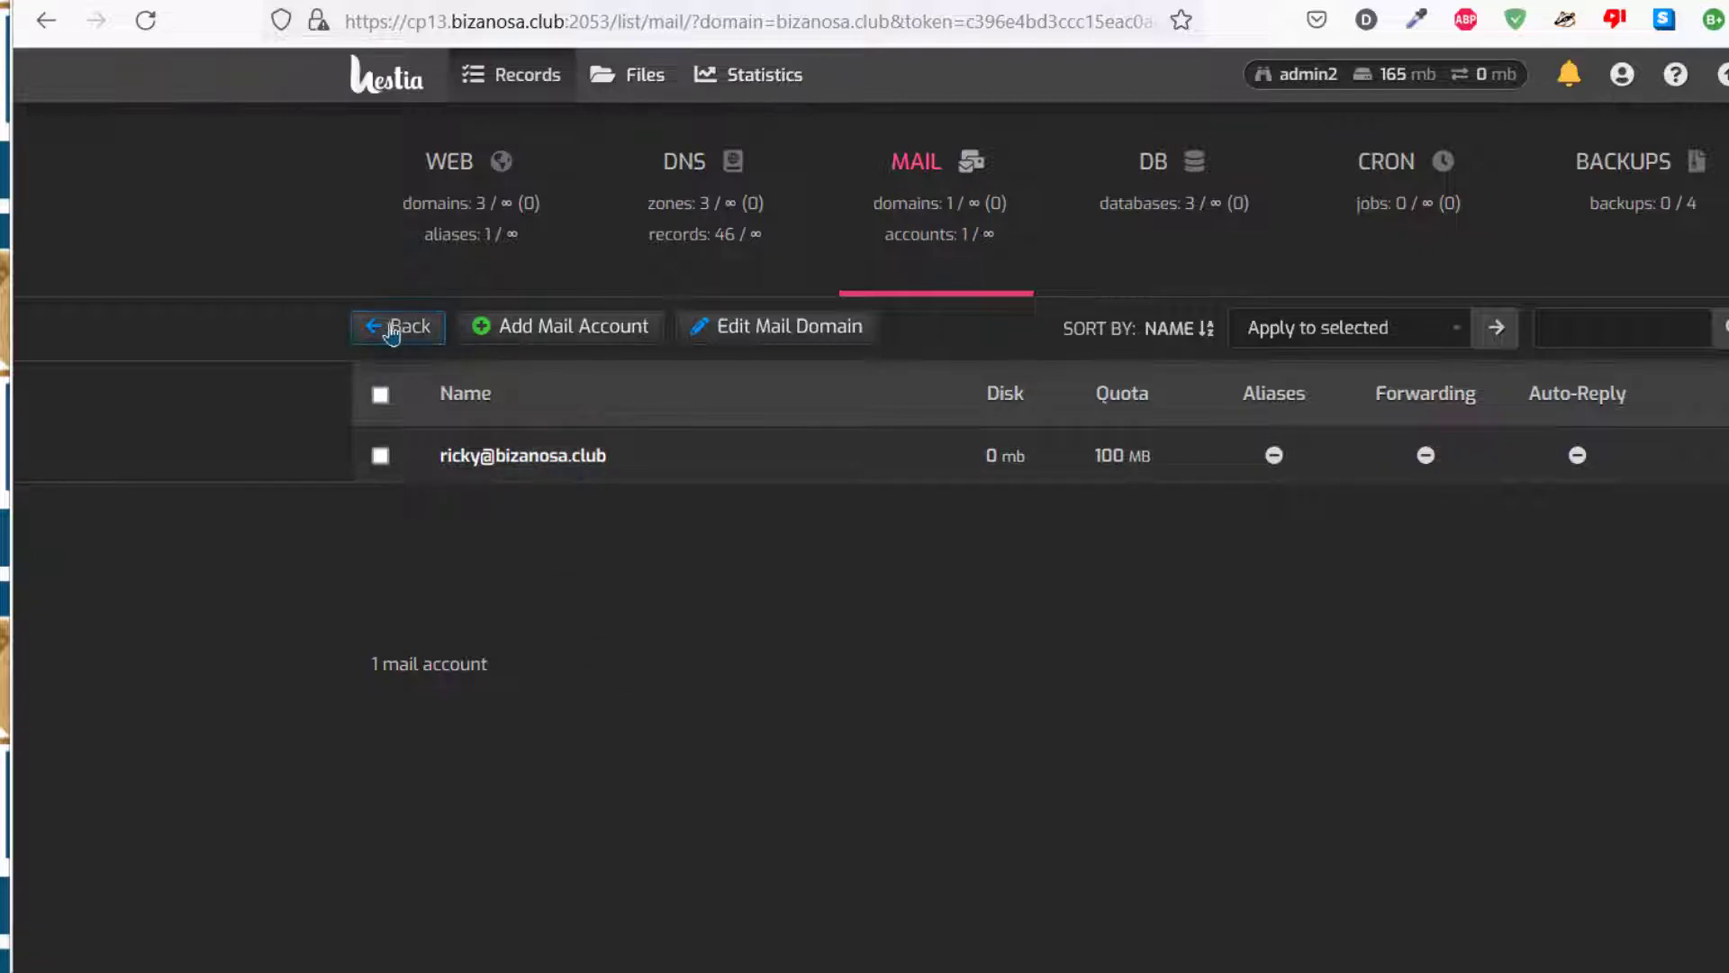
Return to the mail domains list, where bizanosa.club shows one account
{"action": "left_click", "coordinate": [397, 326]}
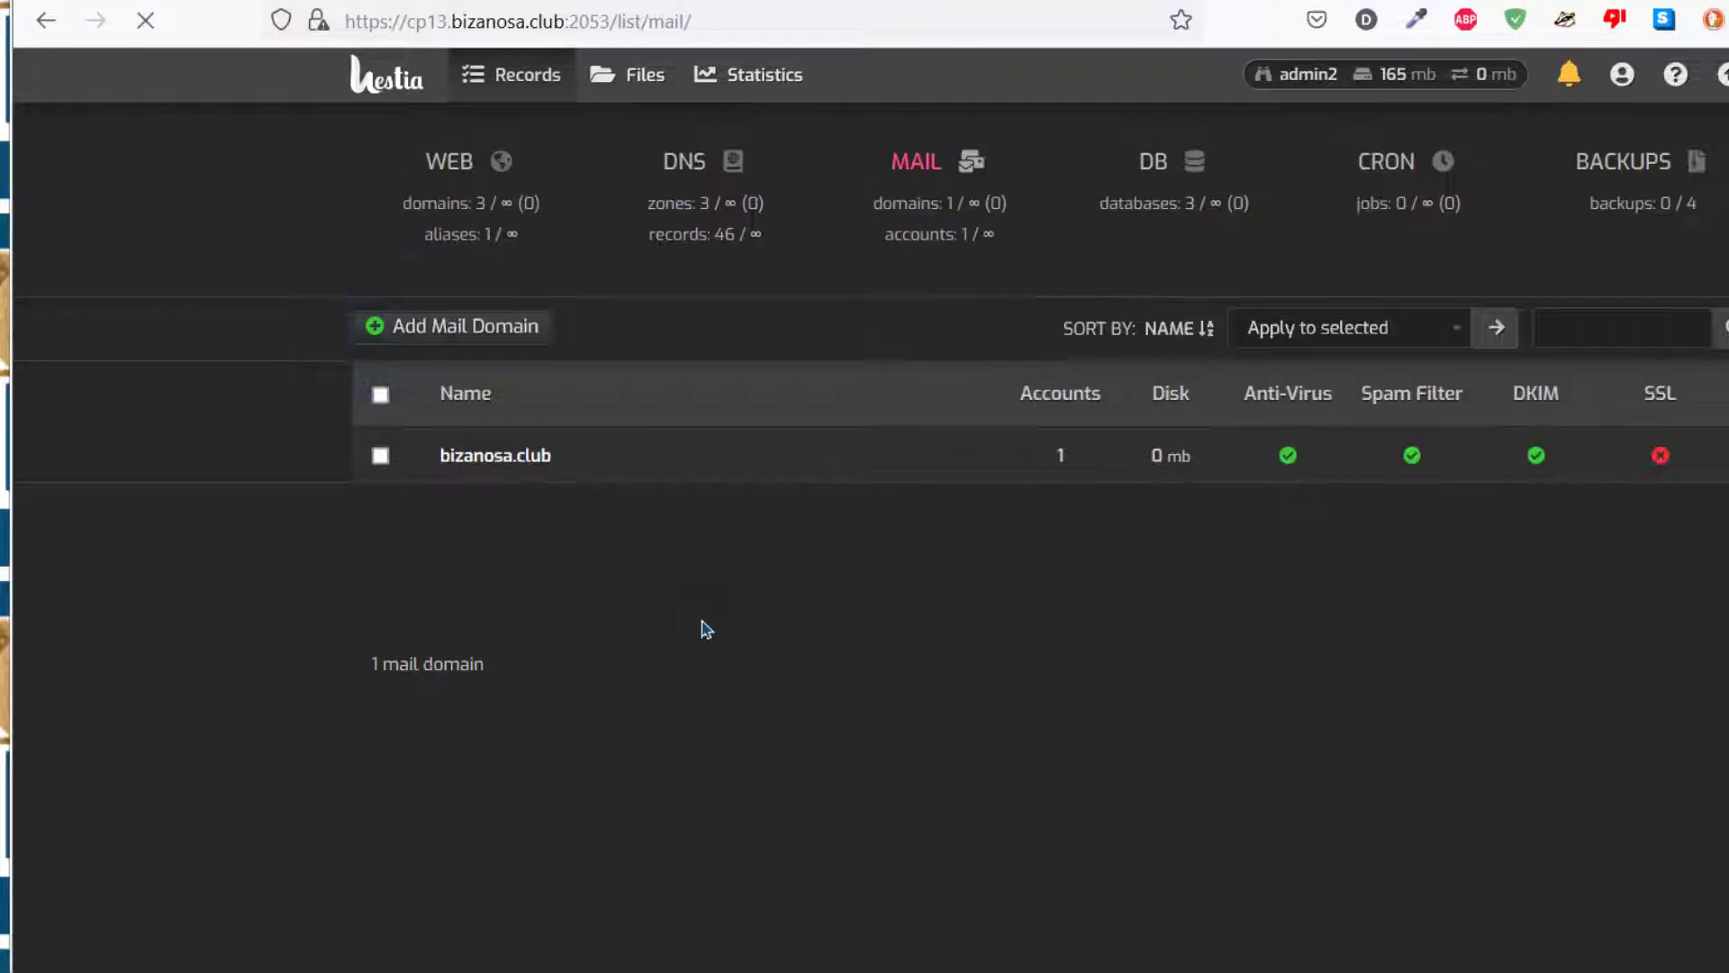
{"action": "mouse_move", "coordinate": [849, 456]}
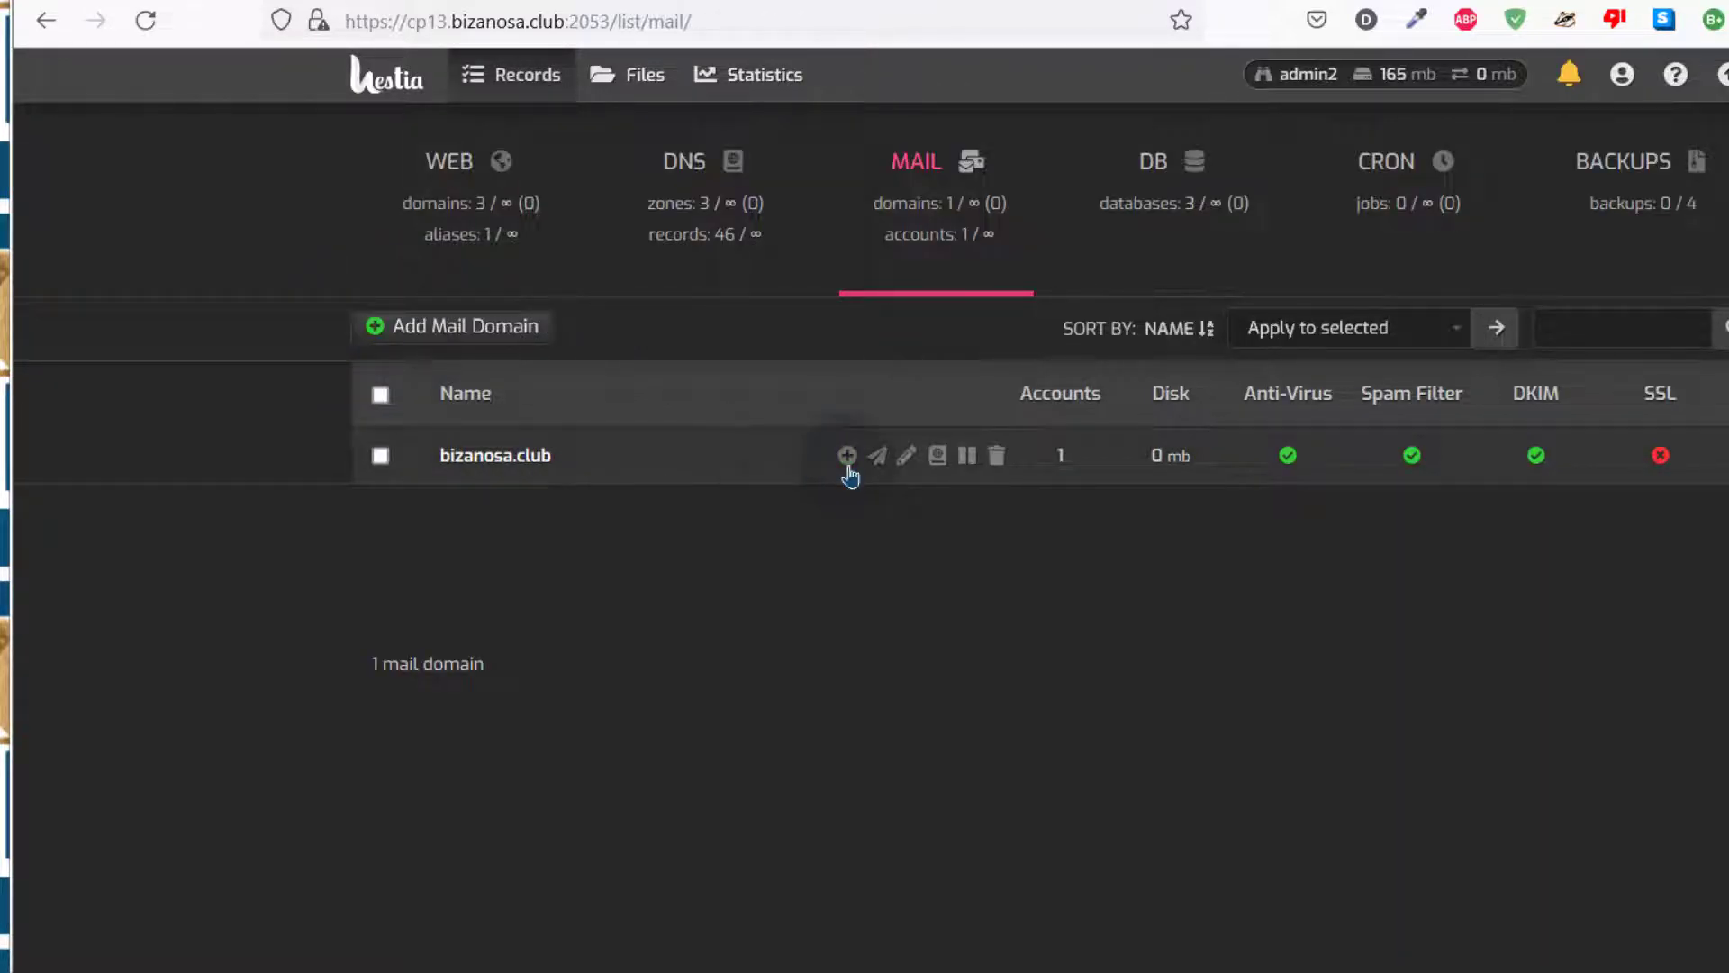
{"action": "mouse_move", "coordinate": [880, 488]}
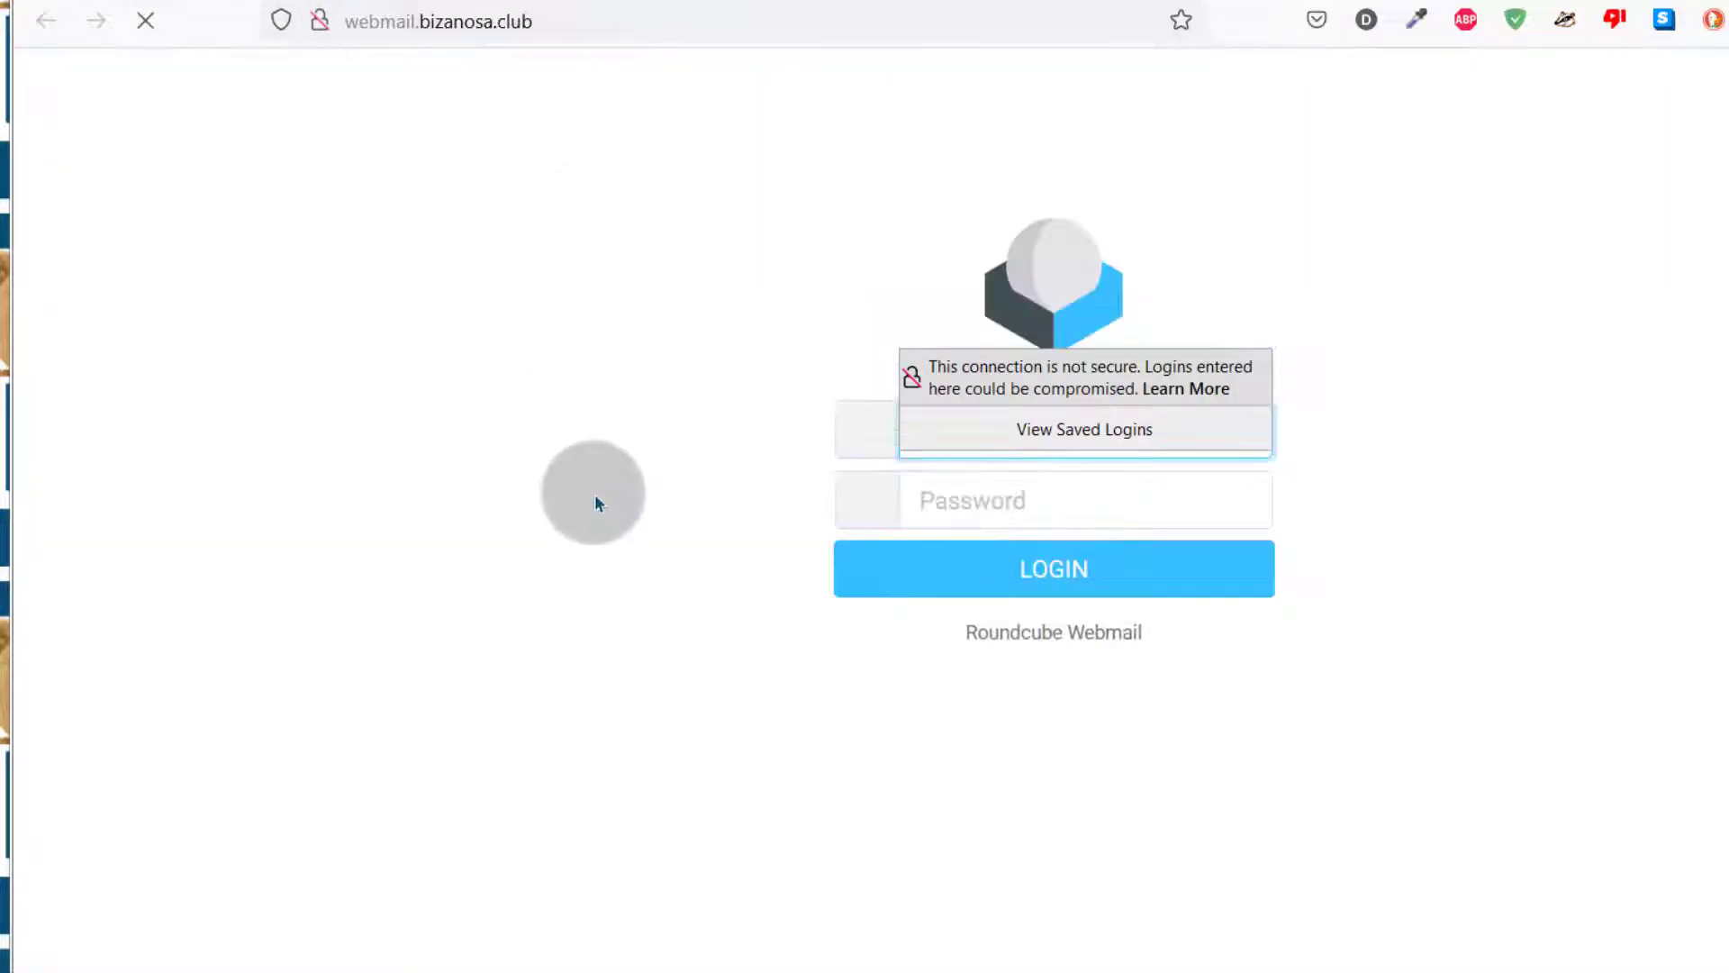
{"action": "left_click", "coordinate": [1053, 429]}
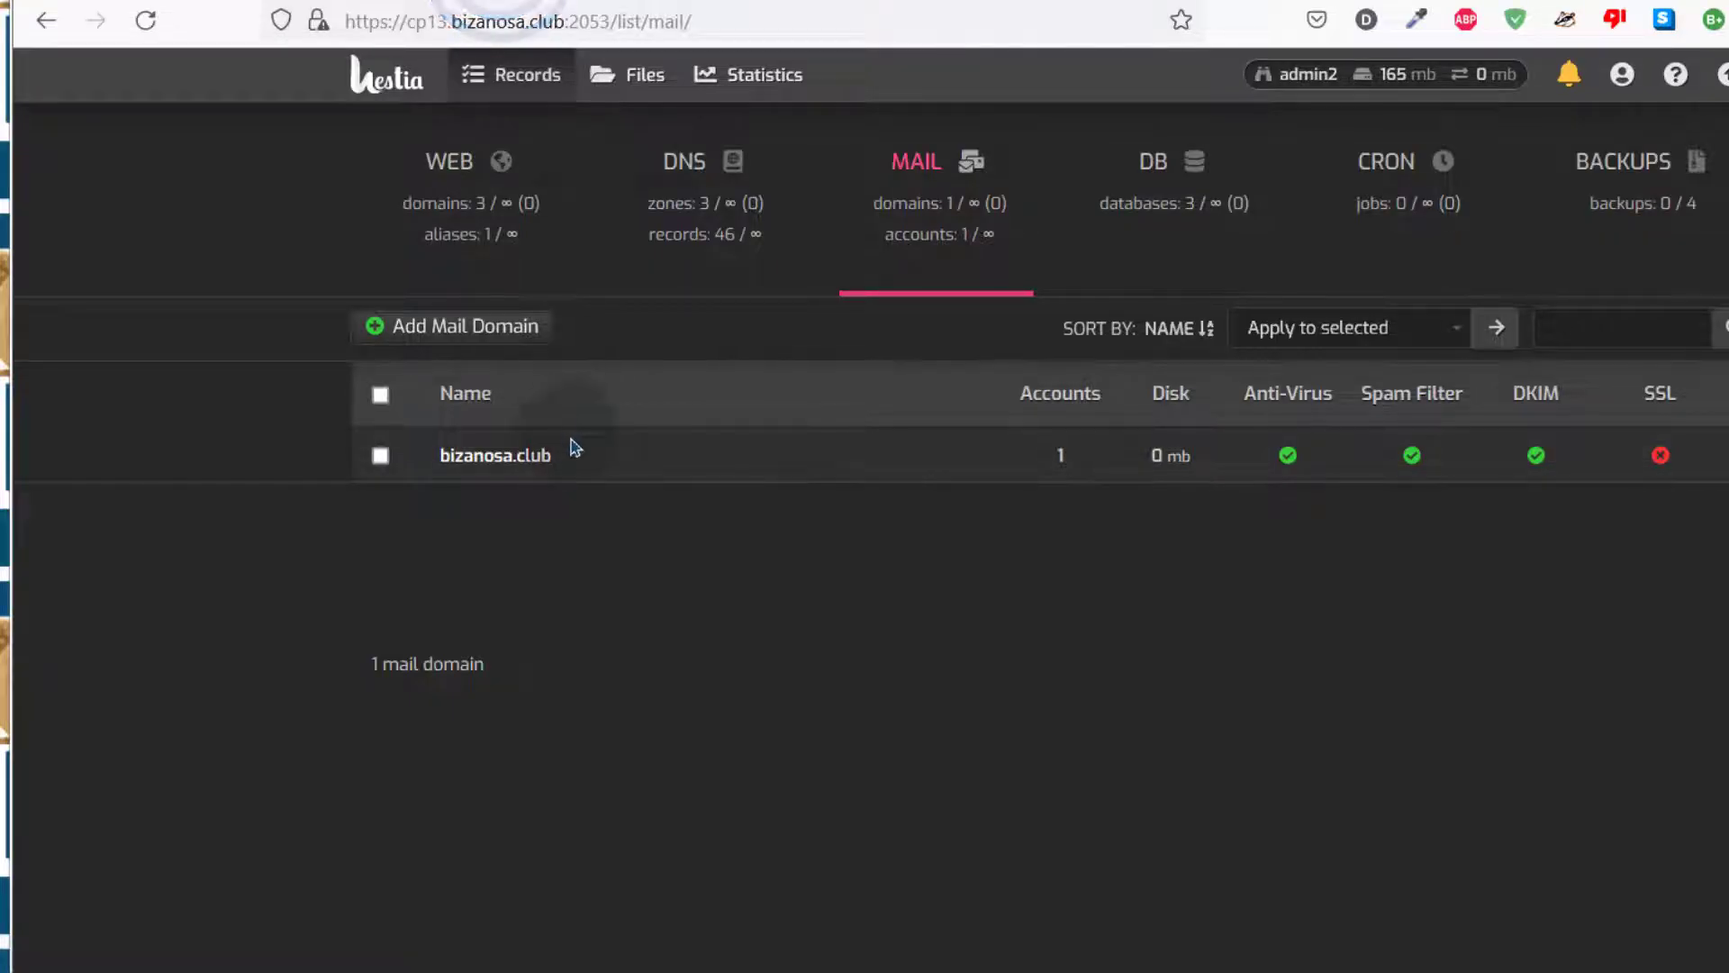
{"action": "left_click", "coordinate": [495, 456]}
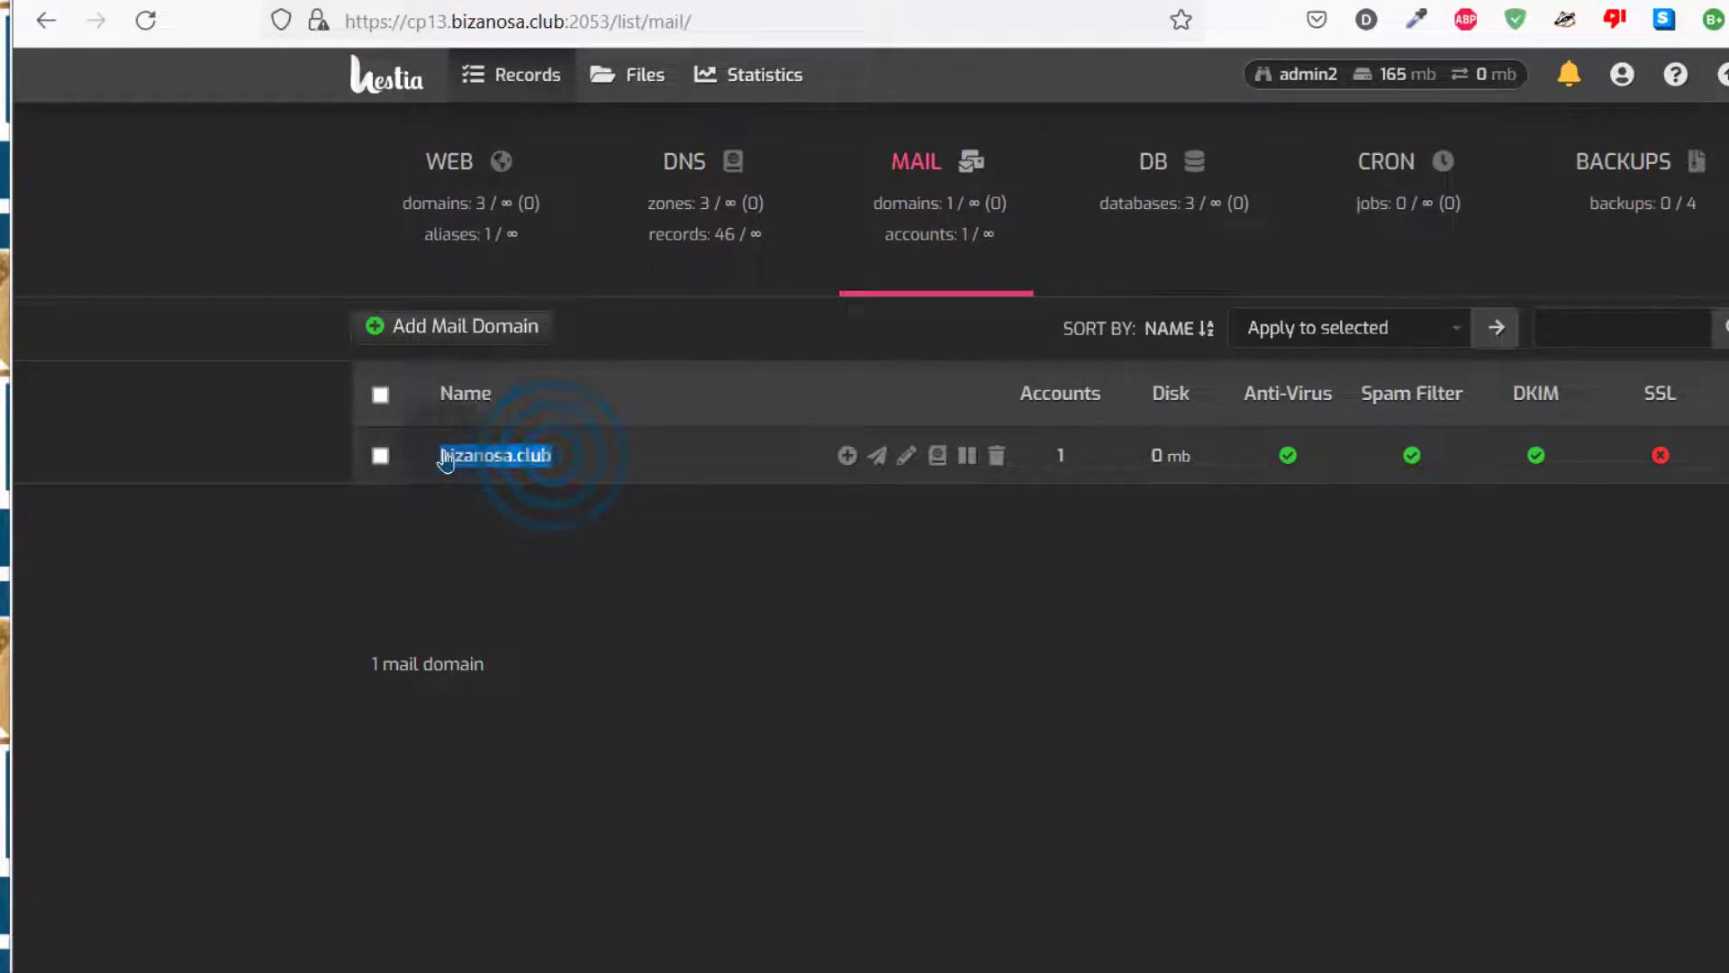
{"action": "right_click", "coordinate": [496, 456]}
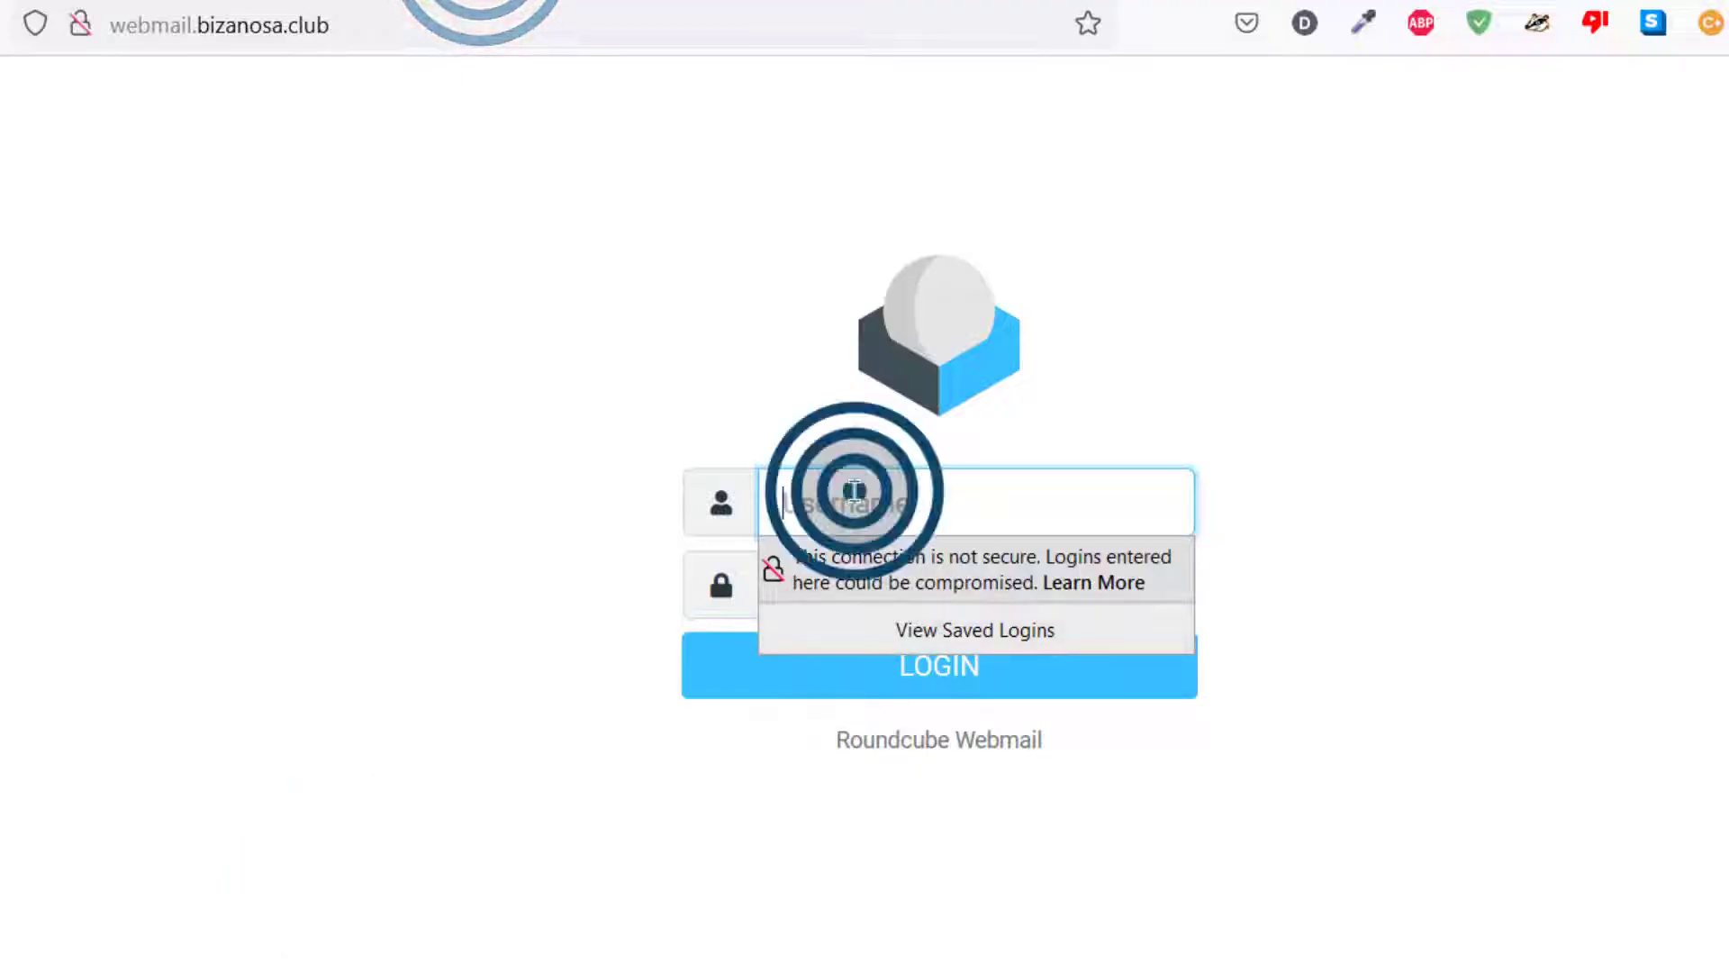
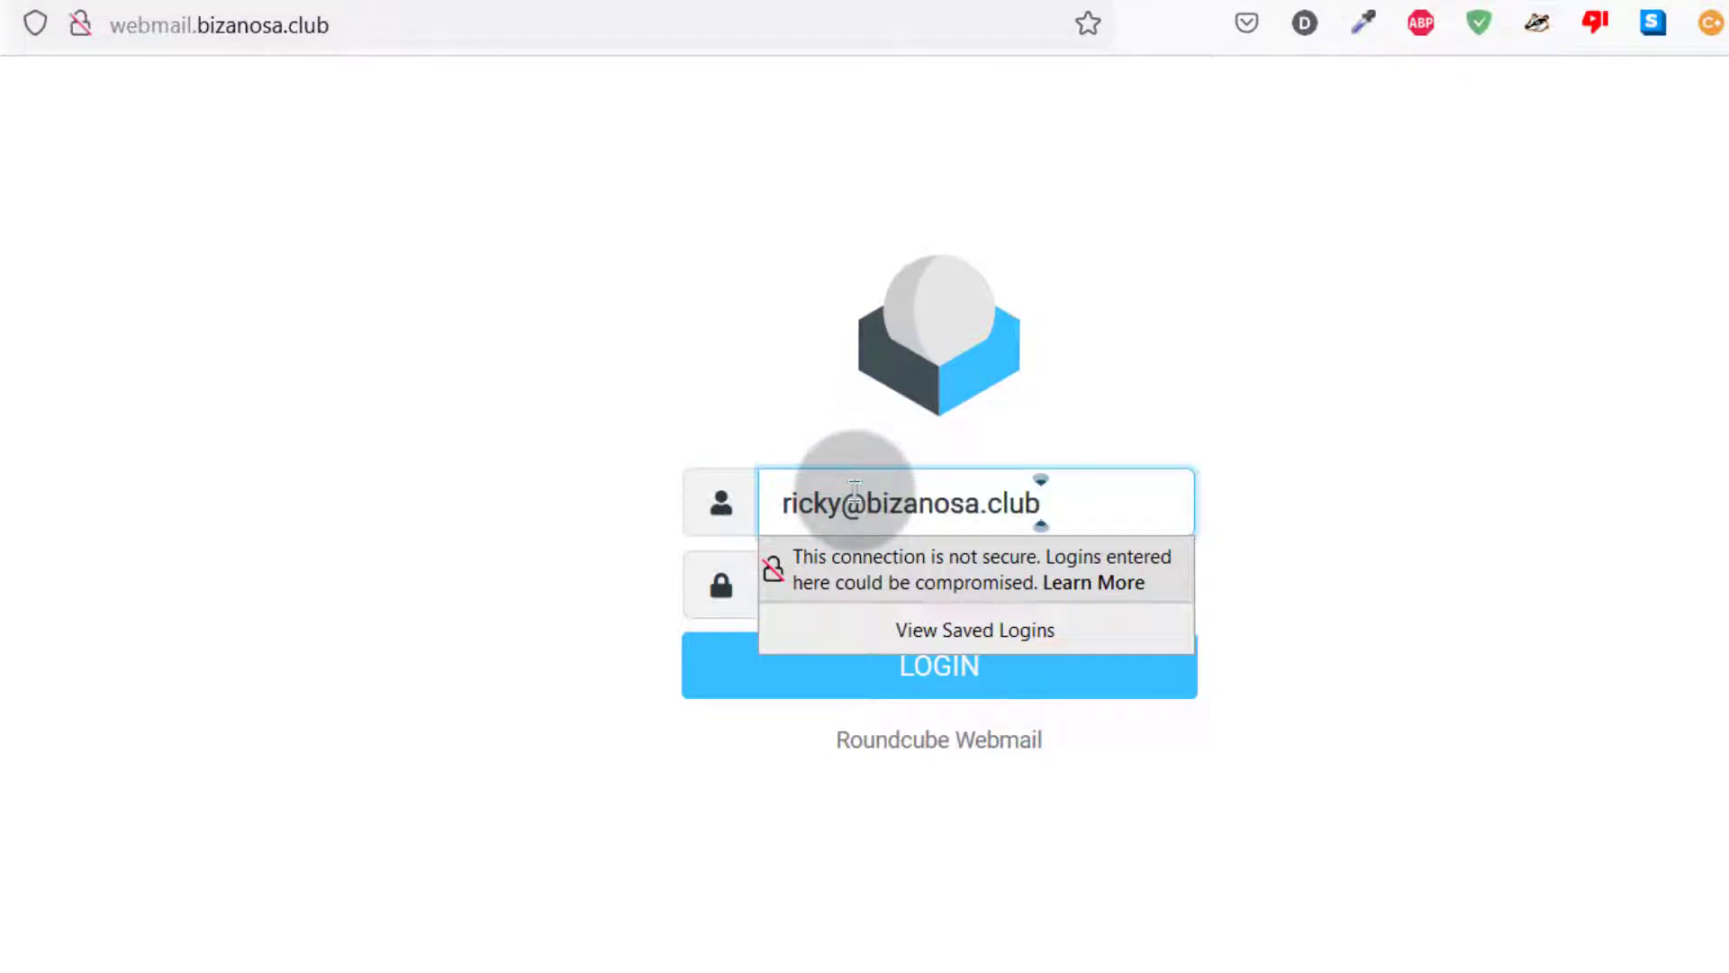
{"action": "left_click", "coordinate": [938, 585]}
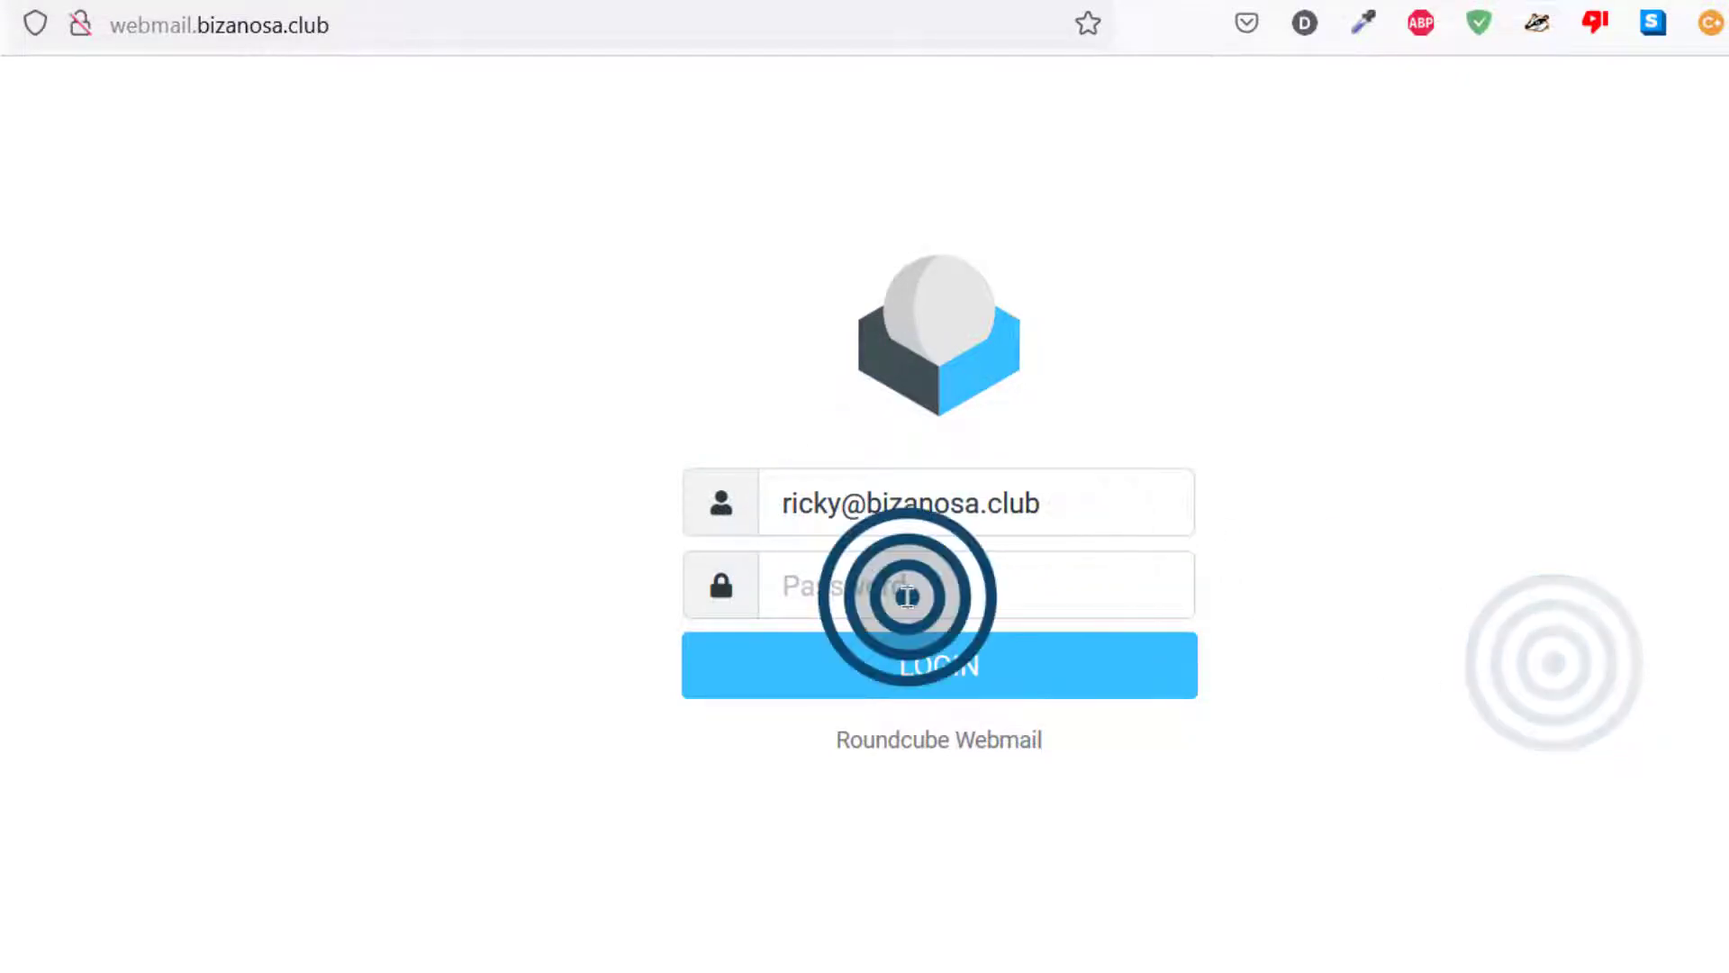
{"action": "left_click", "coordinate": [943, 583]}
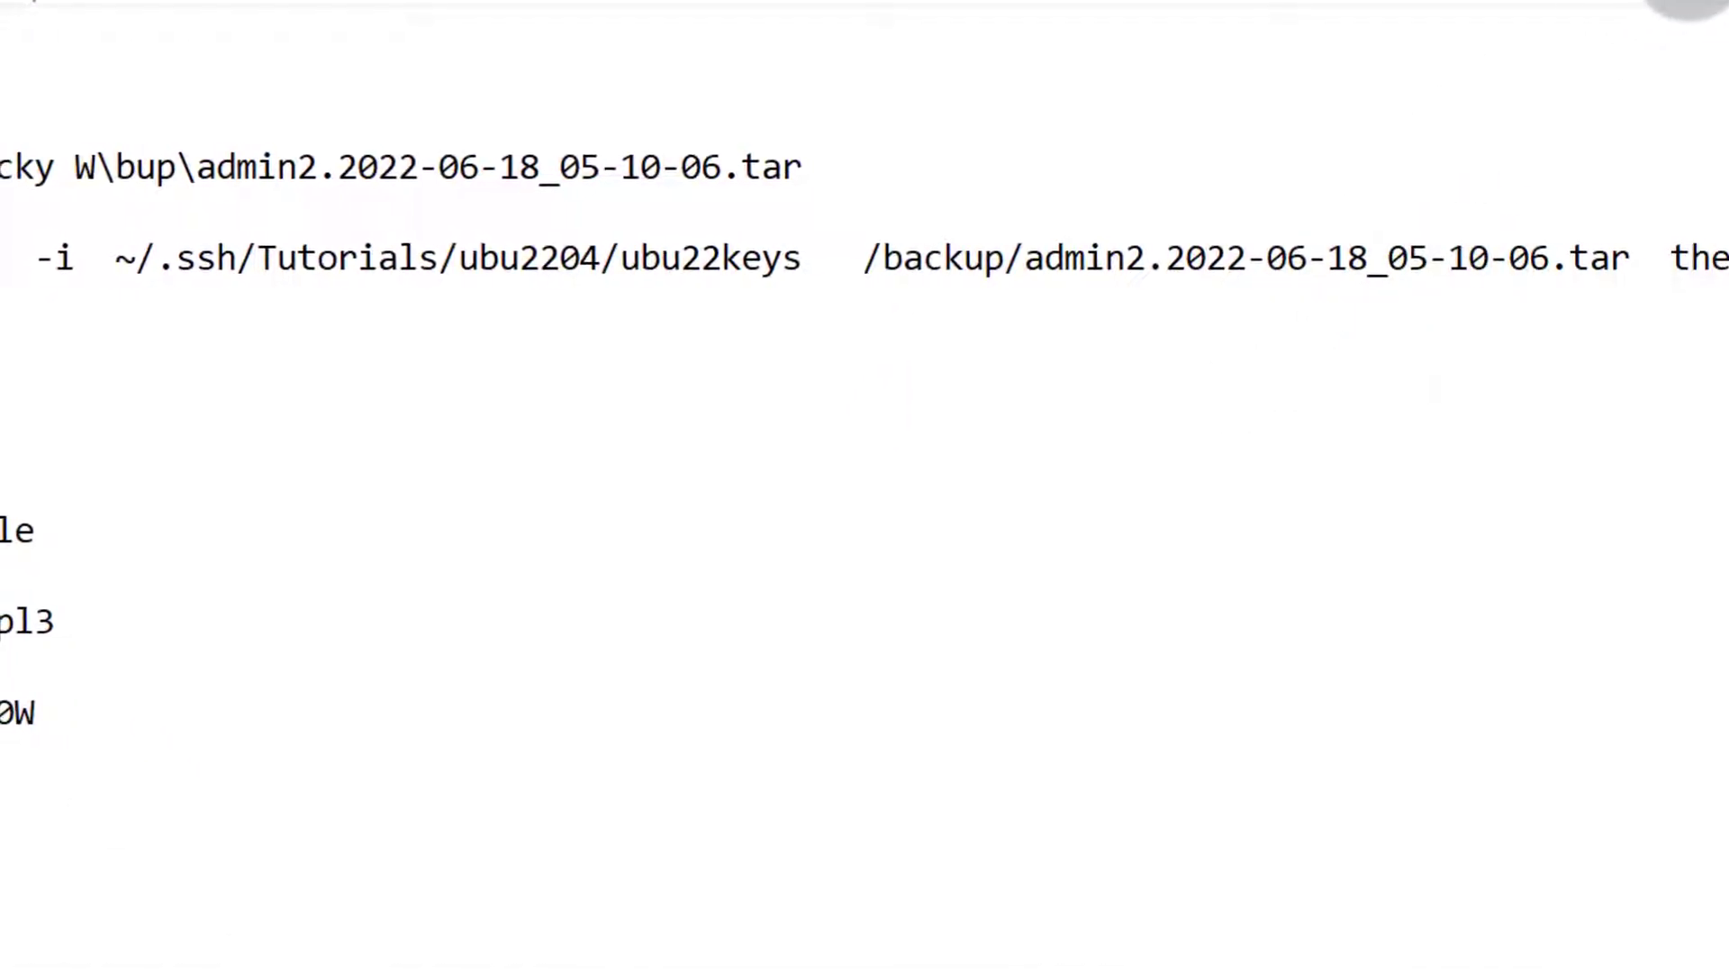
{"action": "right_click", "coordinate": [871, 562]}
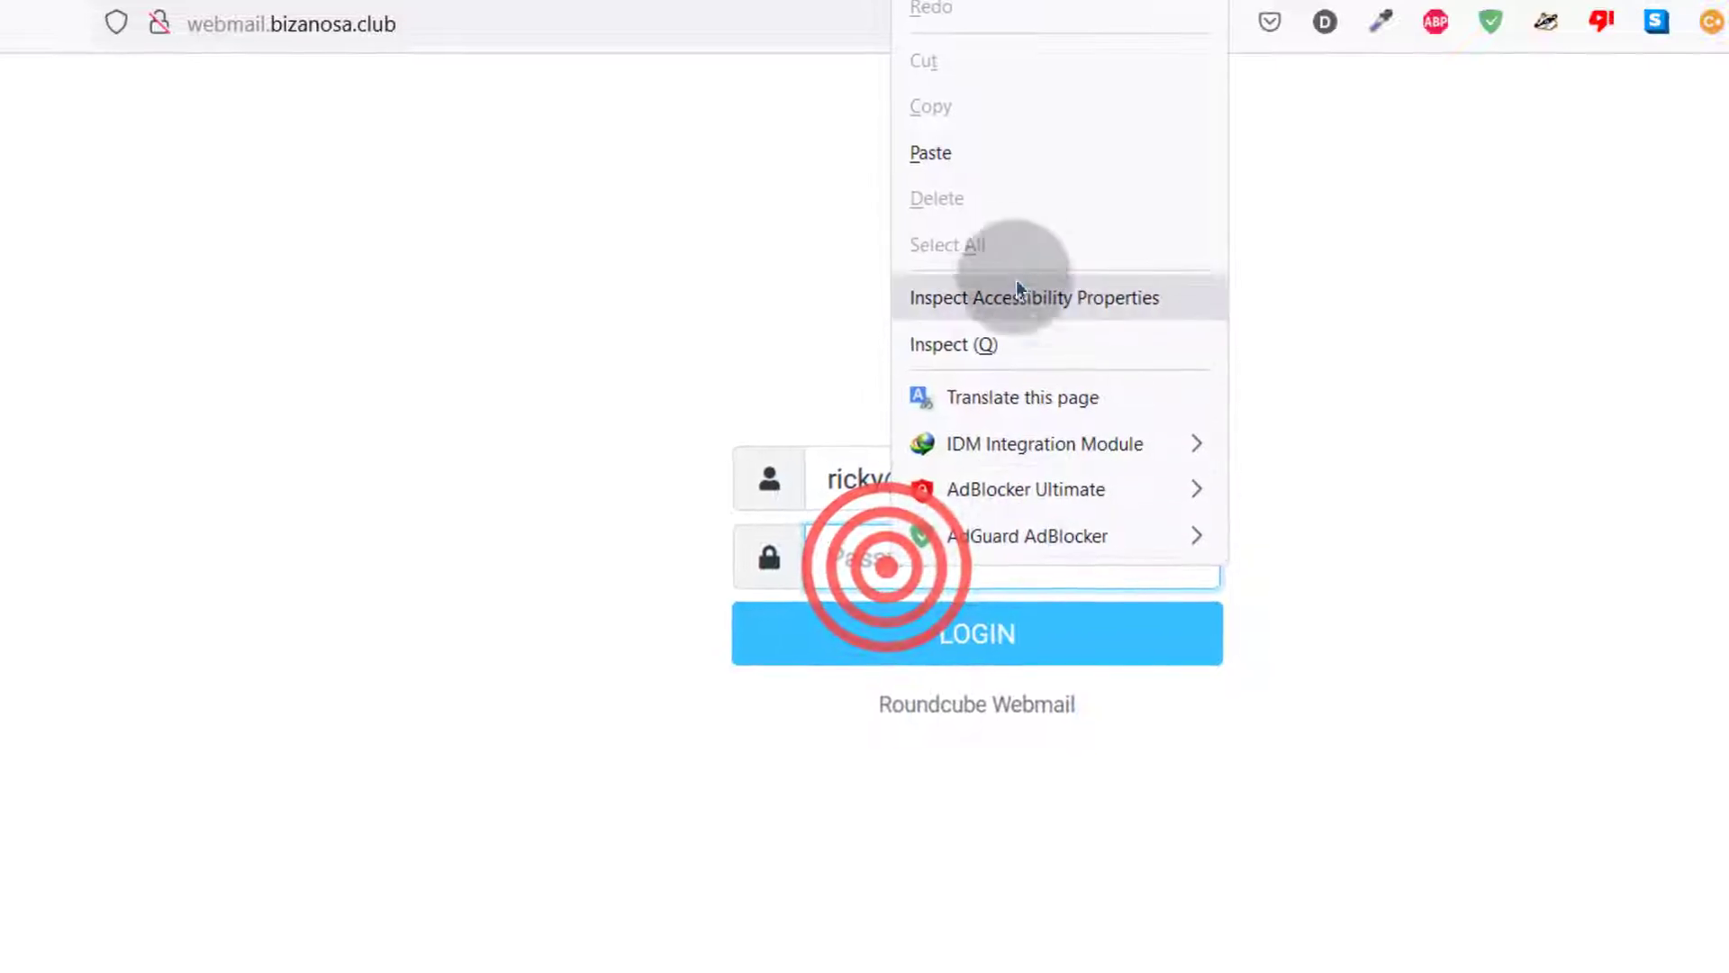
{"action": "left_click", "coordinate": [975, 632]}
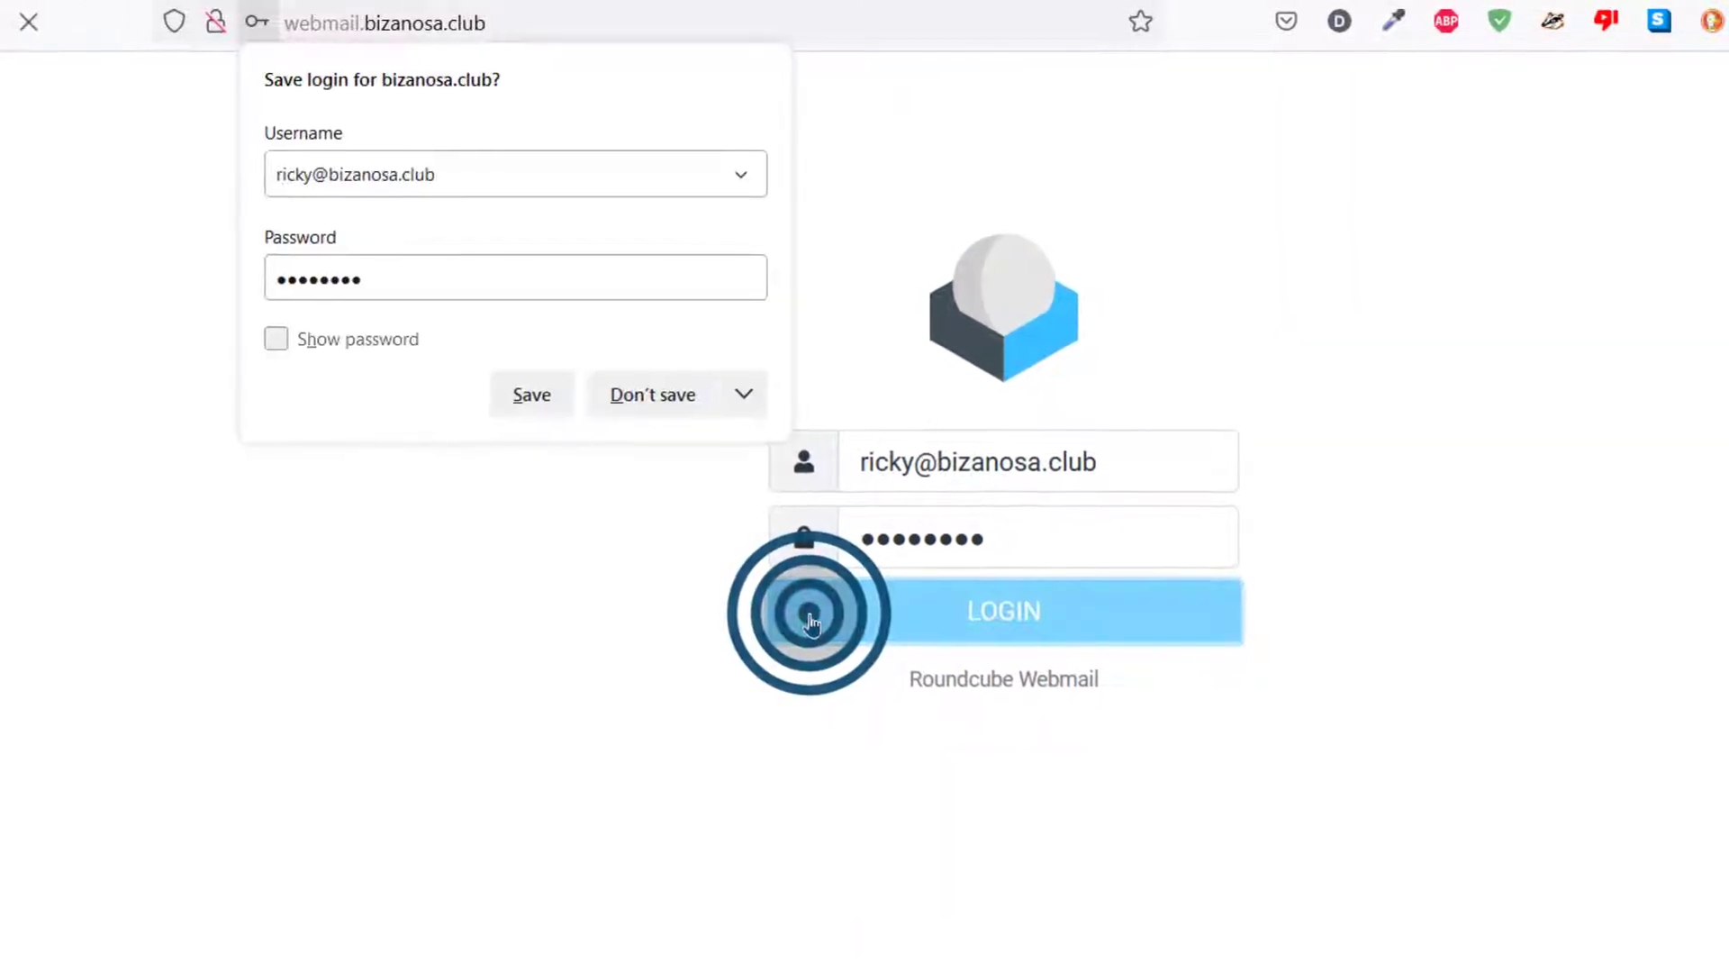
{"action": "left_click", "coordinate": [1001, 610]}
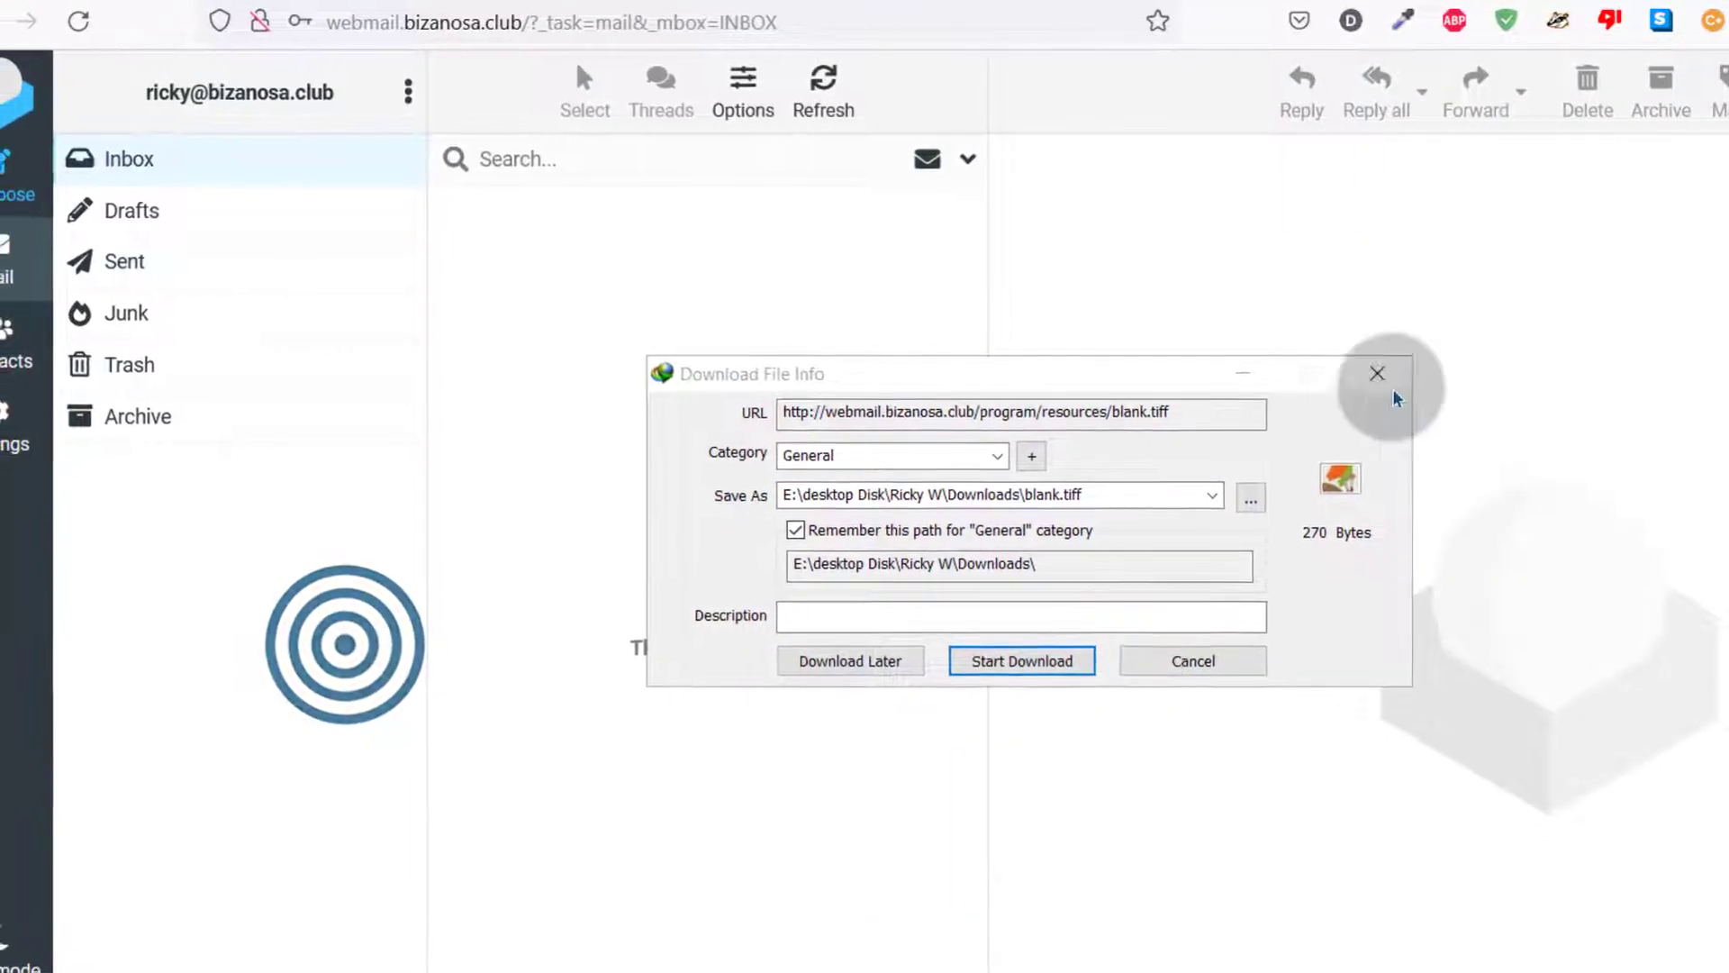
{"action": "left_click", "coordinate": [1377, 373]}
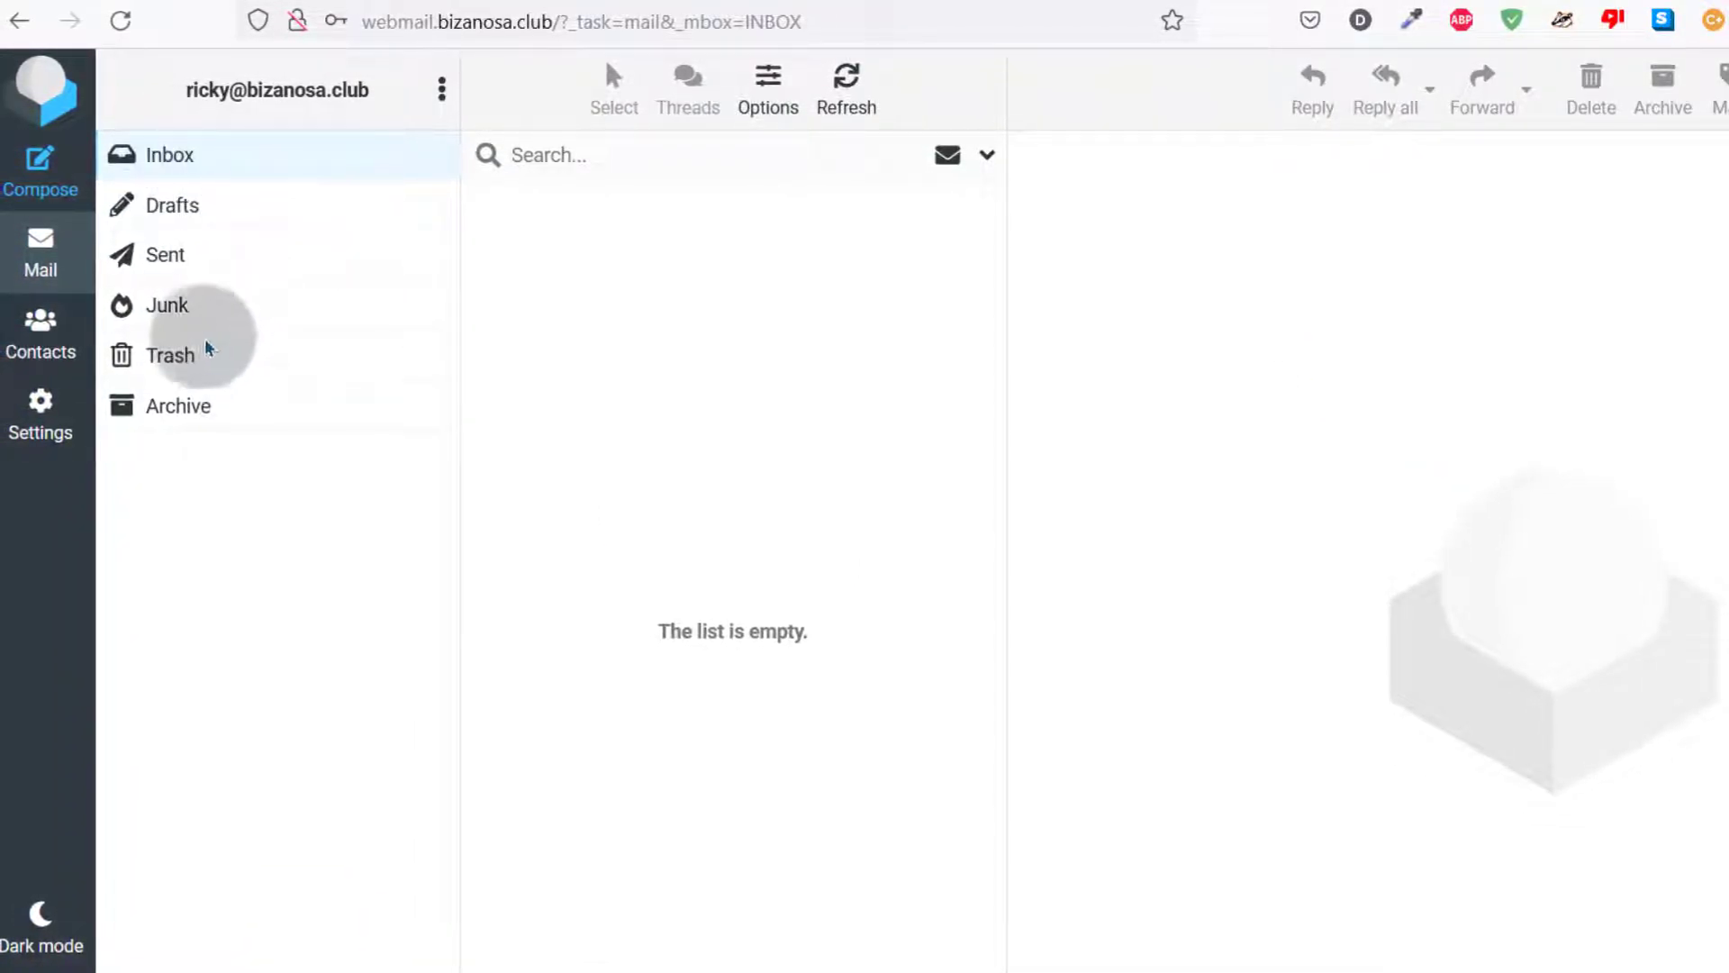
Email 'Is it there?' with body 'I am testing you.' to the pasted Gmail address
{"action": "left_click", "coordinate": [40, 161]}
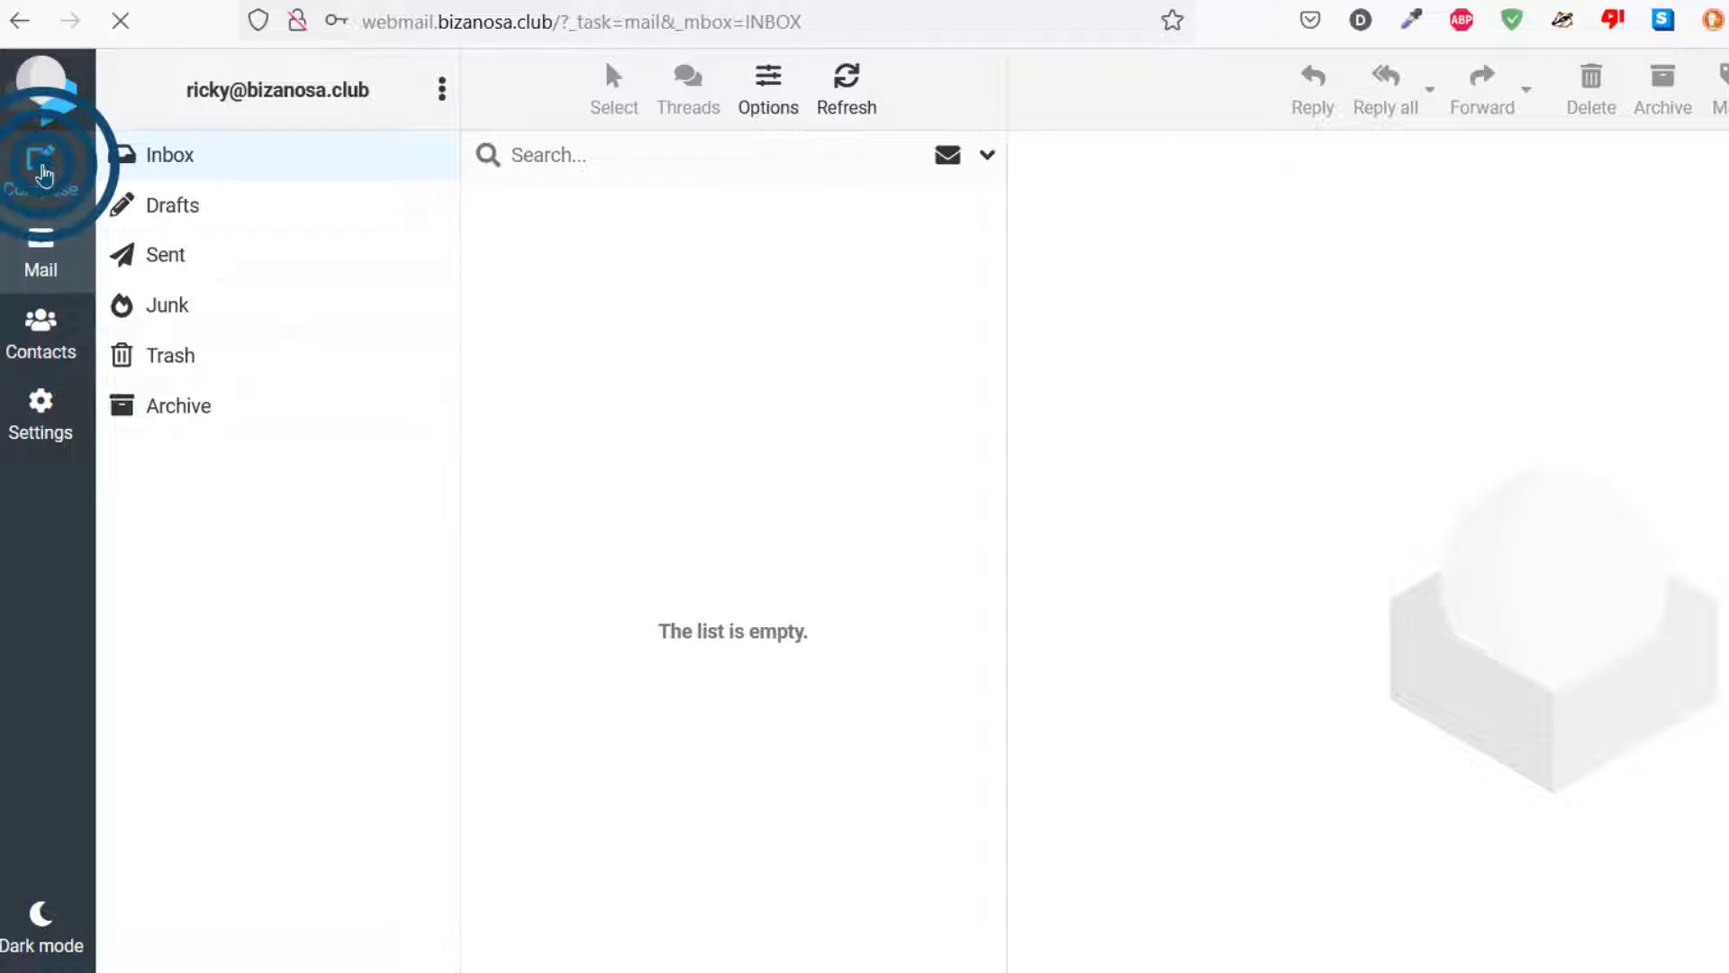
{"action": "right_click", "coordinate": [386, 228]}
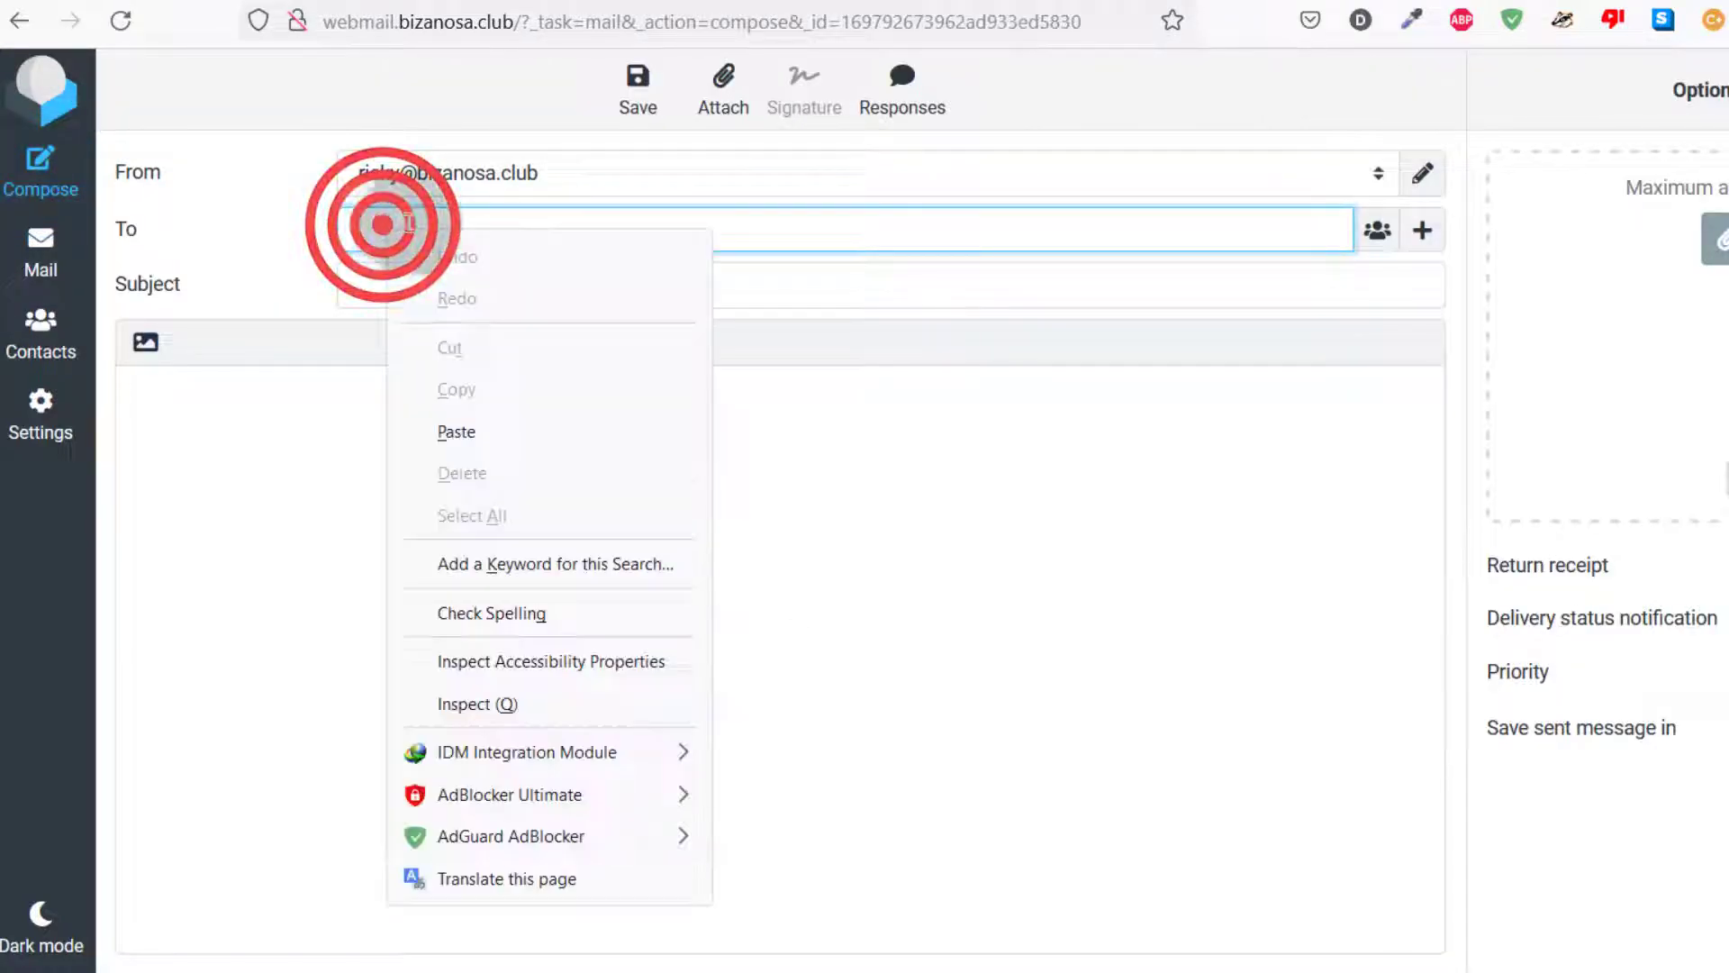
{"action": "left_click", "coordinate": [455, 431]}
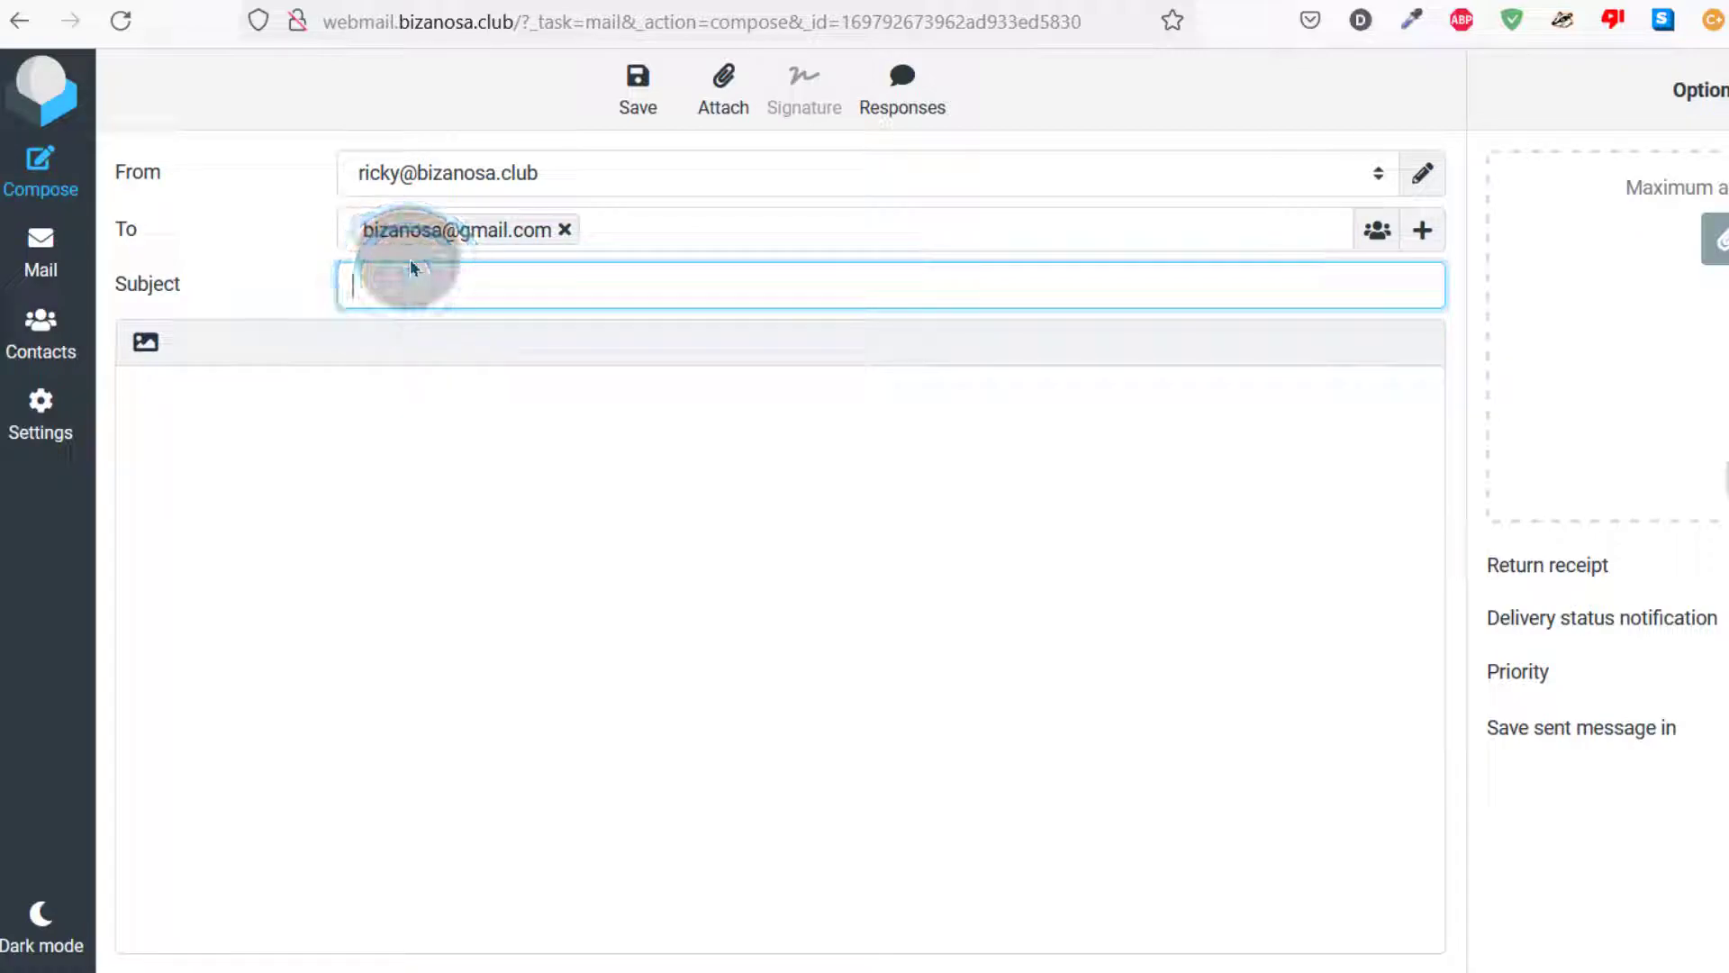
{"action": "type", "text": "Is it there?"}
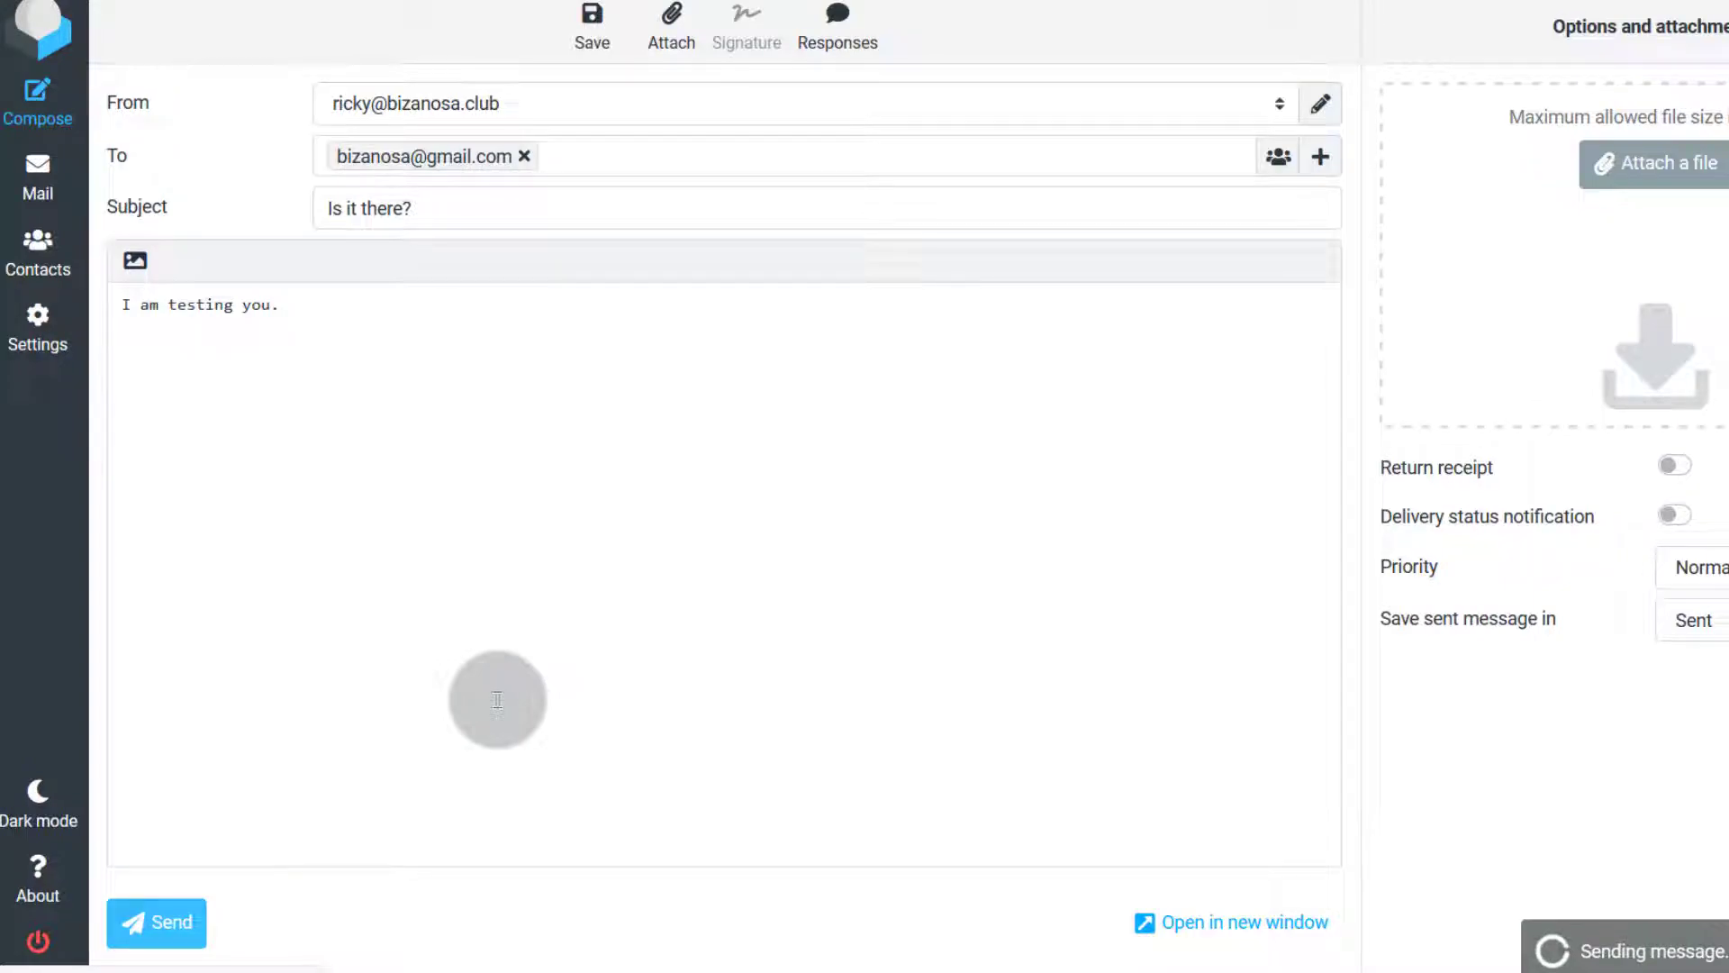
{"action": "left_click", "coordinate": [156, 922]}
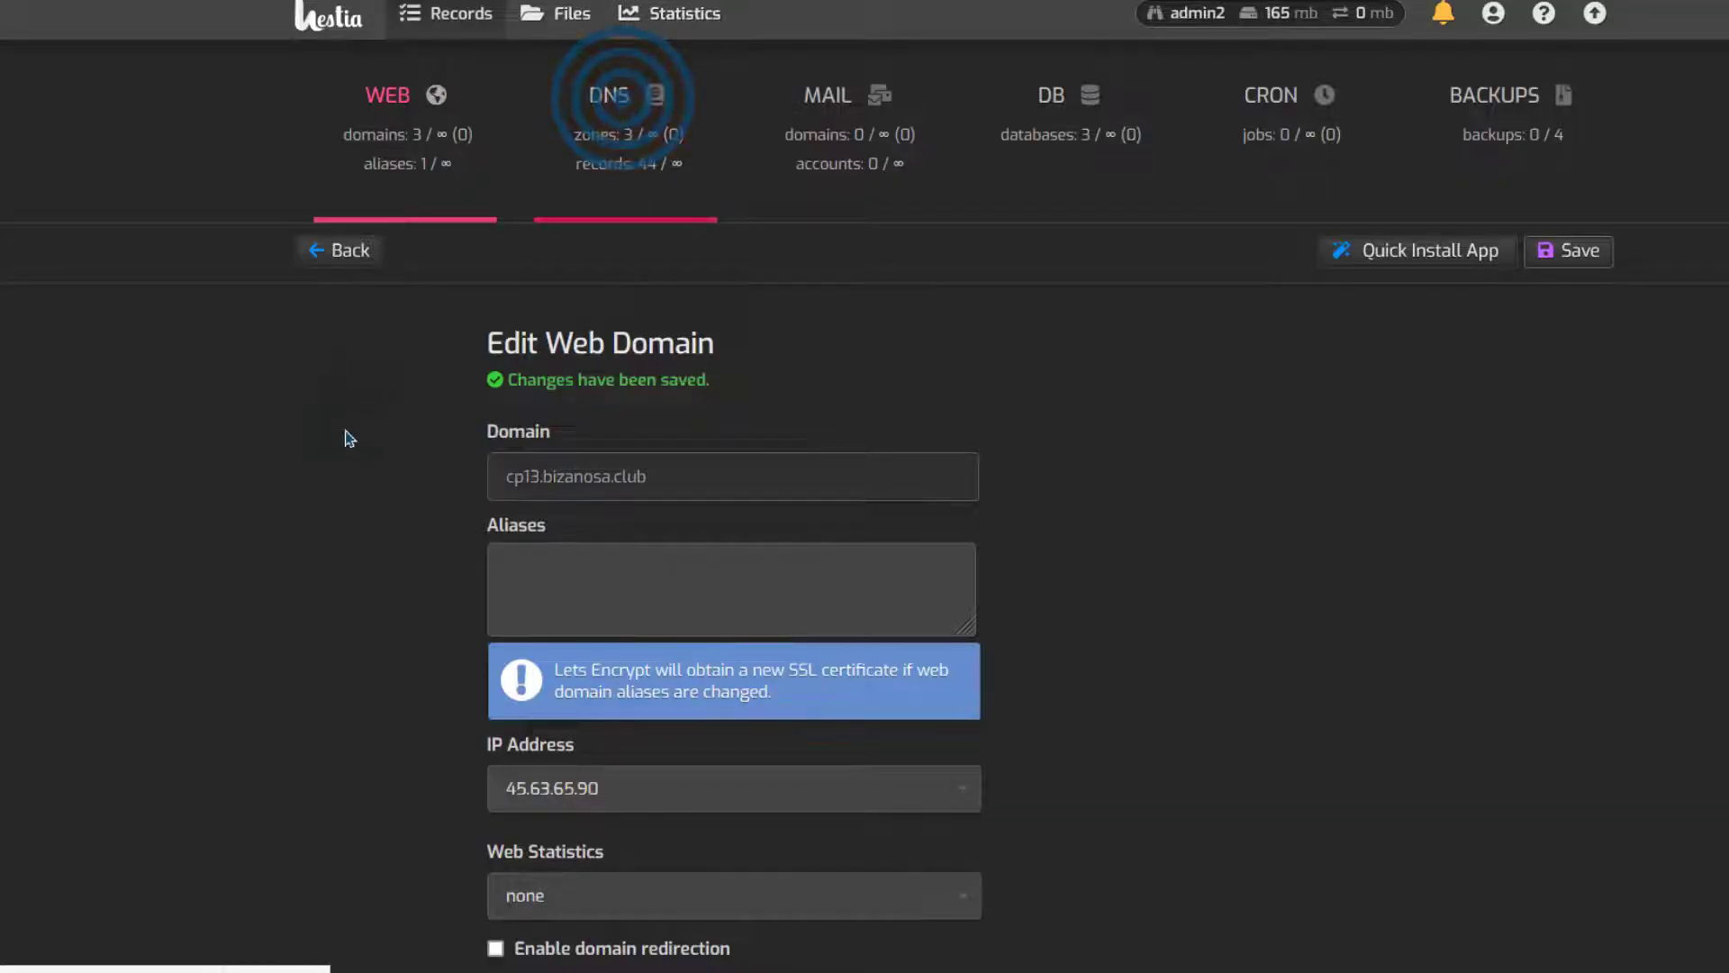
Open the bizanosa.club DNS zone to inspect its 18 records, including MX, SPF, DMARC and DKIM
{"action": "left_click", "coordinate": [621, 95]}
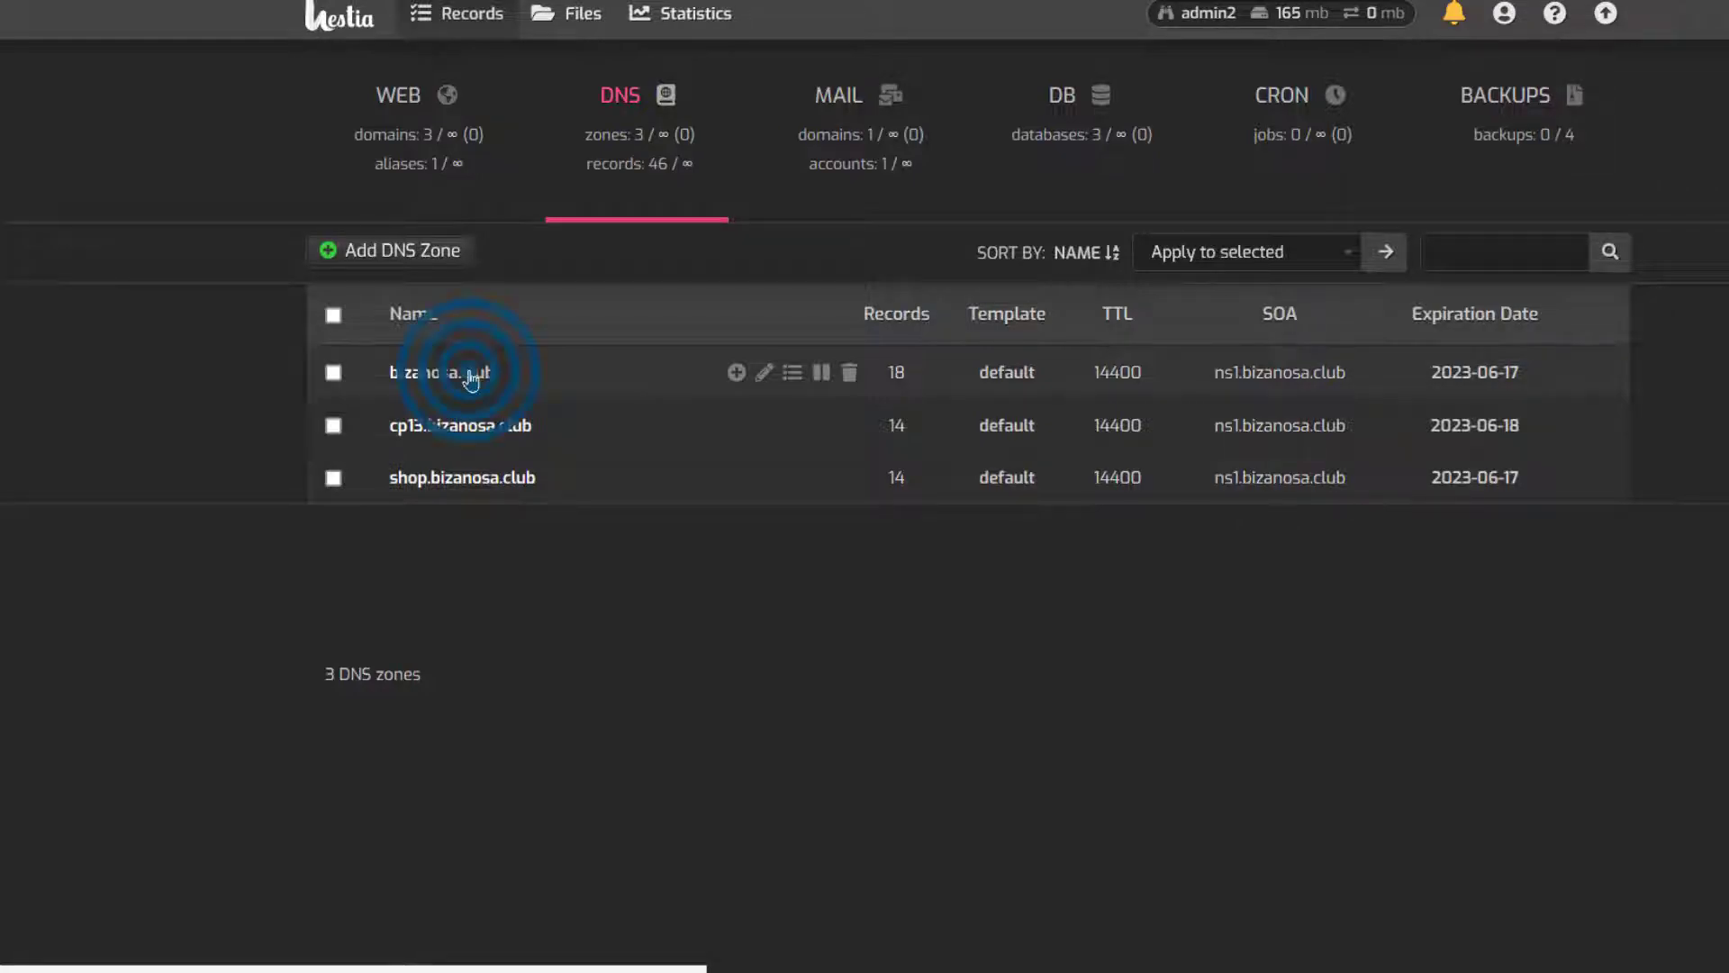
{"action": "left_click", "coordinate": [439, 372]}
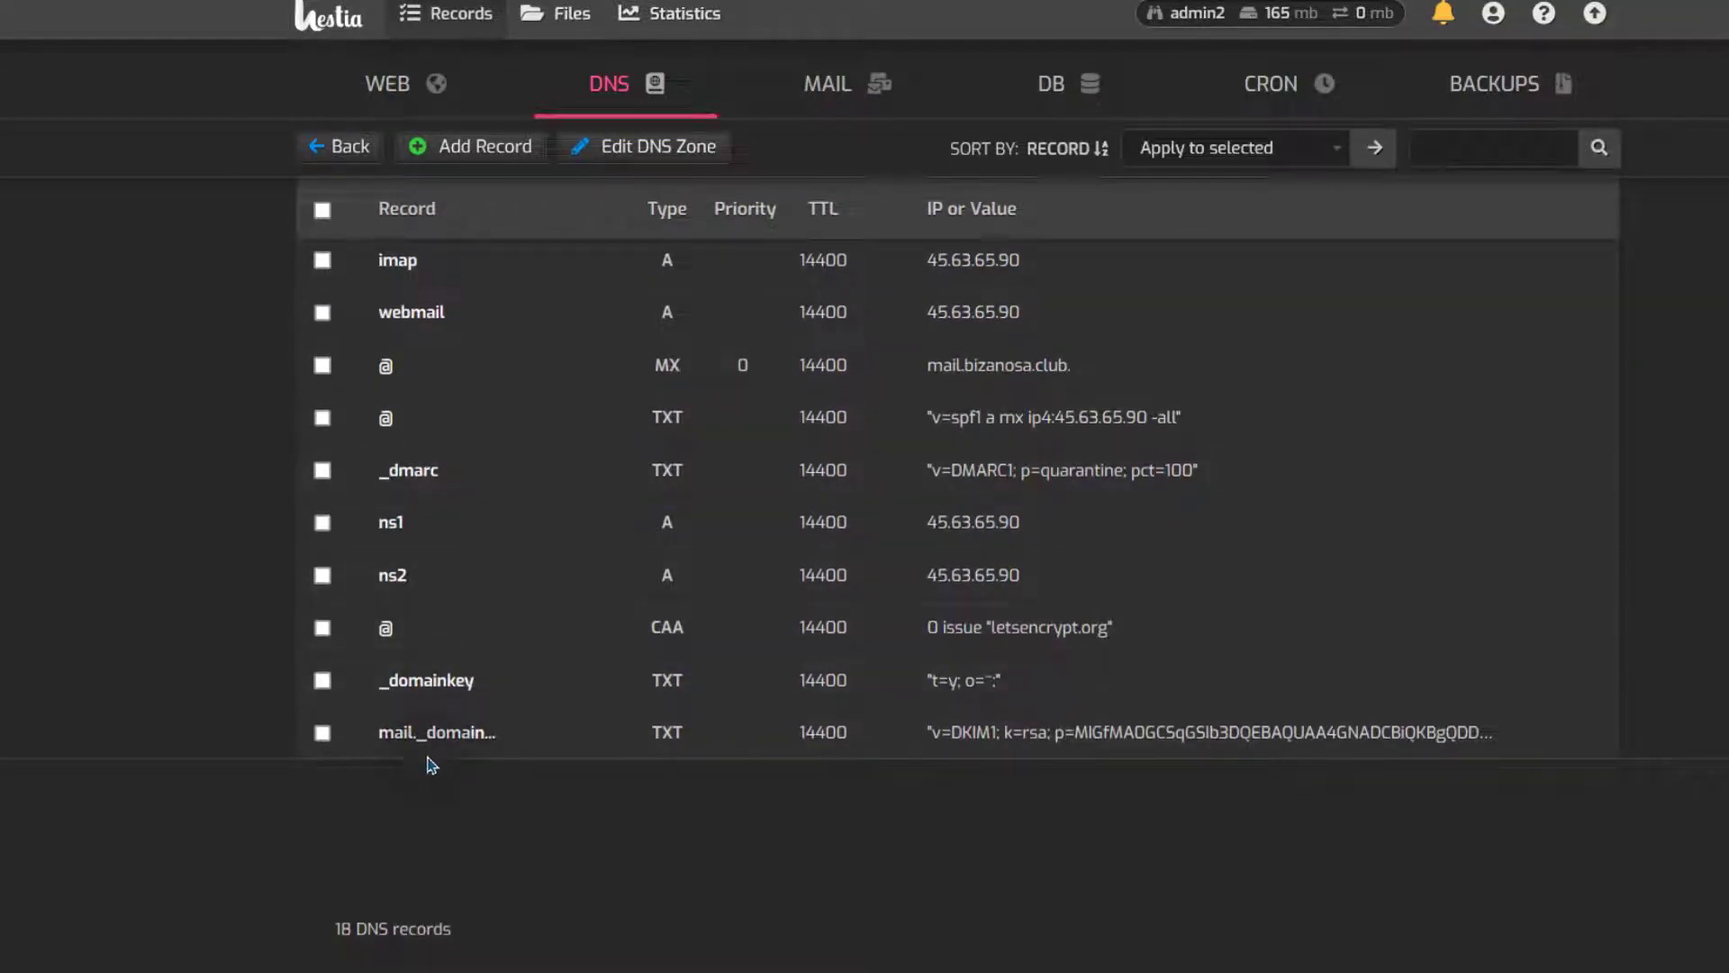
{"action": "mouse_move", "coordinate": [821, 784]}
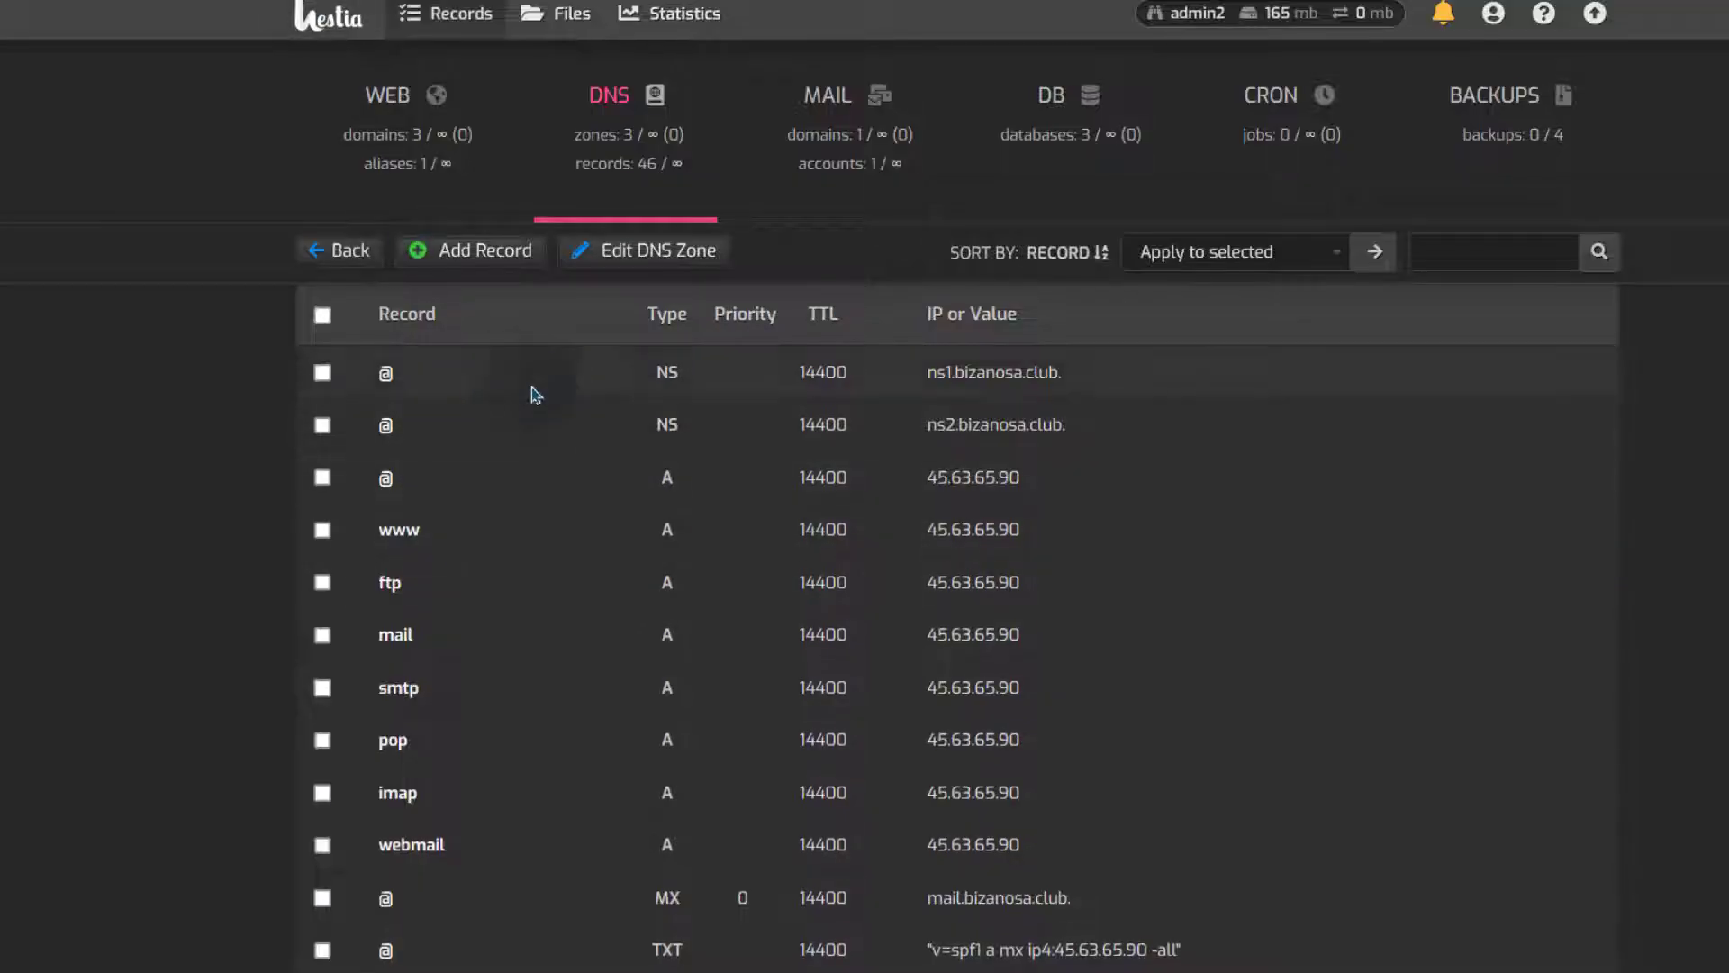
{"action": "mouse_move", "coordinate": [657, 527]}
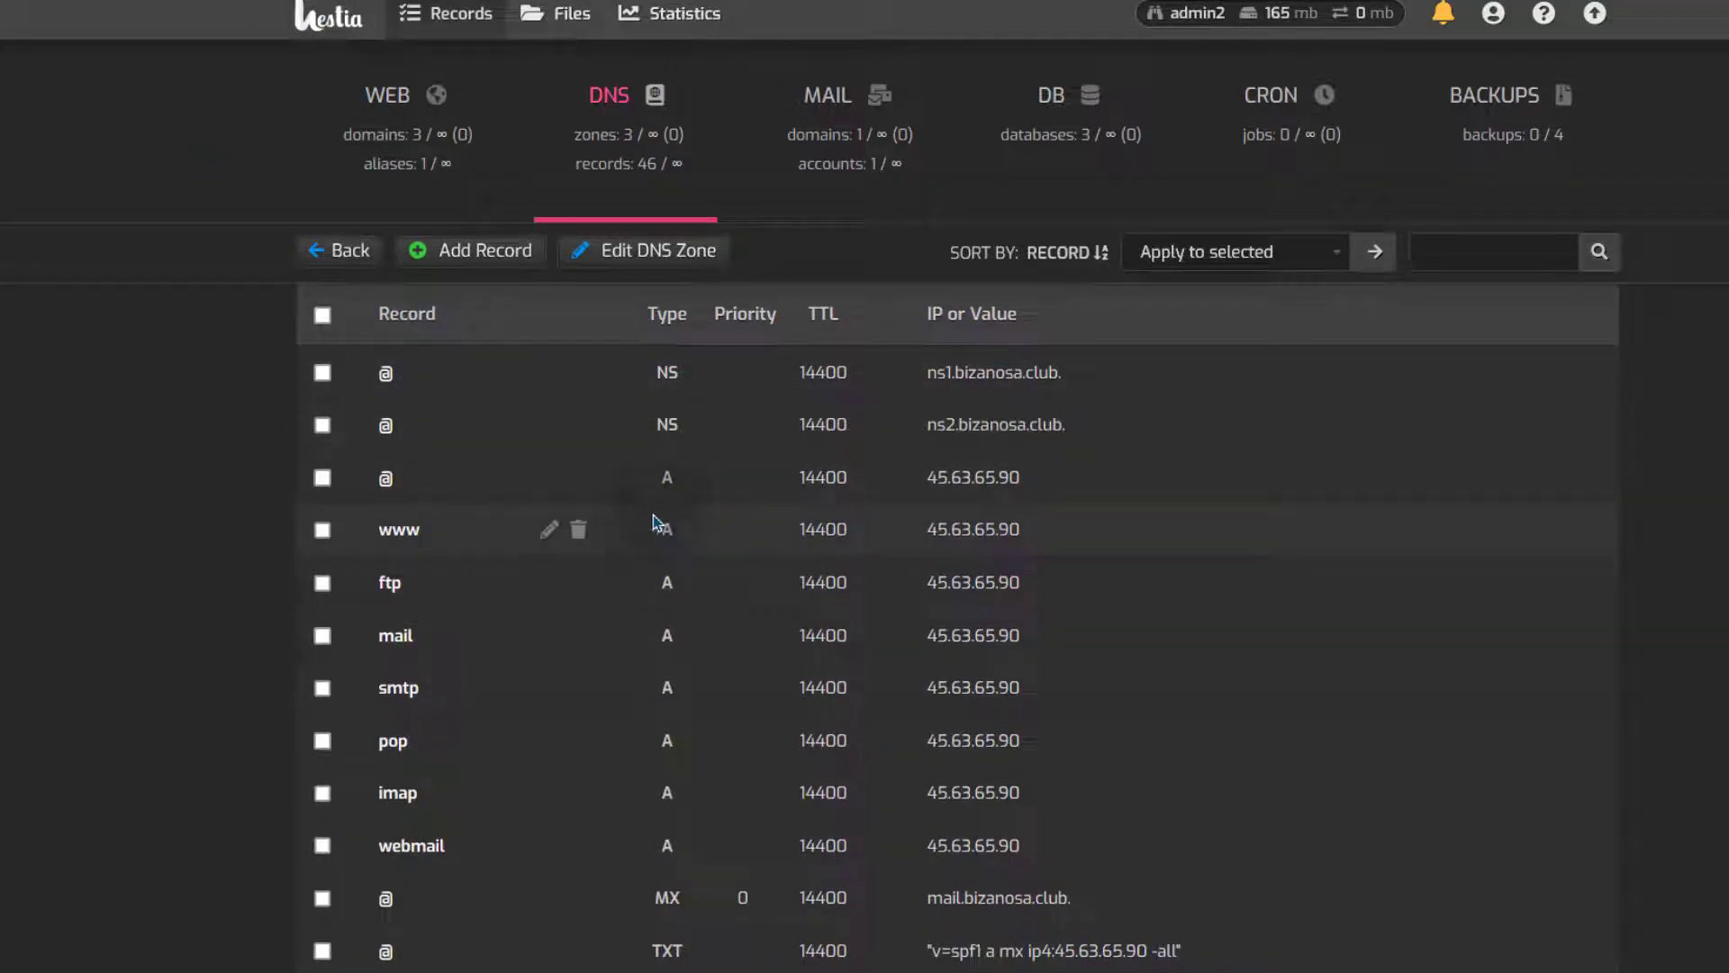
{"action": "mouse_move", "coordinate": [228, 88]}
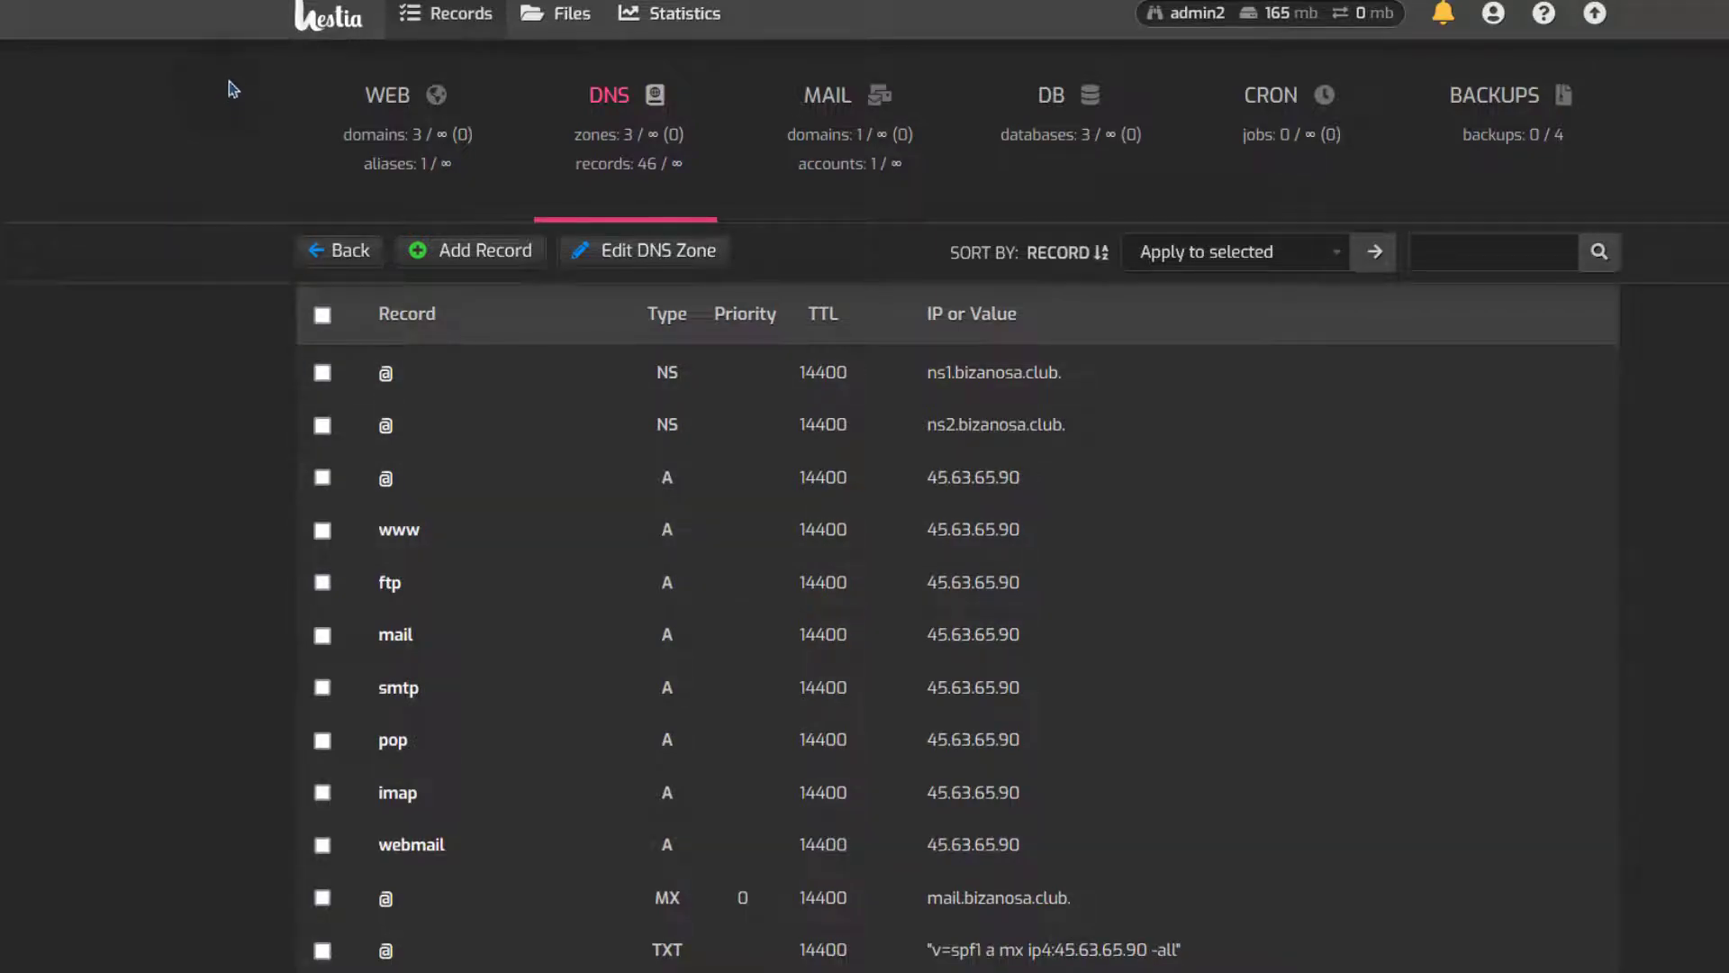
{"action": "mouse_move", "coordinate": [369, 44]}
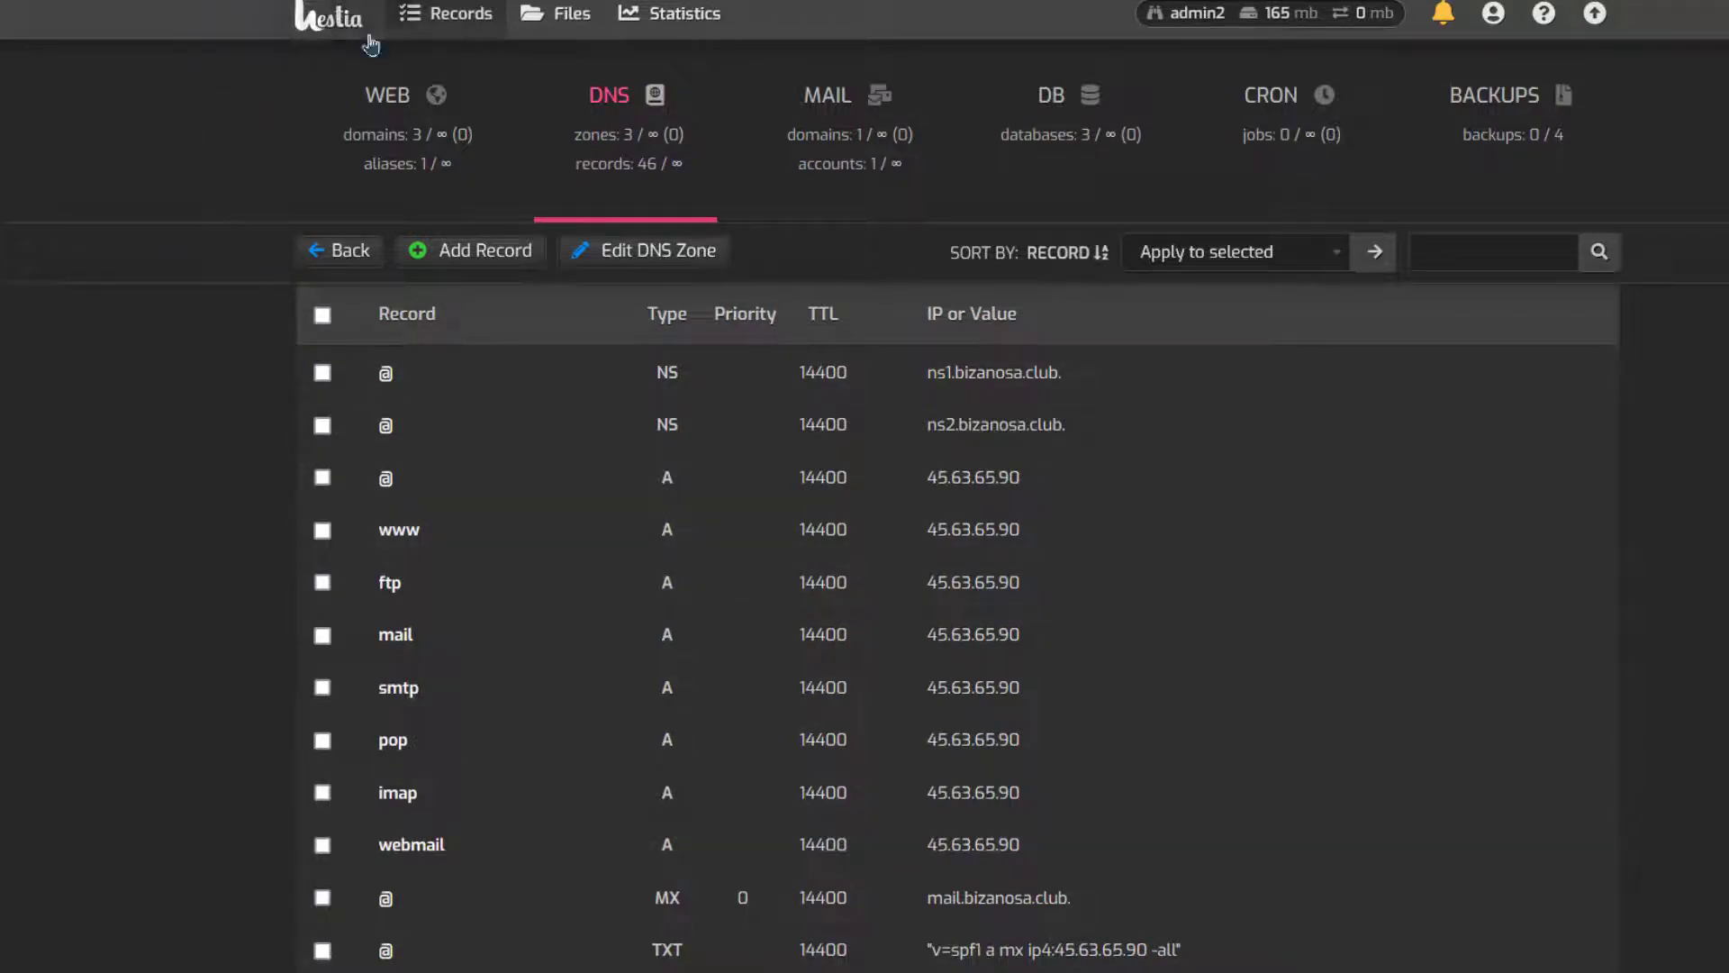
{"action": "mouse_move", "coordinate": [584, 593]}
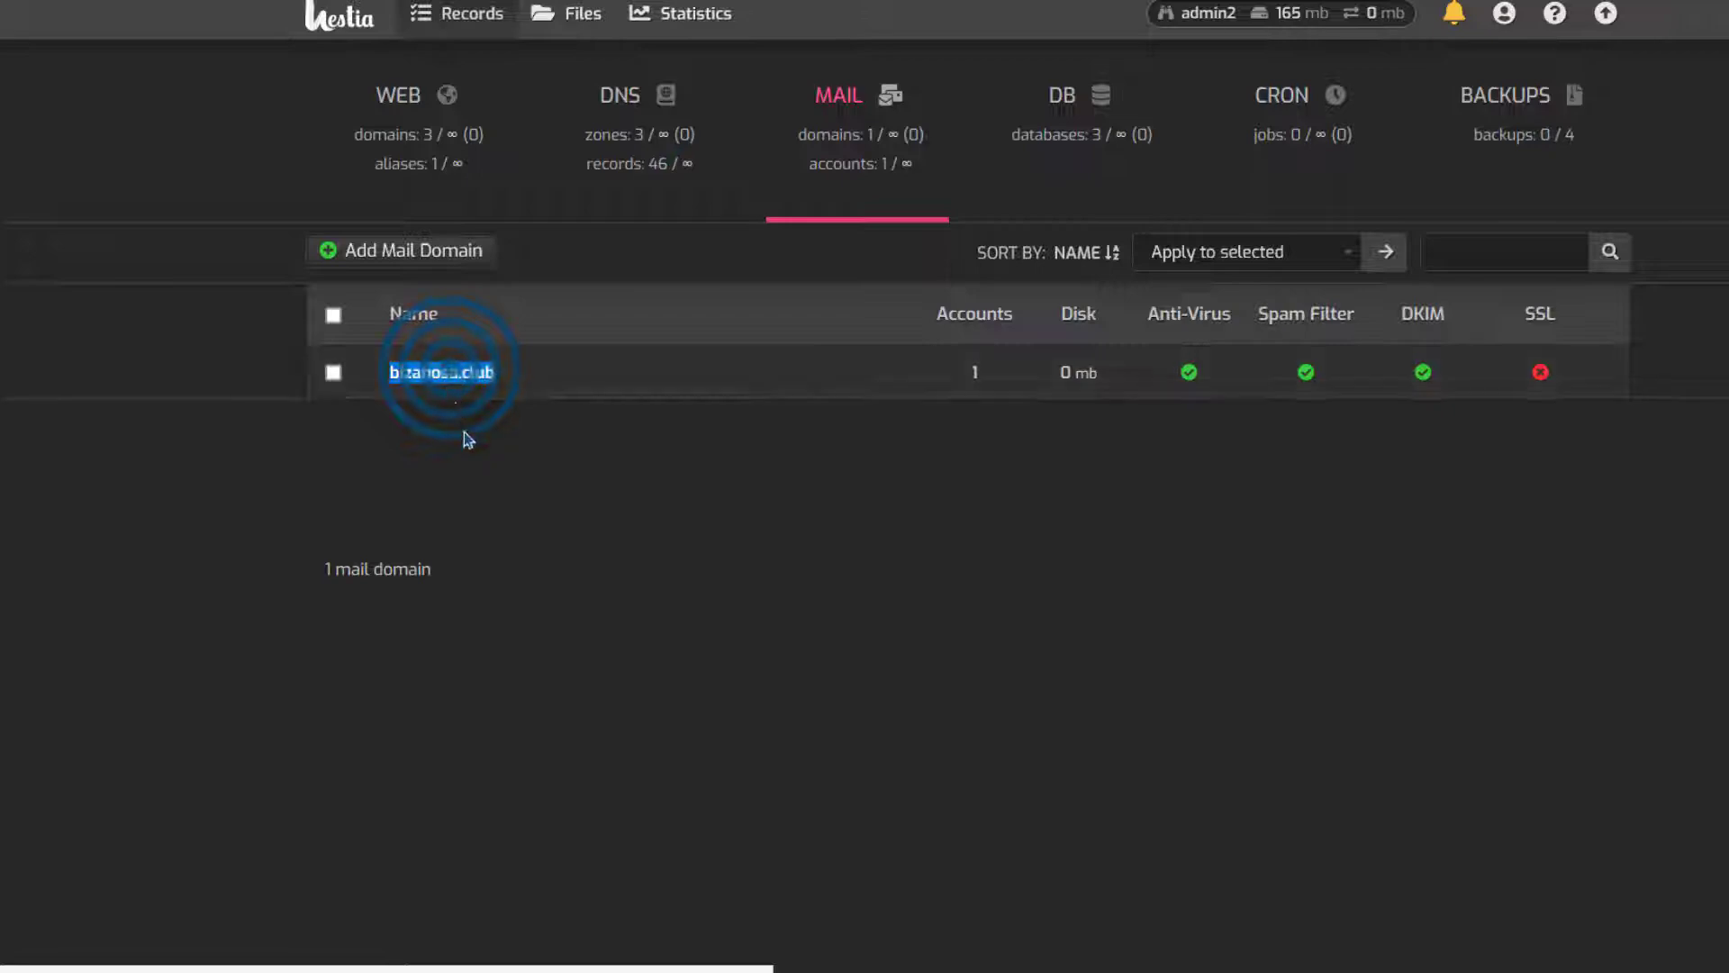
{"action": "left_click", "coordinate": [441, 372]}
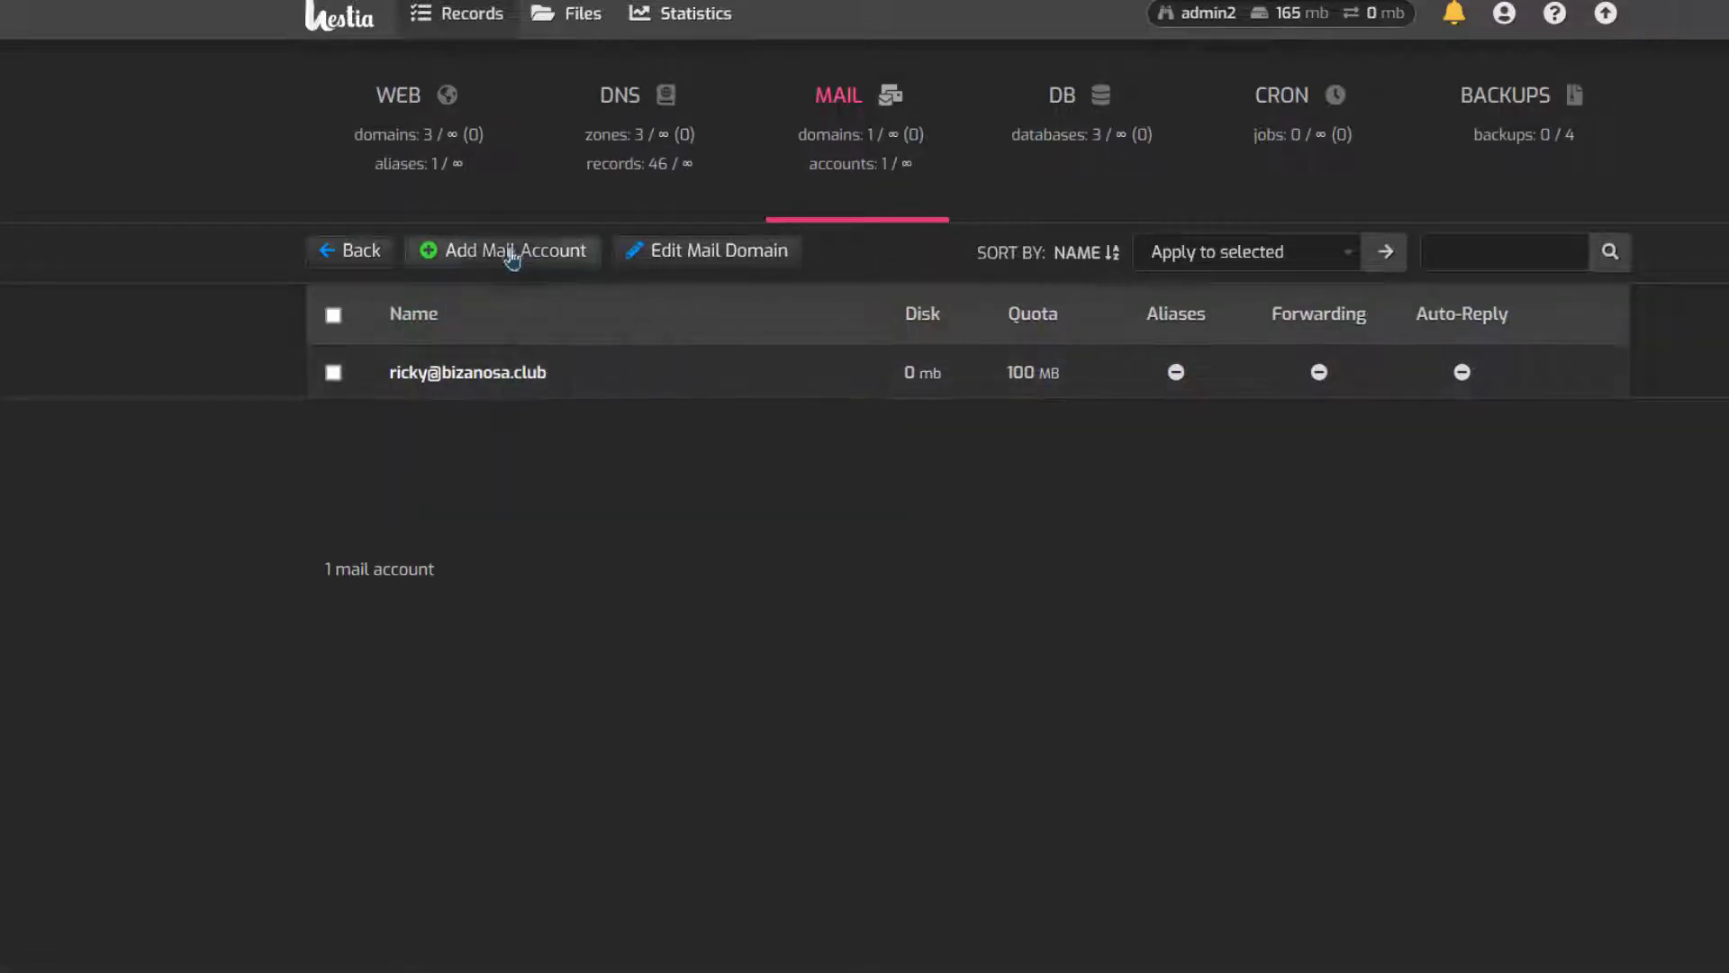
{"action": "left_click", "coordinate": [707, 251]}
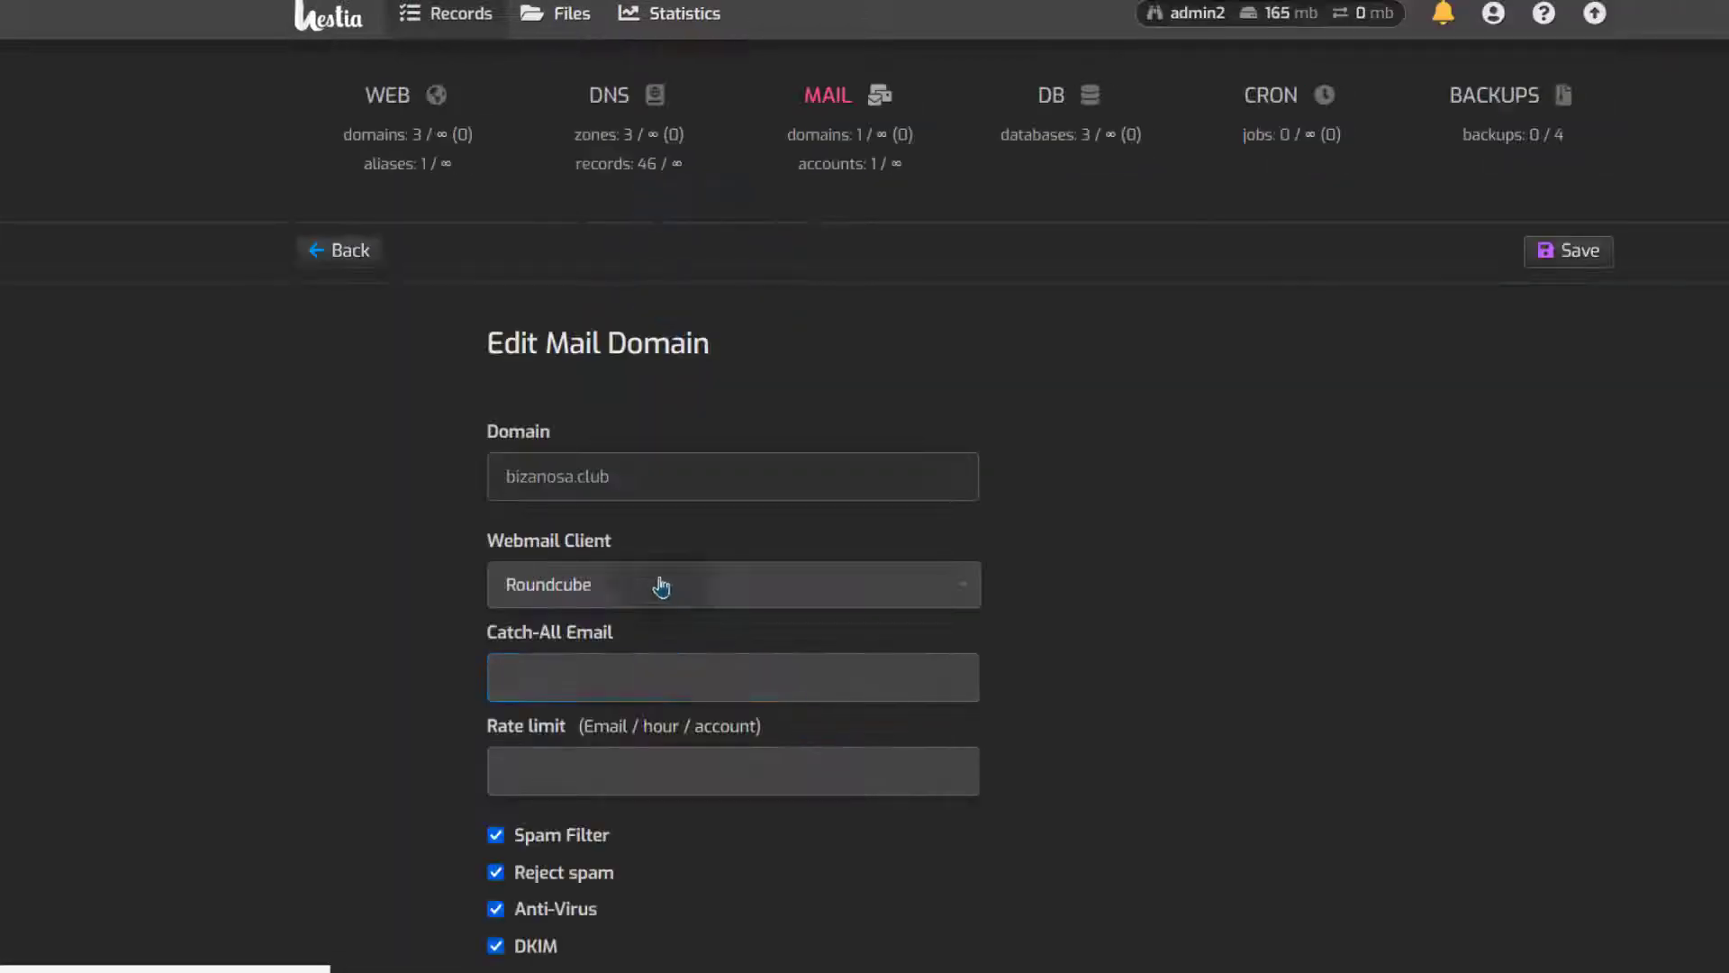
{"action": "scroll", "scroll_direction": "down", "scroll_amount": 3}
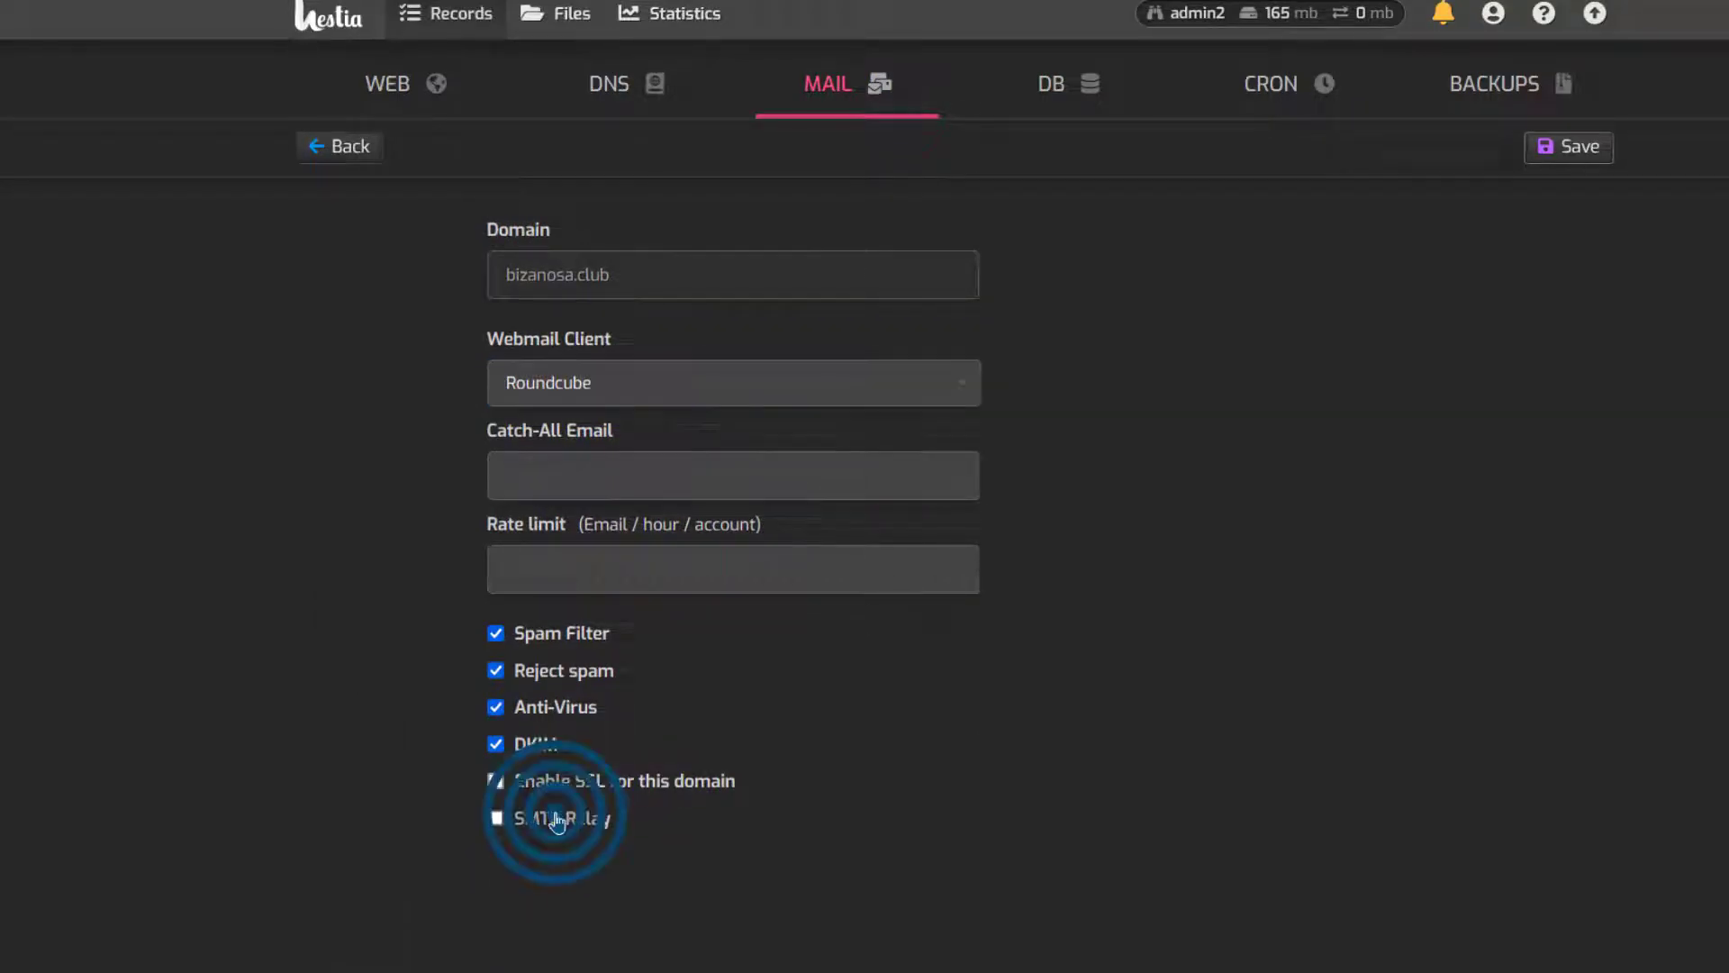
{"action": "left_click", "coordinate": [497, 819]}
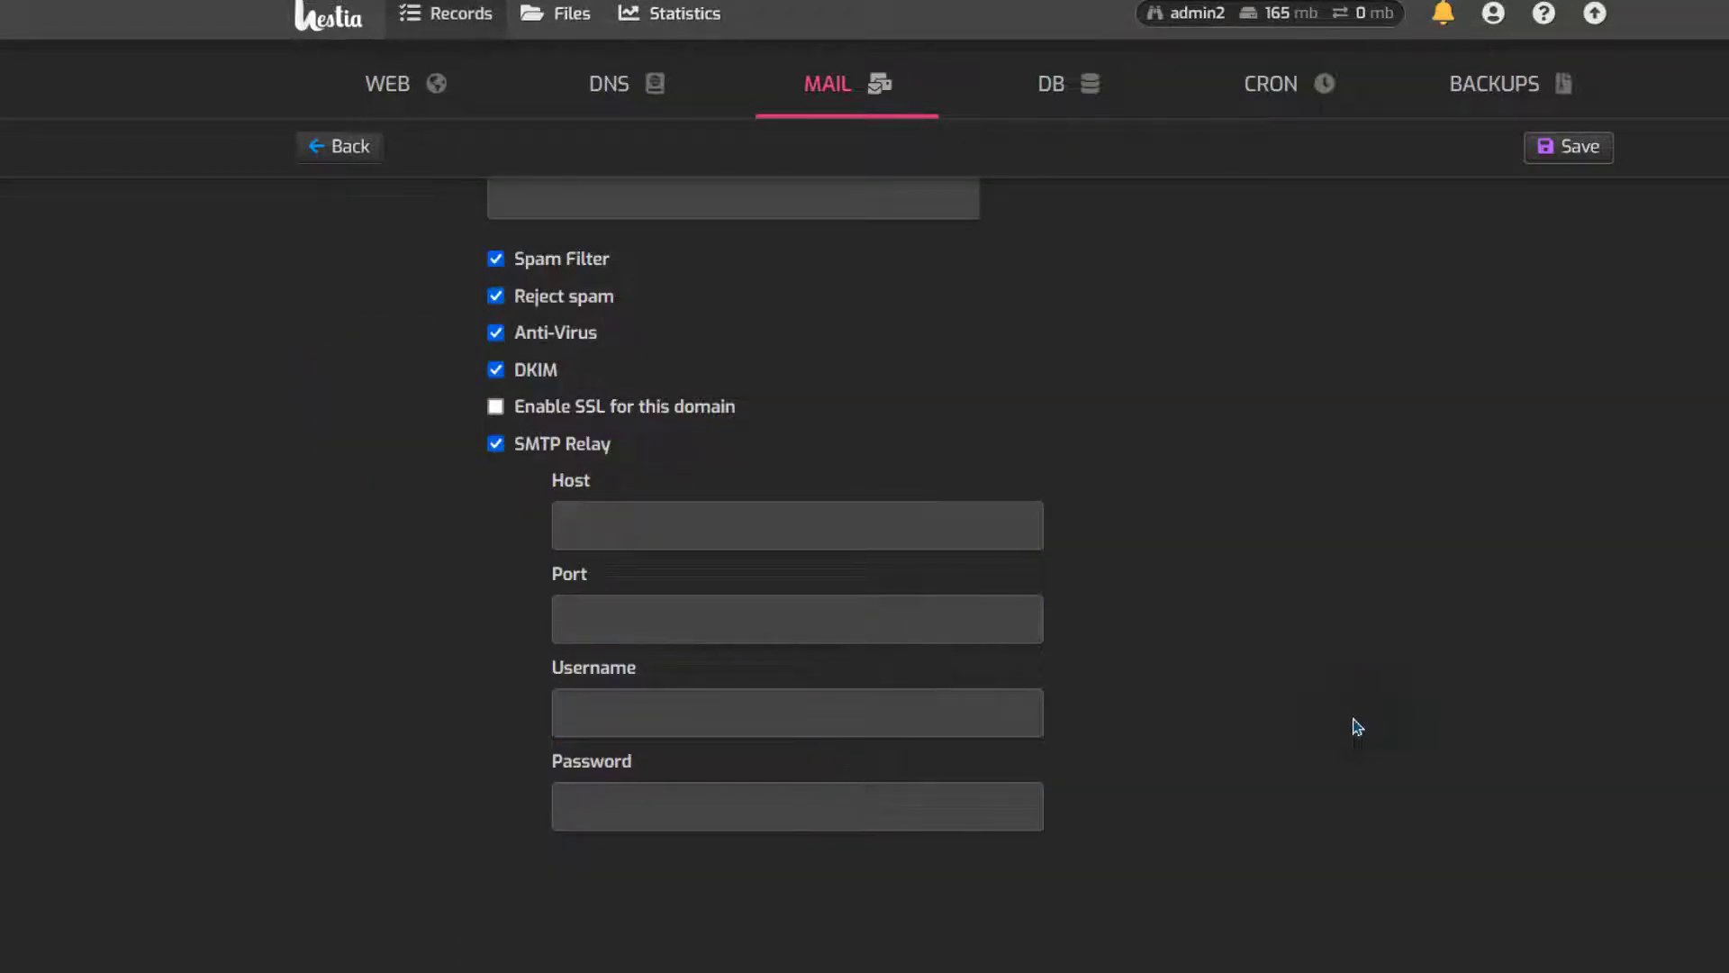
{"action": "mouse_move", "coordinate": [1302, 732]}
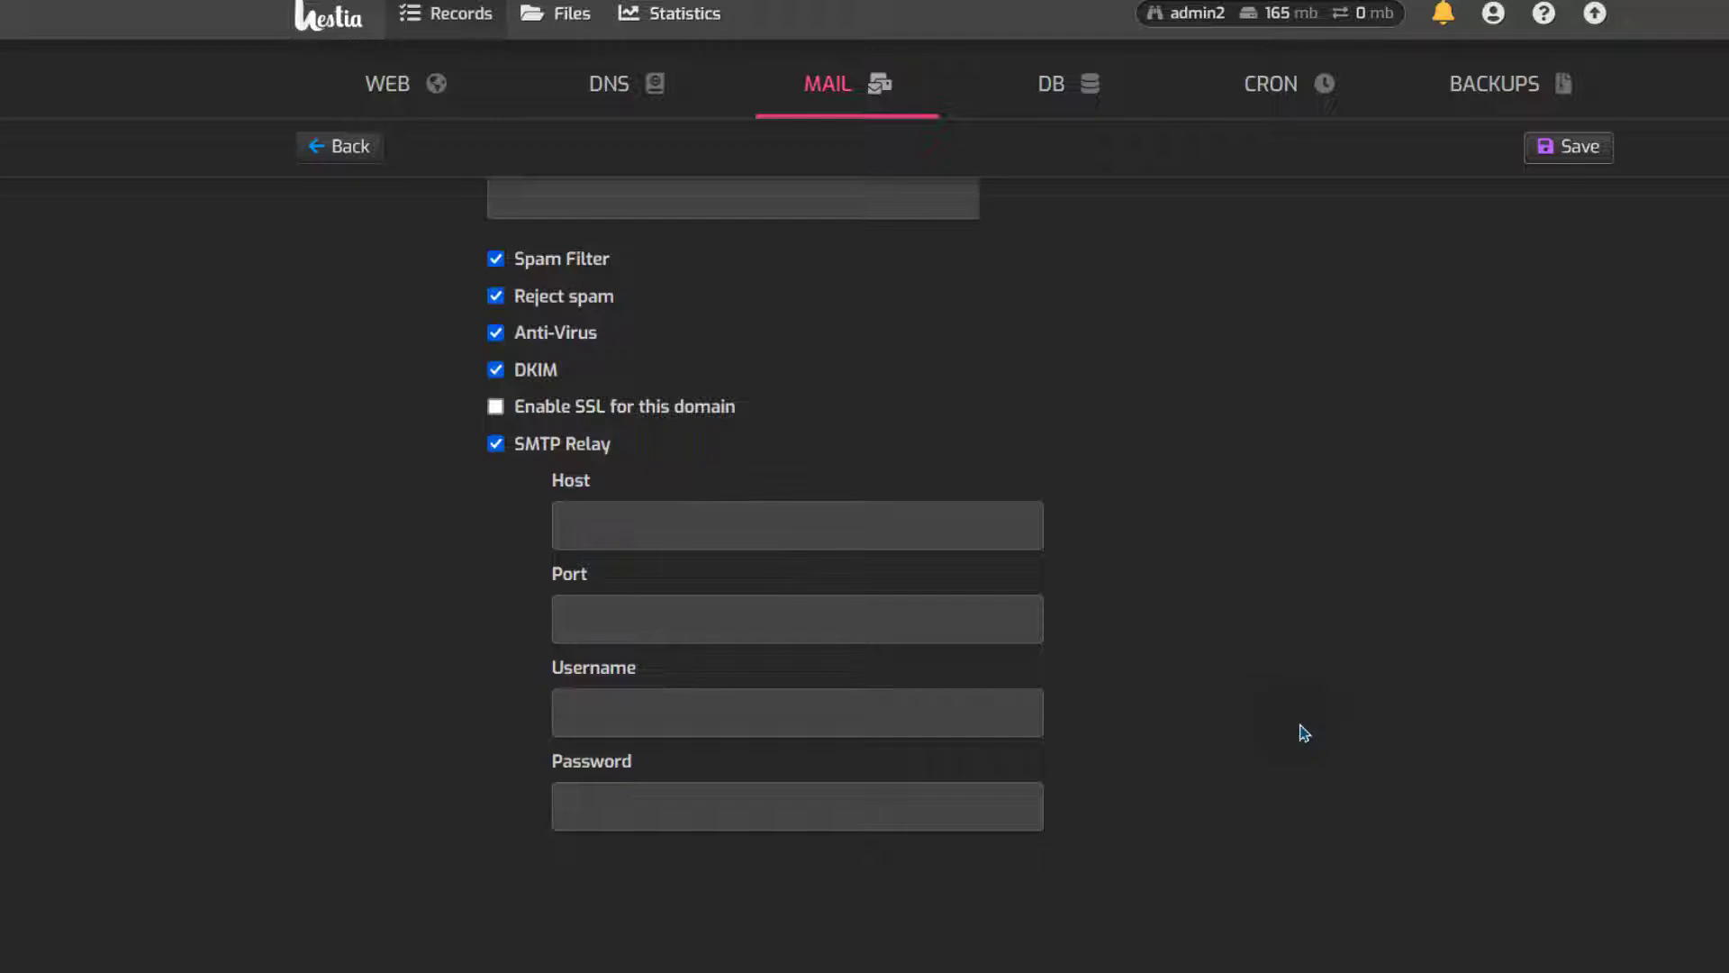
{"action": "mouse_move", "coordinate": [1232, 643]}
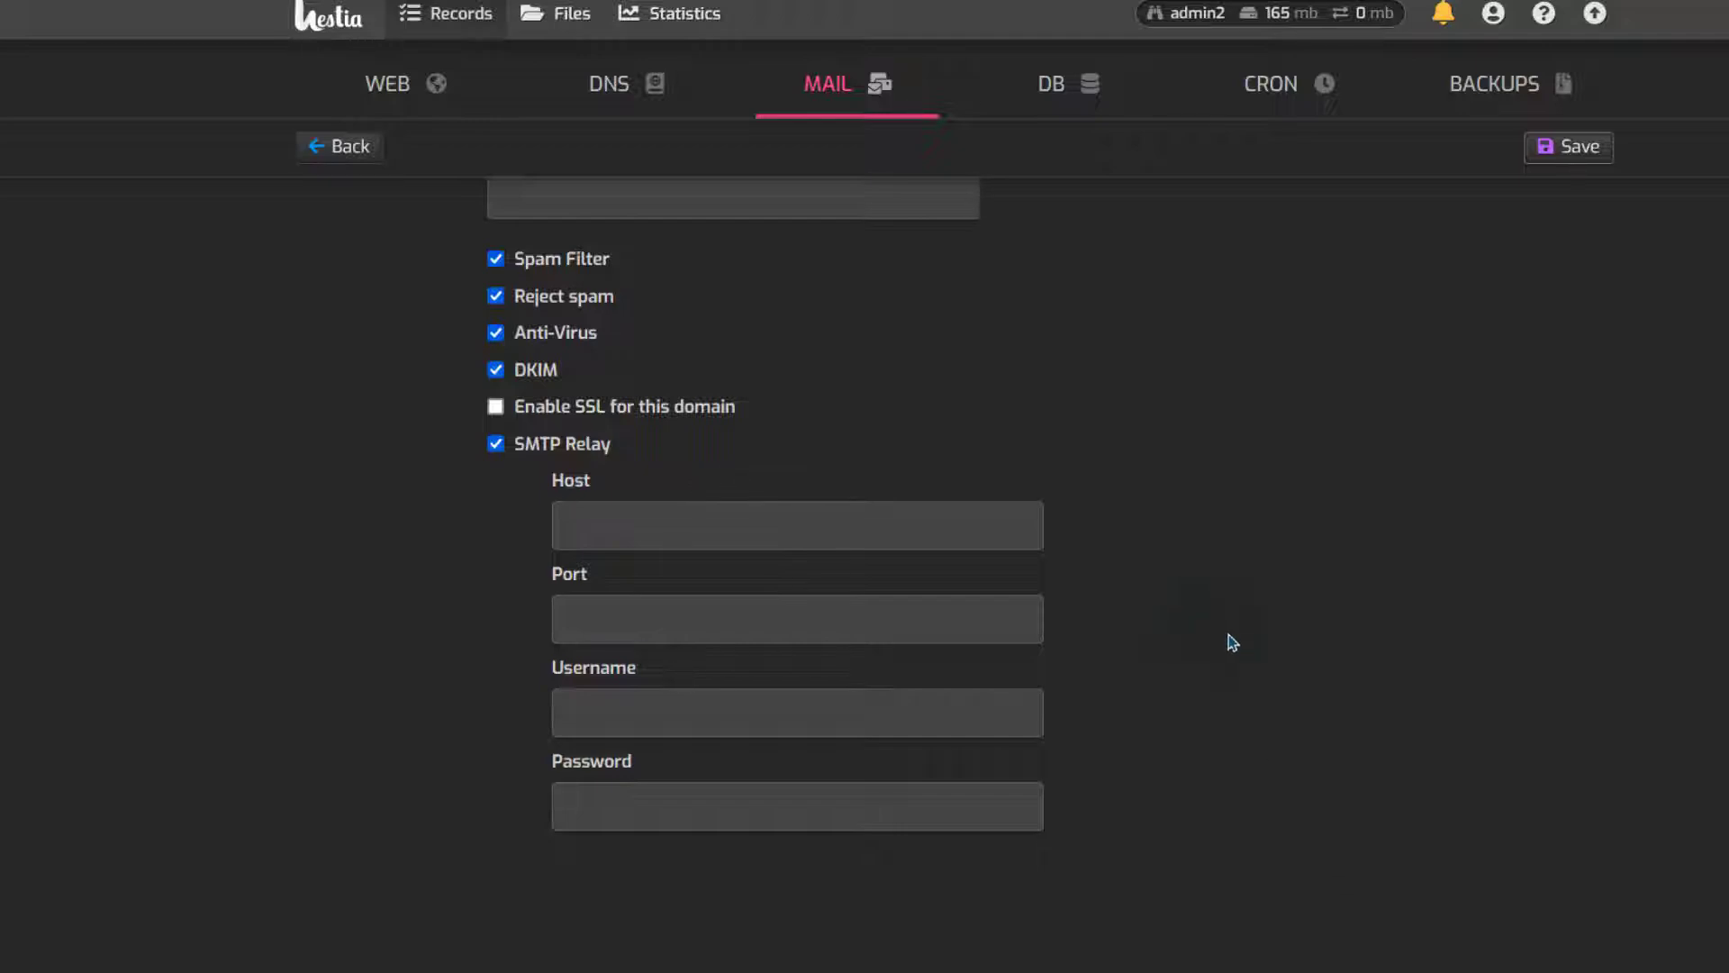
{"action": "scroll", "scroll_direction": "up", "scroll_amount": 3}
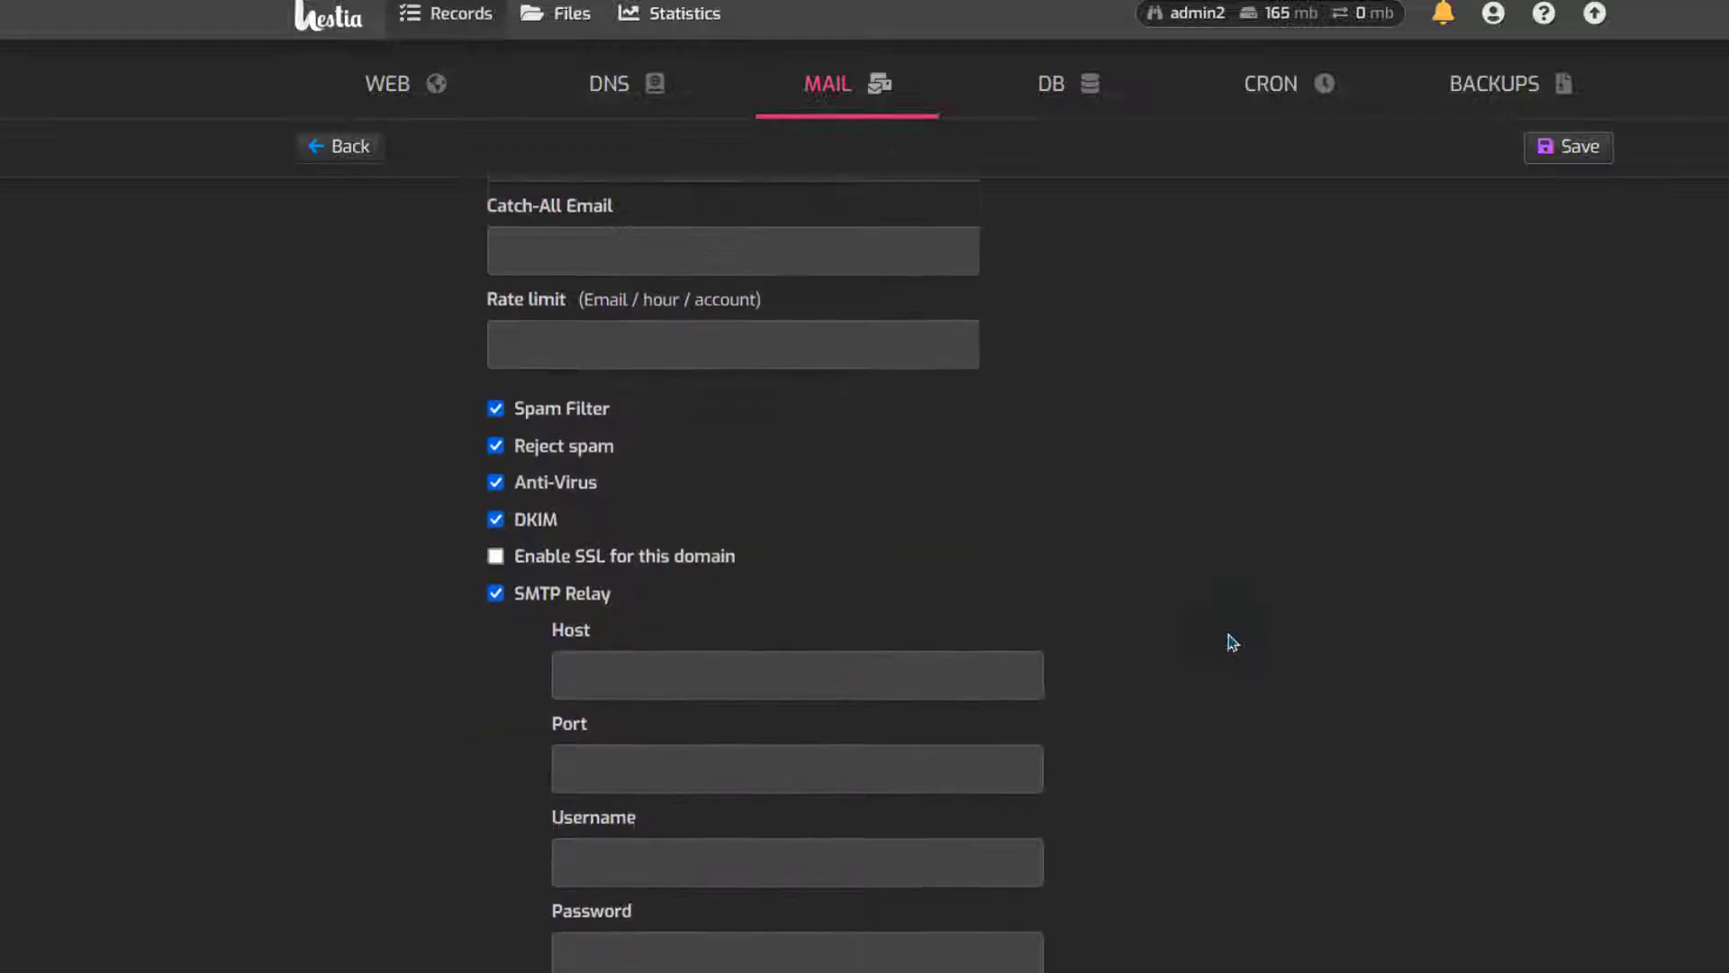
{"action": "scroll", "scroll_direction": "down", "scroll_amount": 3}
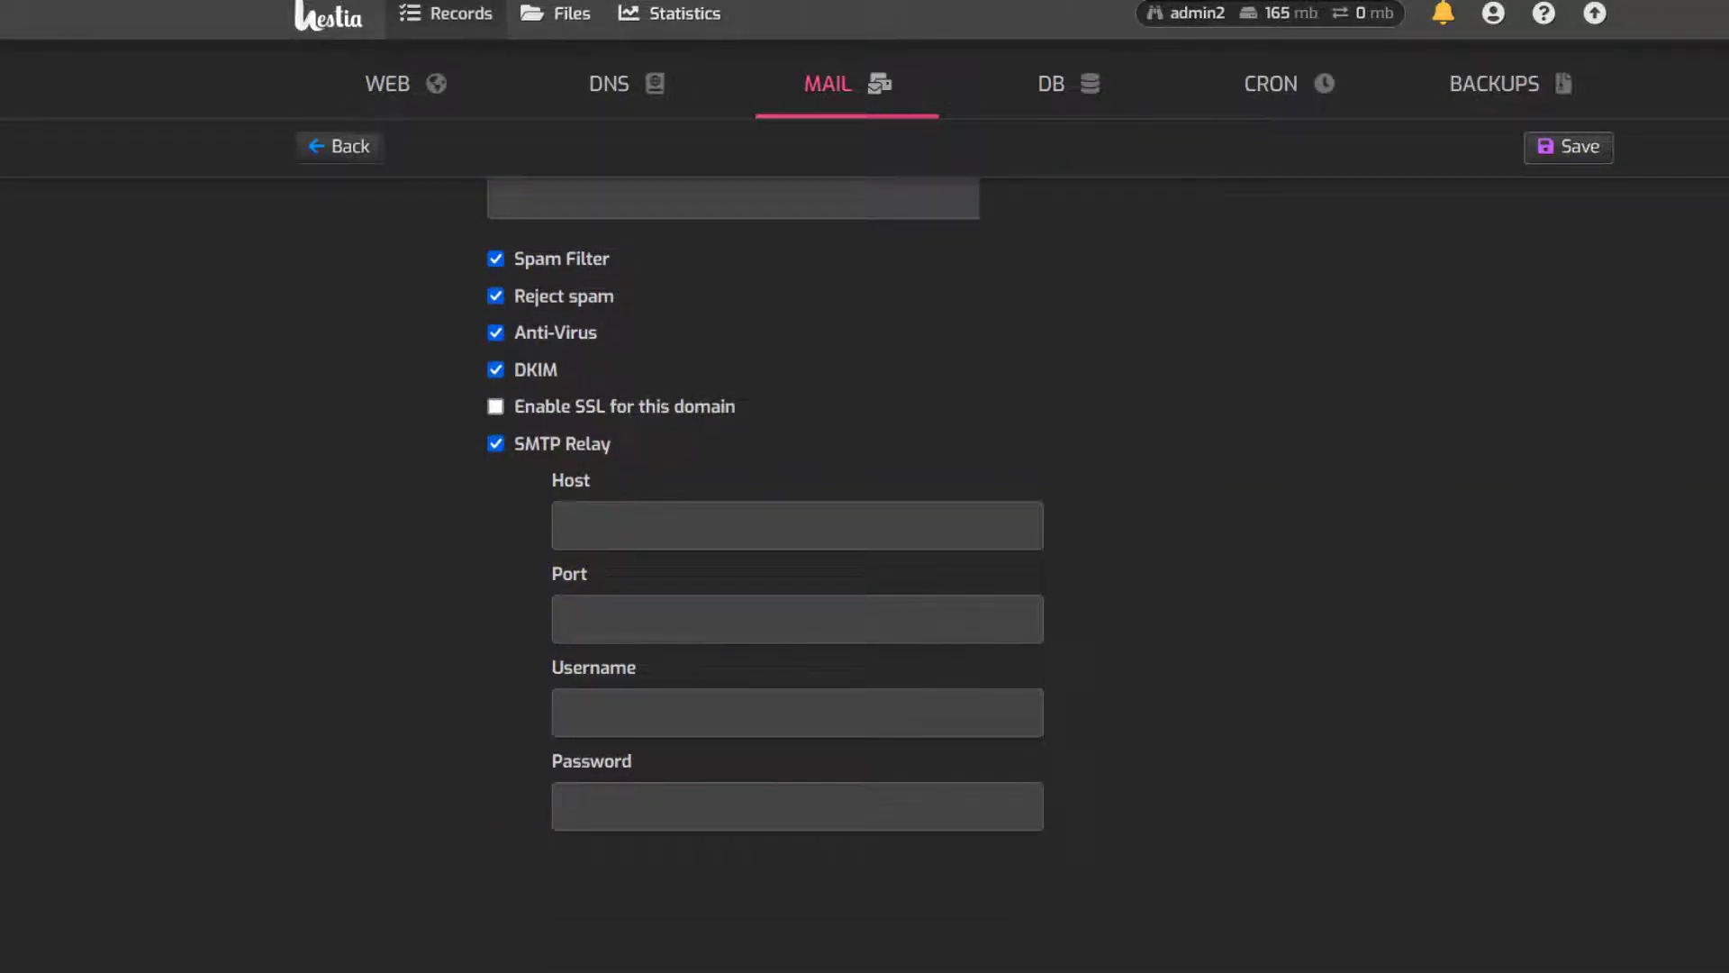
{"action": "scroll", "scroll_direction": "up", "scroll_amount": 3}
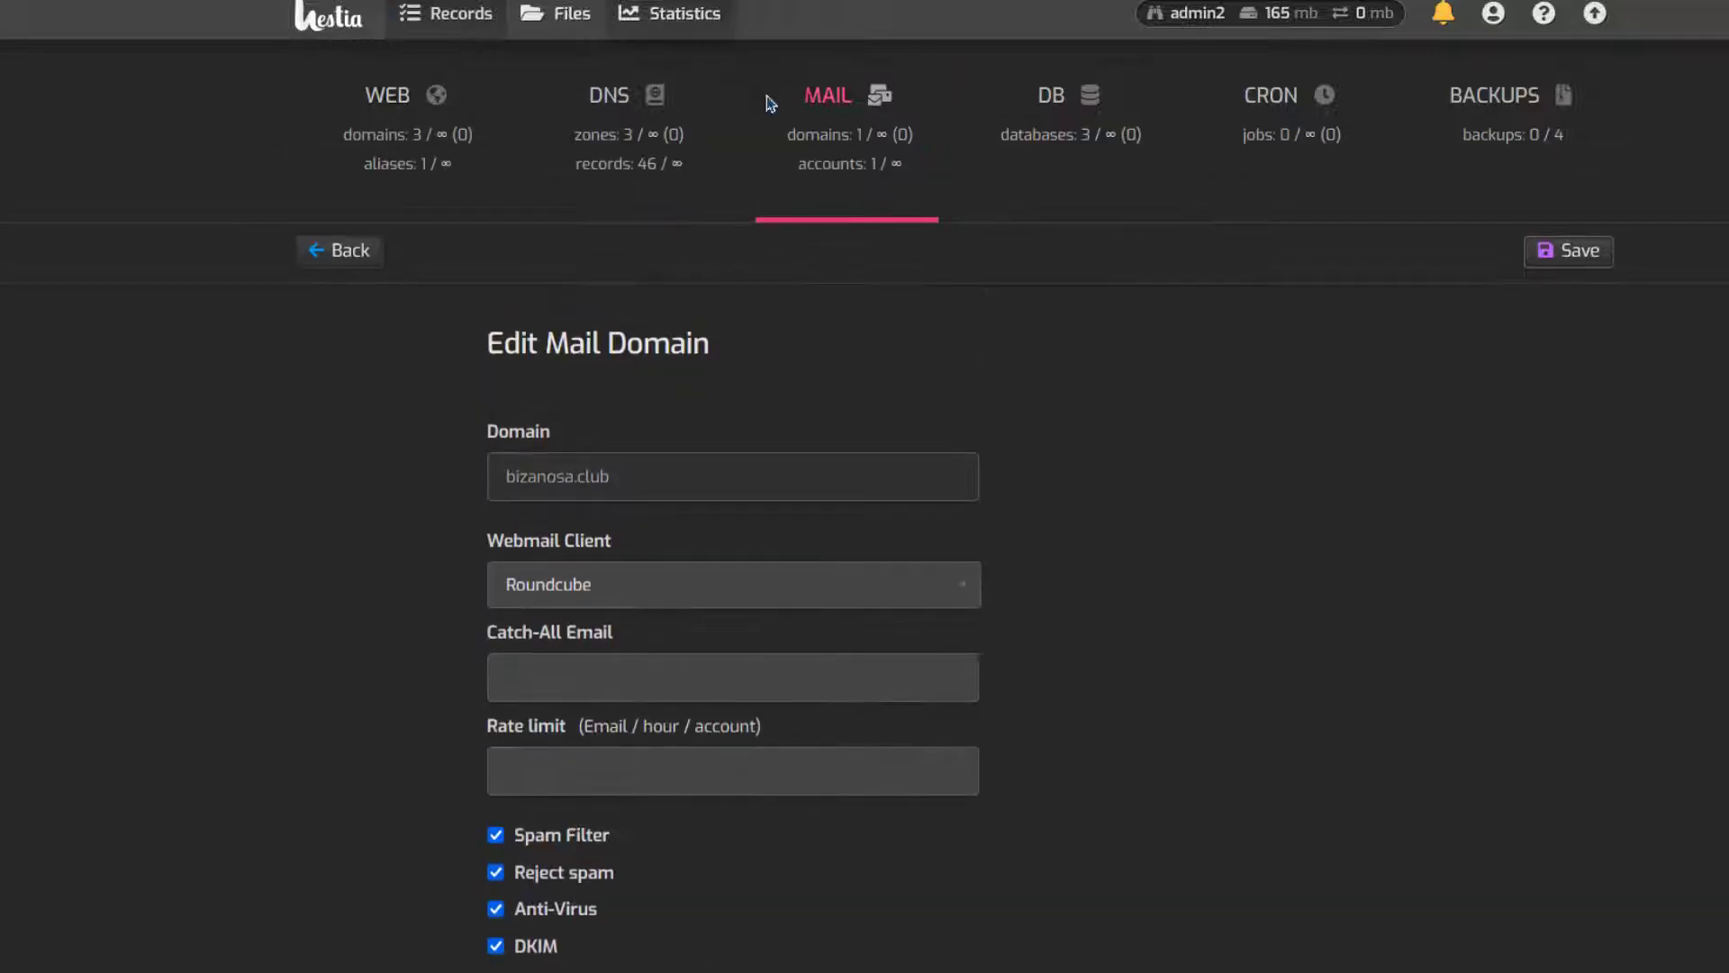
{"action": "mouse_move", "coordinate": [1389, 819]}
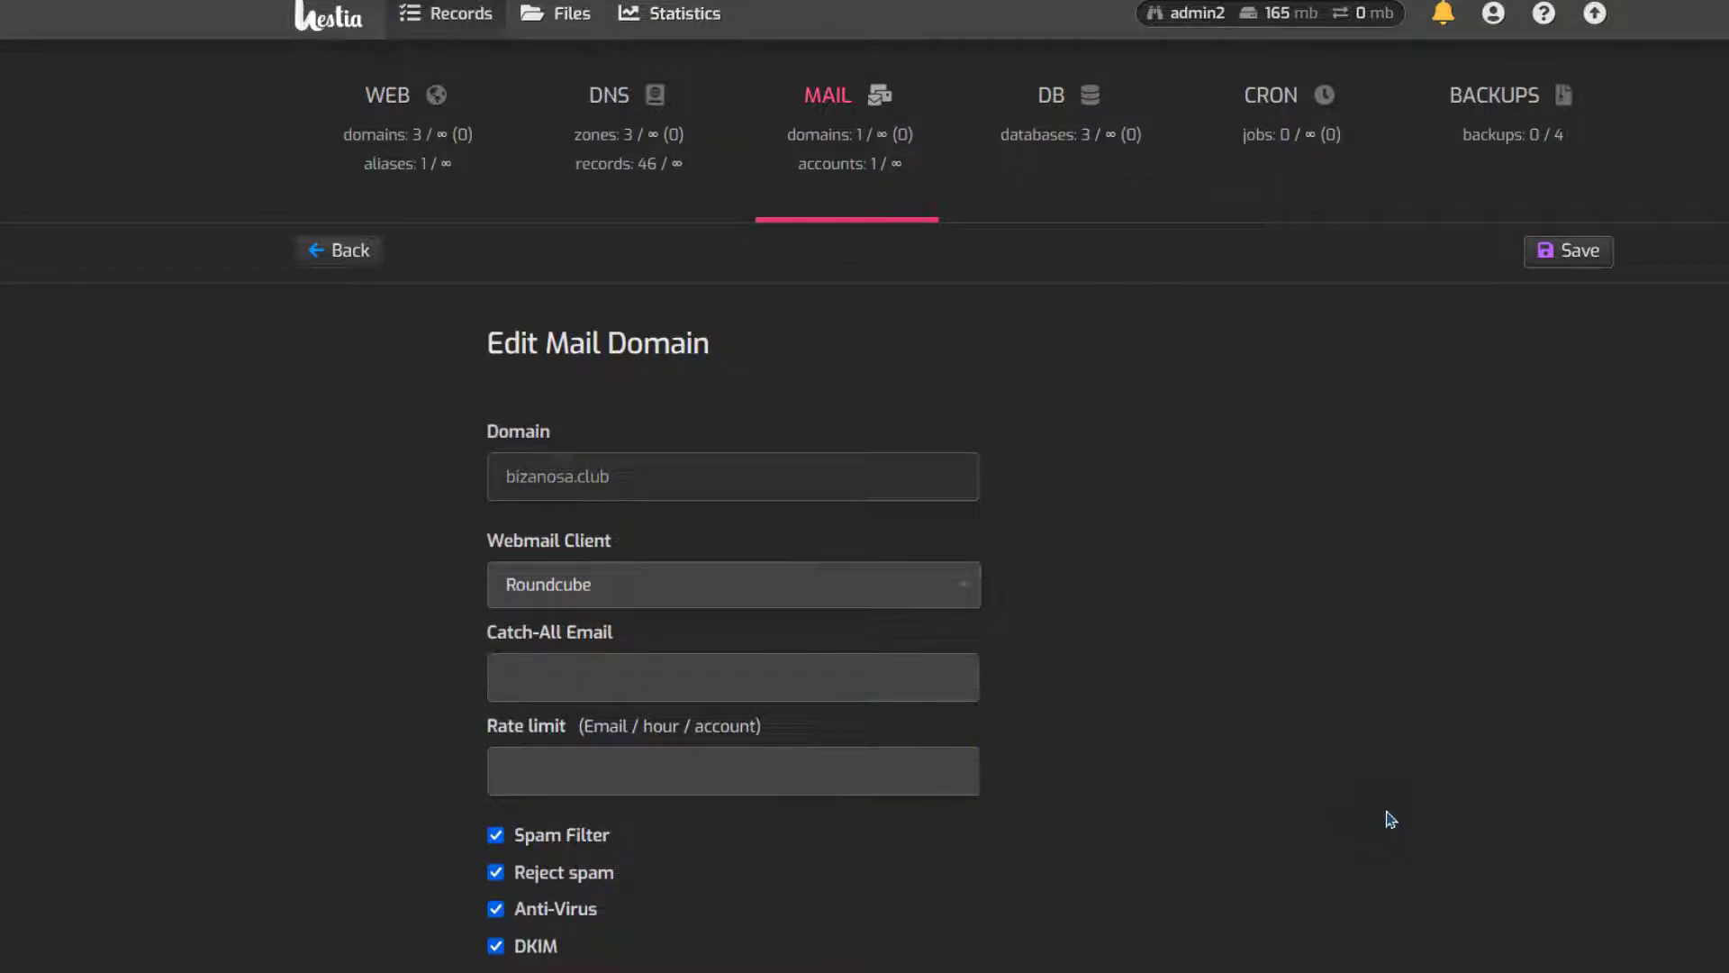
{"action": "mouse_move", "coordinate": [1252, 711]}
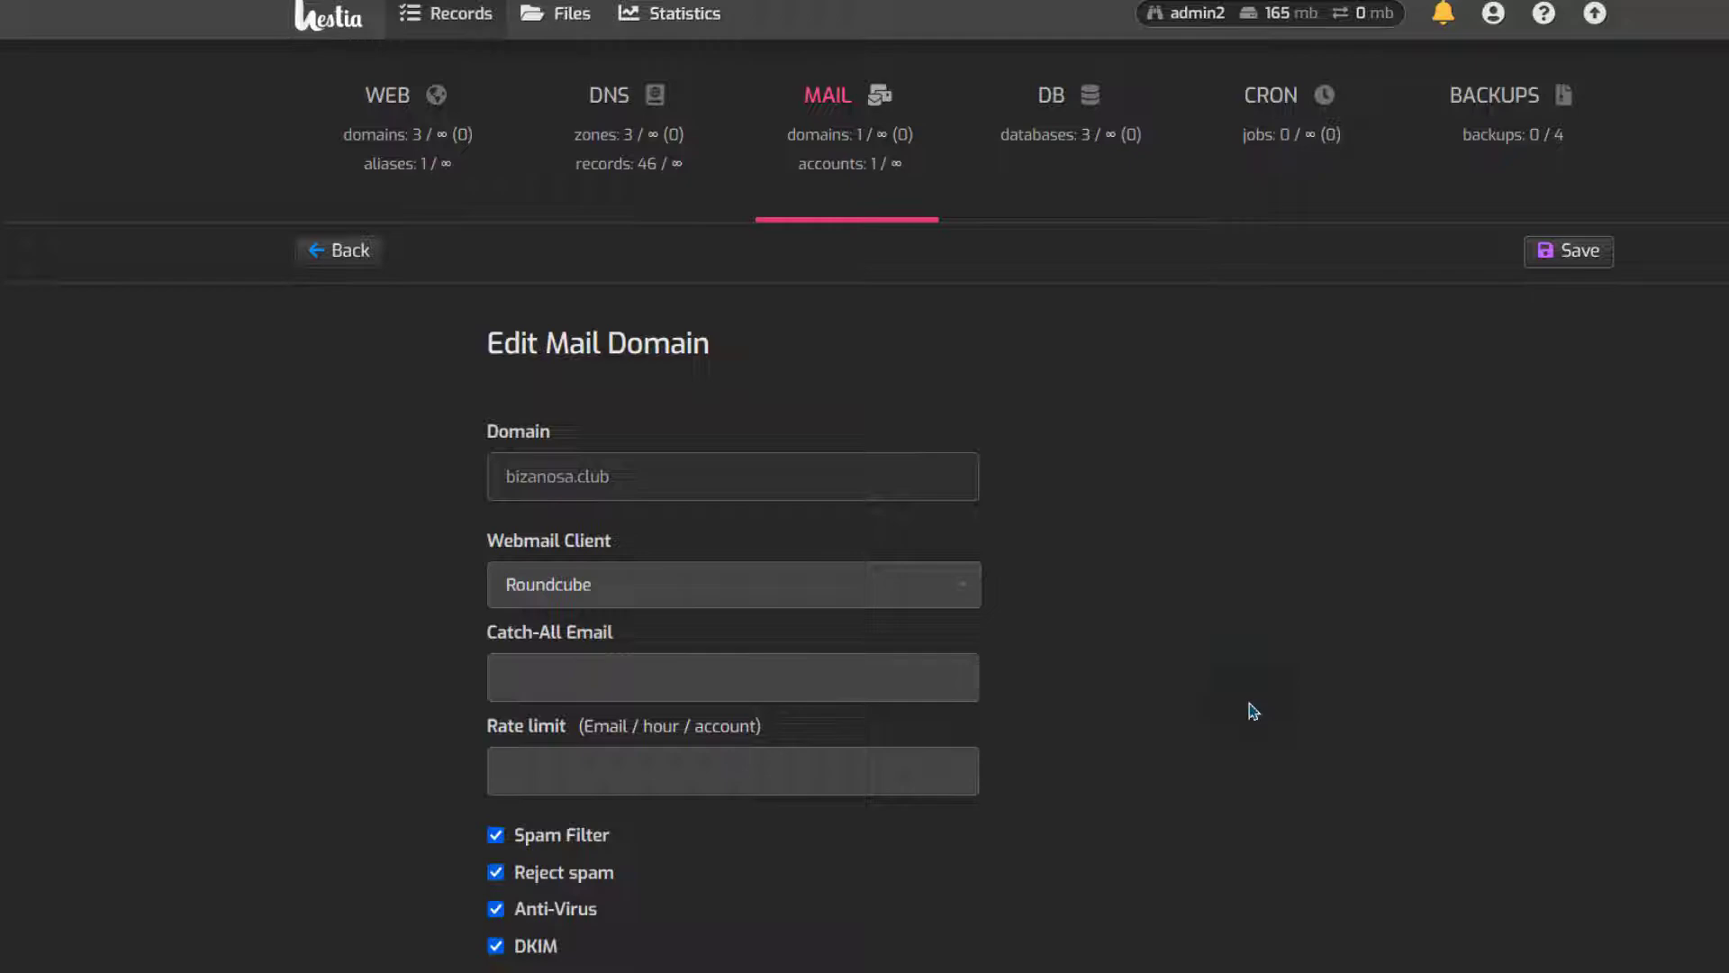
{"action": "mouse_move", "coordinate": [1247, 669]}
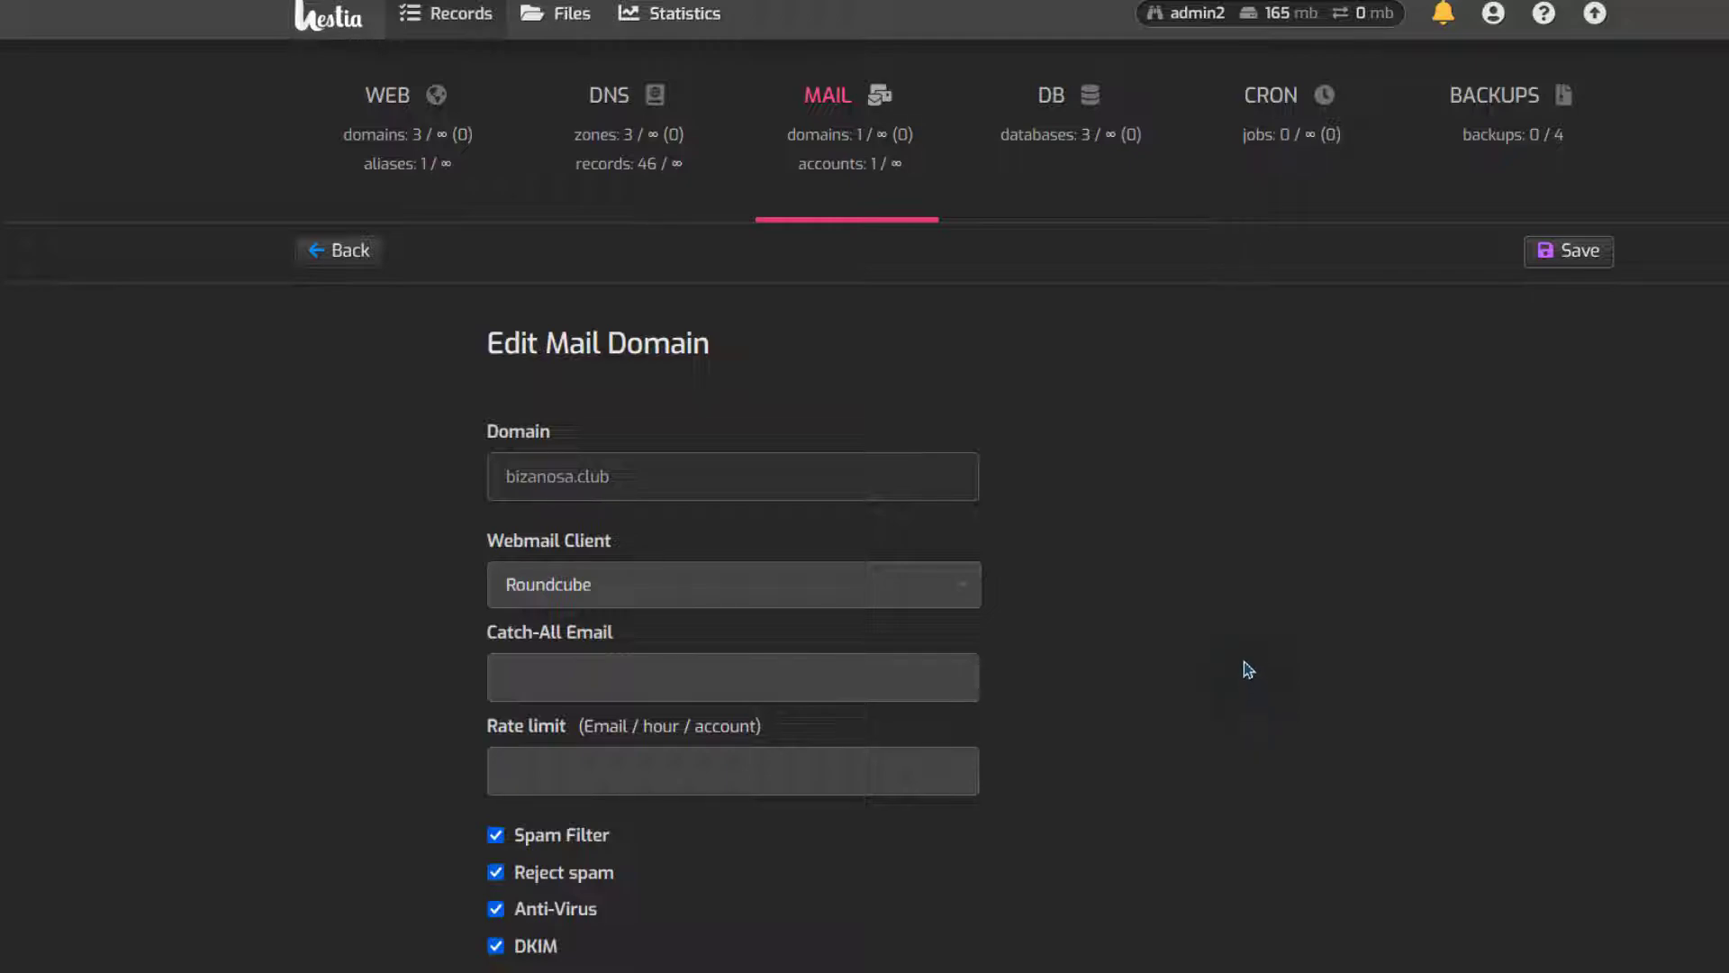
{"action": "mouse_move", "coordinate": [604, 289]}
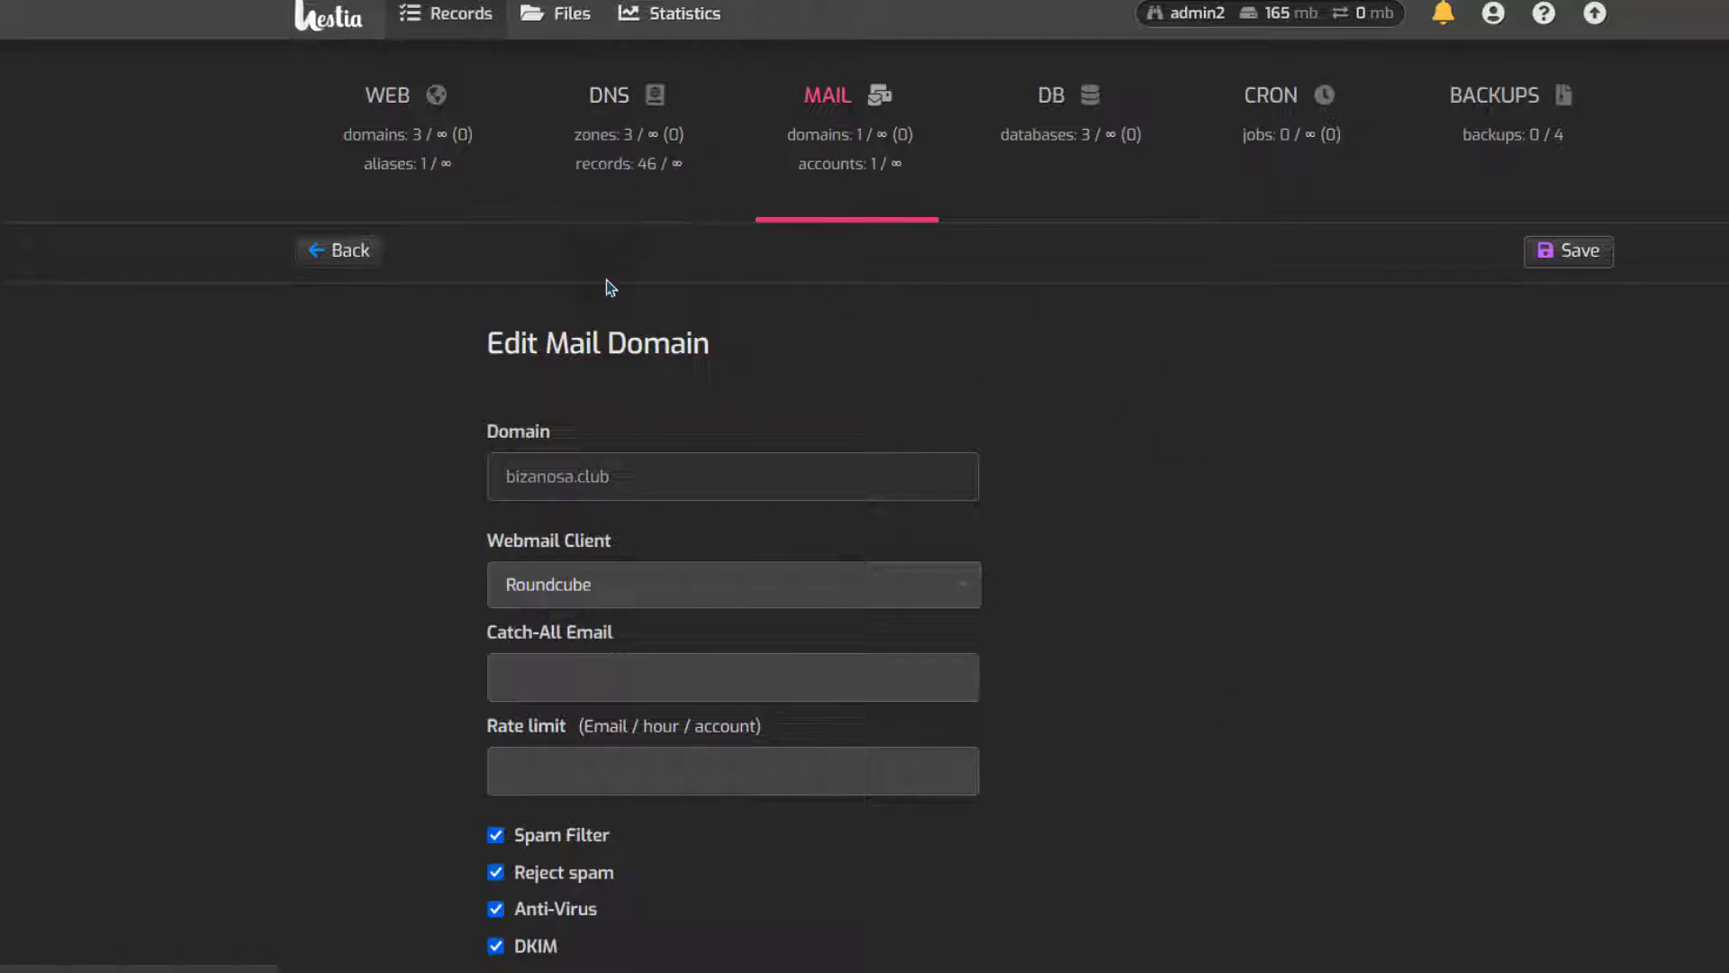
{"action": "mouse_move", "coordinate": [491, 231]}
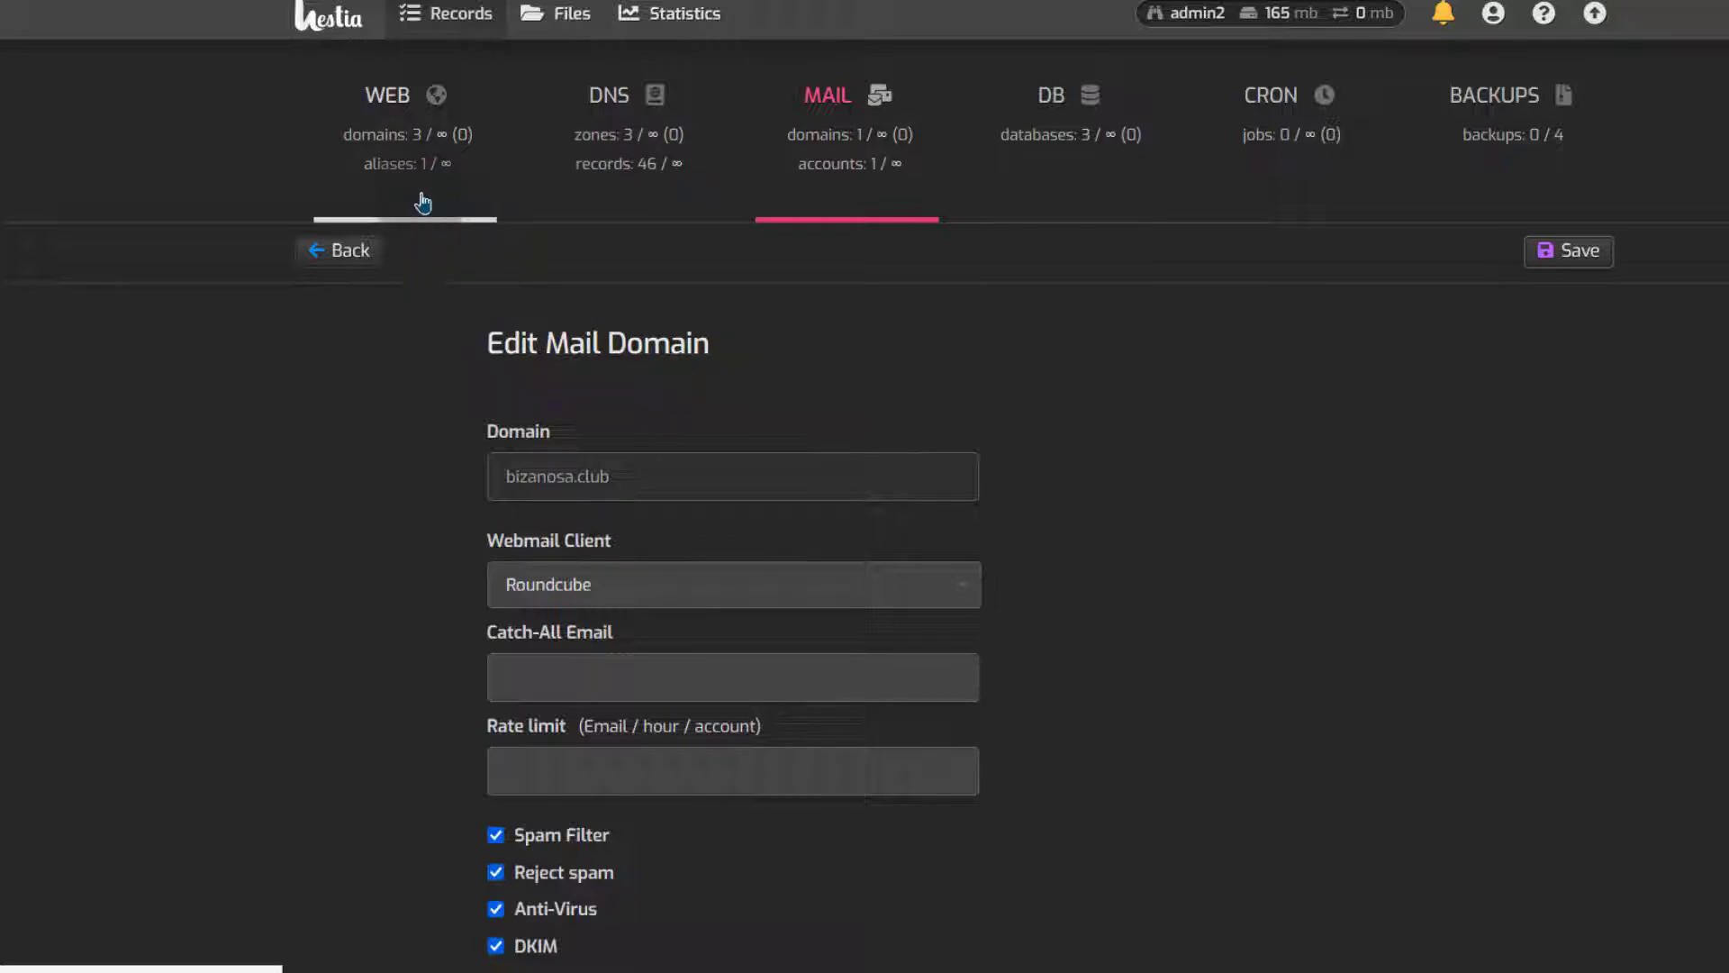
{"action": "mouse_move", "coordinate": [624, 132]}
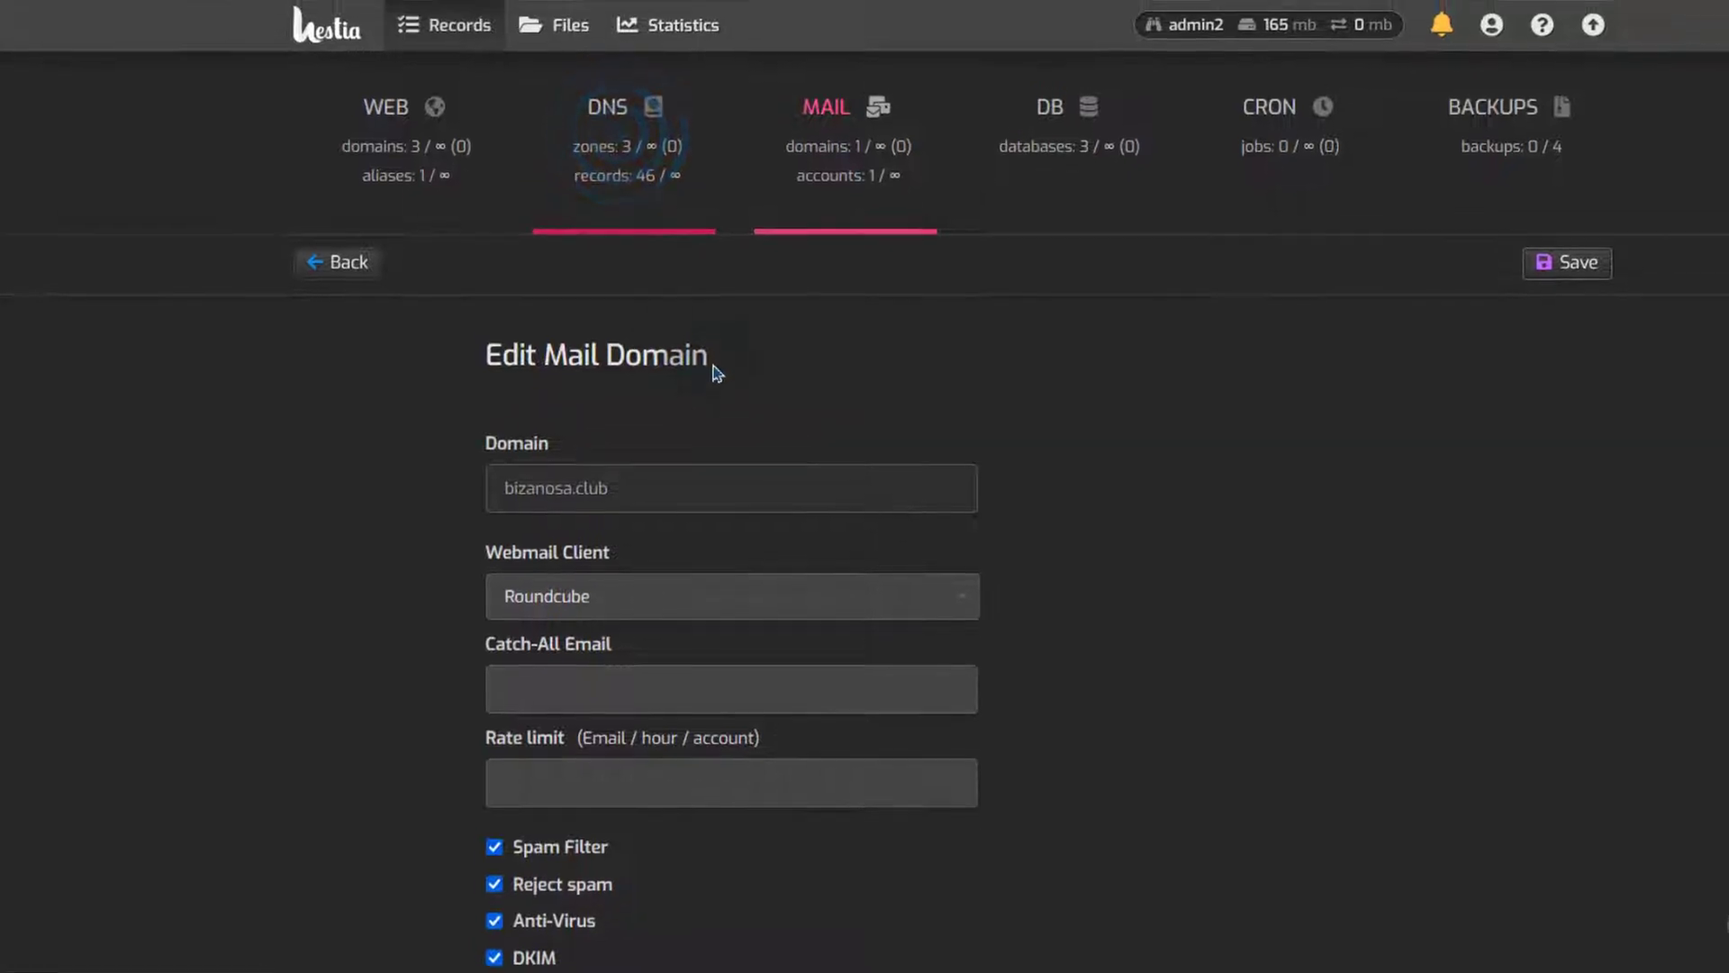
{"action": "left_click", "coordinate": [605, 107]}
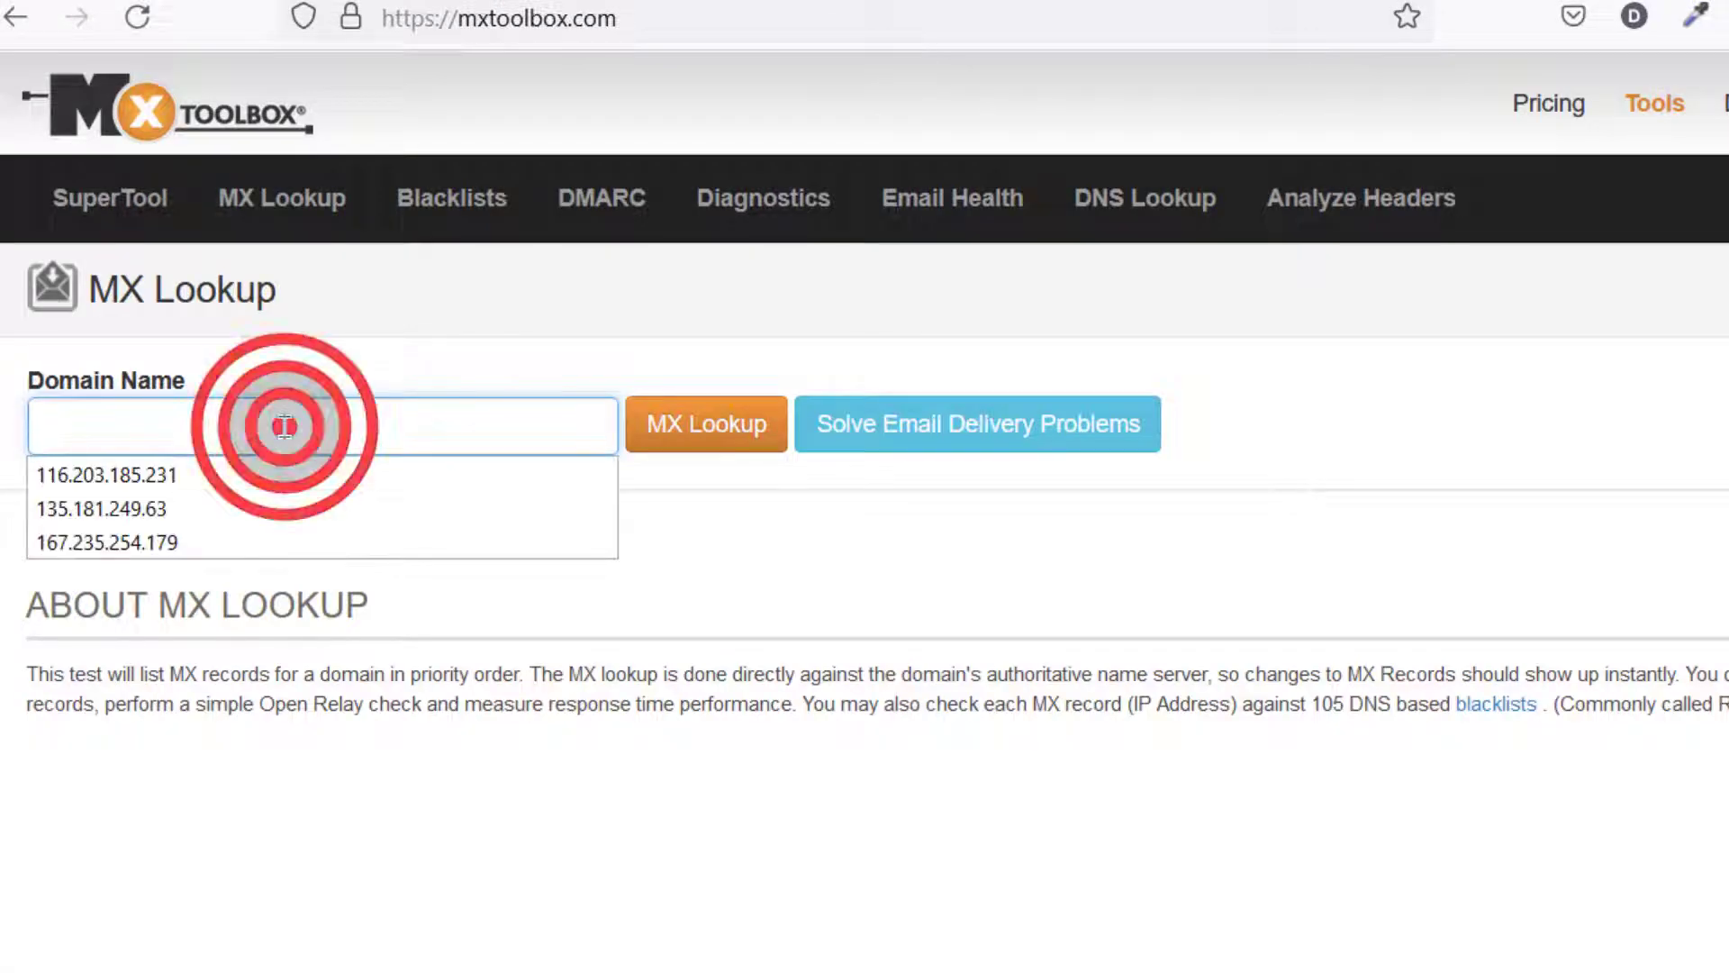
Run an MX Lookup for bizanosa.club, confirming mail.bizanosa.club at 45.63.65.90, then open Email Health
{"action": "type", "text": "bizanosa.club"}
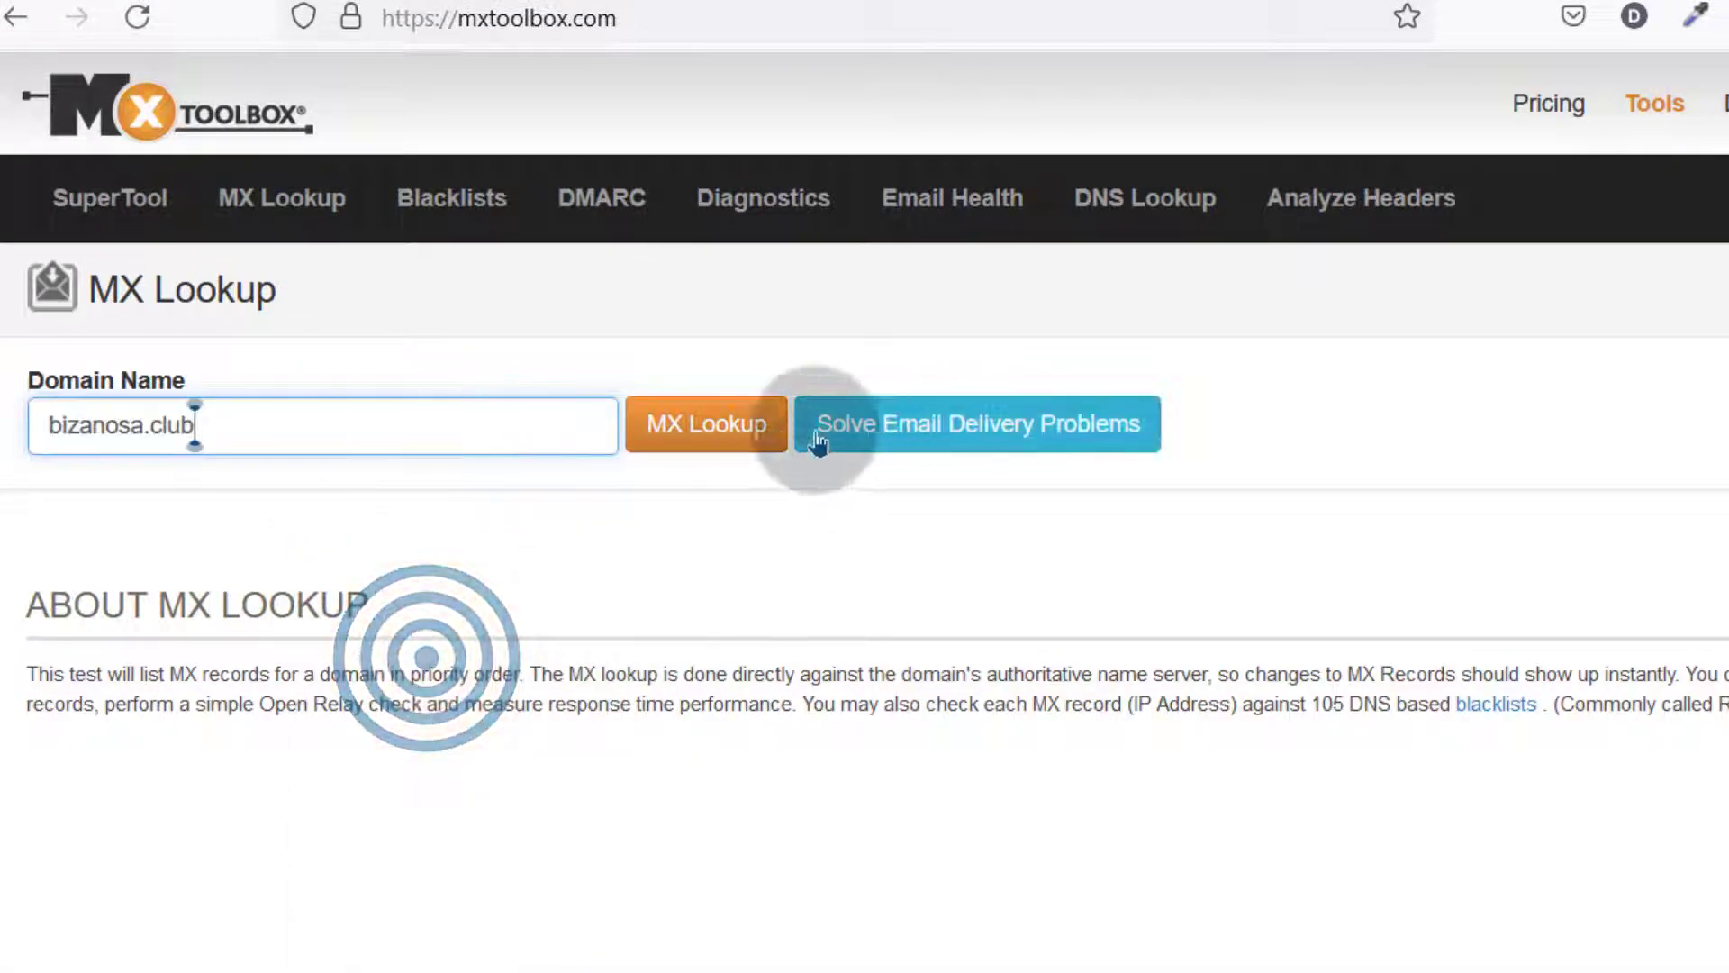
{"action": "left_click", "coordinate": [707, 424]}
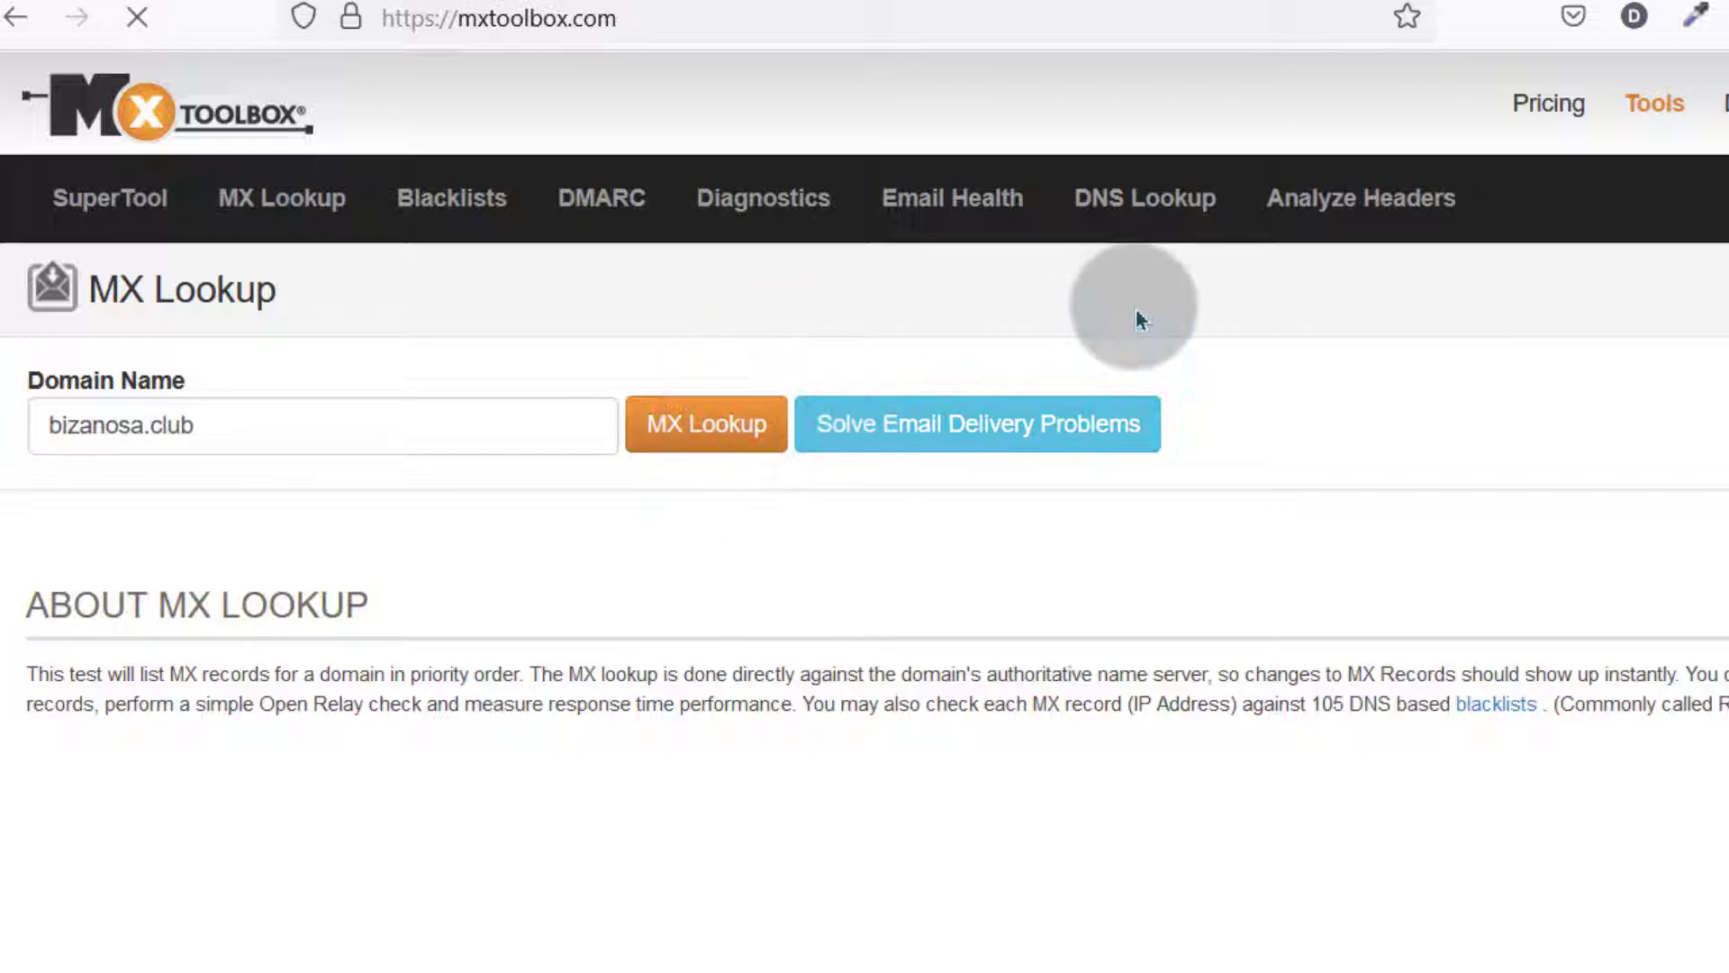
{"action": "left_click", "coordinate": [704, 424]}
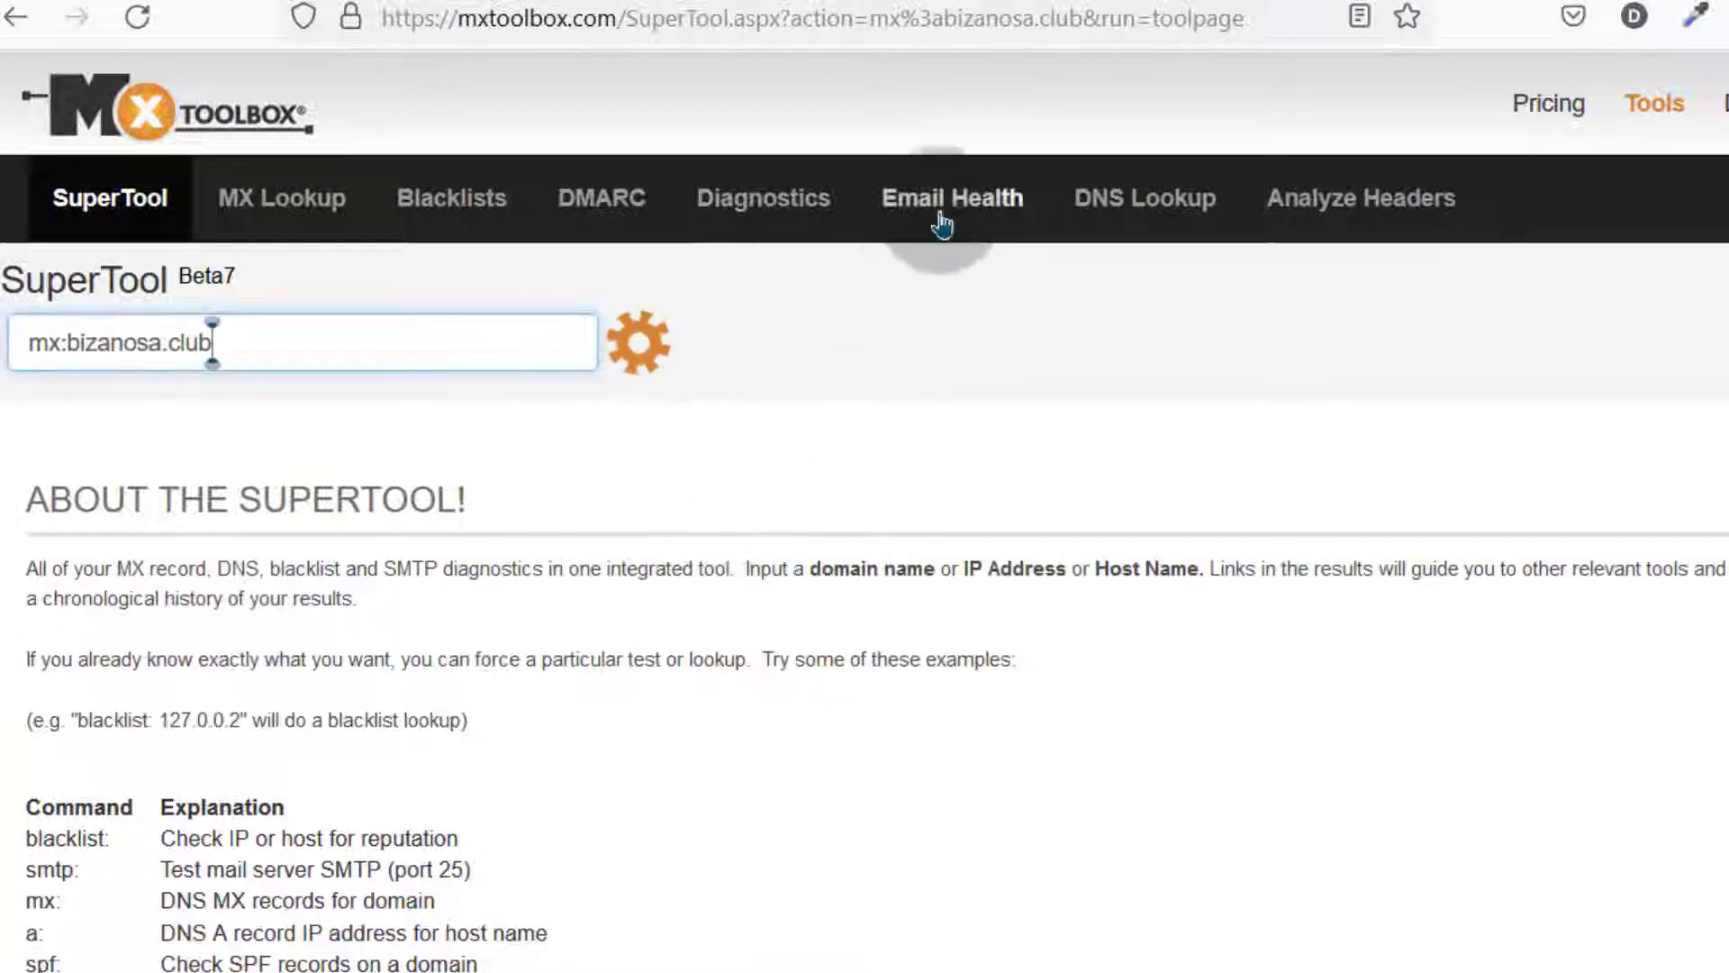
{"action": "left_click", "coordinate": [638, 343]}
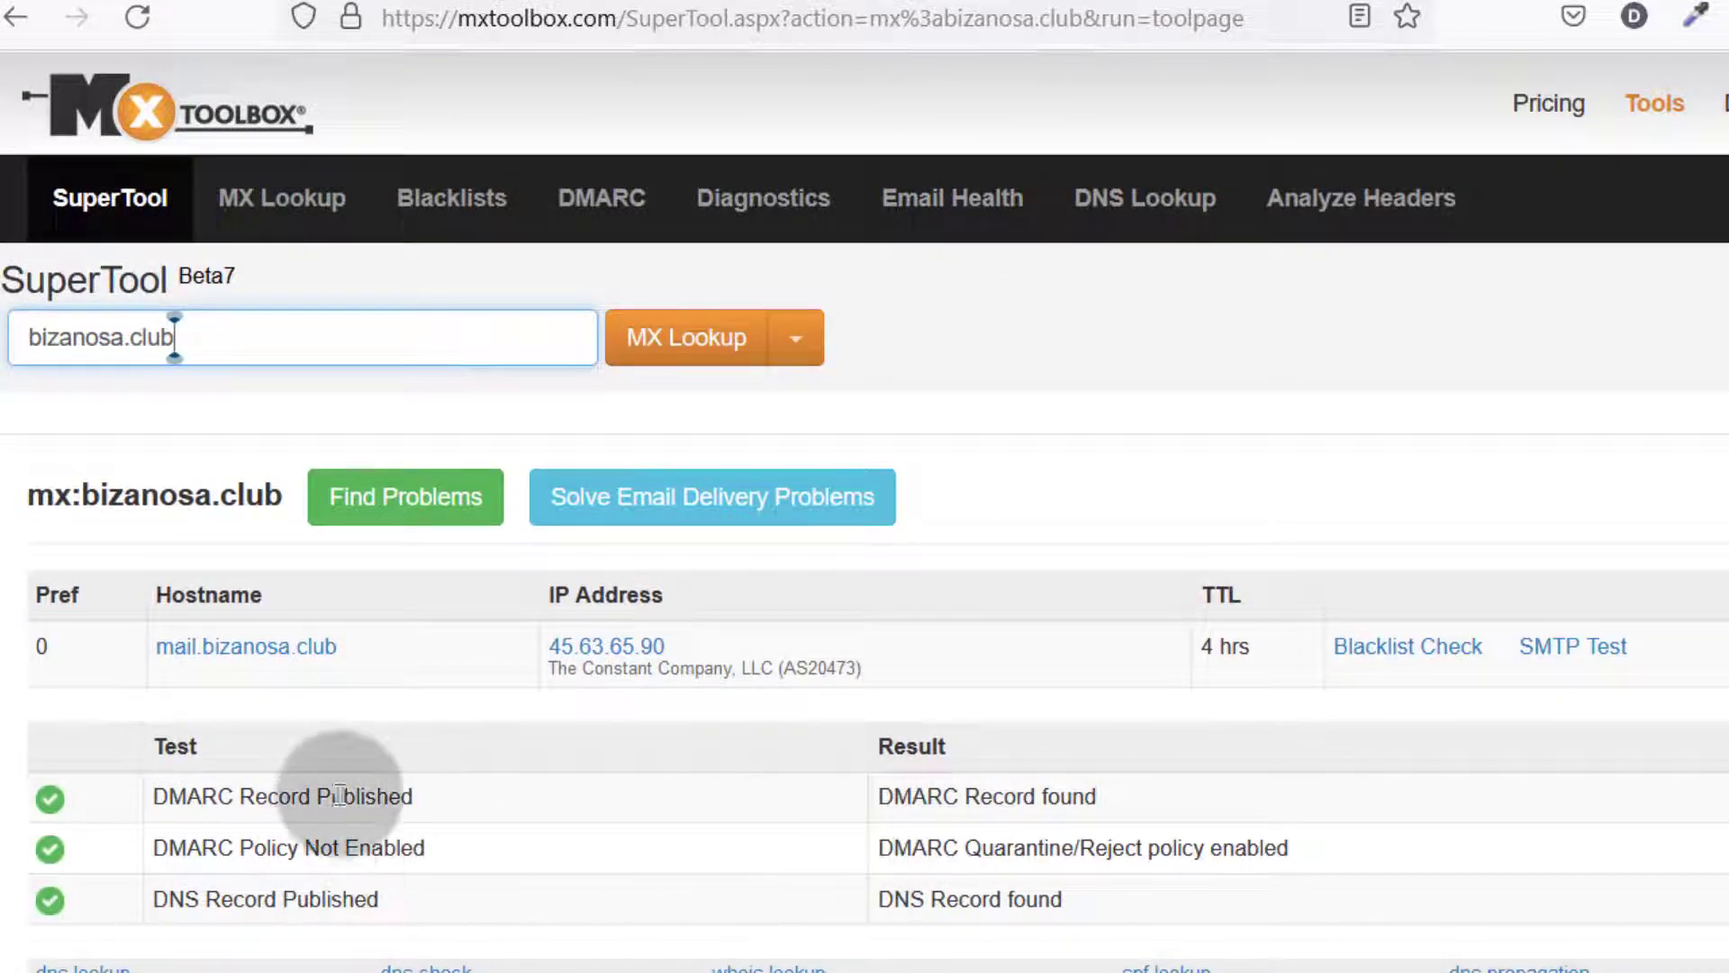
{"action": "mouse_move", "coordinate": [551, 882]}
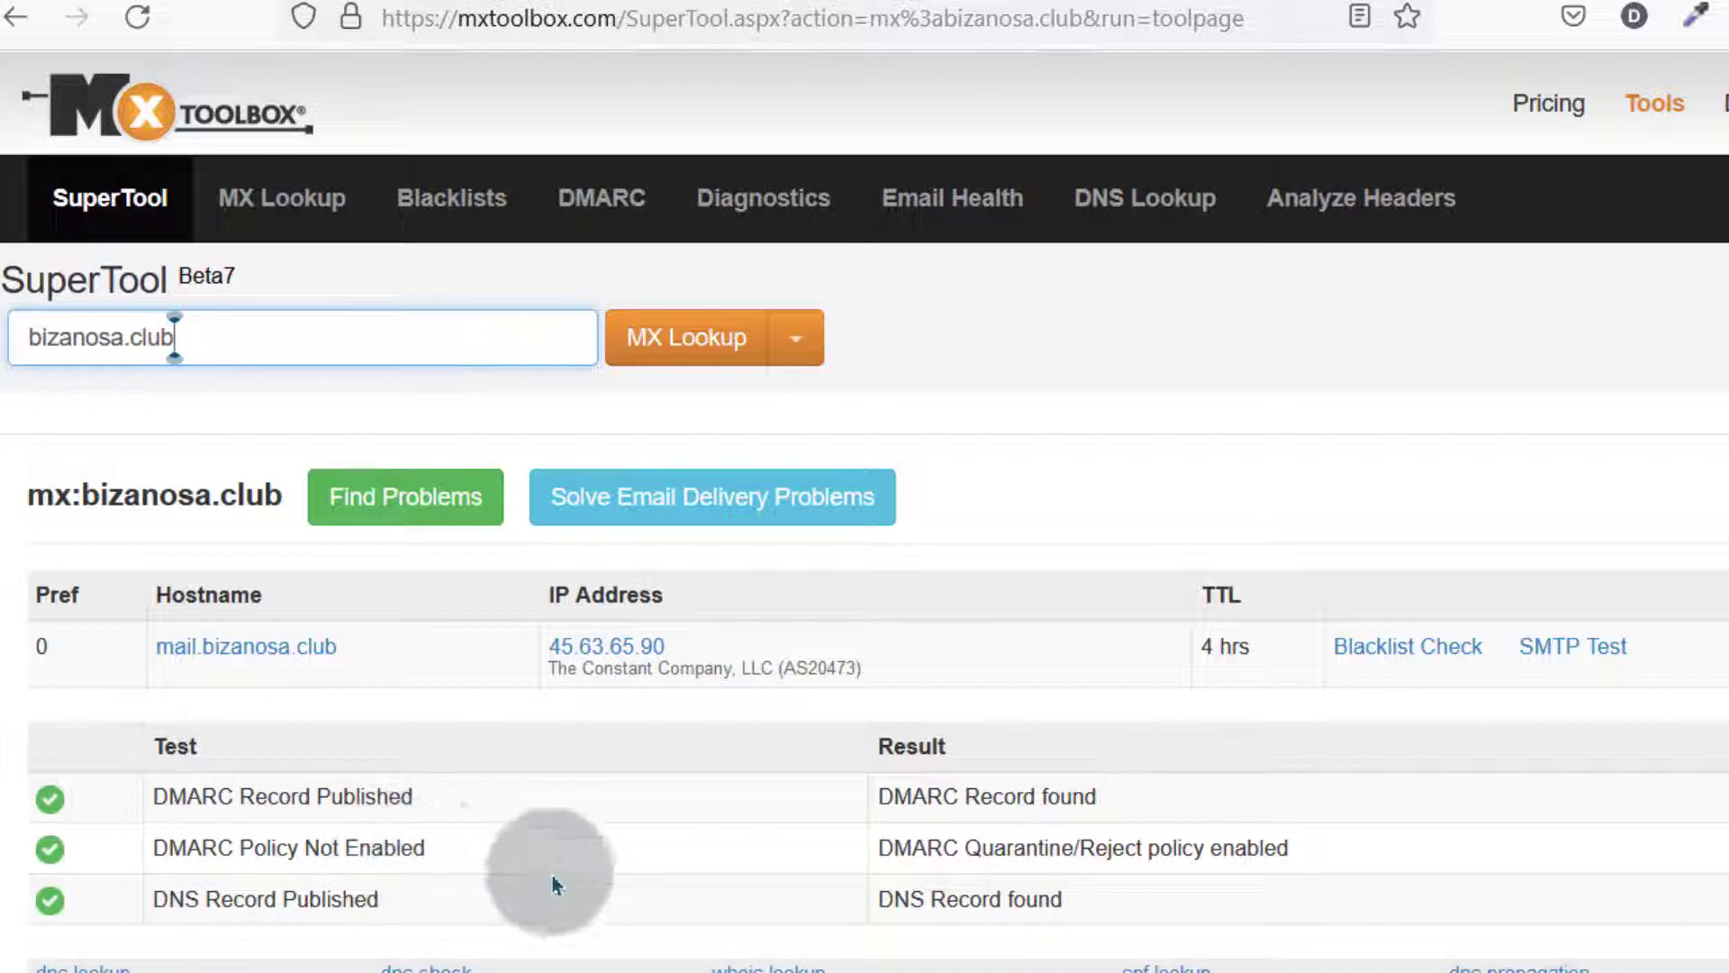
{"action": "mouse_move", "coordinate": [979, 840]}
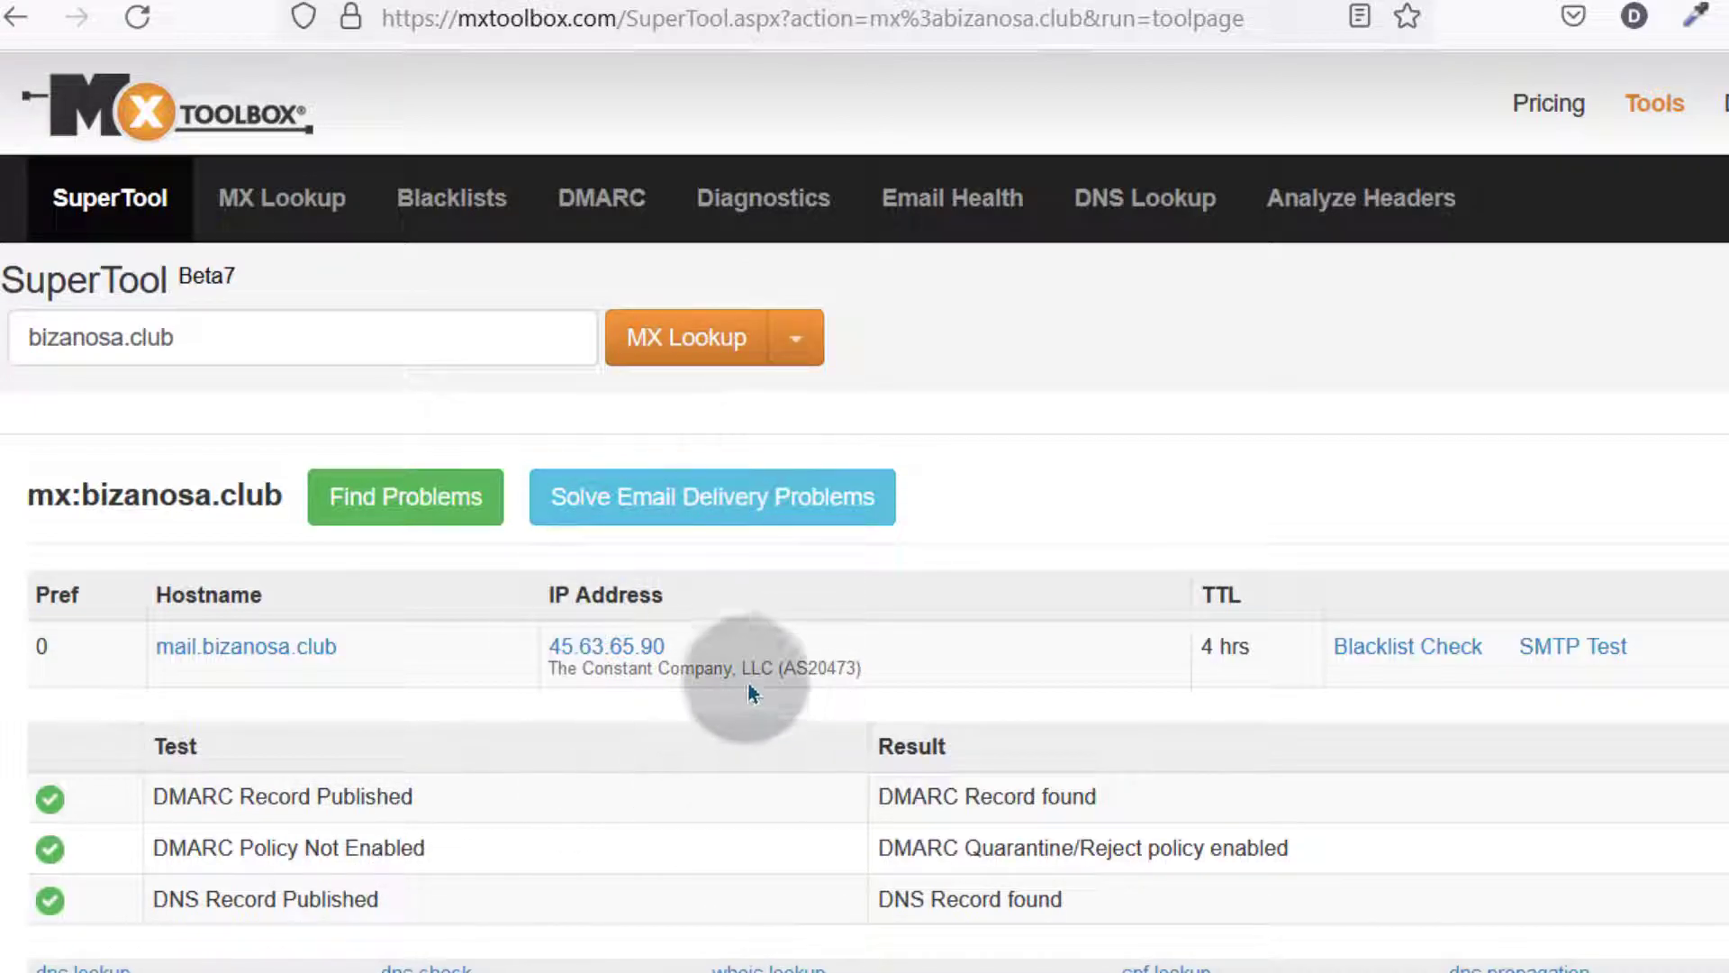
{"action": "mouse_move", "coordinate": [701, 264]}
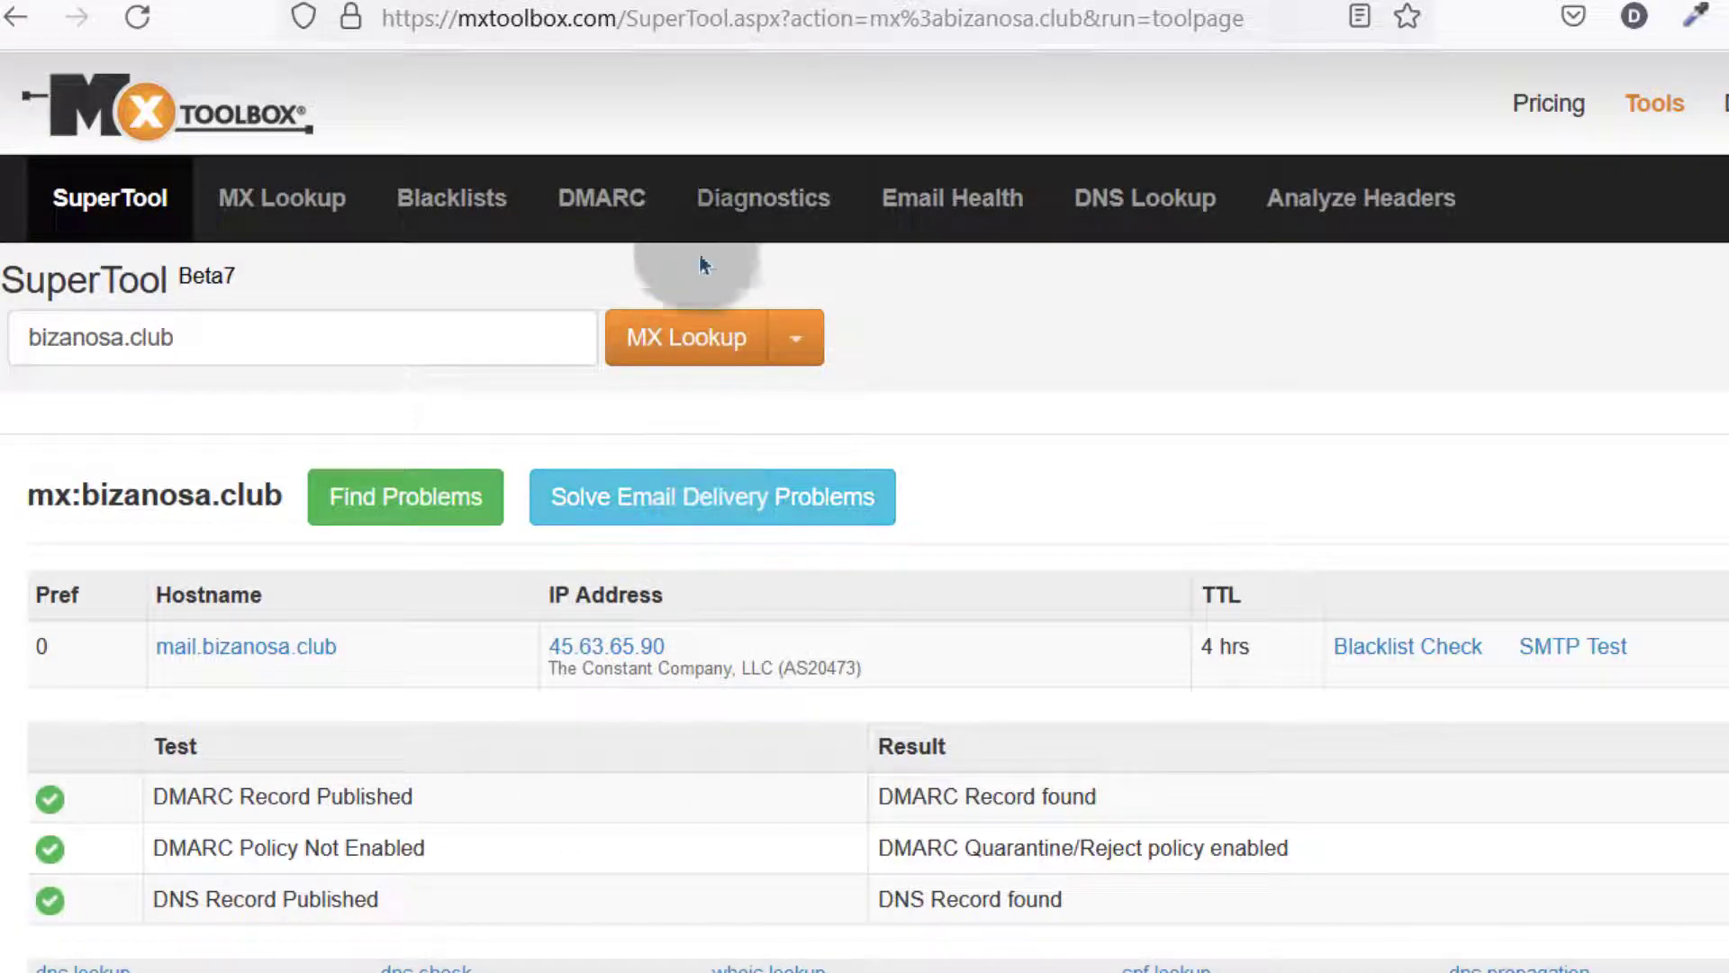
{"action": "left_click", "coordinate": [951, 198]}
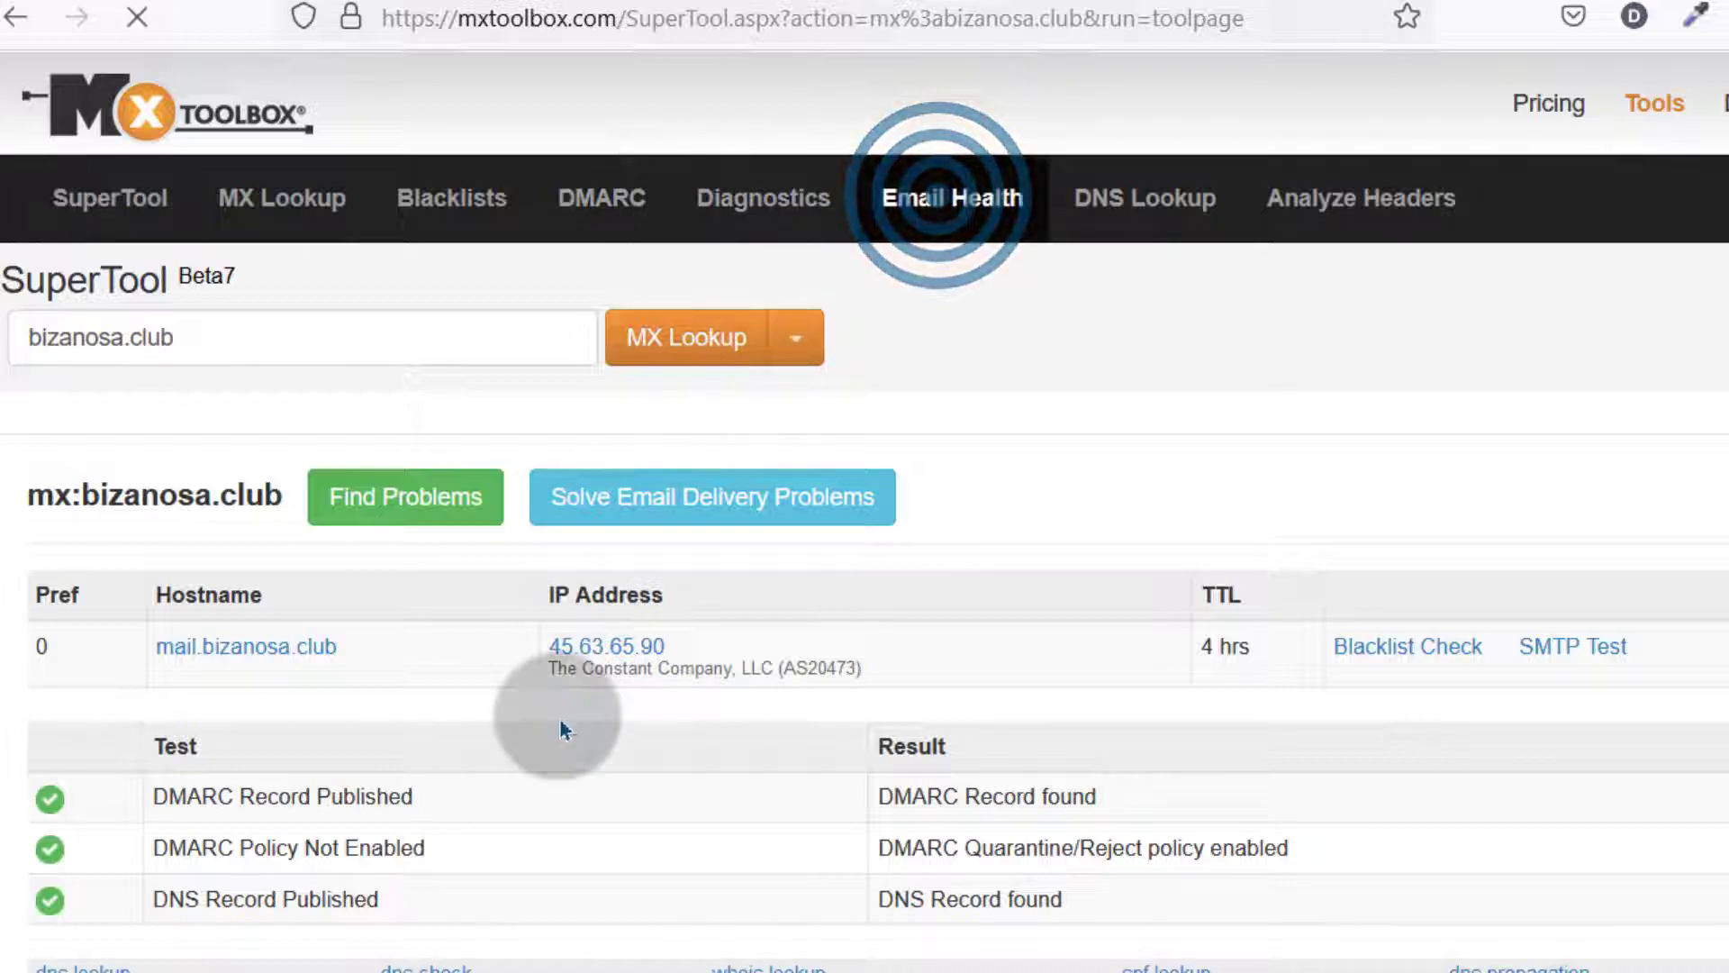
{"action": "left_click", "coordinate": [949, 198]}
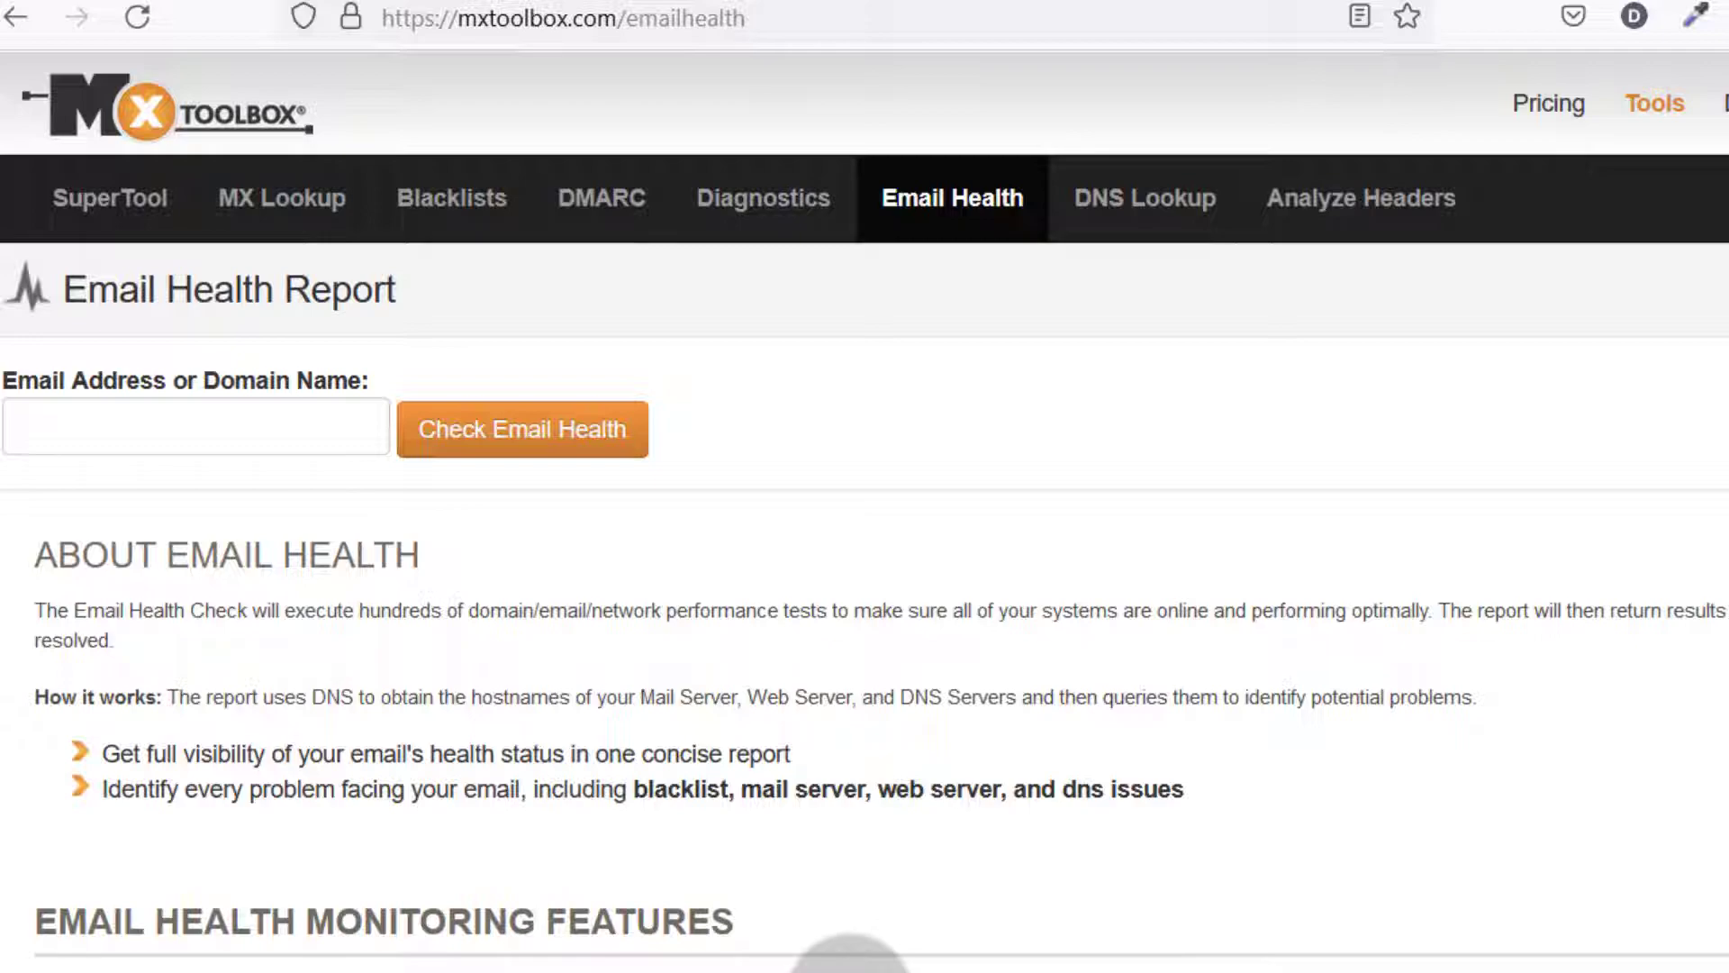
Paste bizanosa.club into Email Health and run the check, getting 0 errors and 2 warnings
{"action": "right_click", "coordinate": [195, 427]}
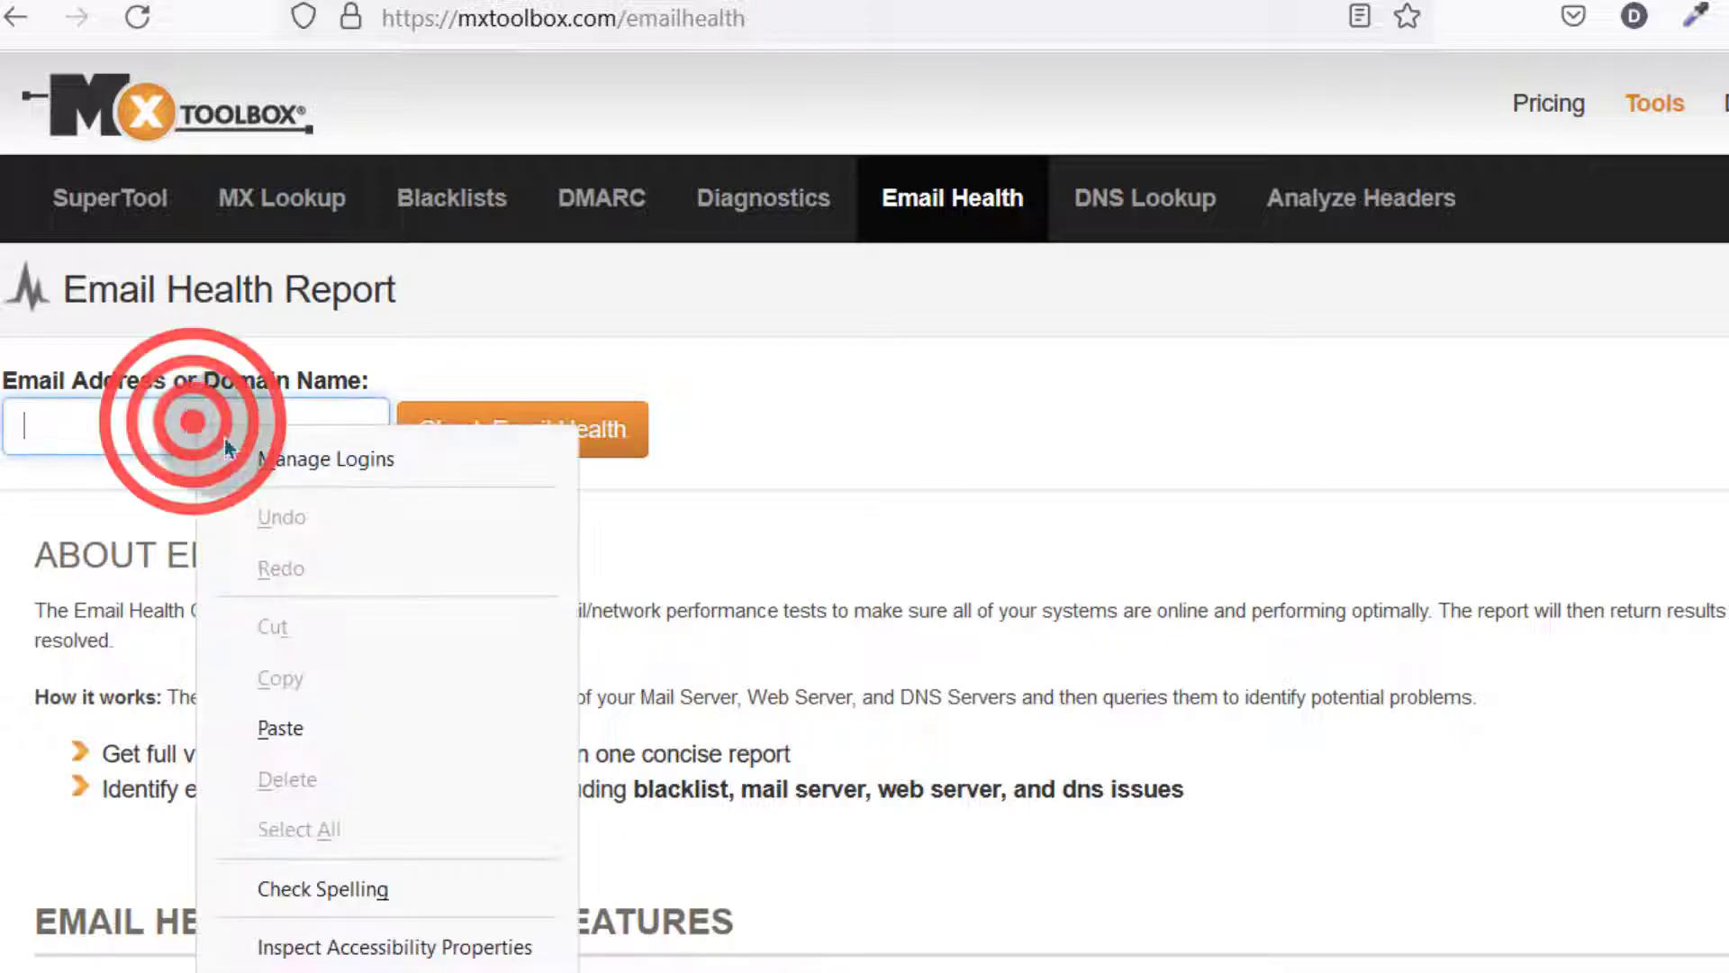
{"action": "left_click", "coordinate": [280, 728]}
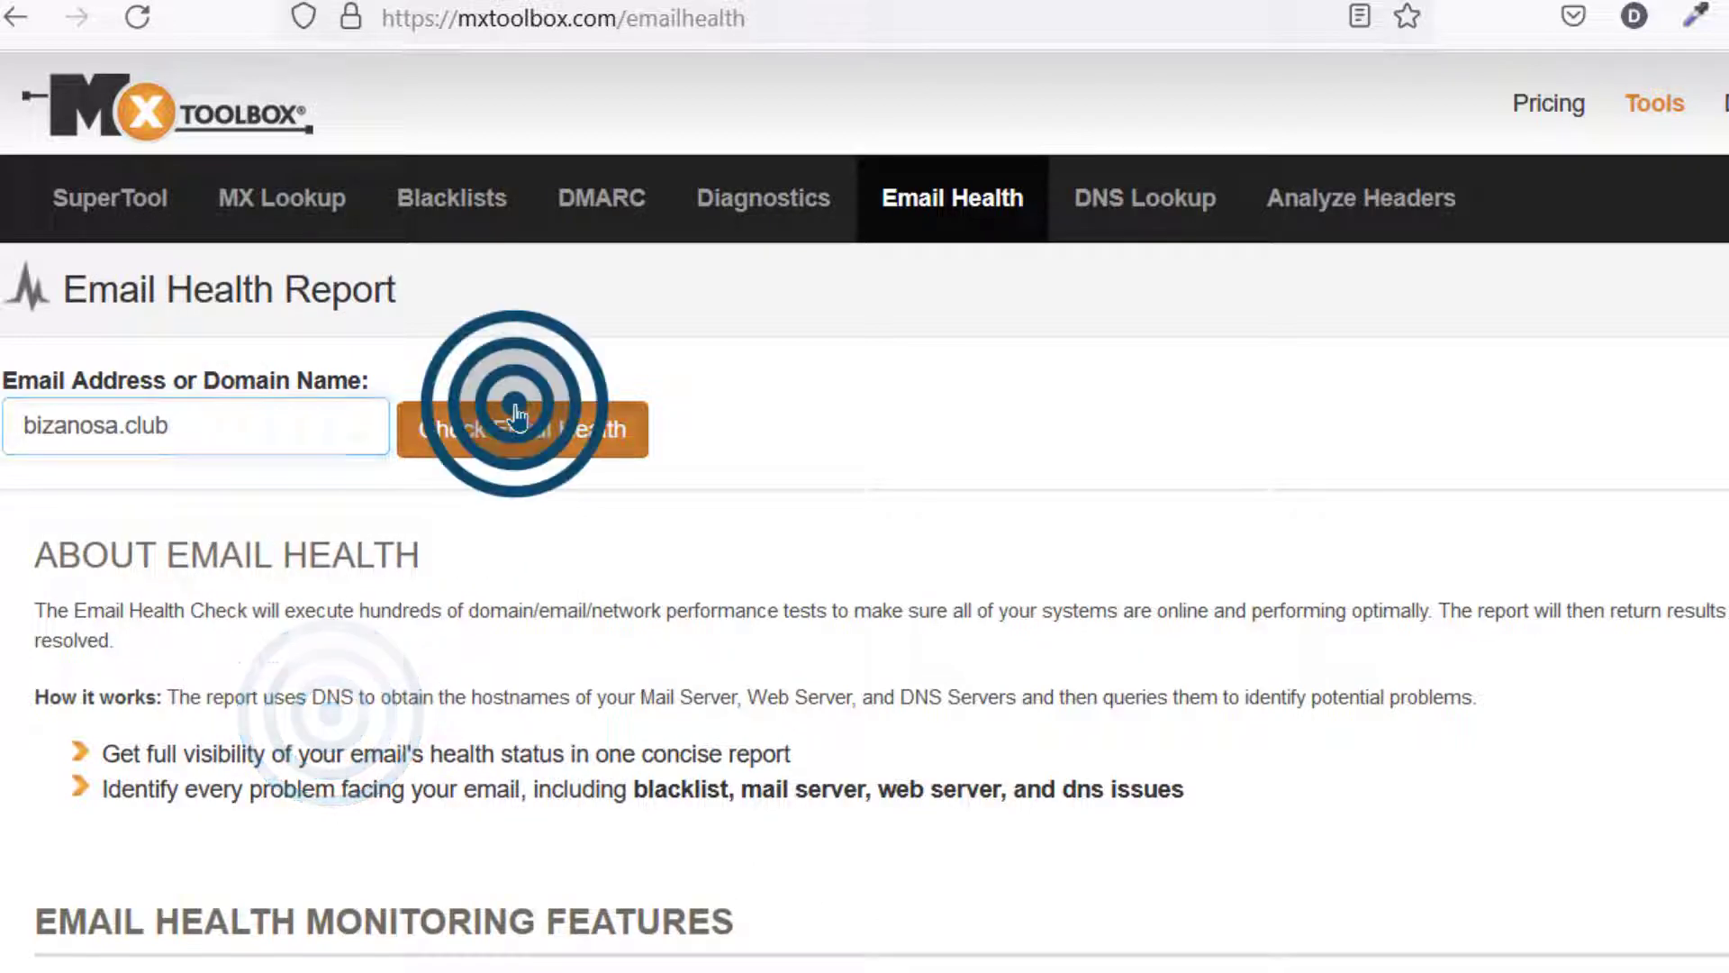
{"action": "left_click", "coordinate": [522, 428]}
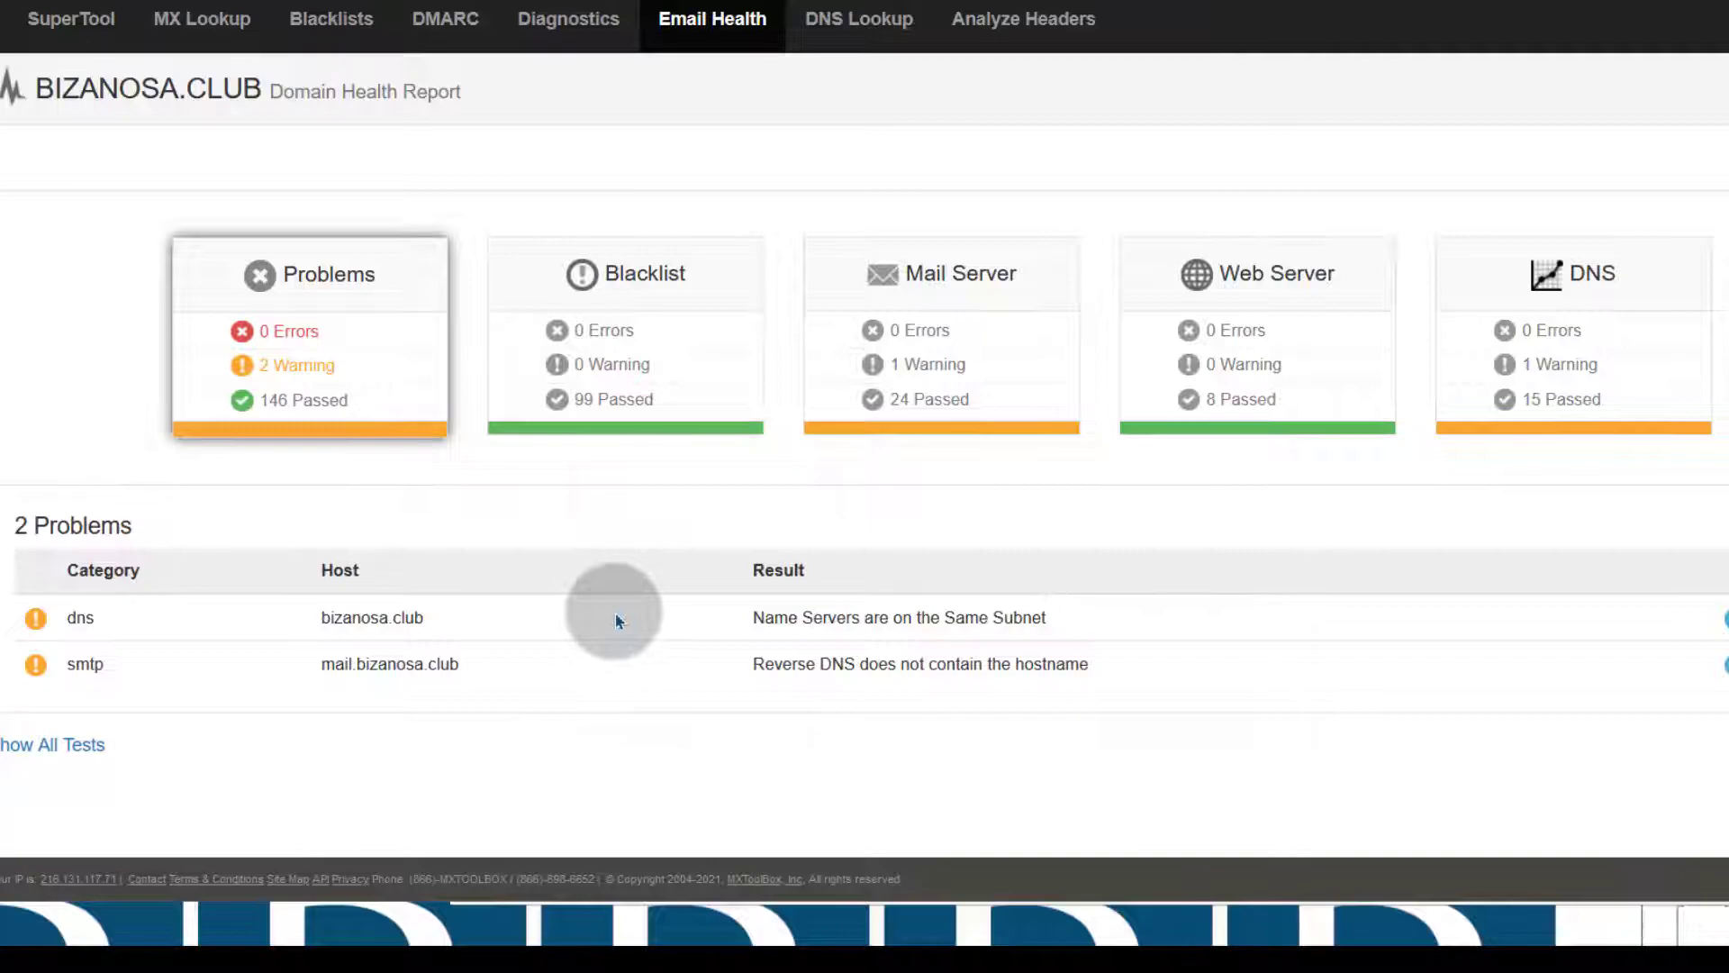
{"action": "mouse_move", "coordinate": [623, 439]}
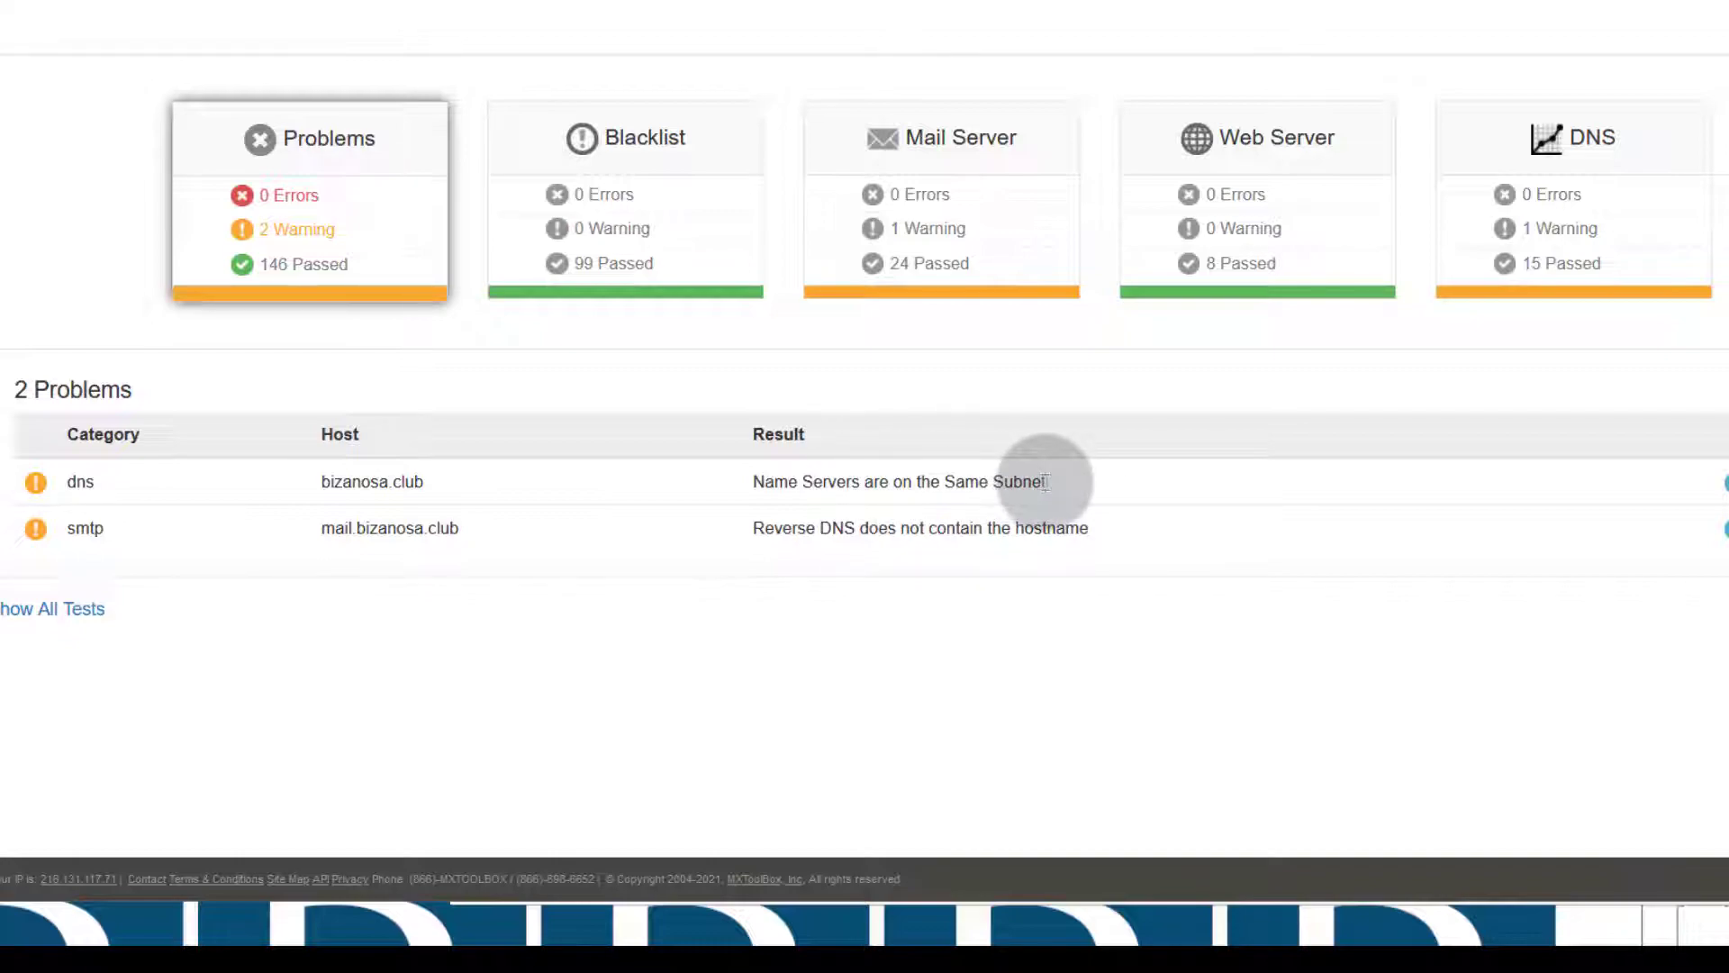
{"action": "mouse_move", "coordinate": [766, 480]}
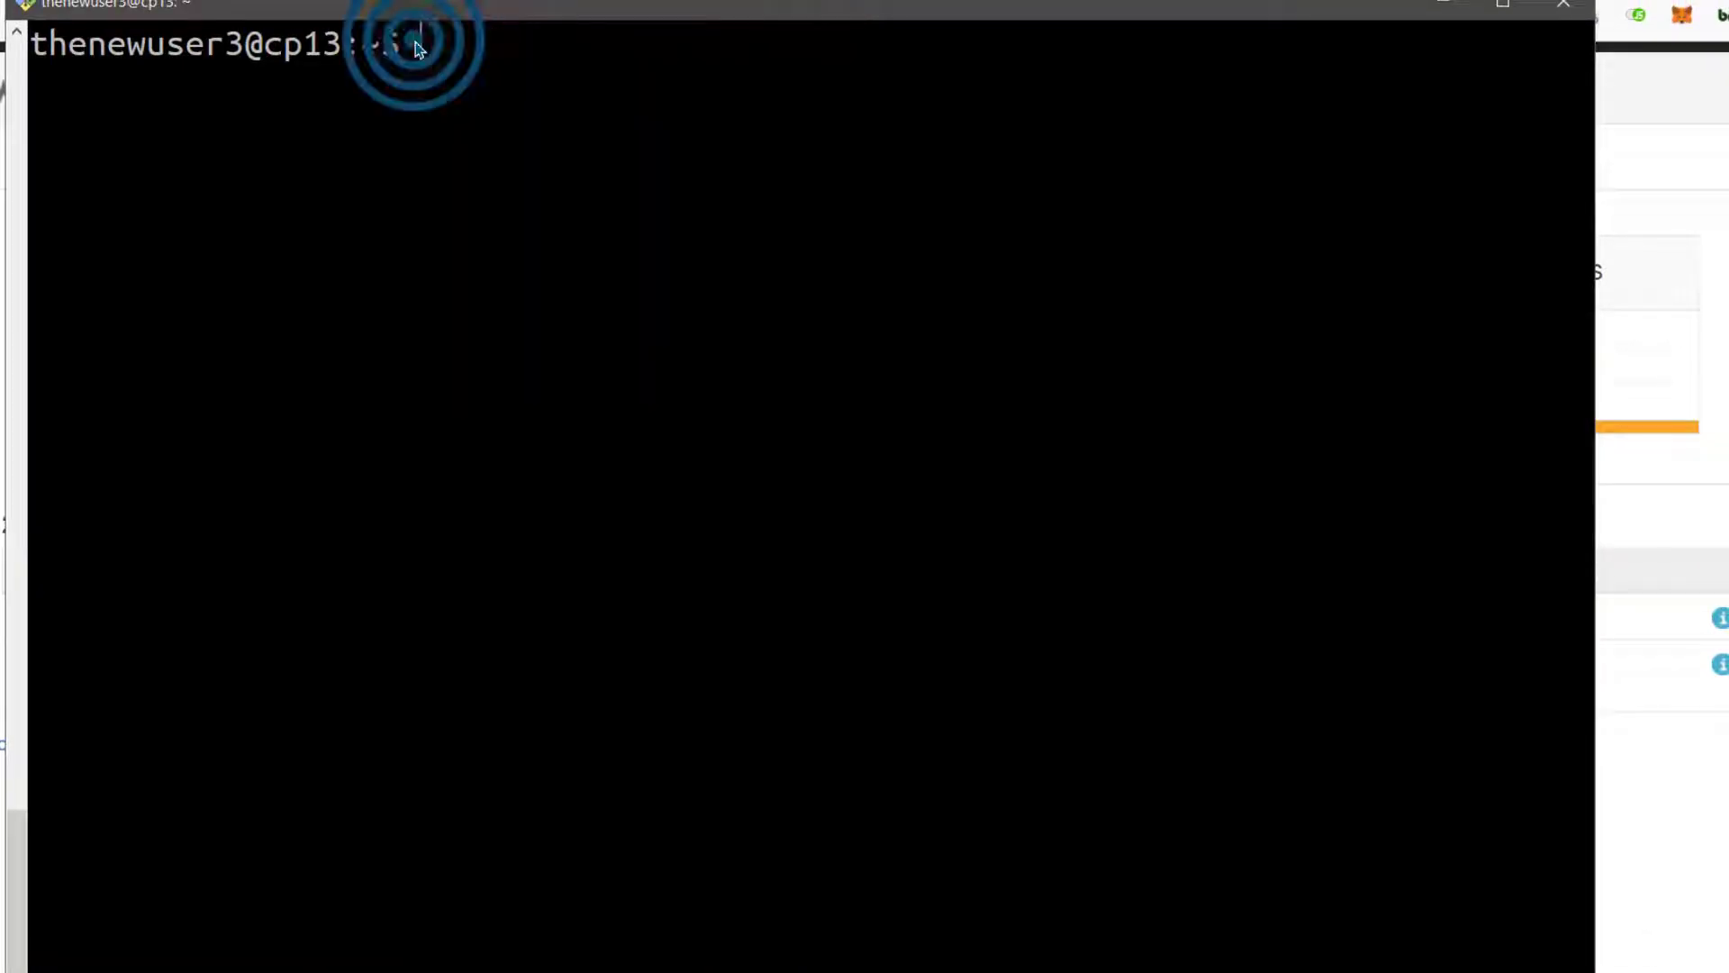
Run hostname over SSH and copy the reported name, cp13.bizanosa.club
{"action": "type", "text": "ho"}
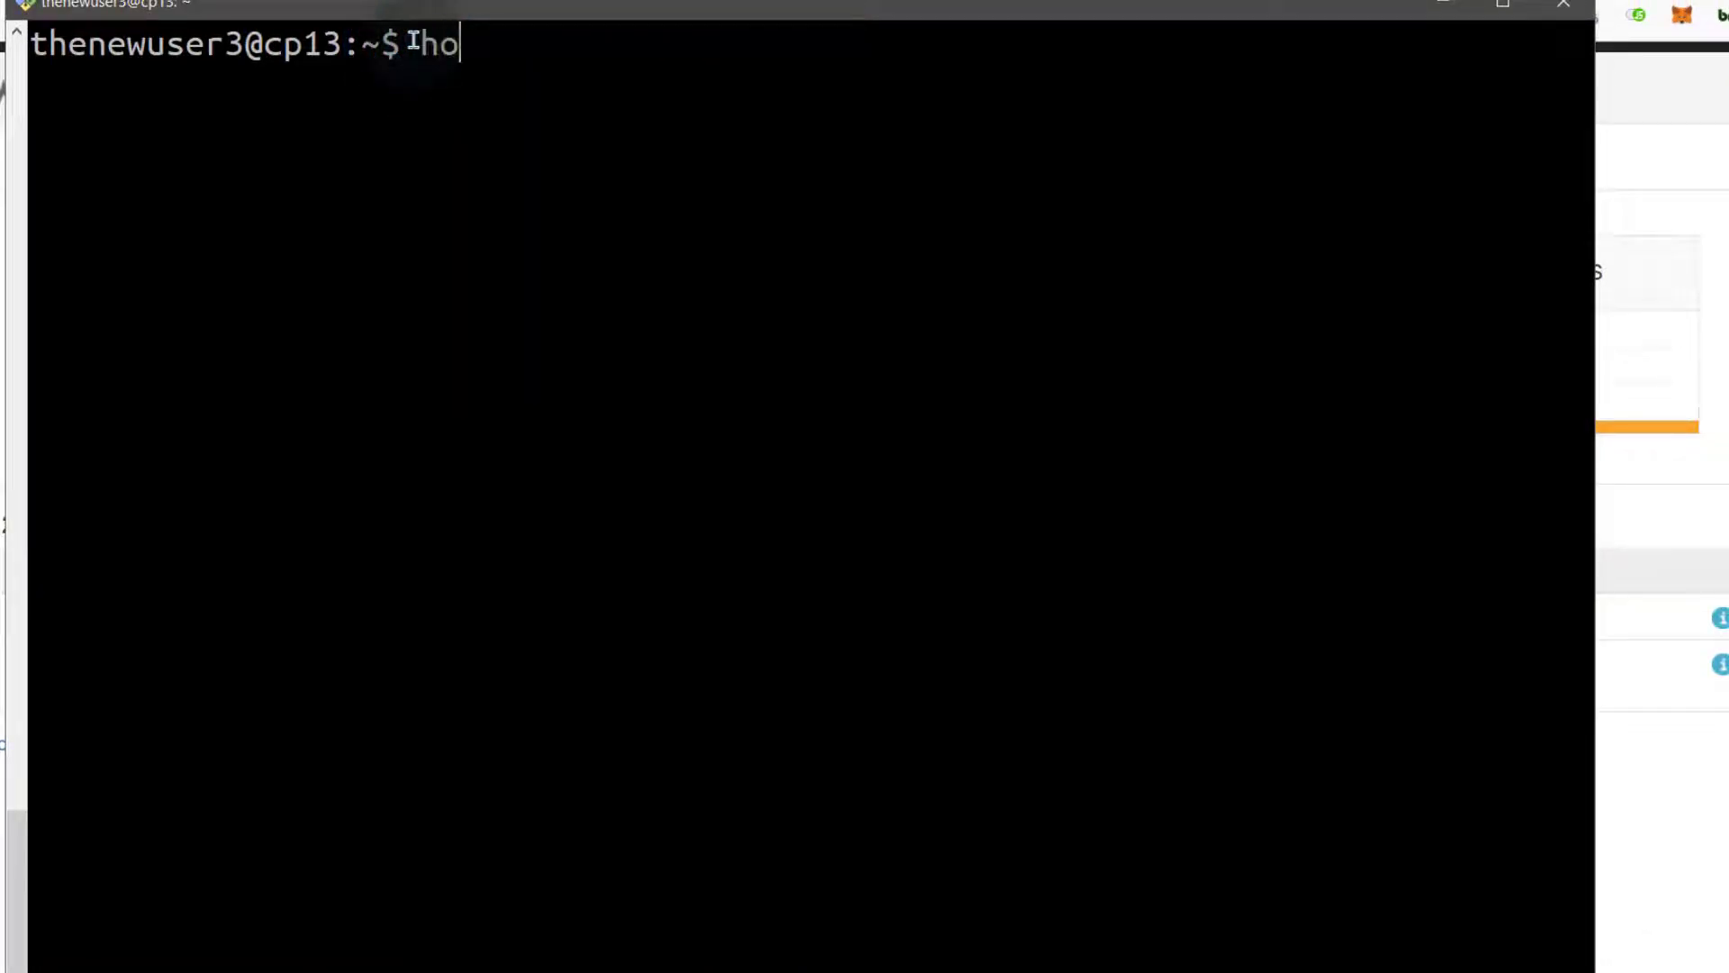
{"action": "key", "text": "Return"}
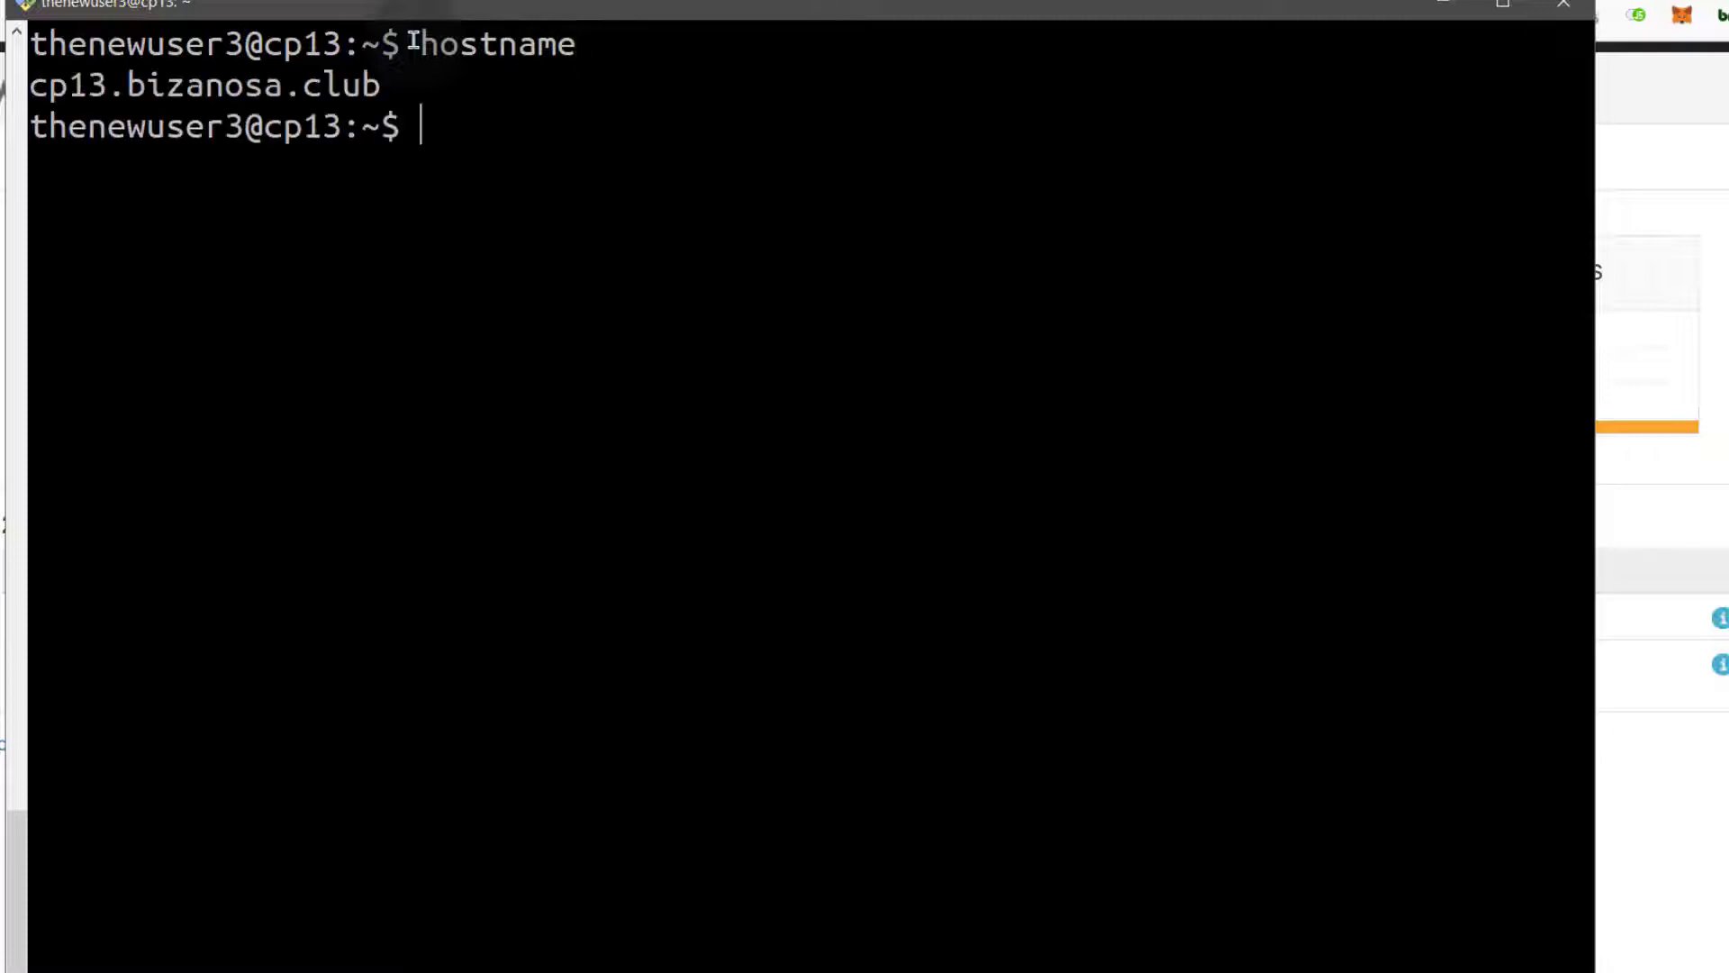
{"action": "right_click", "coordinate": [319, 83]}
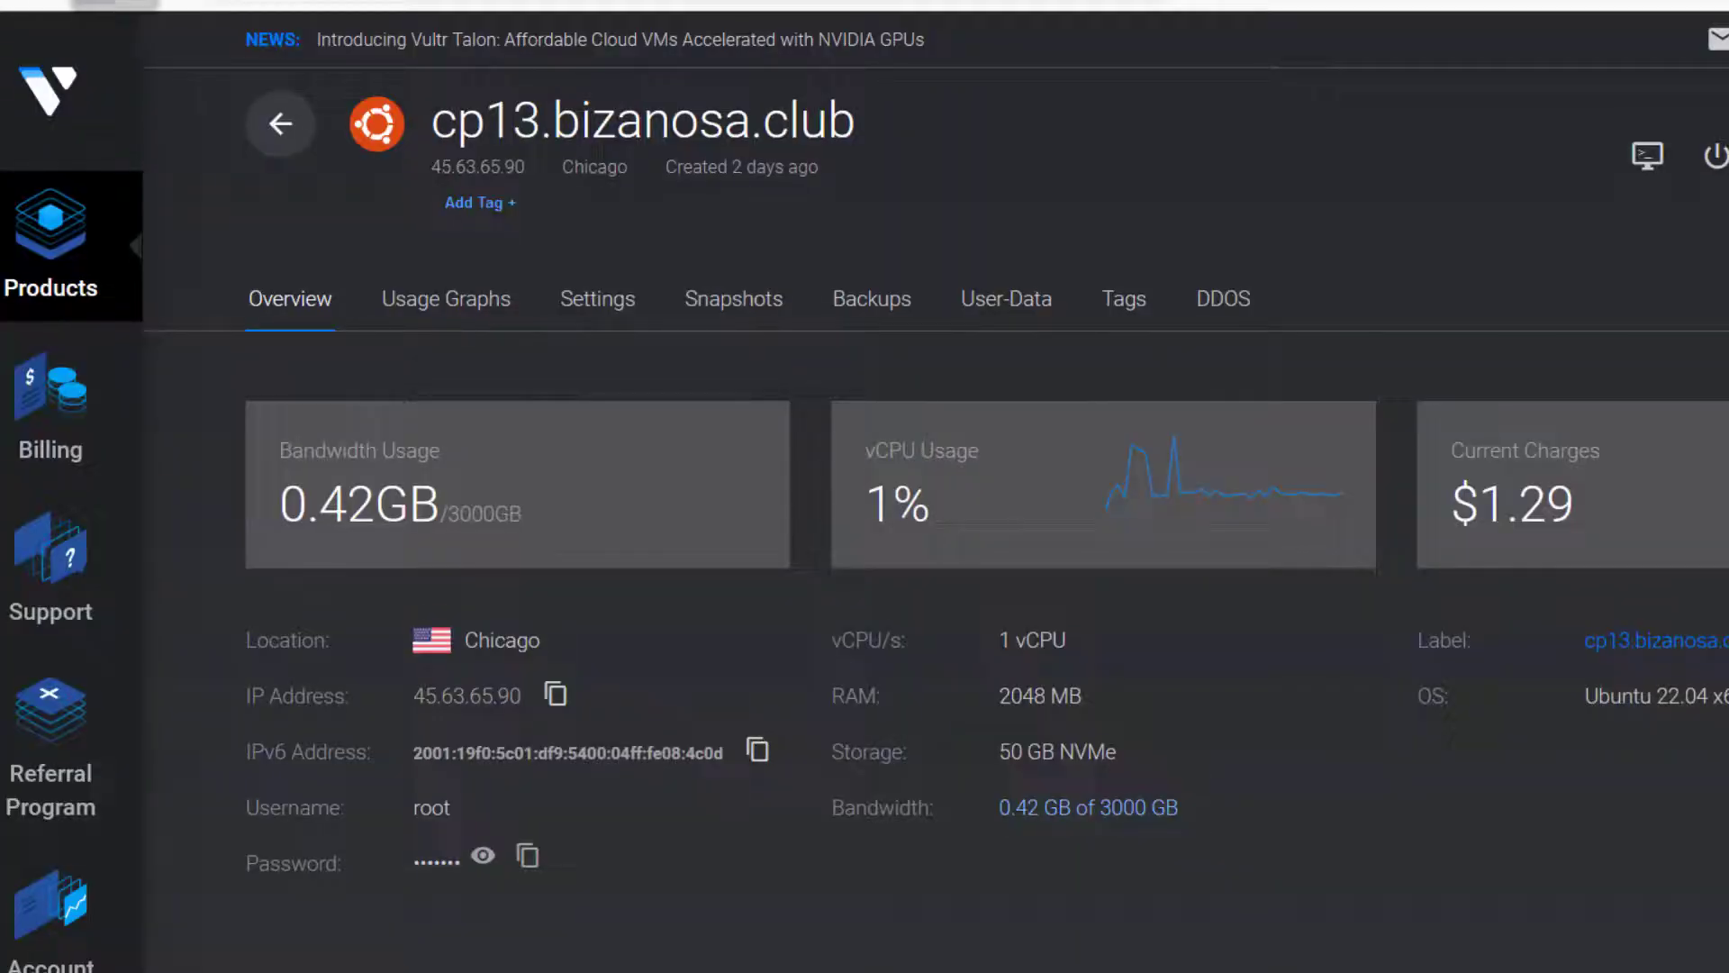
{"action": "mouse_move", "coordinate": [507, 527]}
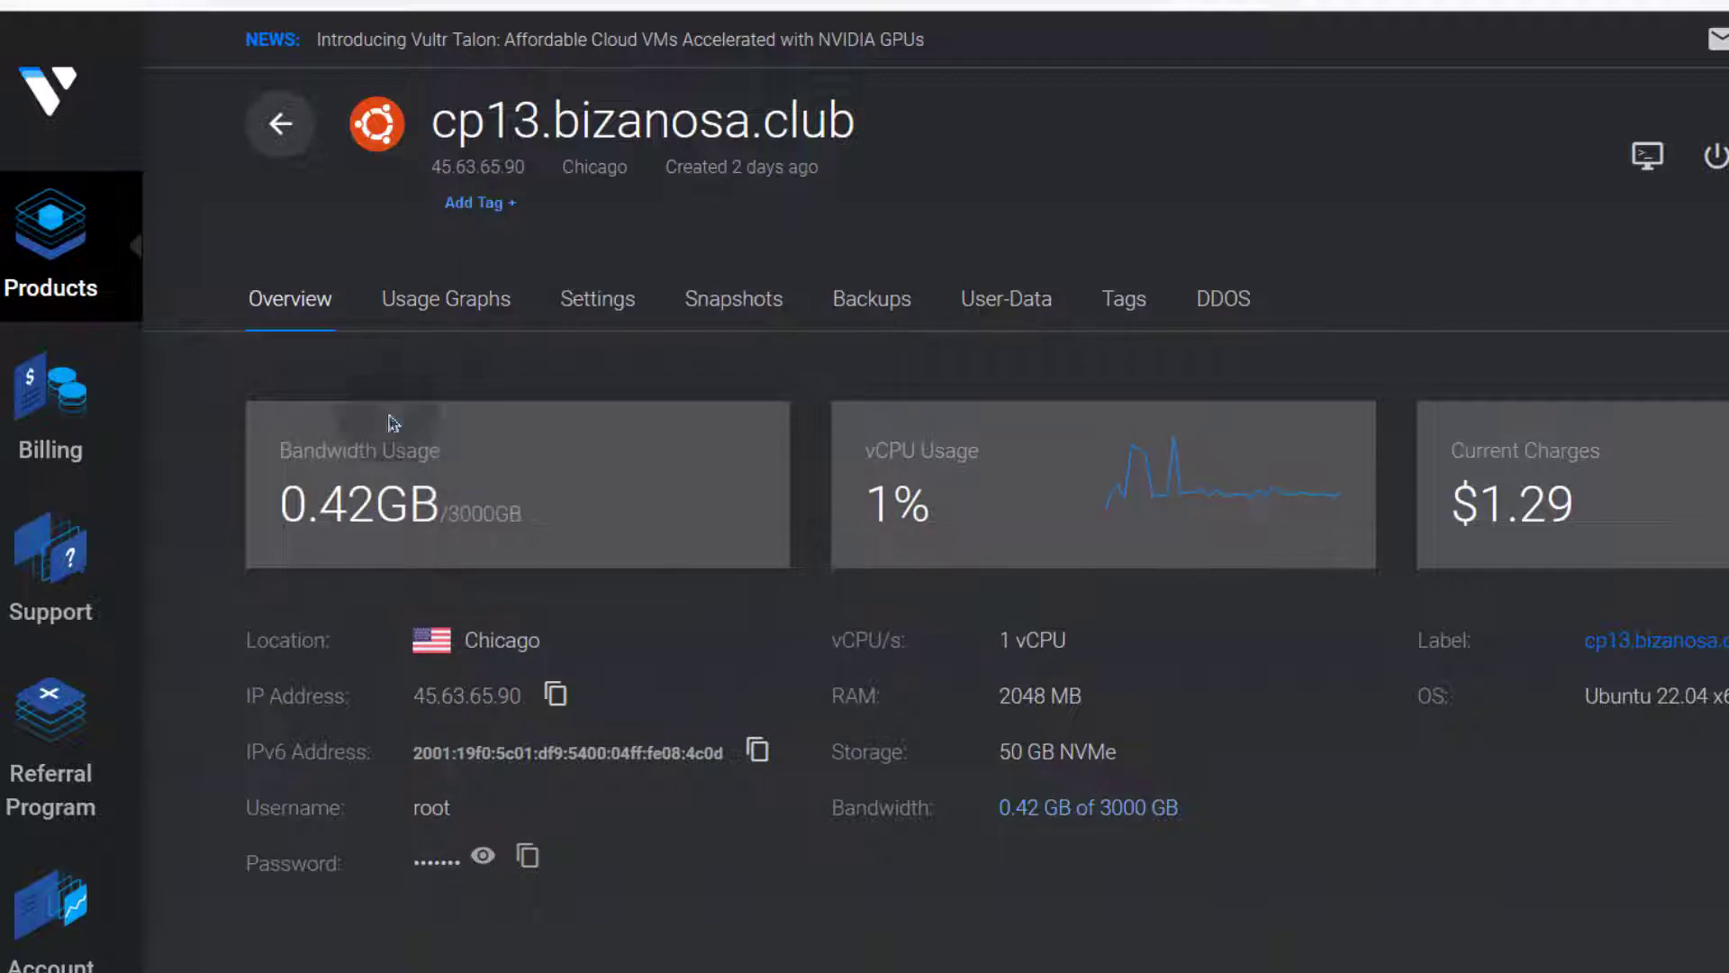
{"action": "mouse_move", "coordinate": [579, 561]}
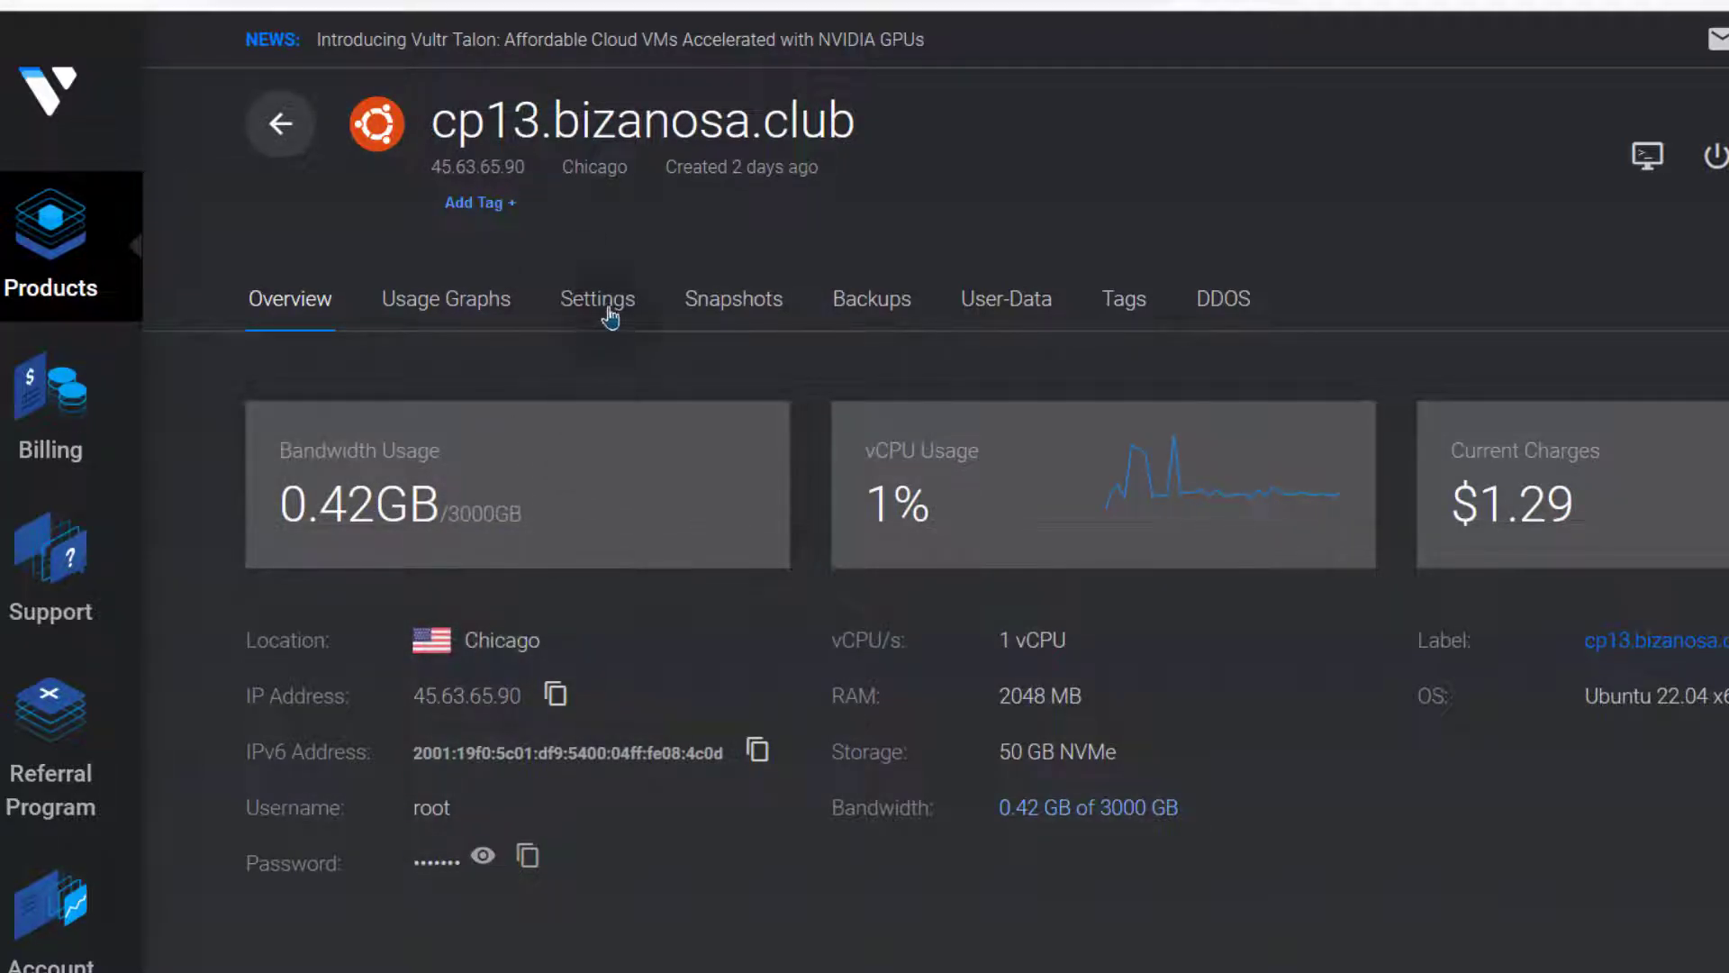
{"action": "mouse_move", "coordinate": [54, 242]}
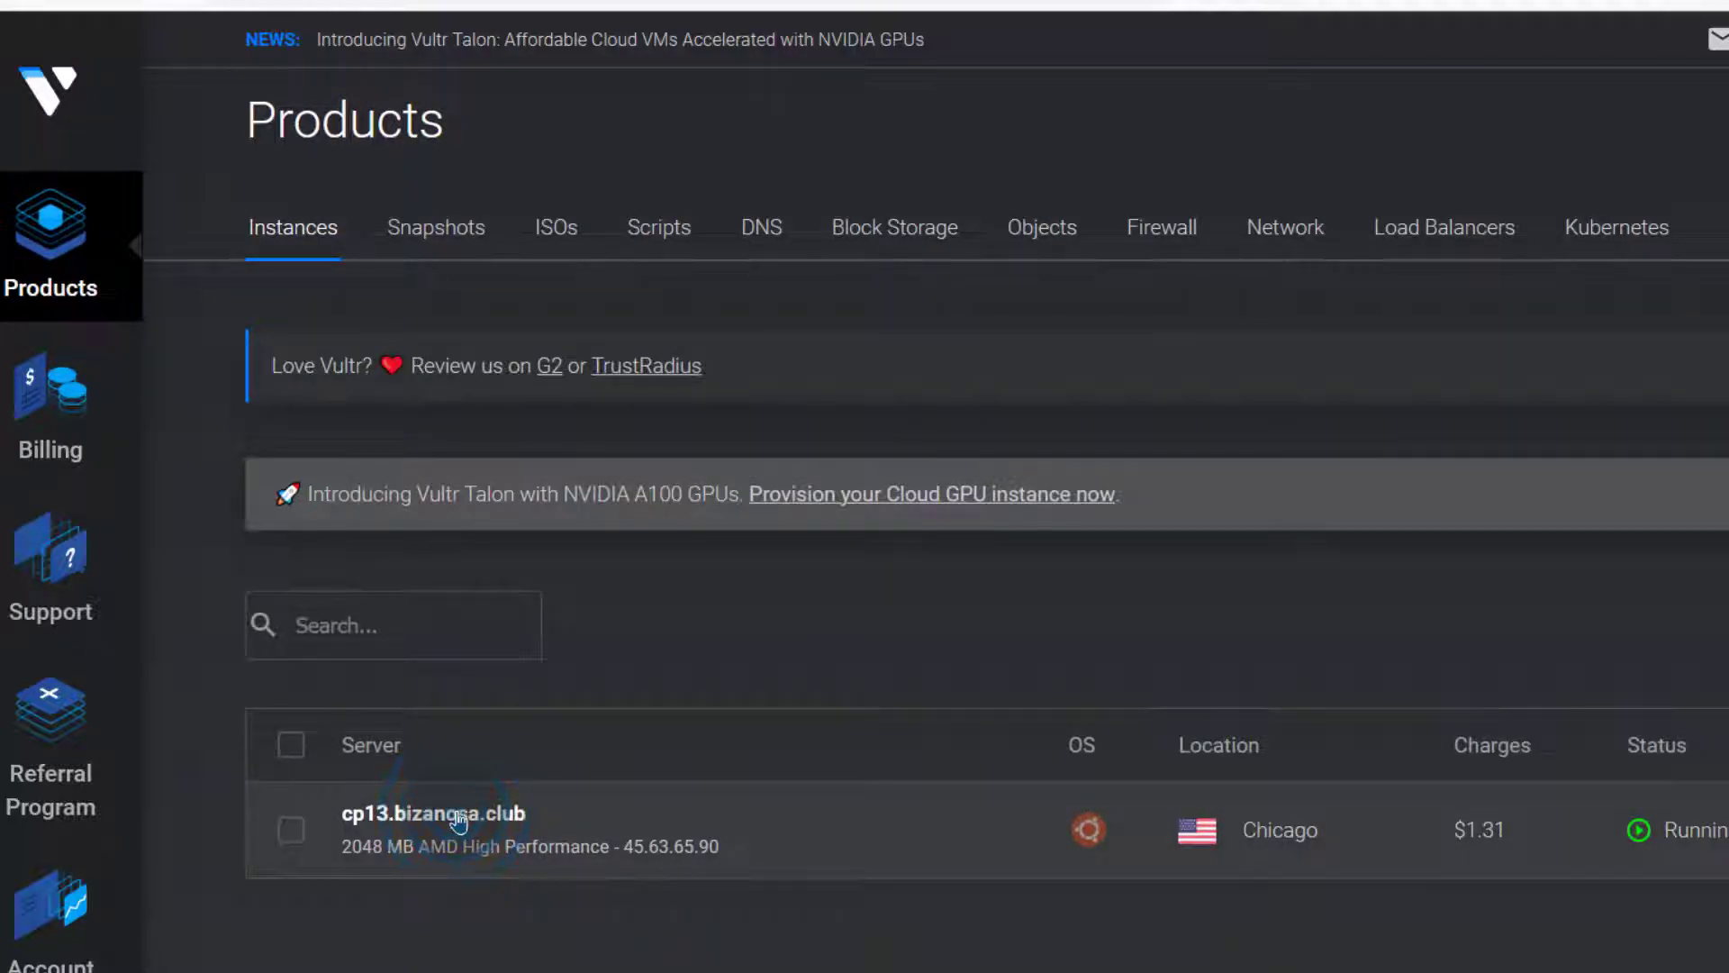
Replace 45.63.65.90's reverse DNS cp3.bizanosa.com with the copied cp13.bizanosa.club hostname
{"action": "left_click", "coordinate": [458, 831]}
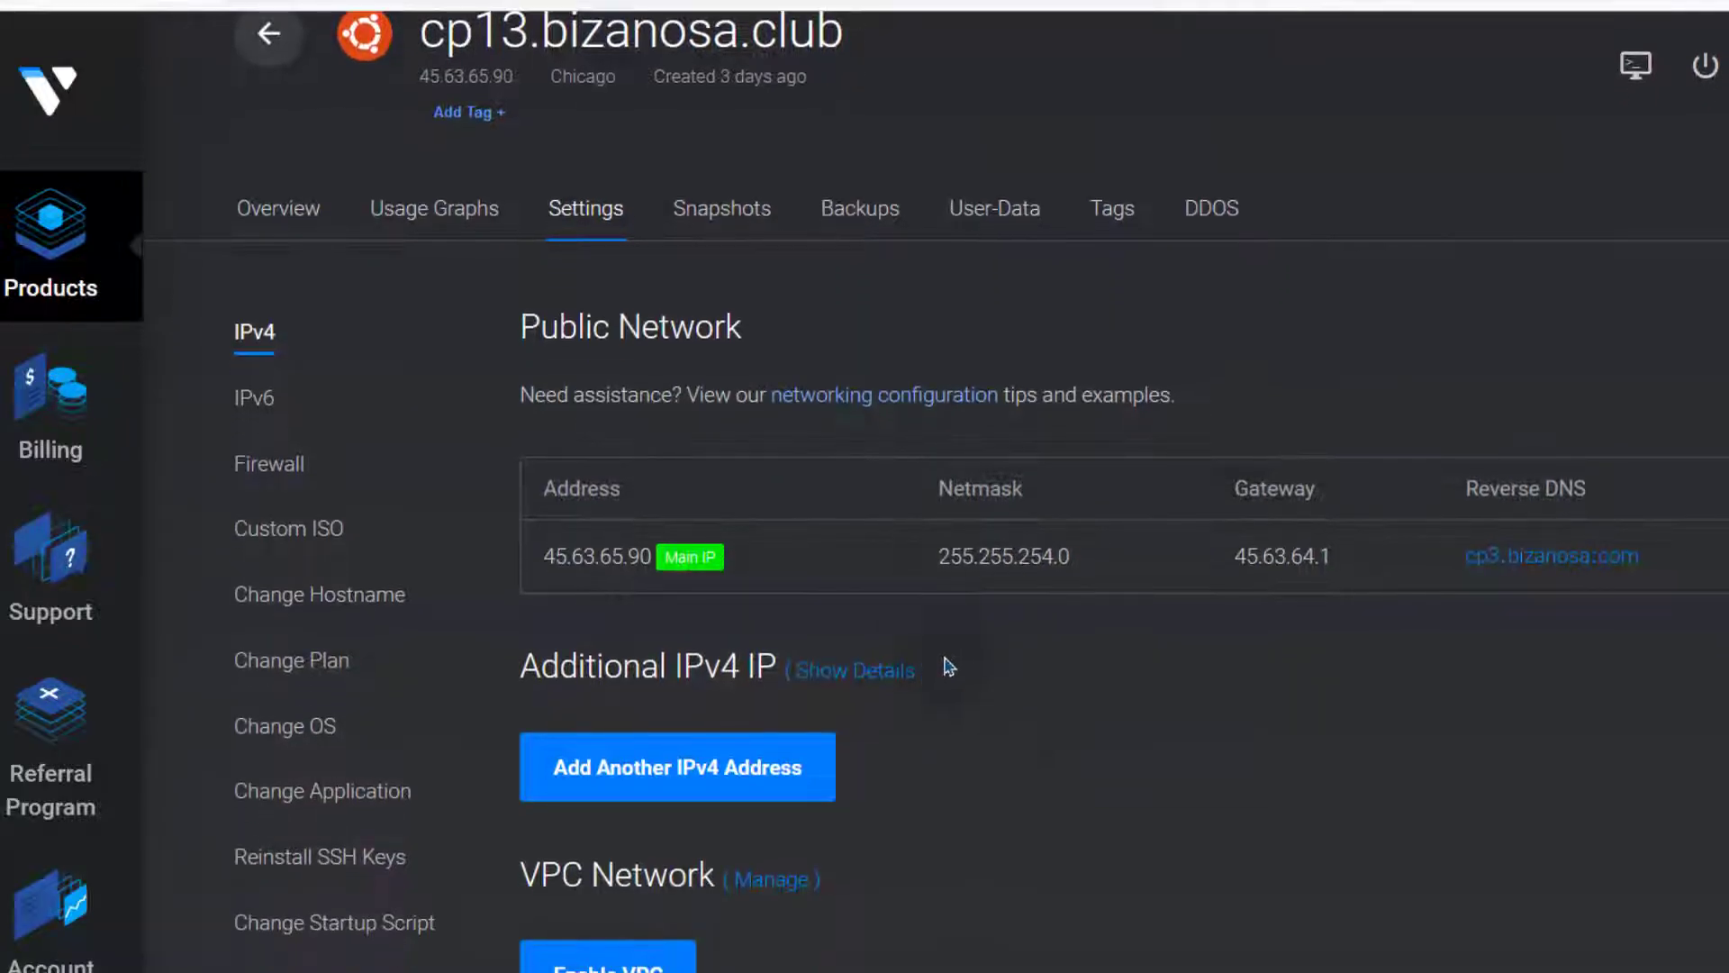
{"action": "mouse_move", "coordinate": [1662, 578]}
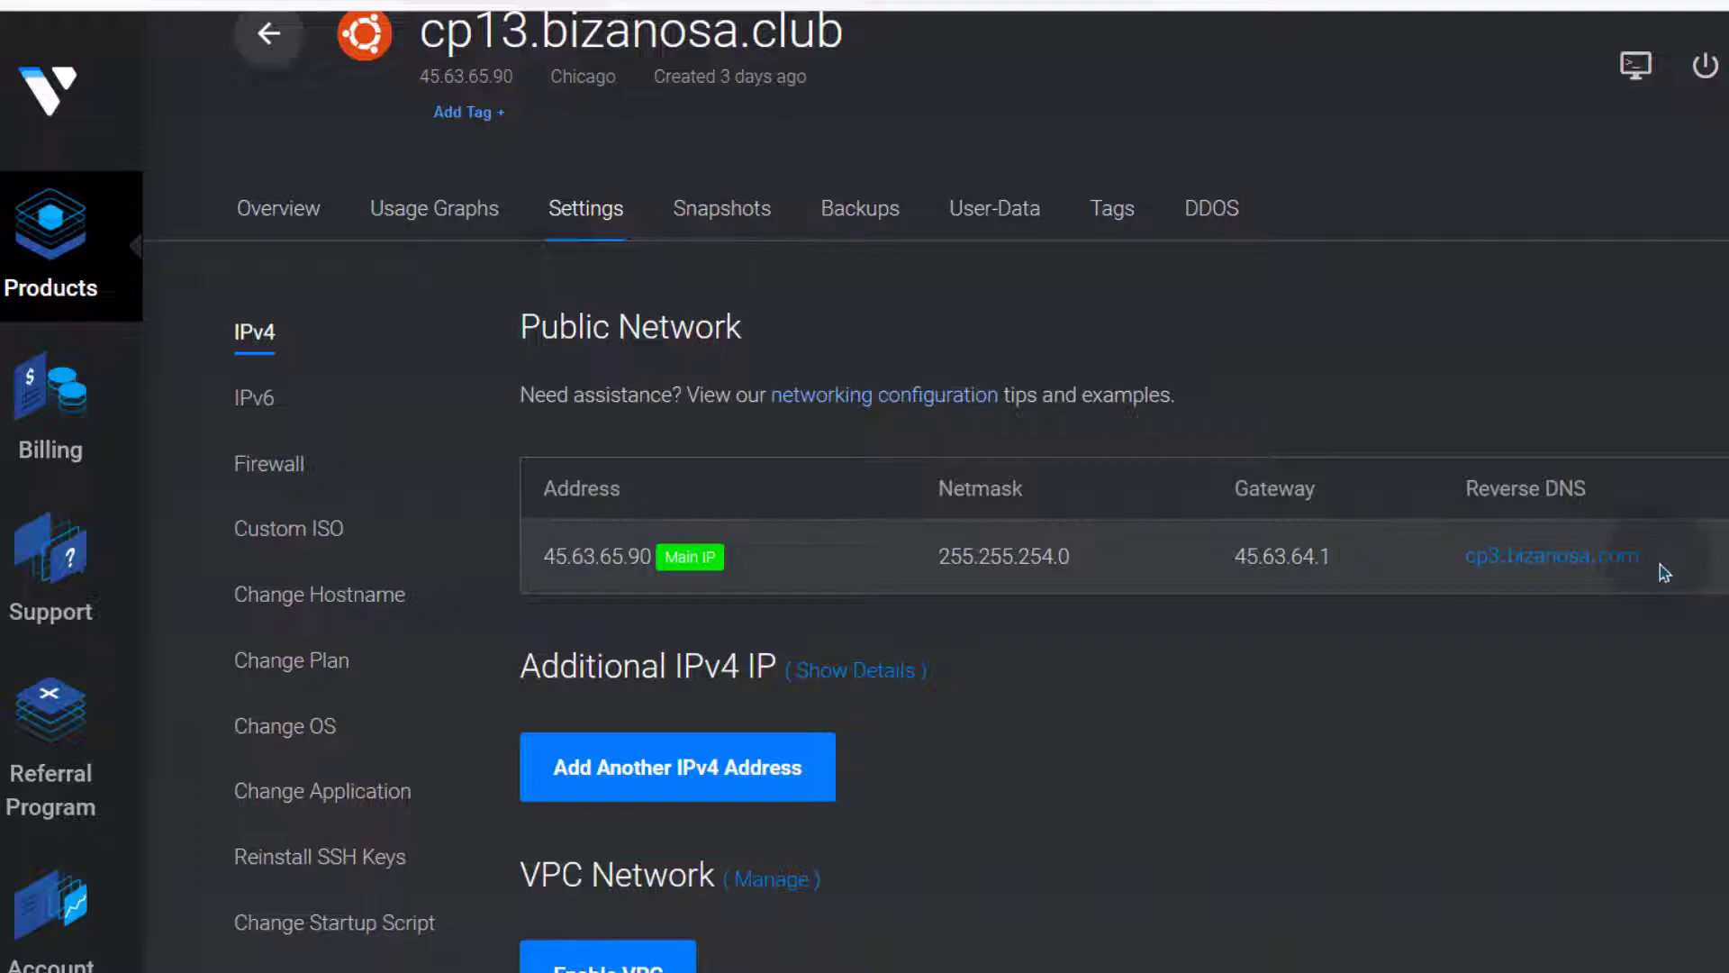
{"action": "left_click", "coordinate": [1552, 555]}
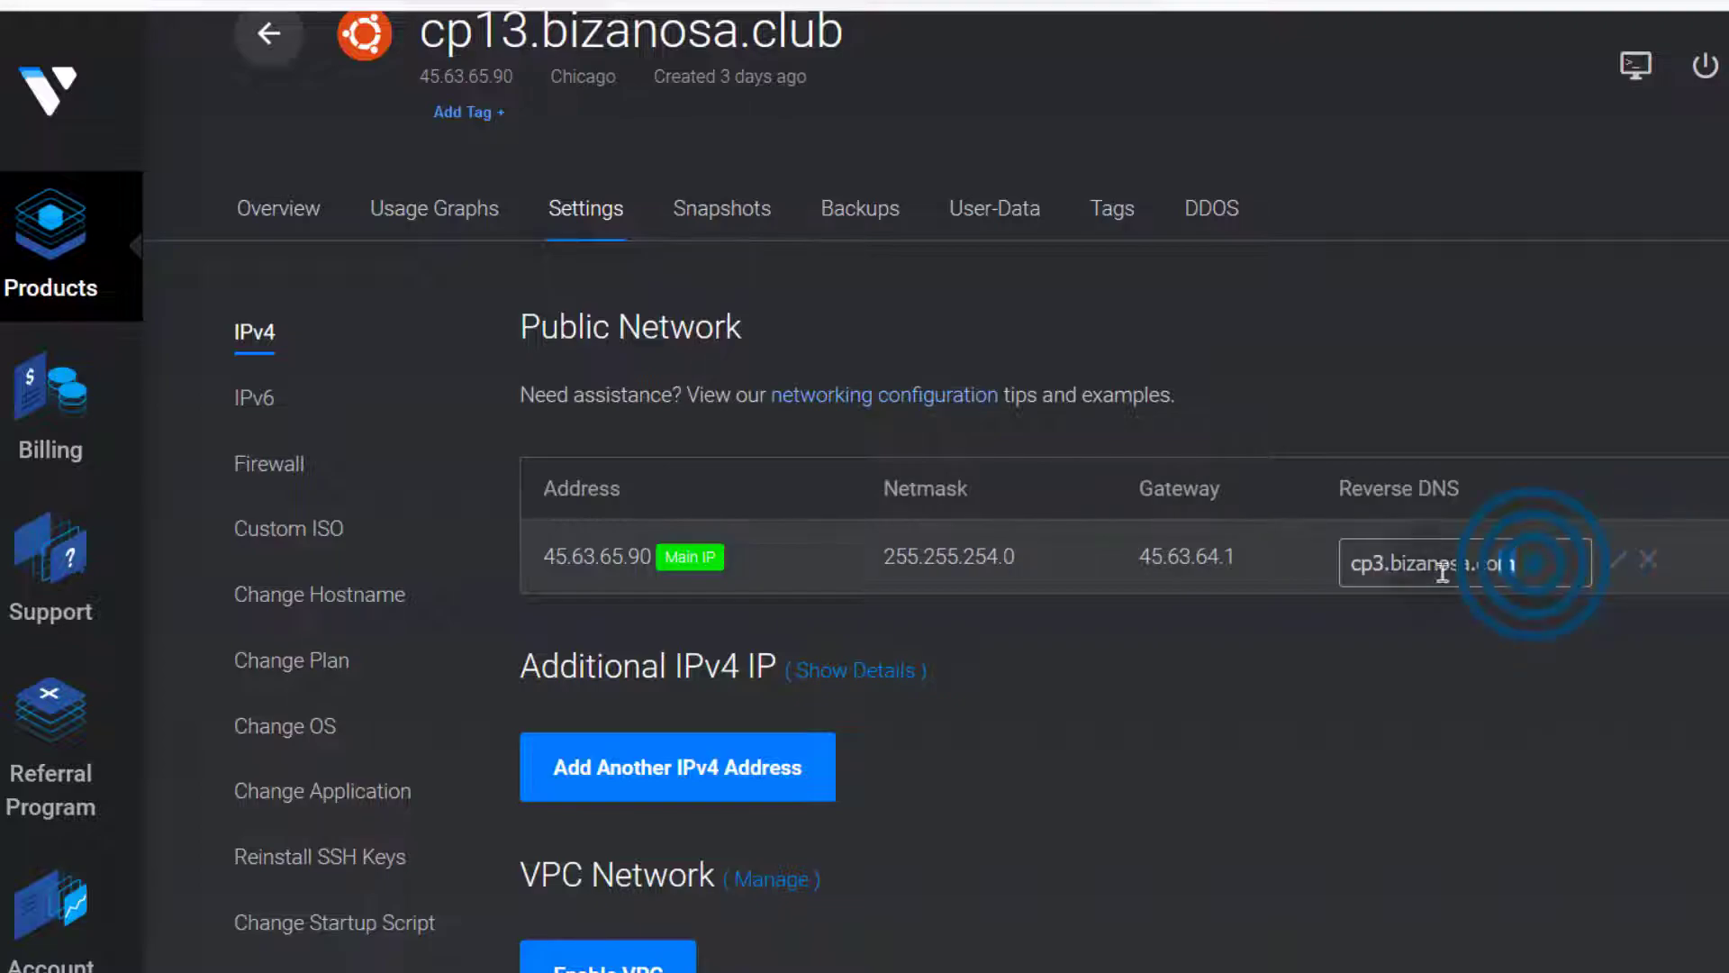
{"action": "right_click", "coordinate": [1434, 563]}
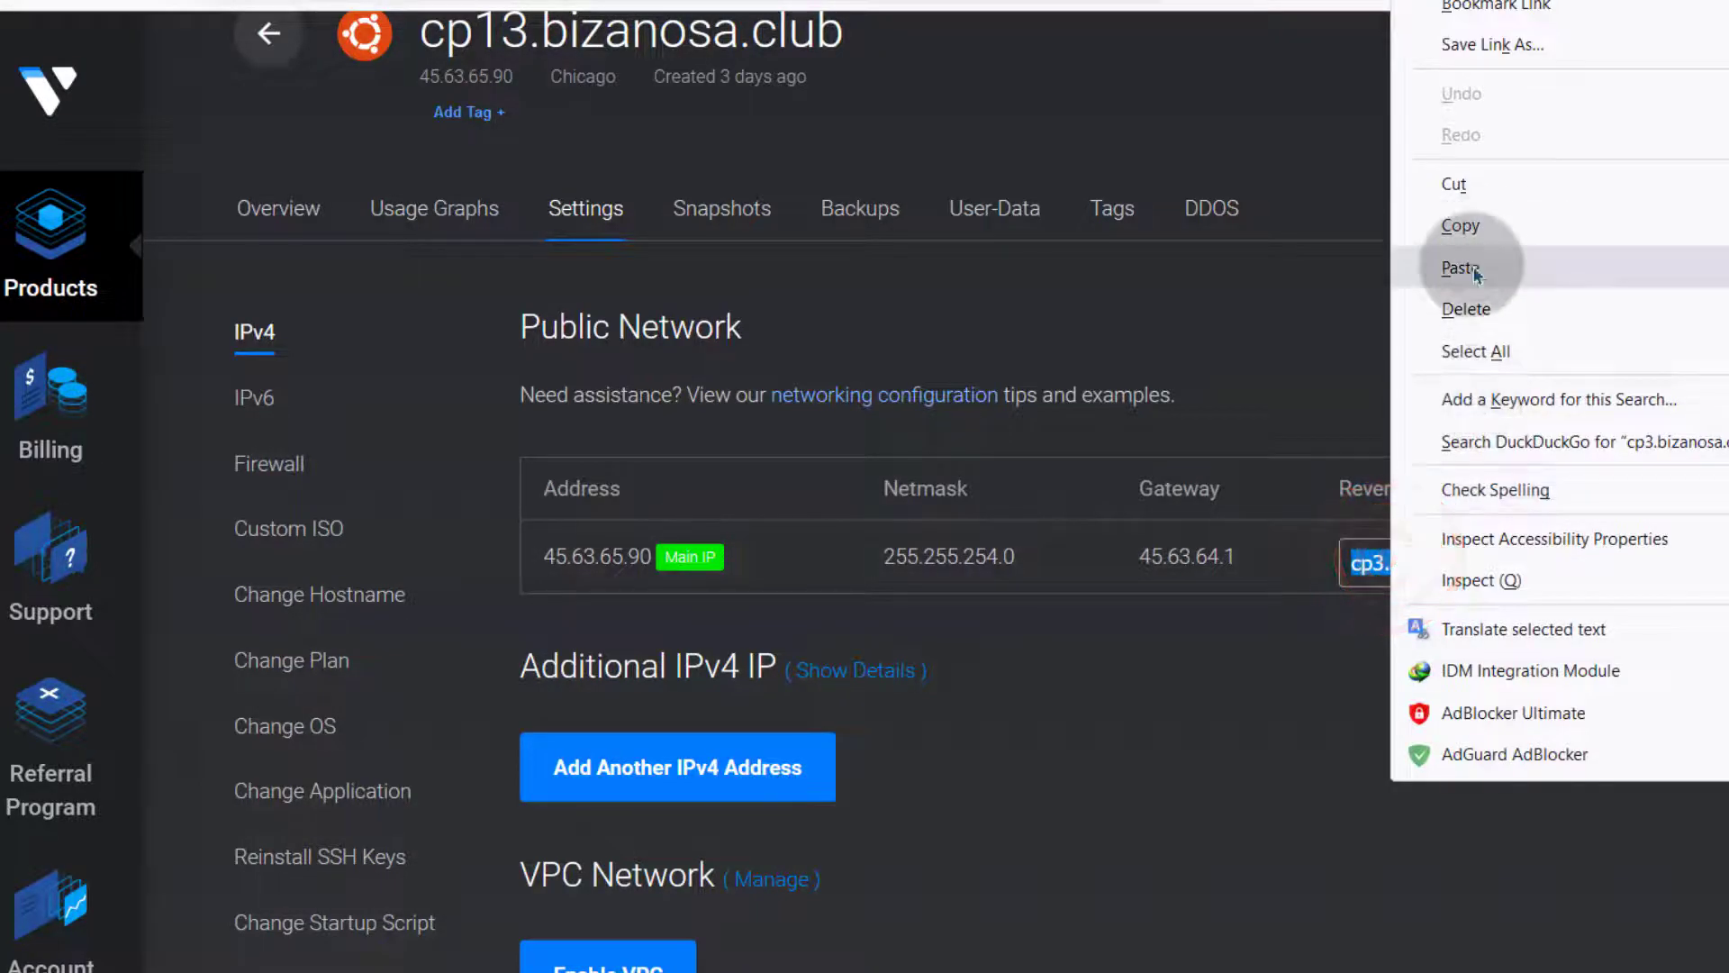
{"action": "left_click", "coordinate": [1616, 562]}
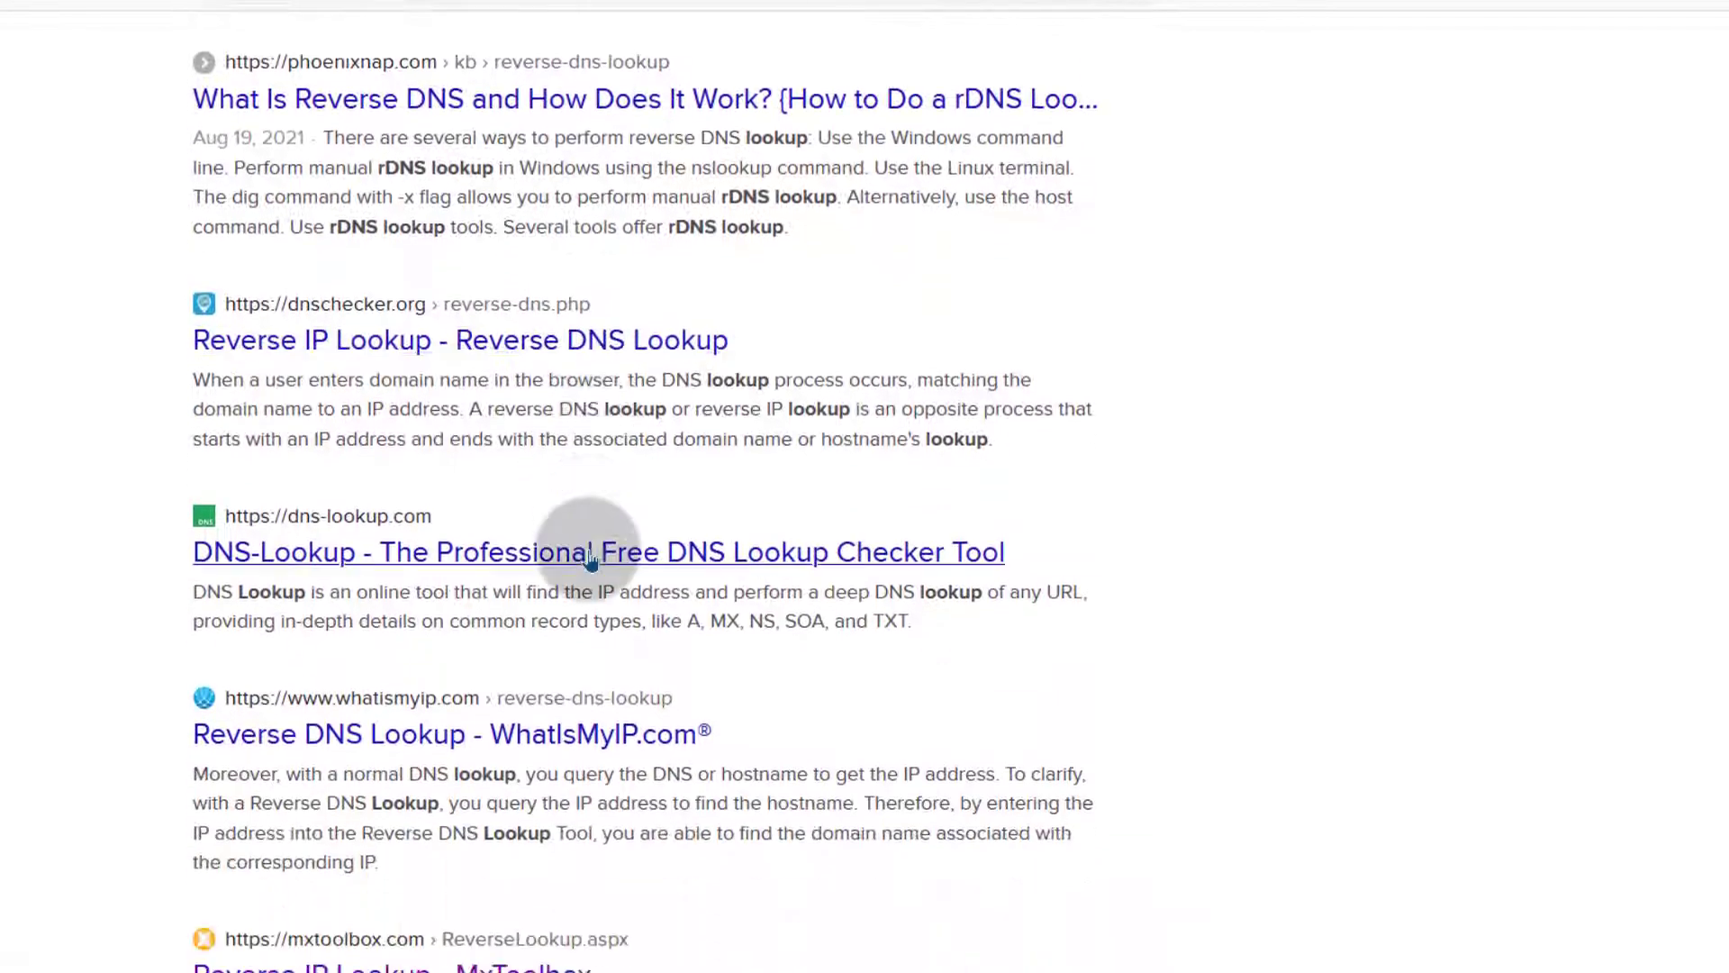
Open MXToolbox Reverse Lookup and try cp13.bizanosa.club, which is rejected as not an IP
{"action": "scroll", "scroll_direction": "down", "scroll_amount": 3}
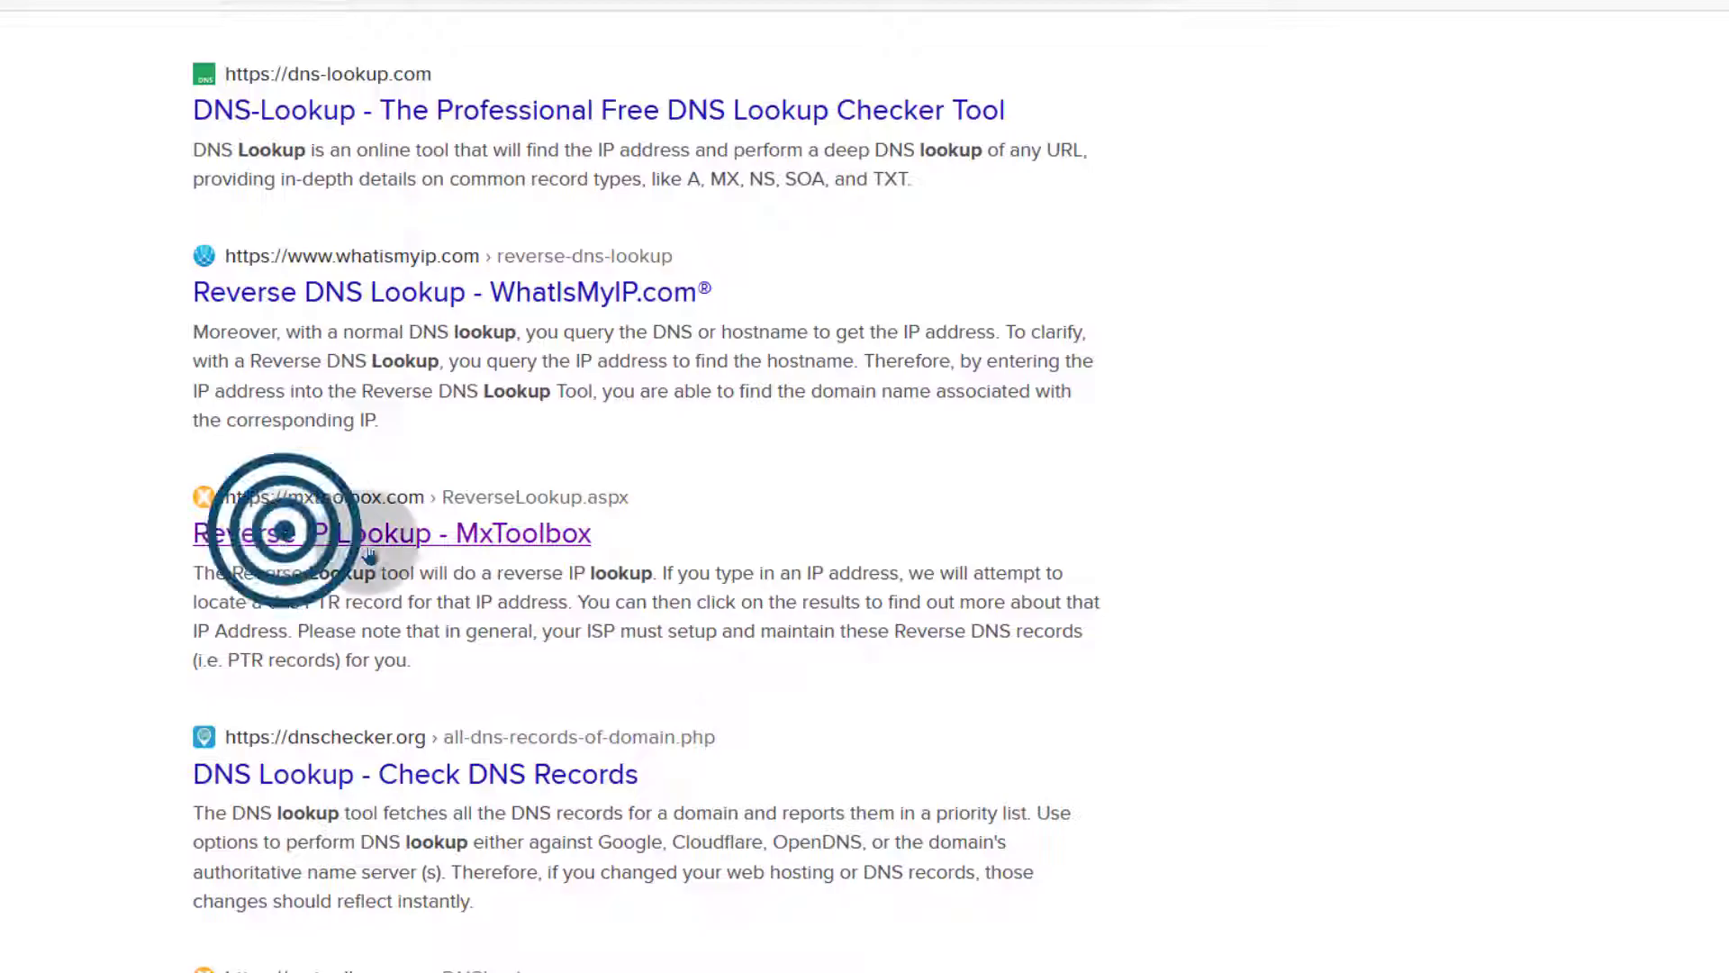
{"action": "left_click", "coordinate": [390, 533]}
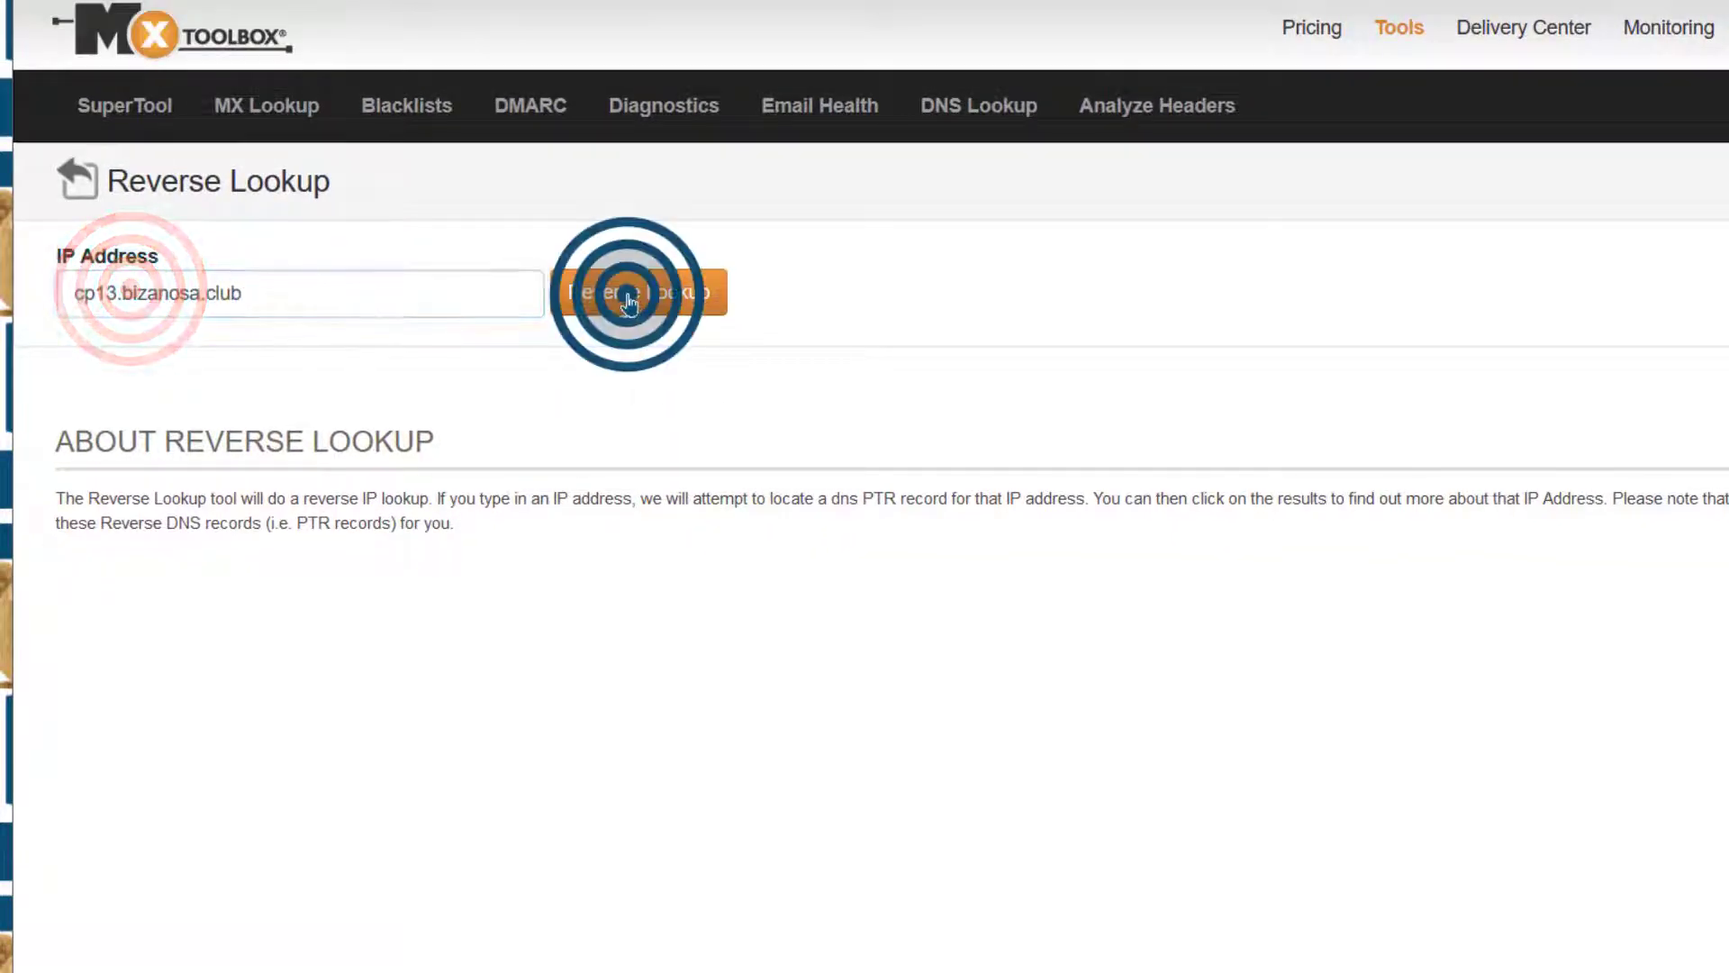
{"action": "left_click", "coordinate": [637, 291]}
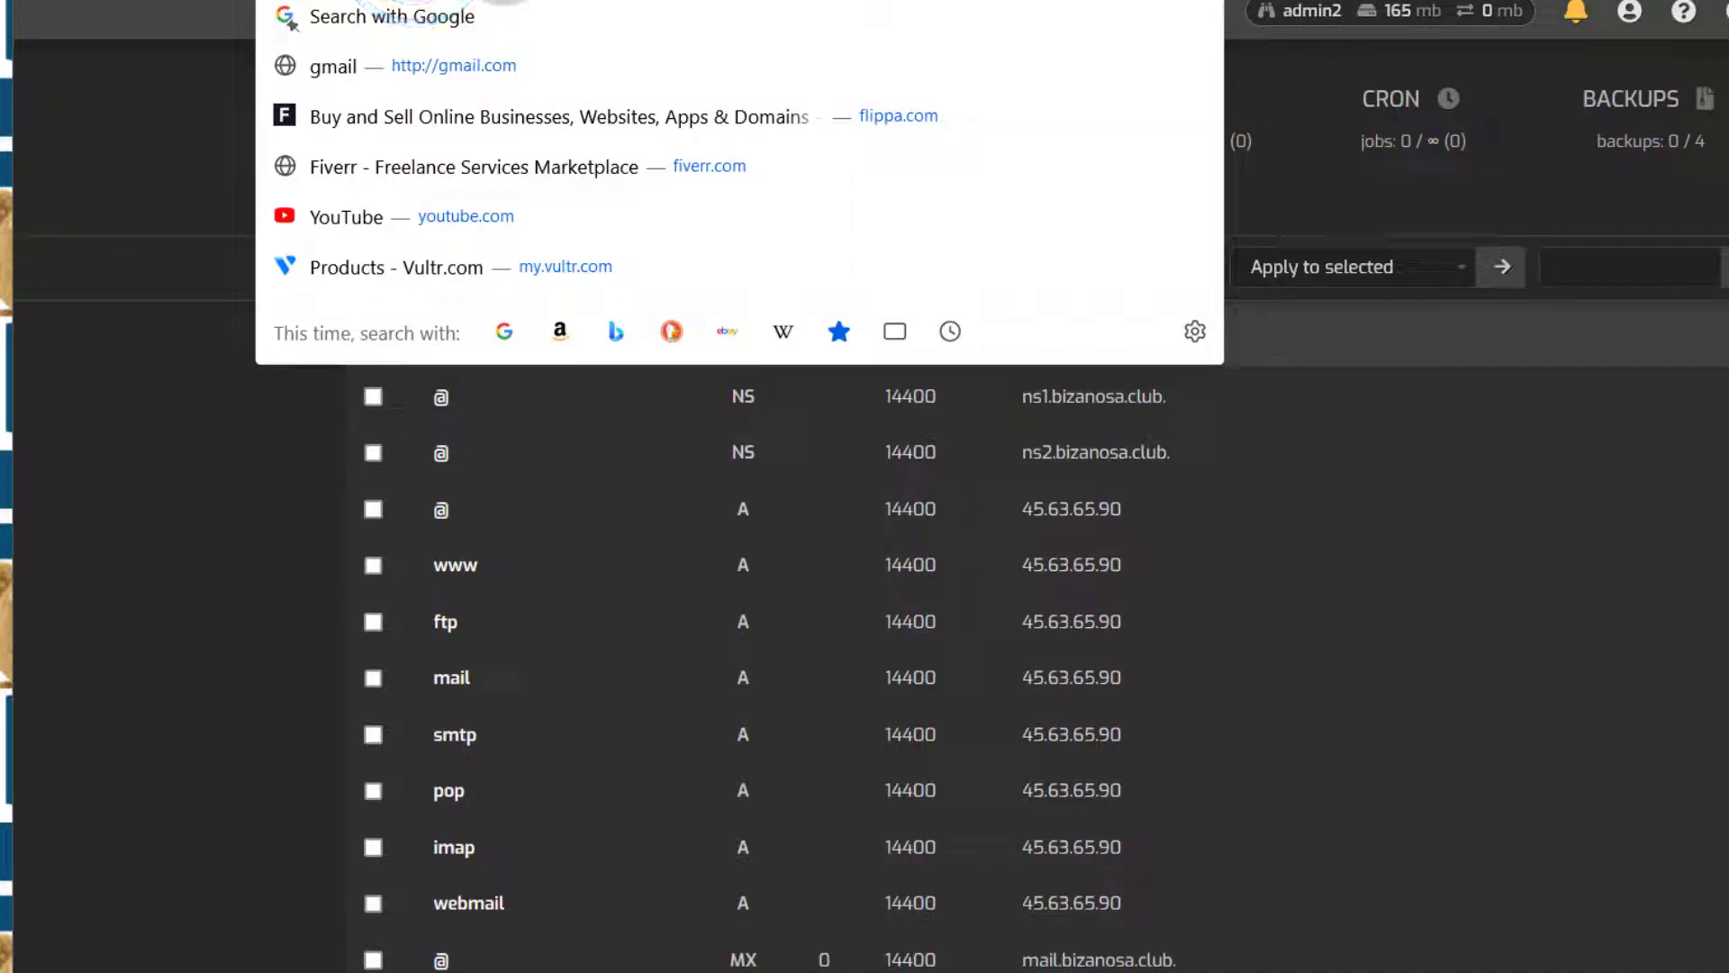
Copy the server IP 45.63.65.90 from Hestia's DNS records and run the reverse lookup on it
{"action": "right_click", "coordinate": [519, 110]}
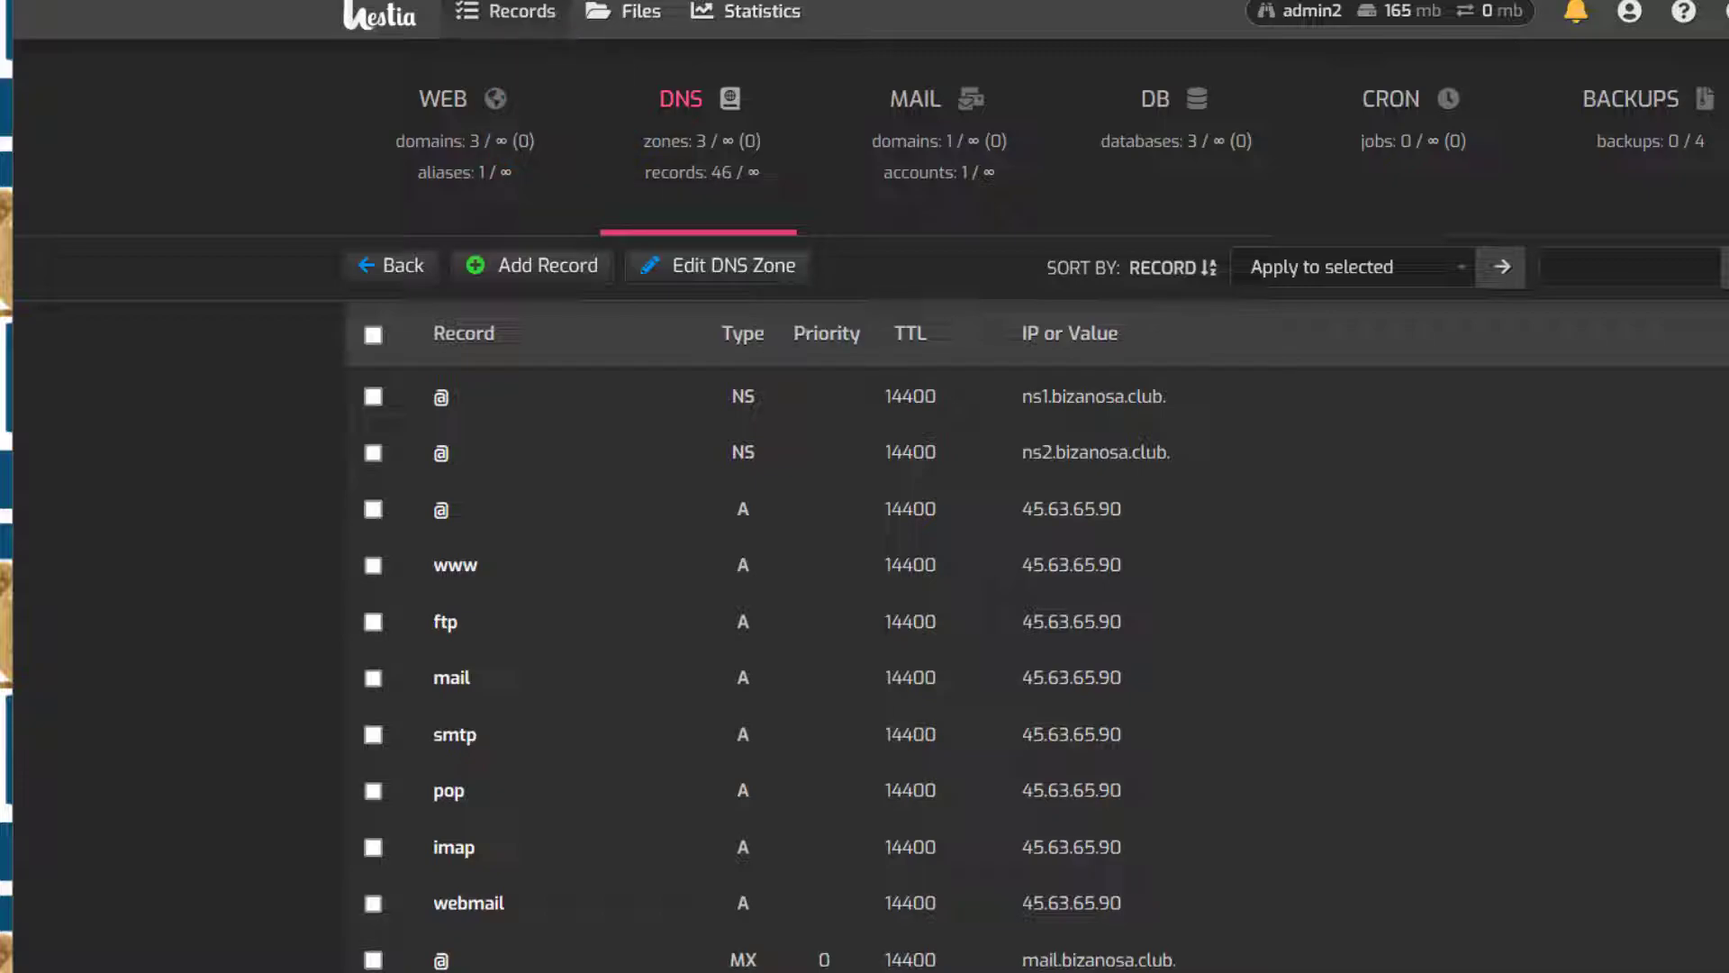
{"action": "right_click", "coordinate": [326, 220]}
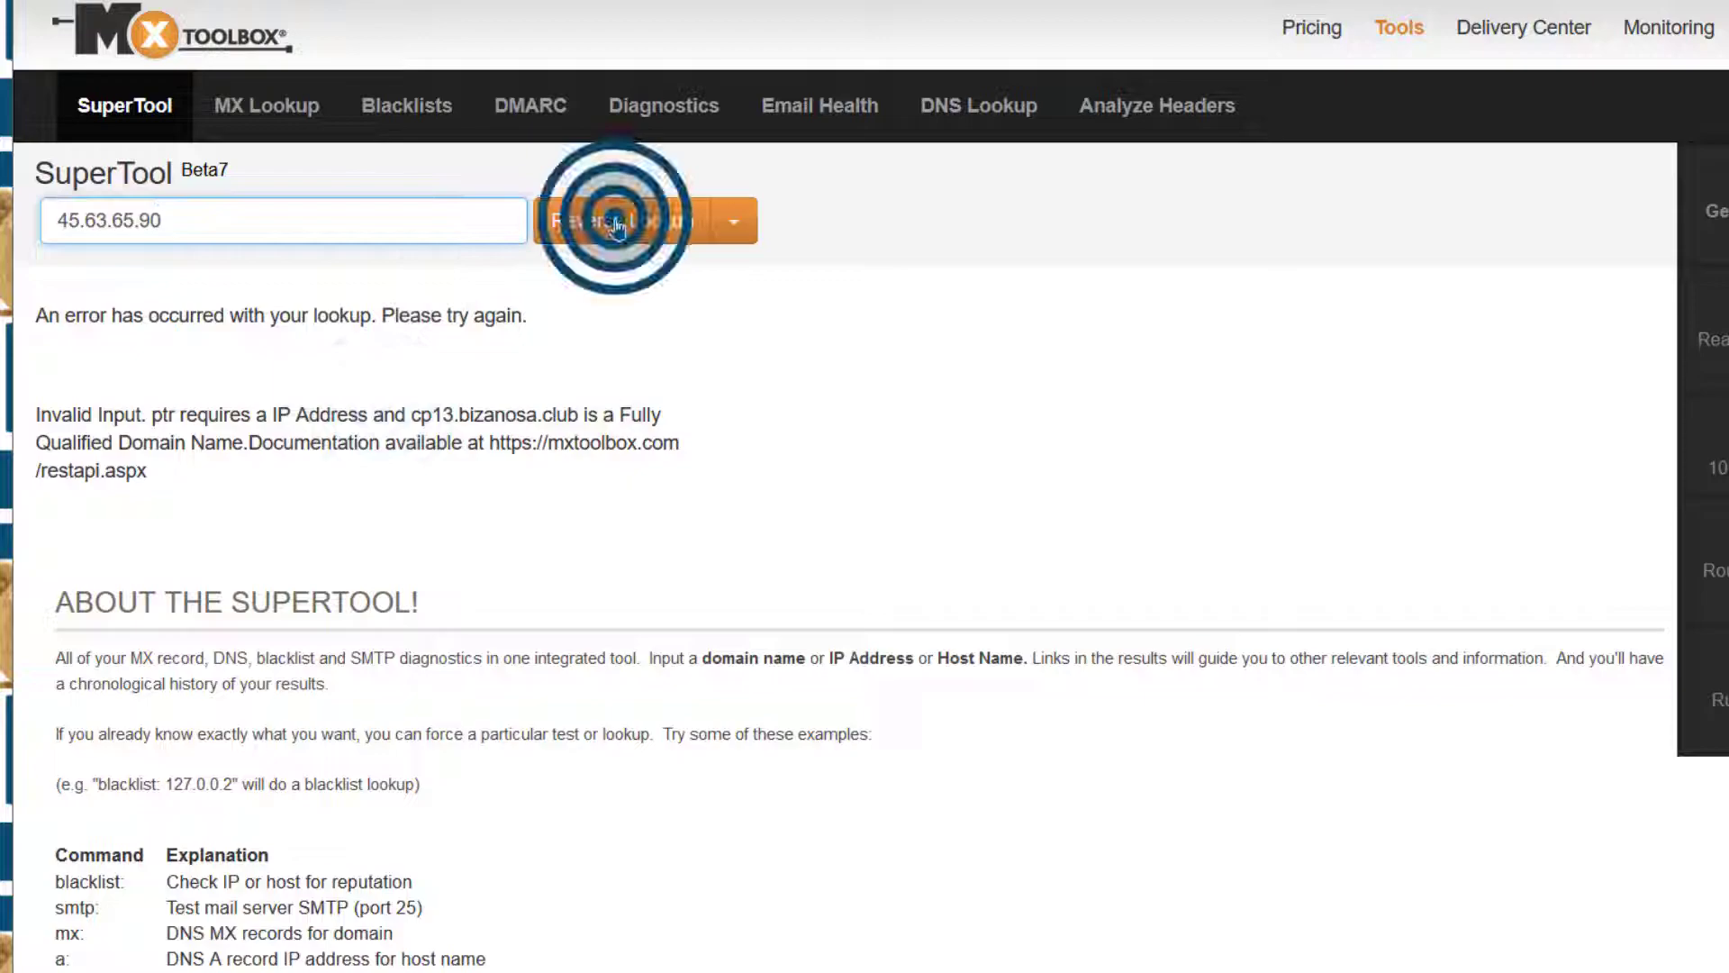
{"action": "left_click", "coordinate": [621, 221]}
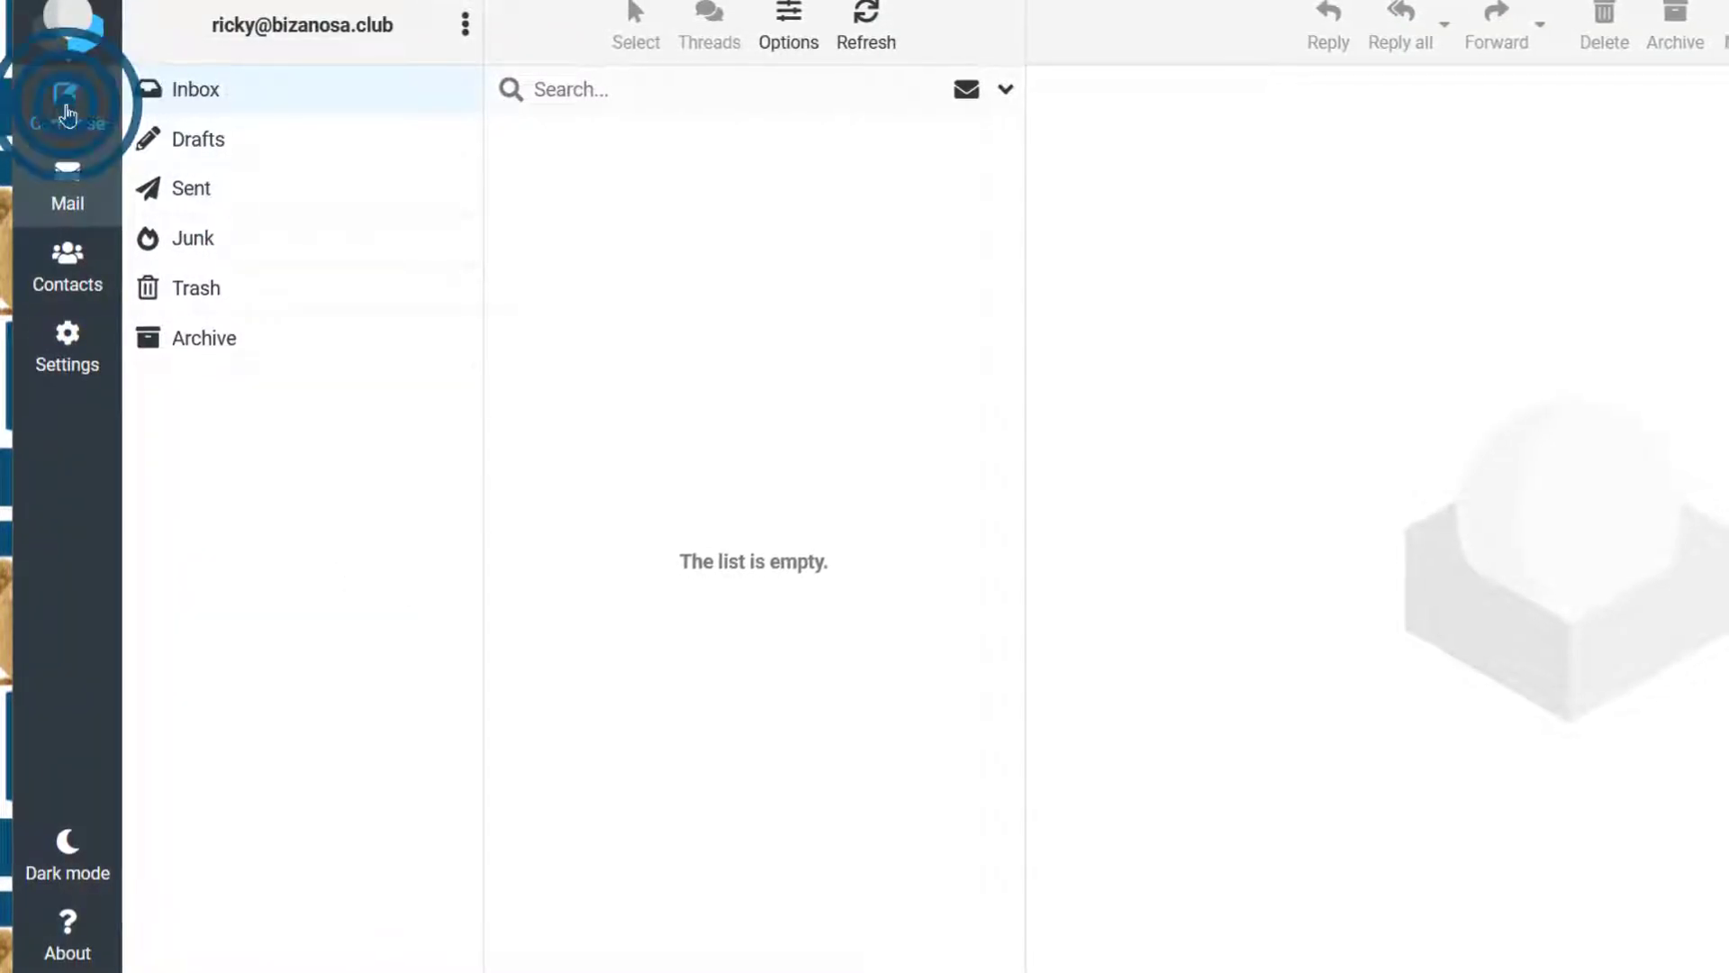
Send a 'Still bad' email with body 'This is a test' to the Gmail account
{"action": "left_click", "coordinate": [66, 99]}
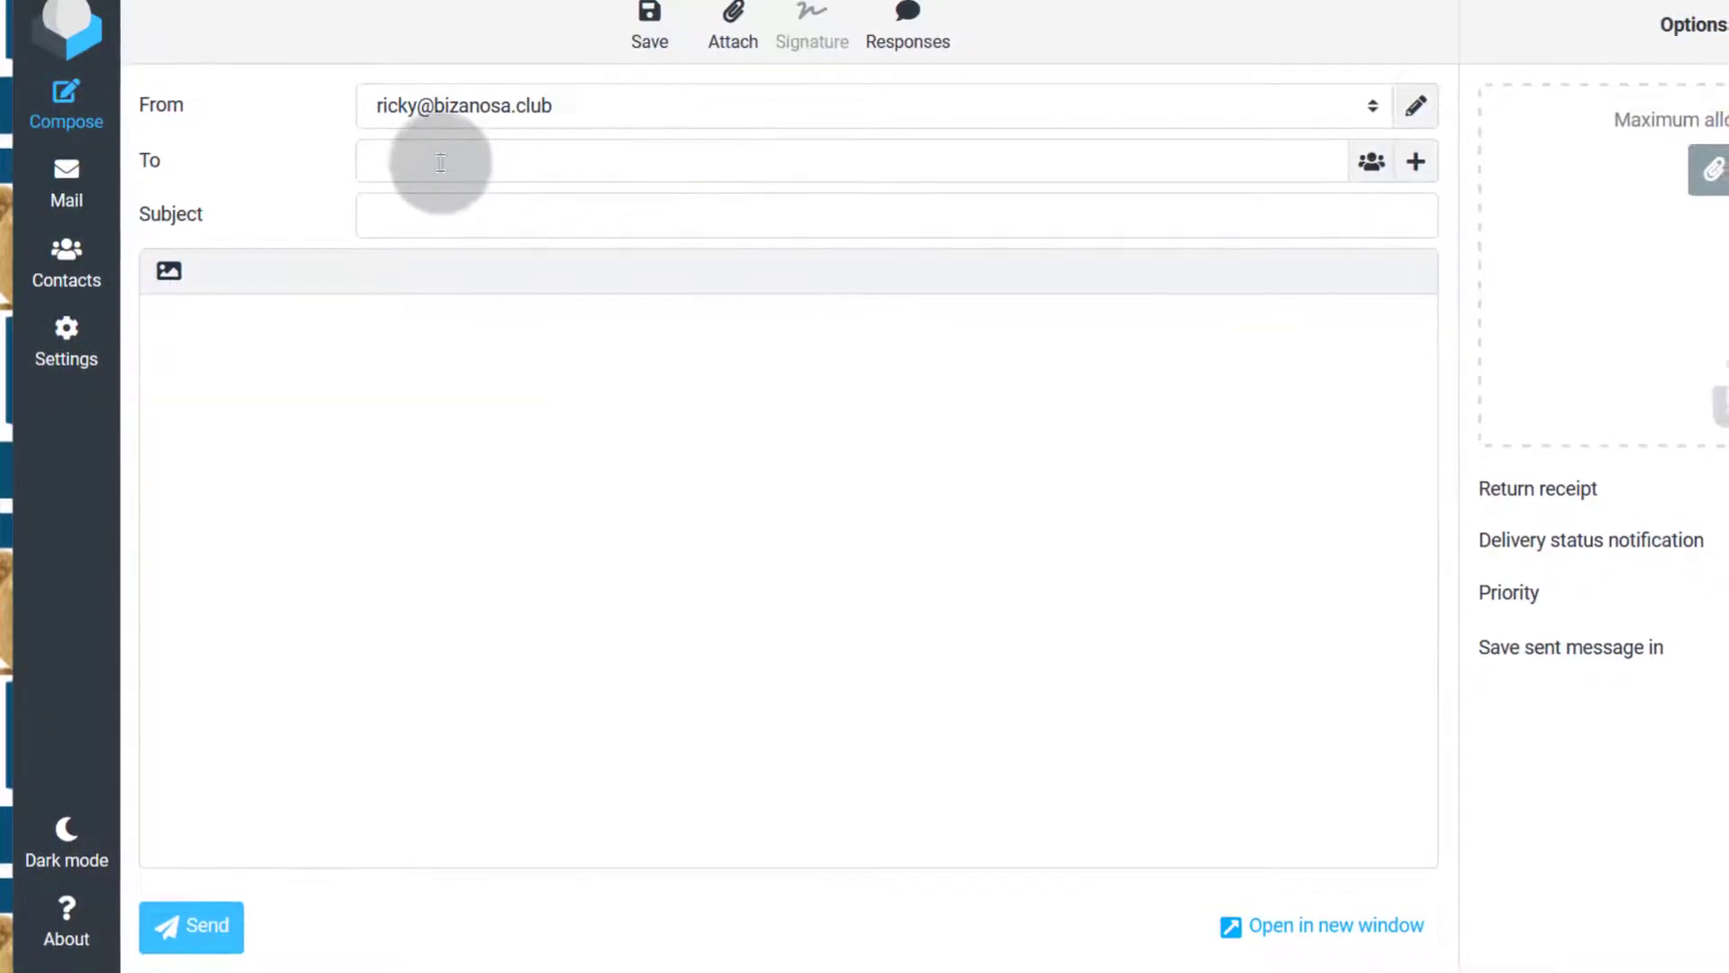
{"action": "left_click", "coordinate": [772, 161]}
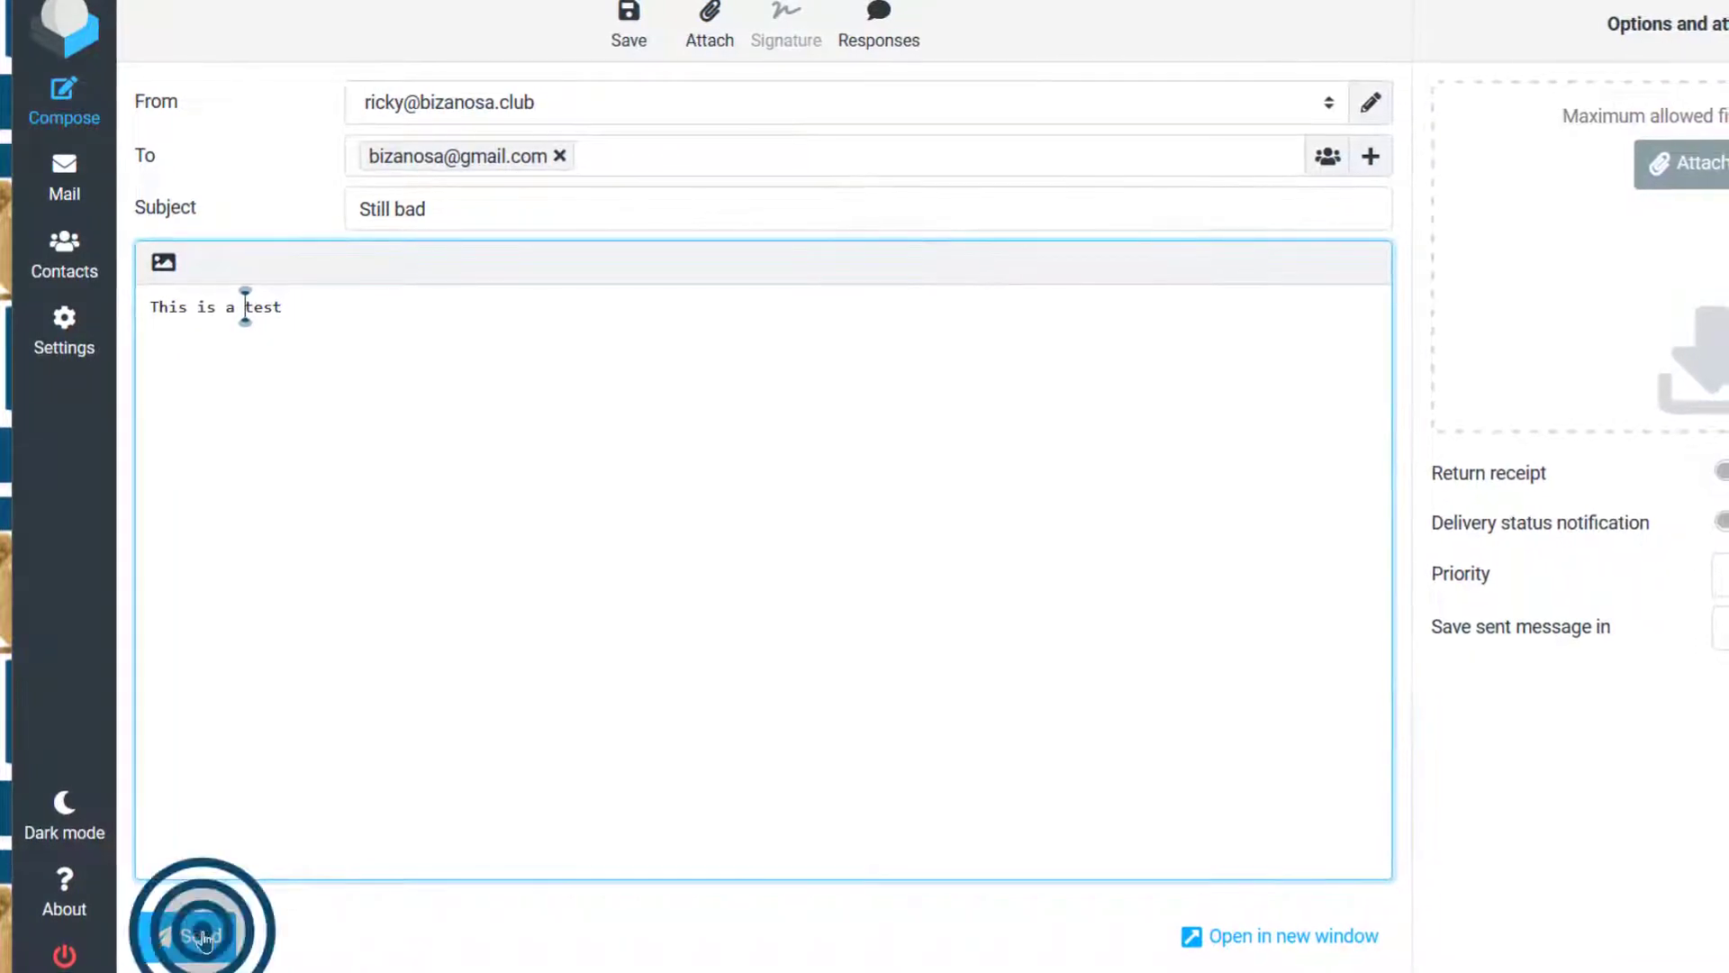
{"action": "left_click", "coordinate": [201, 935]}
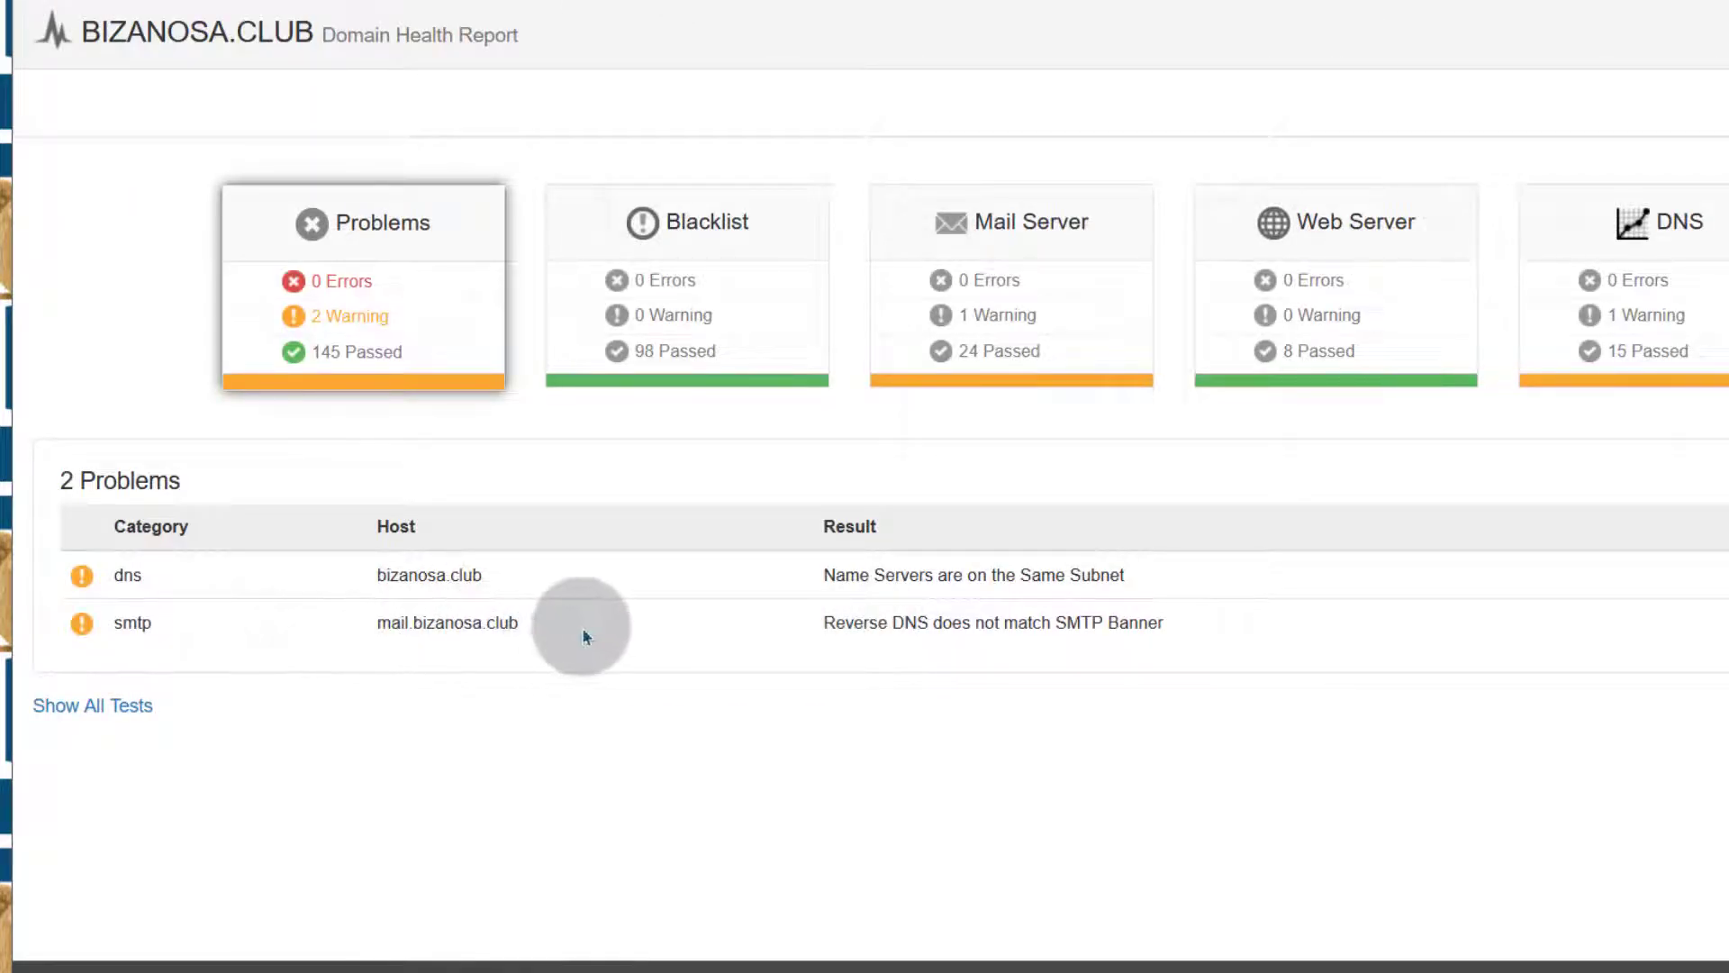
{"action": "mouse_move", "coordinate": [1091, 624]}
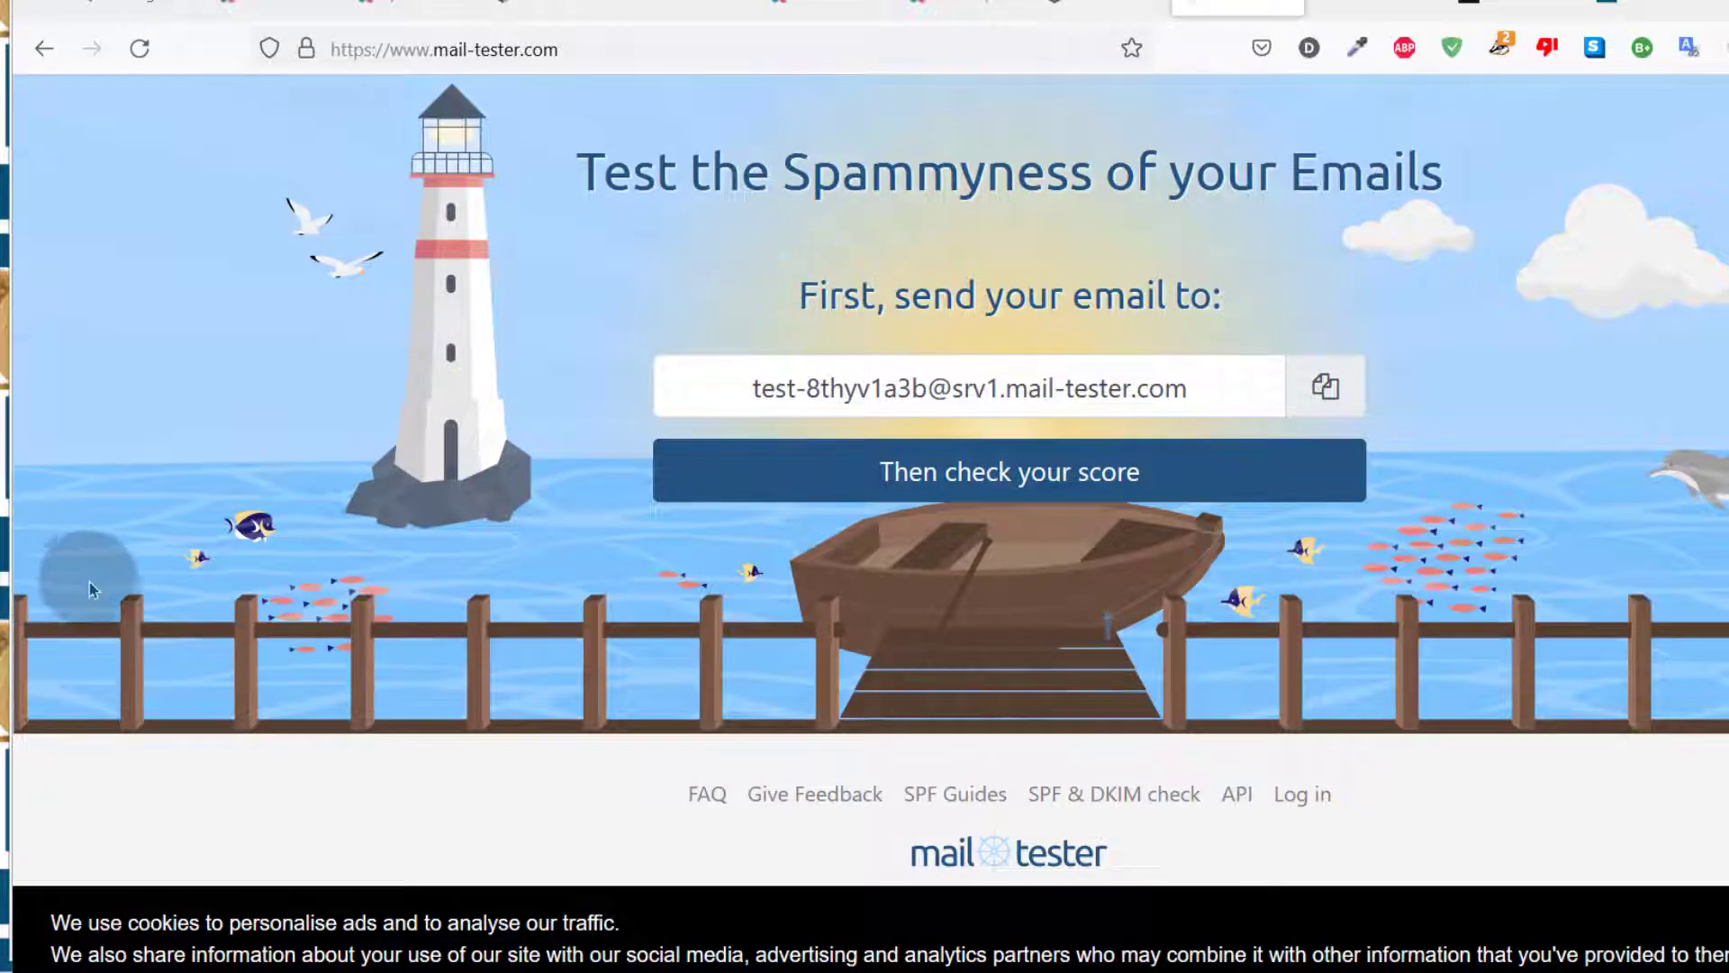
{"action": "mouse_move", "coordinate": [1012, 442]}
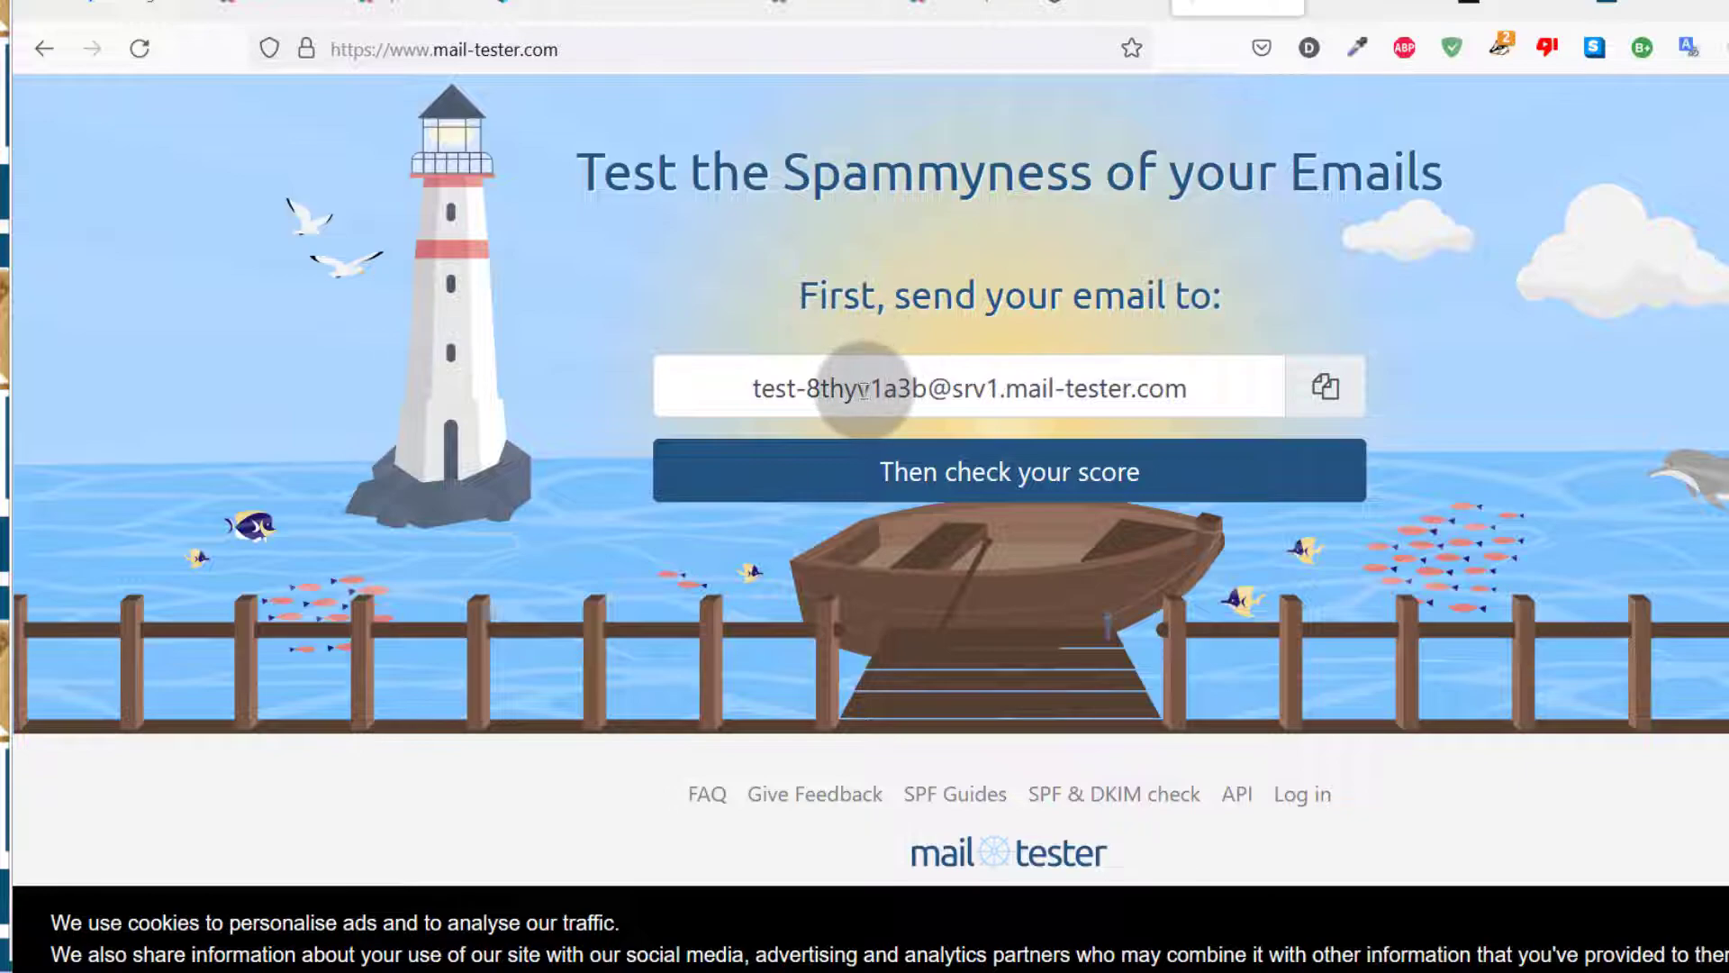
Select the generated mail-tester test address and return to Roundcube
{"action": "left_click", "coordinate": [1325, 386]}
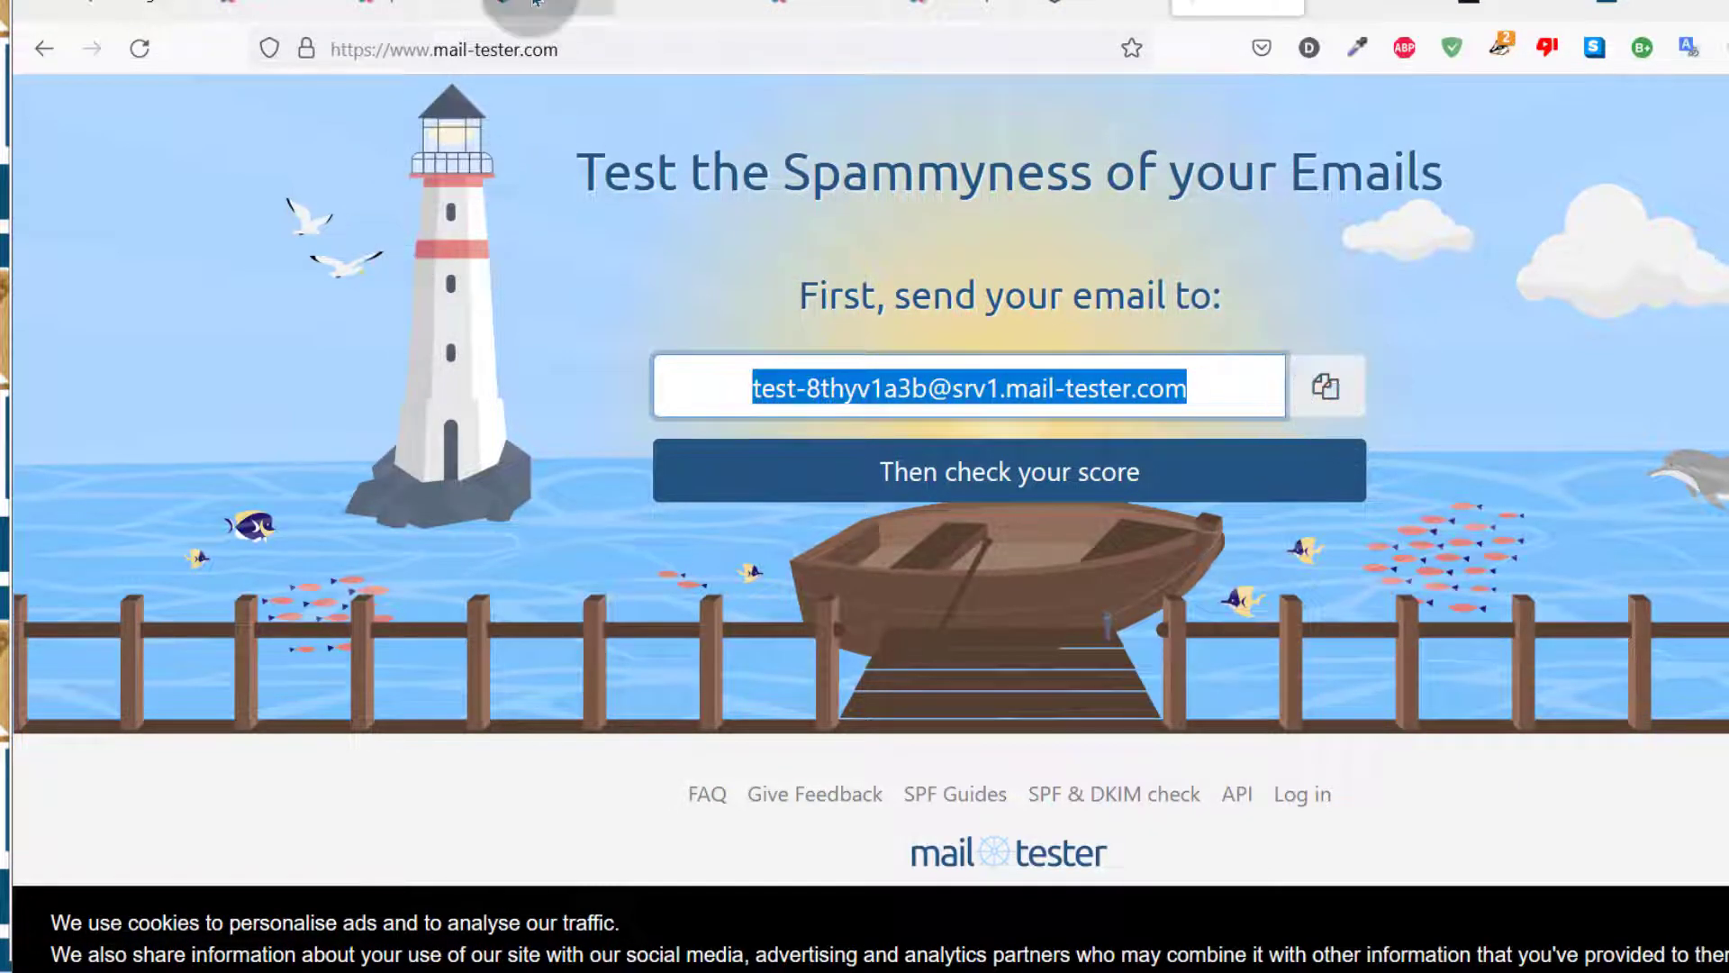
{"action": "left_click", "coordinate": [549, 8]}
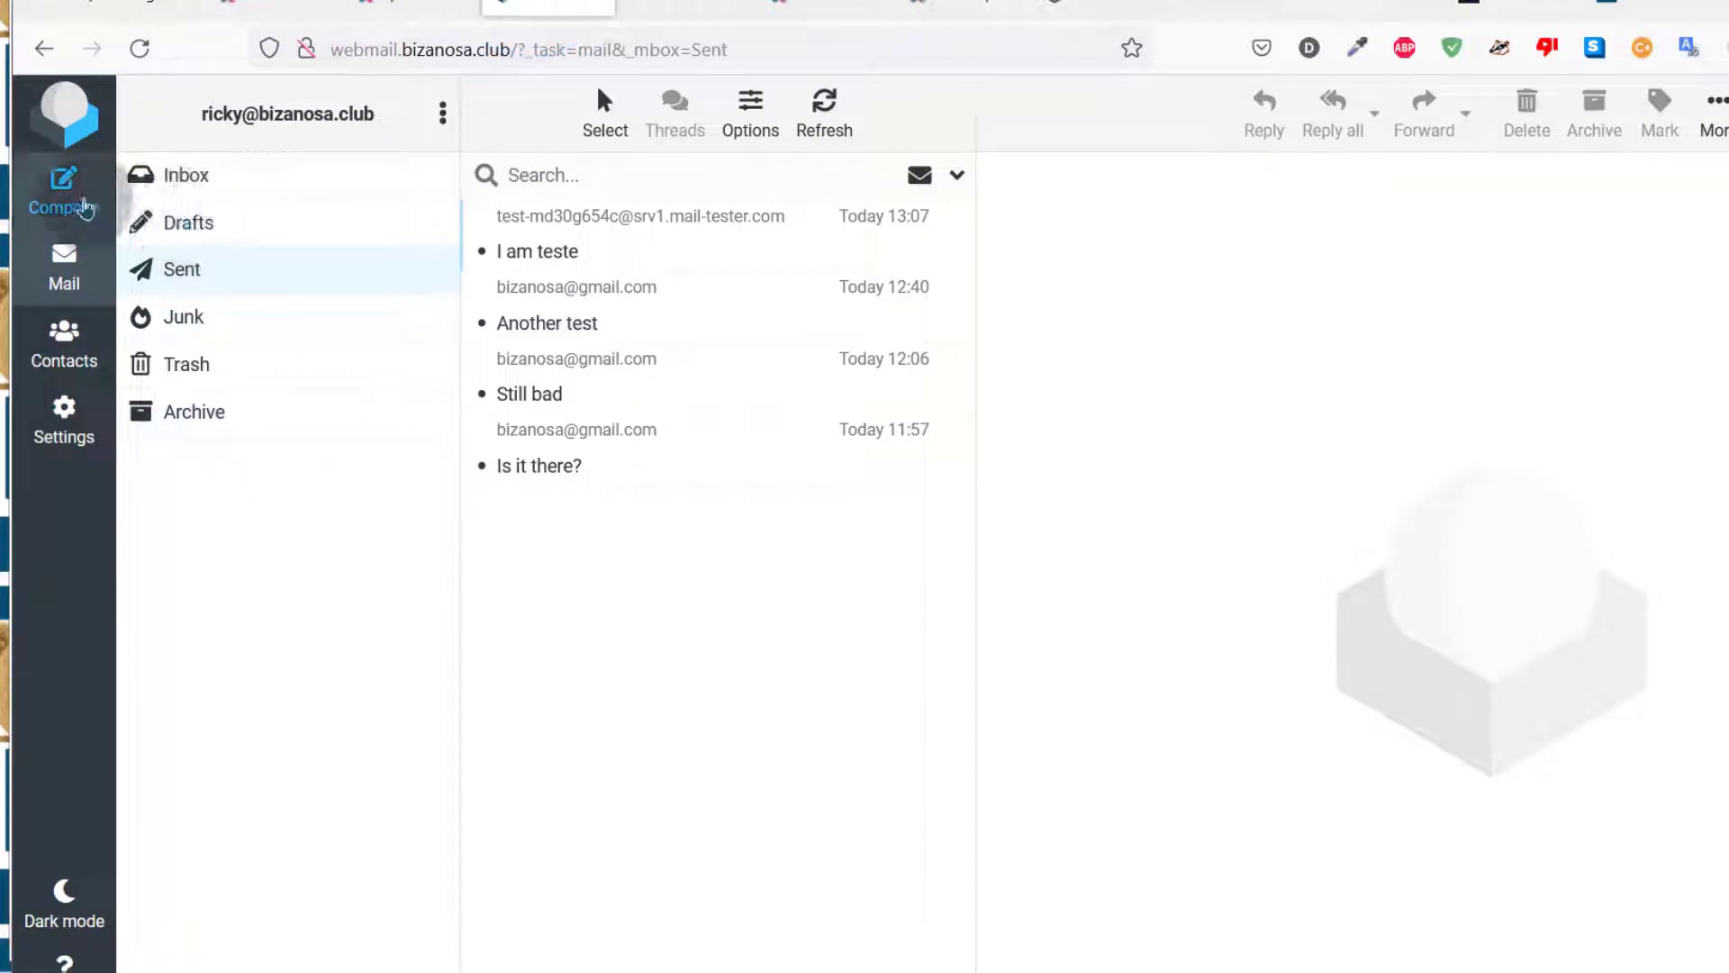
Paste the mail-tester address as recipient, with subject 'Test' and body 'This is a test.'
{"action": "right_click", "coordinate": [413, 236]}
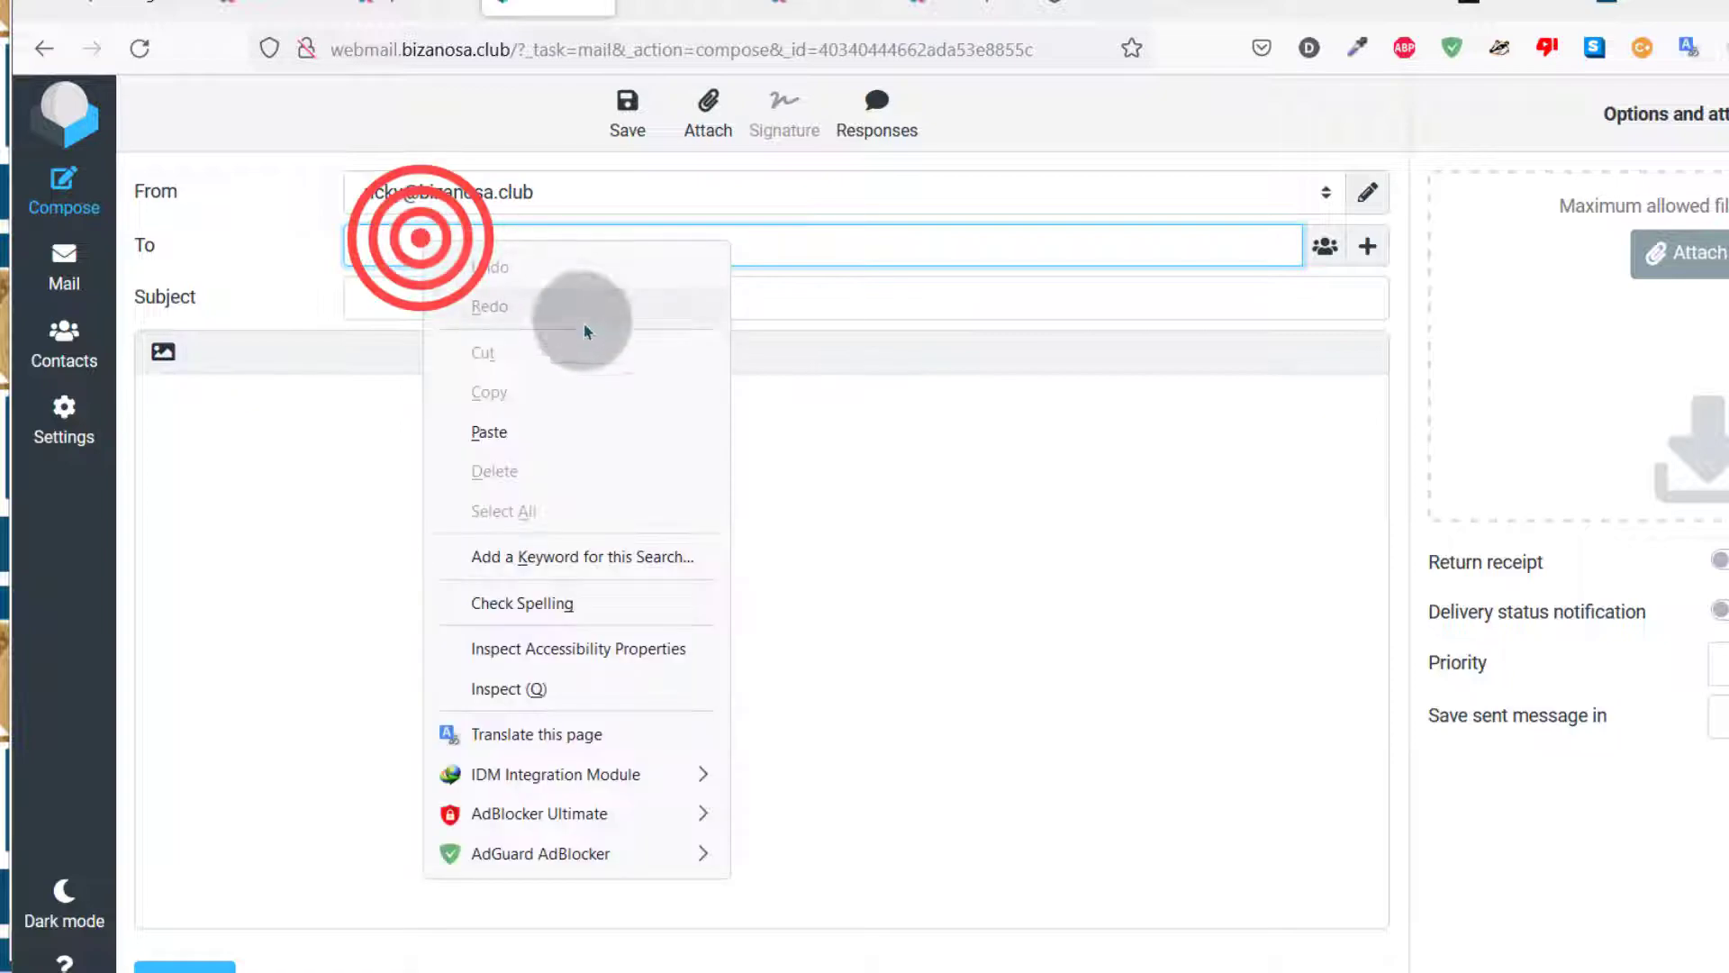
{"action": "left_click", "coordinate": [488, 431]}
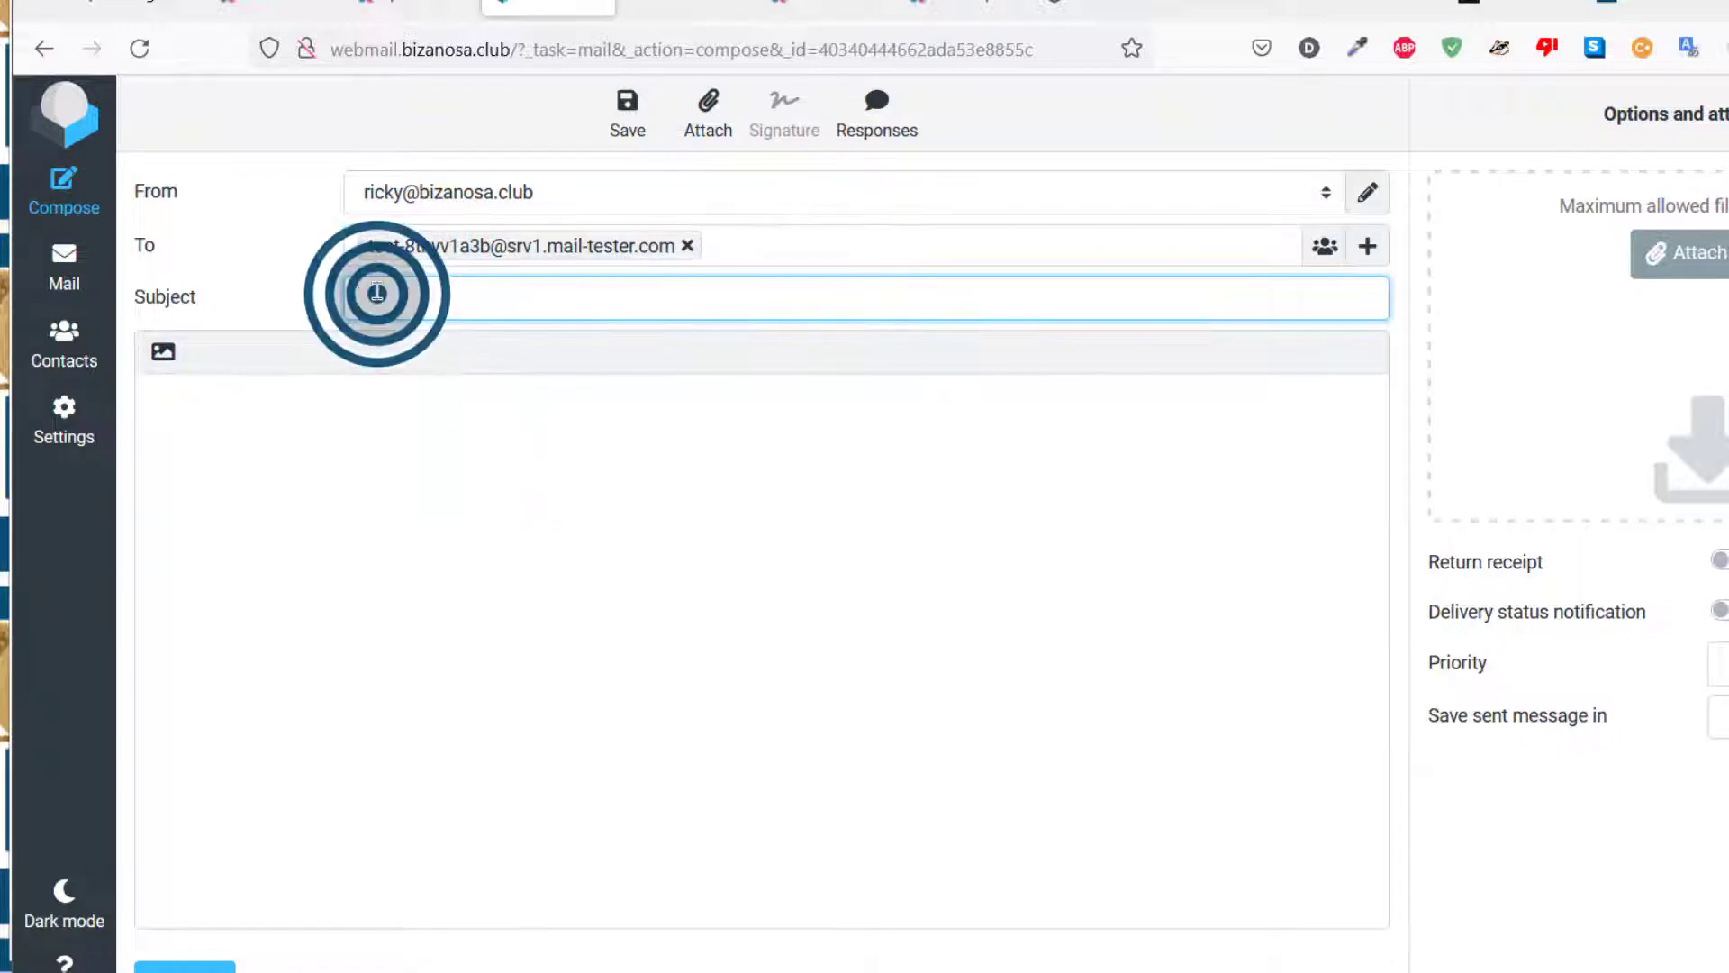
{"action": "type", "text": "ts"}
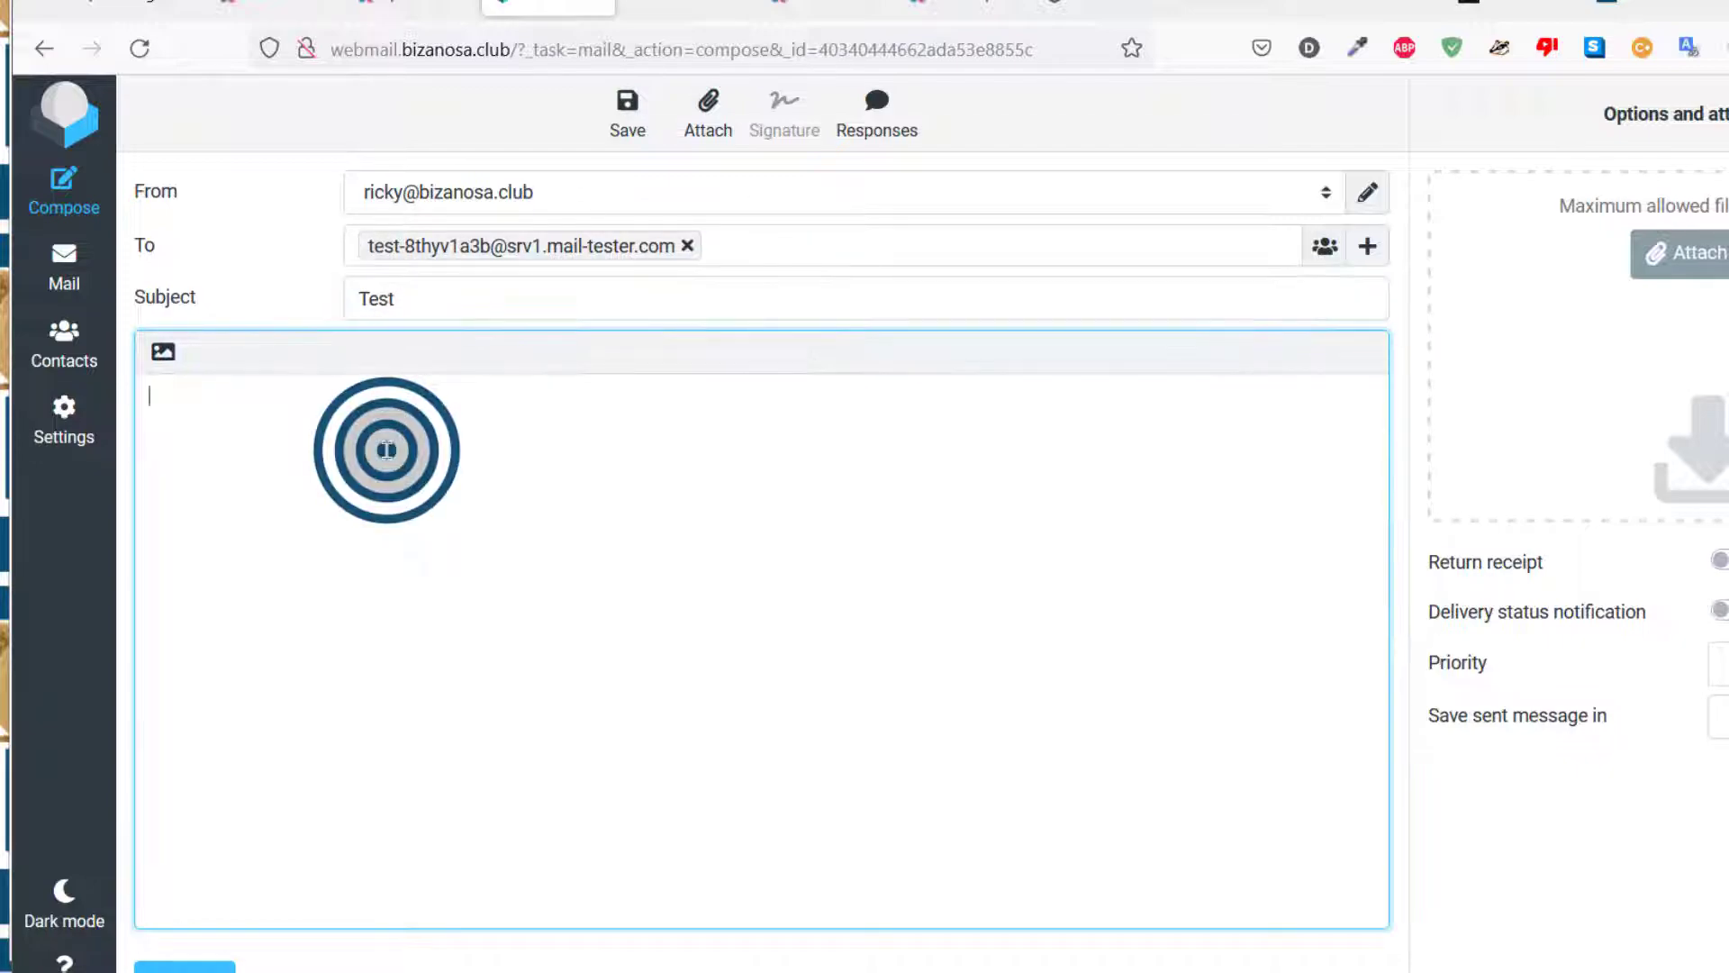
{"action": "type", "text": "This is"}
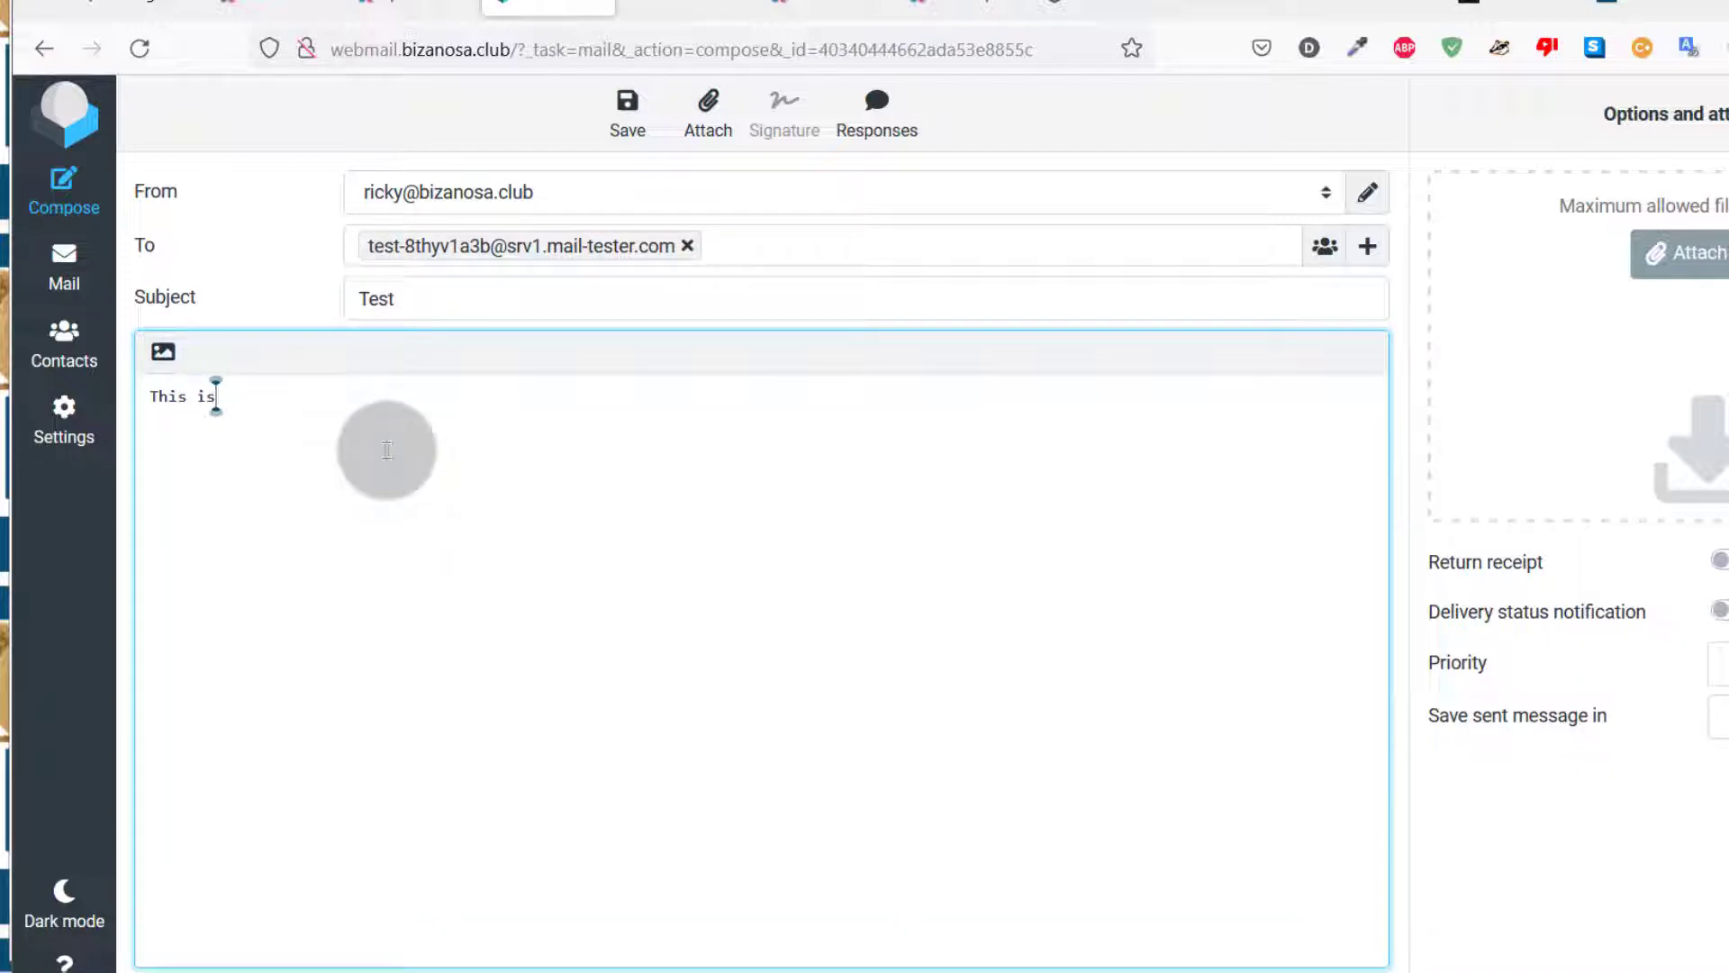
{"action": "type", "text": "a t"}
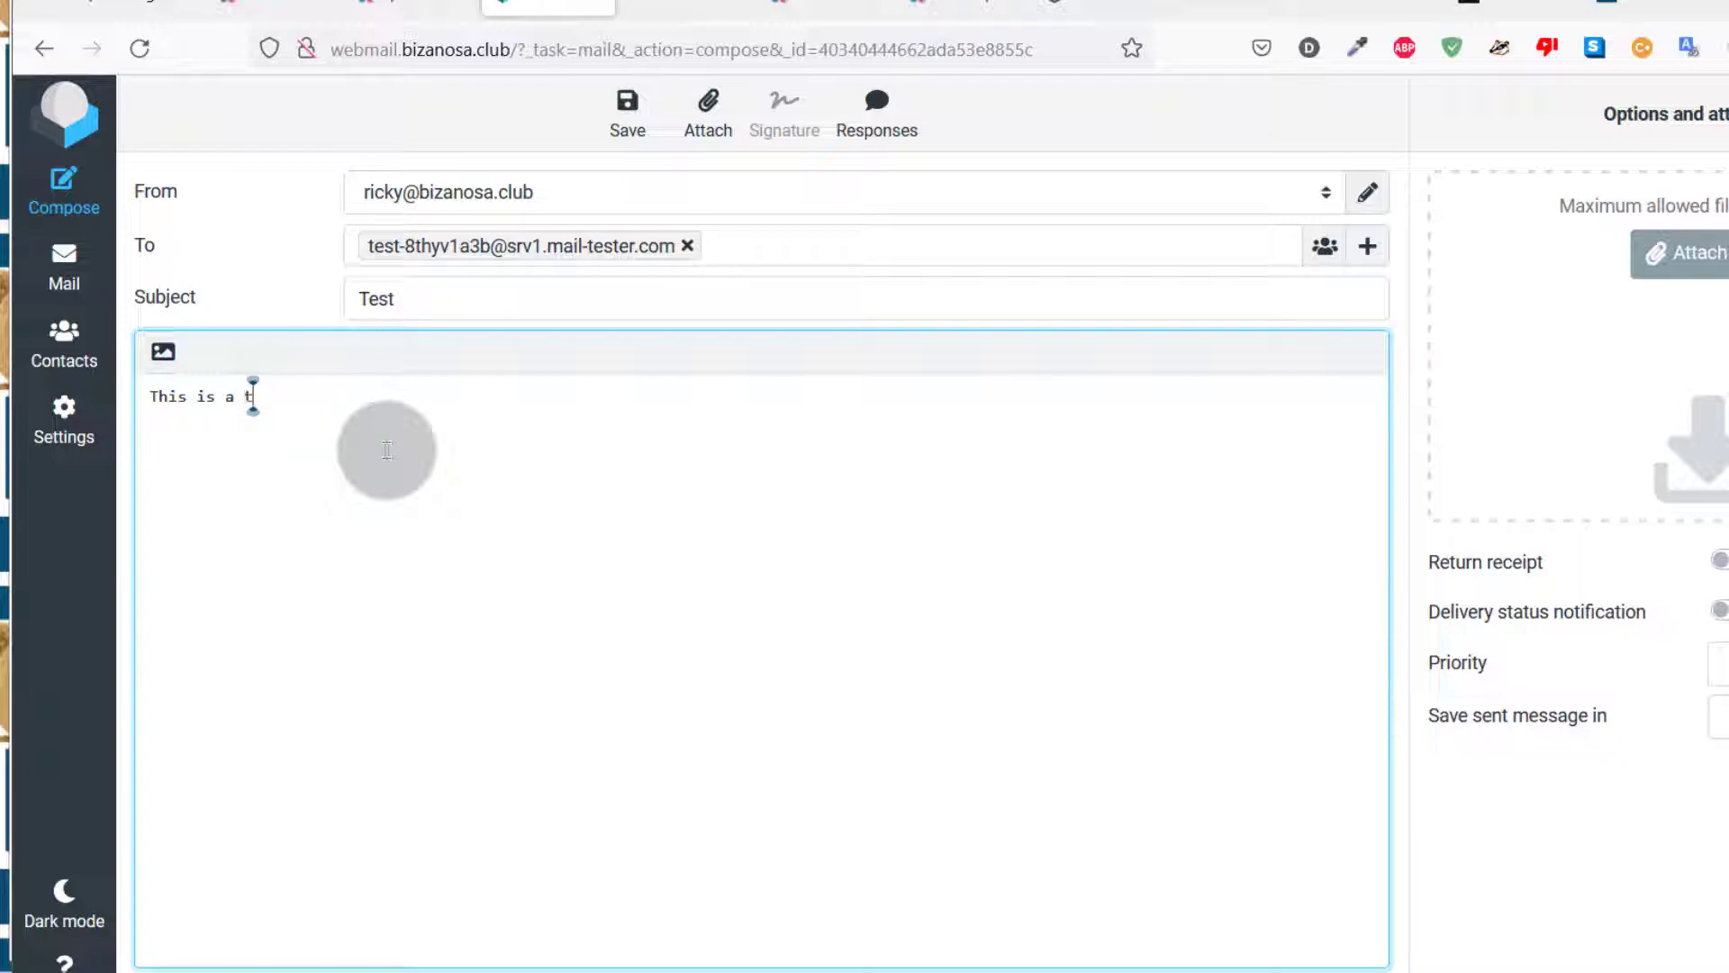
{"action": "type", "text": "est."}
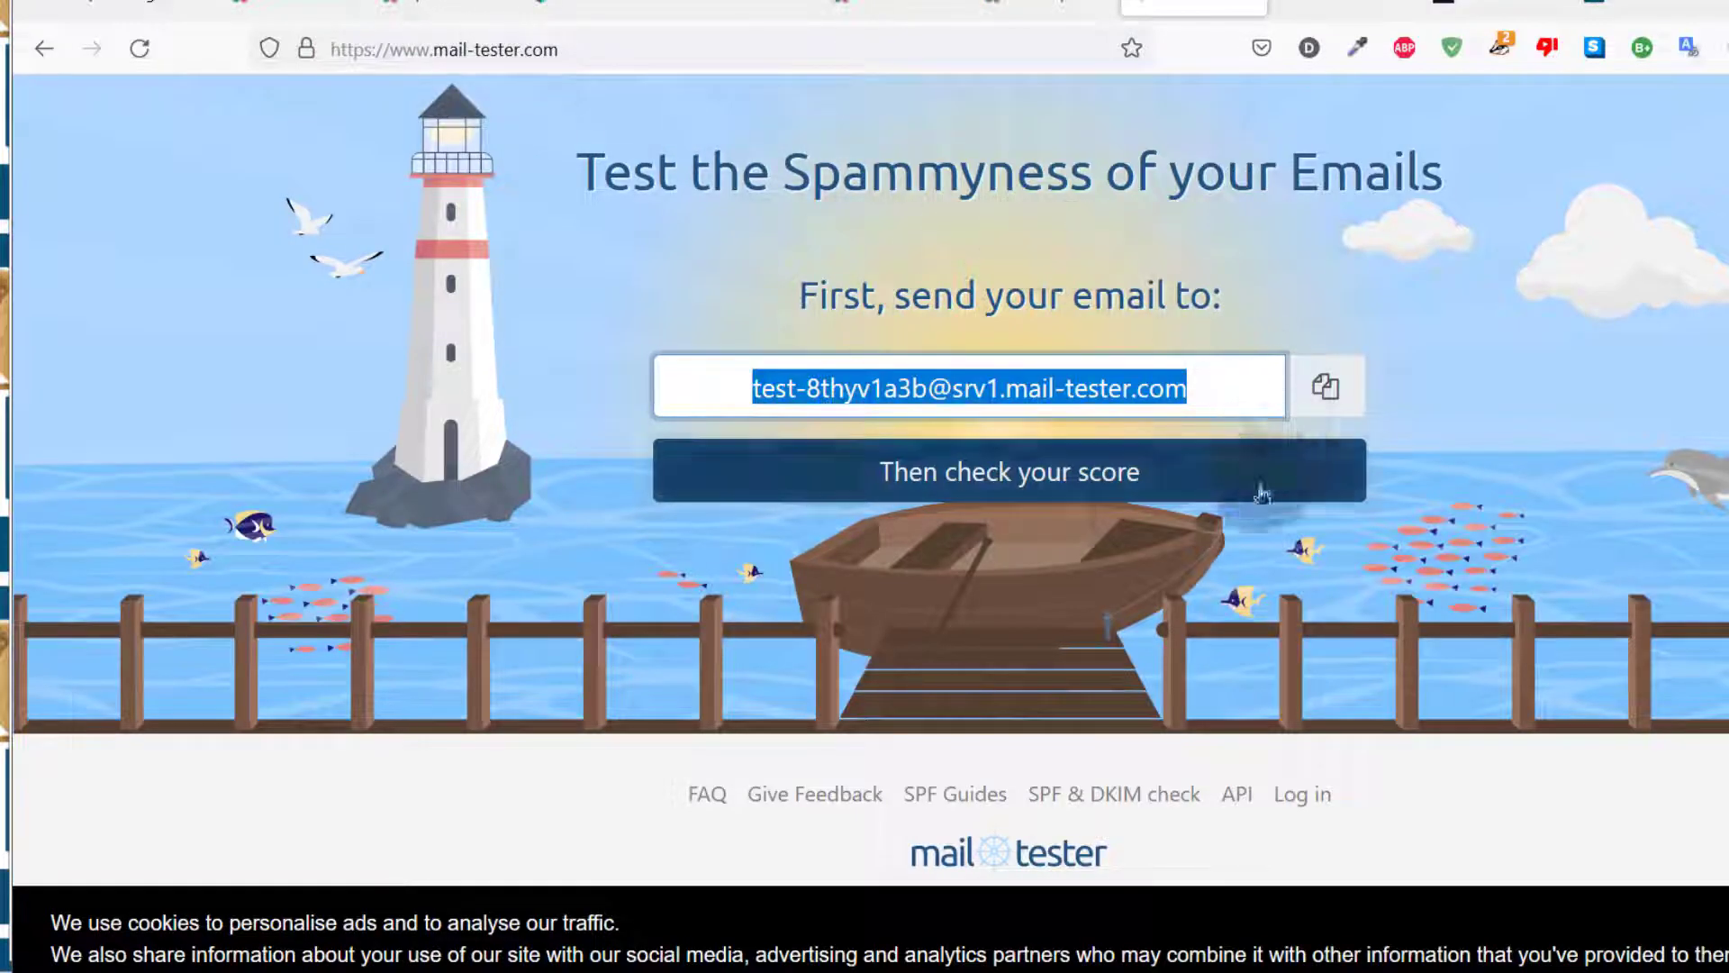
Review the 7/10 mail-tester report and its missing A record for cp13.bizanosa.com
{"action": "left_click", "coordinate": [1006, 471]}
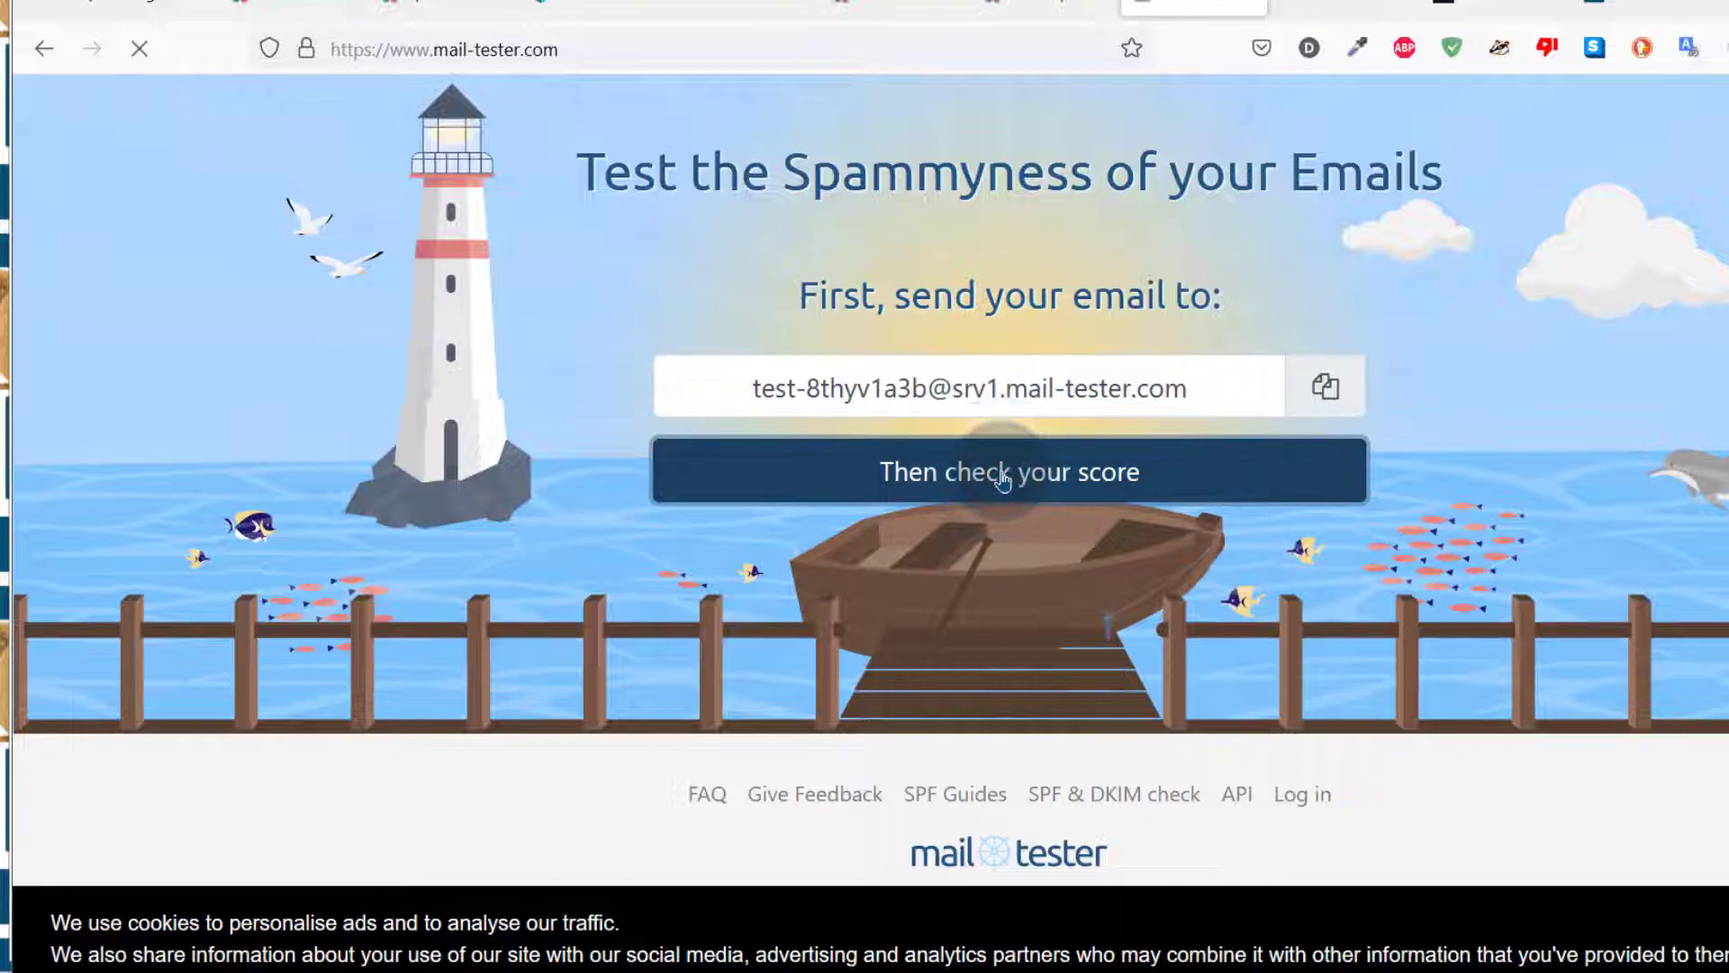
{"action": "left_click", "coordinate": [1005, 471]}
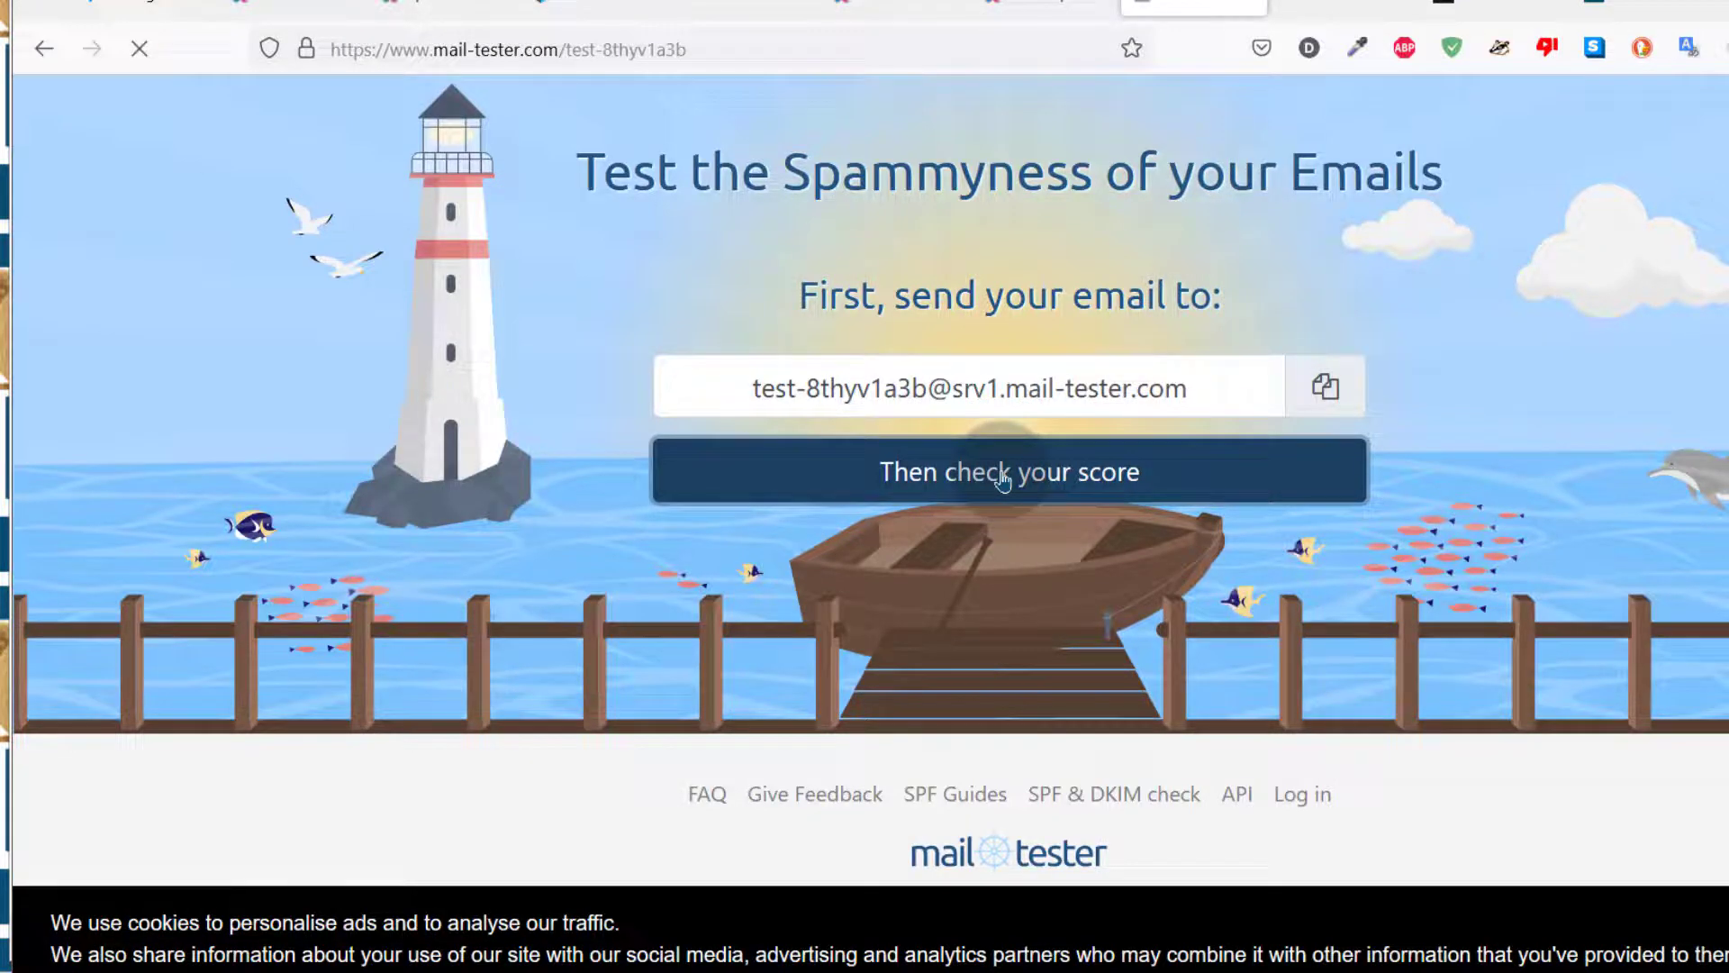
{"action": "left_click", "coordinate": [1006, 472]}
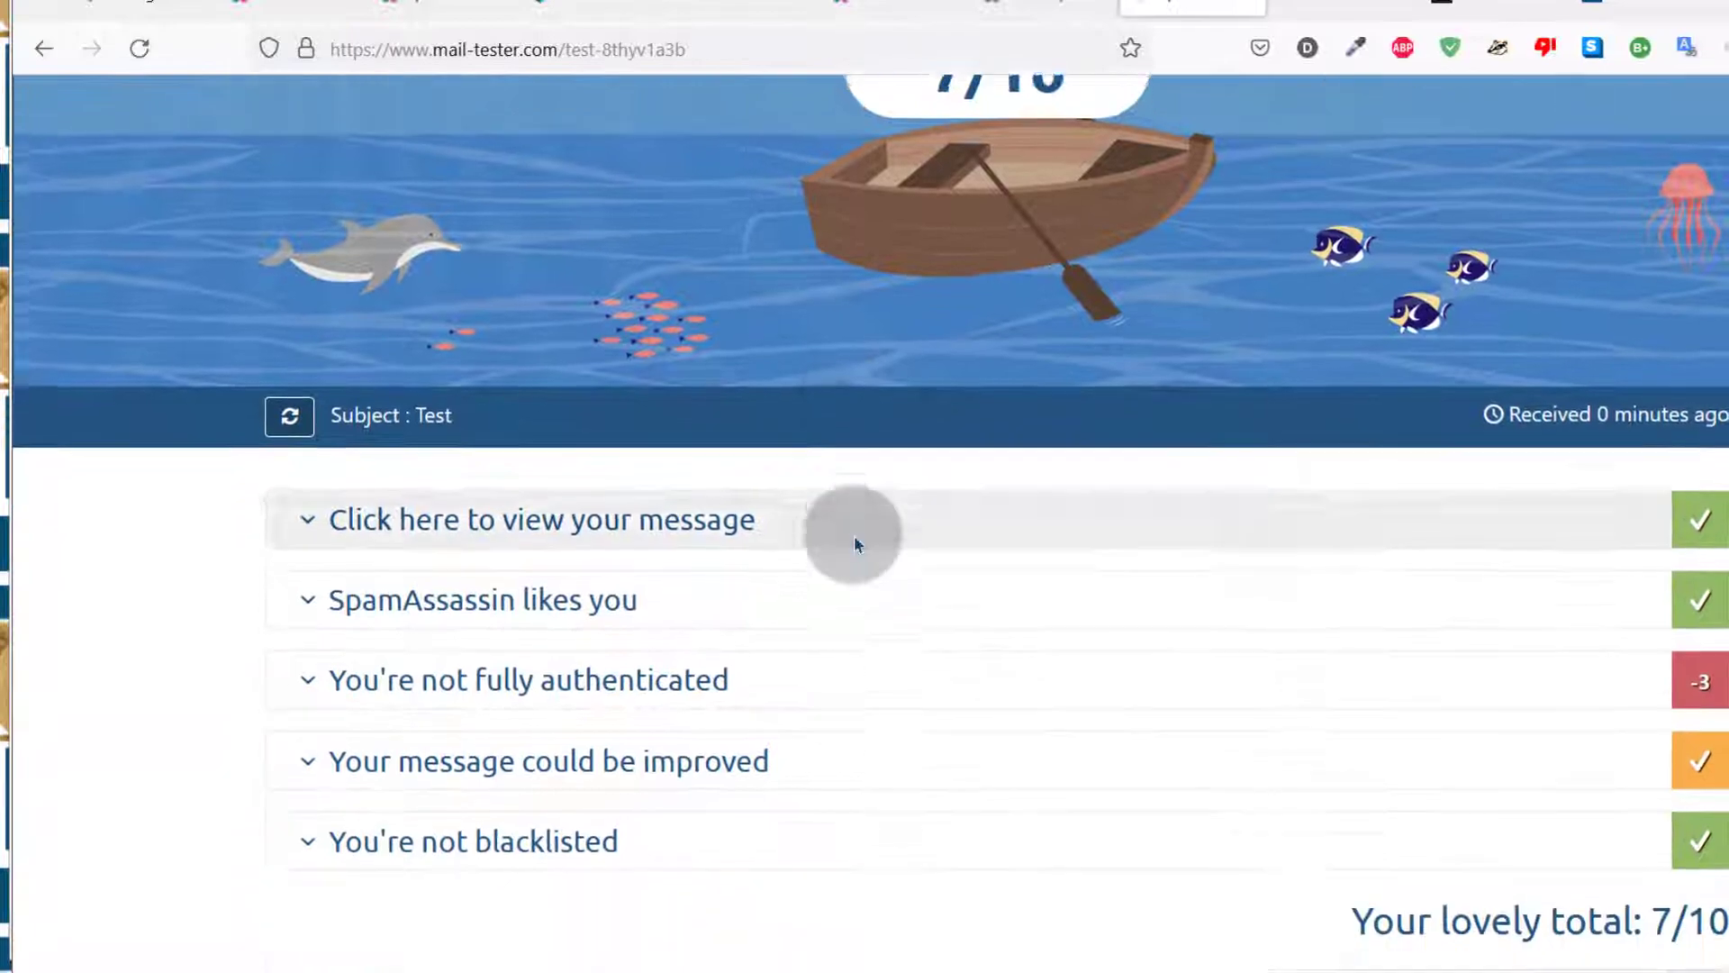
{"action": "scroll", "scroll_direction": "down", "scroll_amount": 3}
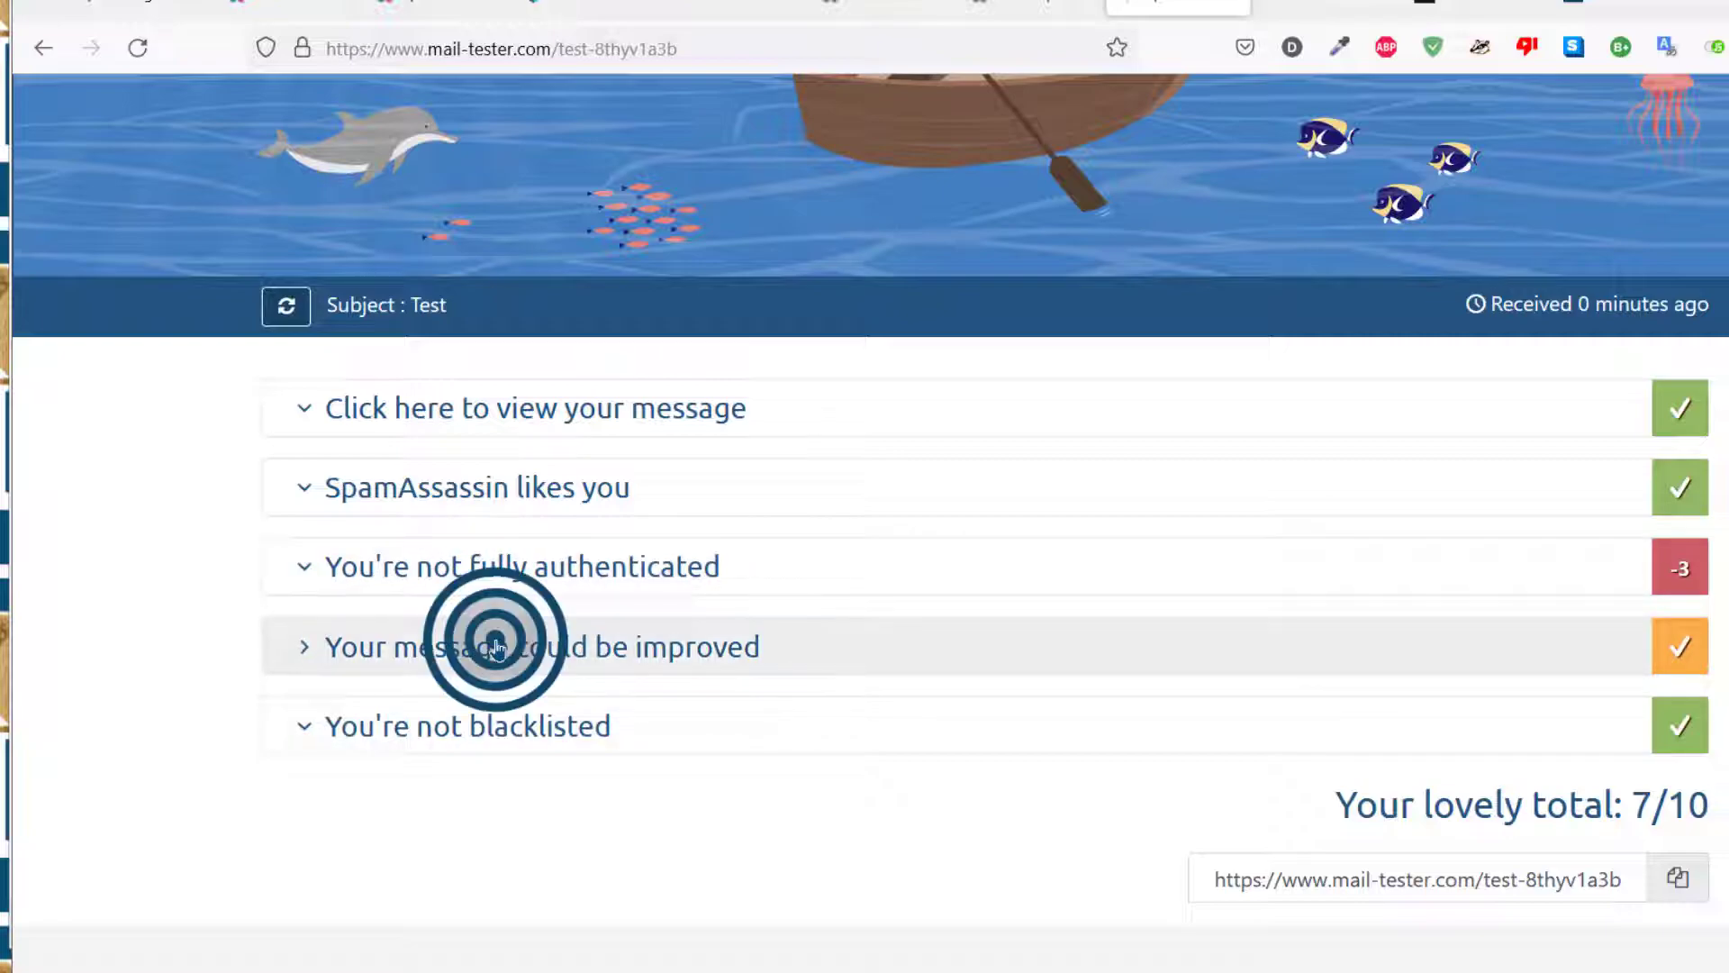
{"action": "mouse_move", "coordinate": [907, 727]}
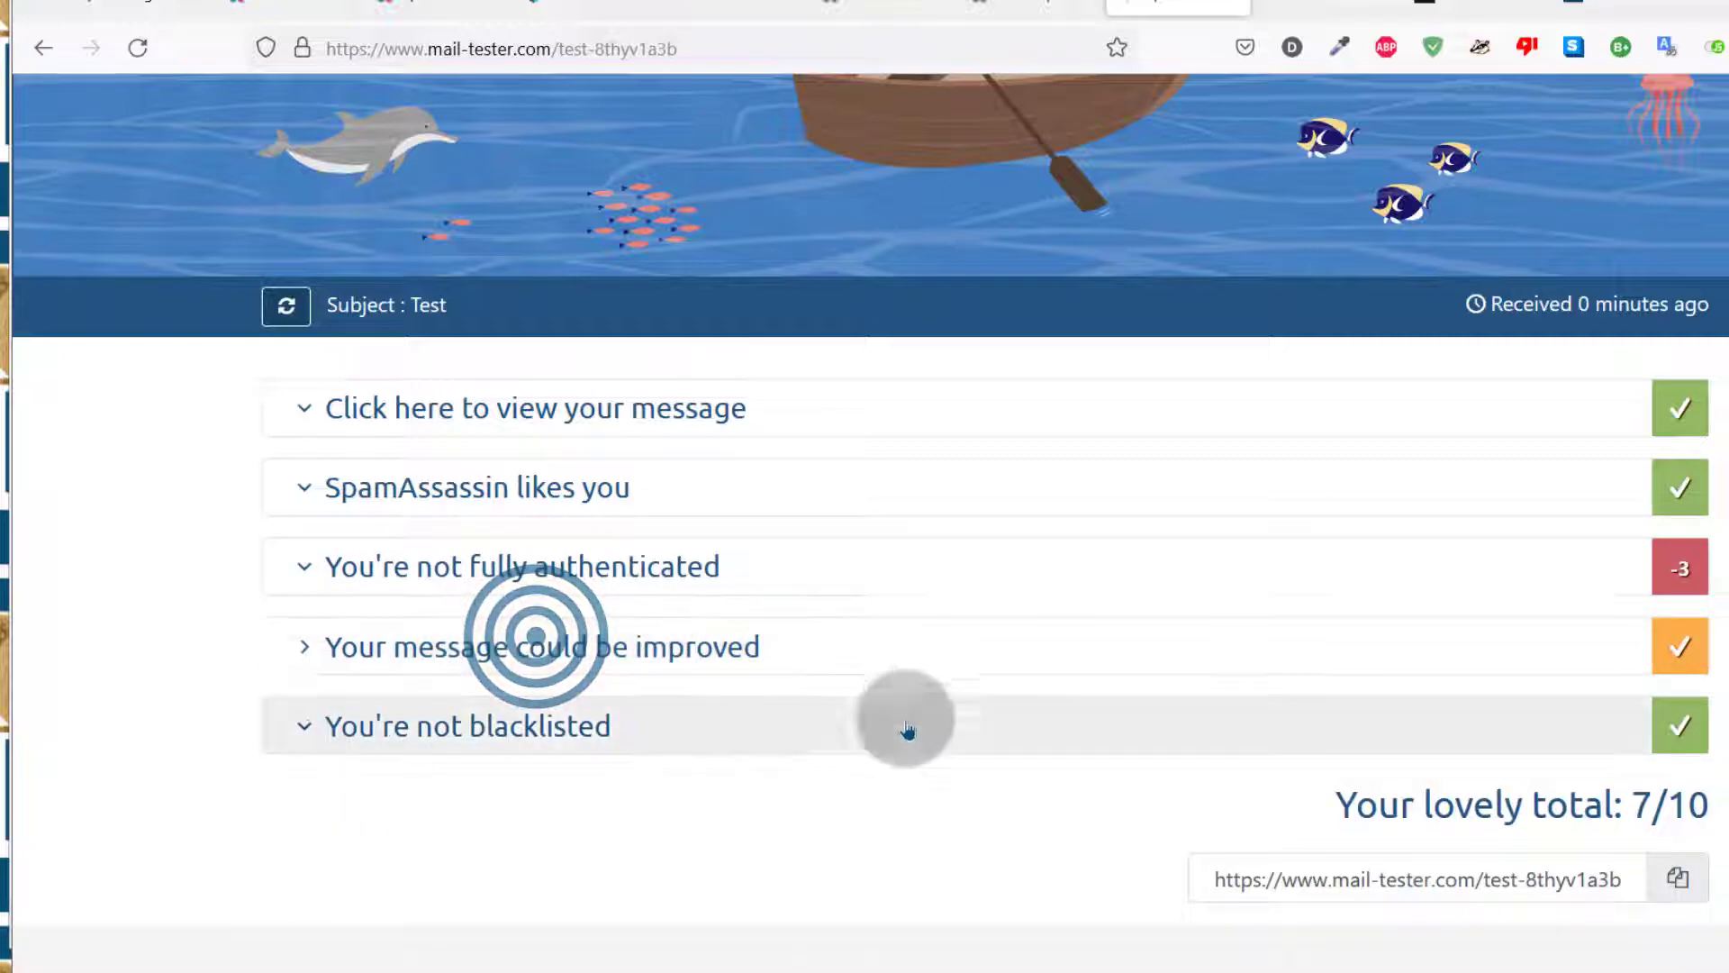
{"action": "left_click", "coordinate": [521, 565]}
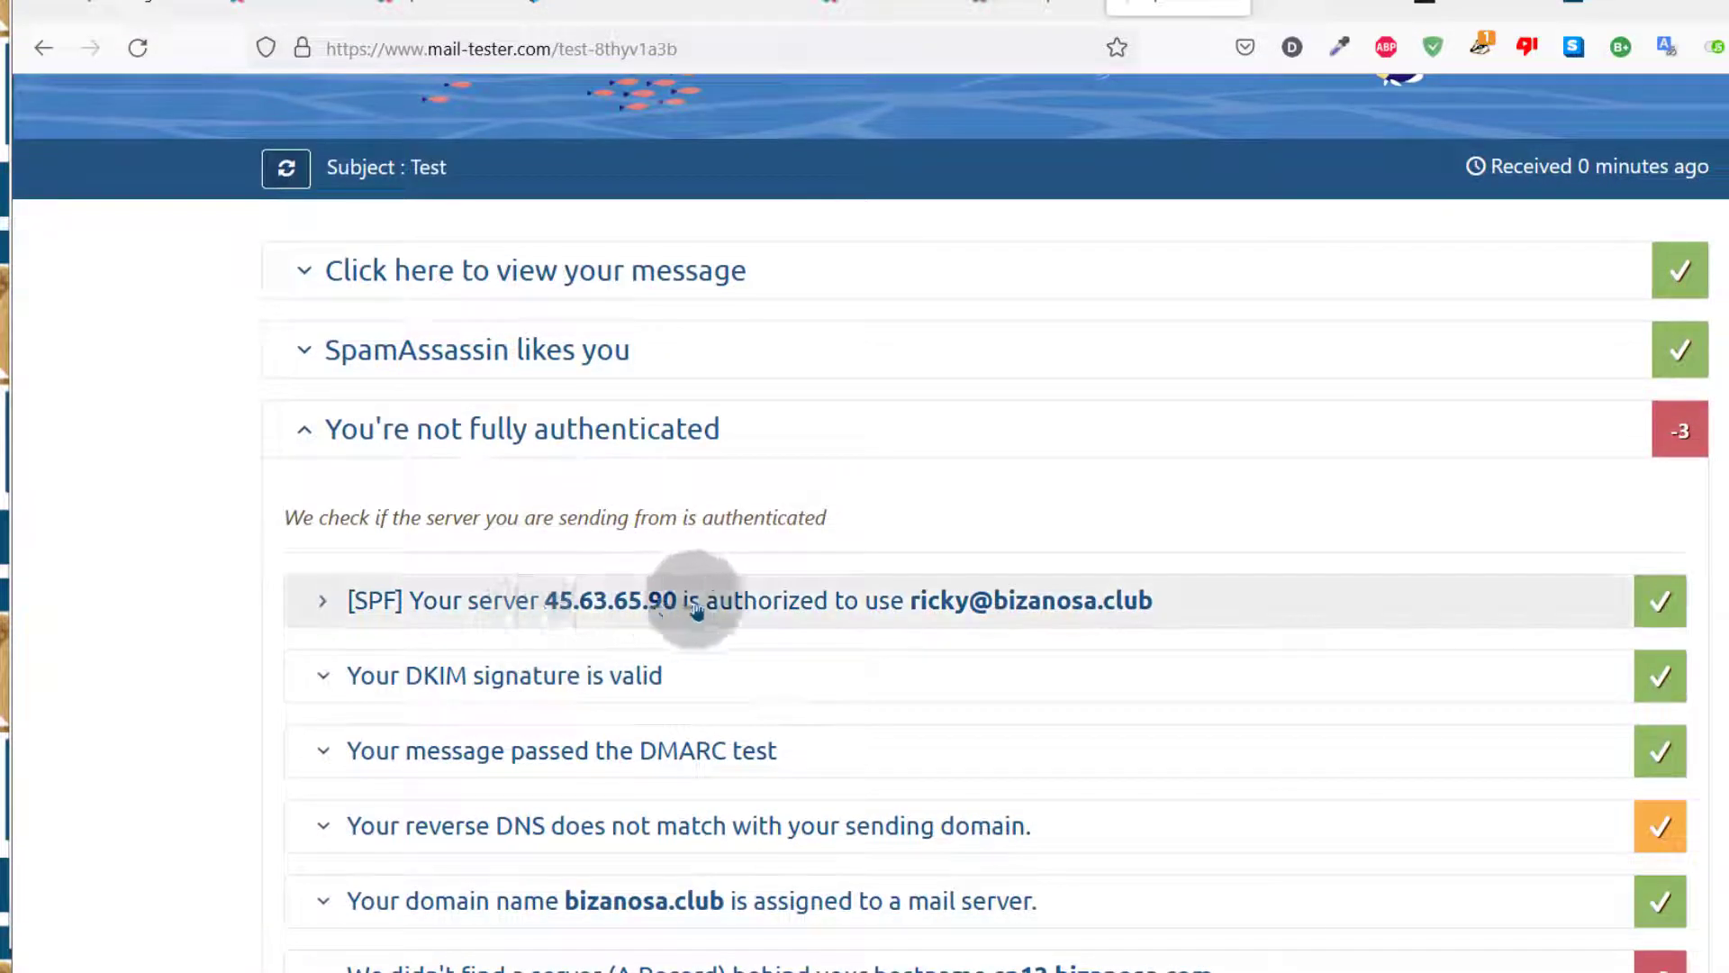
{"action": "scroll", "scroll_direction": "down", "scroll_amount": 3}
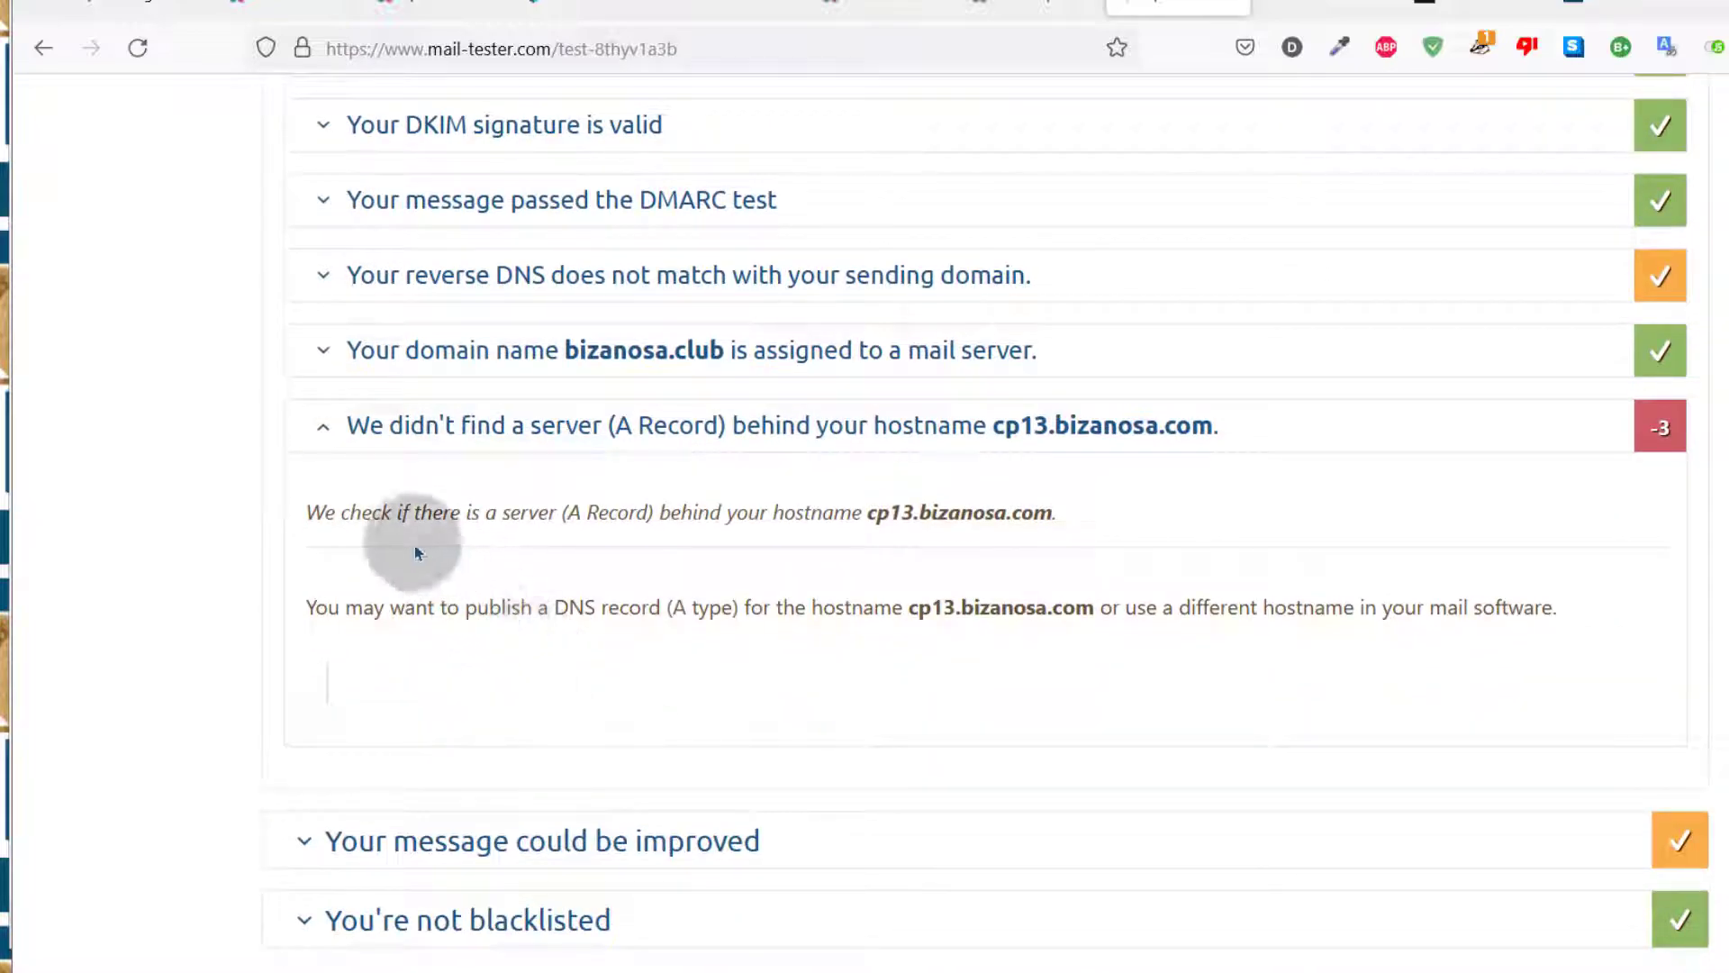
{"action": "mouse_move", "coordinate": [413, 532]}
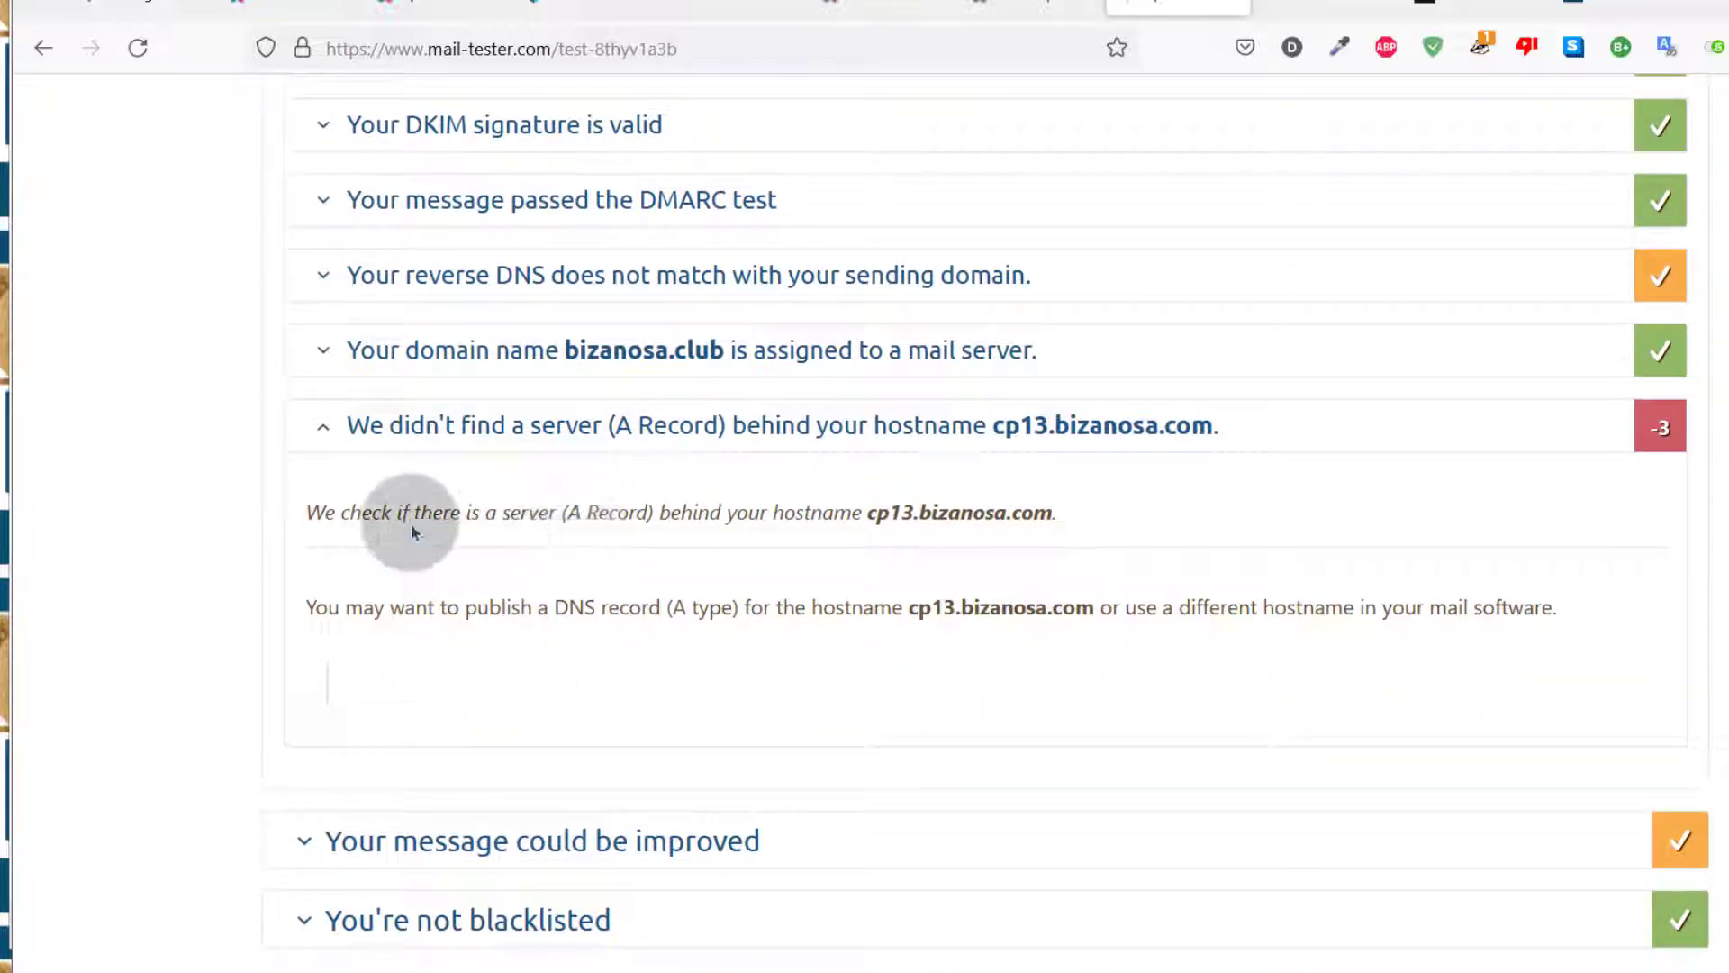
{"action": "mouse_move", "coordinate": [689, 512]}
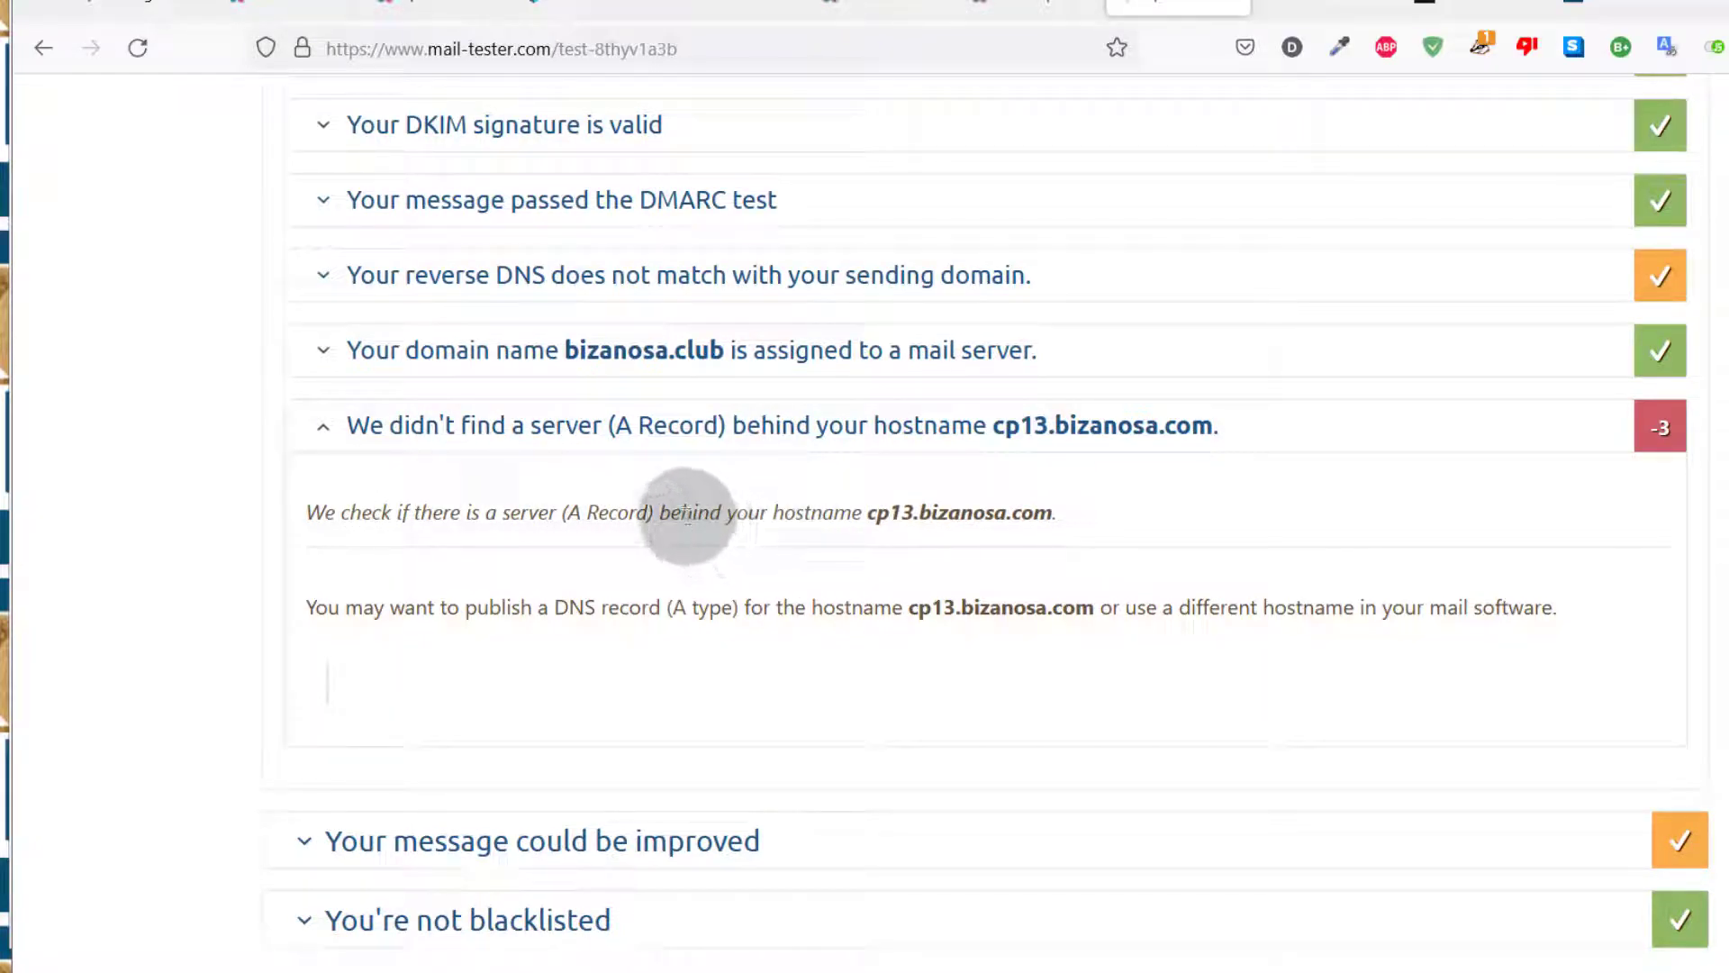
{"action": "mouse_move", "coordinate": [1055, 458]}
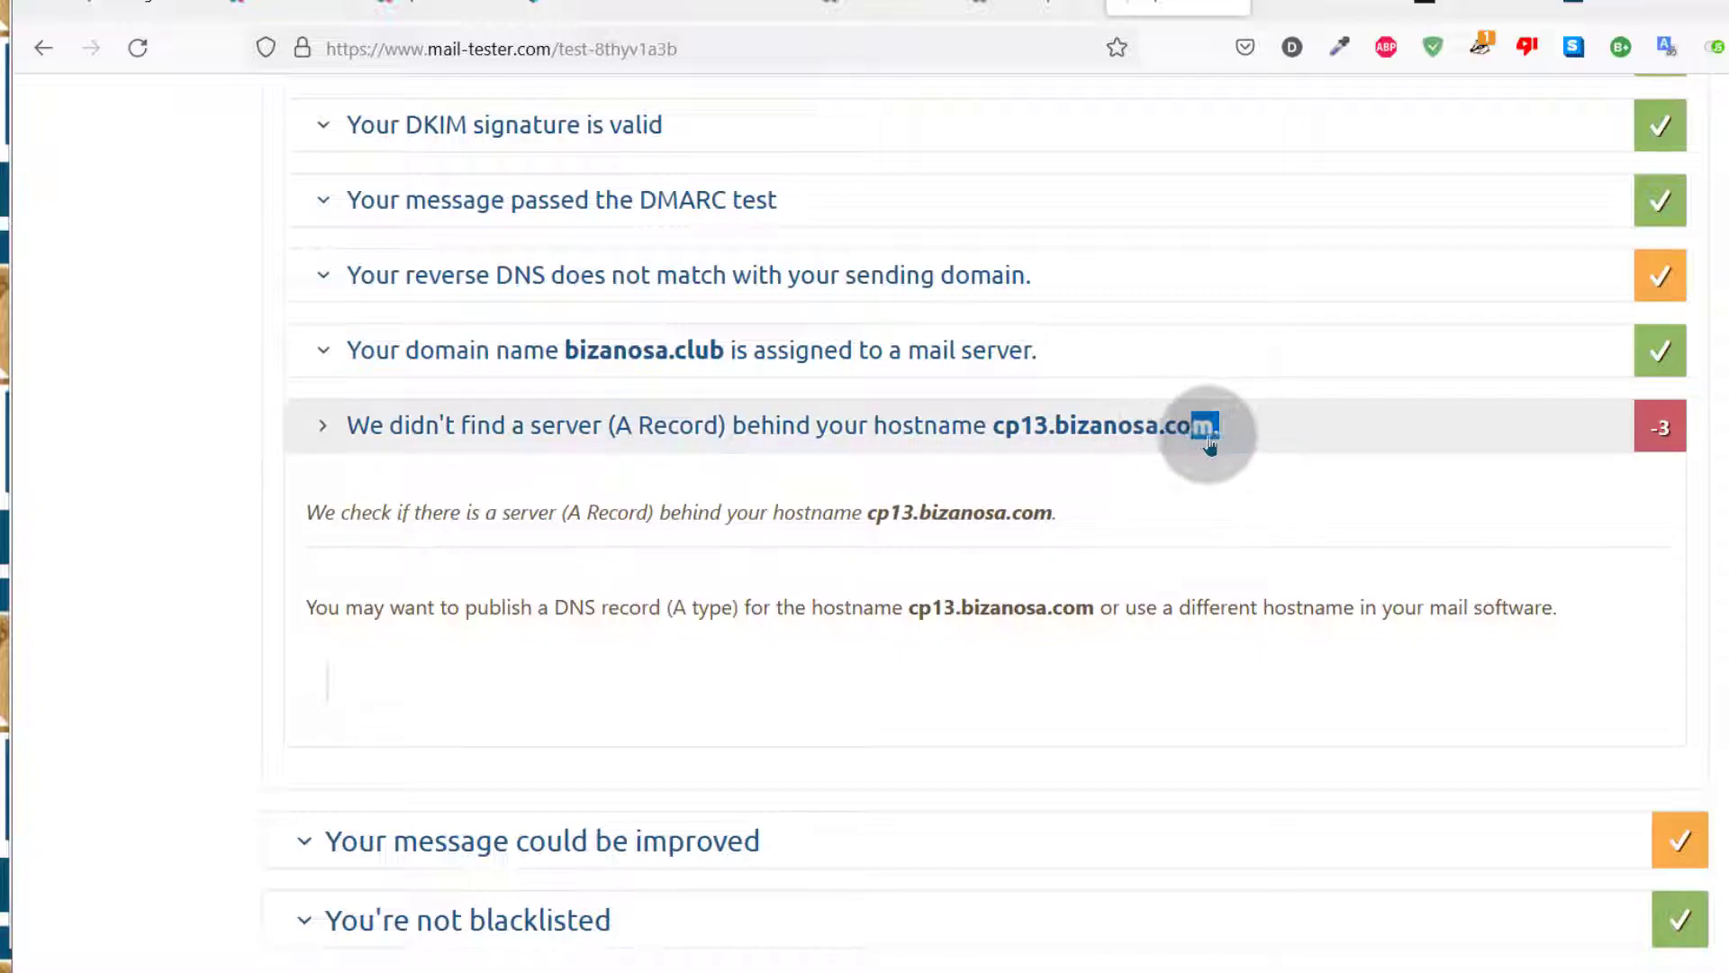
{"action": "left_click", "coordinate": [323, 424]}
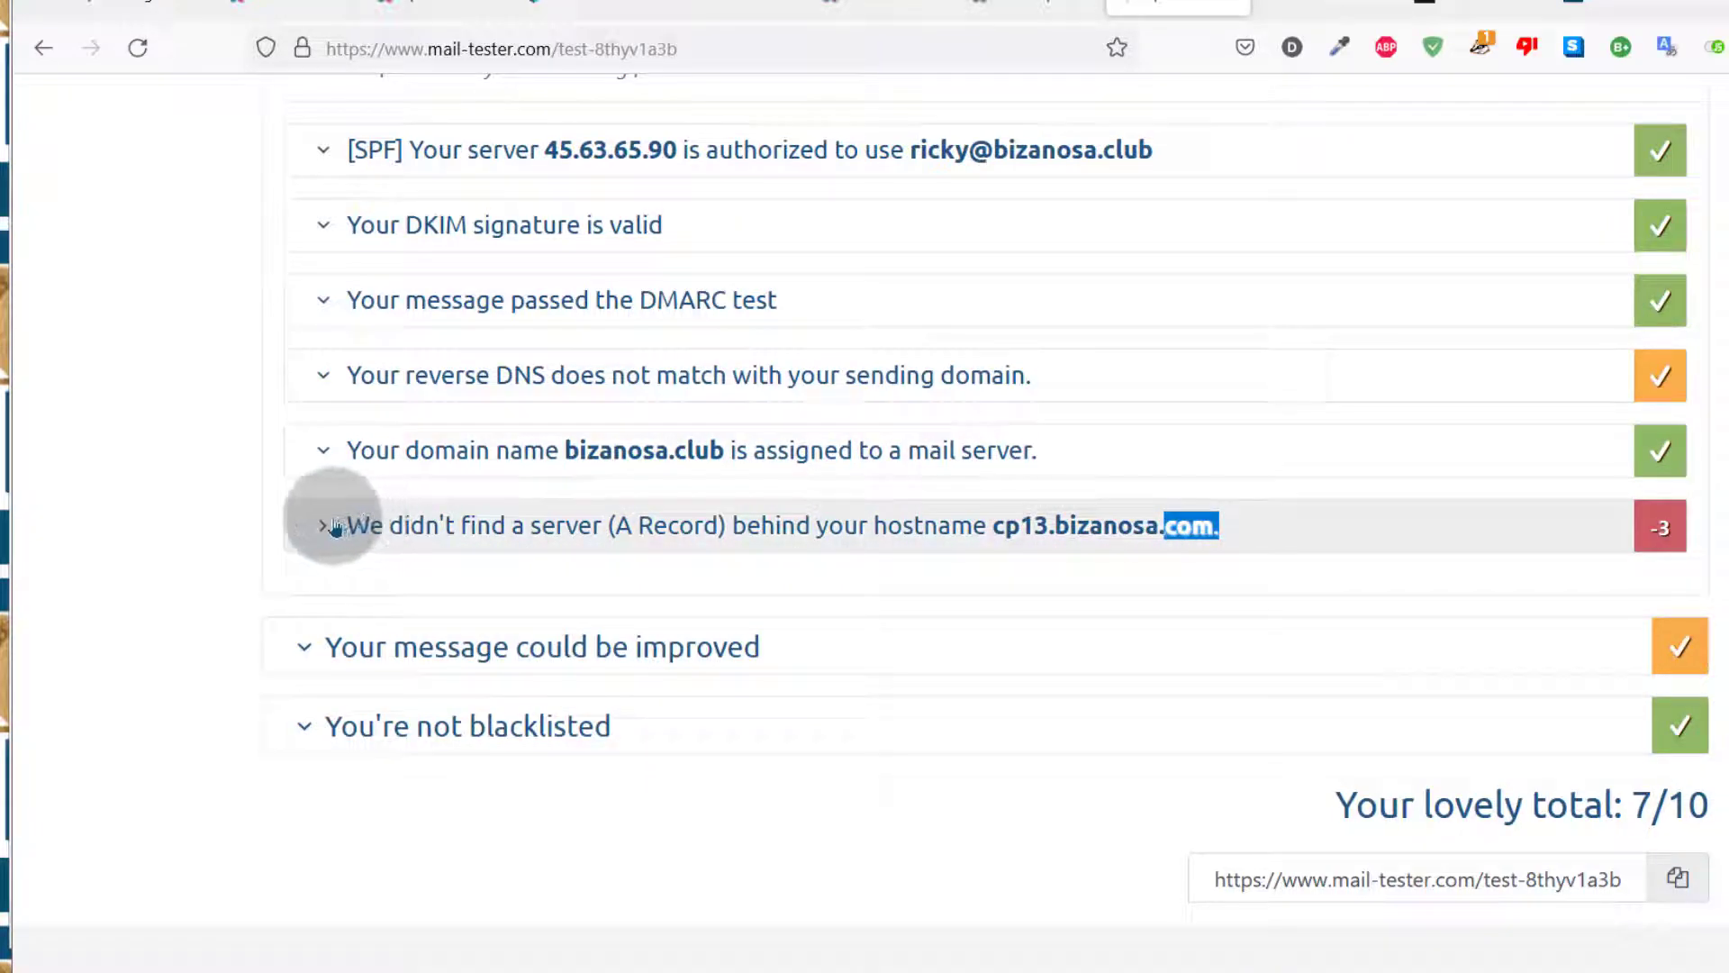
{"action": "left_click", "coordinate": [323, 525]}
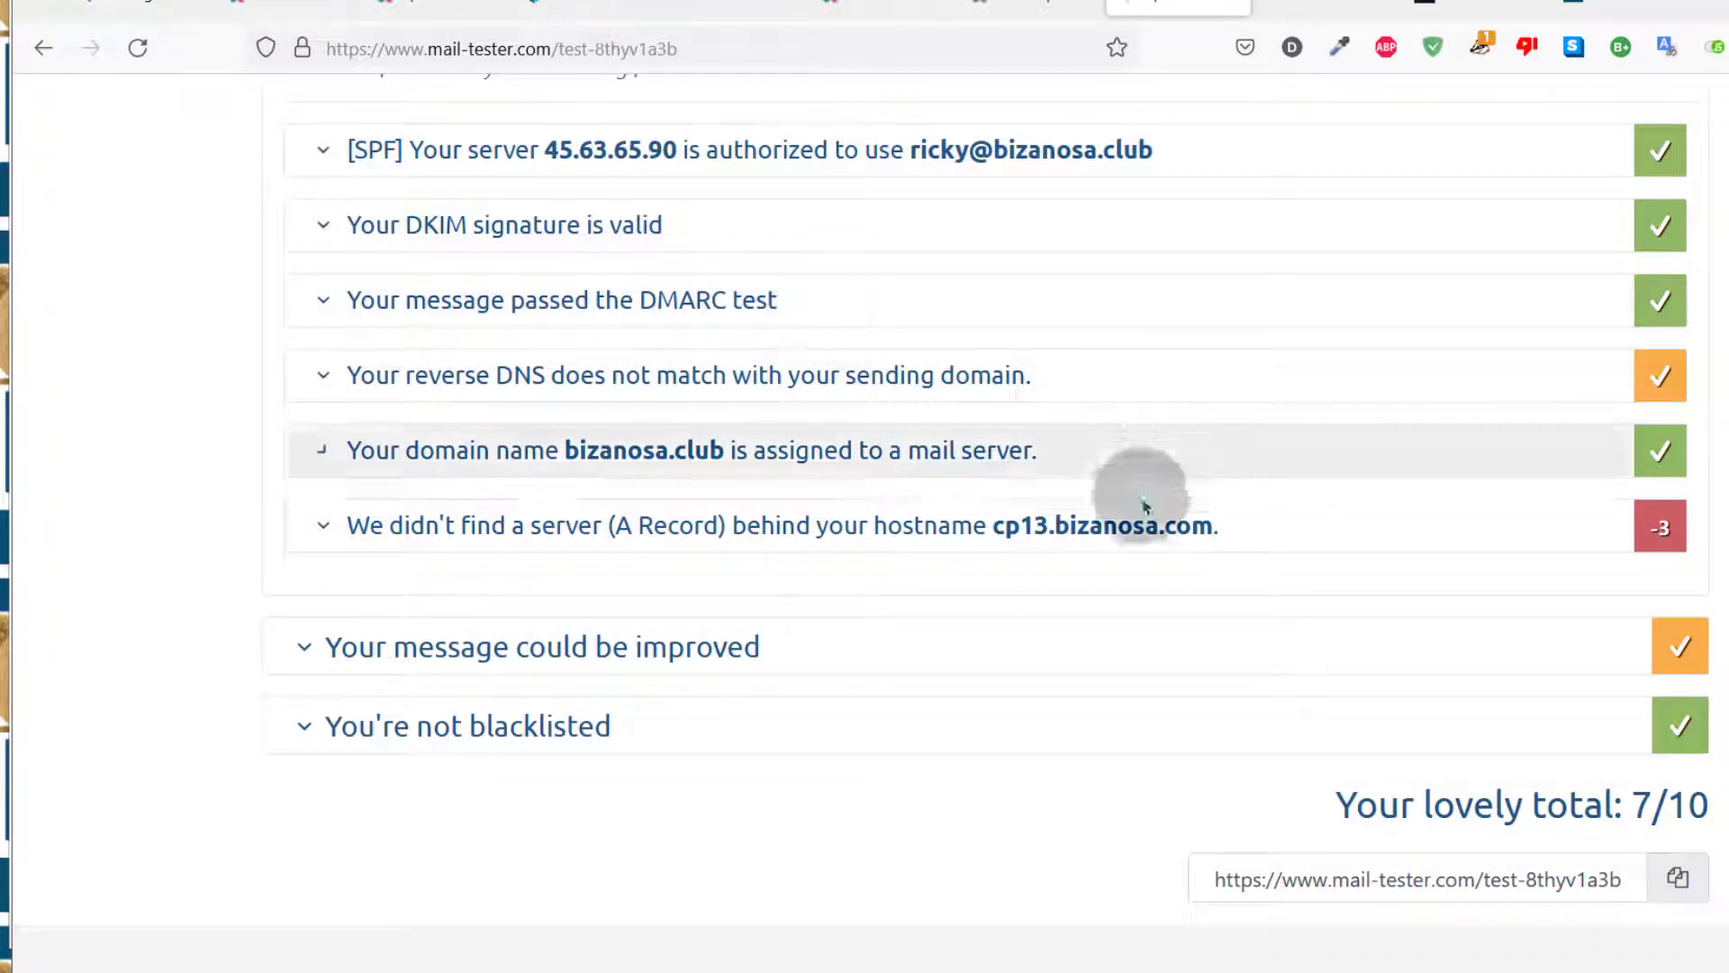
{"action": "scroll", "scroll_direction": "up", "scroll_amount": 3}
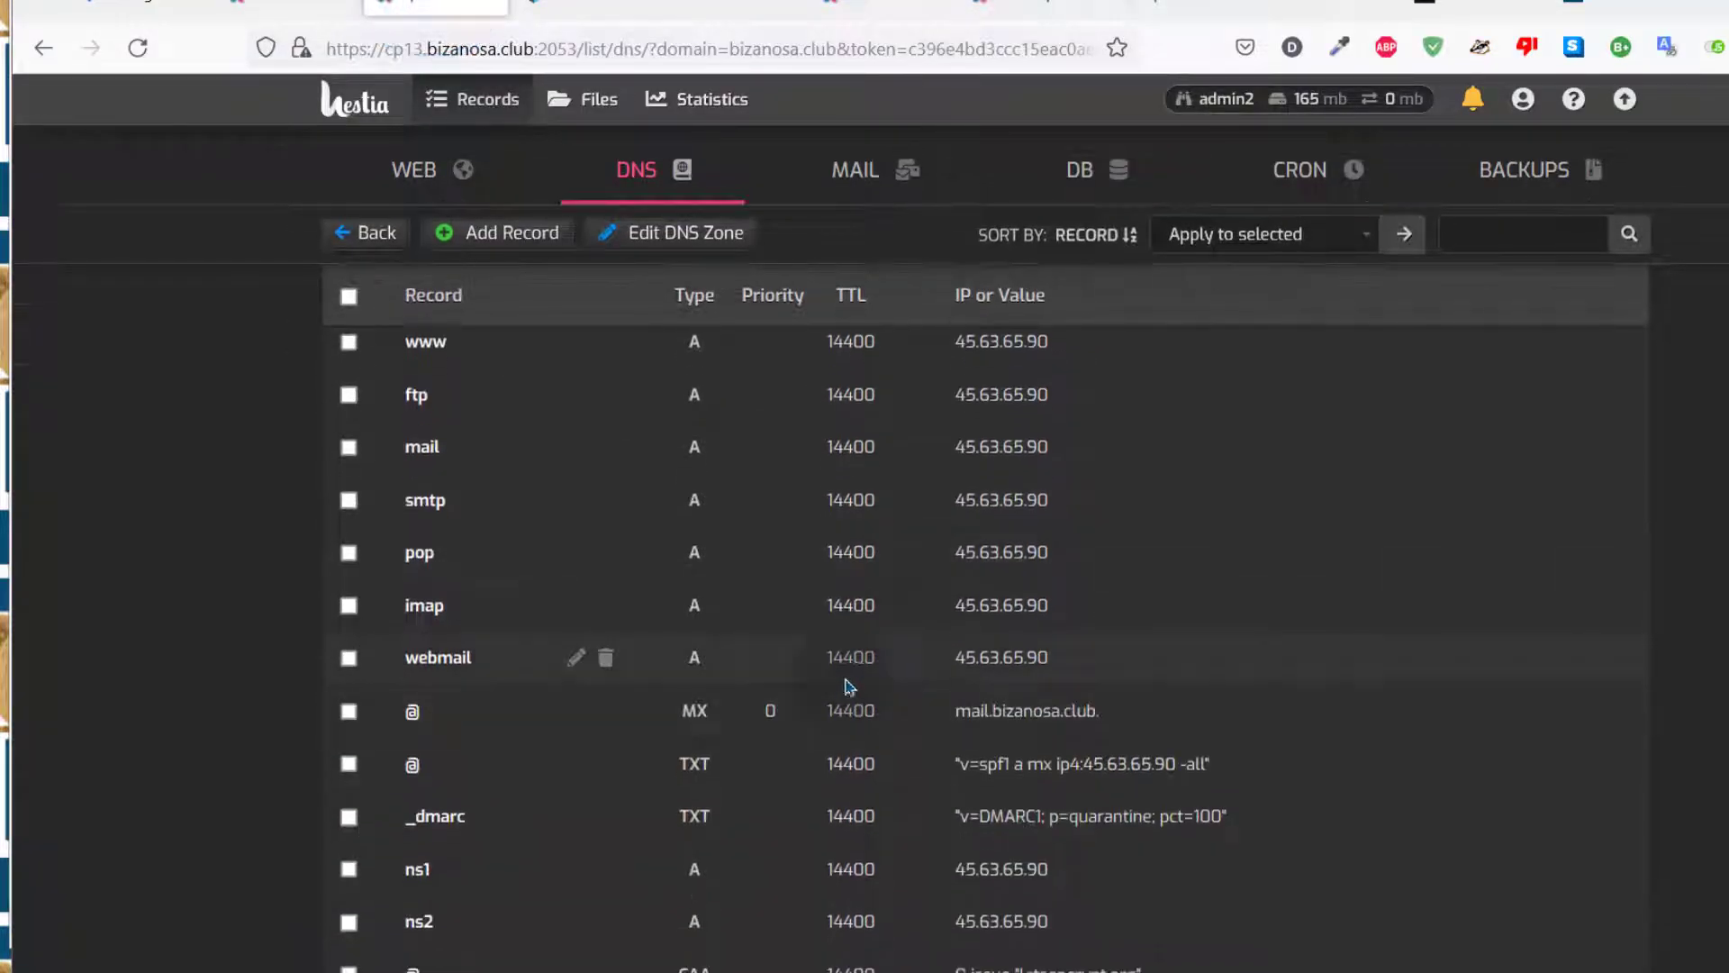
Scroll through the bizanosa.club DNS records to locate the cp13 A record
{"action": "scroll", "scroll_direction": "down", "scroll_amount": 3}
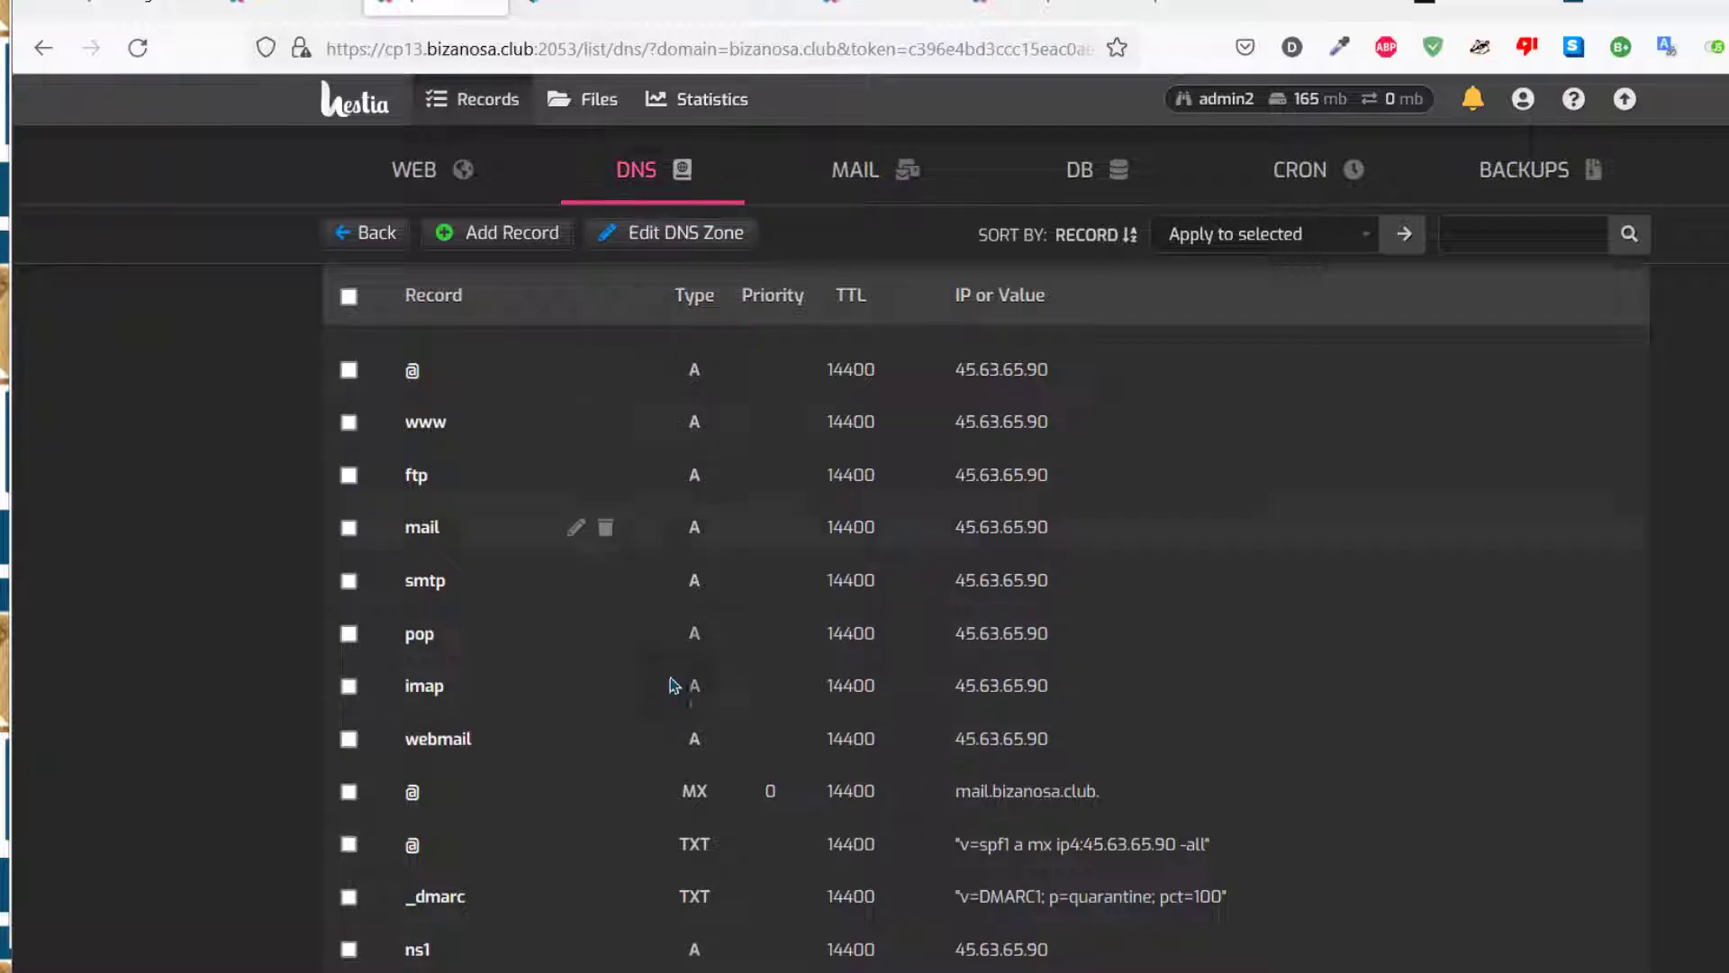
{"action": "scroll", "scroll_direction": "down", "scroll_amount": 3}
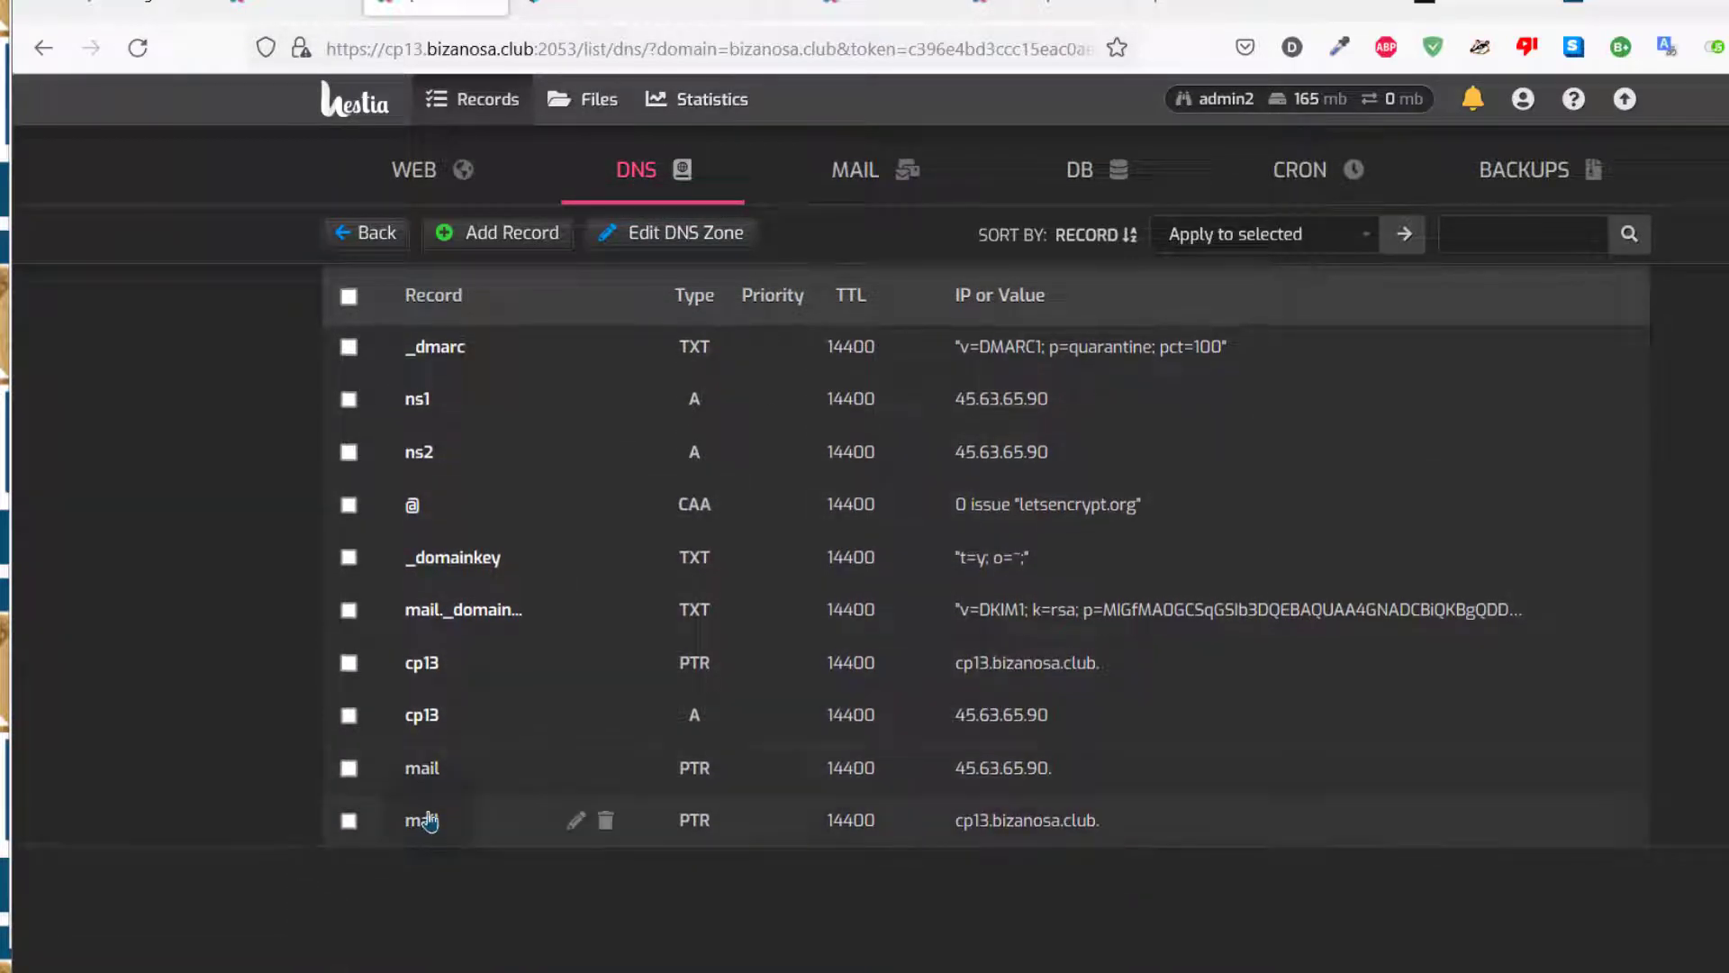
{"action": "mouse_move", "coordinate": [480, 830]}
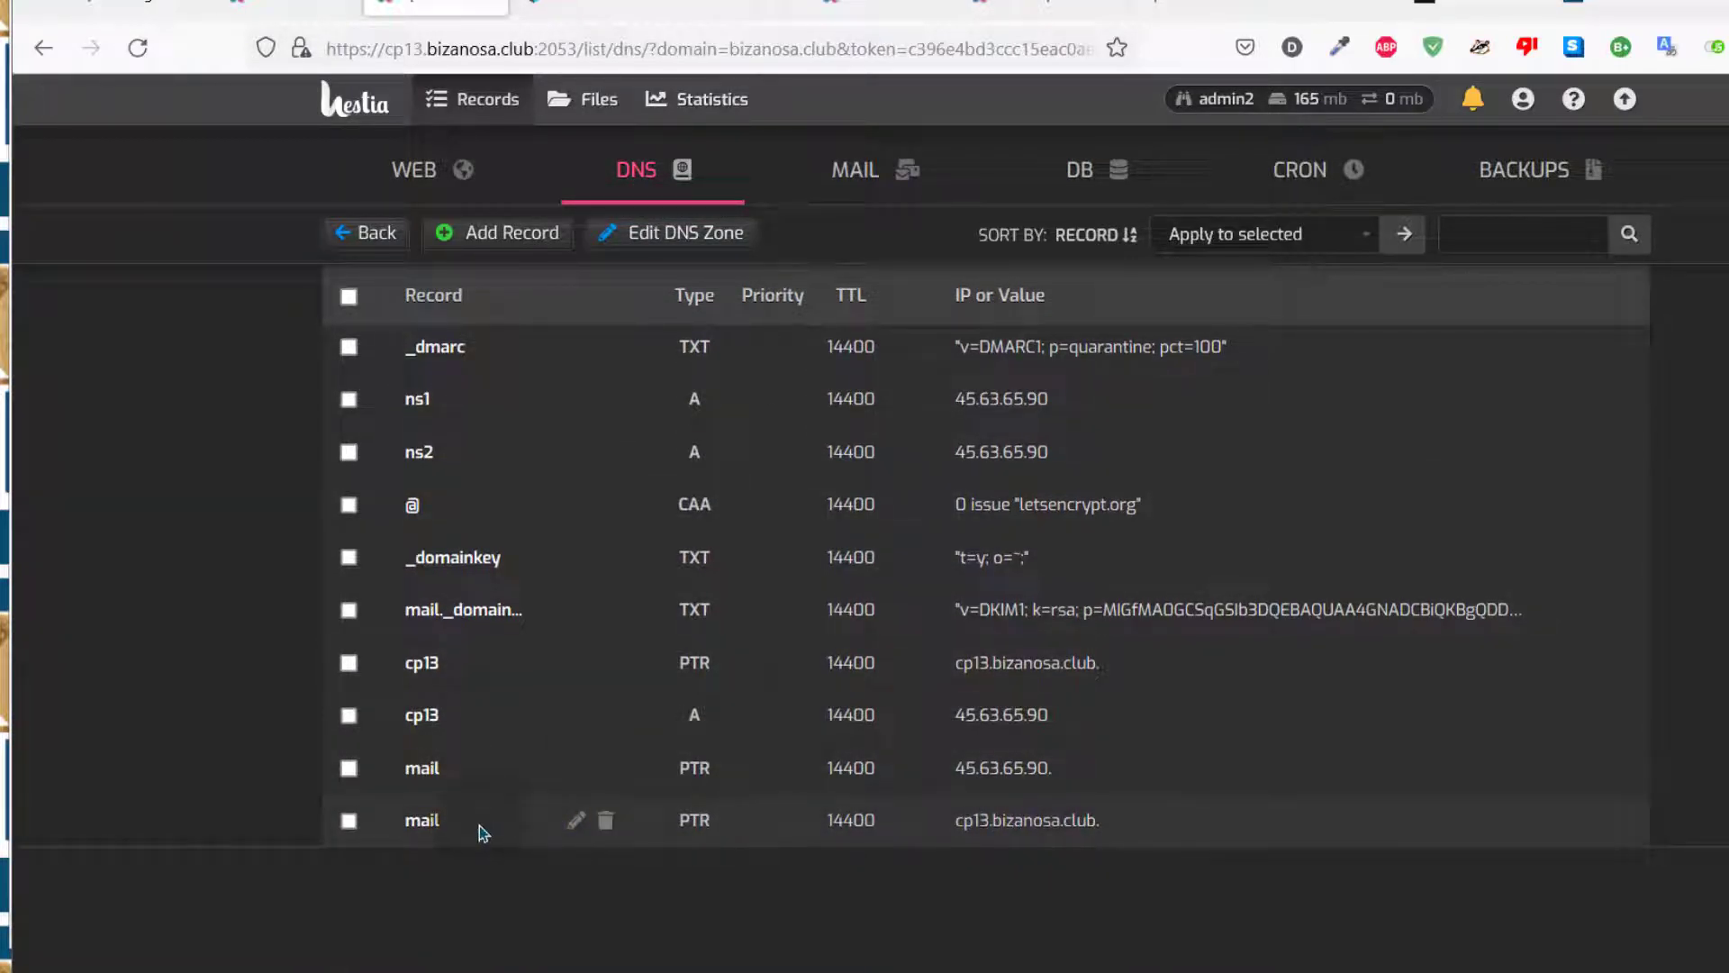
{"action": "mouse_move", "coordinate": [1045, 662]}
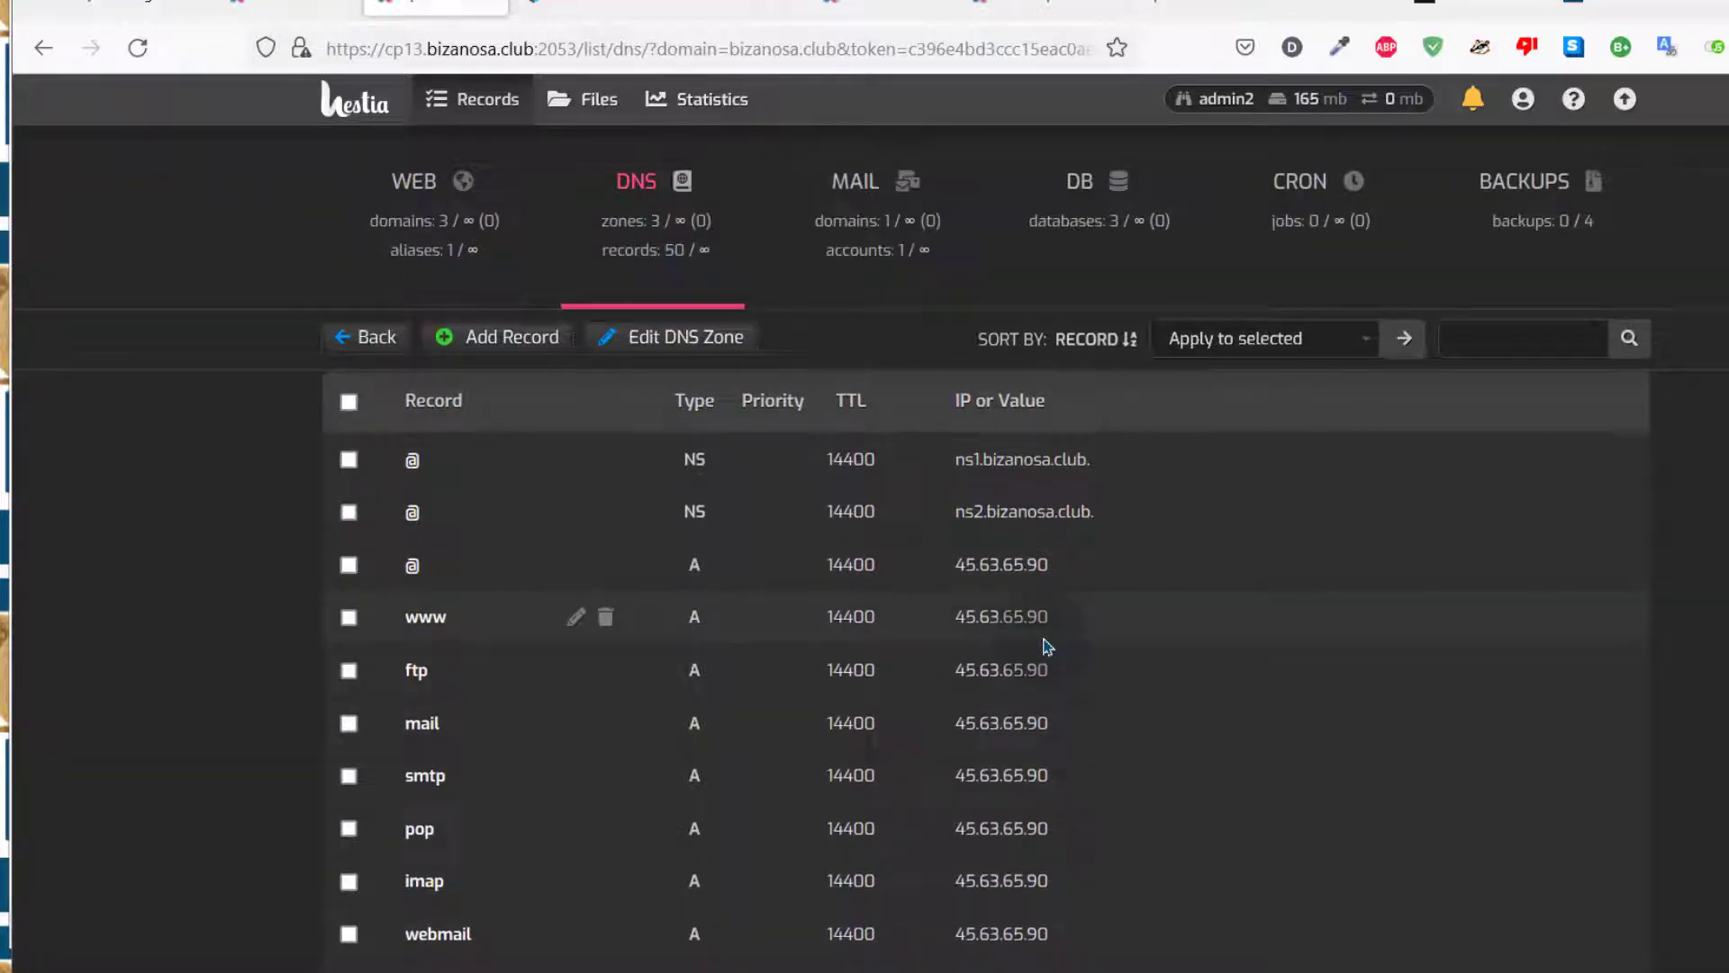
{"action": "scroll", "scroll_direction": "down", "scroll_amount": 3}
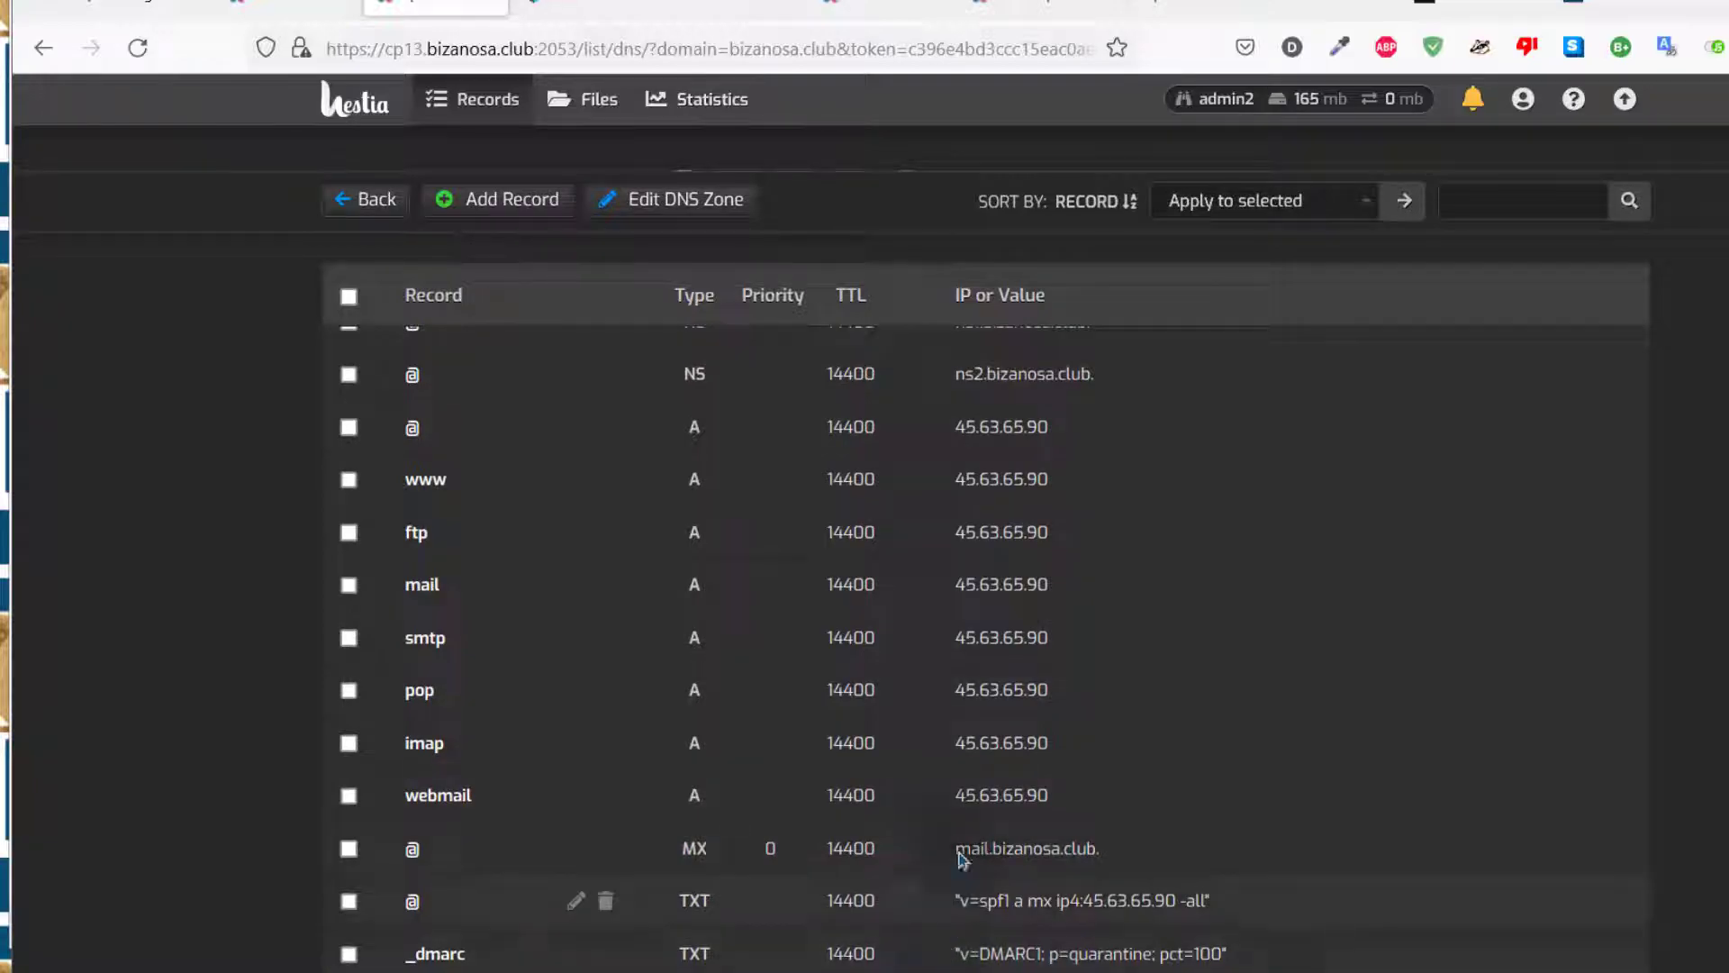
{"action": "scroll", "scroll_direction": "down", "scroll_amount": 3}
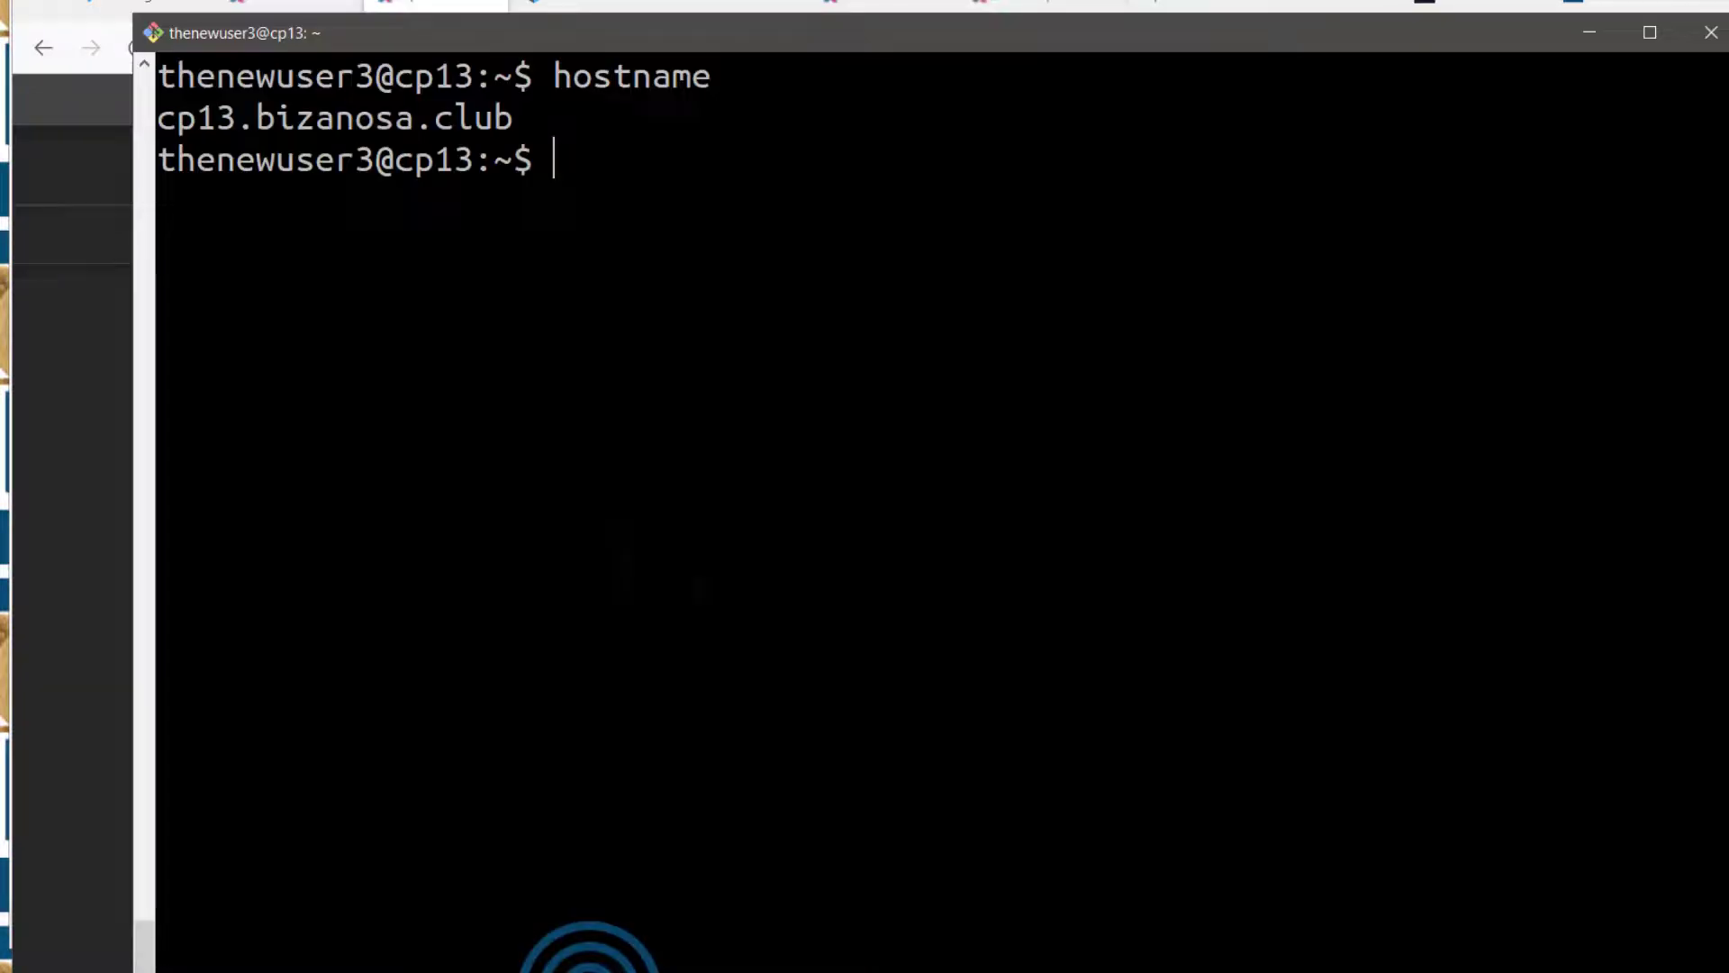
{"action": "mouse_move", "coordinate": [711, 377]}
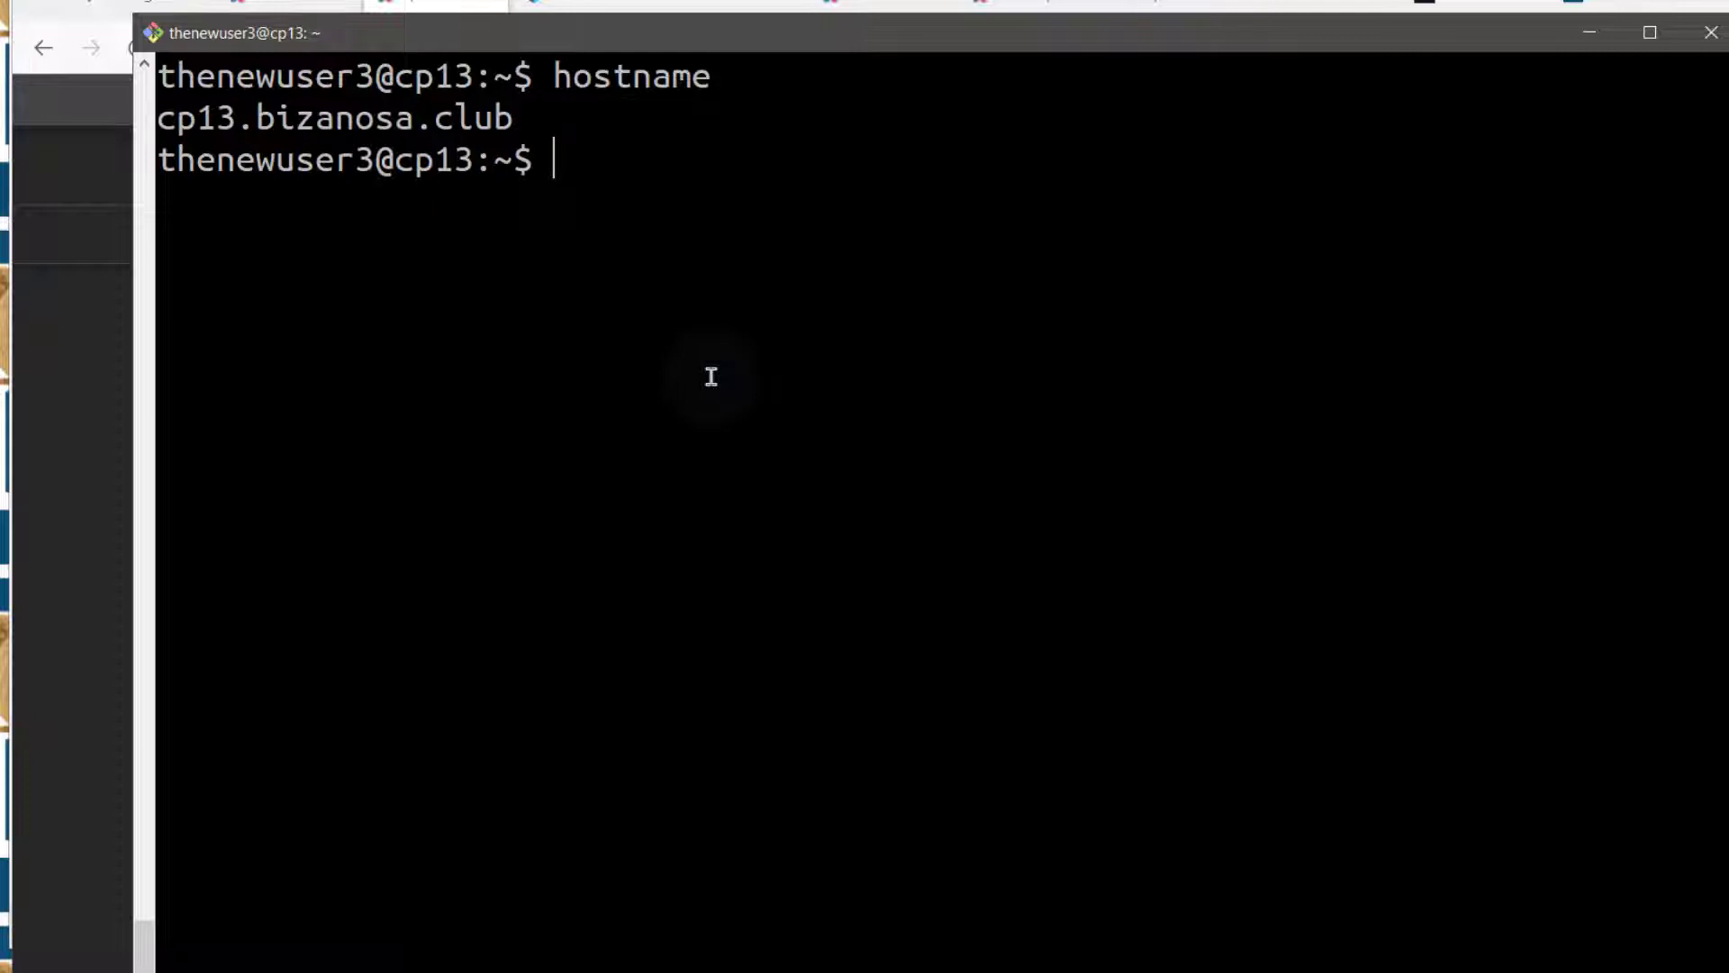
Confirm hostname cp13.bizanosa.club and print /etc/hosts, still listing cp13.bizanosa.com
{"action": "type", "text": "hostname"}
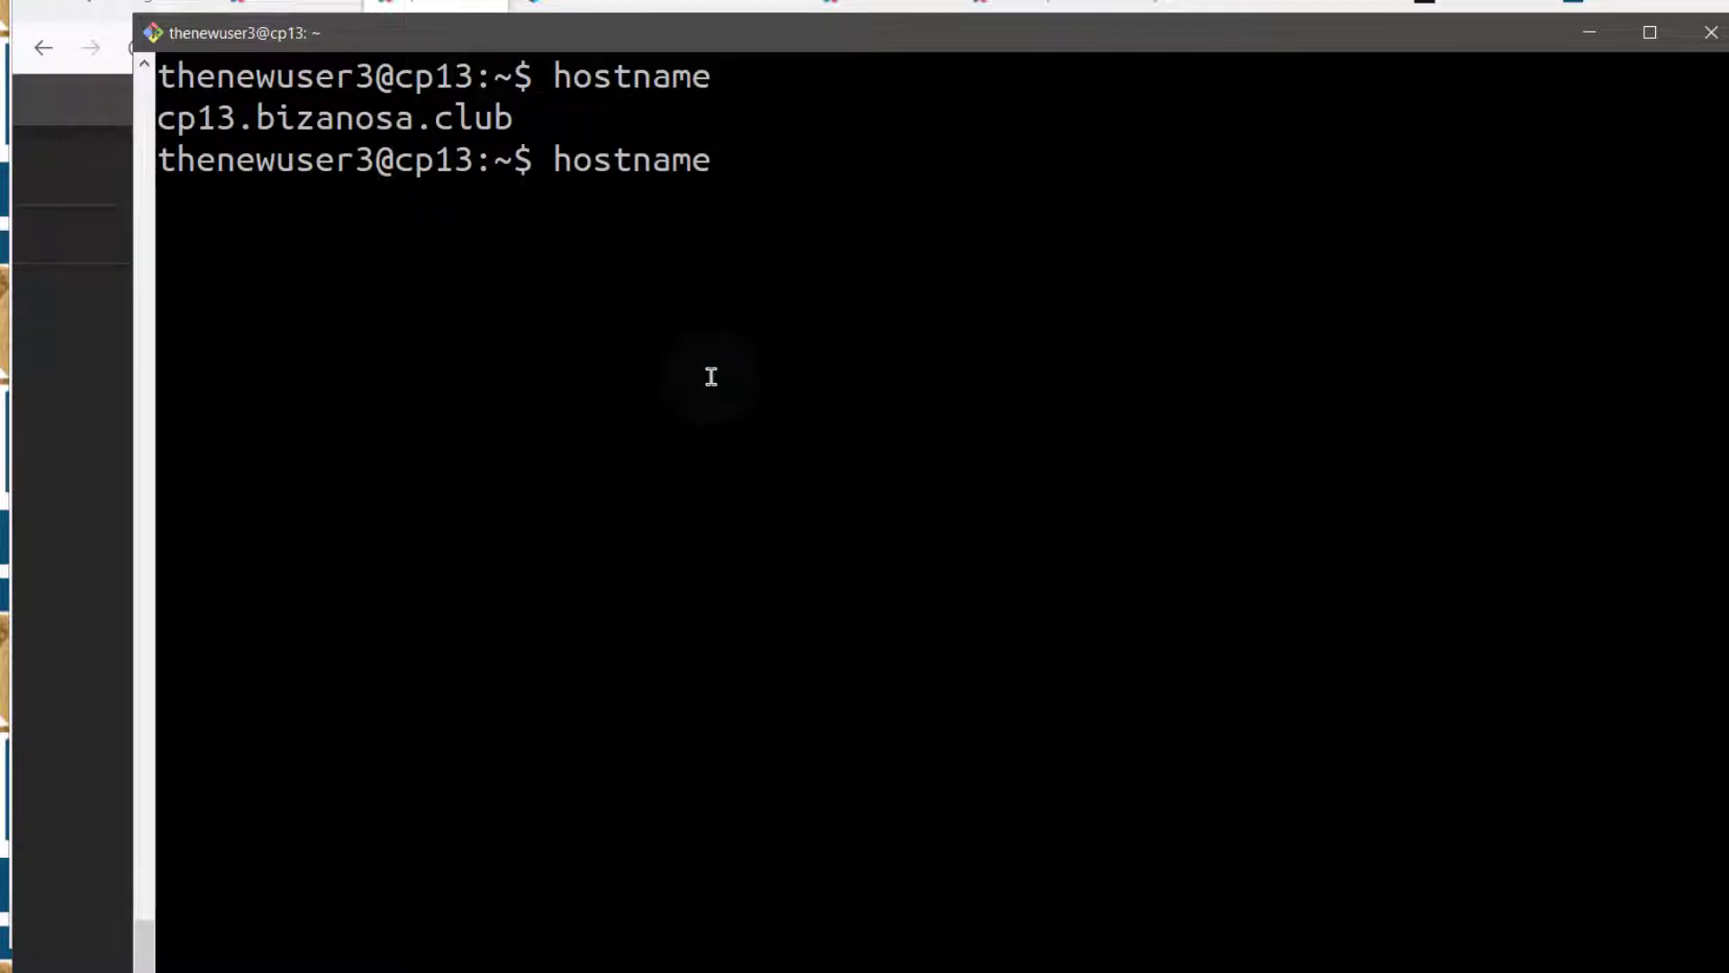
{"action": "key", "text": "Return"}
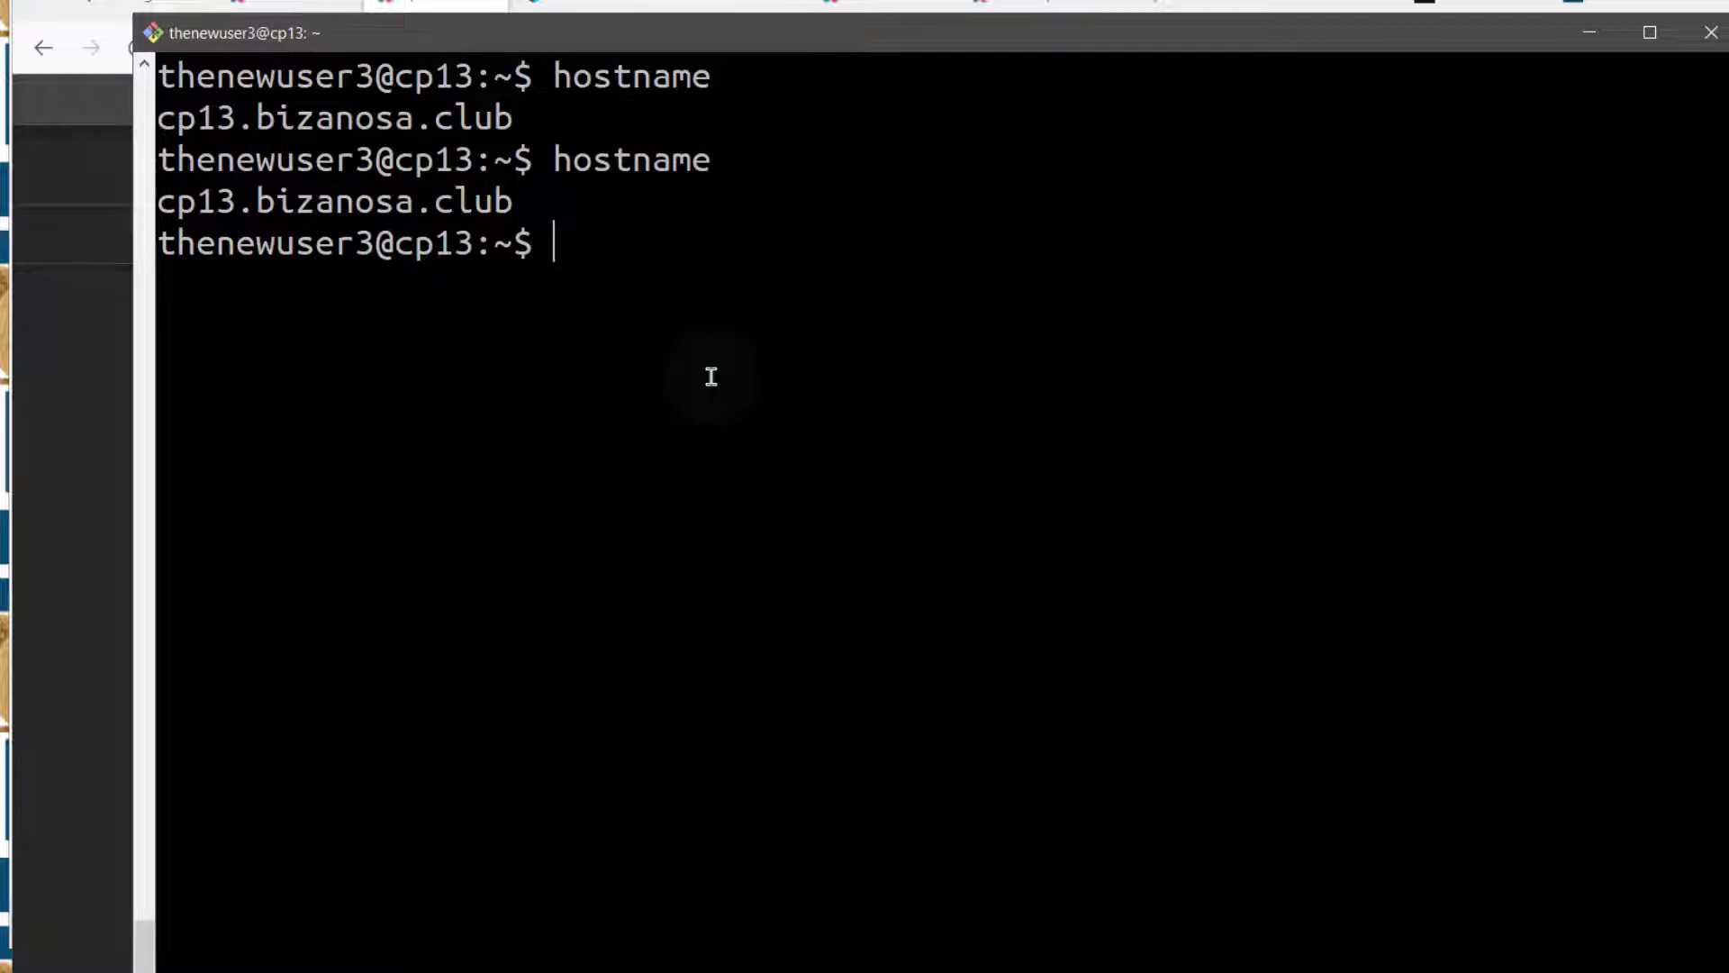
{"action": "type", "text": "ca"}
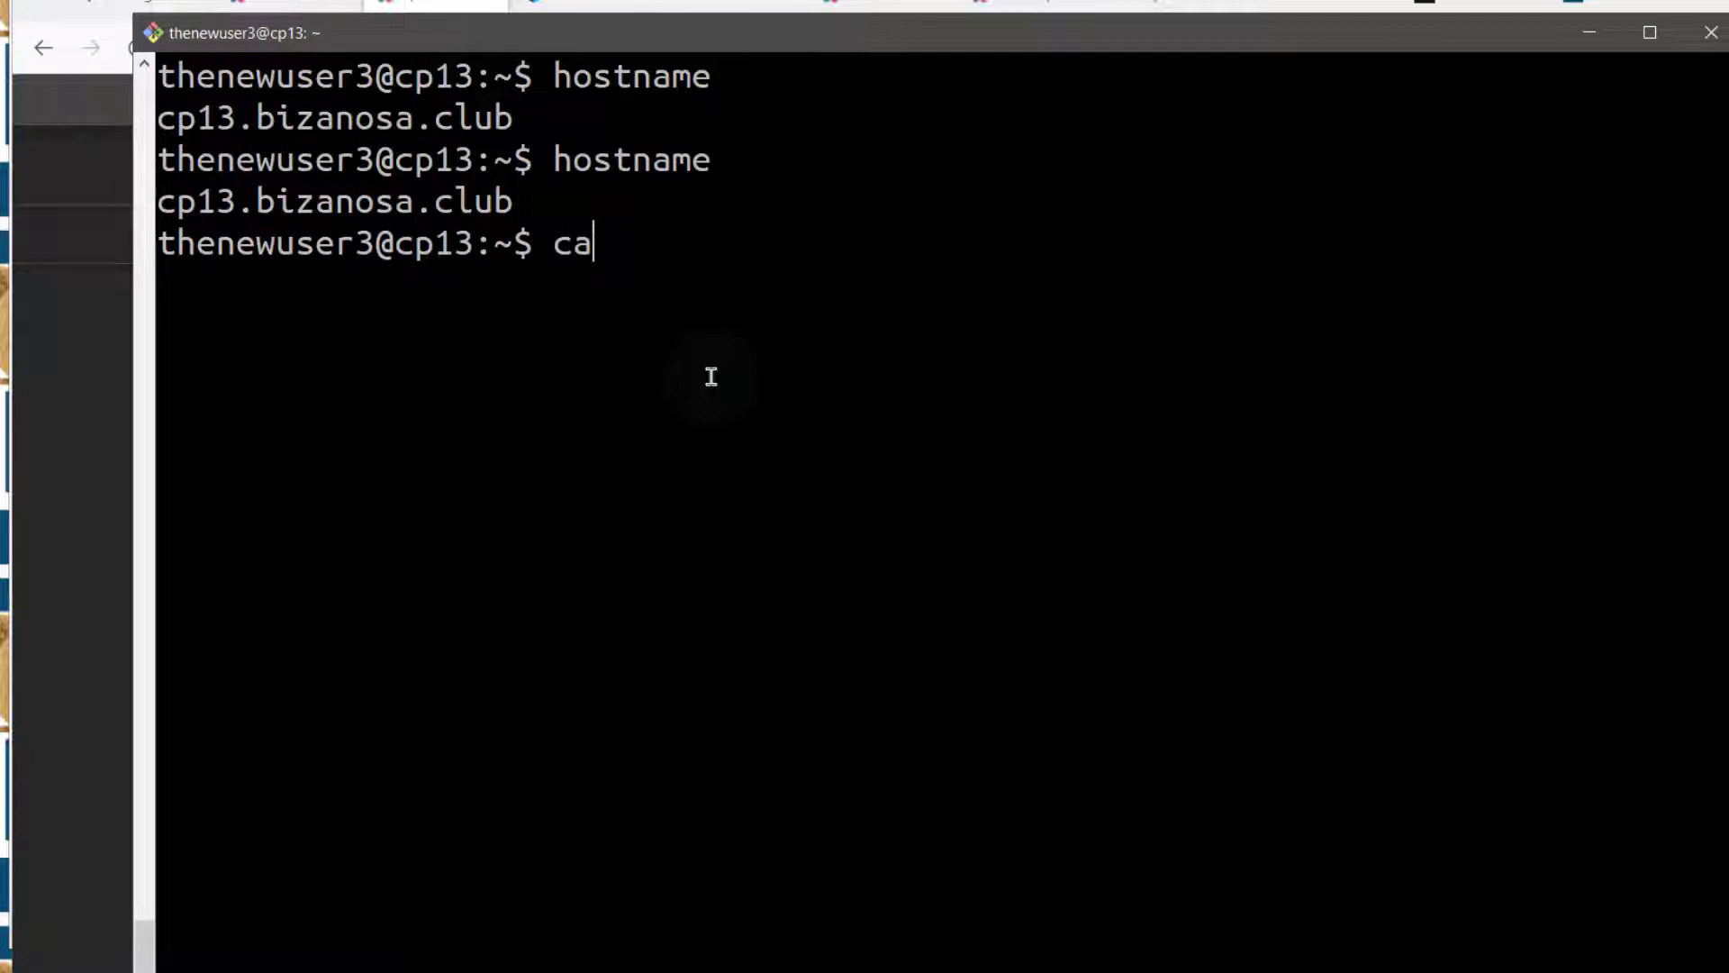
{"action": "type", "text": "t"}
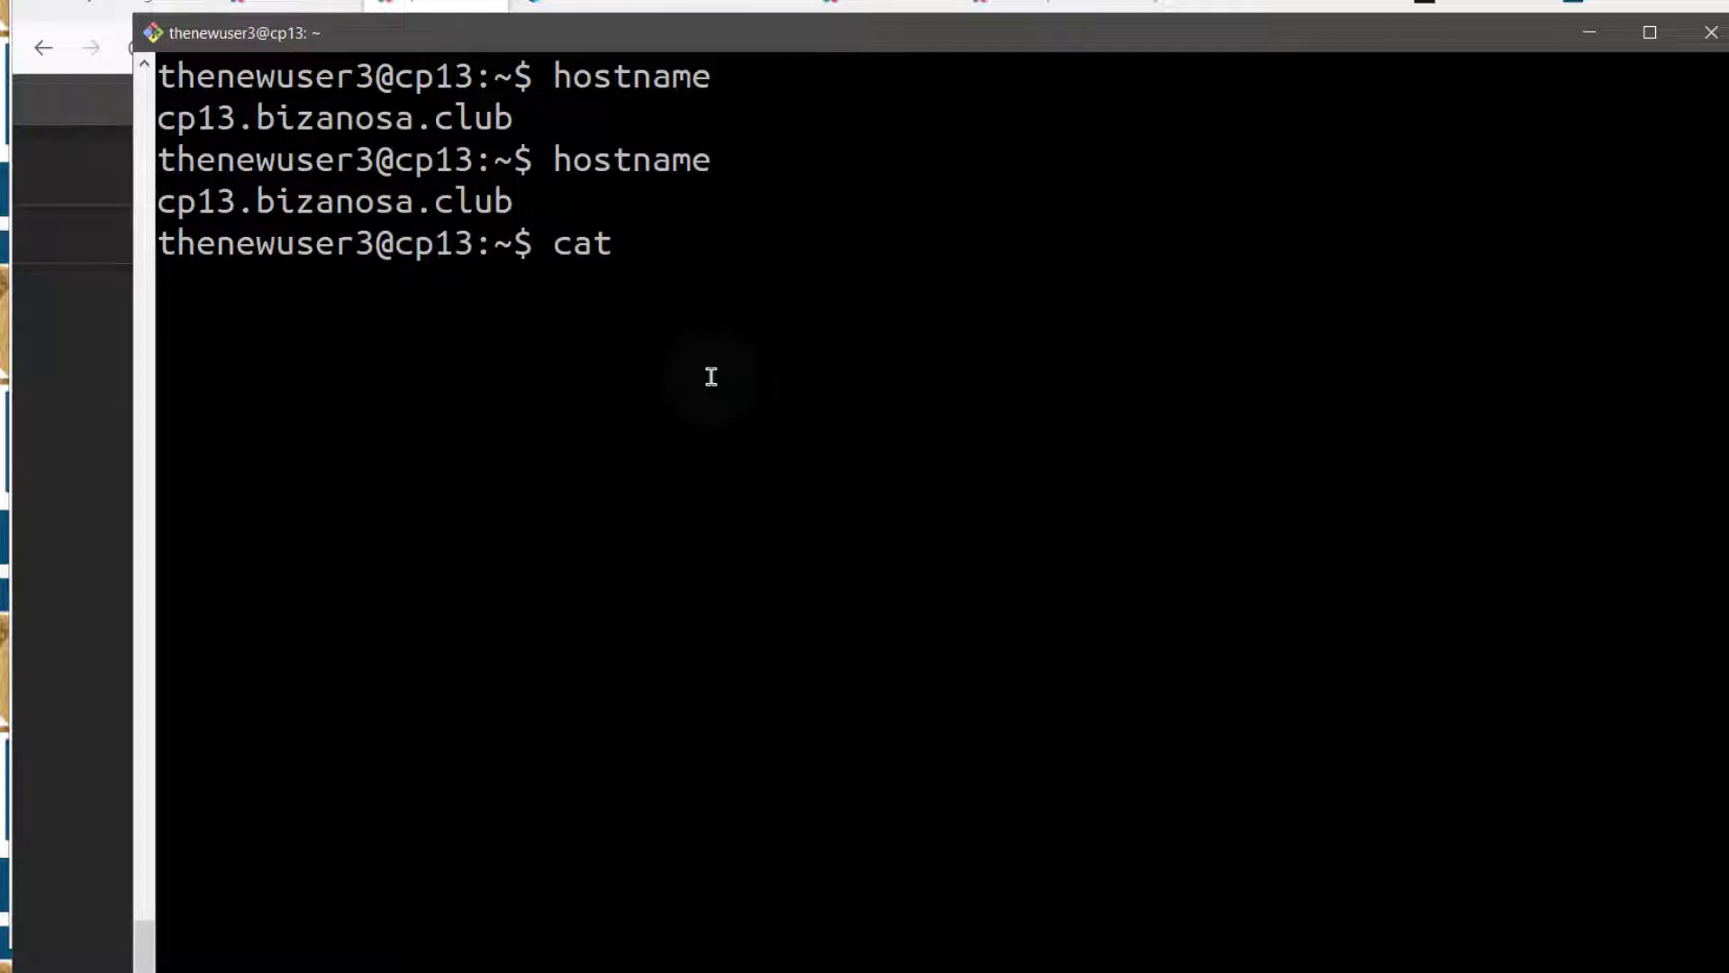
{"action": "type", "text": "/etc"}
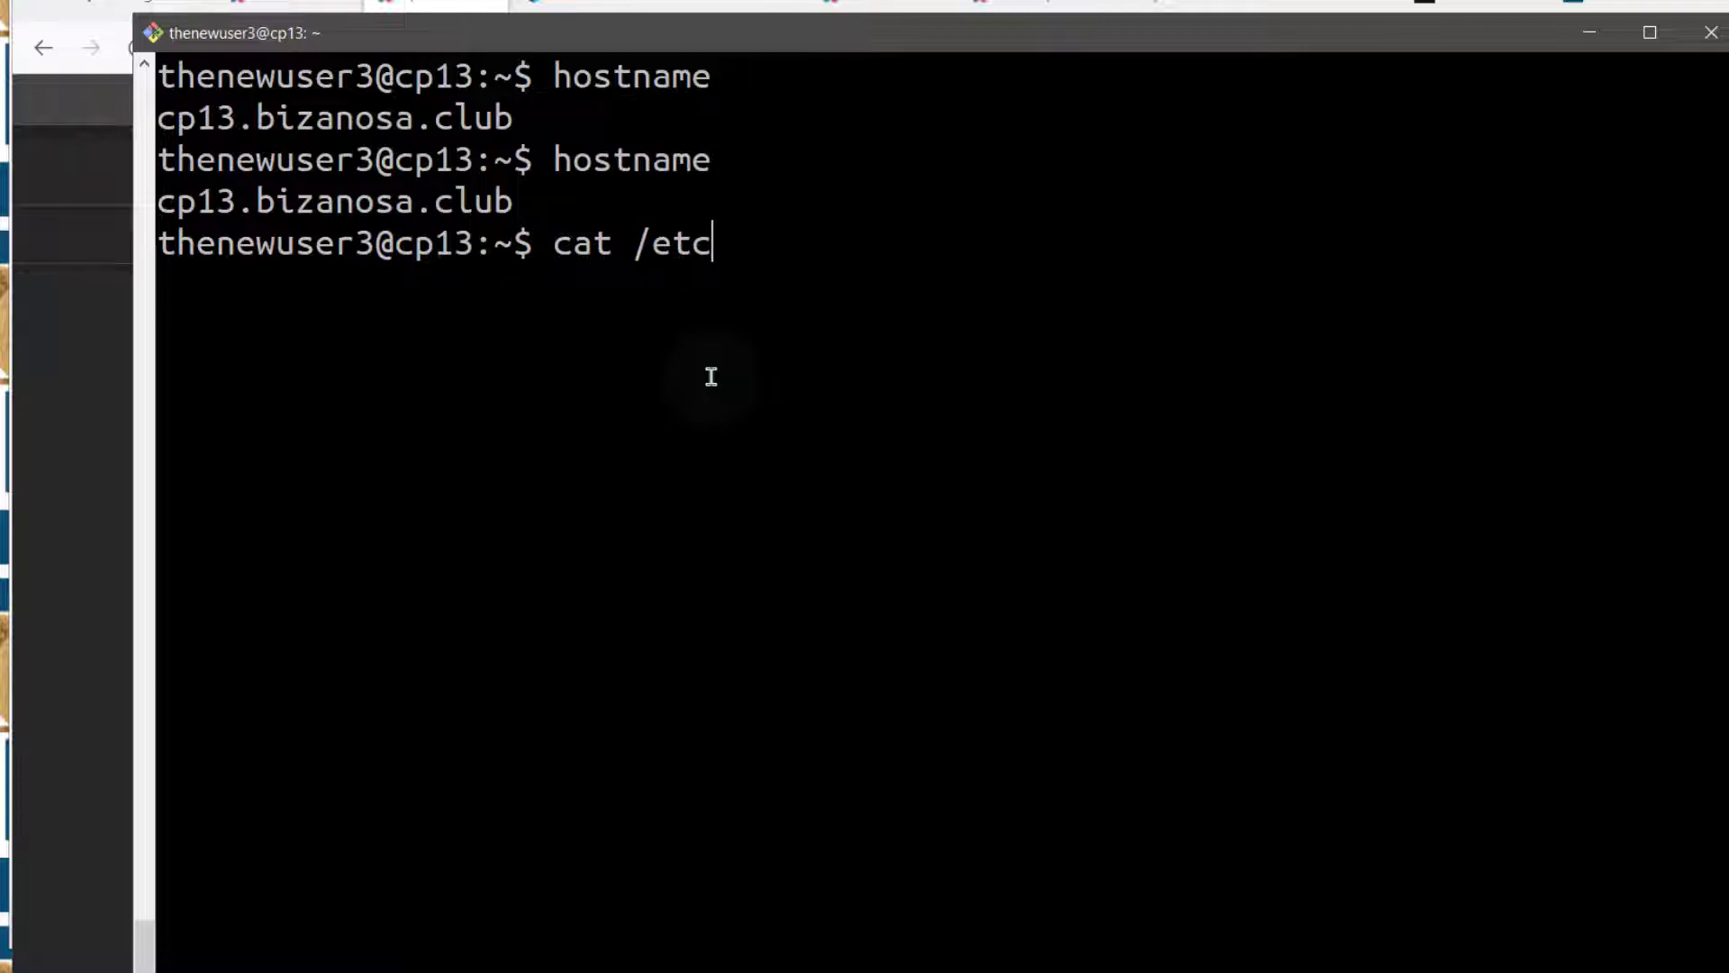
{"action": "type", "text": "/hosts"}
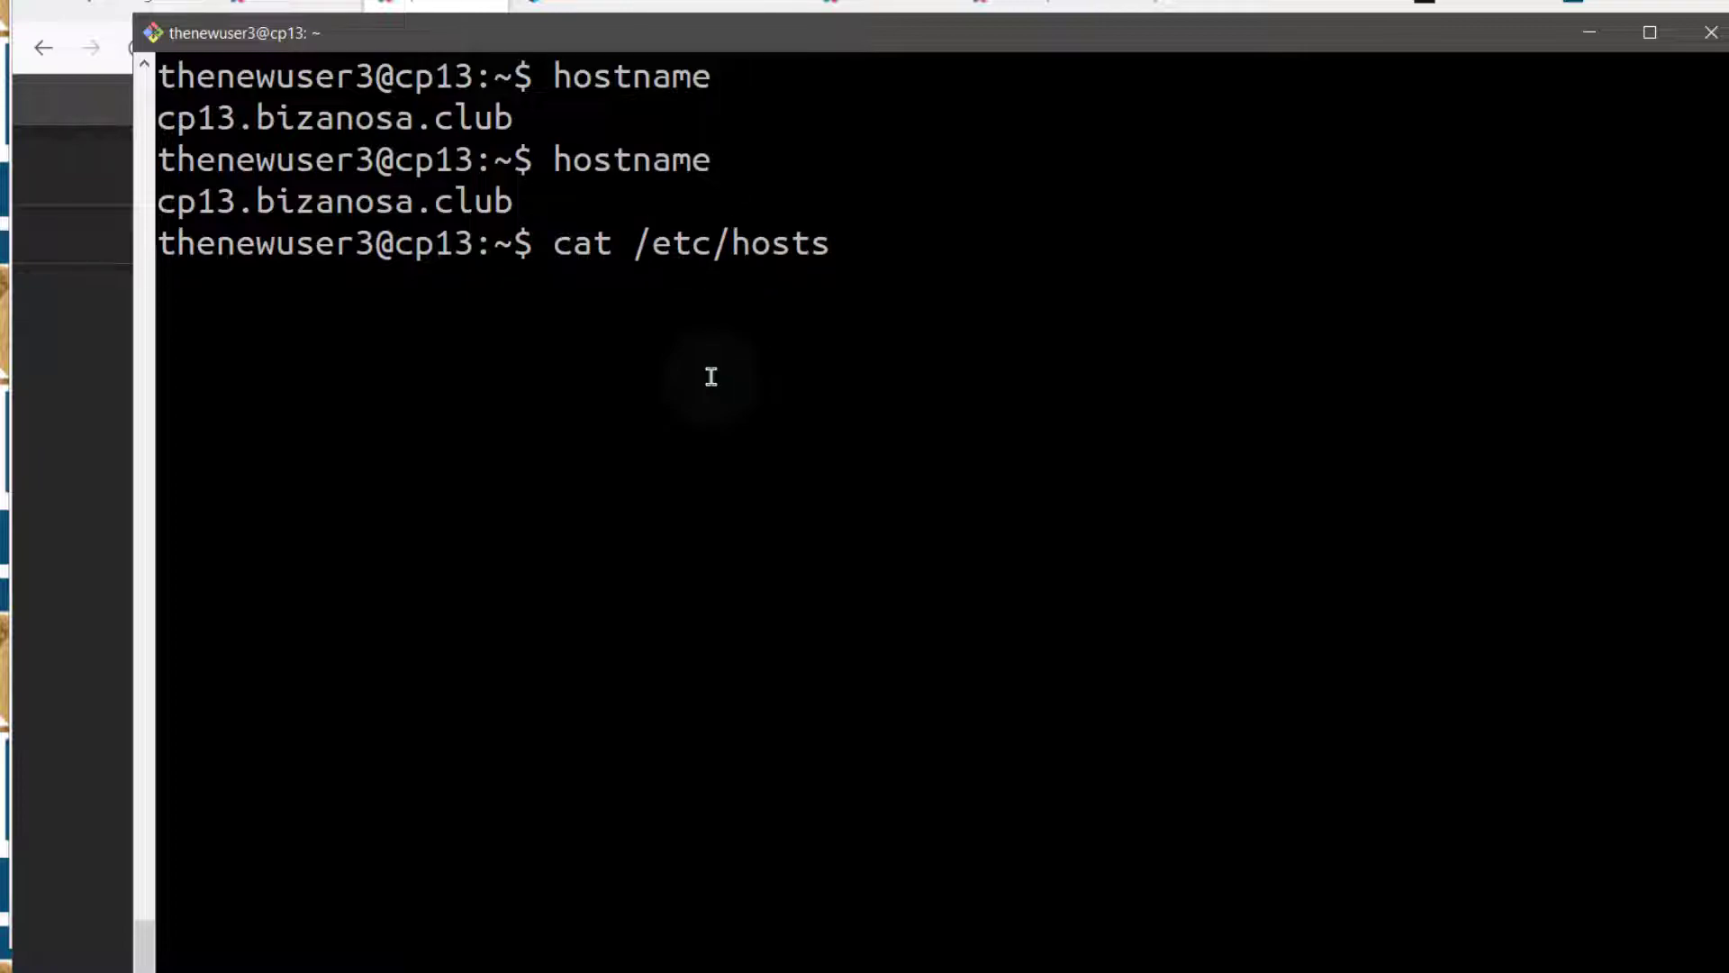
{"action": "key", "text": "Return"}
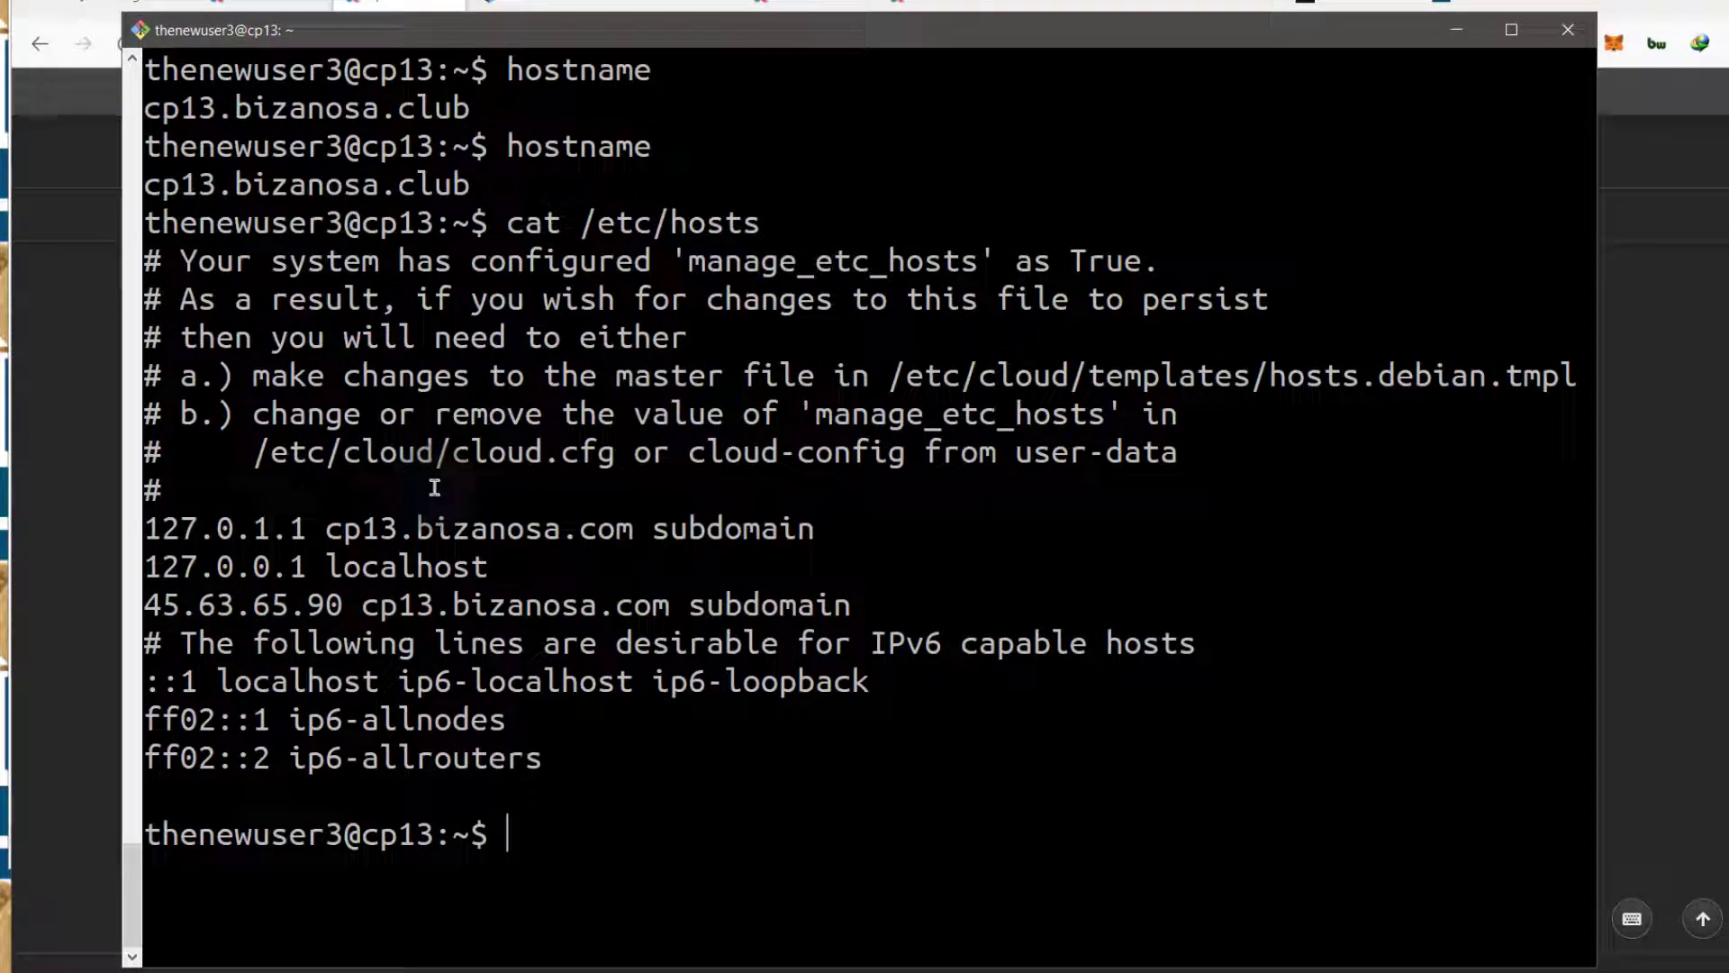
Open /etc/hosts in nano with sudo
{"action": "type", "text": "cat /etc/hosts"}
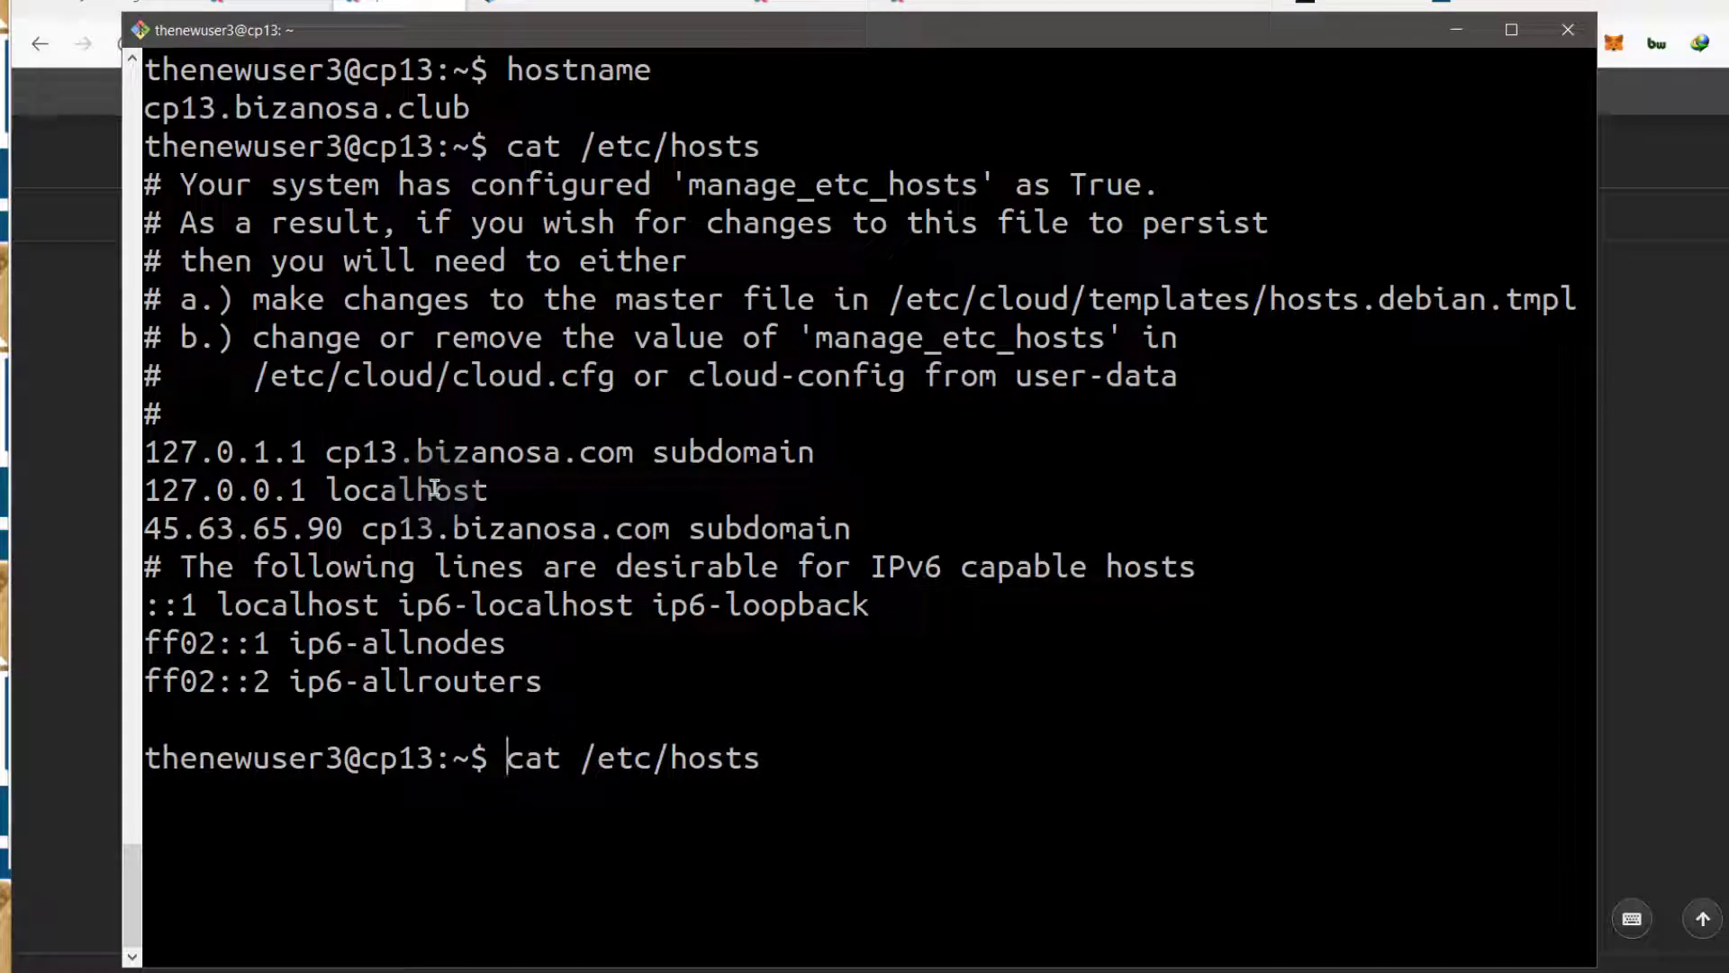
{"action": "type", "text": "sudo"}
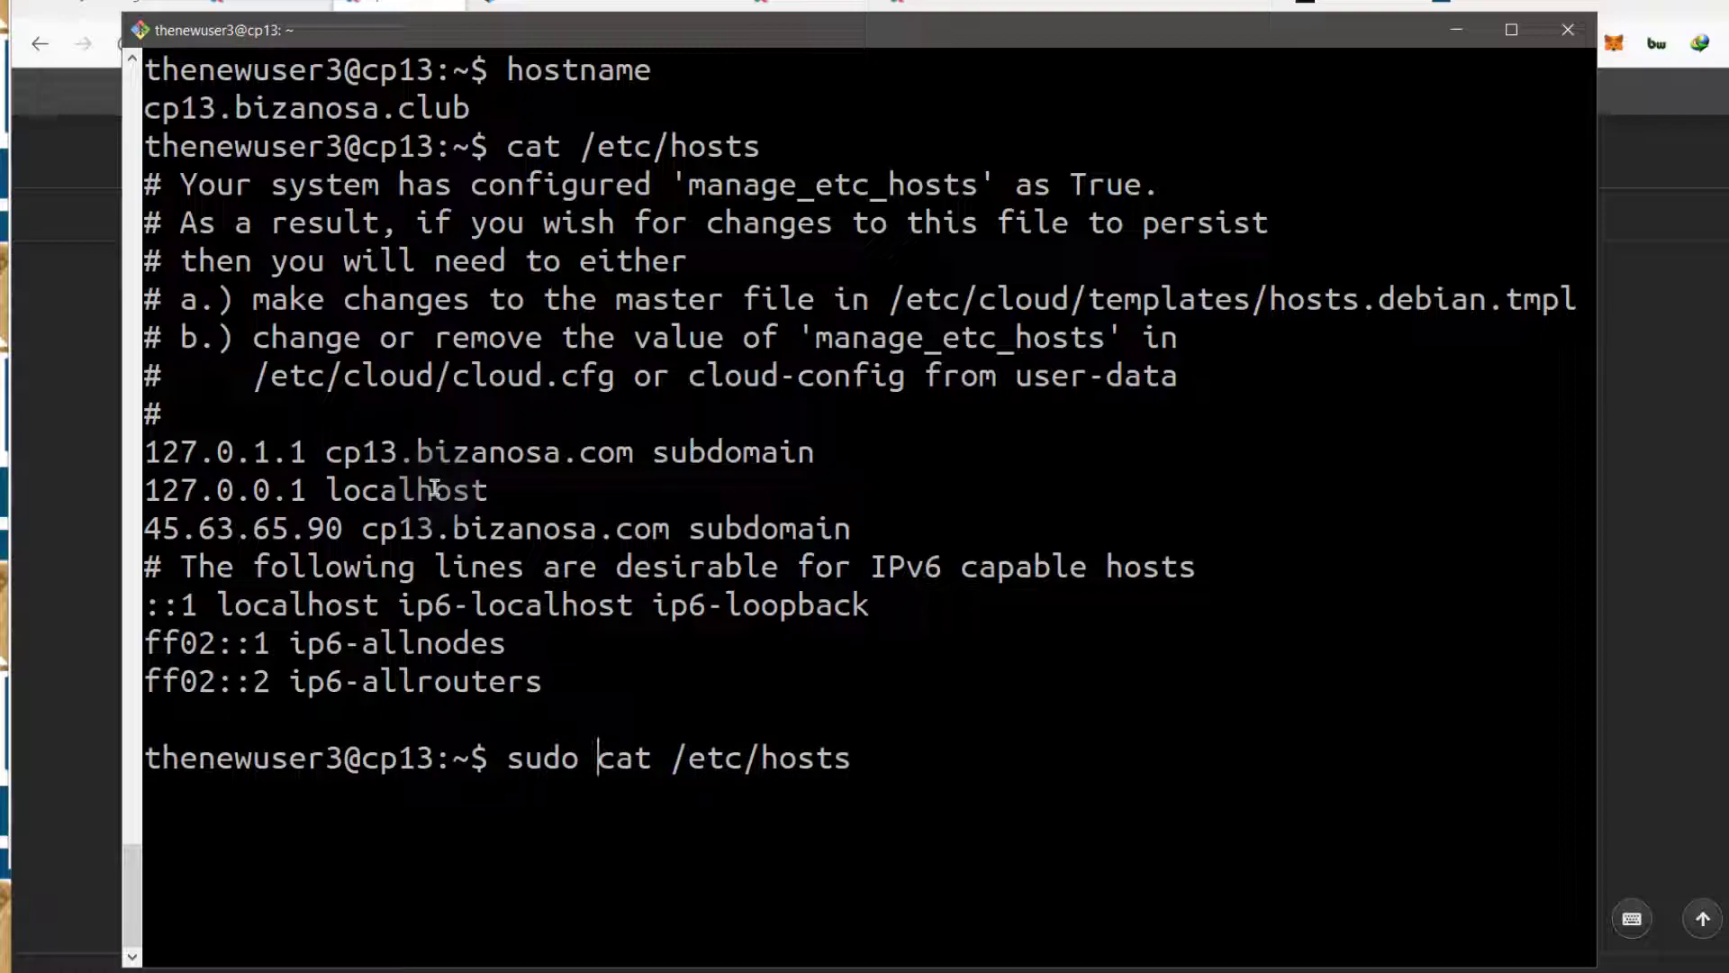
{"action": "type", "text": "nano"}
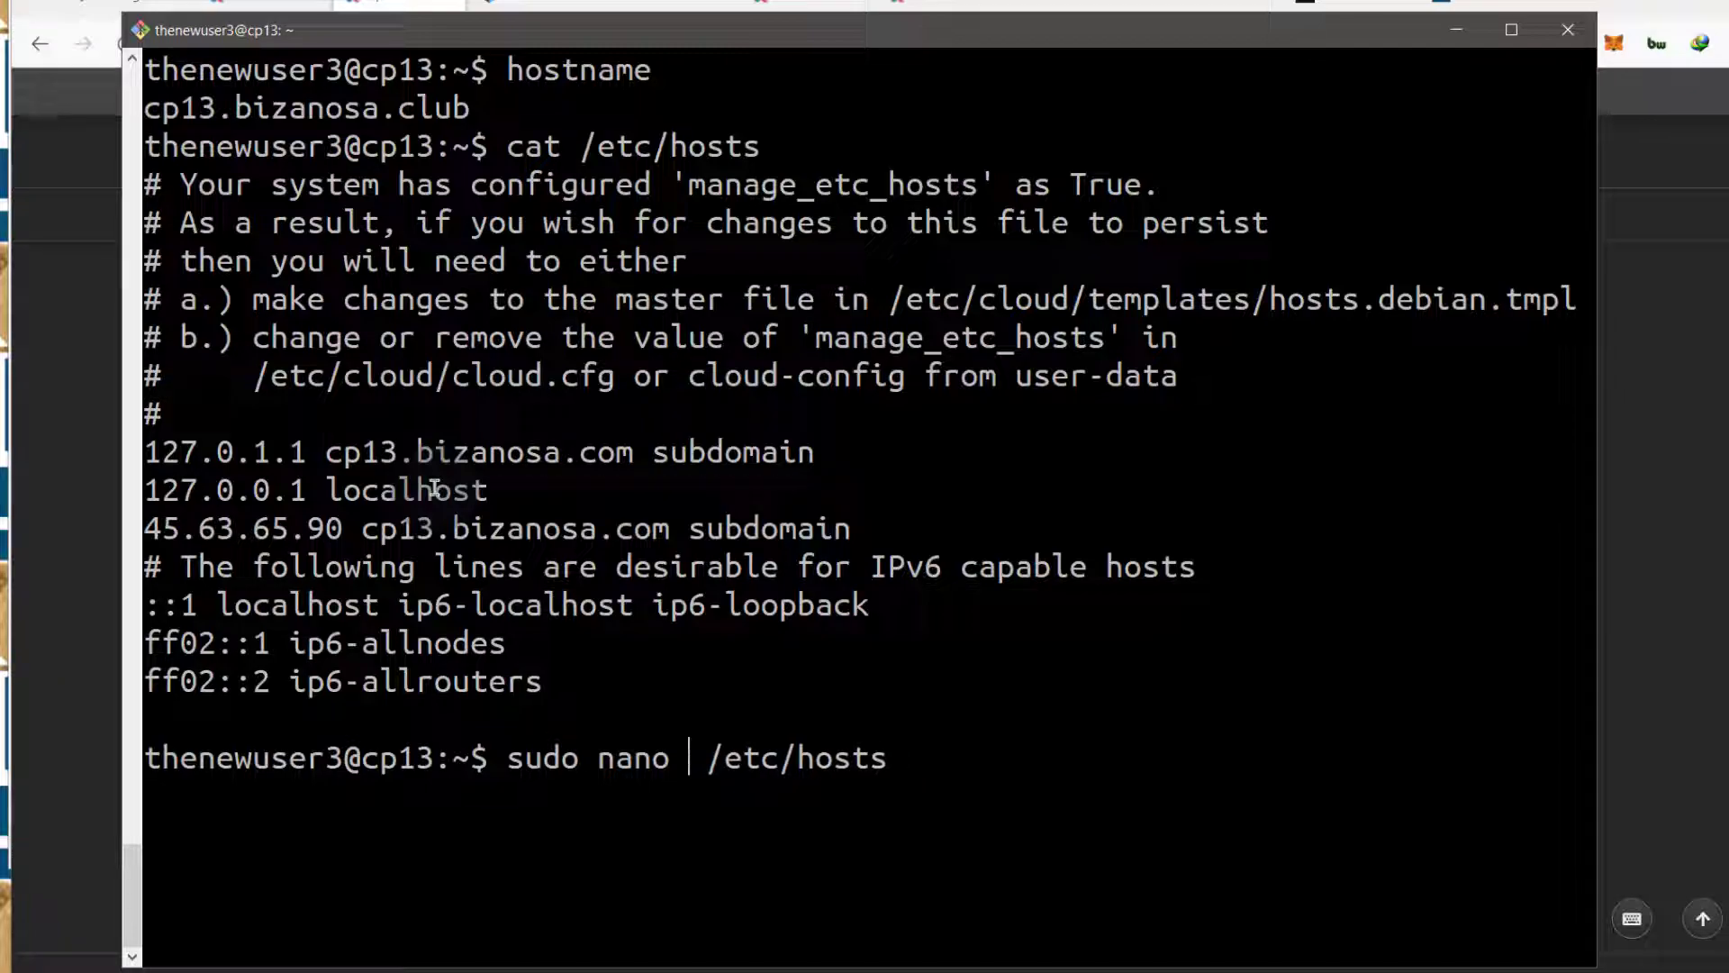
{"action": "key", "text": "Return"}
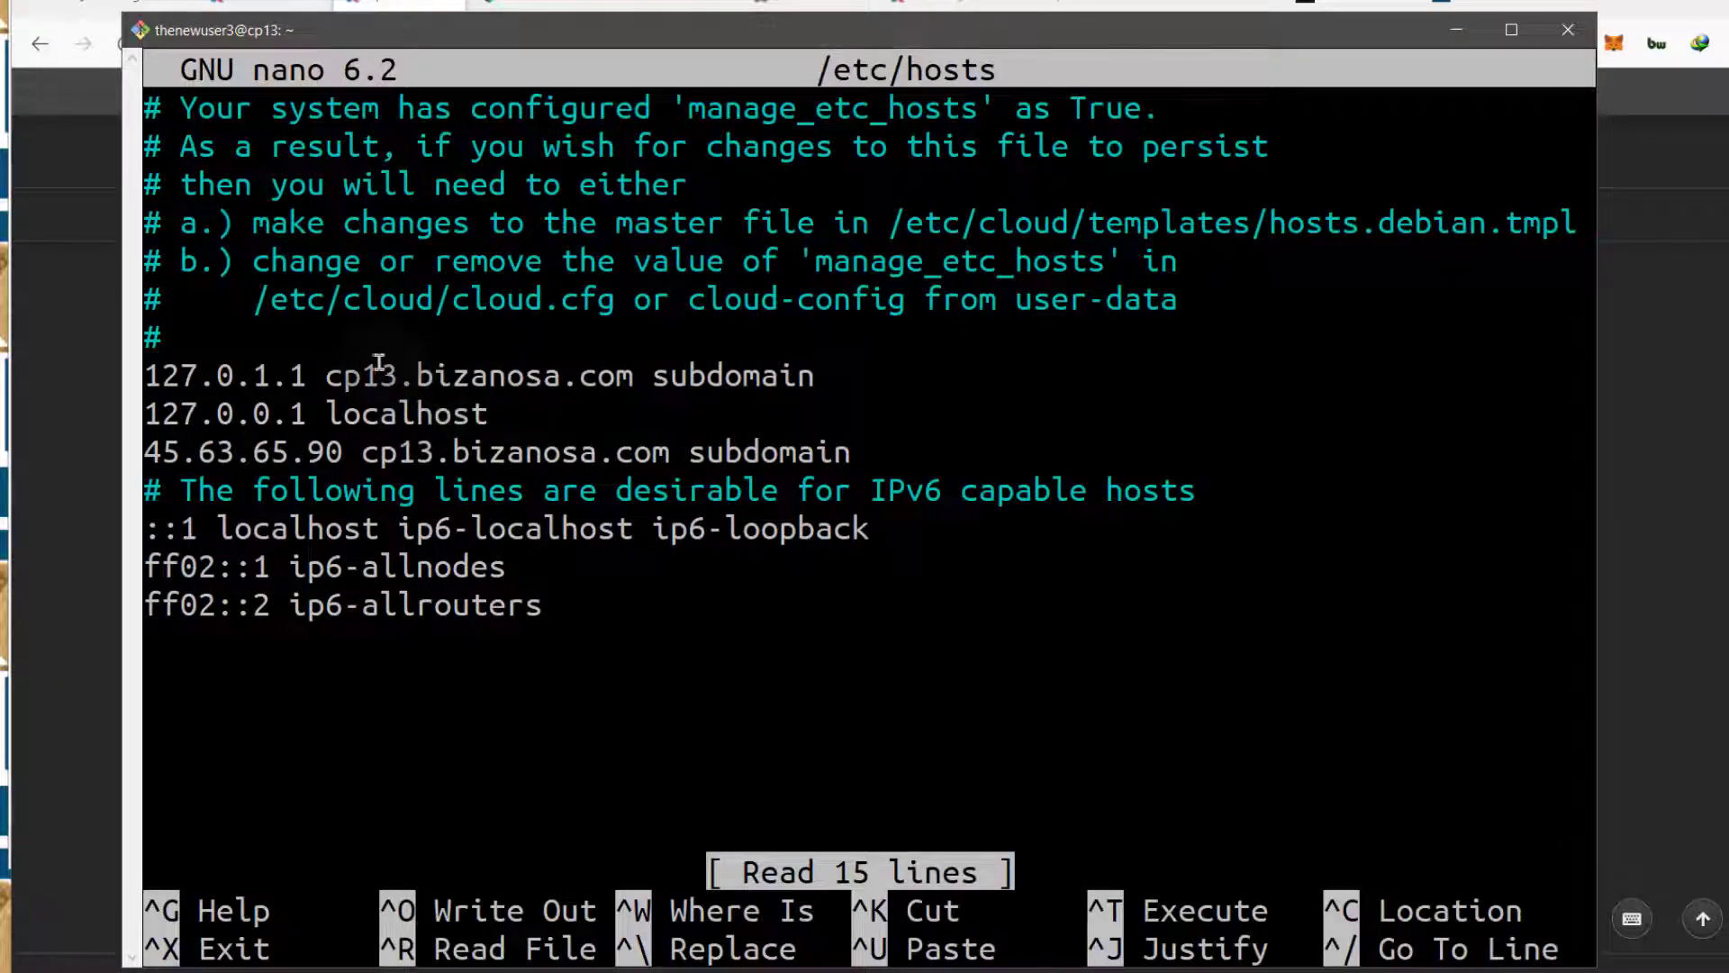
{"action": "mouse_move", "coordinate": [298, 284]}
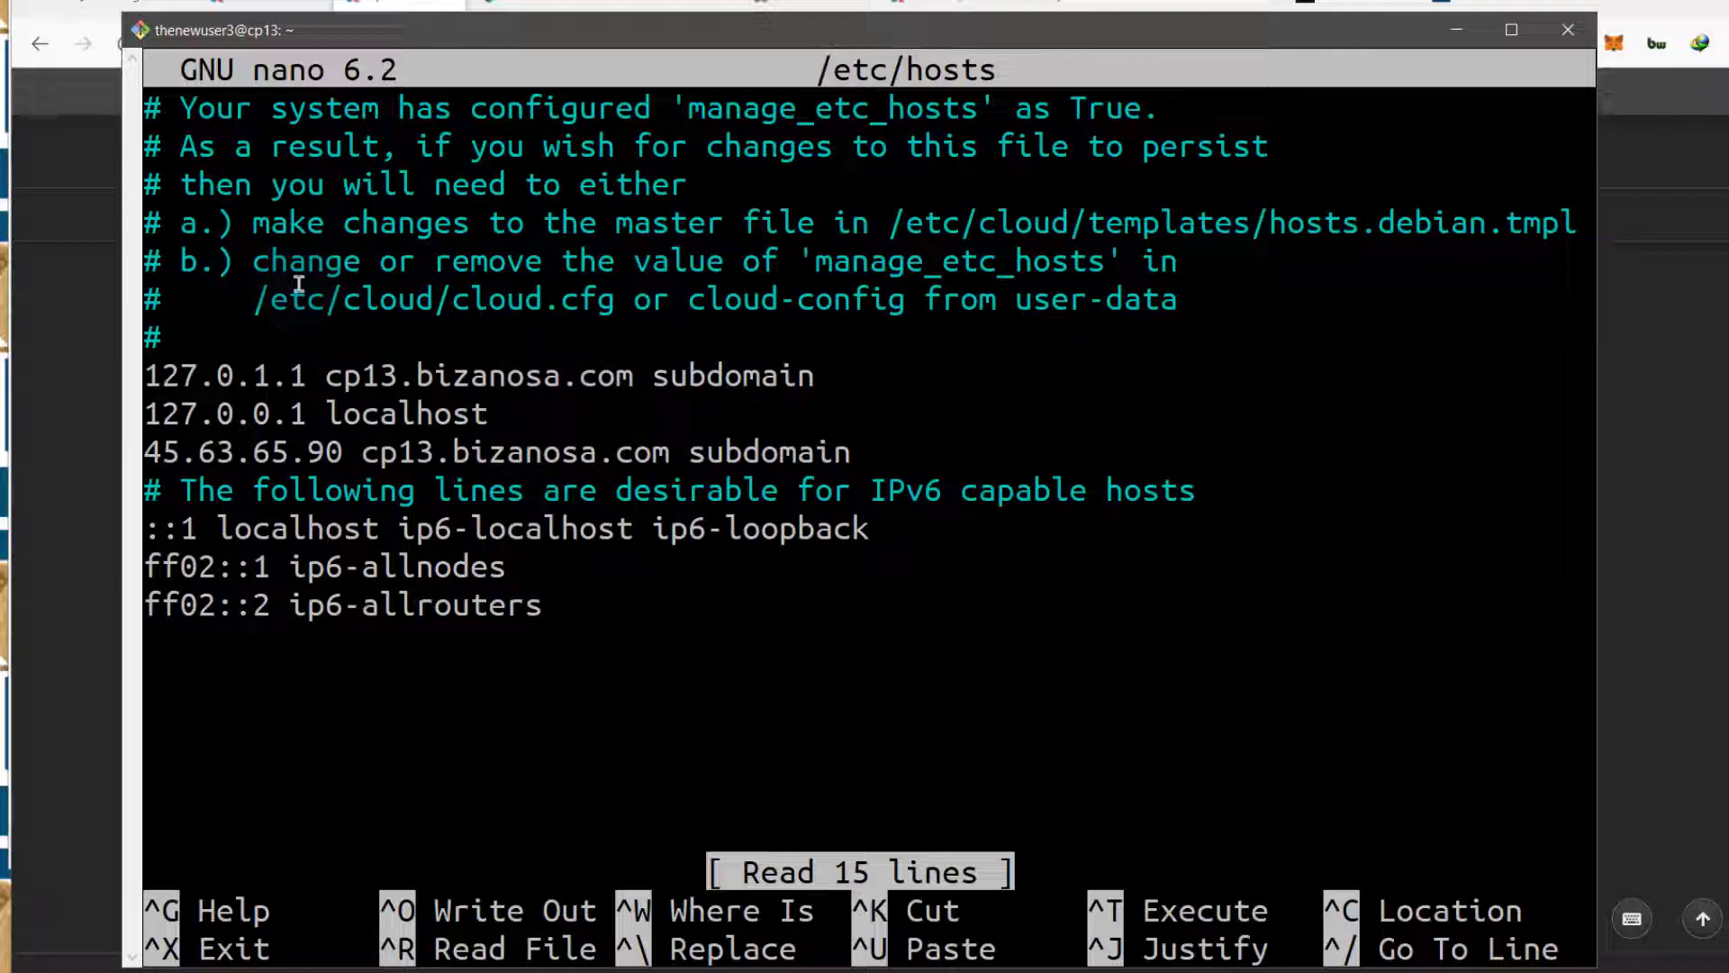
{"action": "mouse_move", "coordinate": [475, 402]}
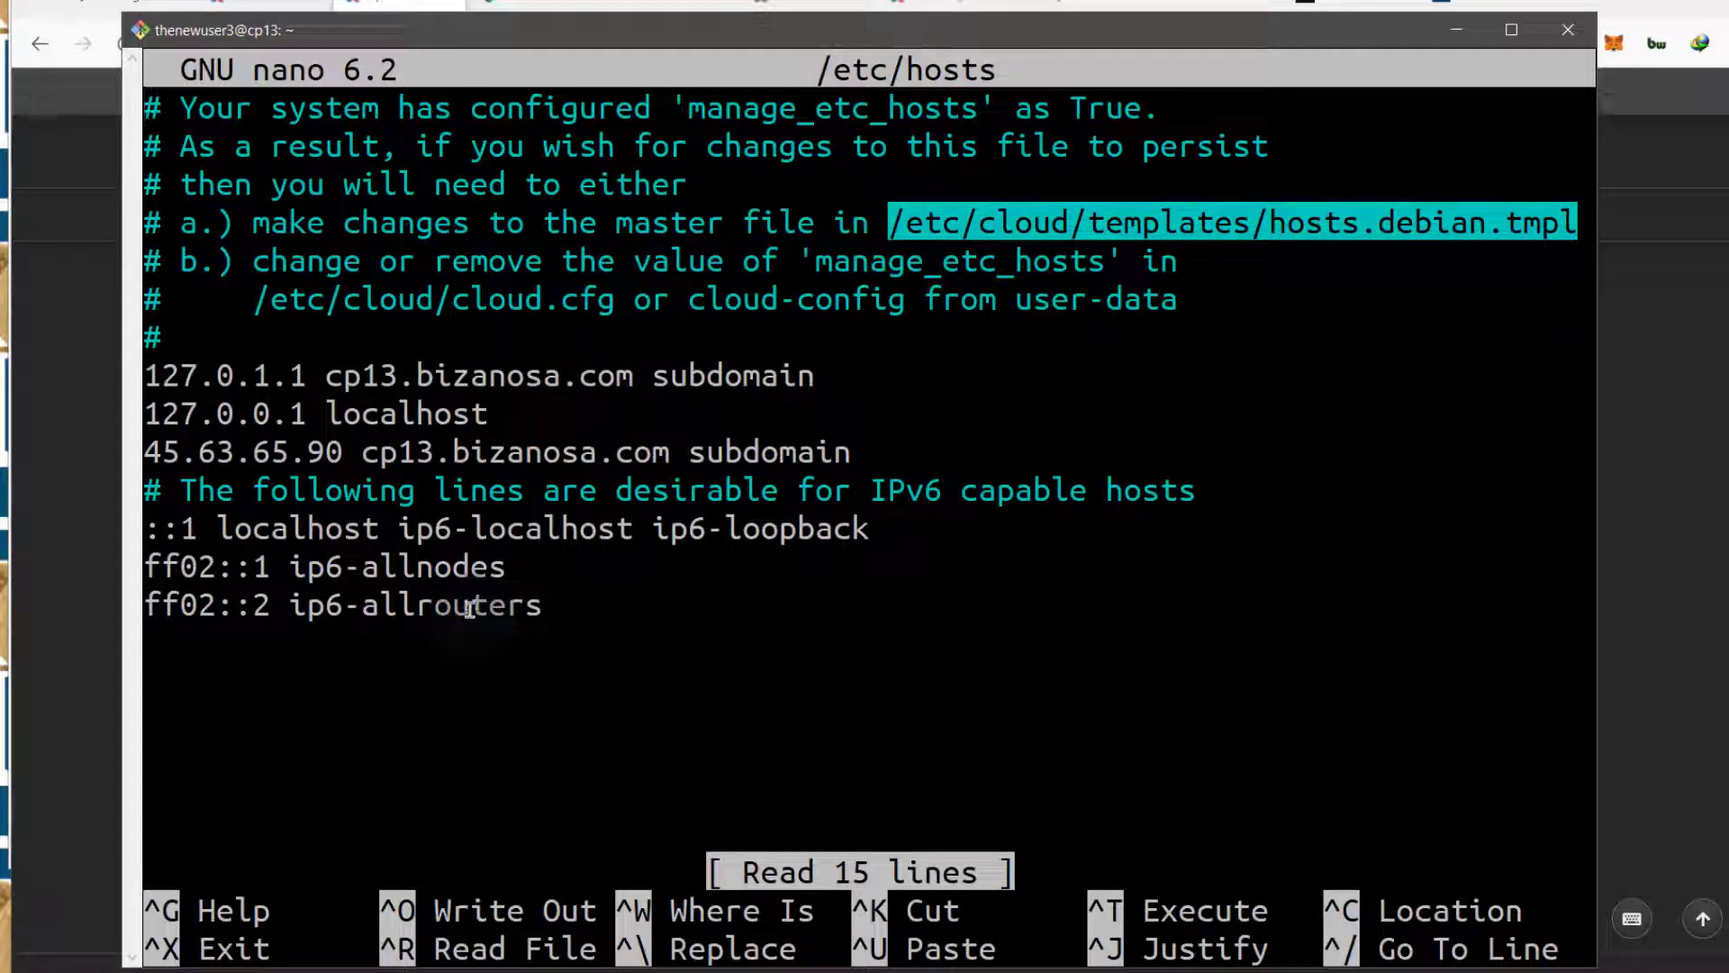
{"action": "mouse_move", "coordinate": [927, 453]}
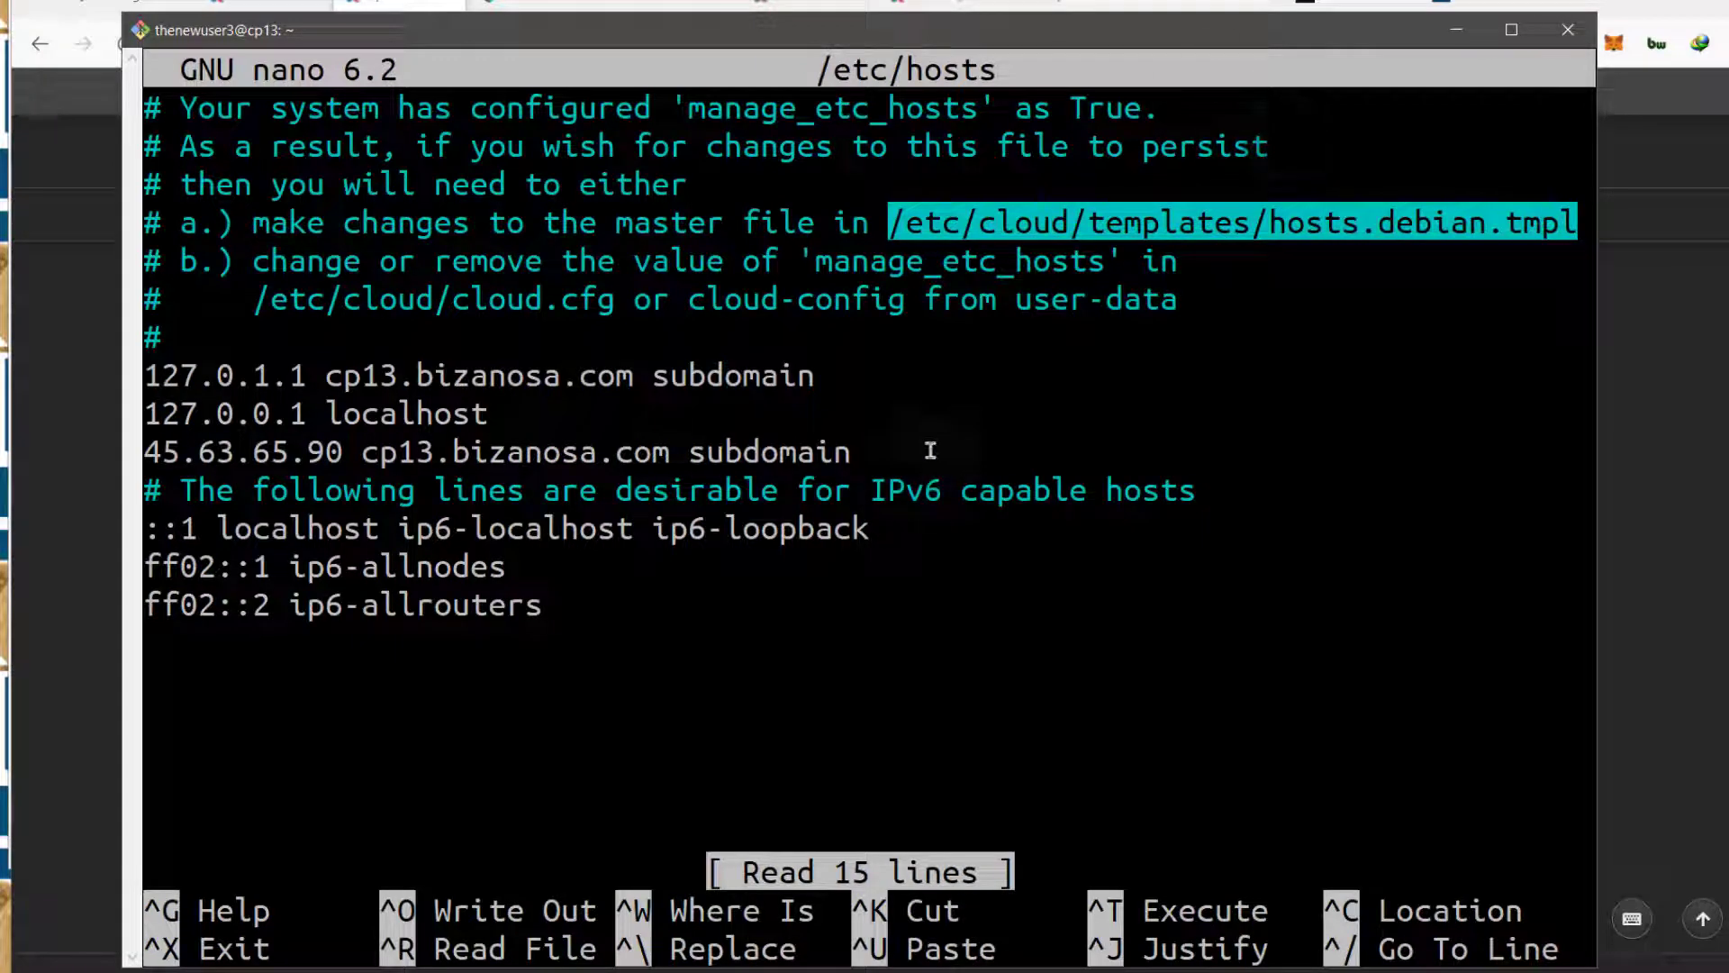
{"action": "mouse_move", "coordinate": [549, 565]}
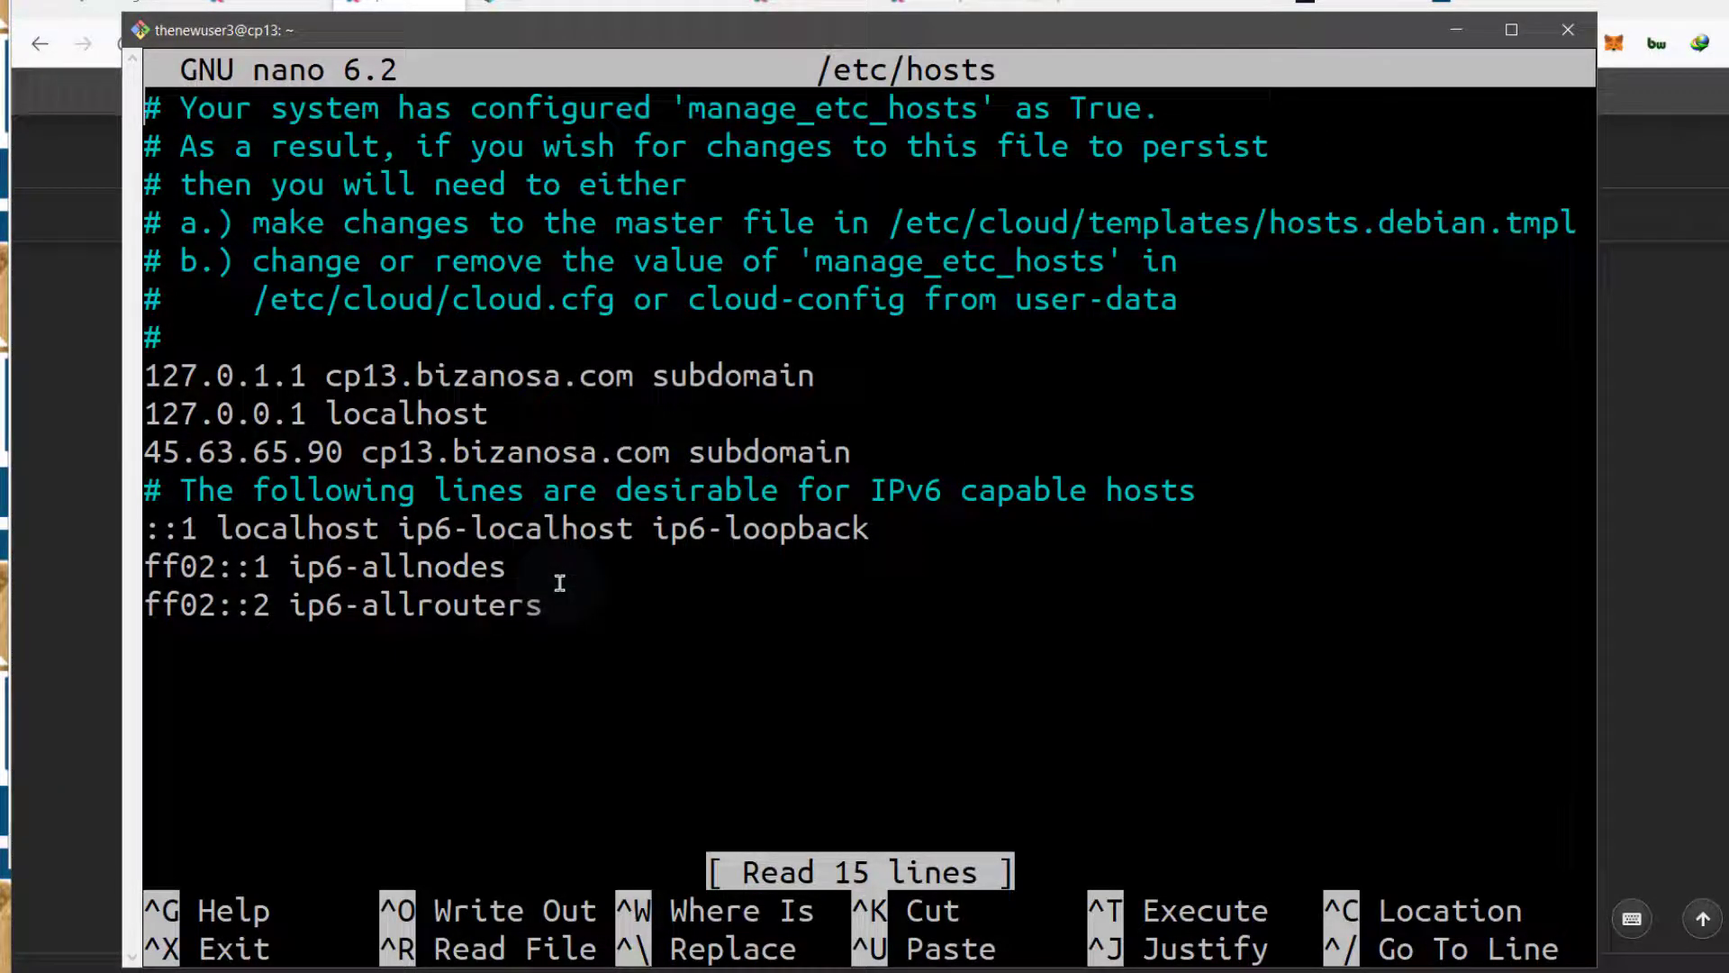
Exit nano, leaving /etc/hosts unchanged
{"action": "key", "text": "ctrl+x"}
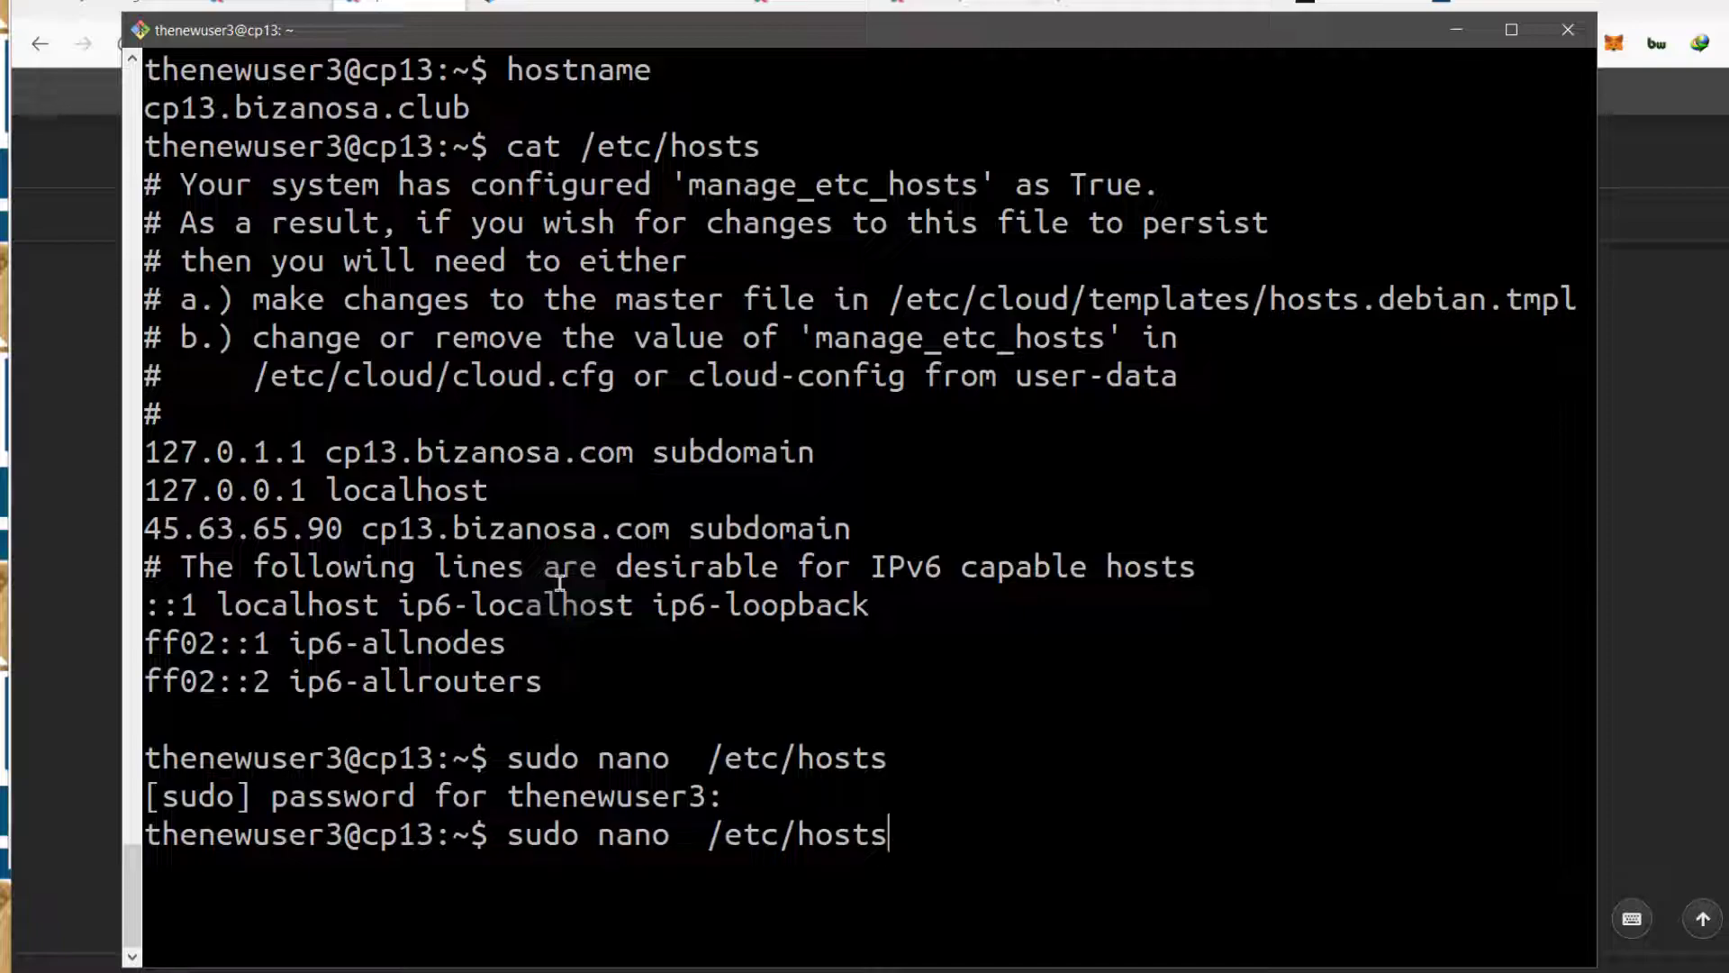
Open /etc/cloud/templates/hosts.debian.tmpl in nano with sudo
{"action": "key", "text": "BackSpace"}
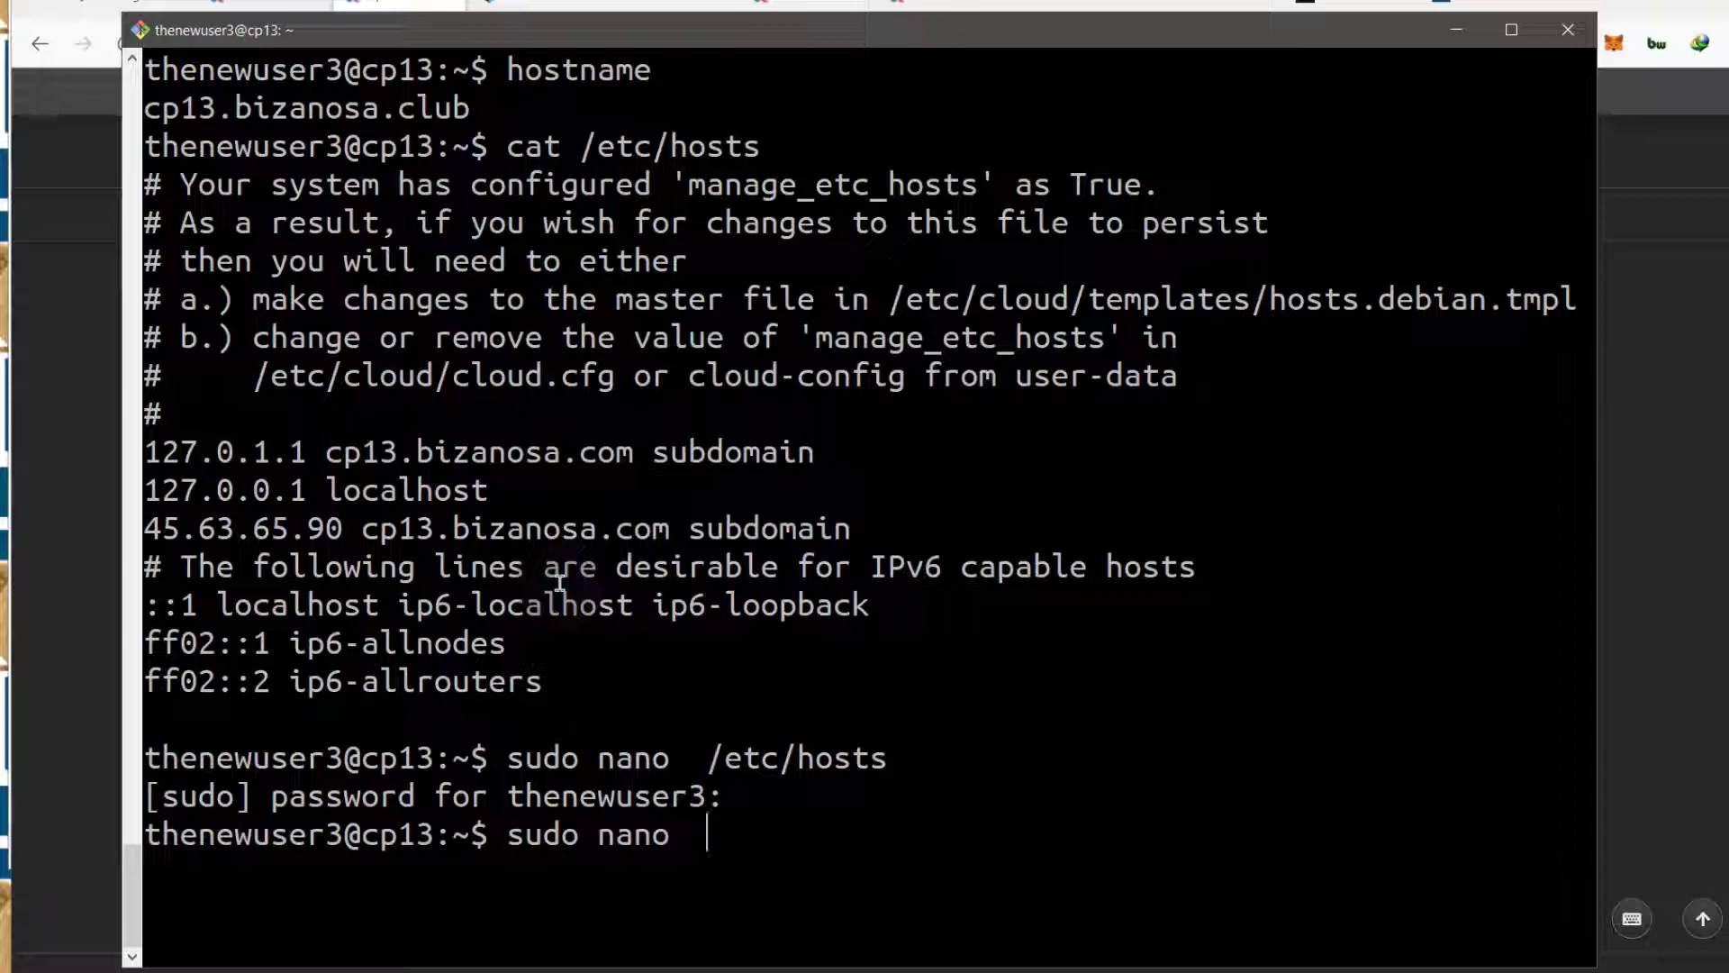
{"action": "type", "text": "/etc/cloud/templates/hosts.debian.tmpl"}
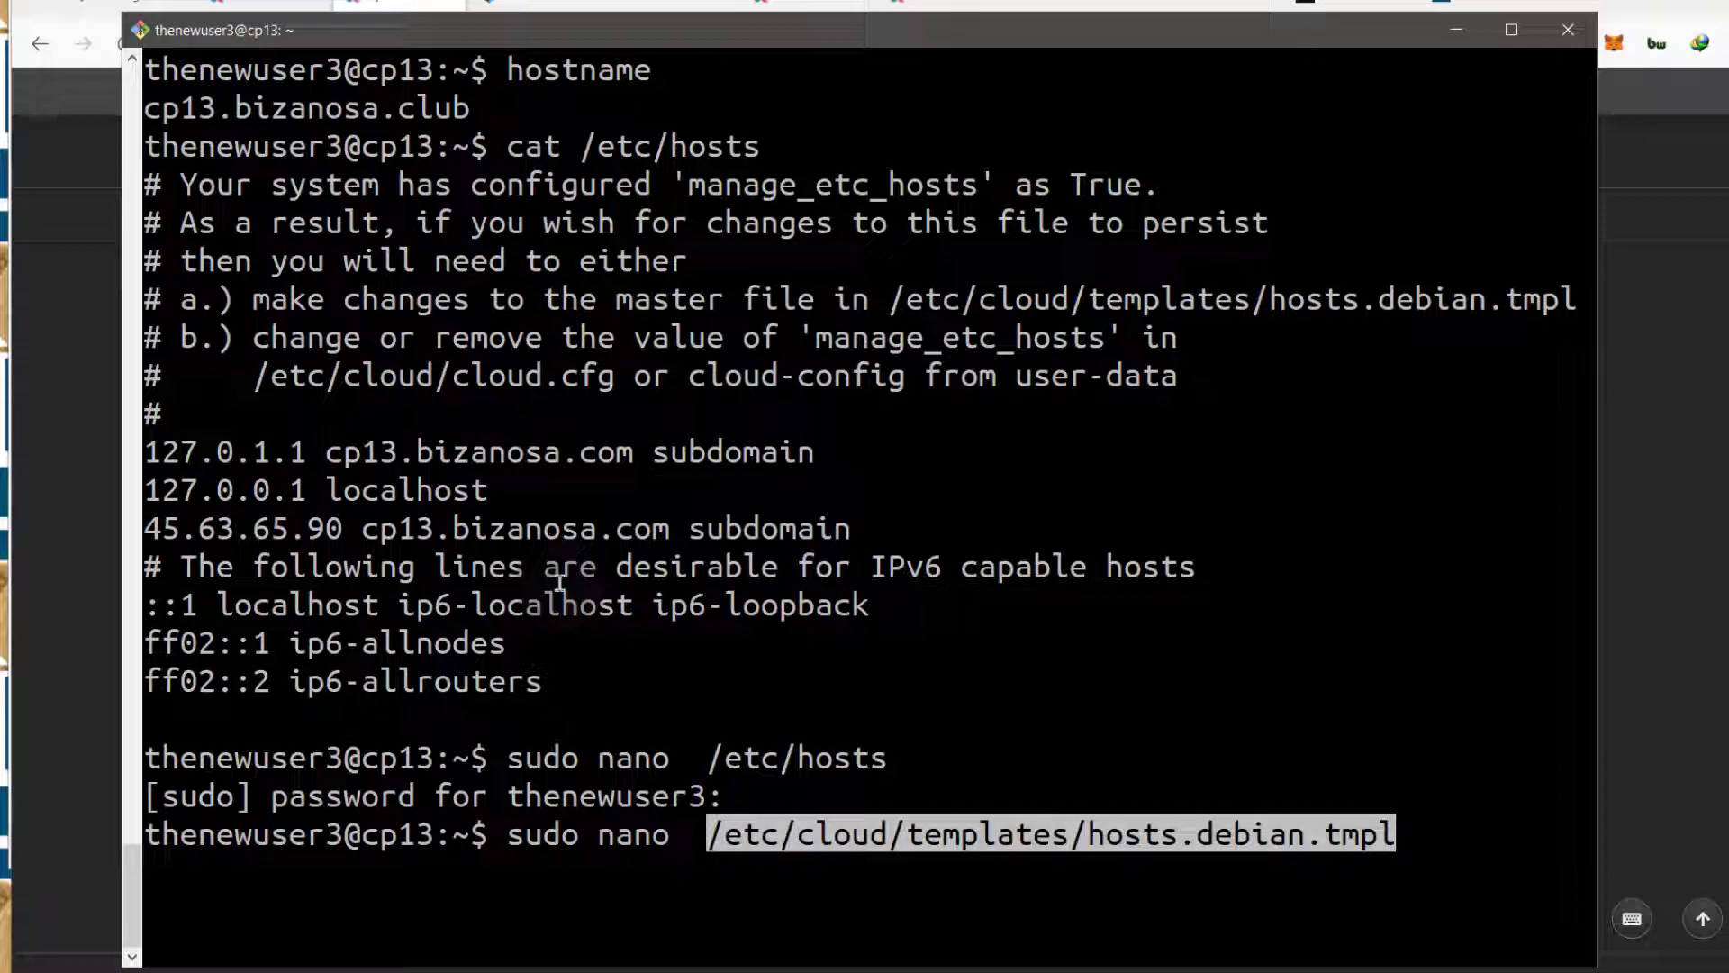
{"action": "key", "text": "Return"}
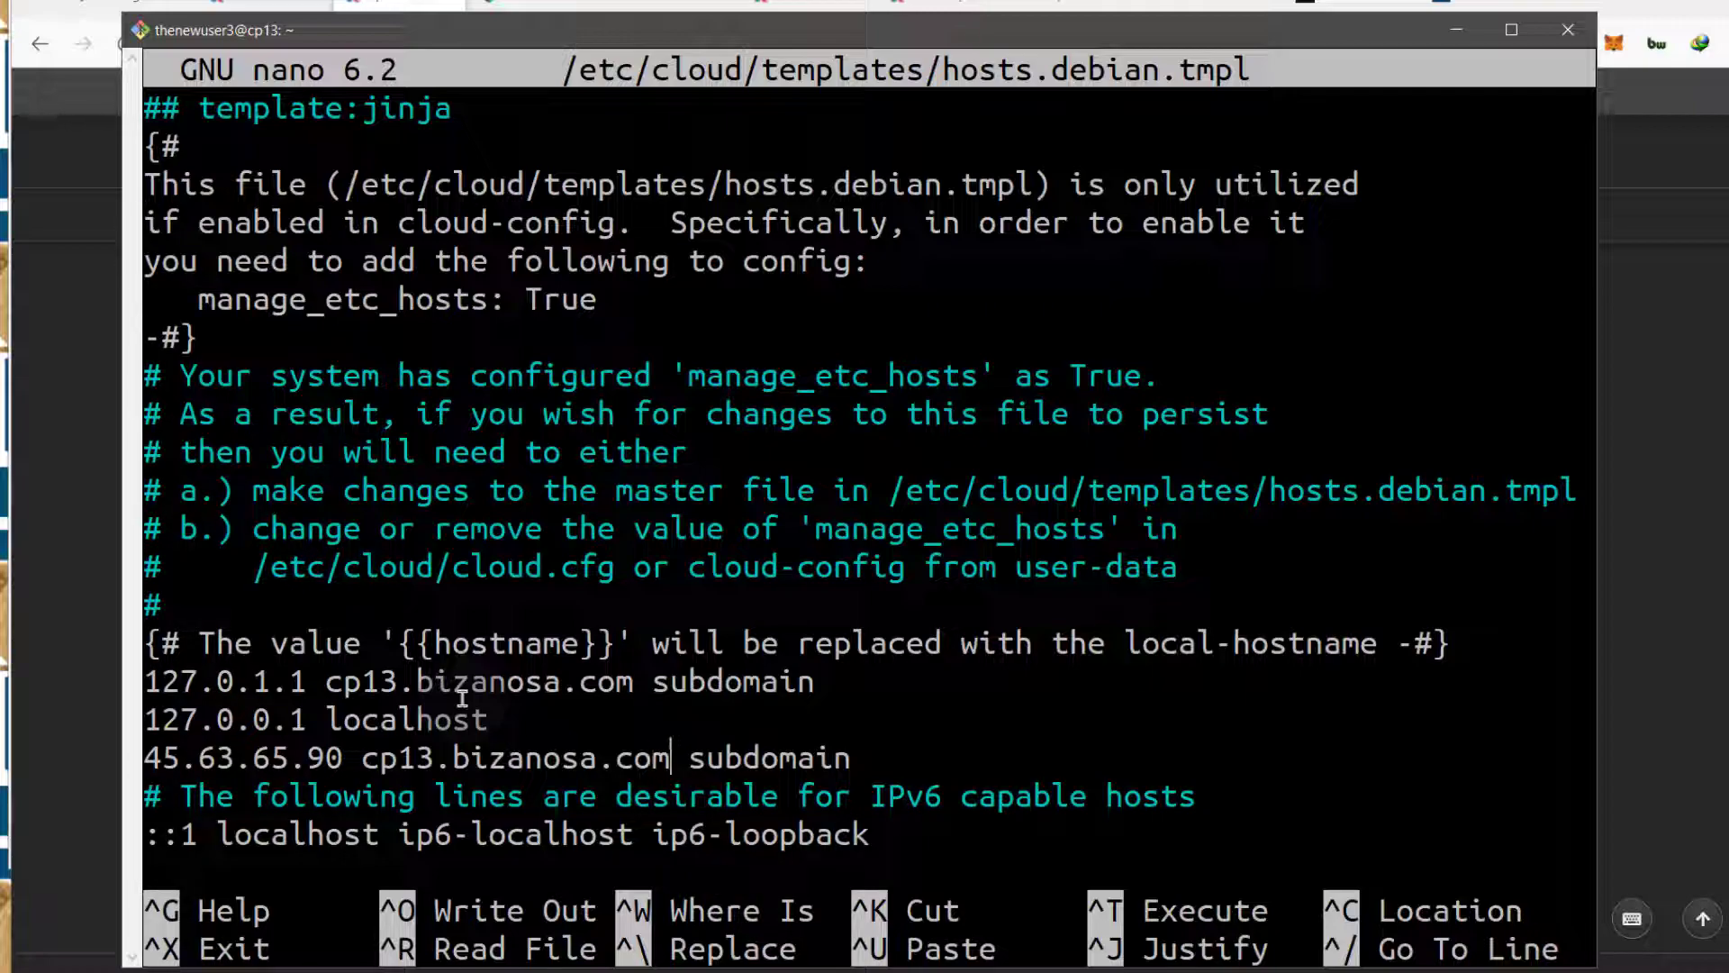
Change the 45.63.65.90 entry to 'cp13.bizanosa.club cp13'
{"action": "key", "text": "BackSpace"}
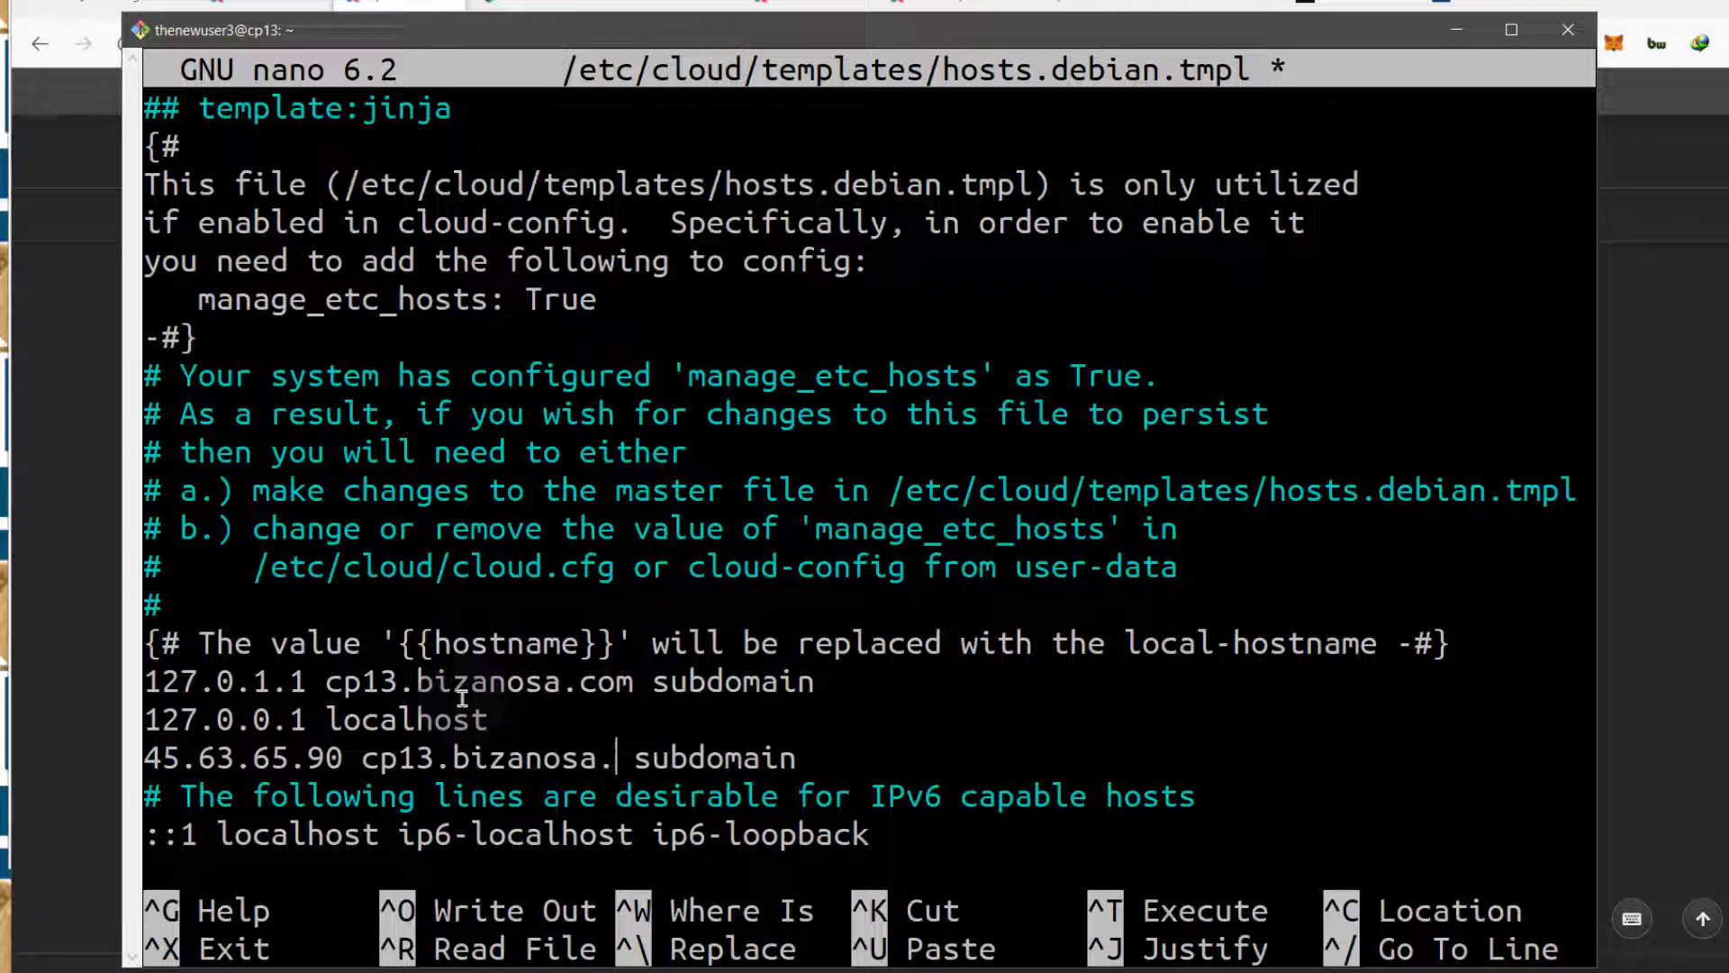
{"action": "type", "text": "clu"}
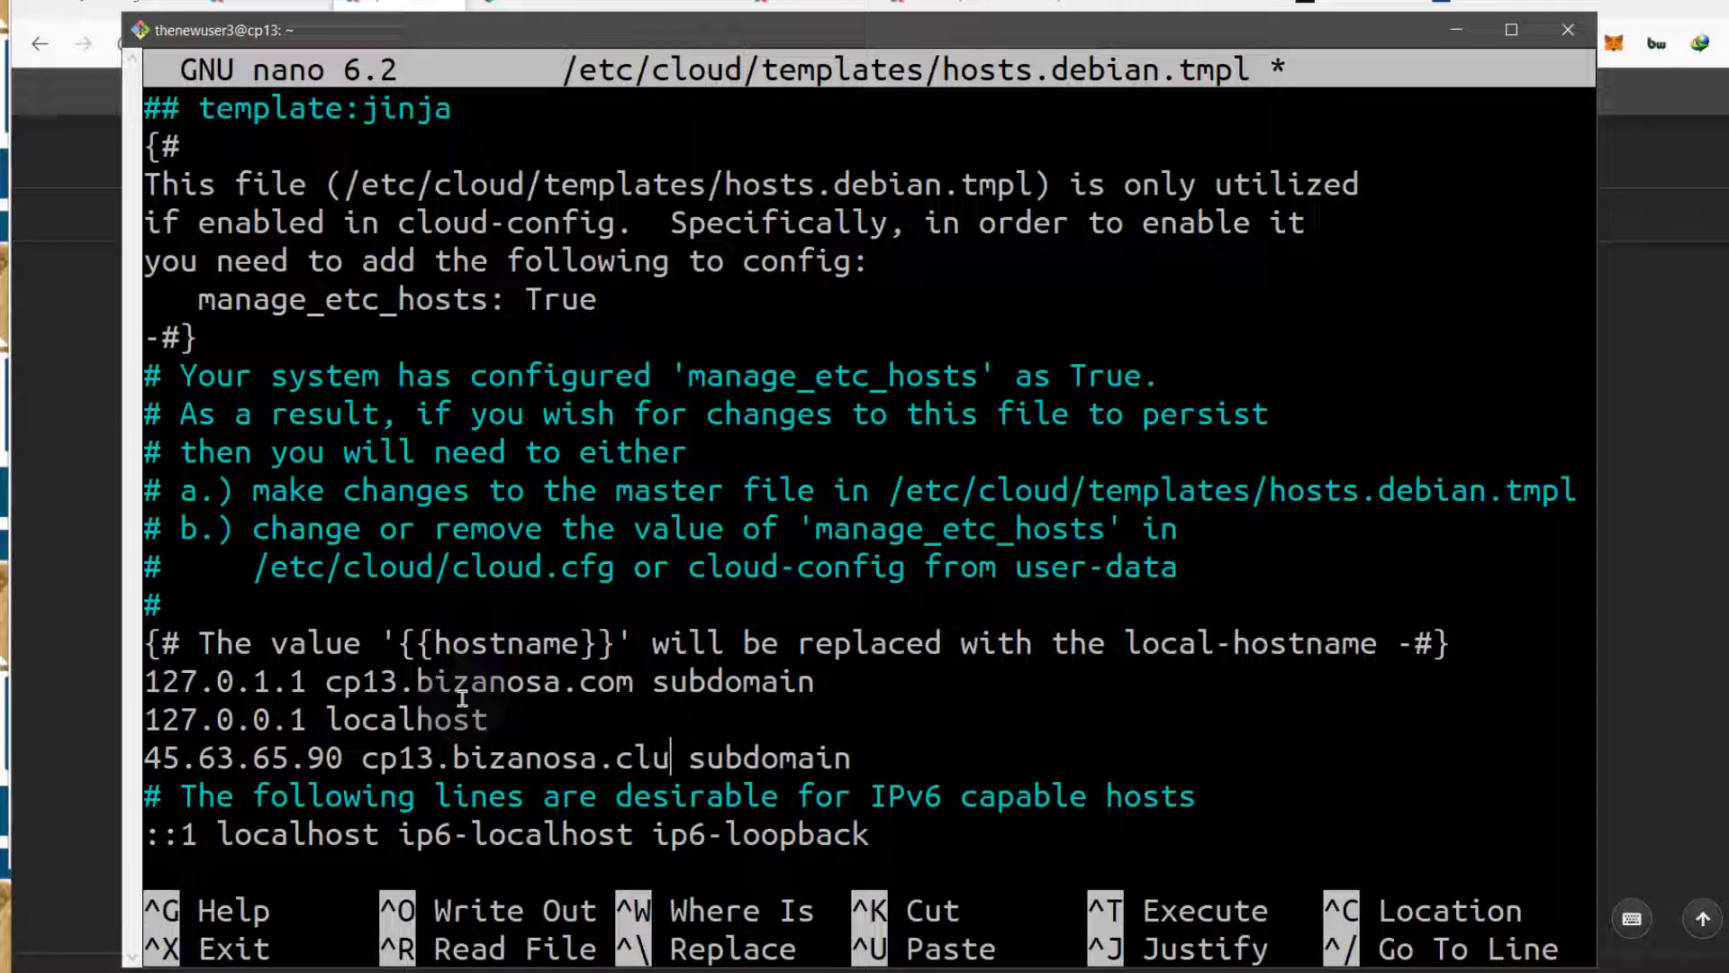
{"action": "type", "text": "b"}
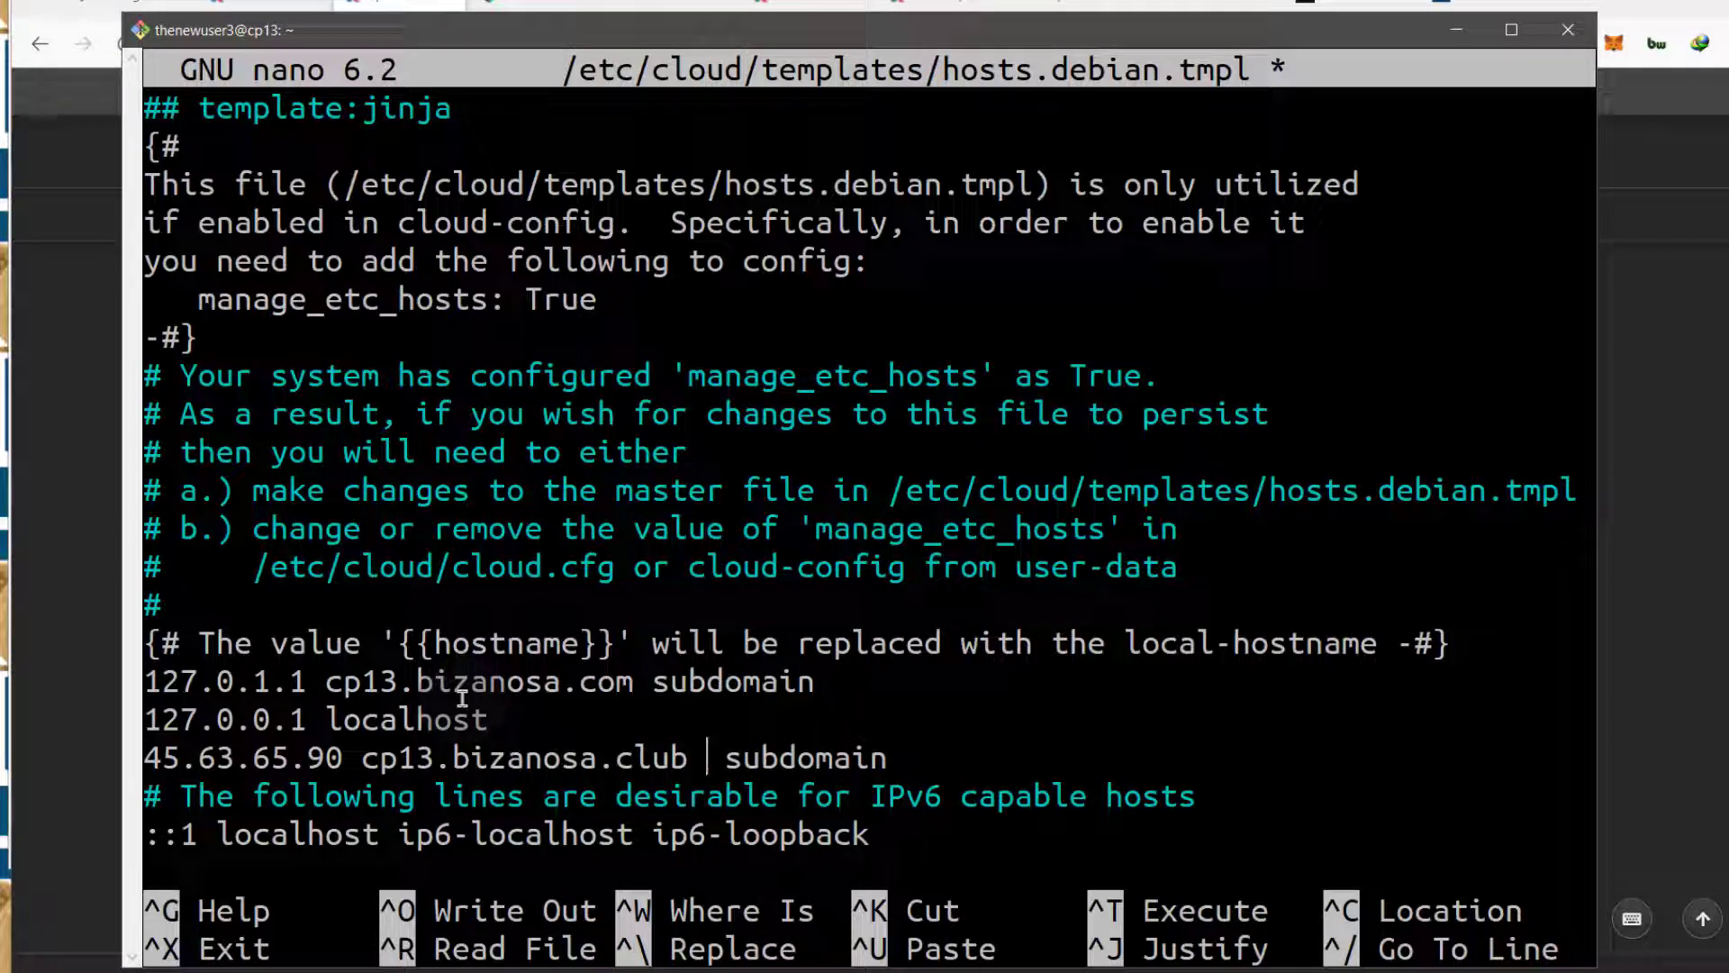
{"action": "type", "text": "cp13"}
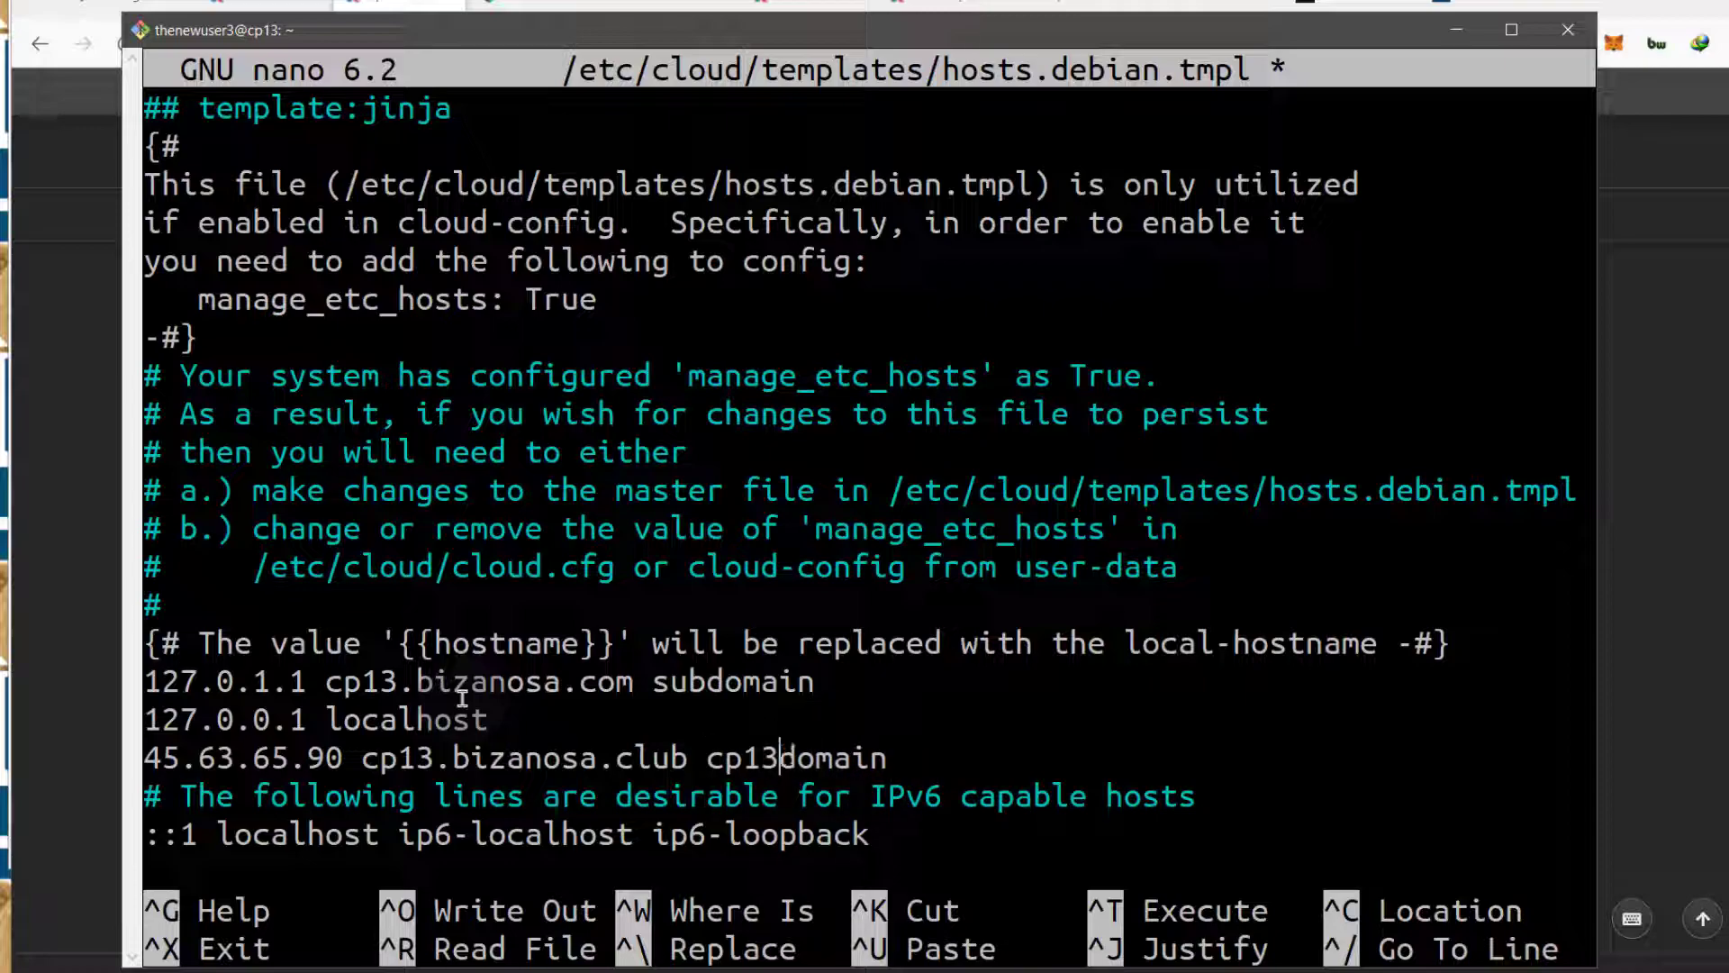
{"action": "key", "text": "BackSpace"}
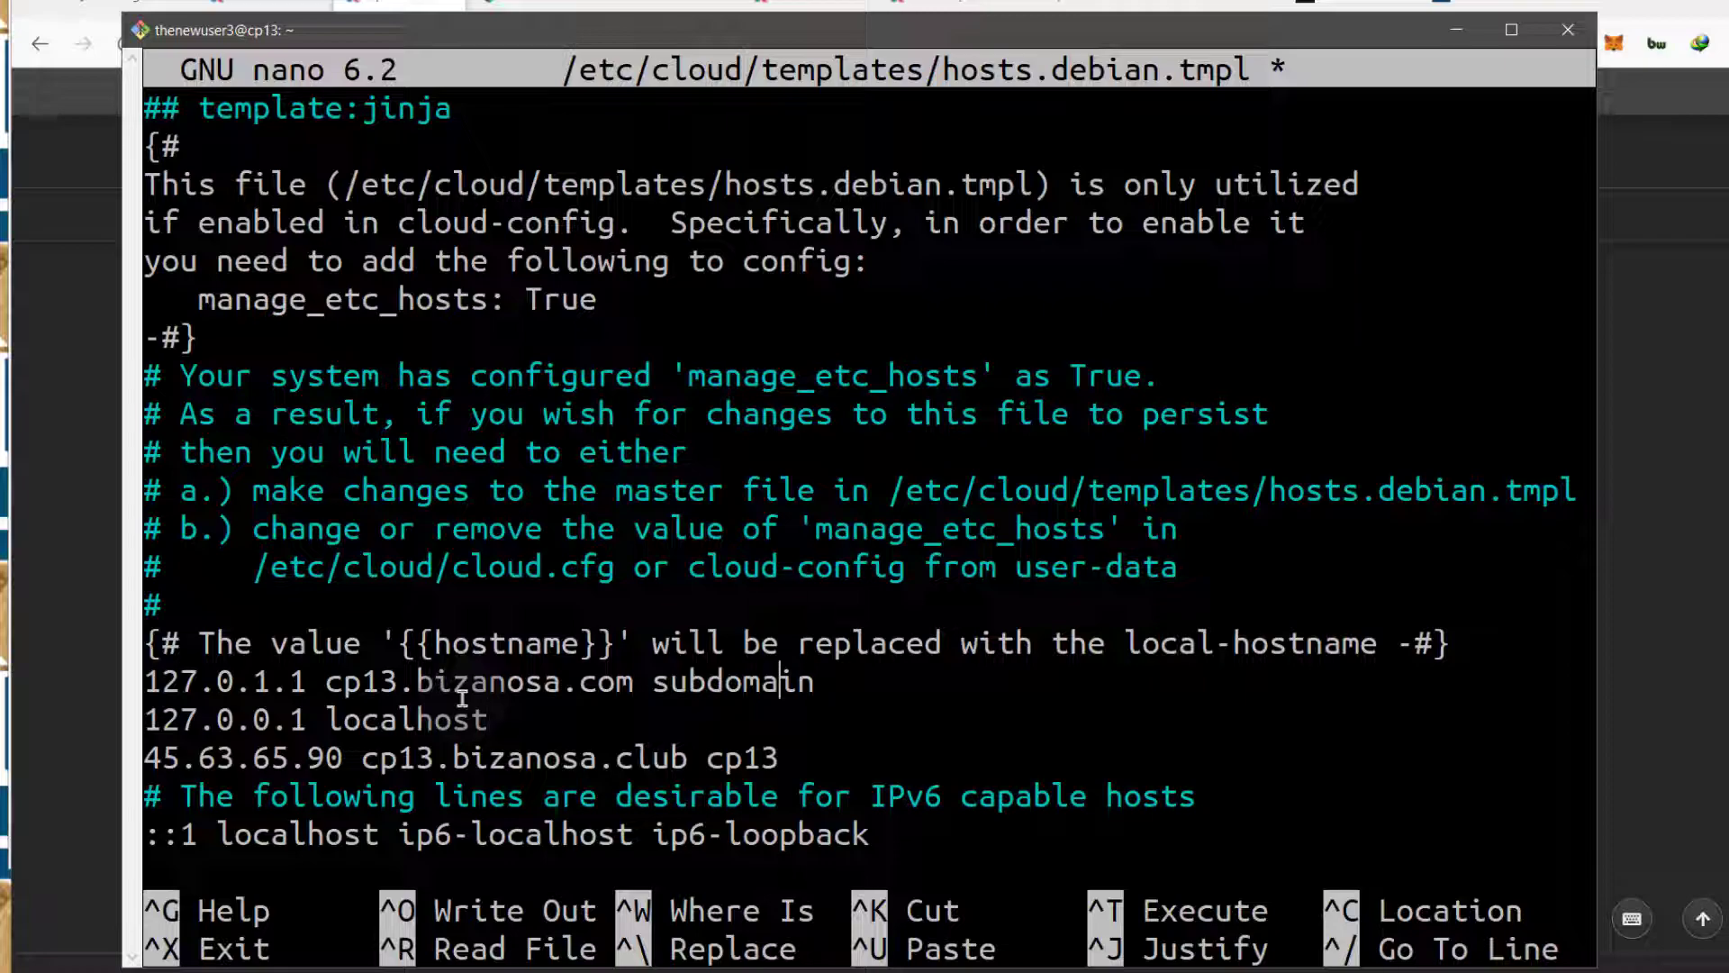
Change the 127.0.1.1 entry to 'cp13.bizanosa.club cp13' and save the template
{"action": "key", "text": "Backspace"}
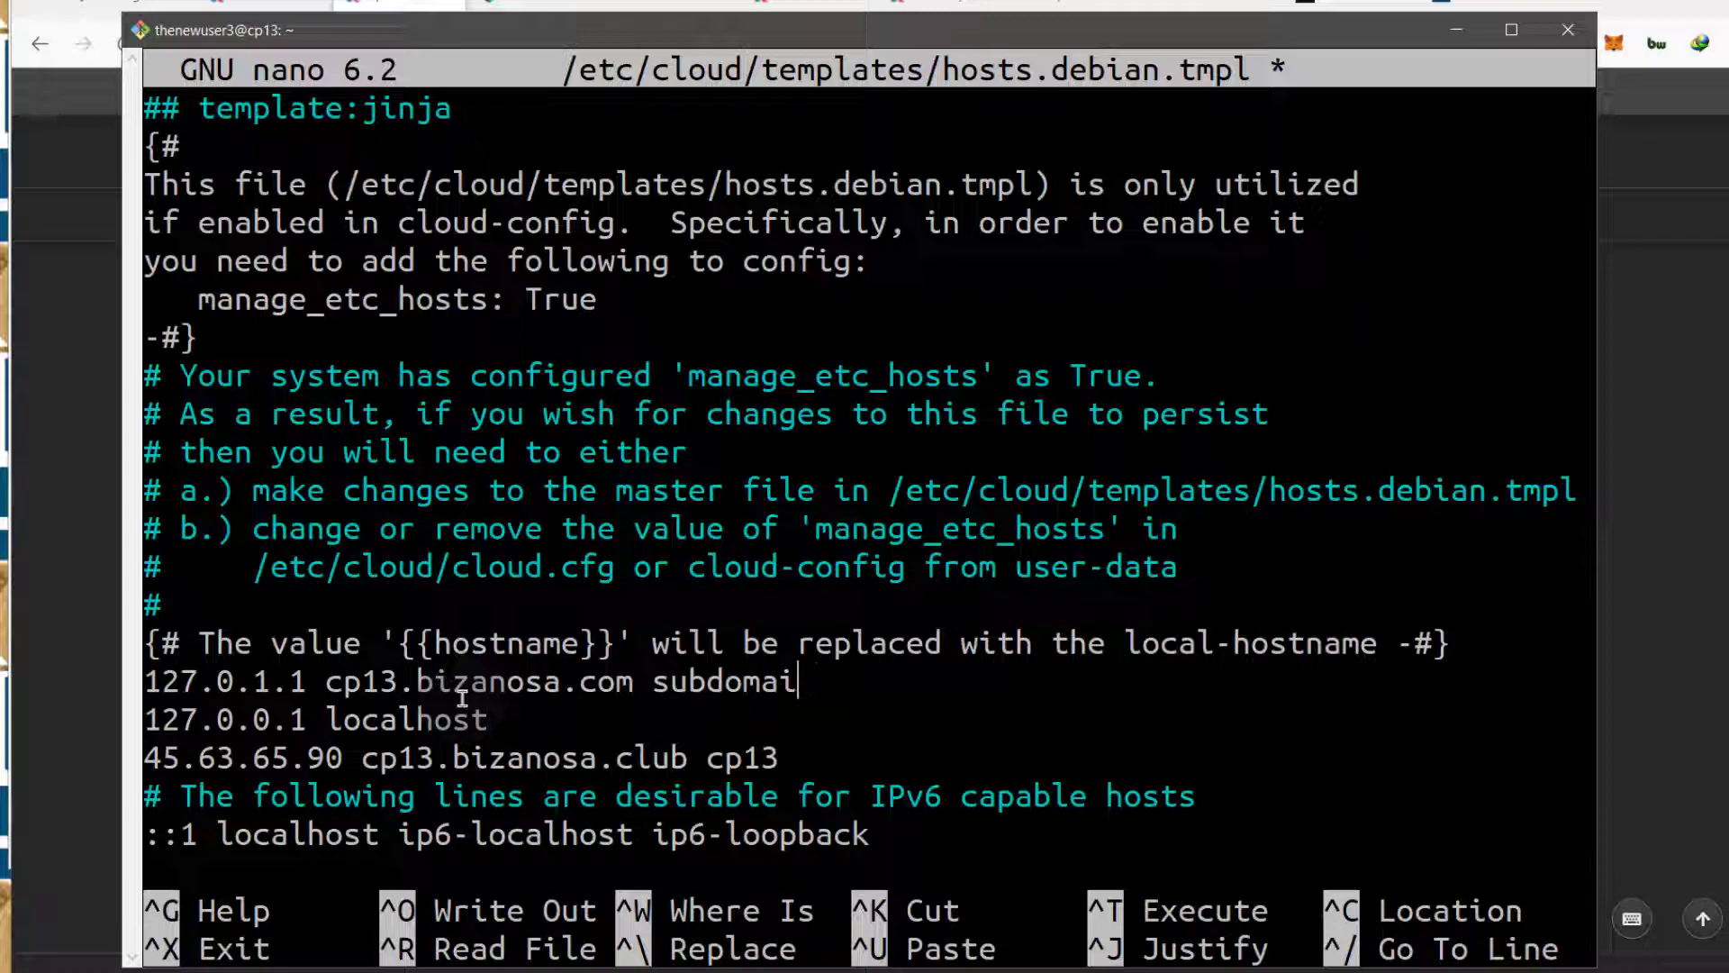
{"action": "key", "text": "Backspace"}
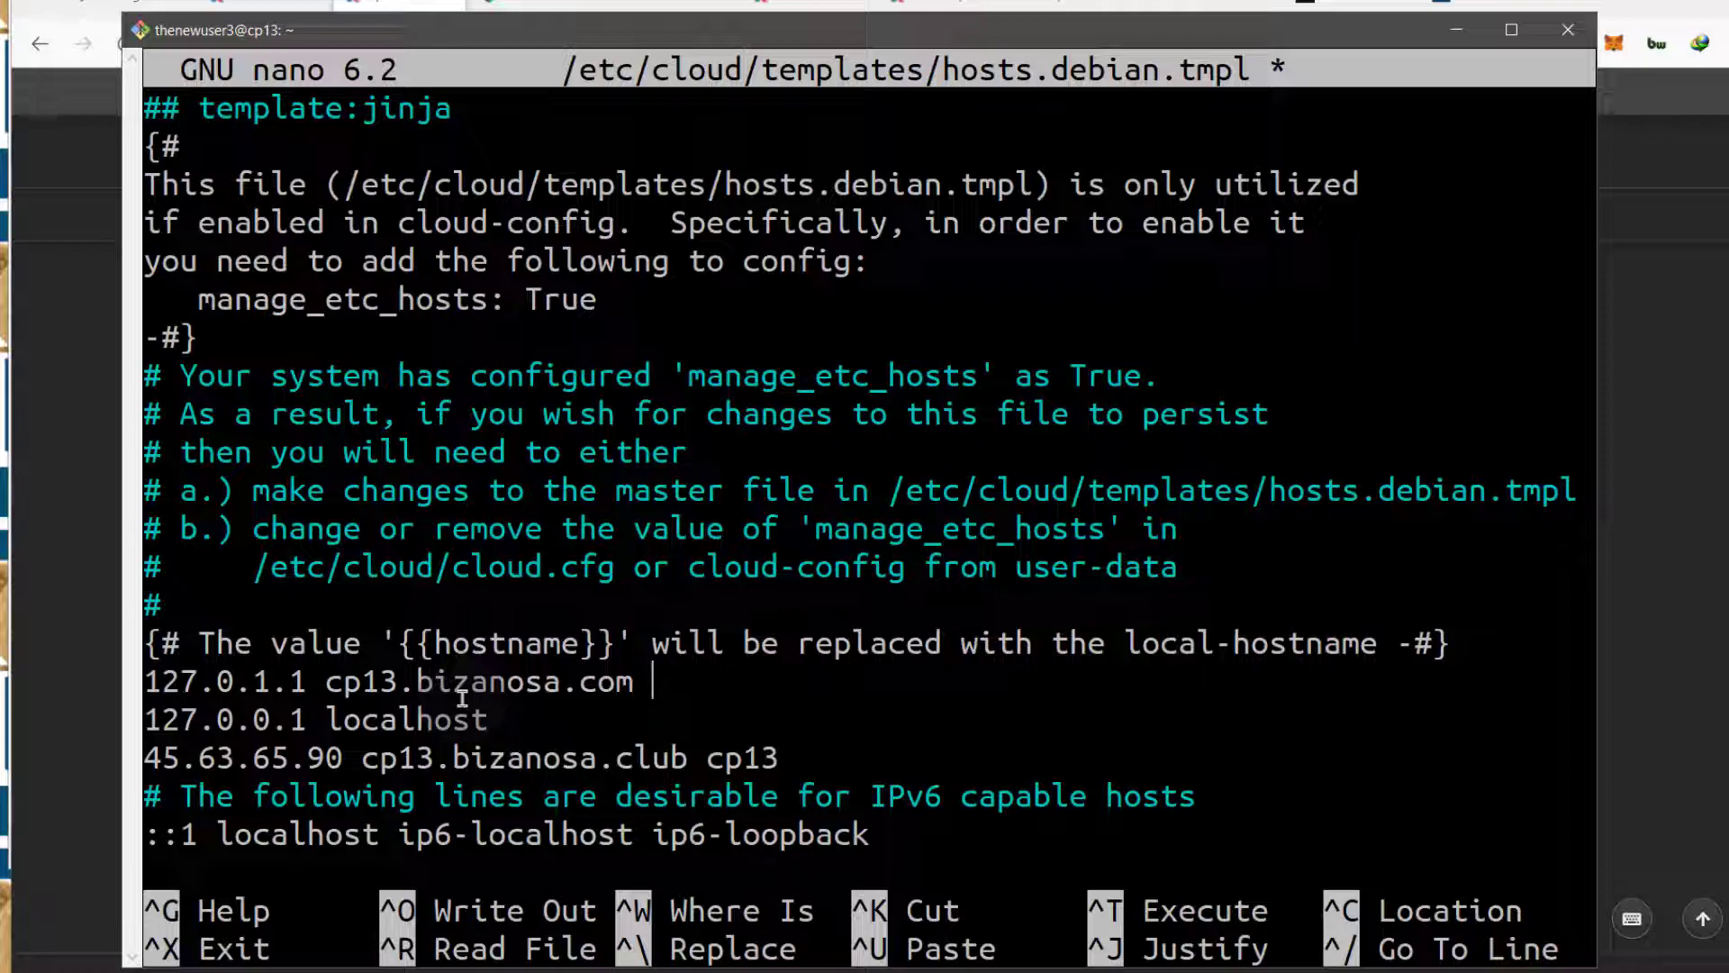
{"action": "type", "text": "cp"}
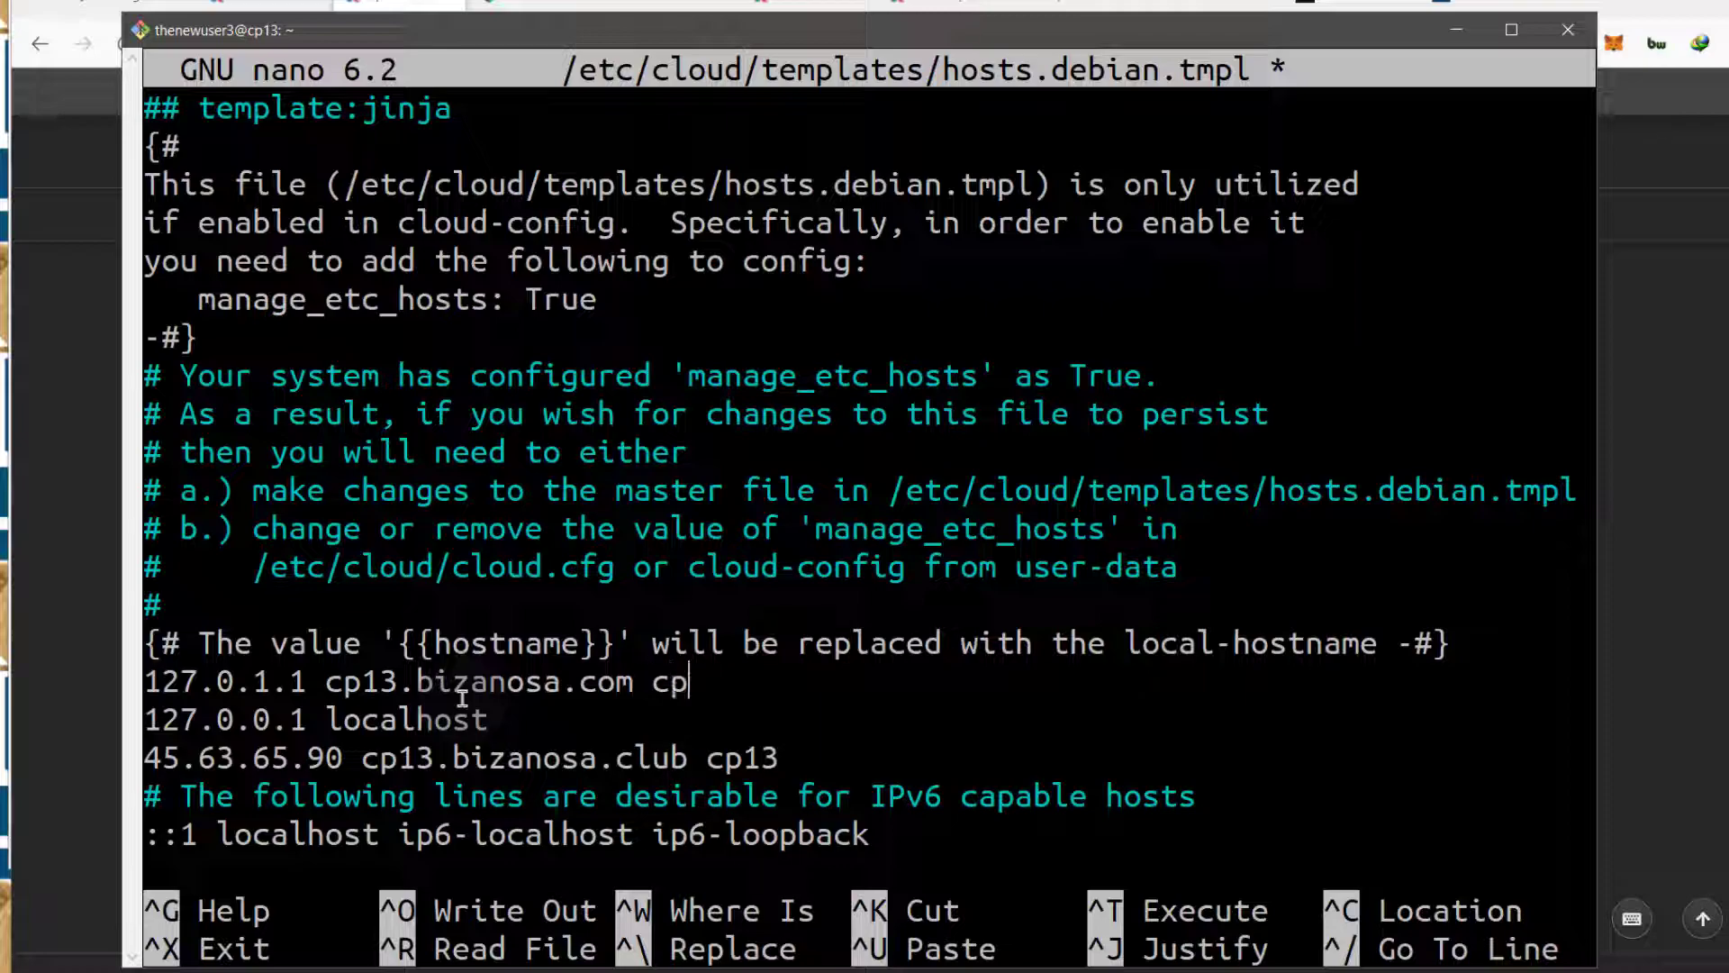
{"action": "type", "text": "13"}
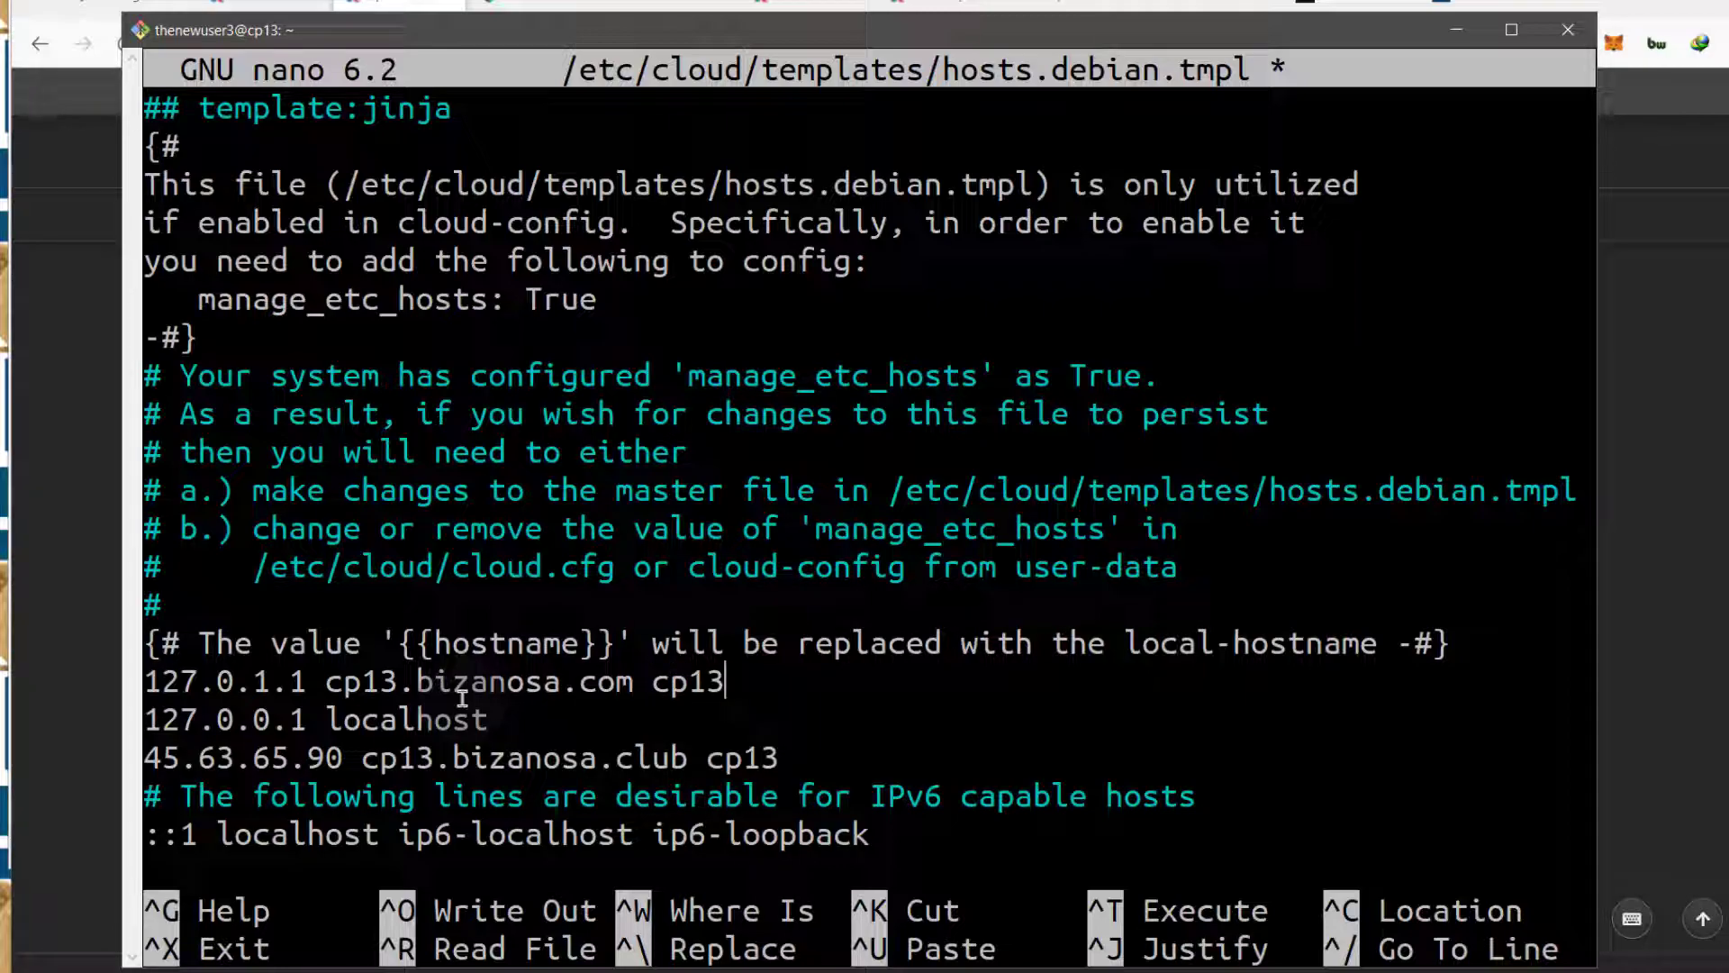
{"action": "key", "text": "Left"}
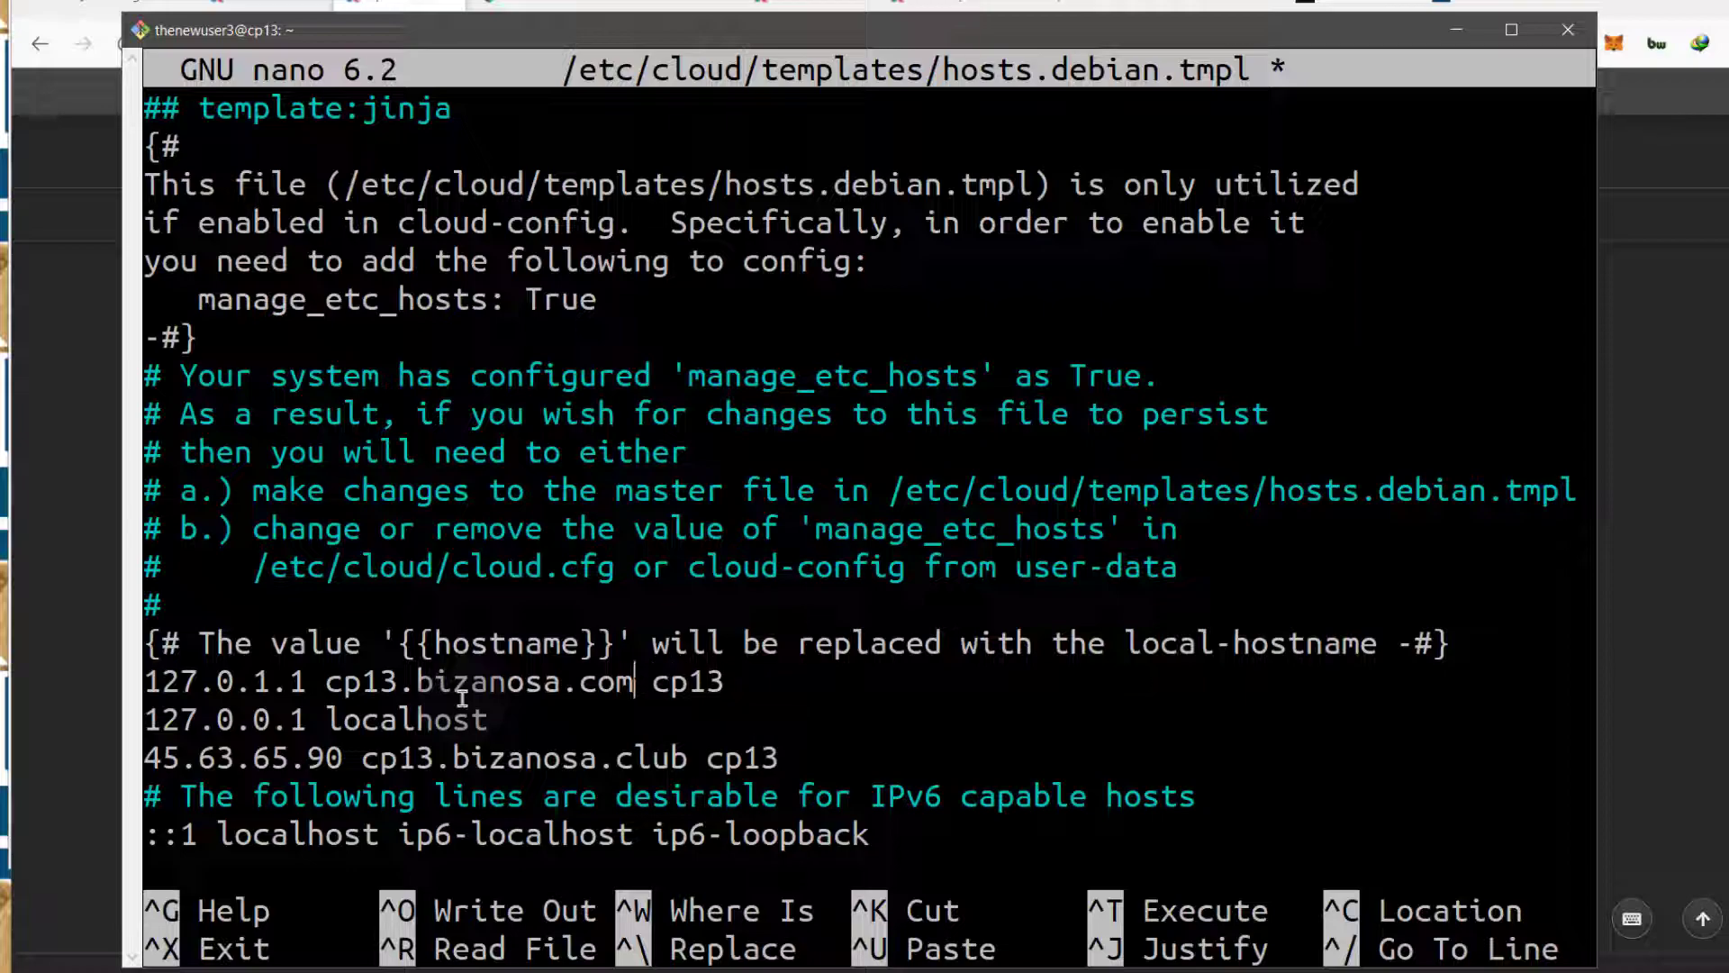
{"action": "key", "text": "BackSpace"}
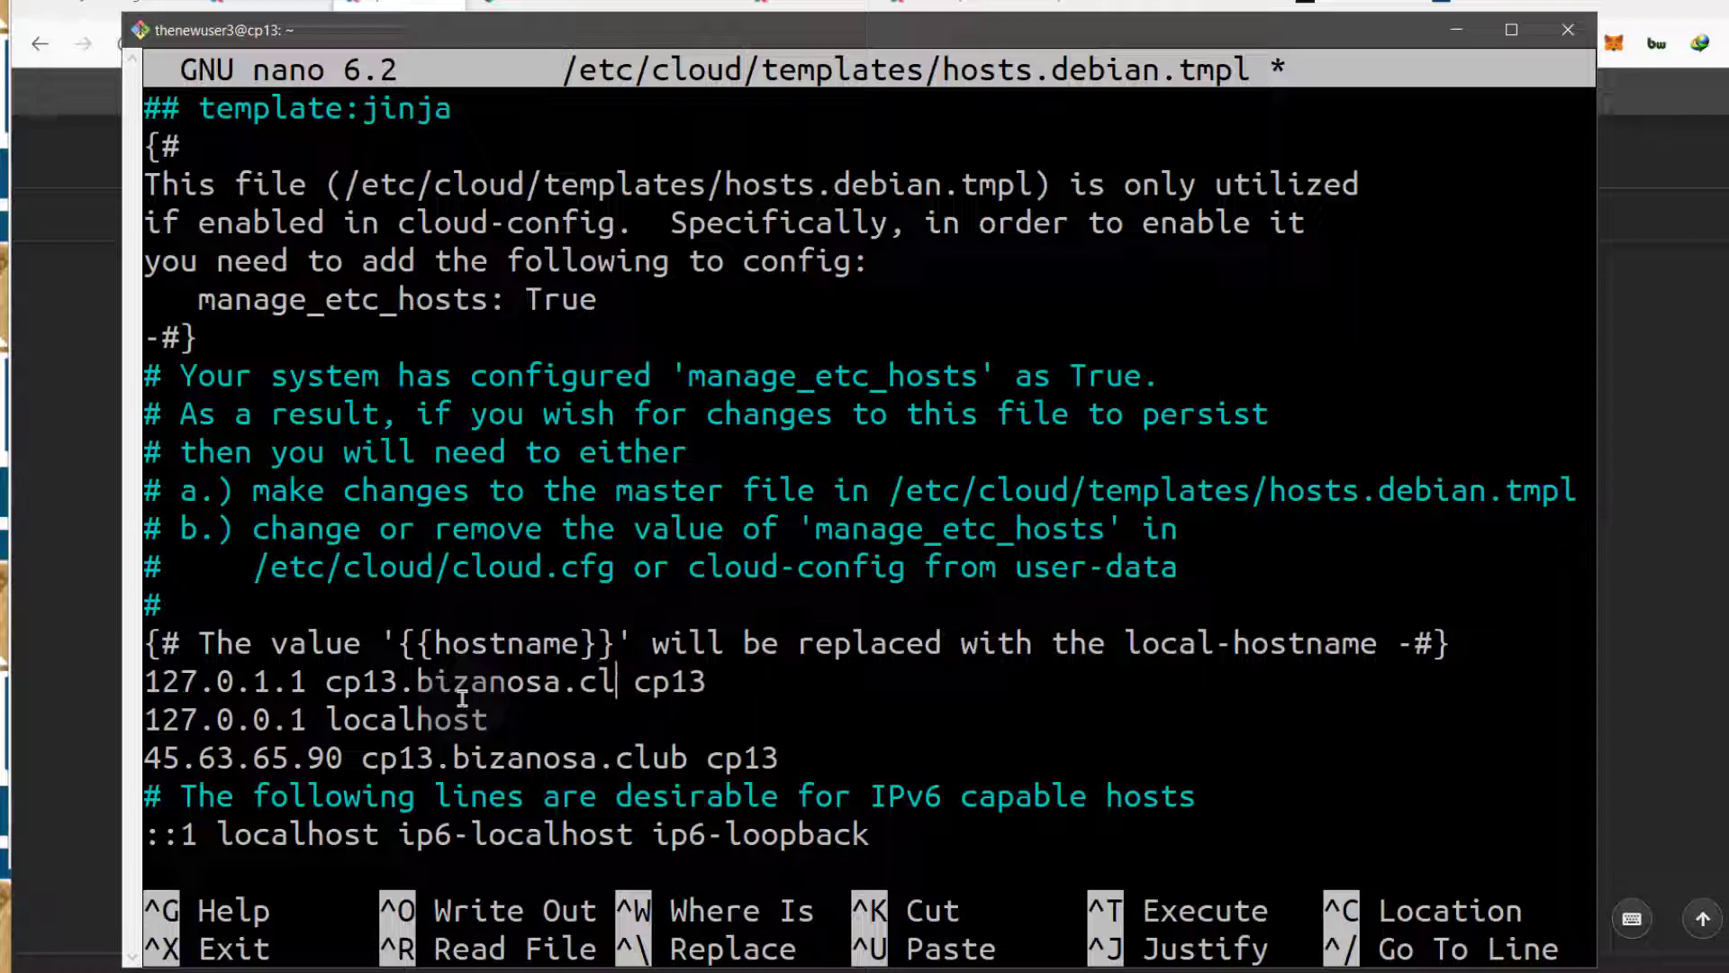
{"action": "type", "text": "ub"}
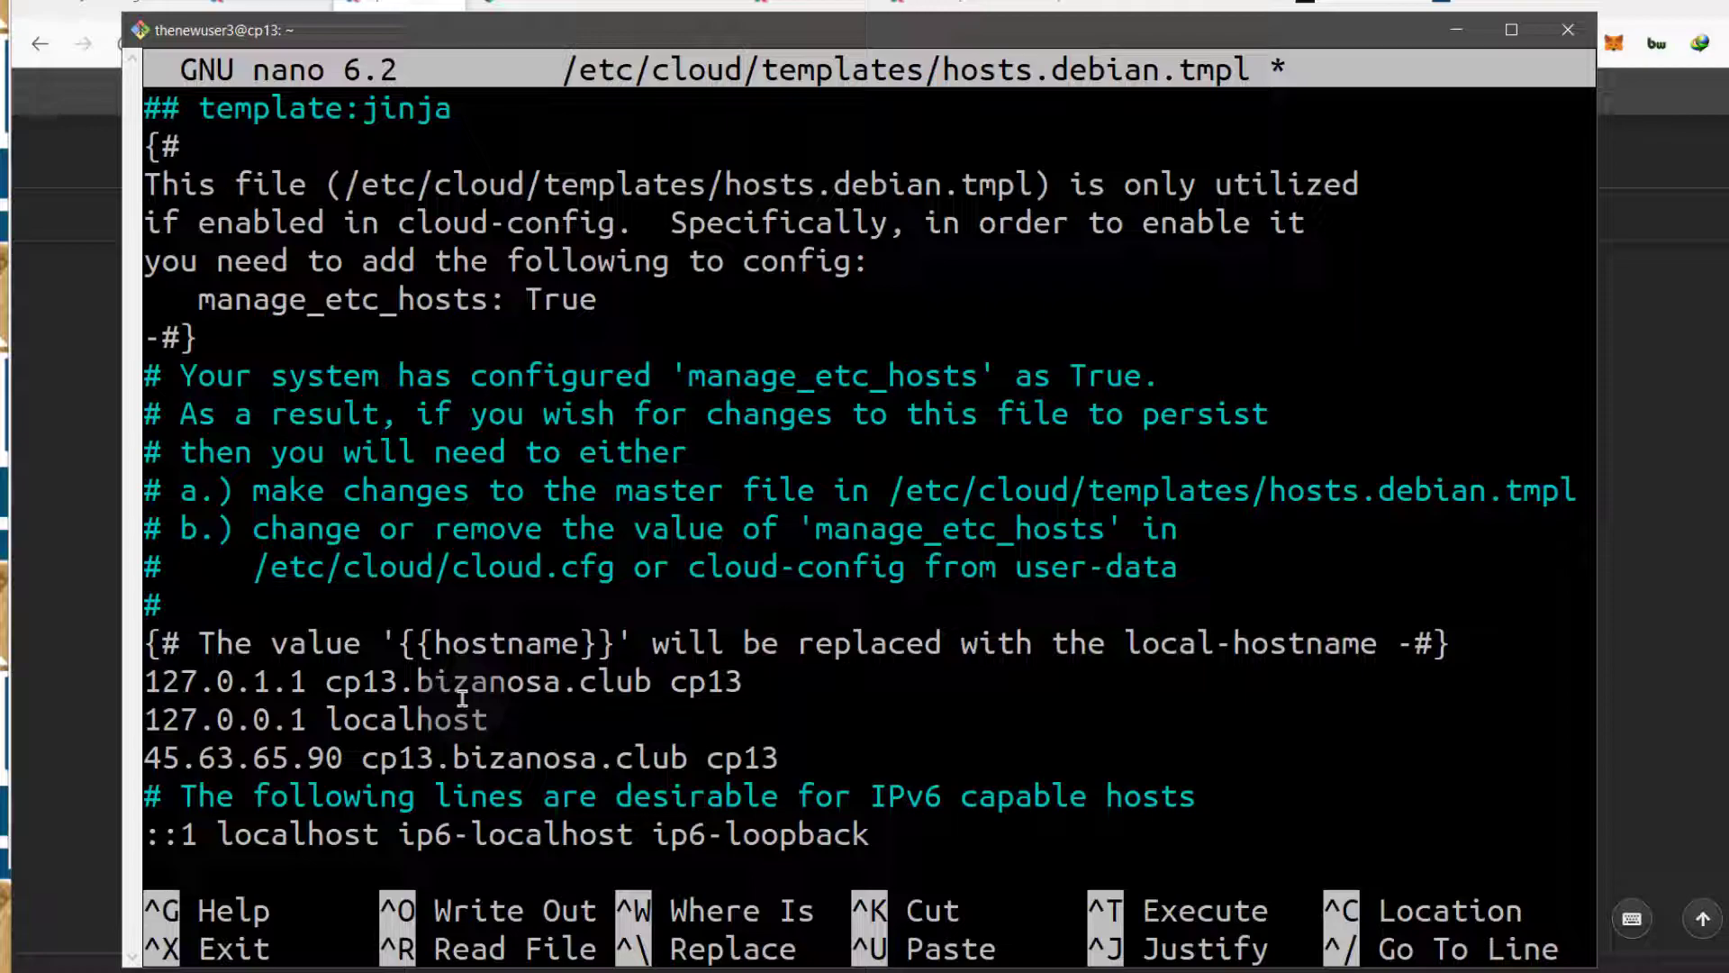
{"action": "key", "text": "ctrl+x"}
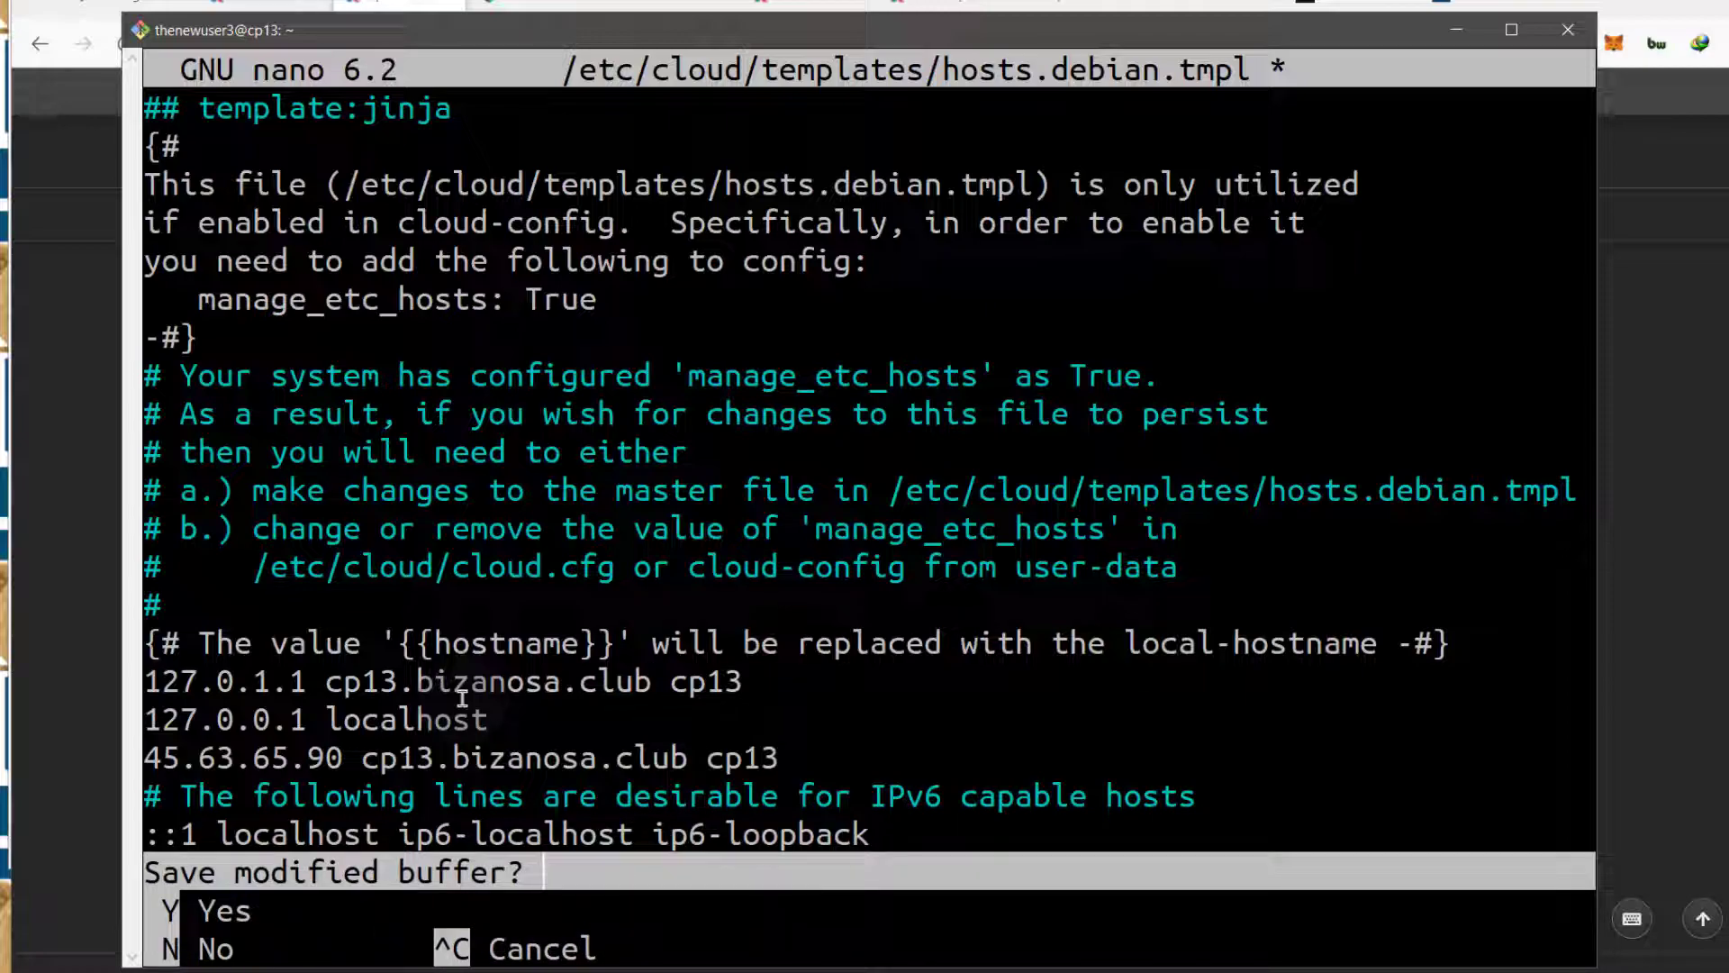
{"action": "key", "text": "y"}
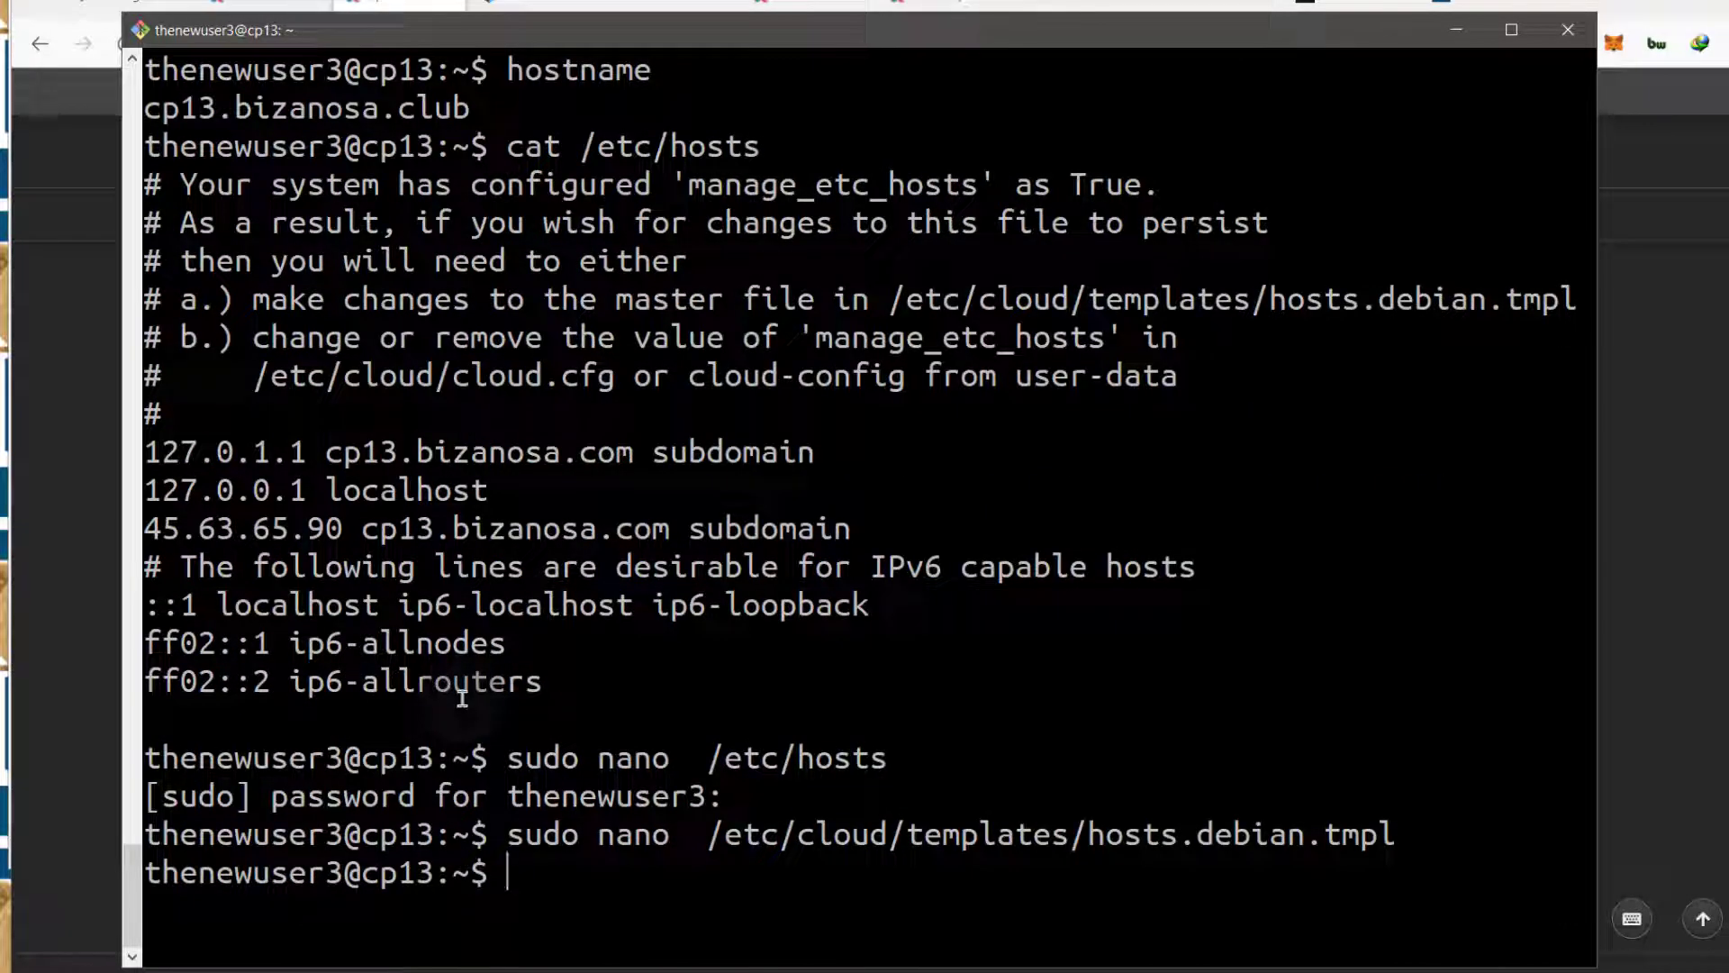
Reboot the server with 'sudo reboot', closing the SSH session
{"action": "type", "text": "sudo"}
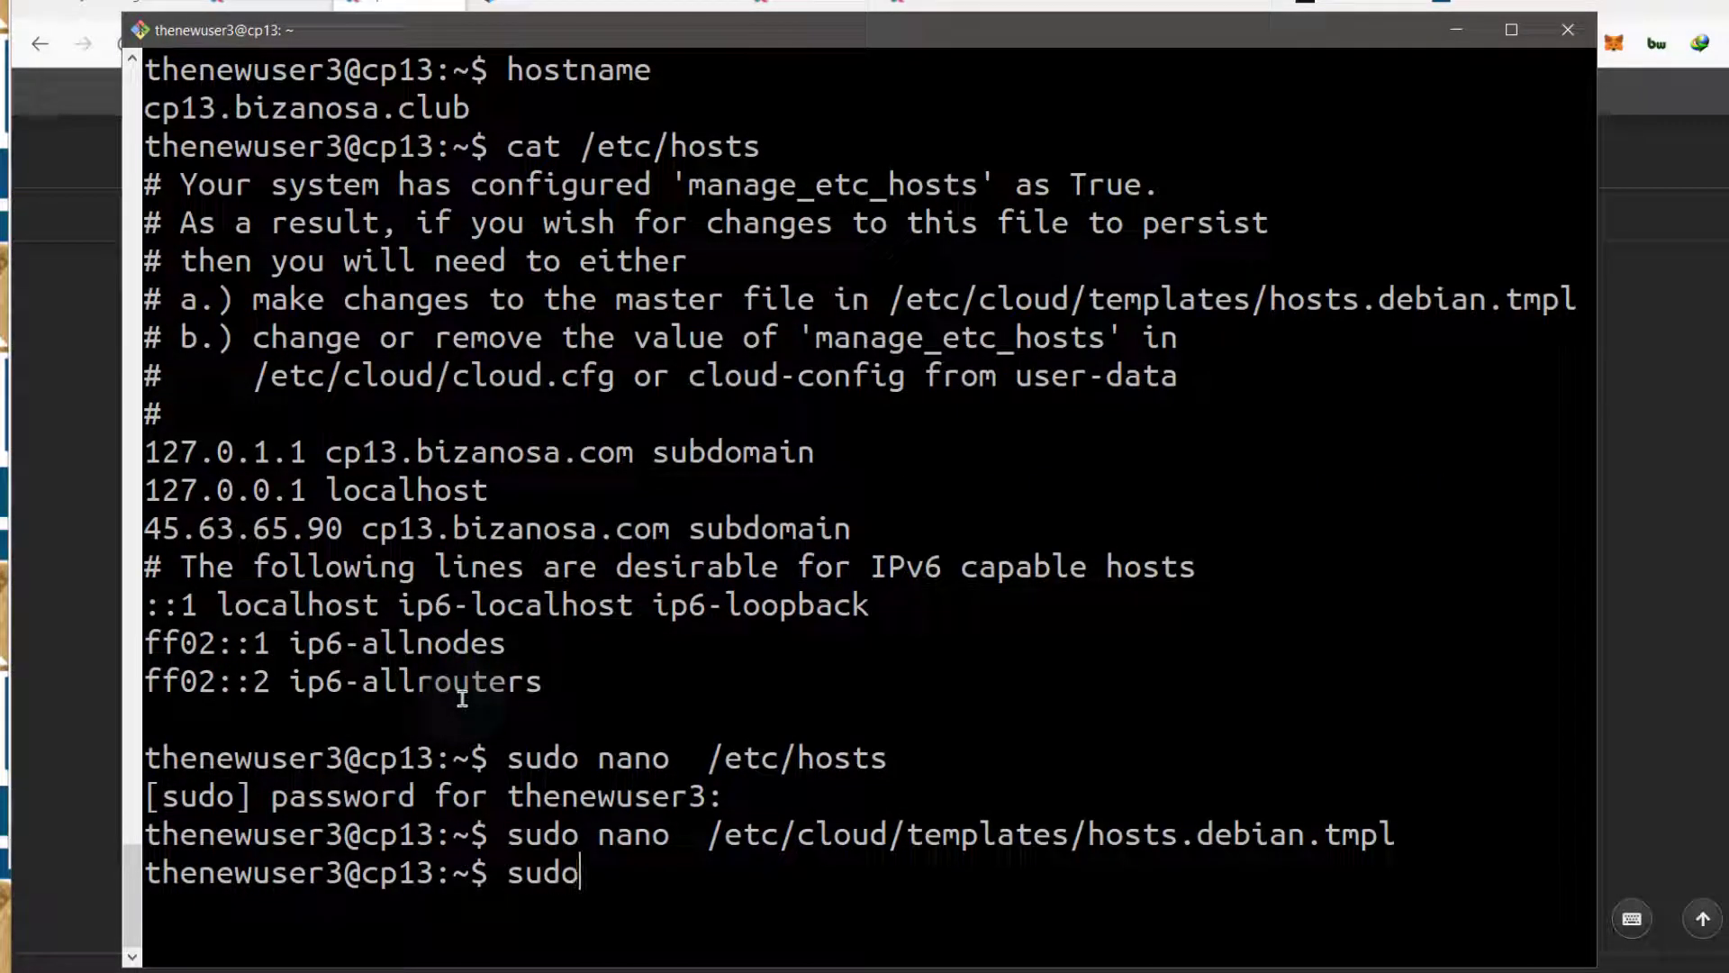
{"action": "type", "text": "reboot"}
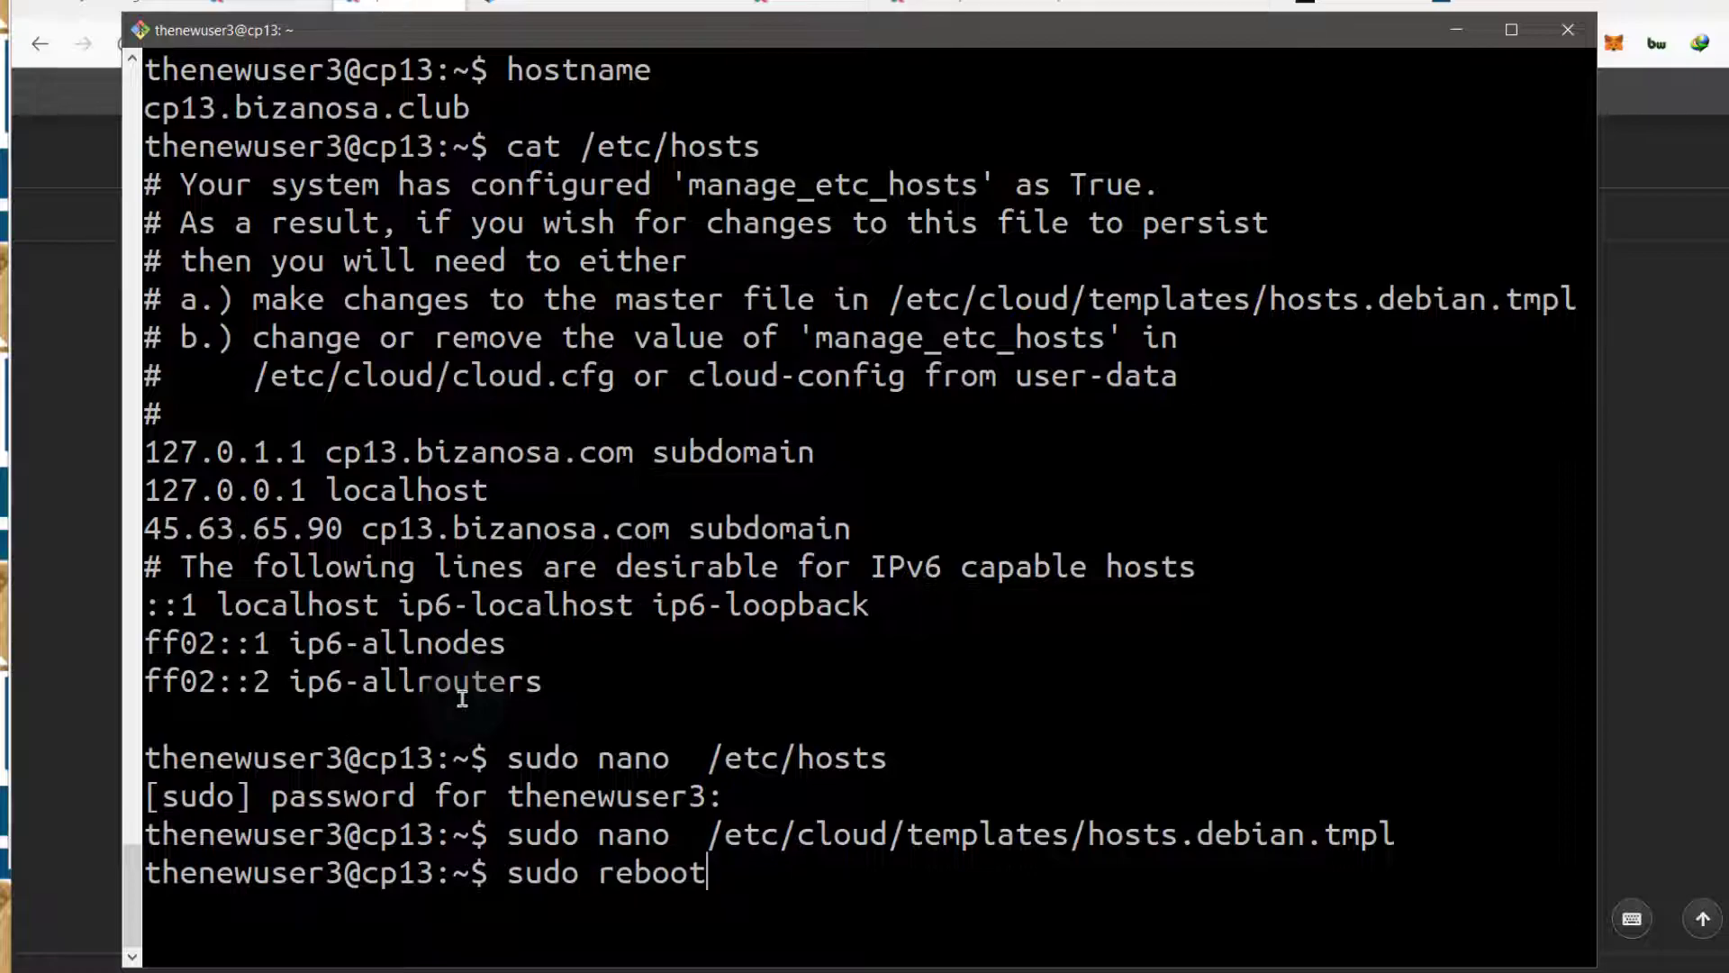
{"action": "key", "text": "Return"}
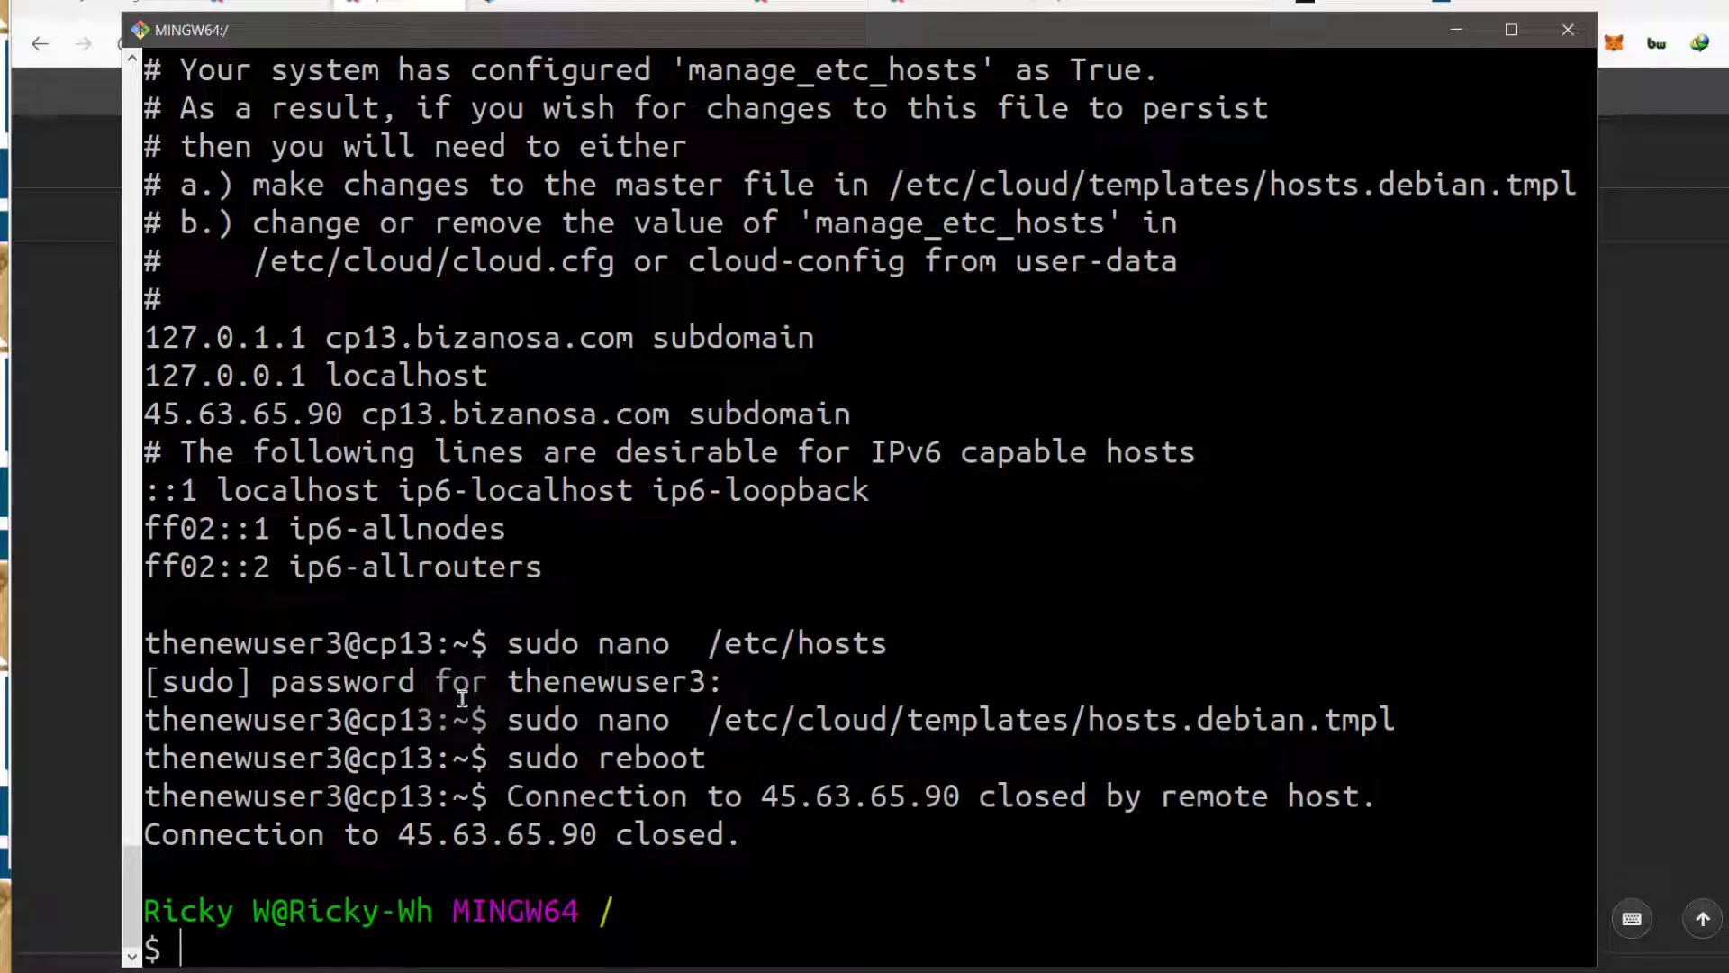
{"action": "mouse_move", "coordinate": [480, 579]}
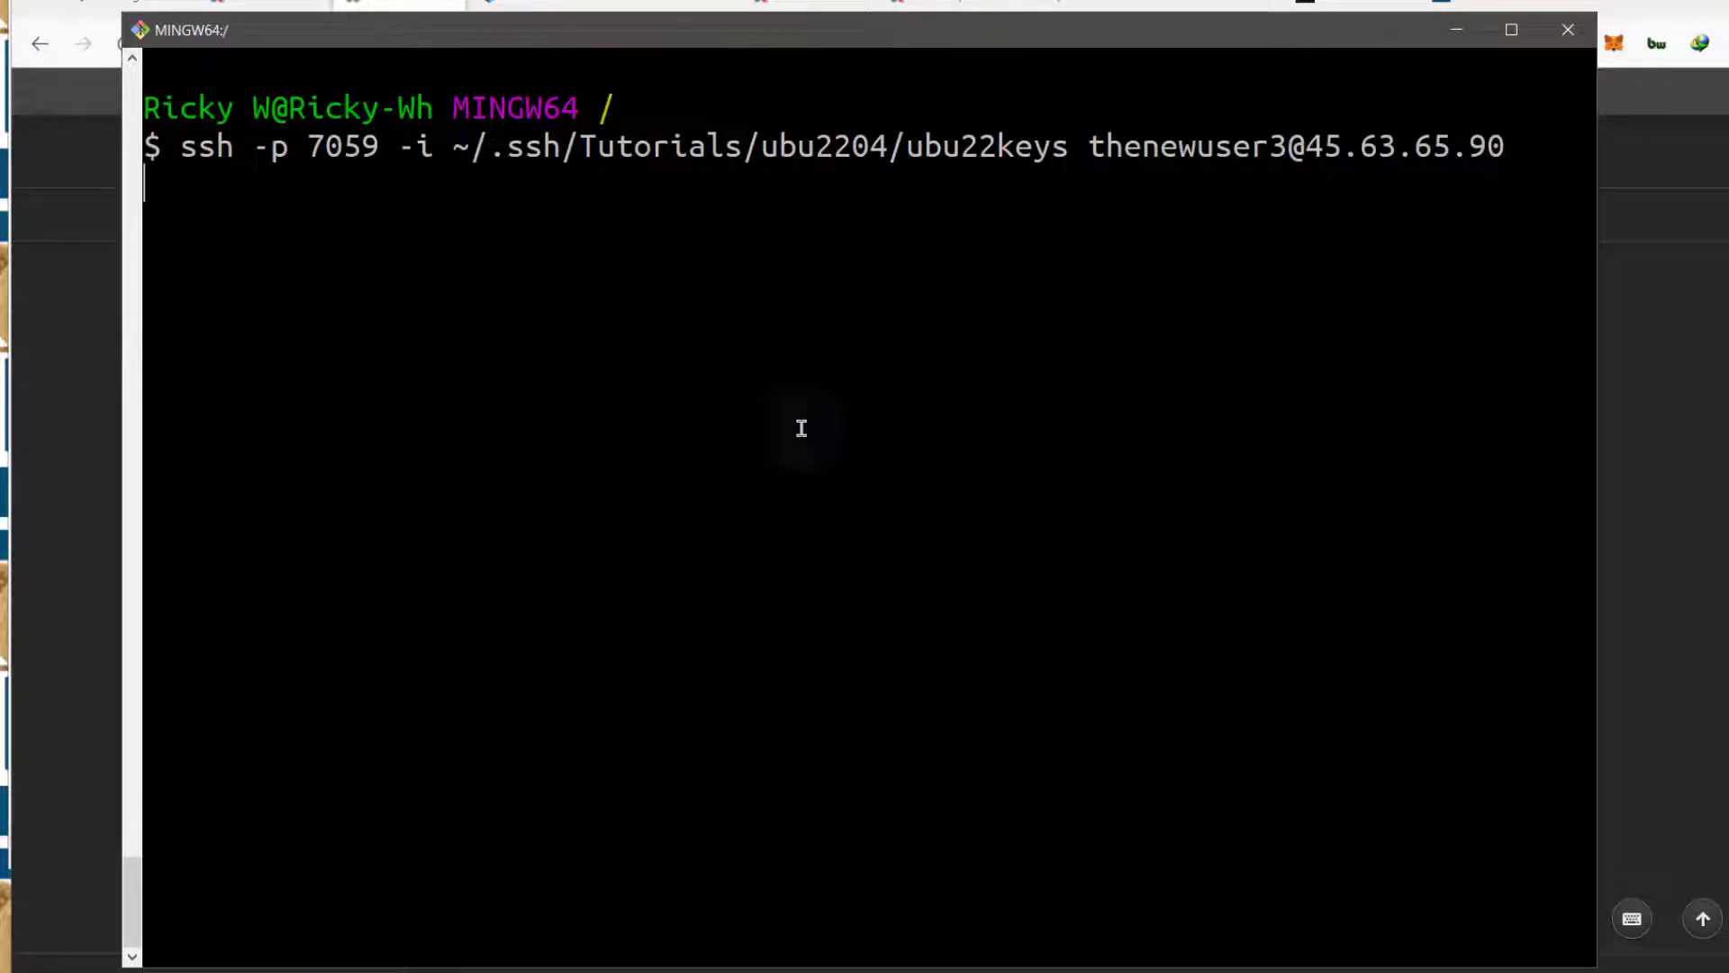
{"action": "mouse_move", "coordinate": [546, 492]}
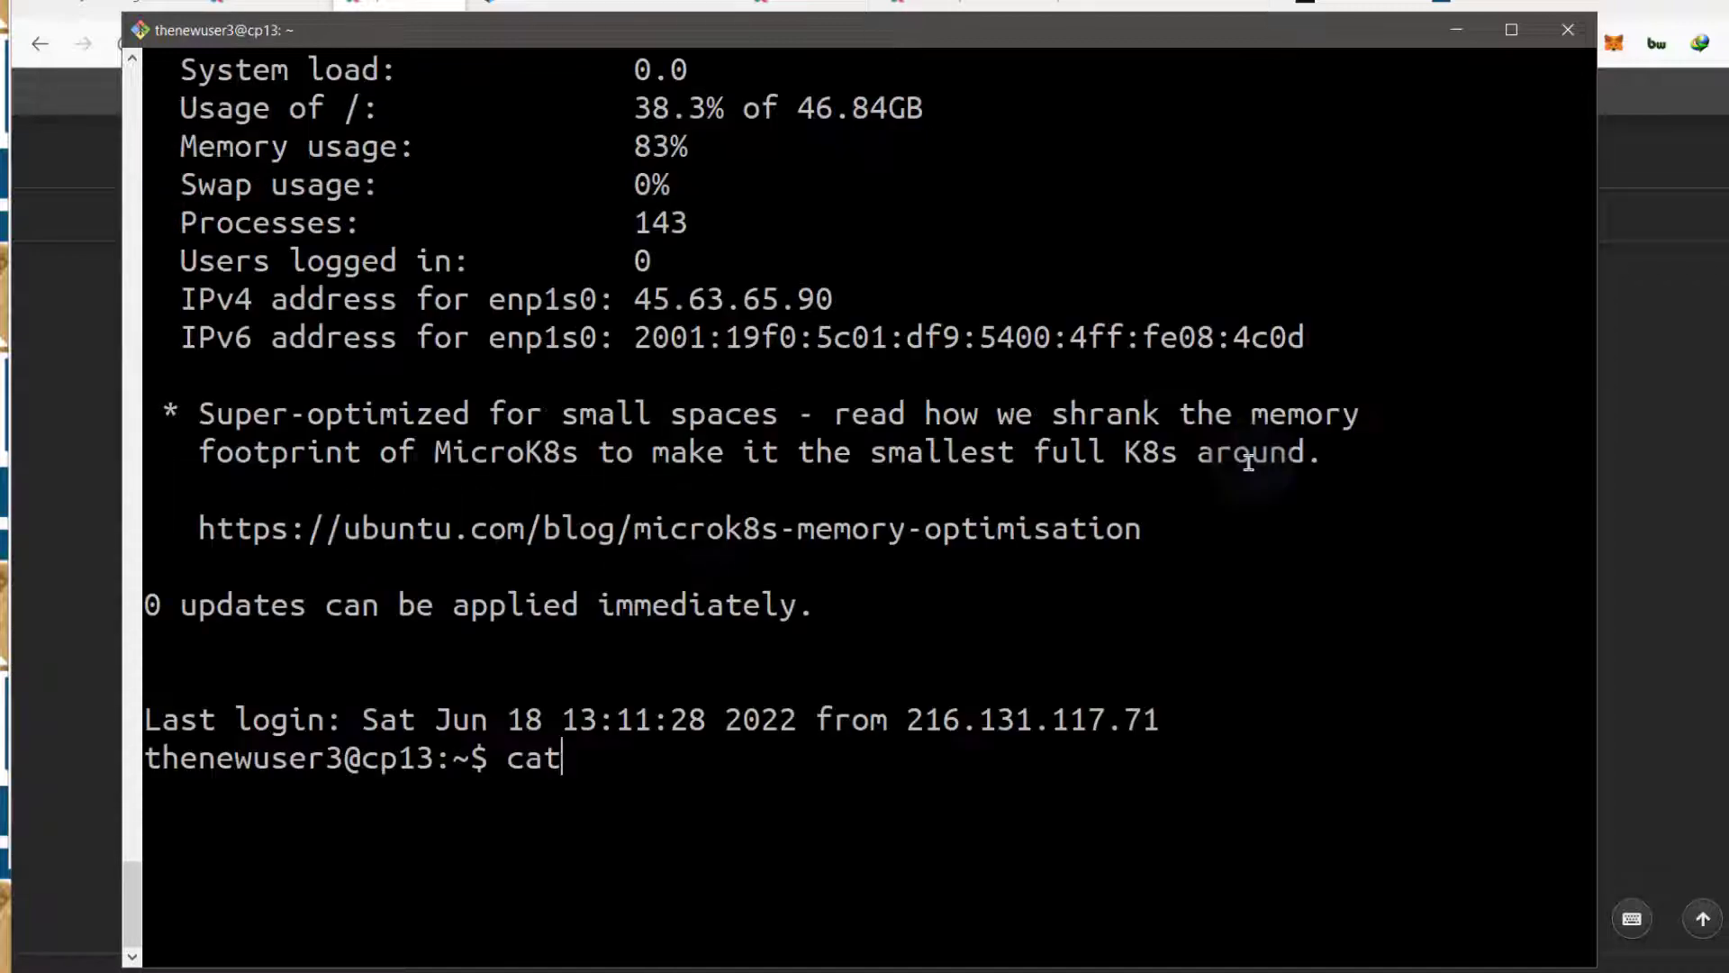
Print /etc/hosts on the reconnected server
{"action": "type", "text": "/et"}
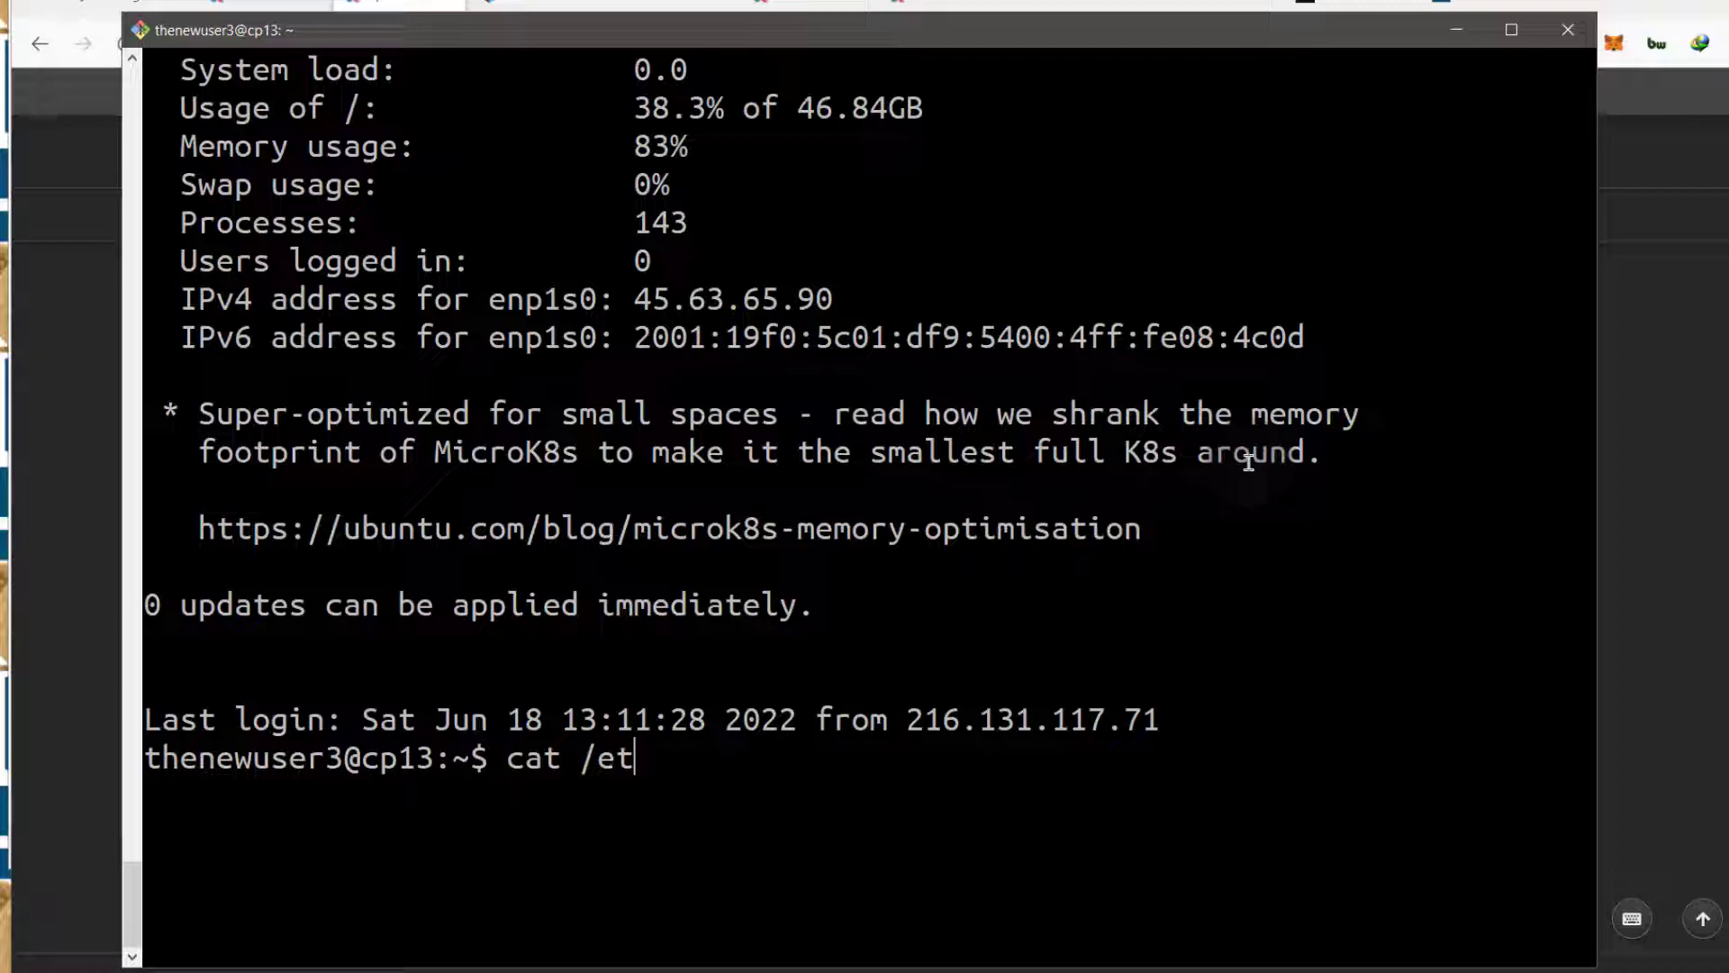
{"action": "type", "text": "c/hos"}
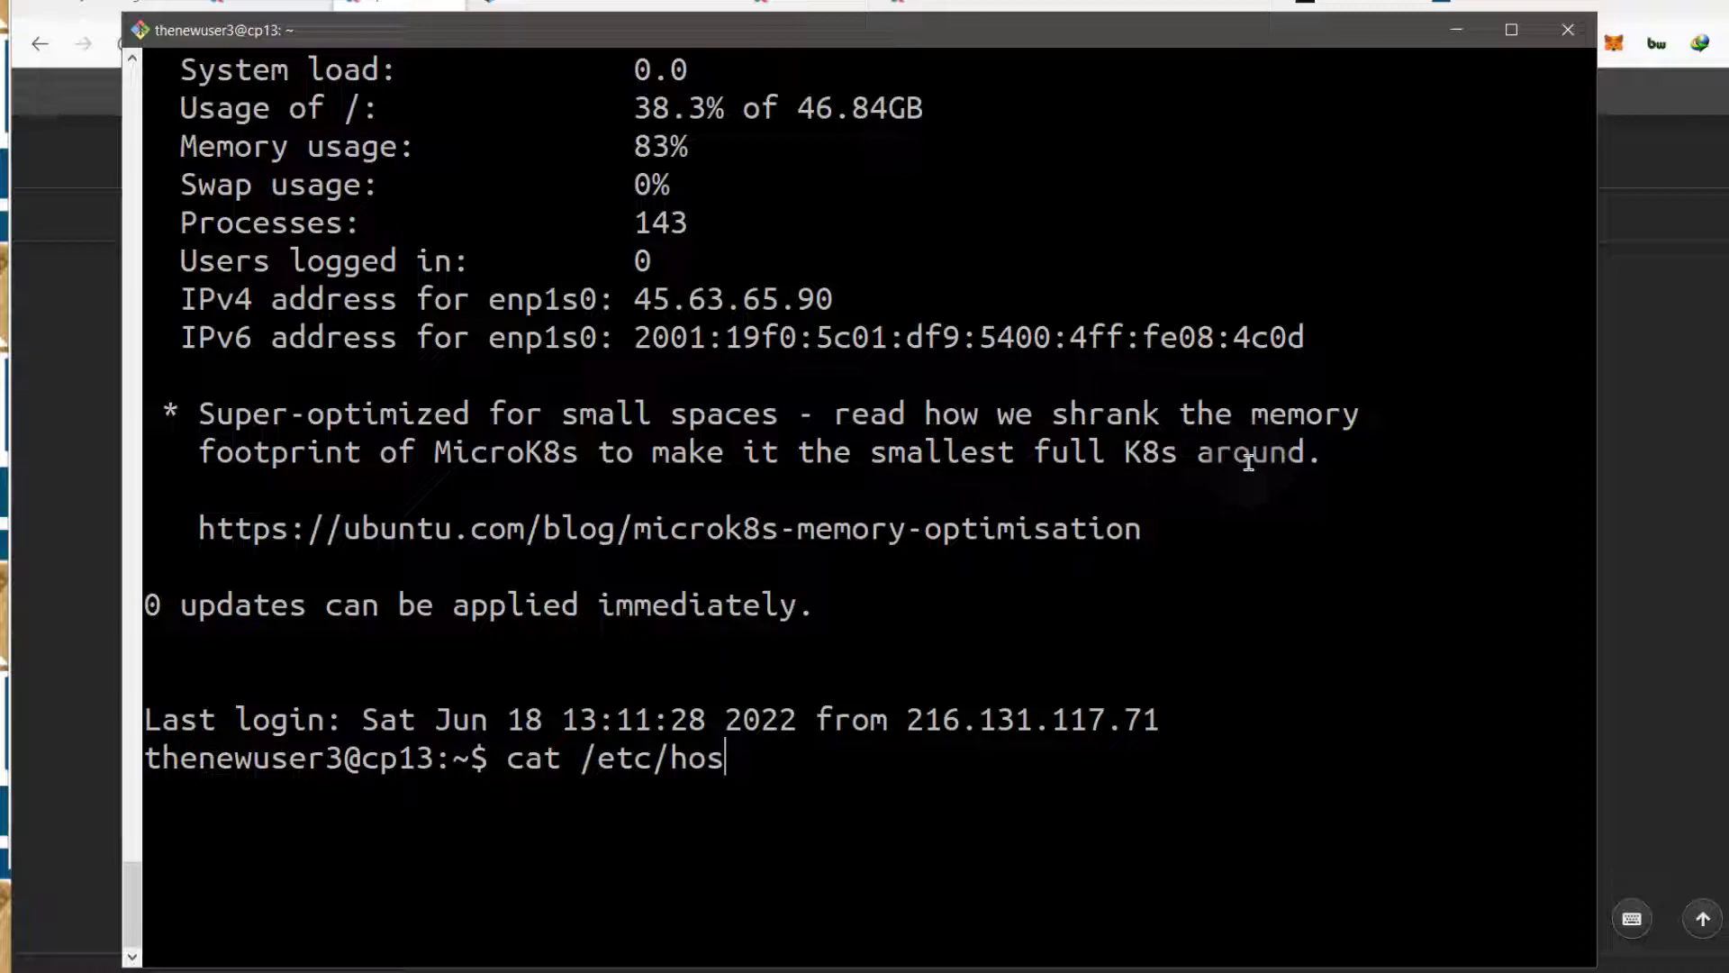
{"action": "key", "text": "Return"}
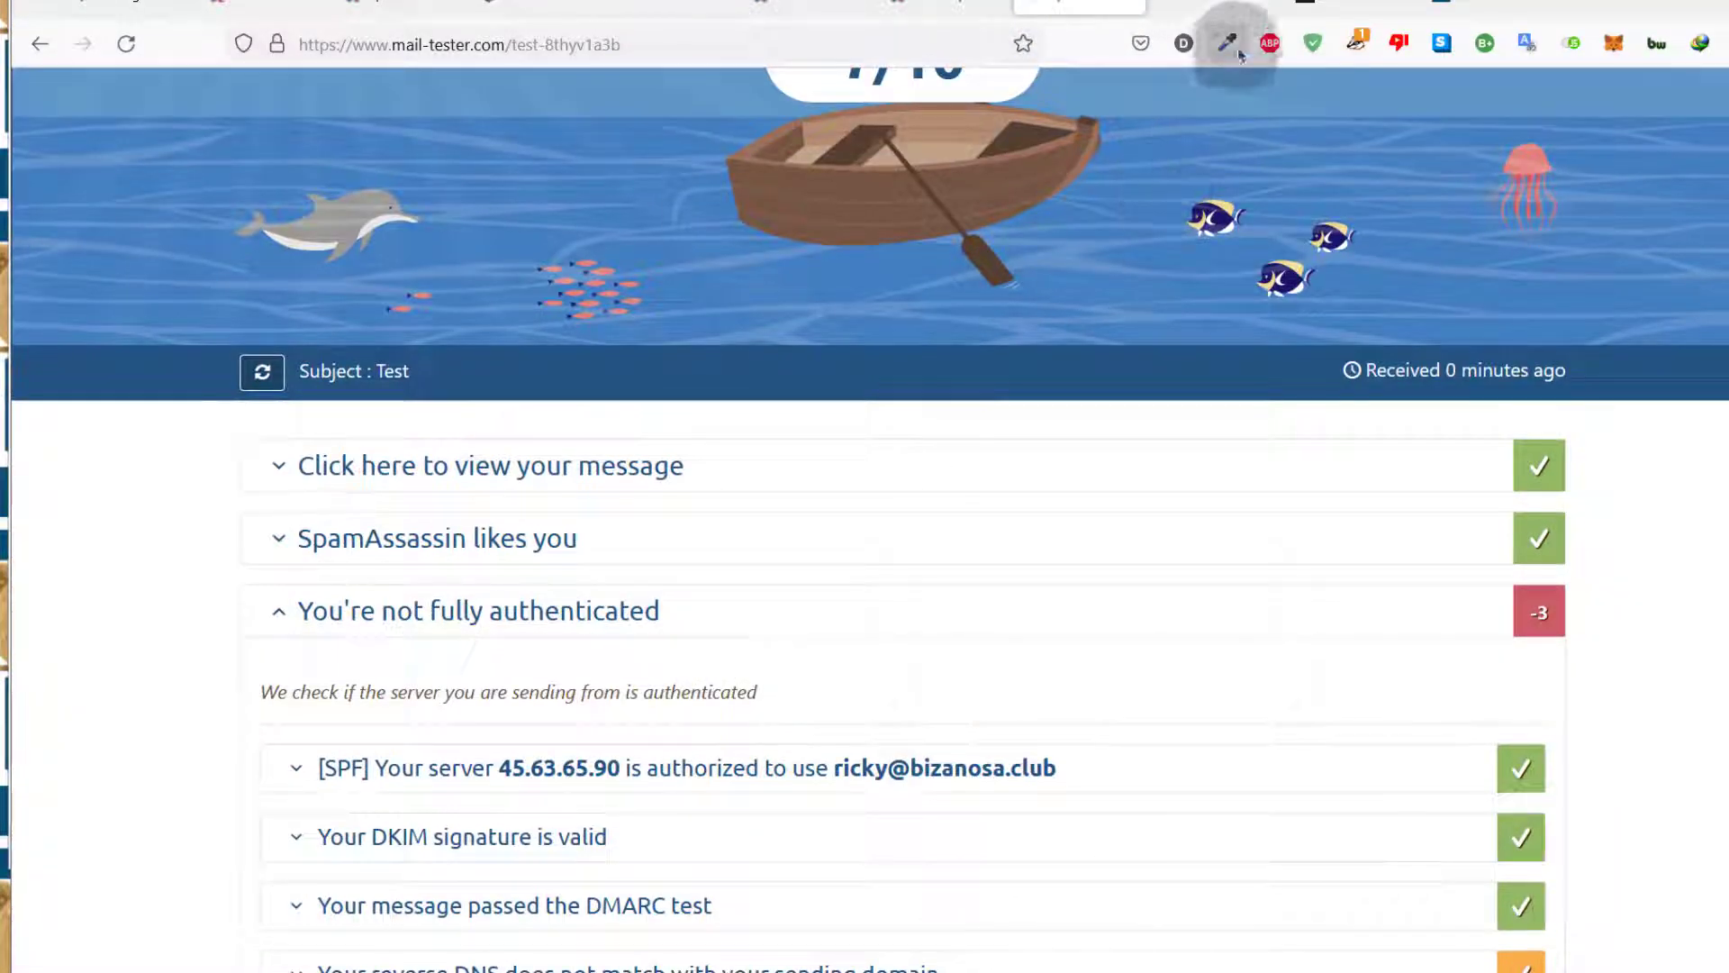
Bring up the MXToolbox Email Health Report page
{"action": "left_click", "coordinate": [629, 44]}
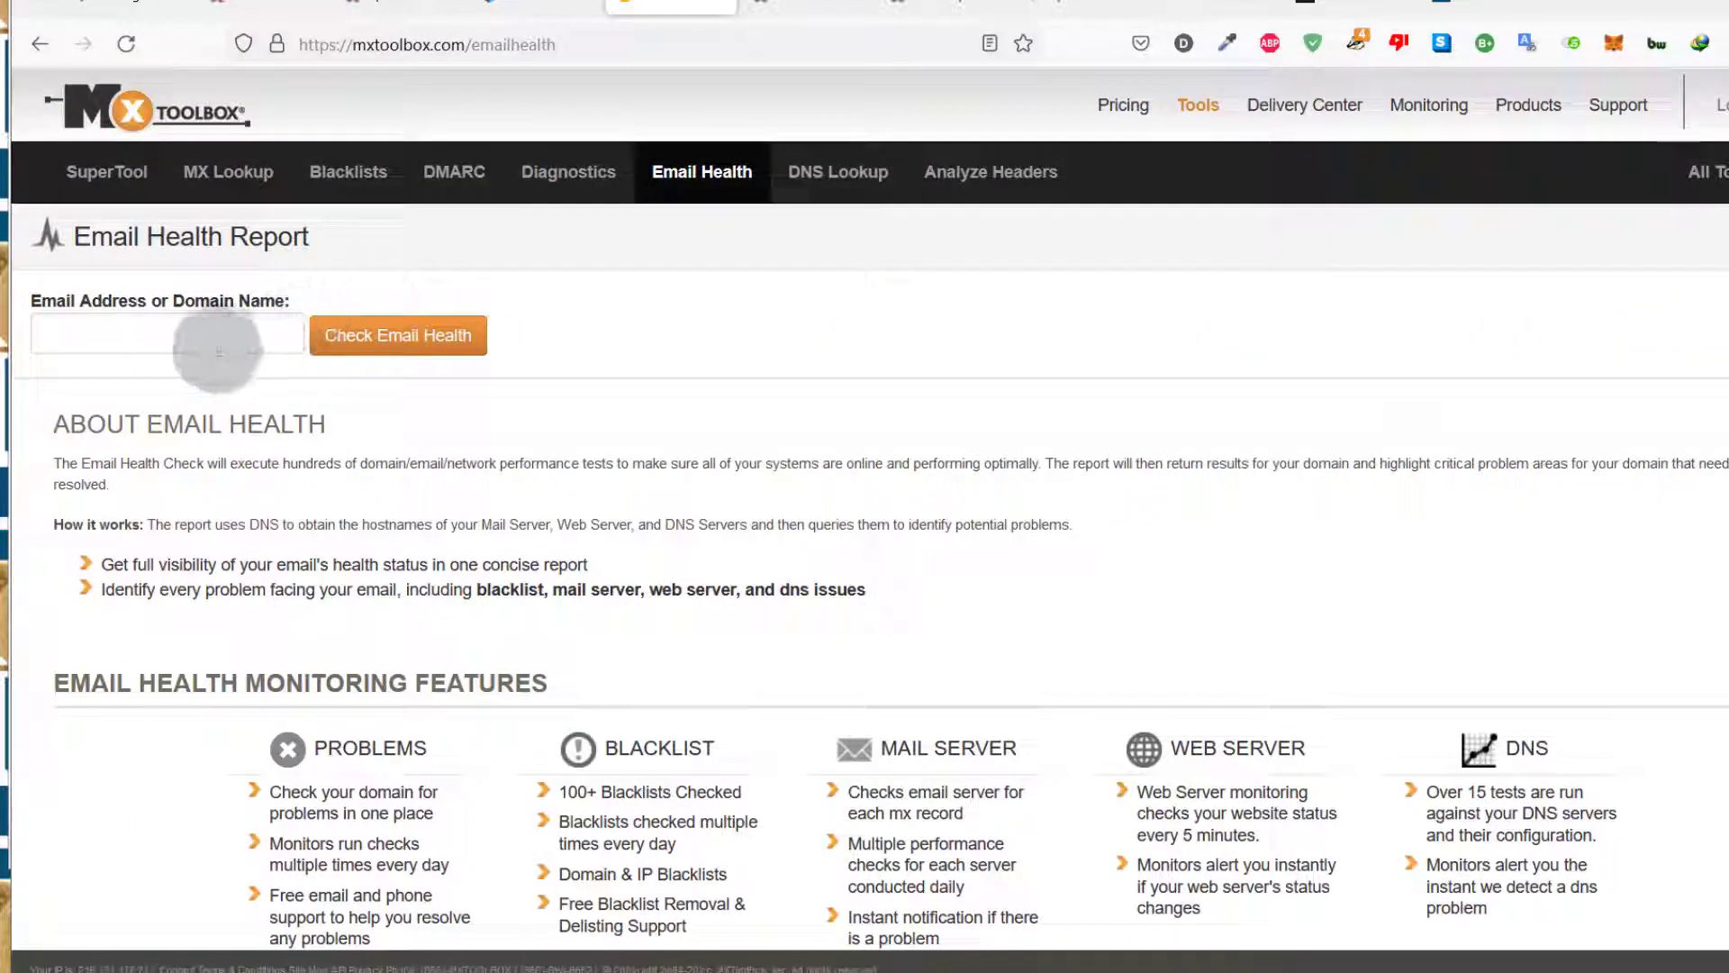
Run the MXToolbox email health check for bizanosa.club: 0 errors, 1 DNS warning
{"action": "type", "text": "bizanosa.club"}
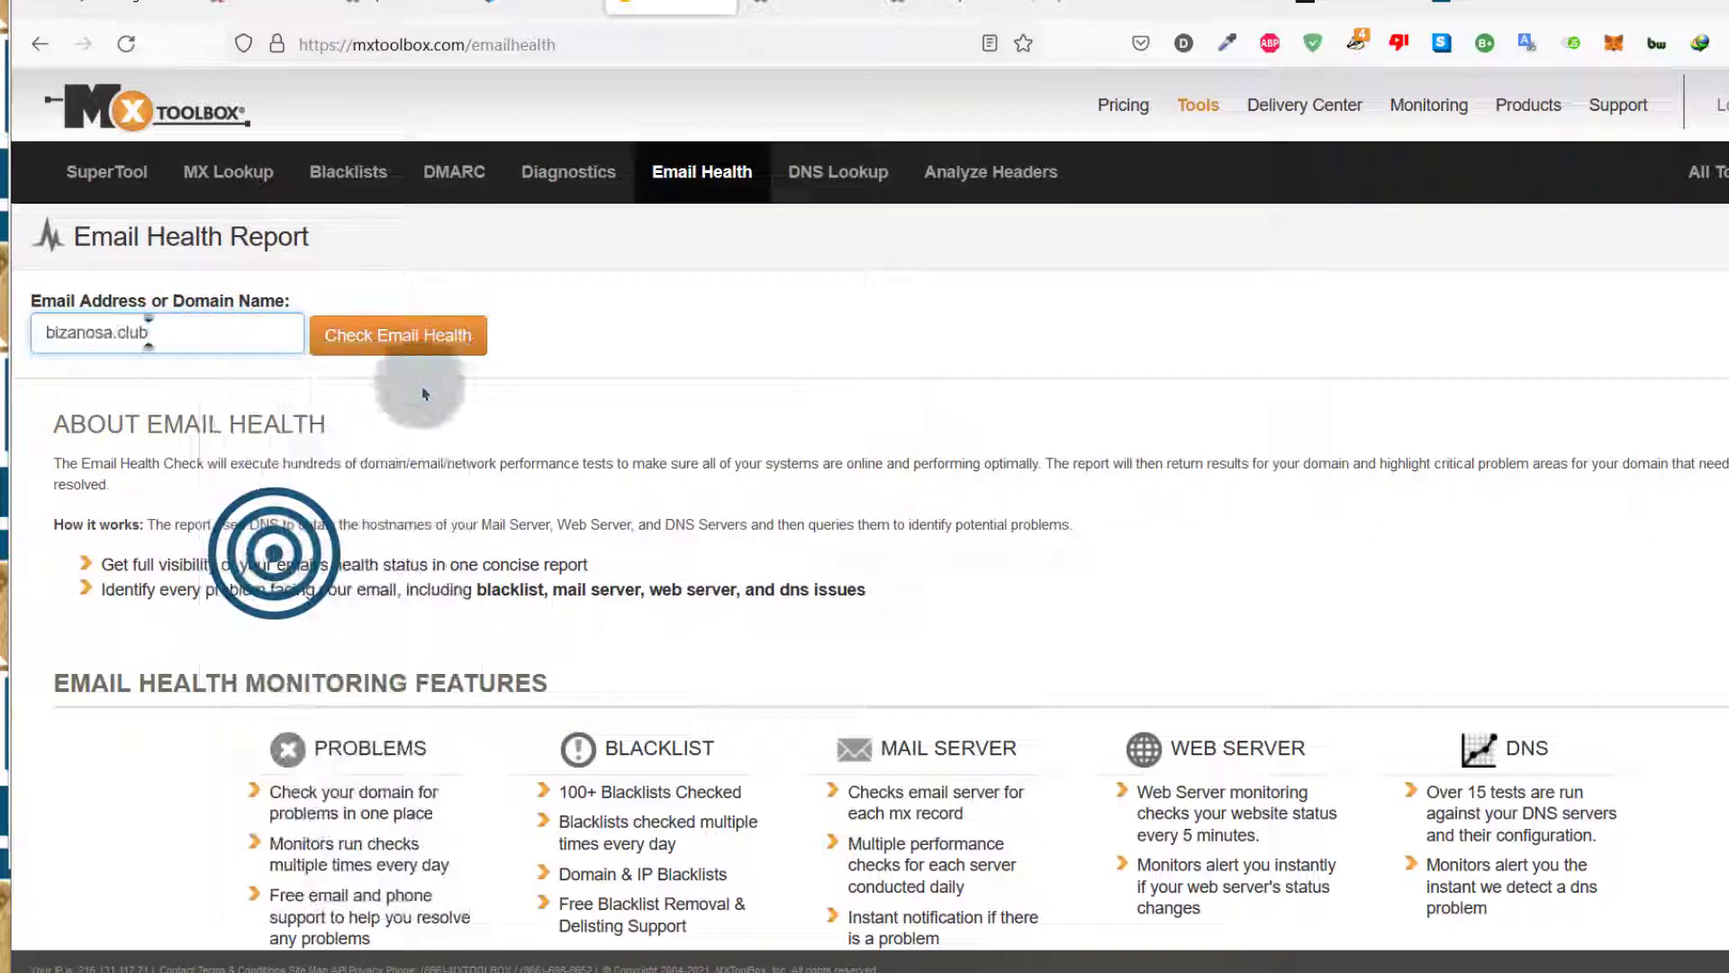
{"action": "left_click", "coordinate": [398, 336]}
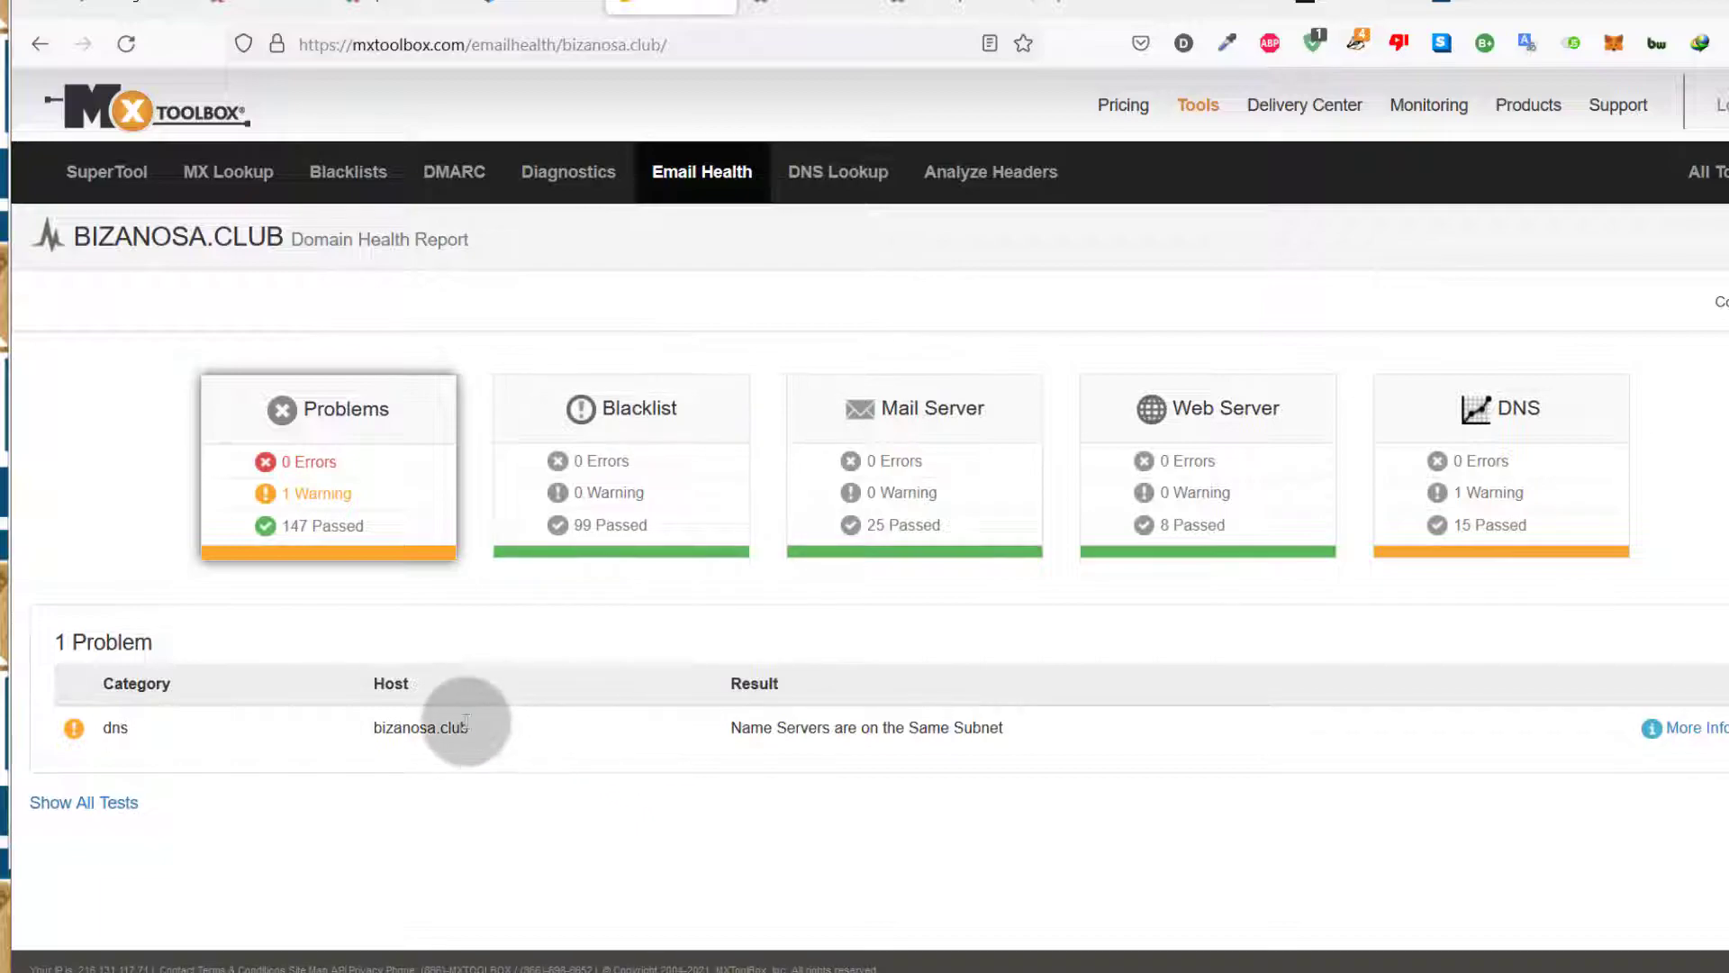
{"action": "double_click", "coordinate": [421, 726]}
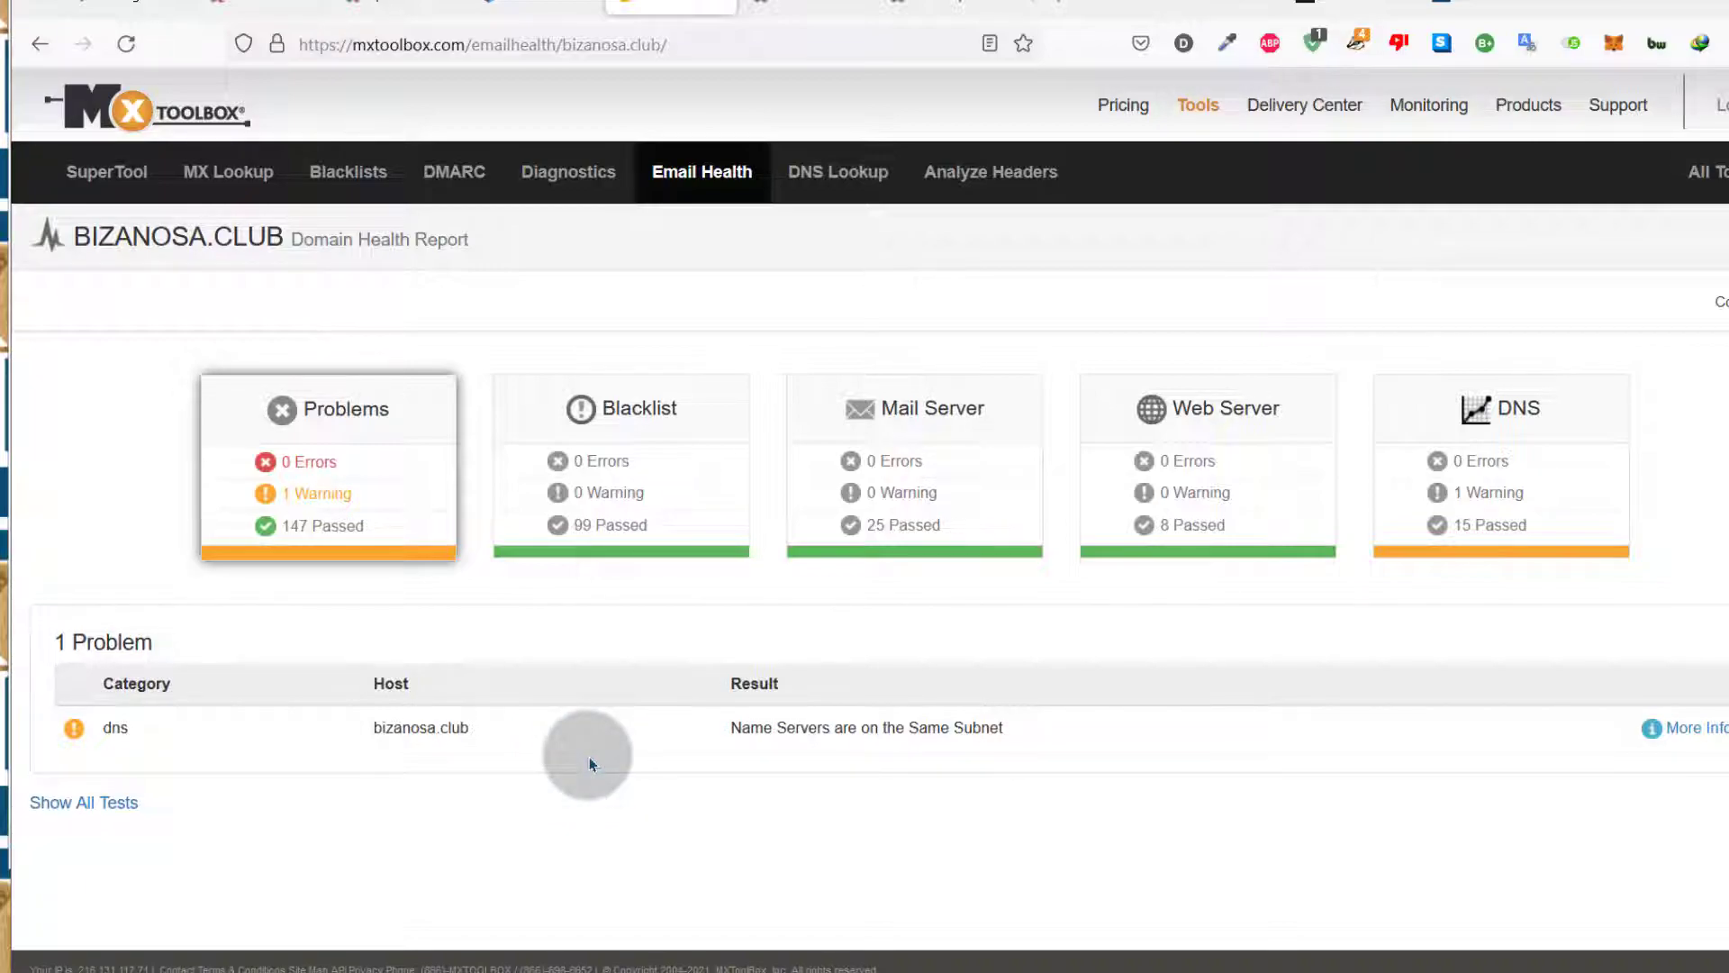
{"action": "mouse_move", "coordinate": [556, 750]}
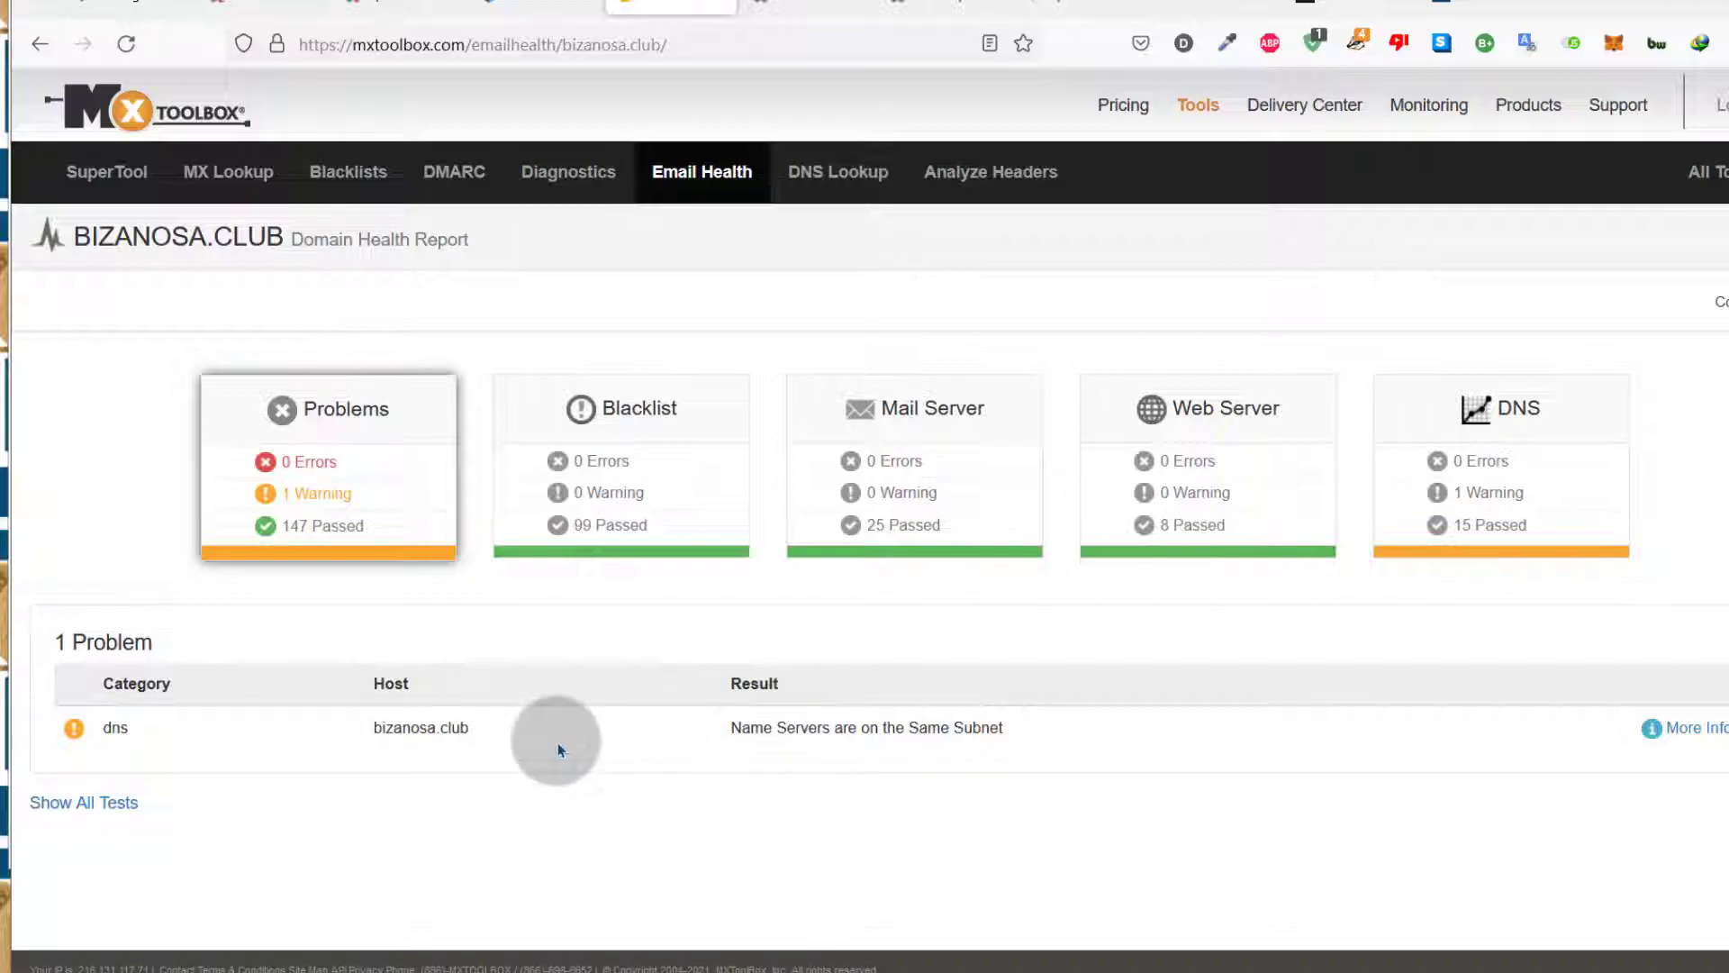
{"action": "mouse_move", "coordinate": [463, 732]}
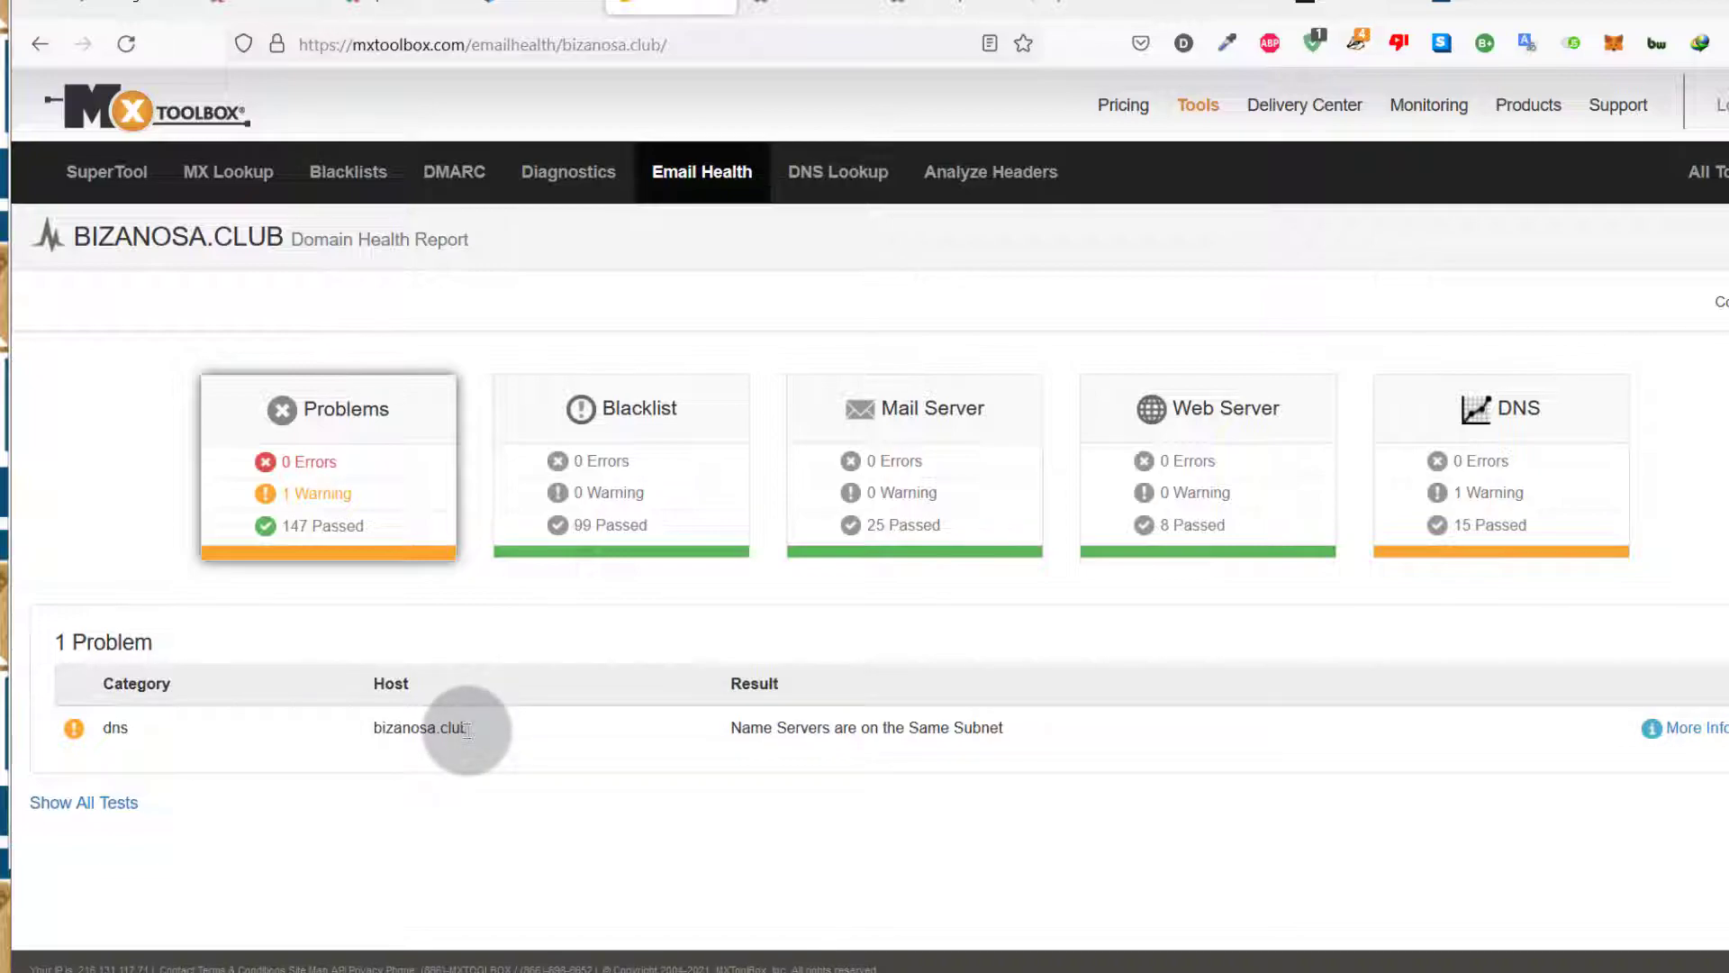
{"action": "mouse_move", "coordinate": [467, 764]}
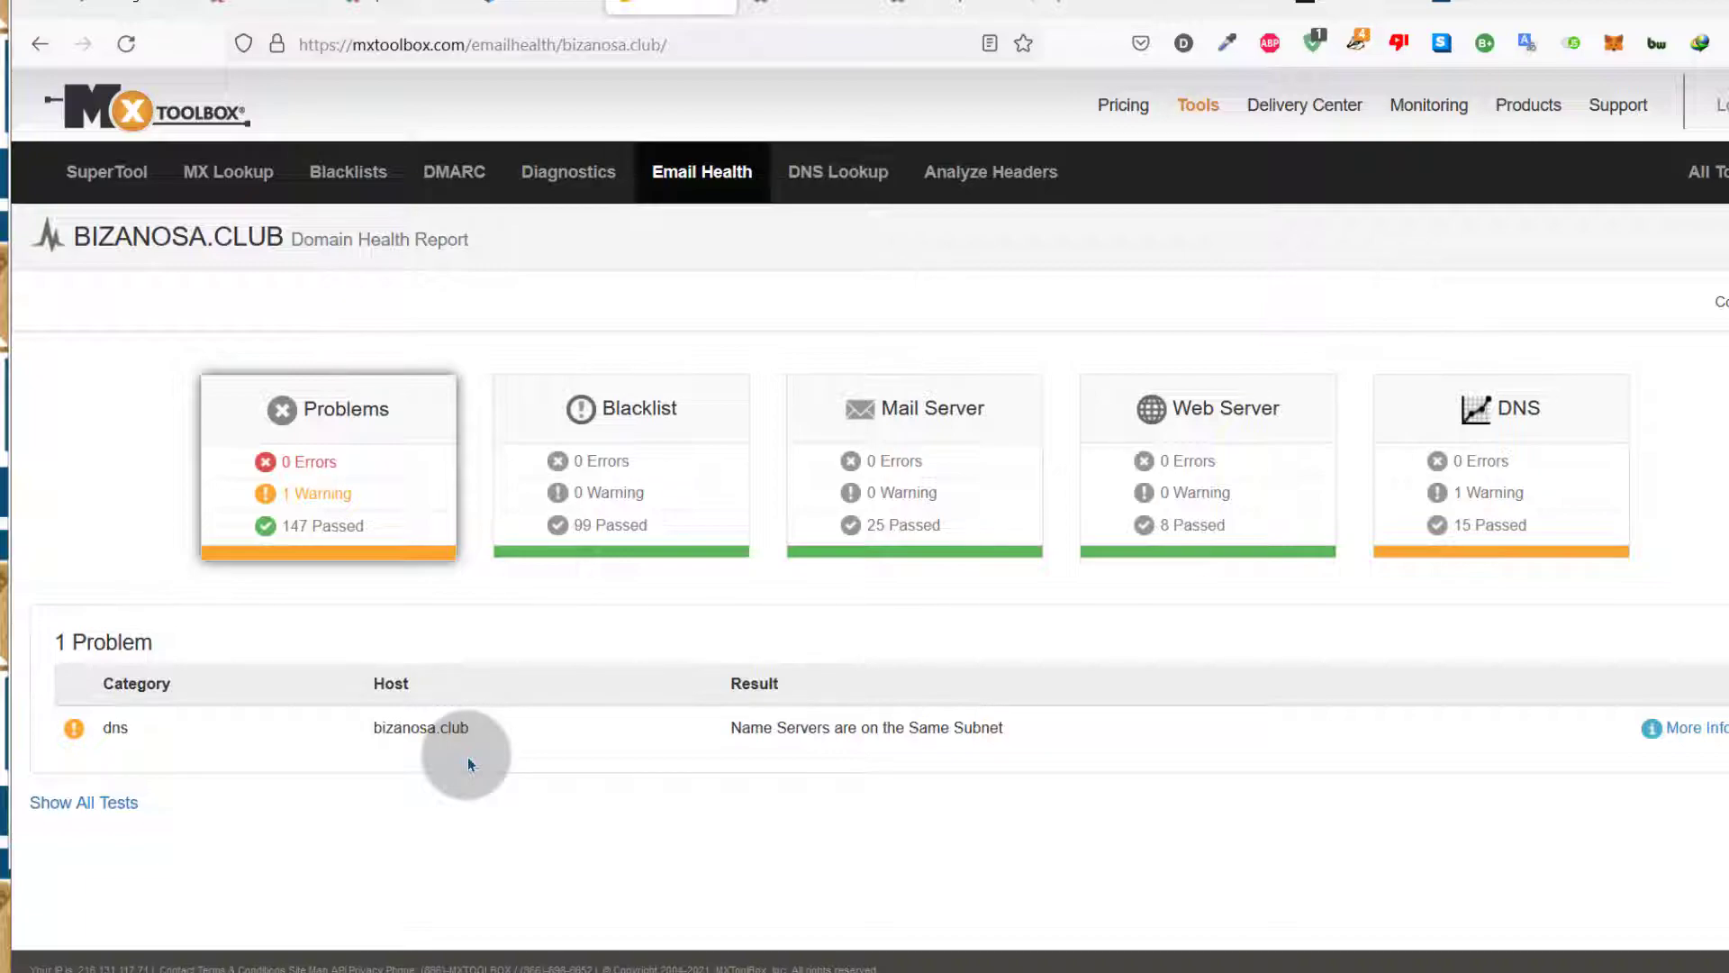
{"action": "mouse_move", "coordinate": [1026, 729]}
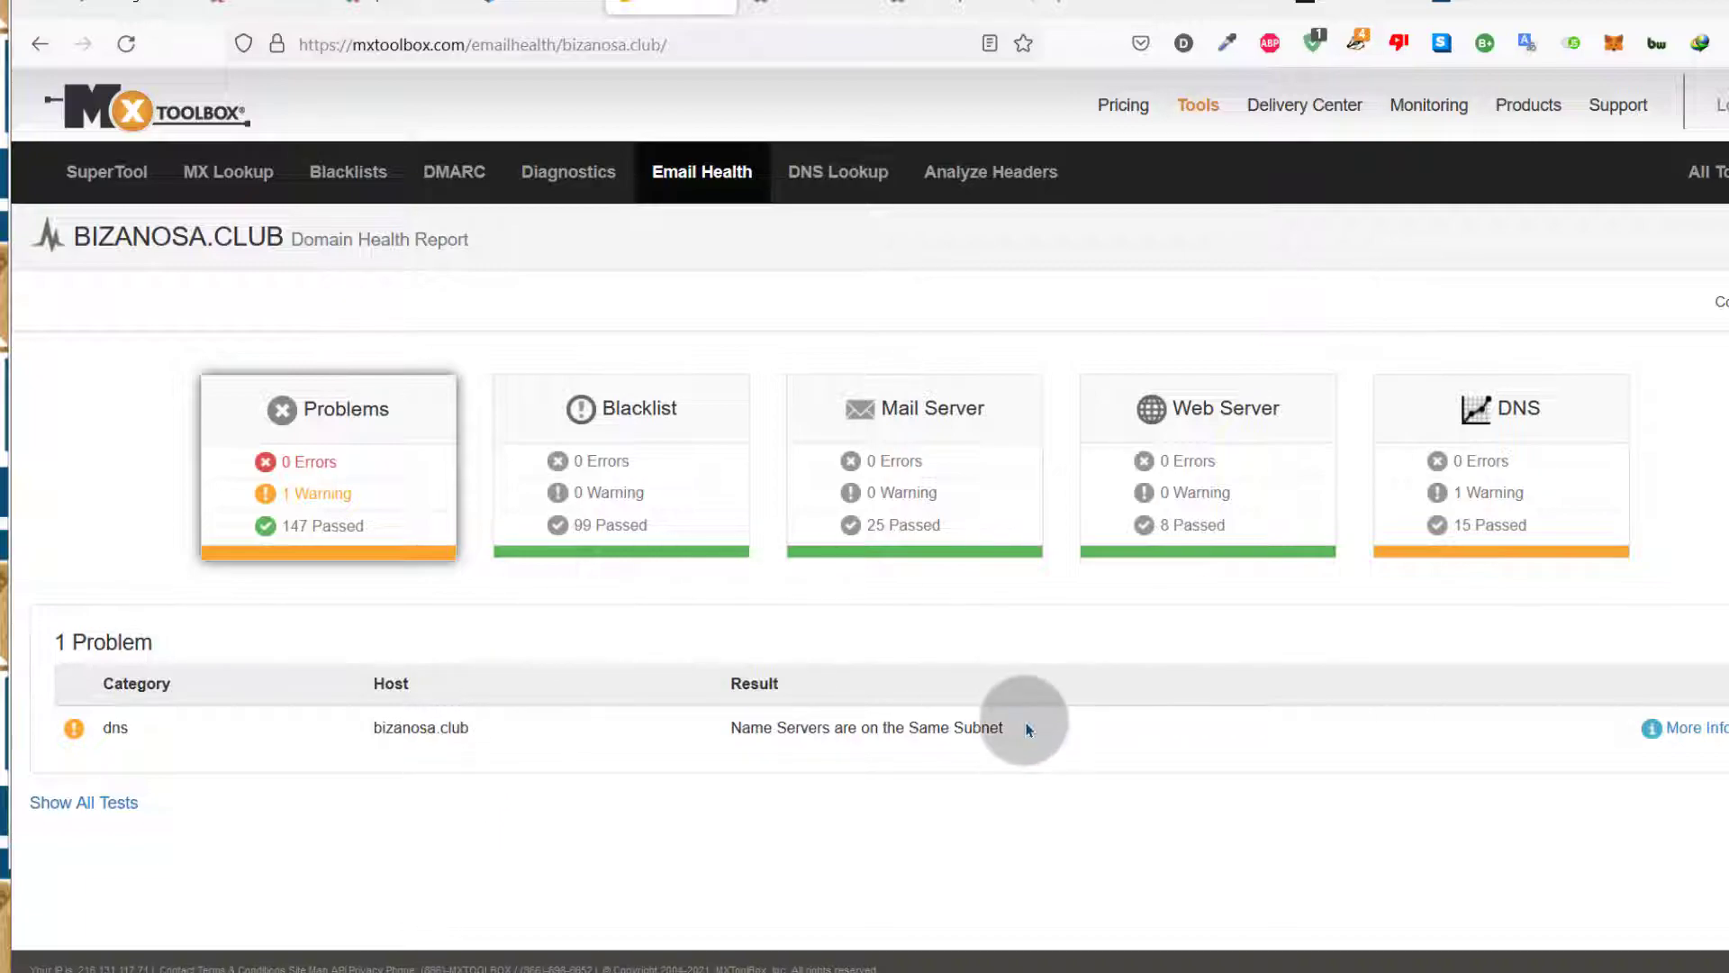
{"action": "mouse_move", "coordinate": [152, 741]}
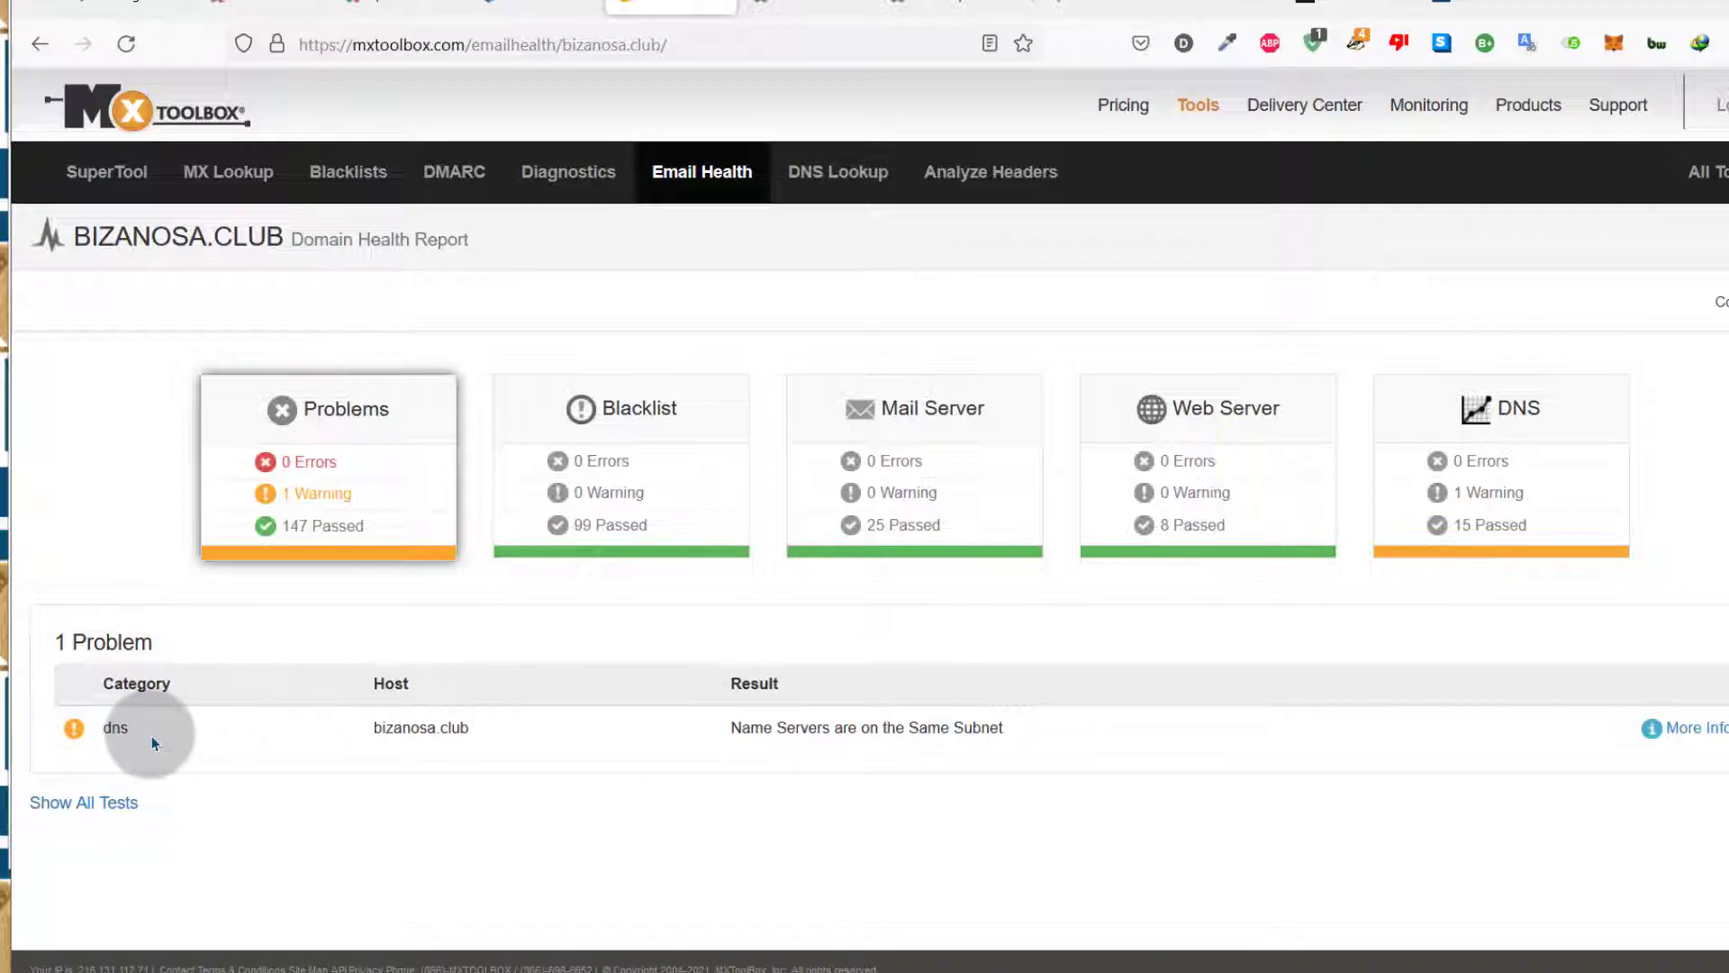
{"action": "mouse_move", "coordinate": [613, 781]}
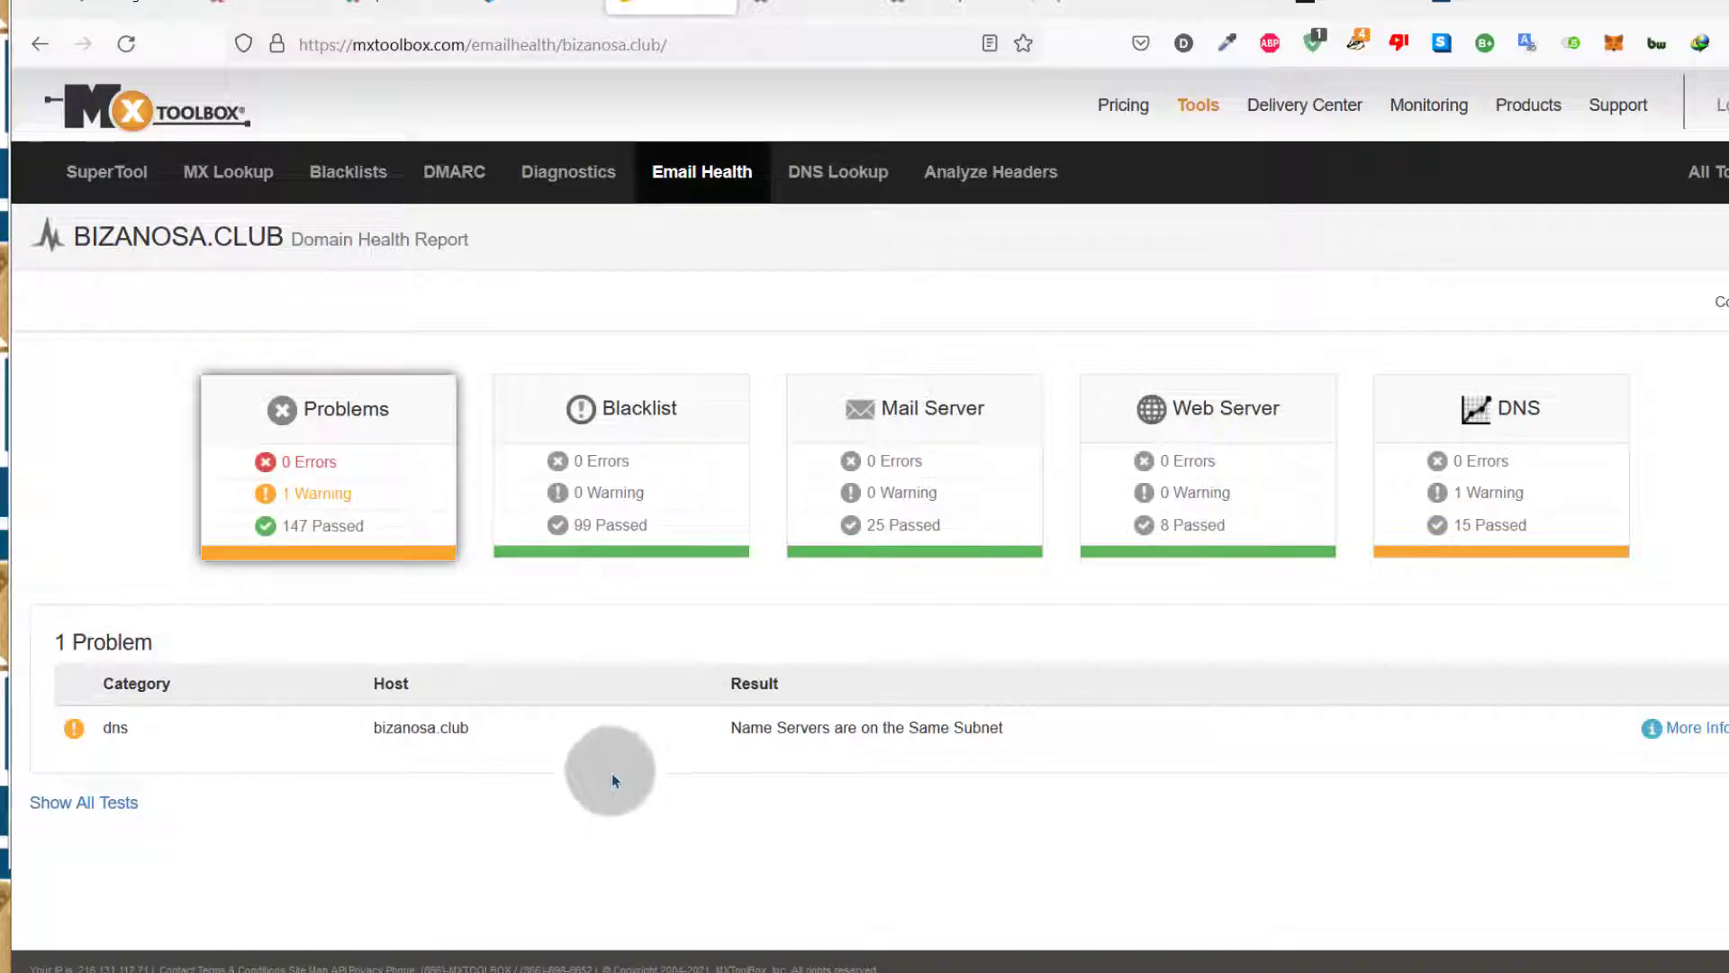
{"action": "mouse_move", "coordinate": [1079, 22]}
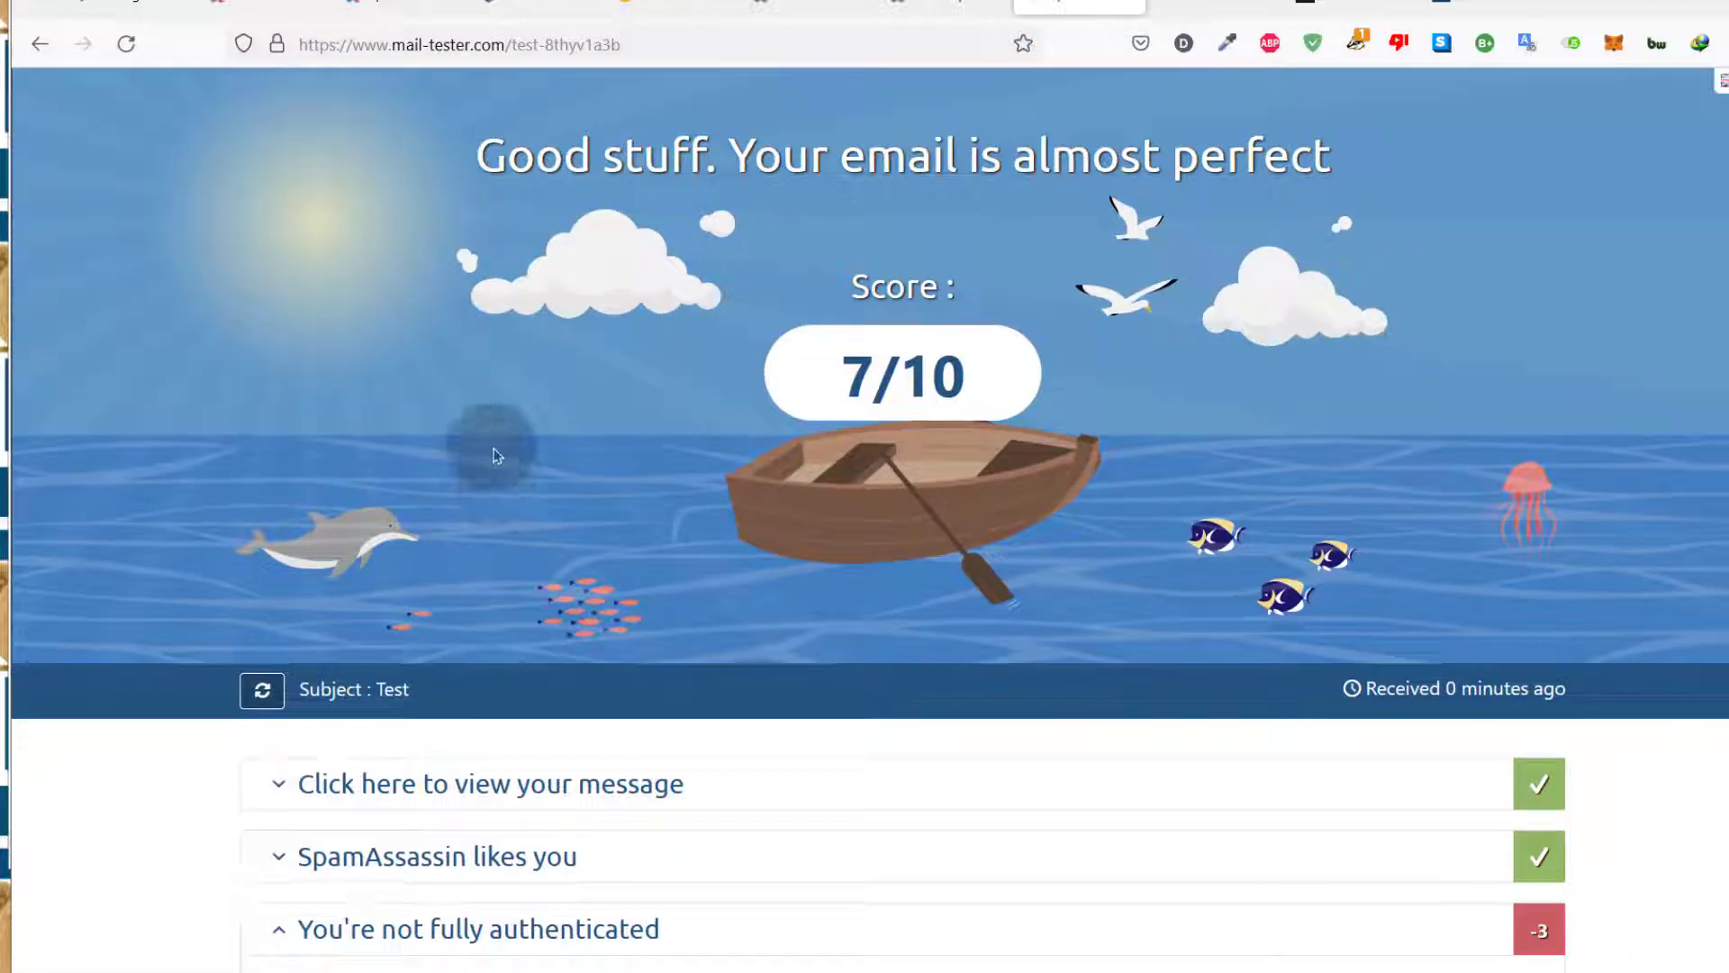
Generate a fresh mail-tester test address and copy it
{"action": "left_click", "coordinate": [496, 45]}
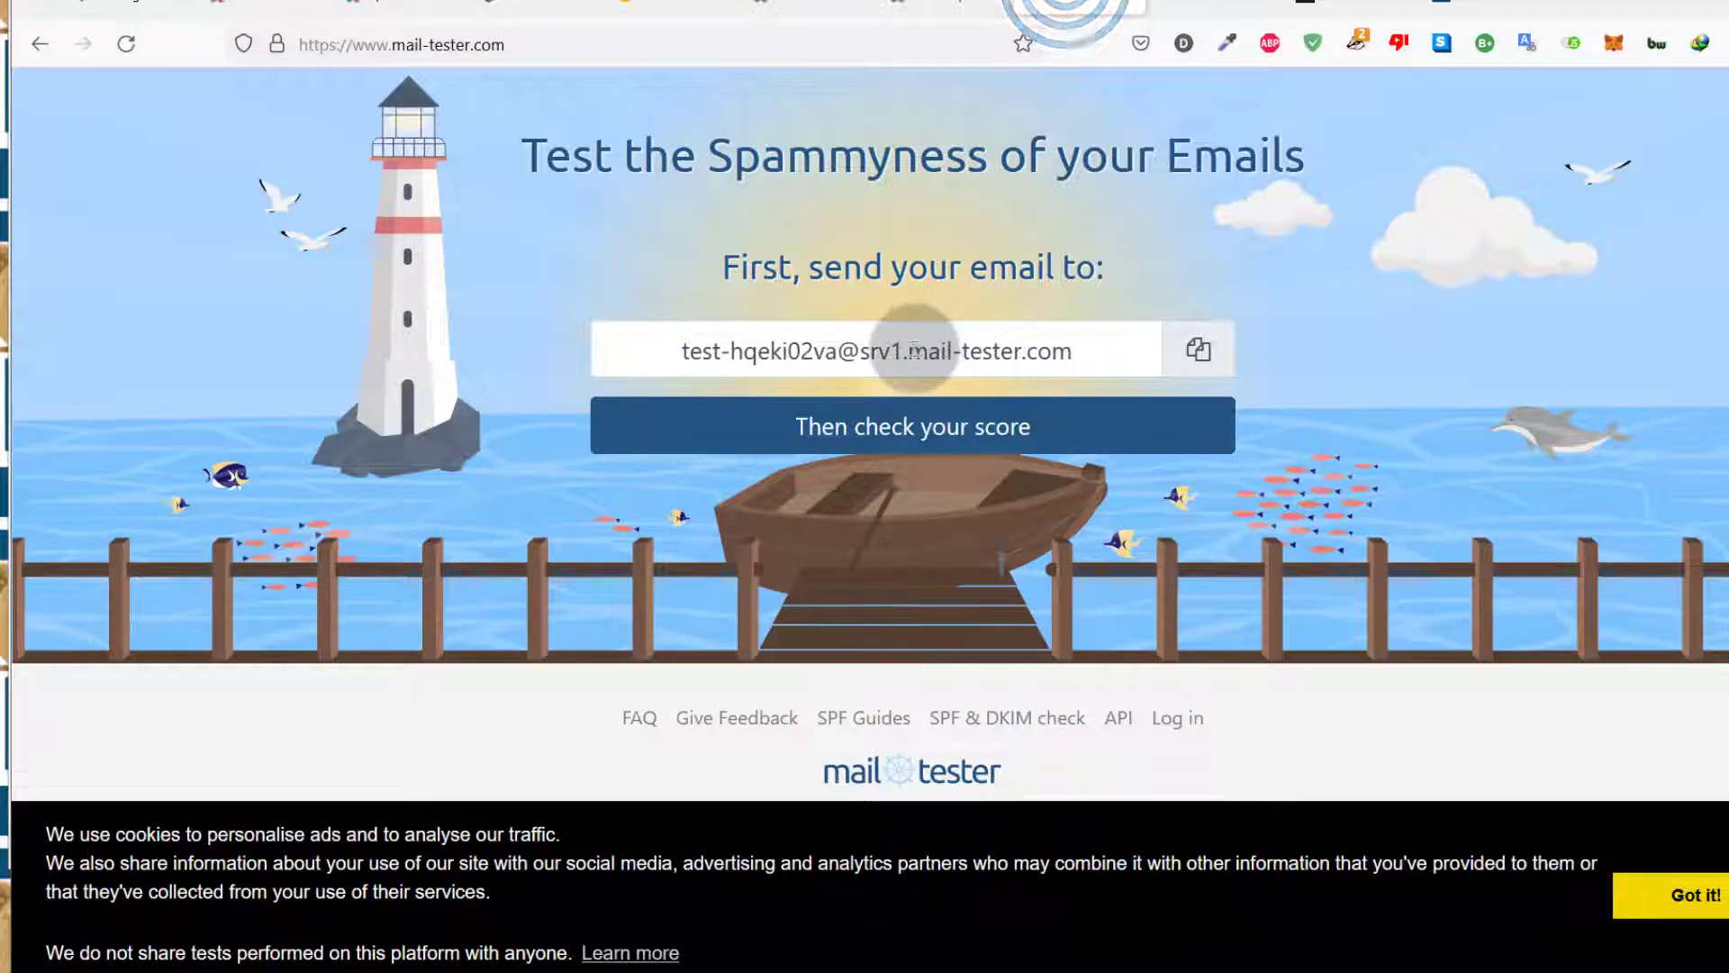
{"action": "right_click", "coordinate": [913, 350]}
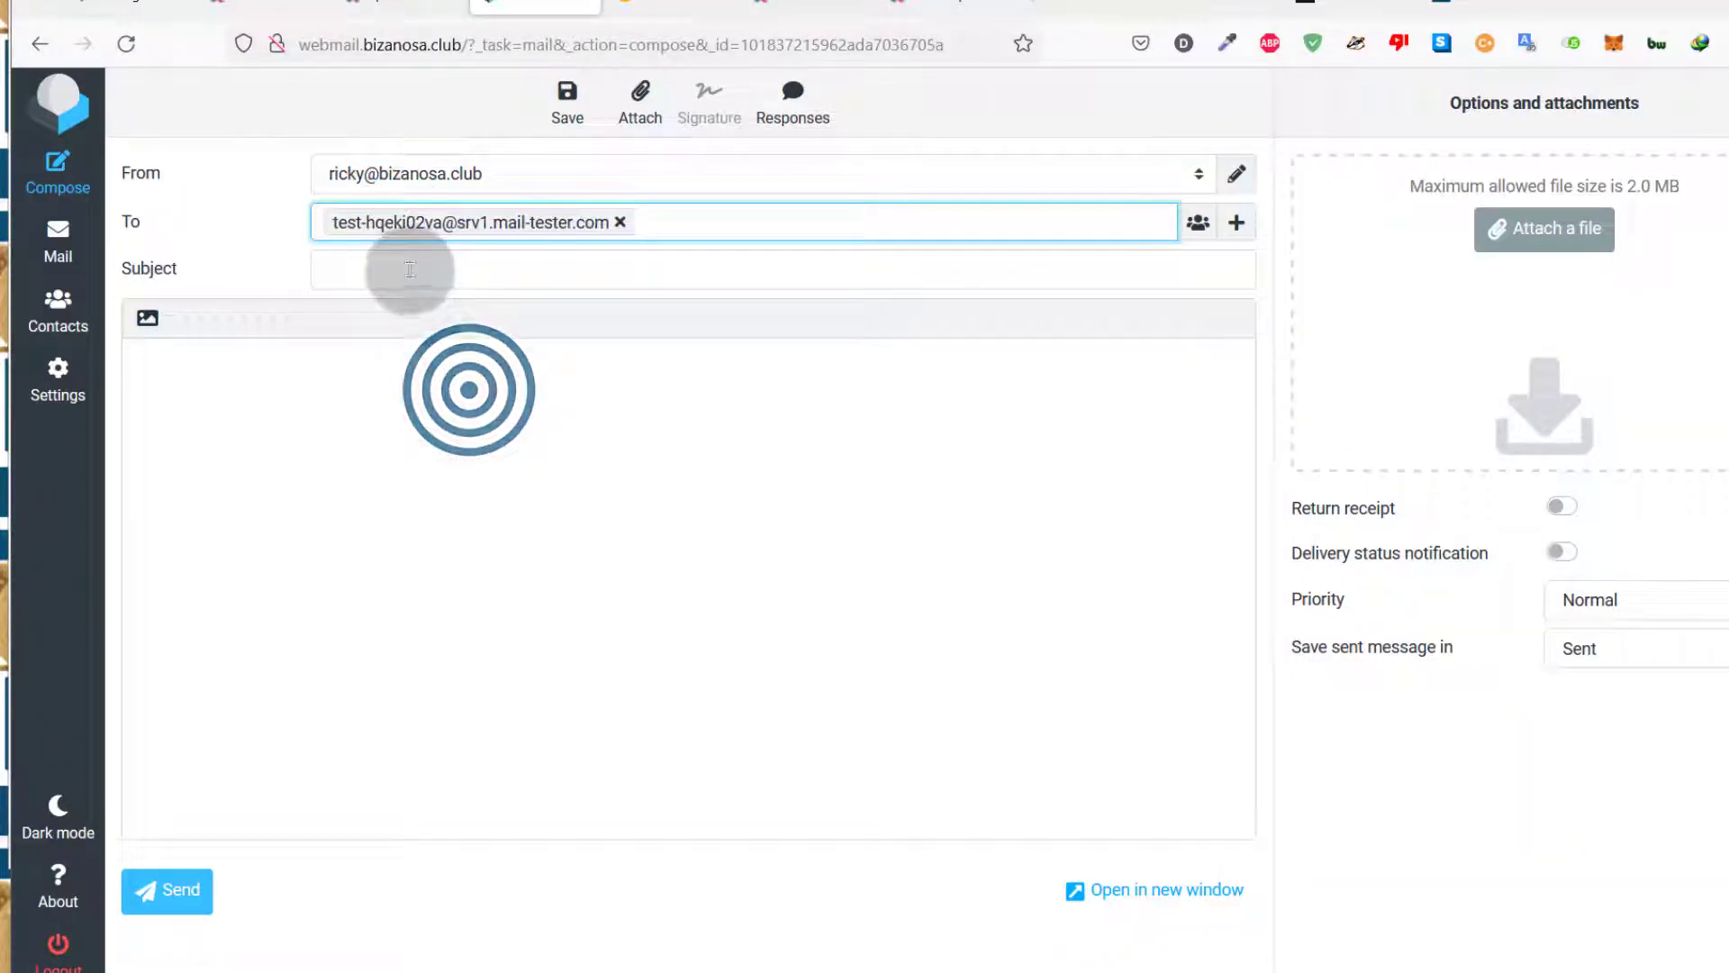
Send a message titled 'test' to the mail-tester address and return to mail-tester
{"action": "type", "text": "test"}
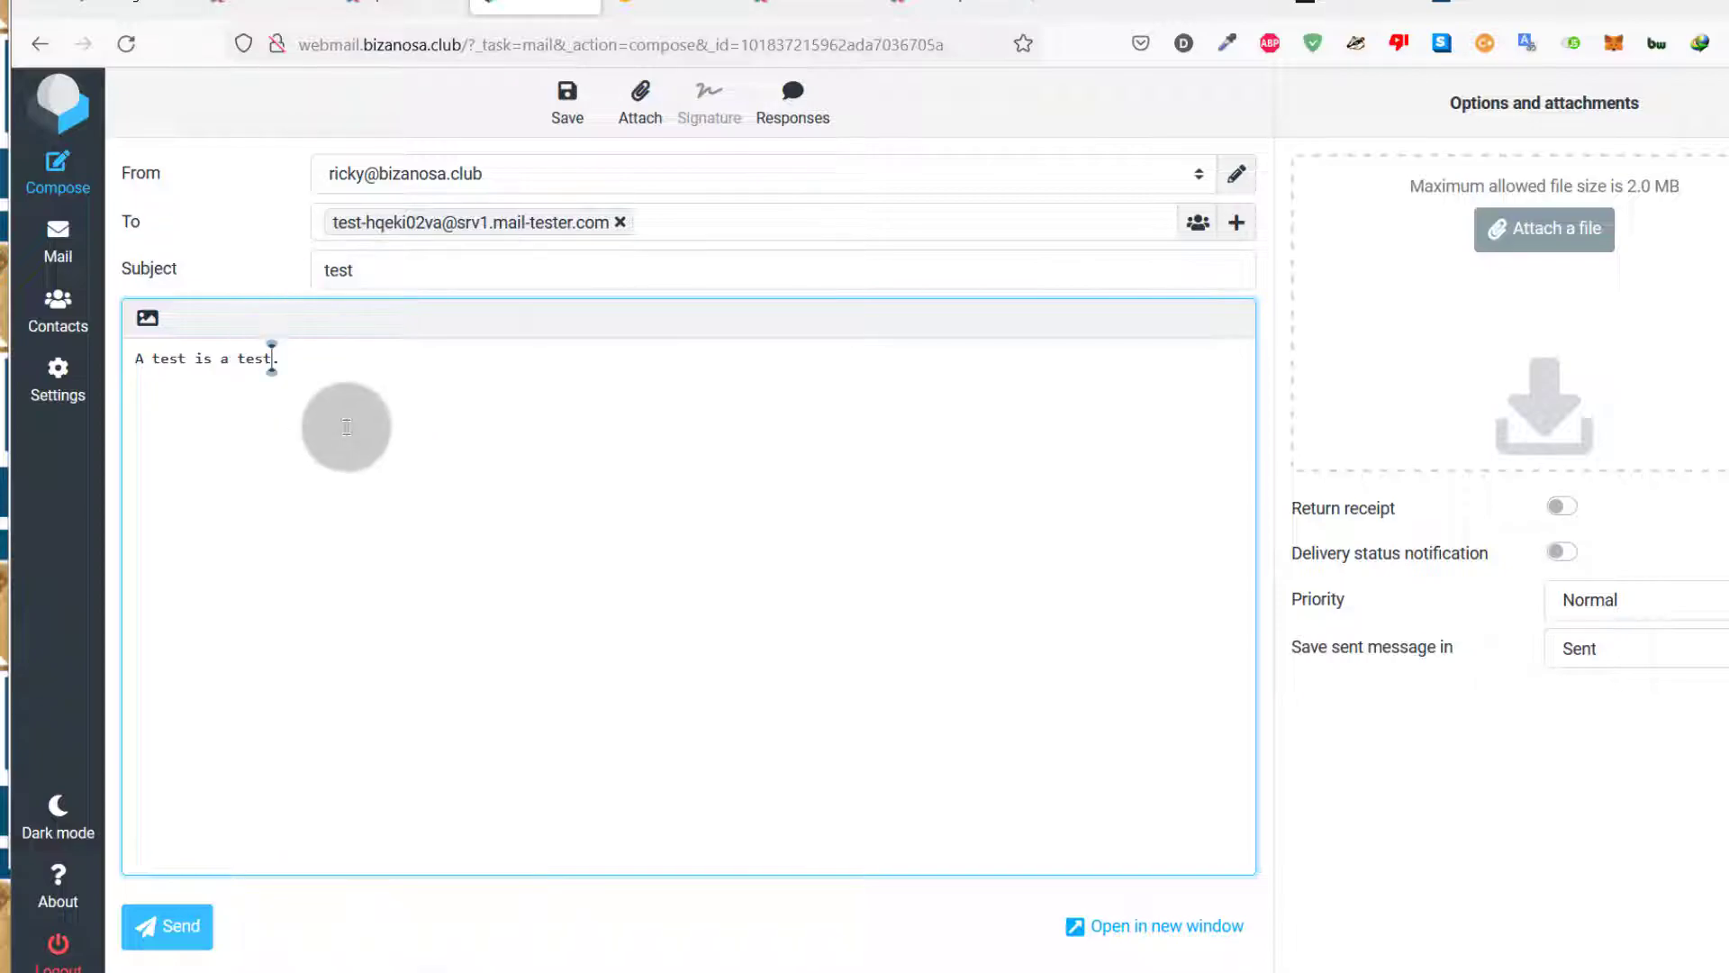
{"action": "left_click", "coordinate": [167, 925]}
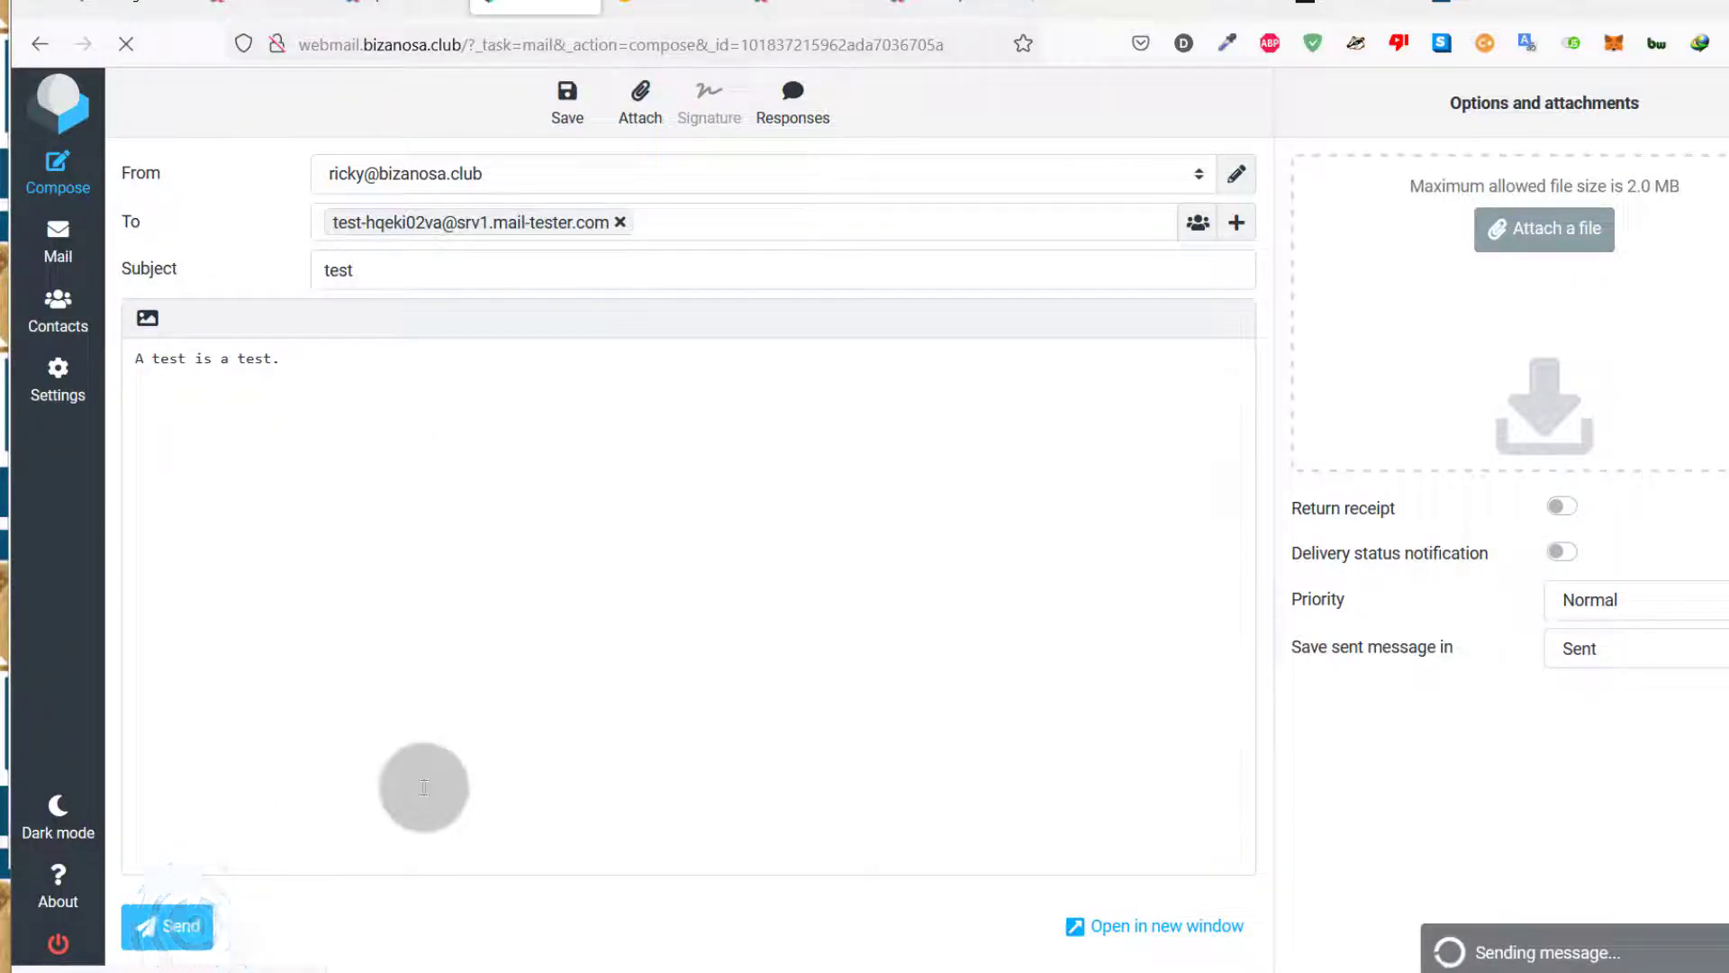
{"action": "left_click", "coordinate": [166, 925]}
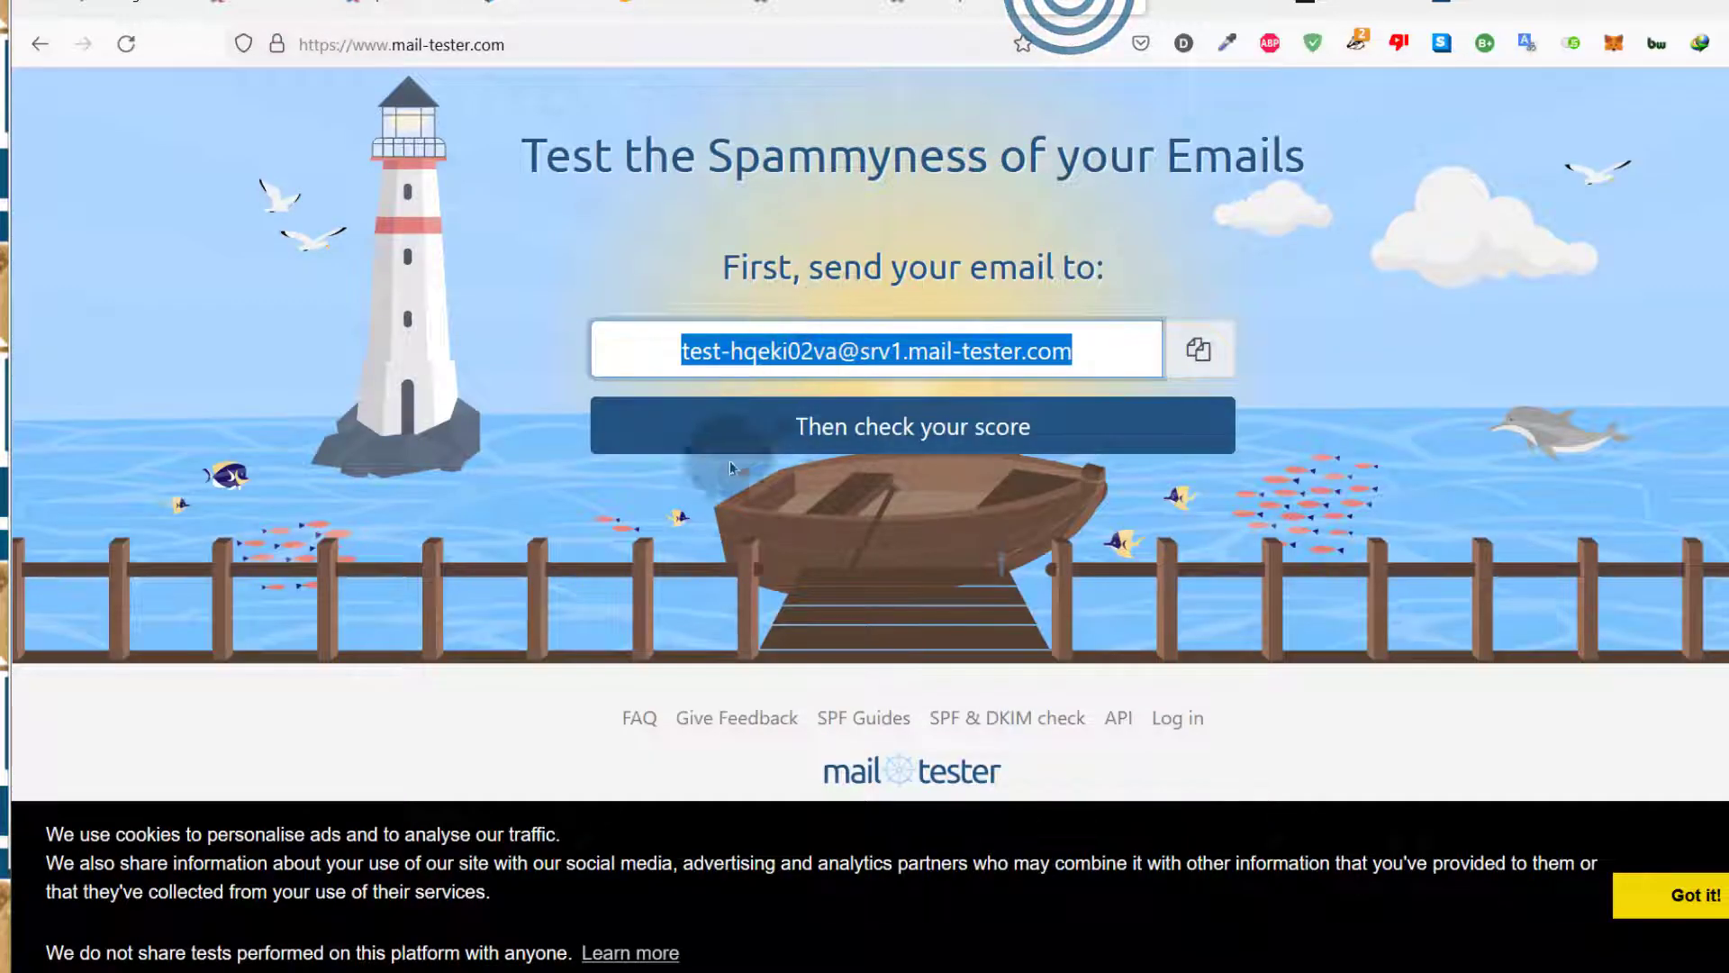
Check the 10/10 score and expand 'Your message could be improved' details
{"action": "left_click", "coordinate": [912, 426]}
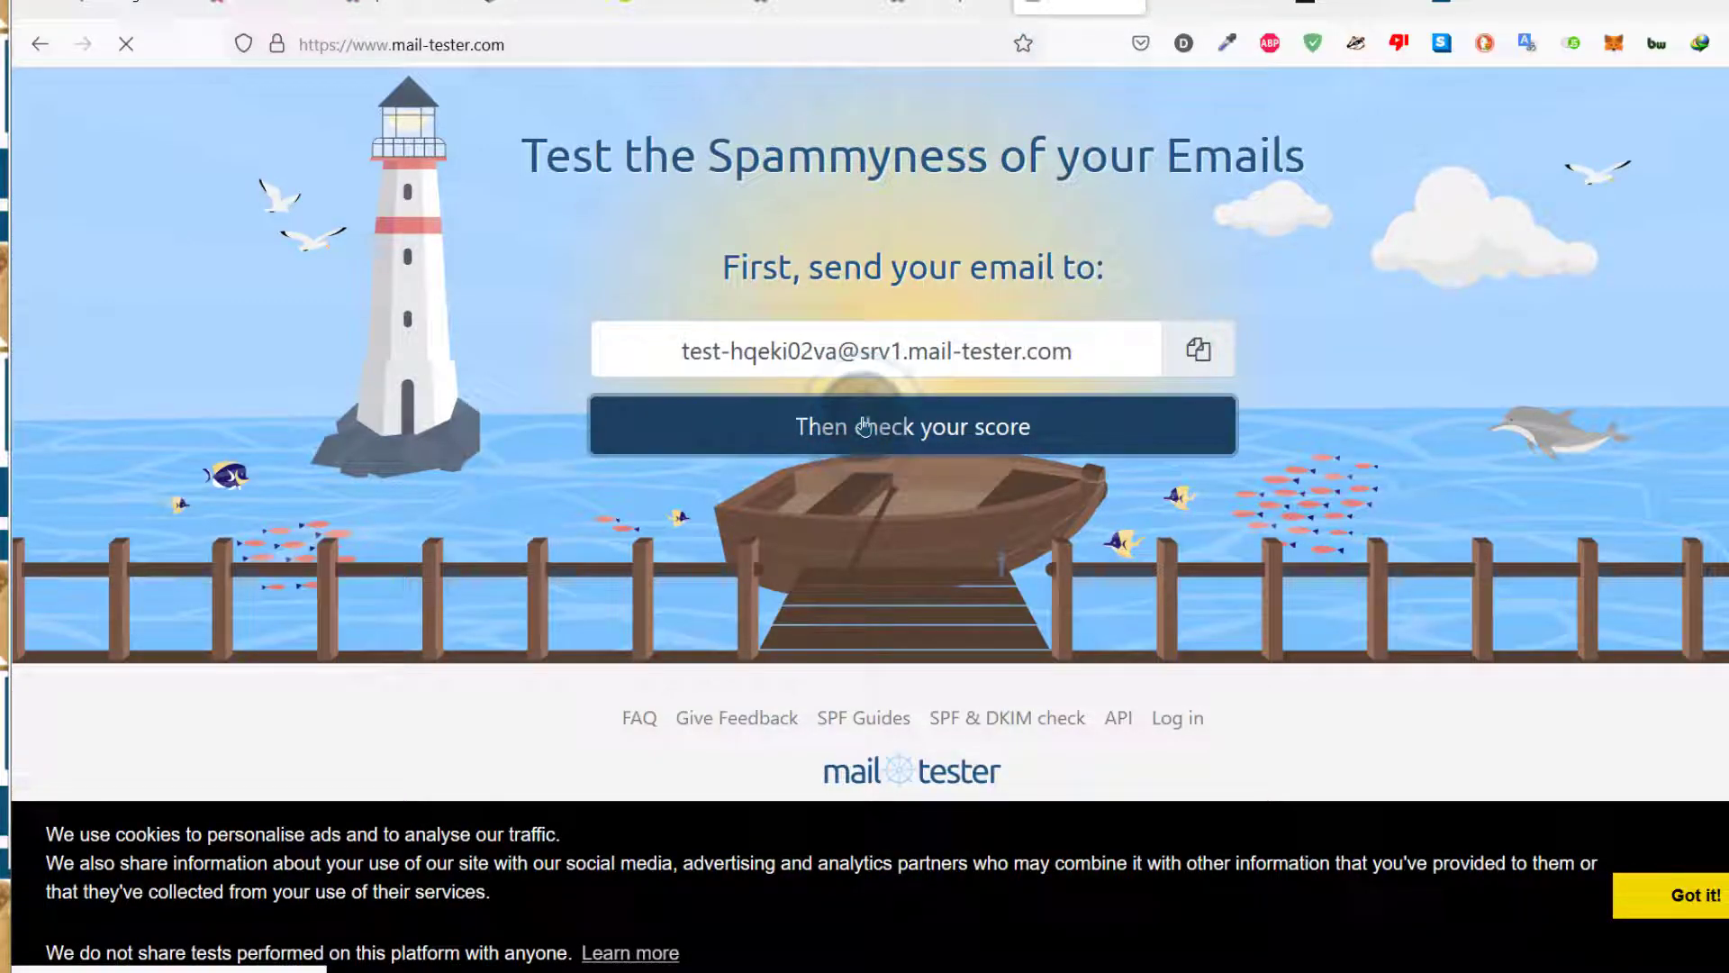
{"action": "left_click", "coordinate": [910, 427]}
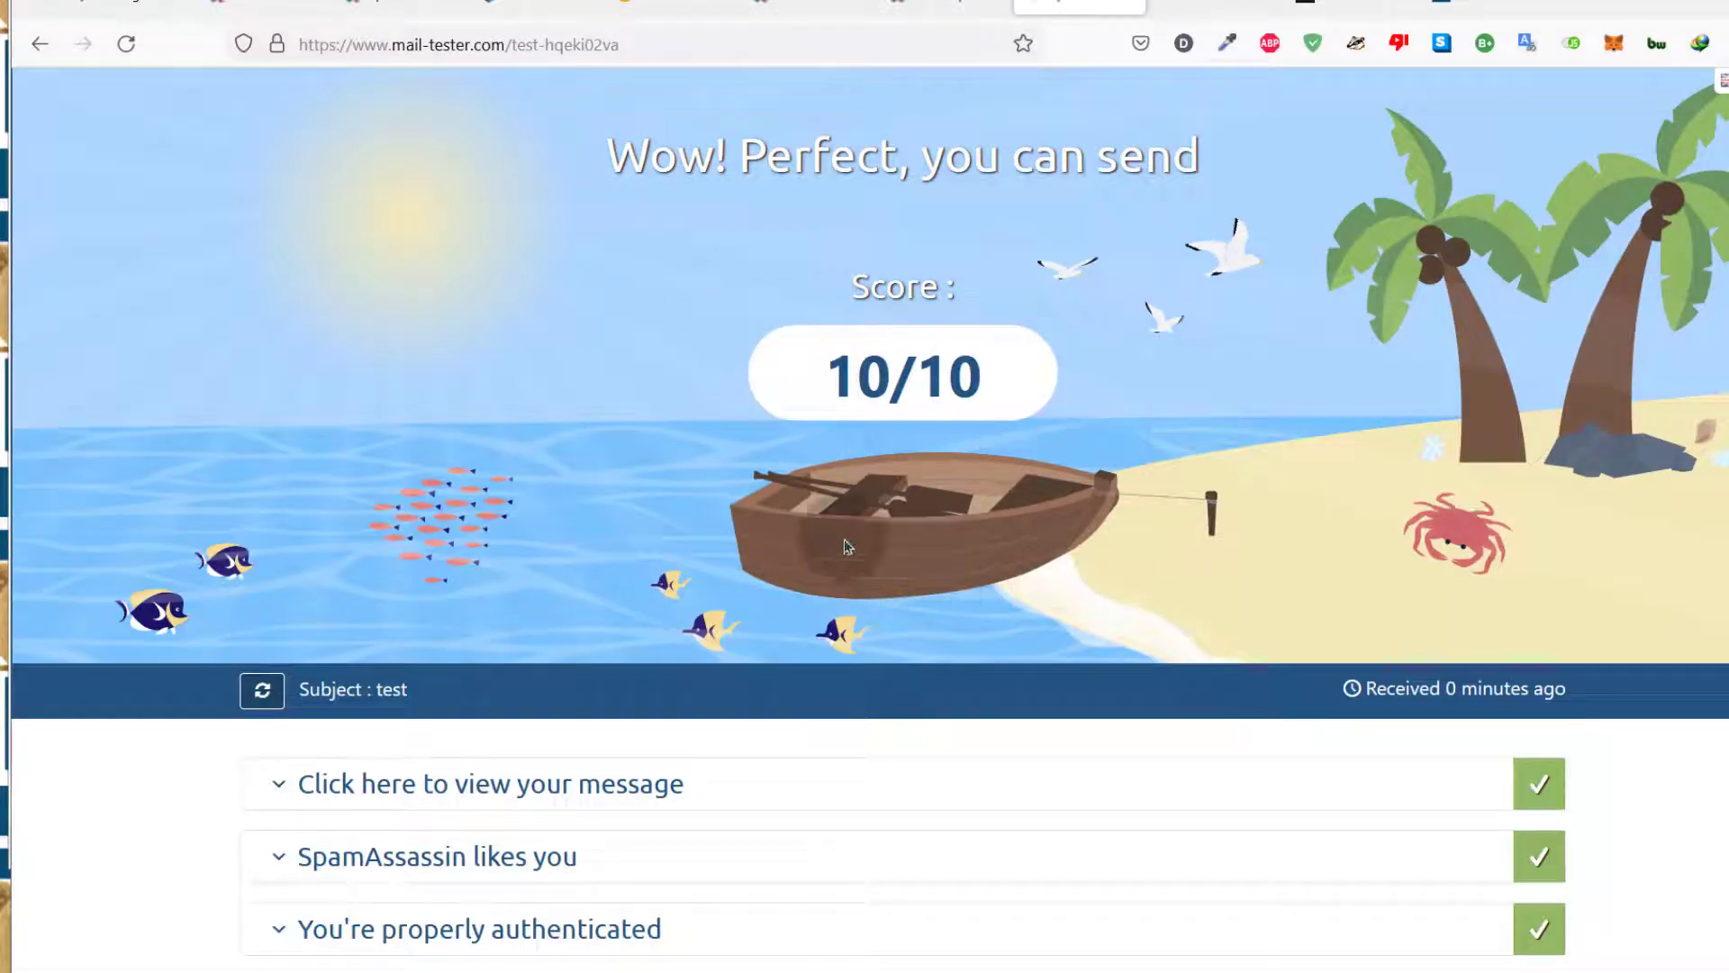
{"action": "scroll", "scroll_direction": "down", "scroll_amount": 3}
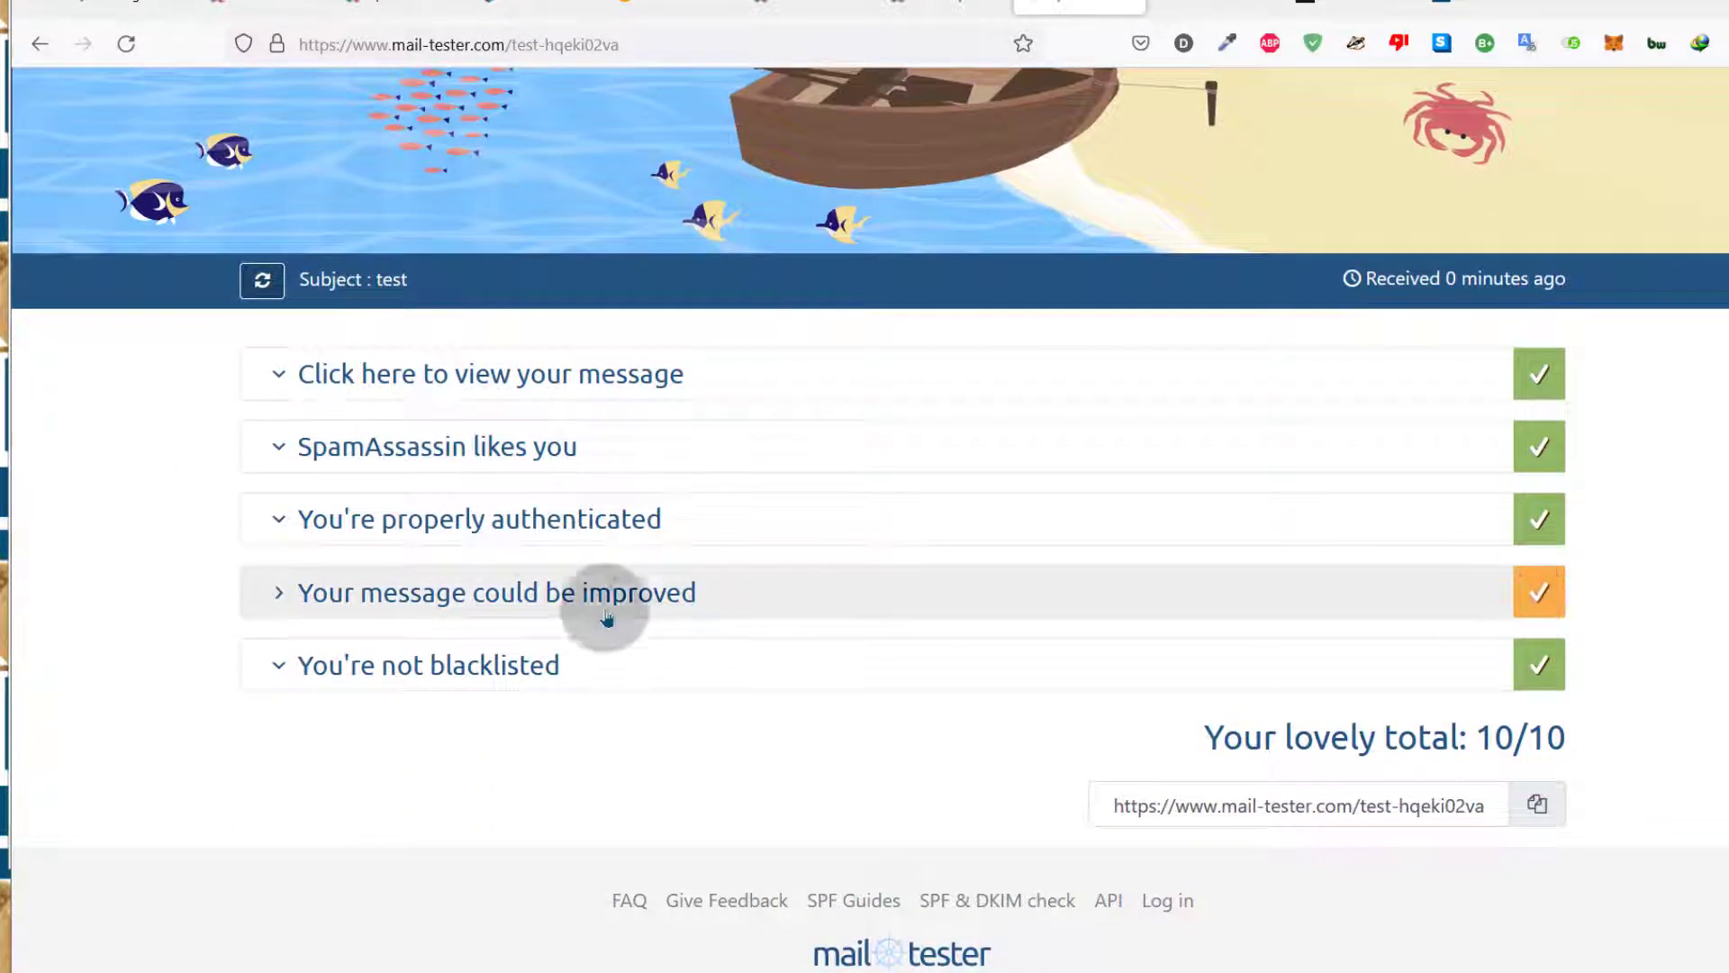
{"action": "left_click", "coordinate": [495, 593]}
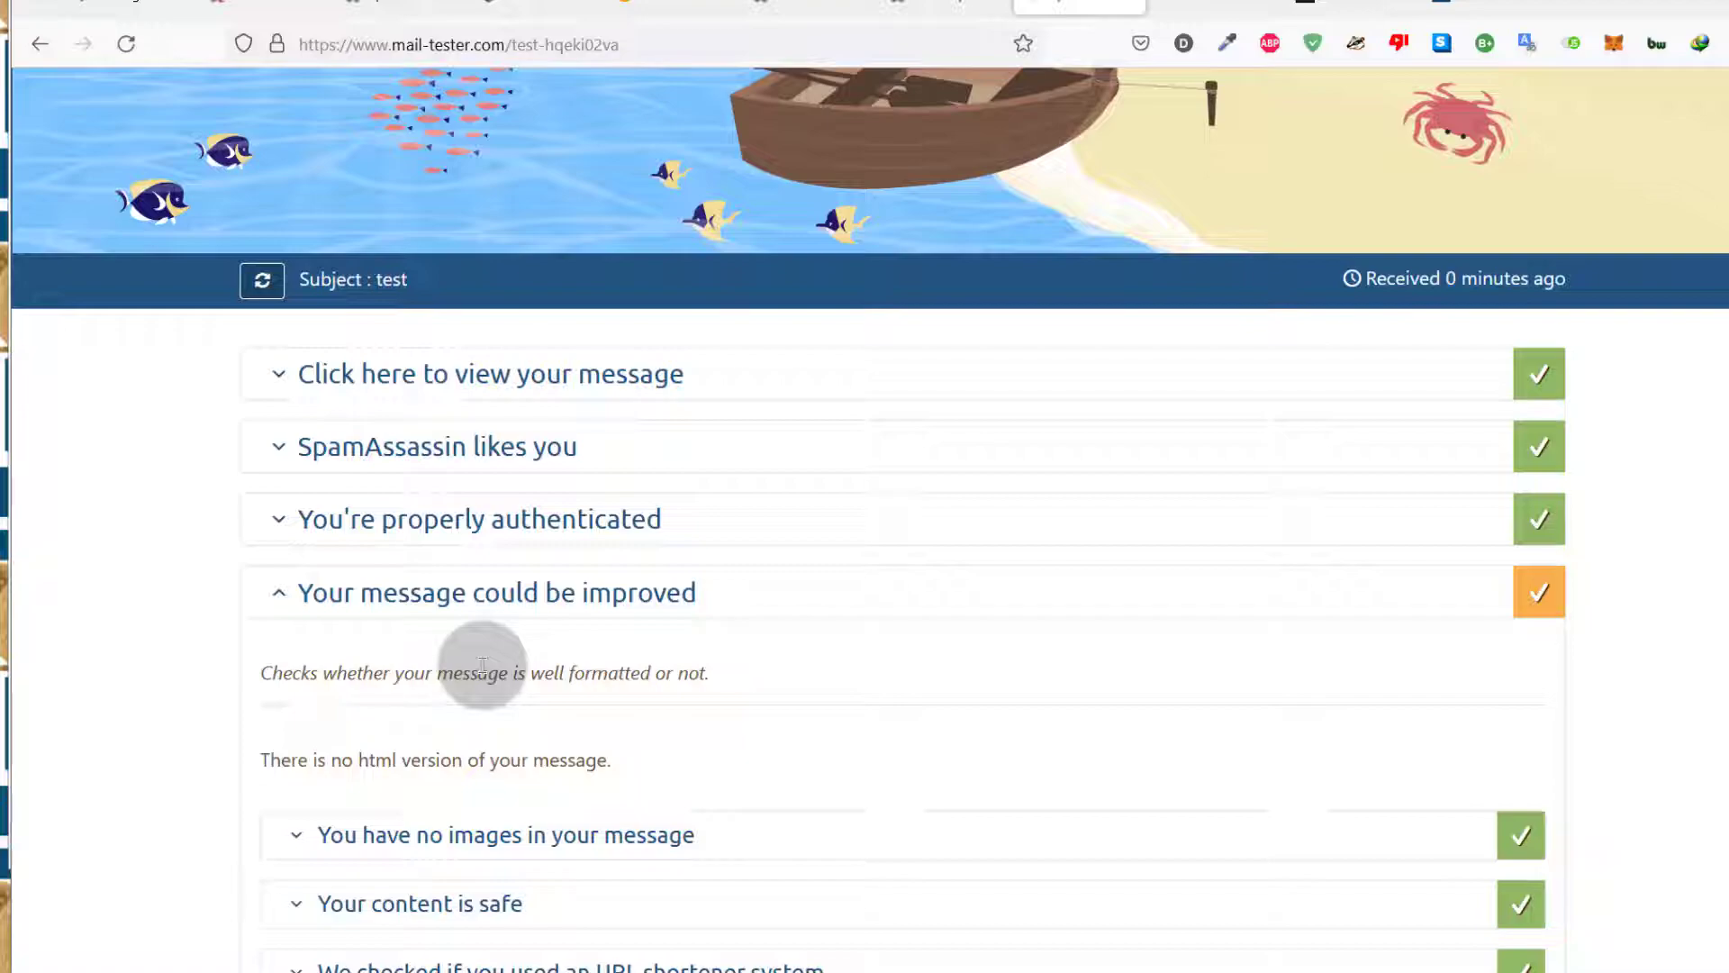
{"action": "left_click", "coordinate": [496, 593]}
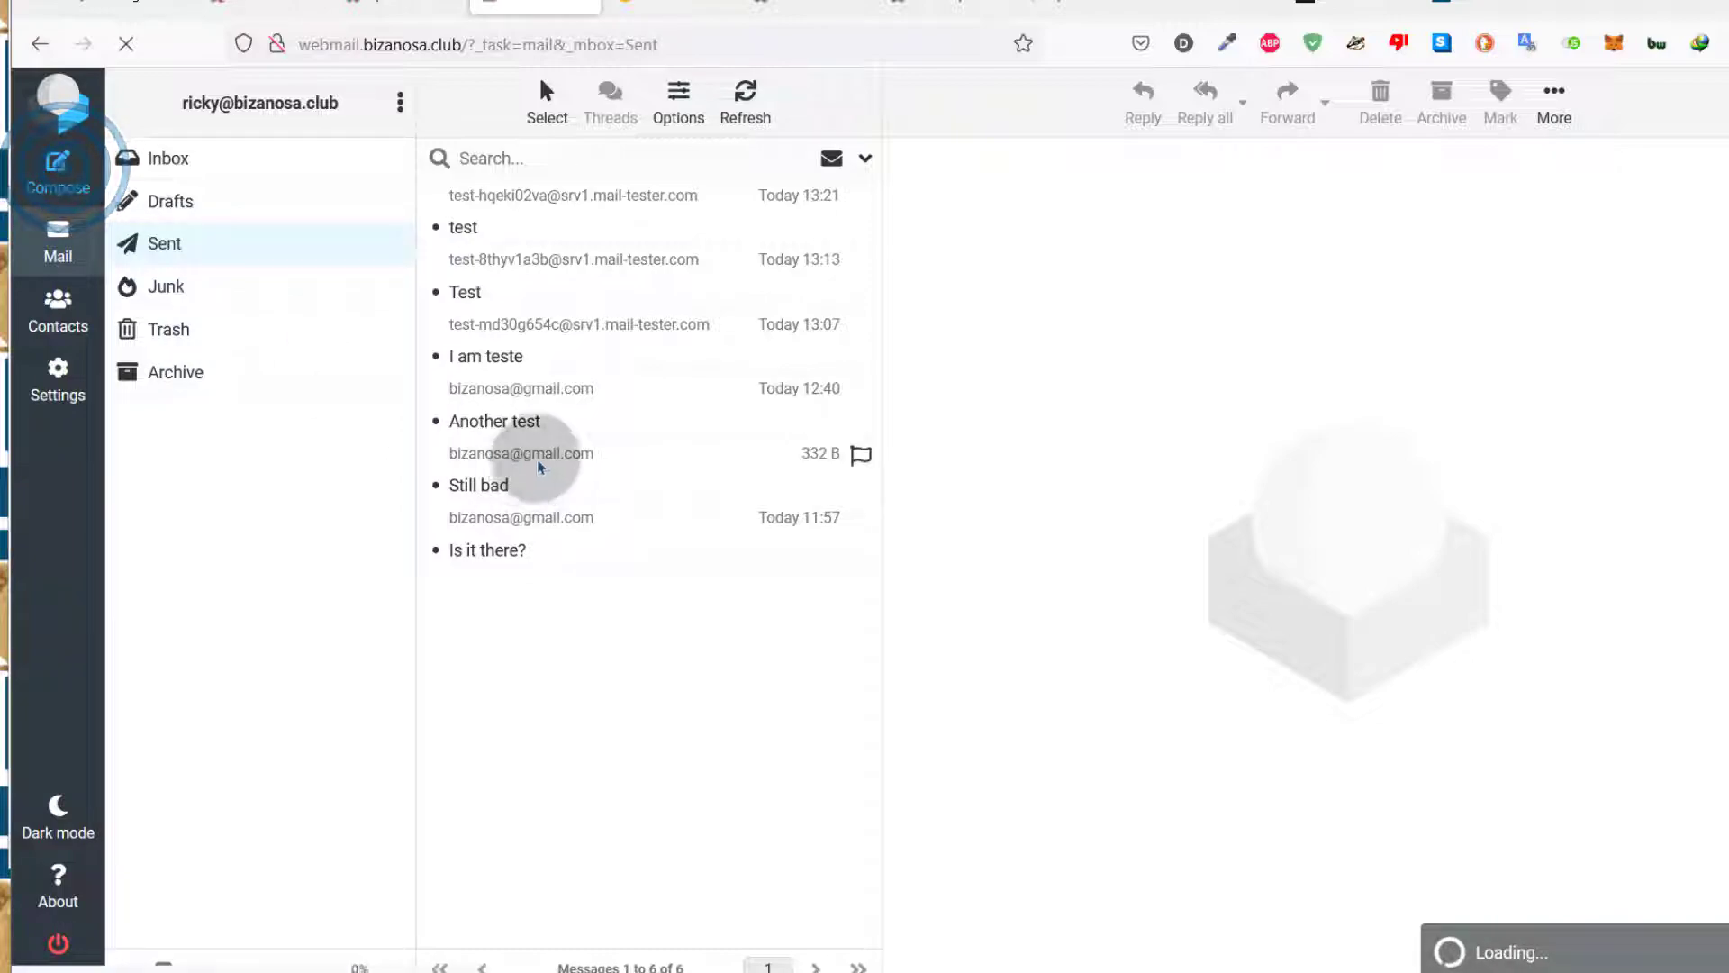
{"action": "left_click", "coordinate": [58, 166]}
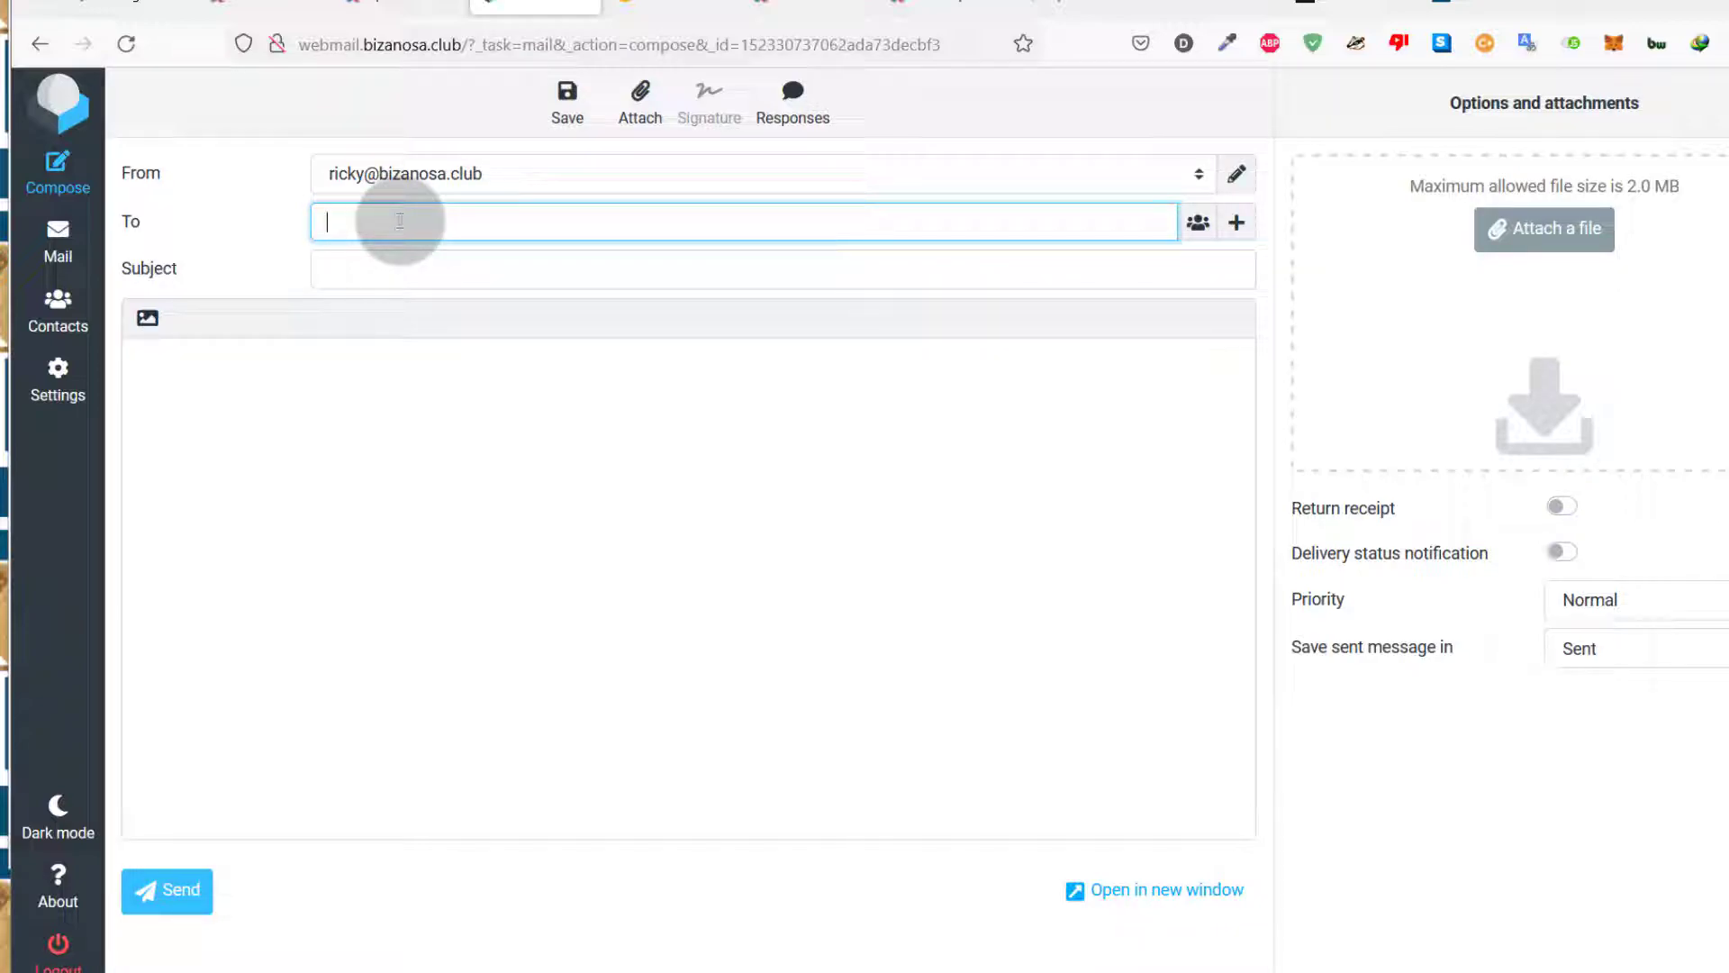
{"action": "left_click", "coordinate": [392, 221]}
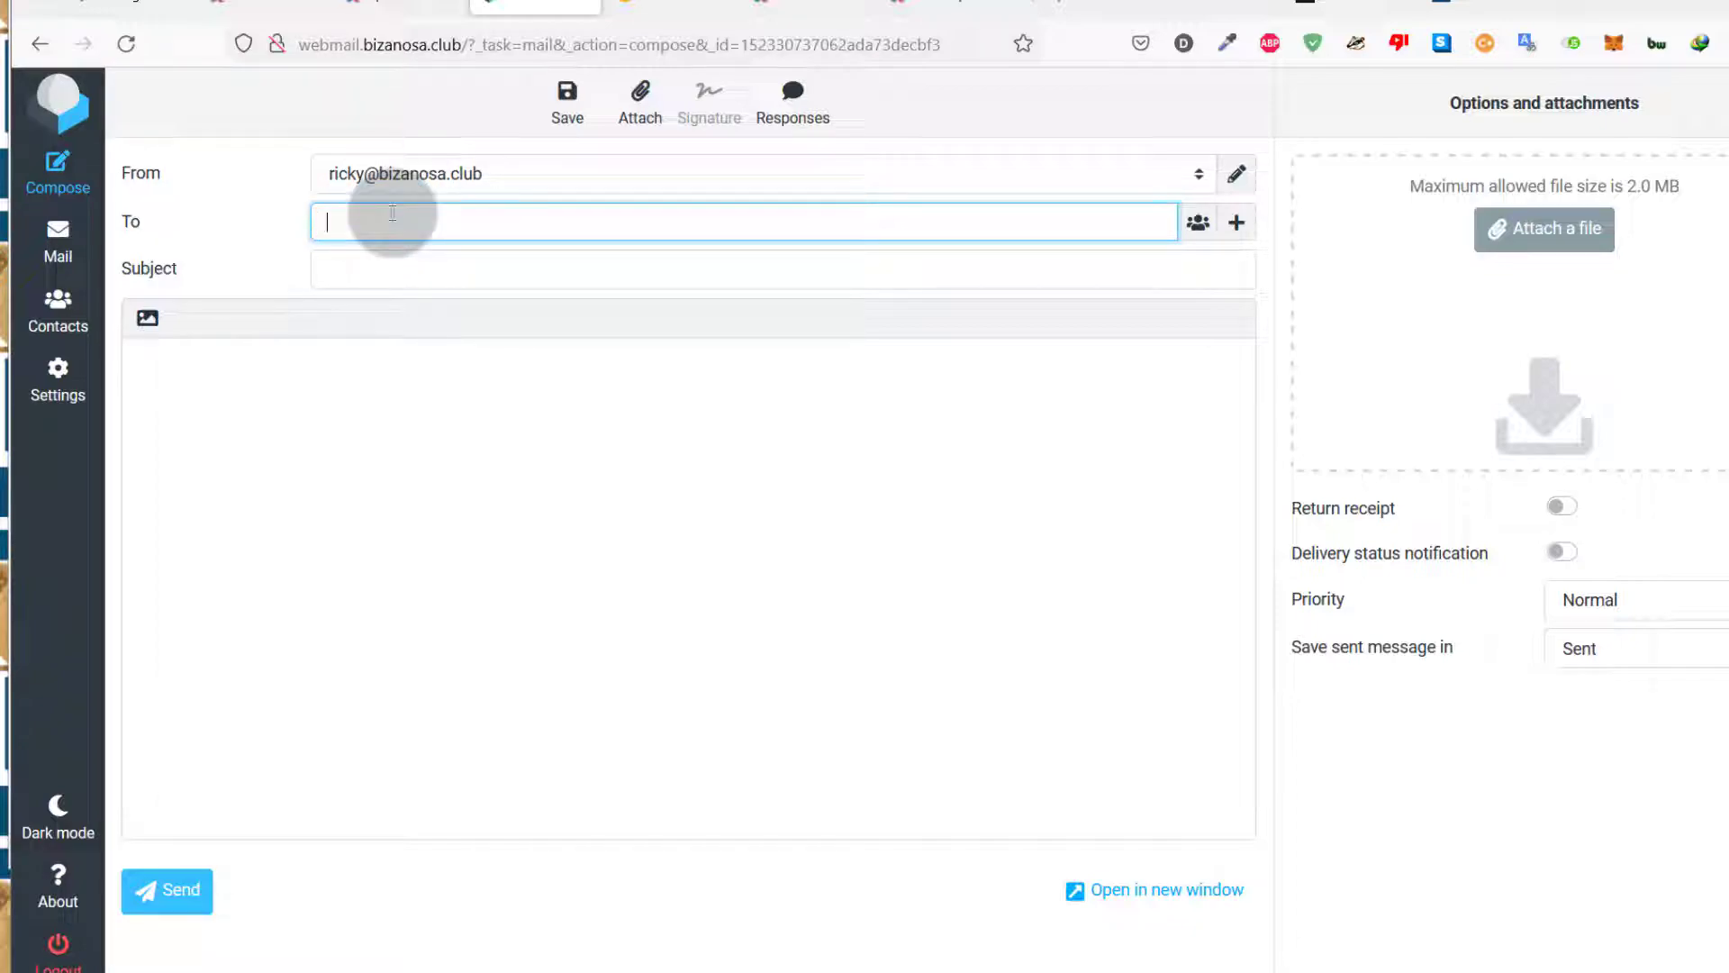
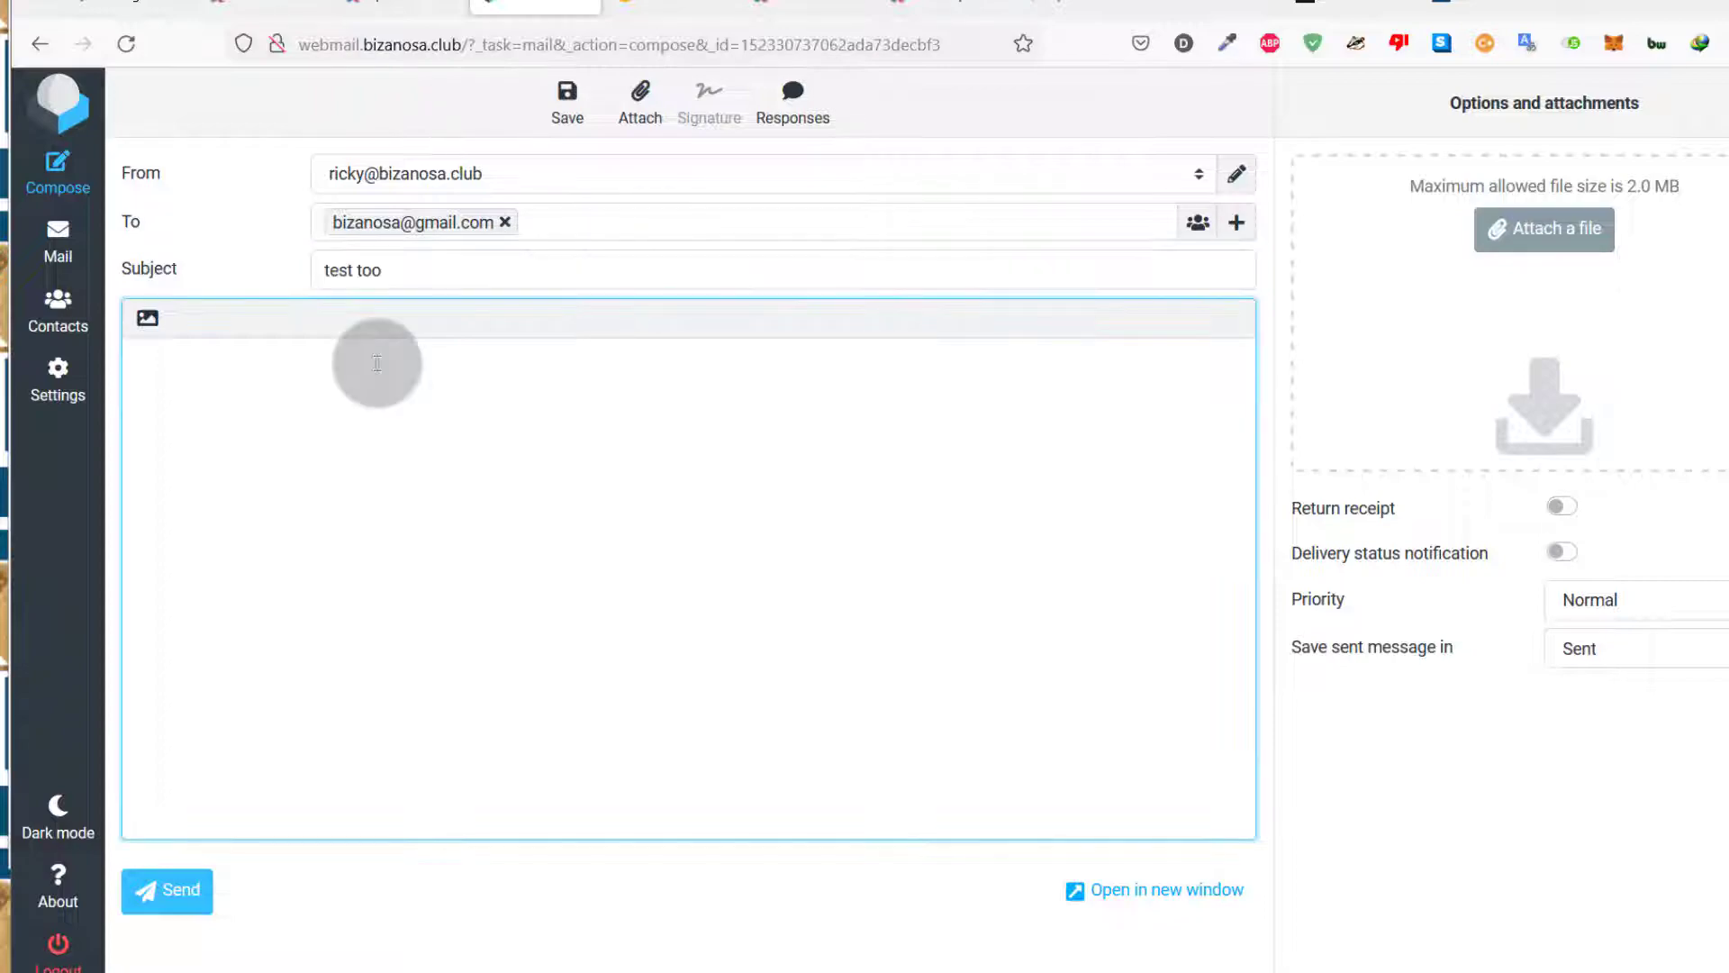
Write 'It is still a test' in the body, send it, and go to Gmail
{"action": "type", "text": "It is st"}
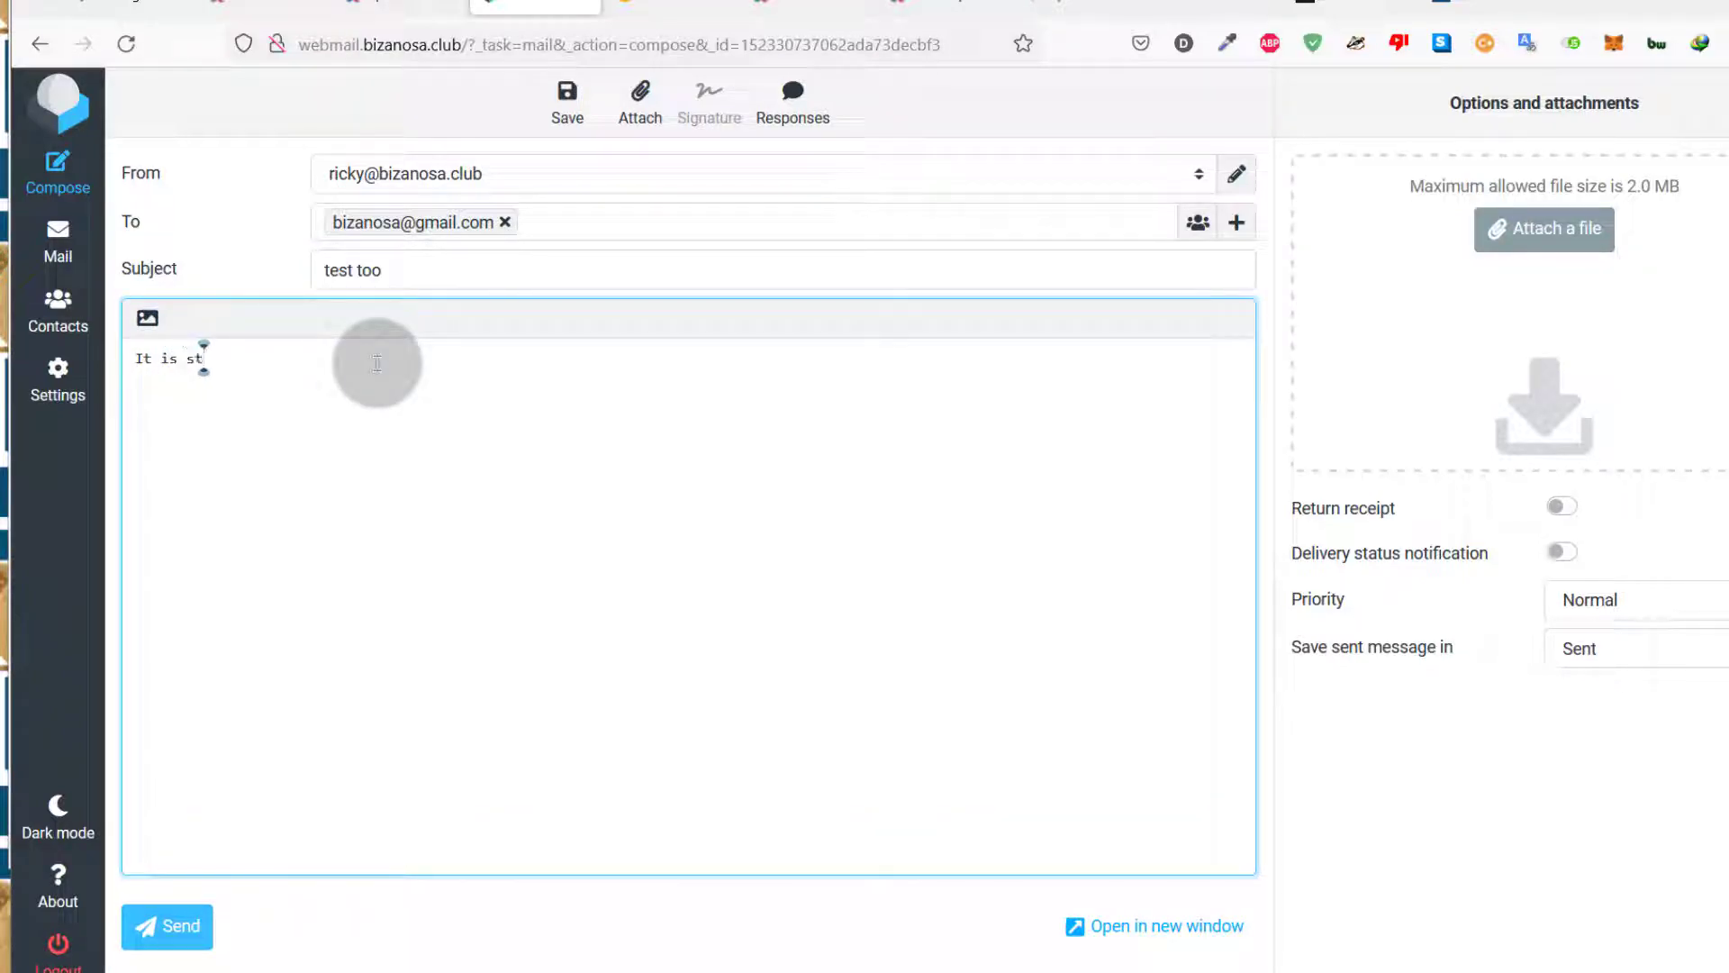
{"action": "type", "text": "ill a test"}
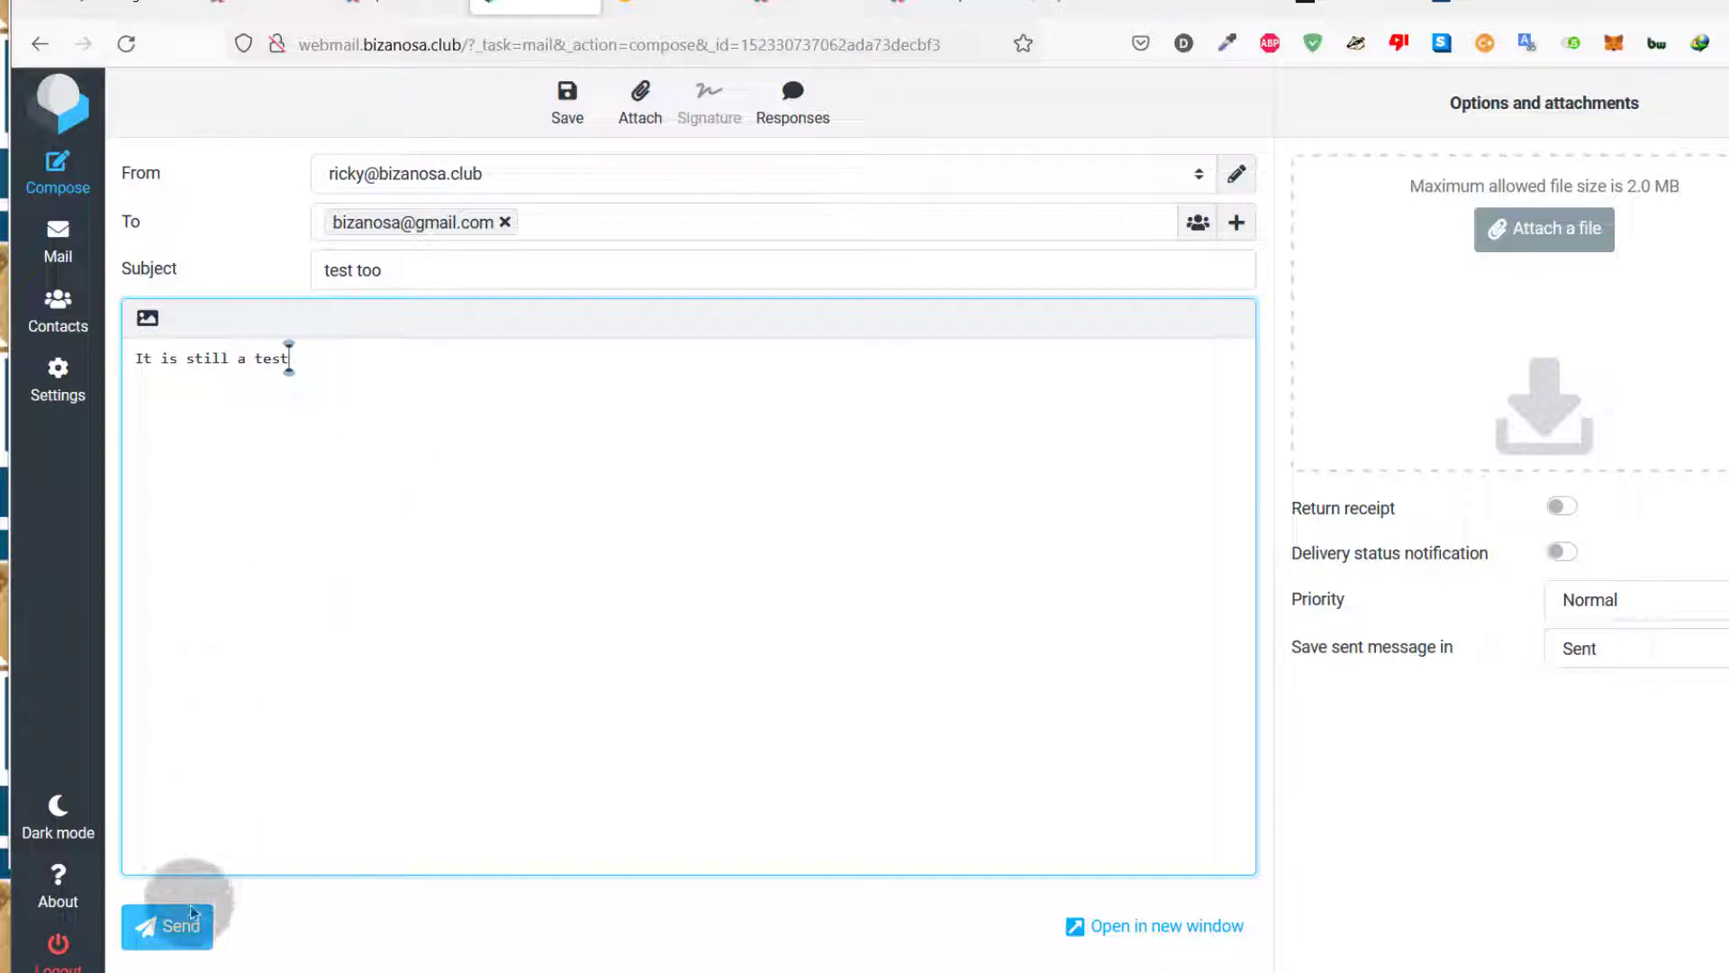
{"action": "left_click", "coordinate": [168, 925]}
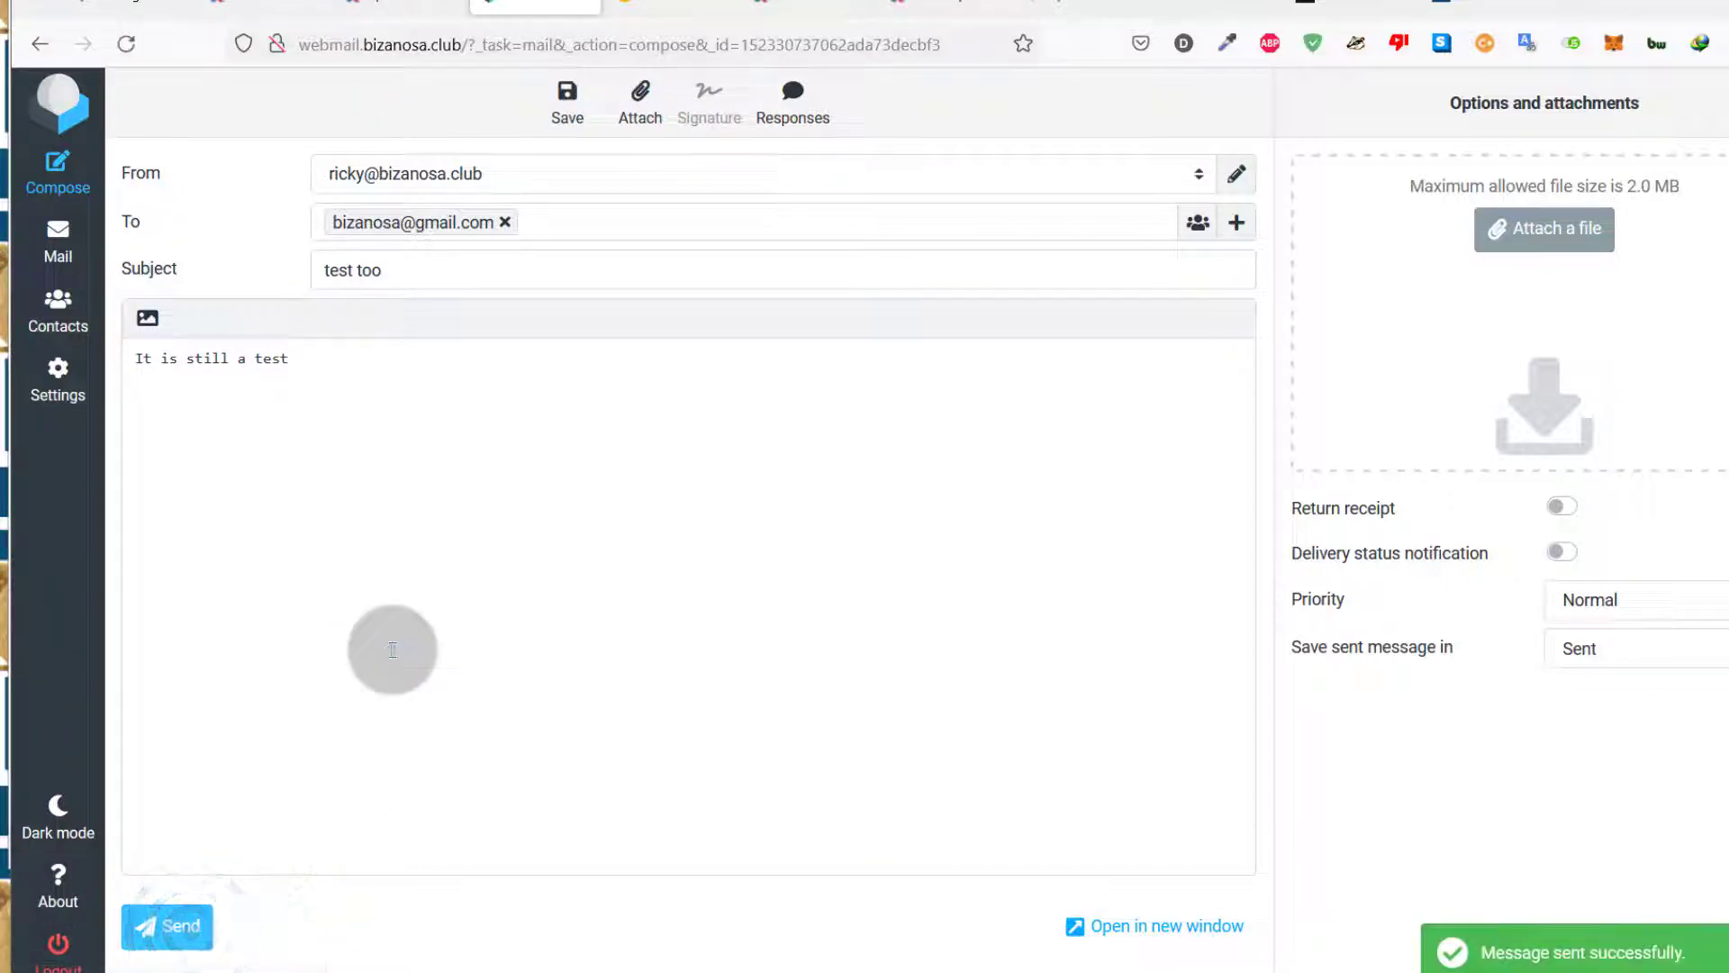
{"action": "left_click", "coordinate": [166, 926]}
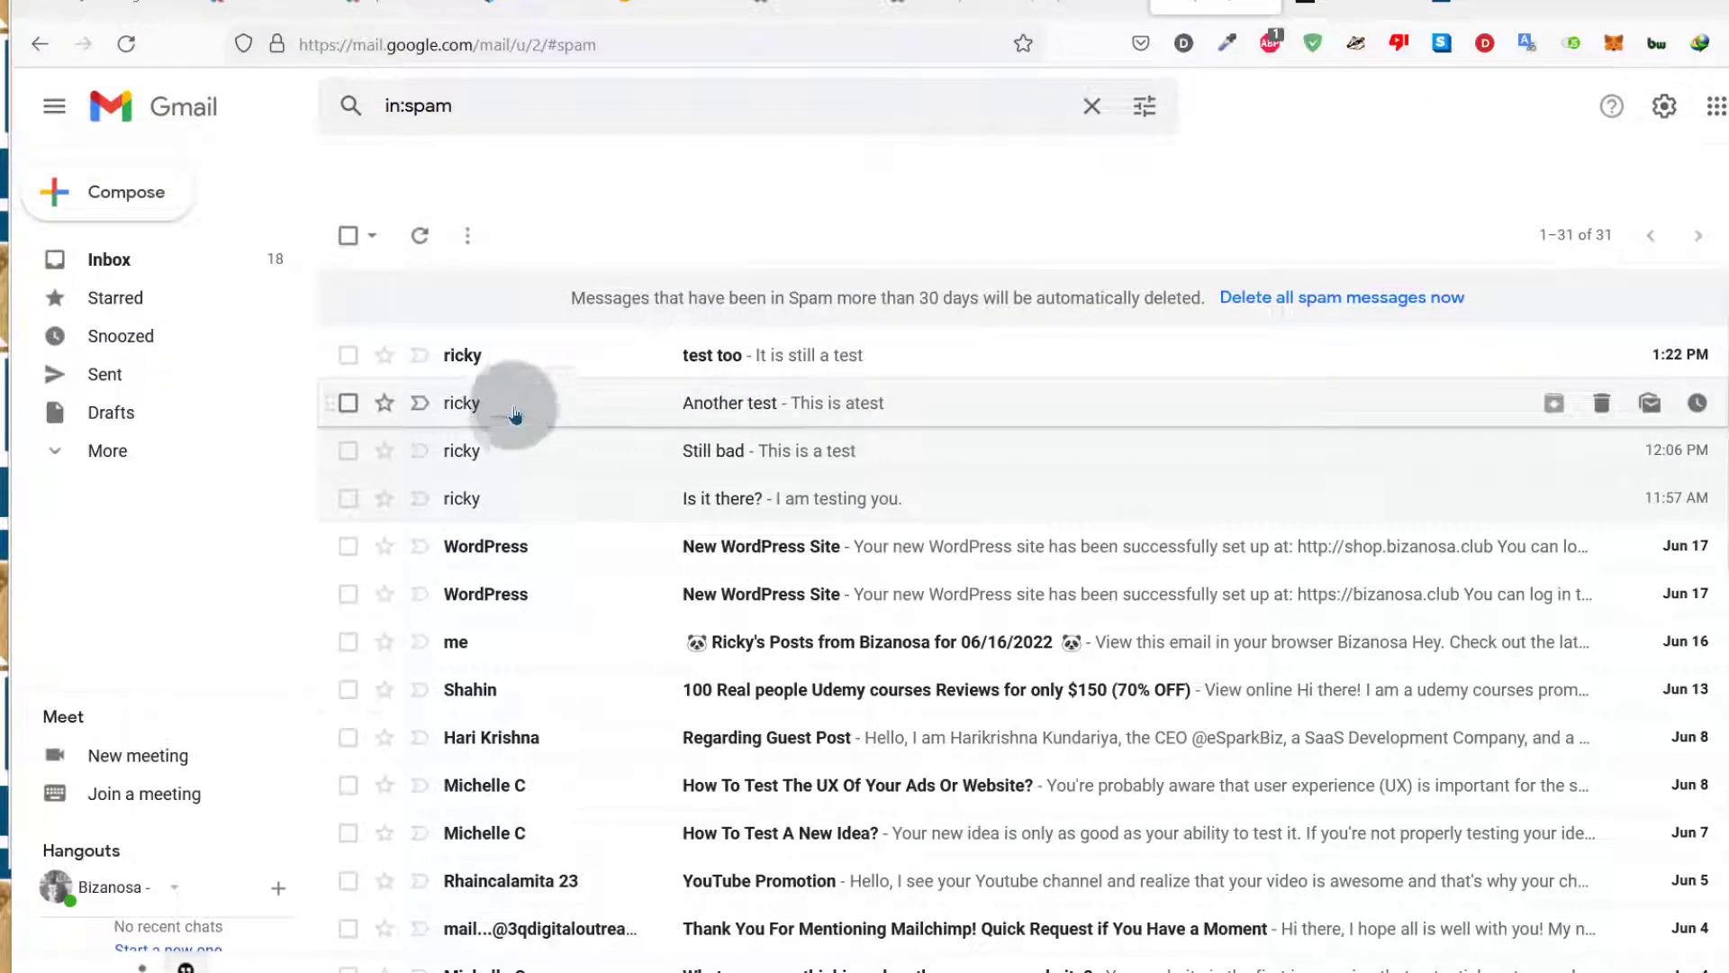
Read the 'test too' message from ricky in Gmail's Spam folder
{"action": "left_click", "coordinate": [713, 354]}
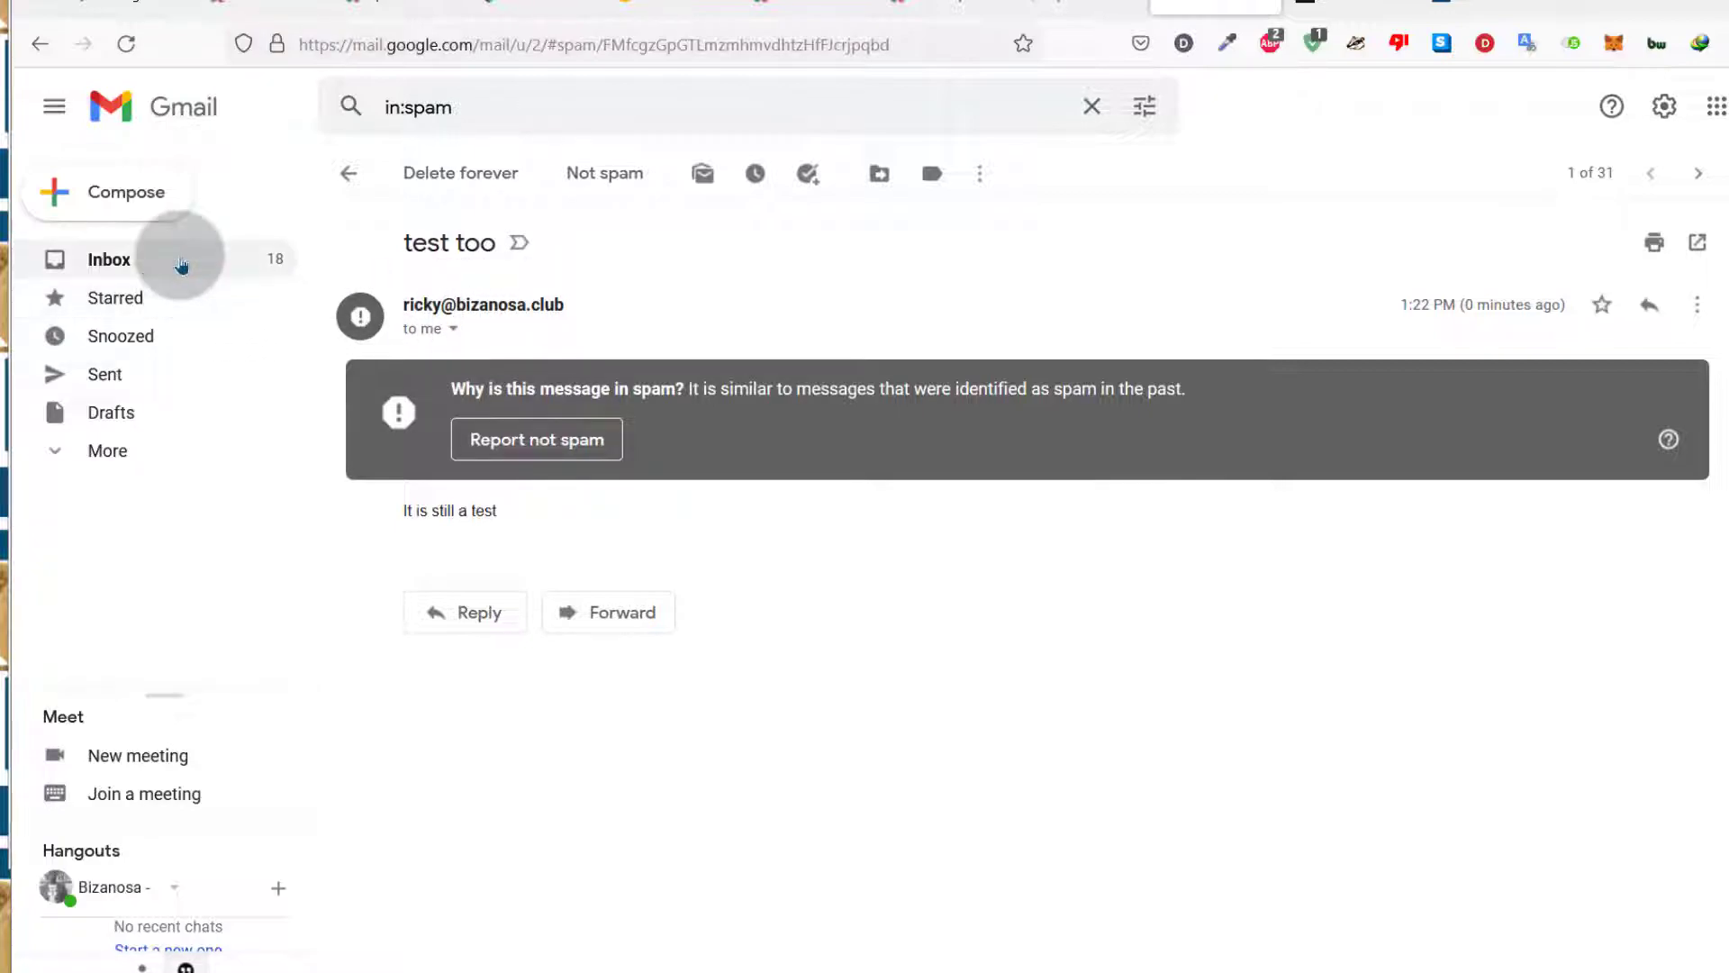
{"action": "mouse_move", "coordinate": [496, 564]}
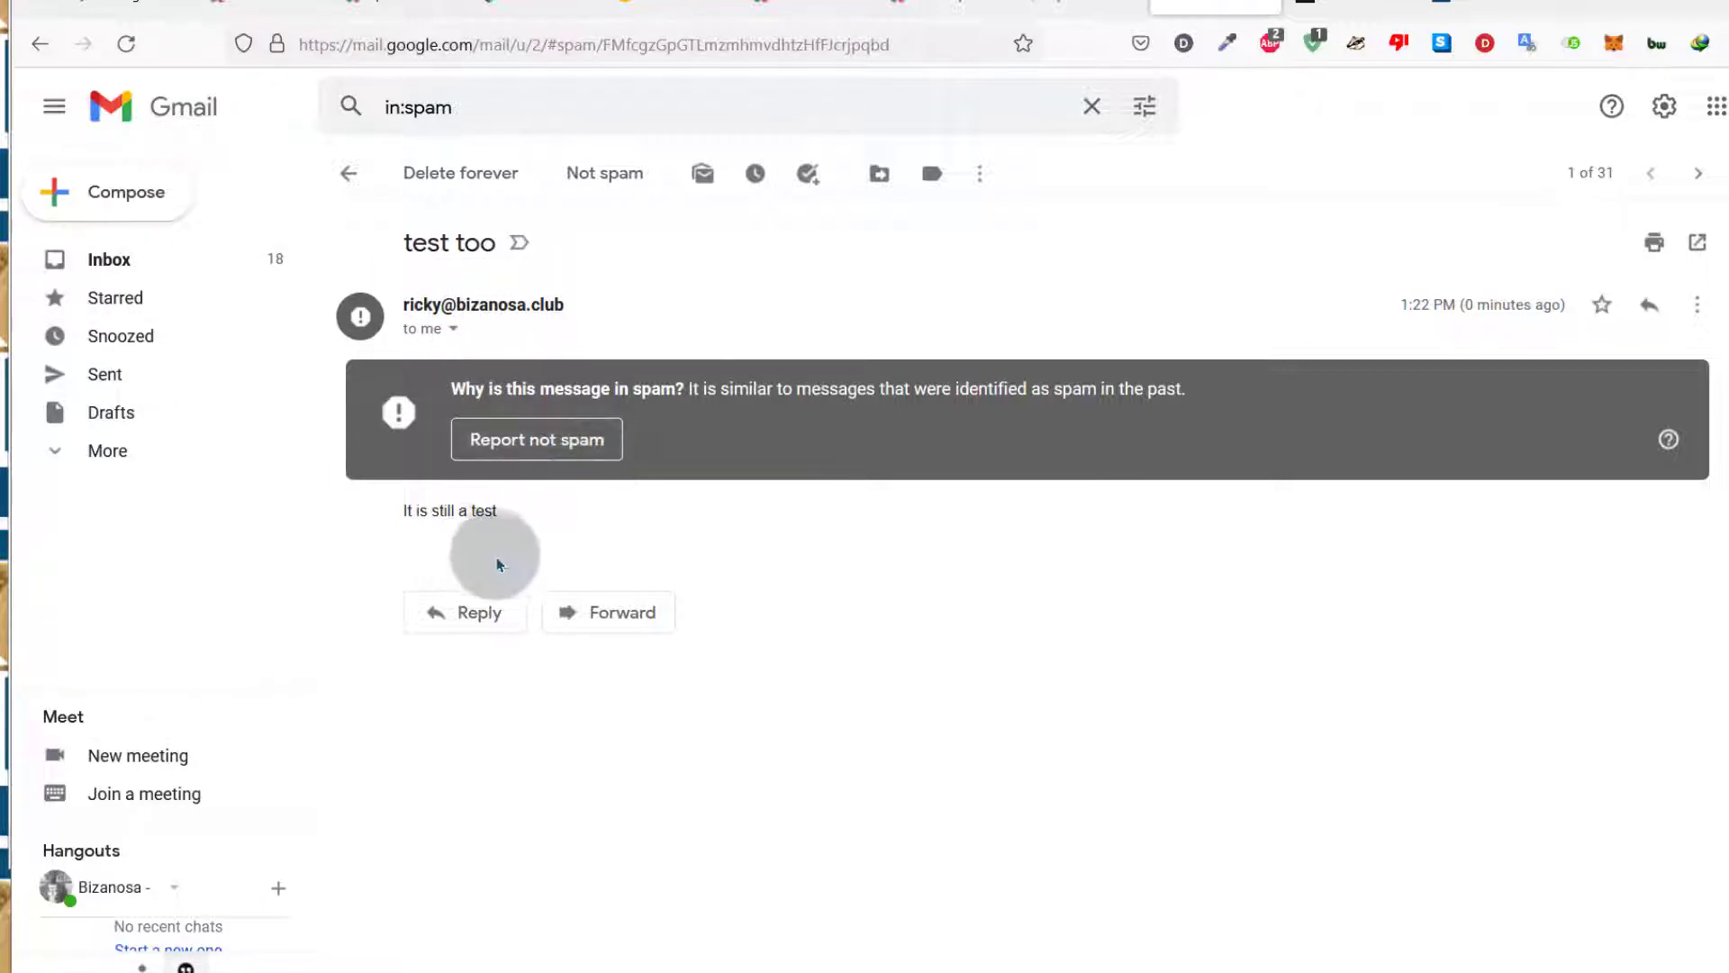
{"action": "mouse_move", "coordinate": [507, 298]}
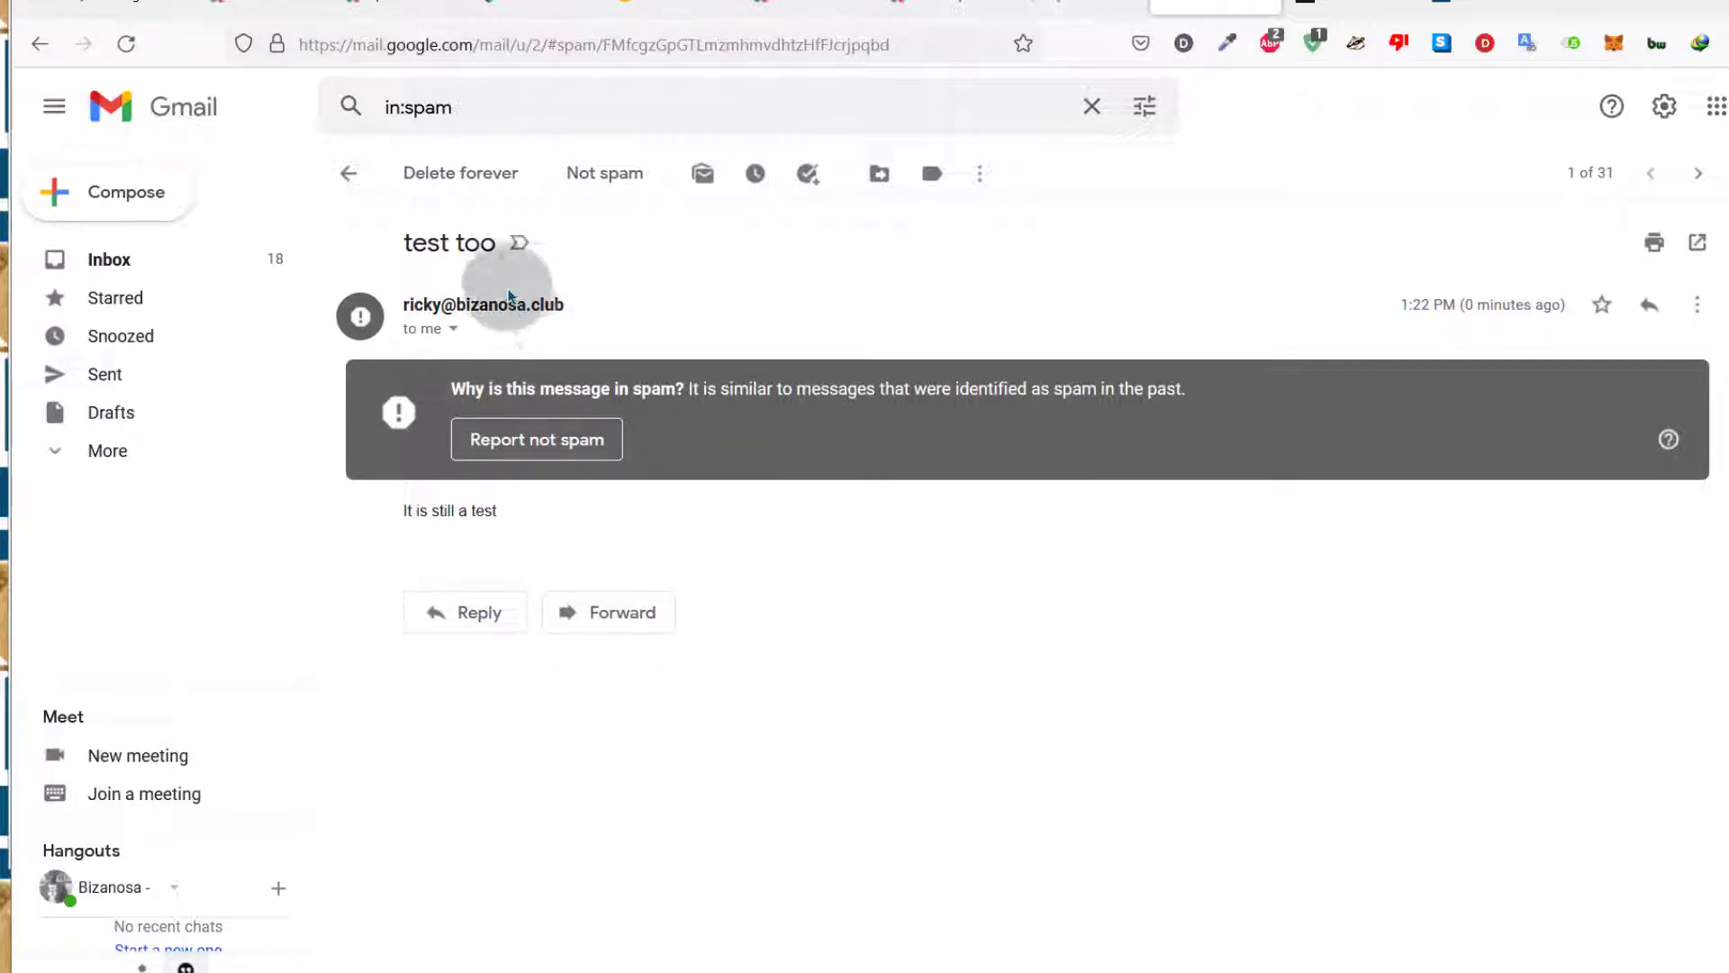
{"action": "double_click", "coordinate": [507, 304]}
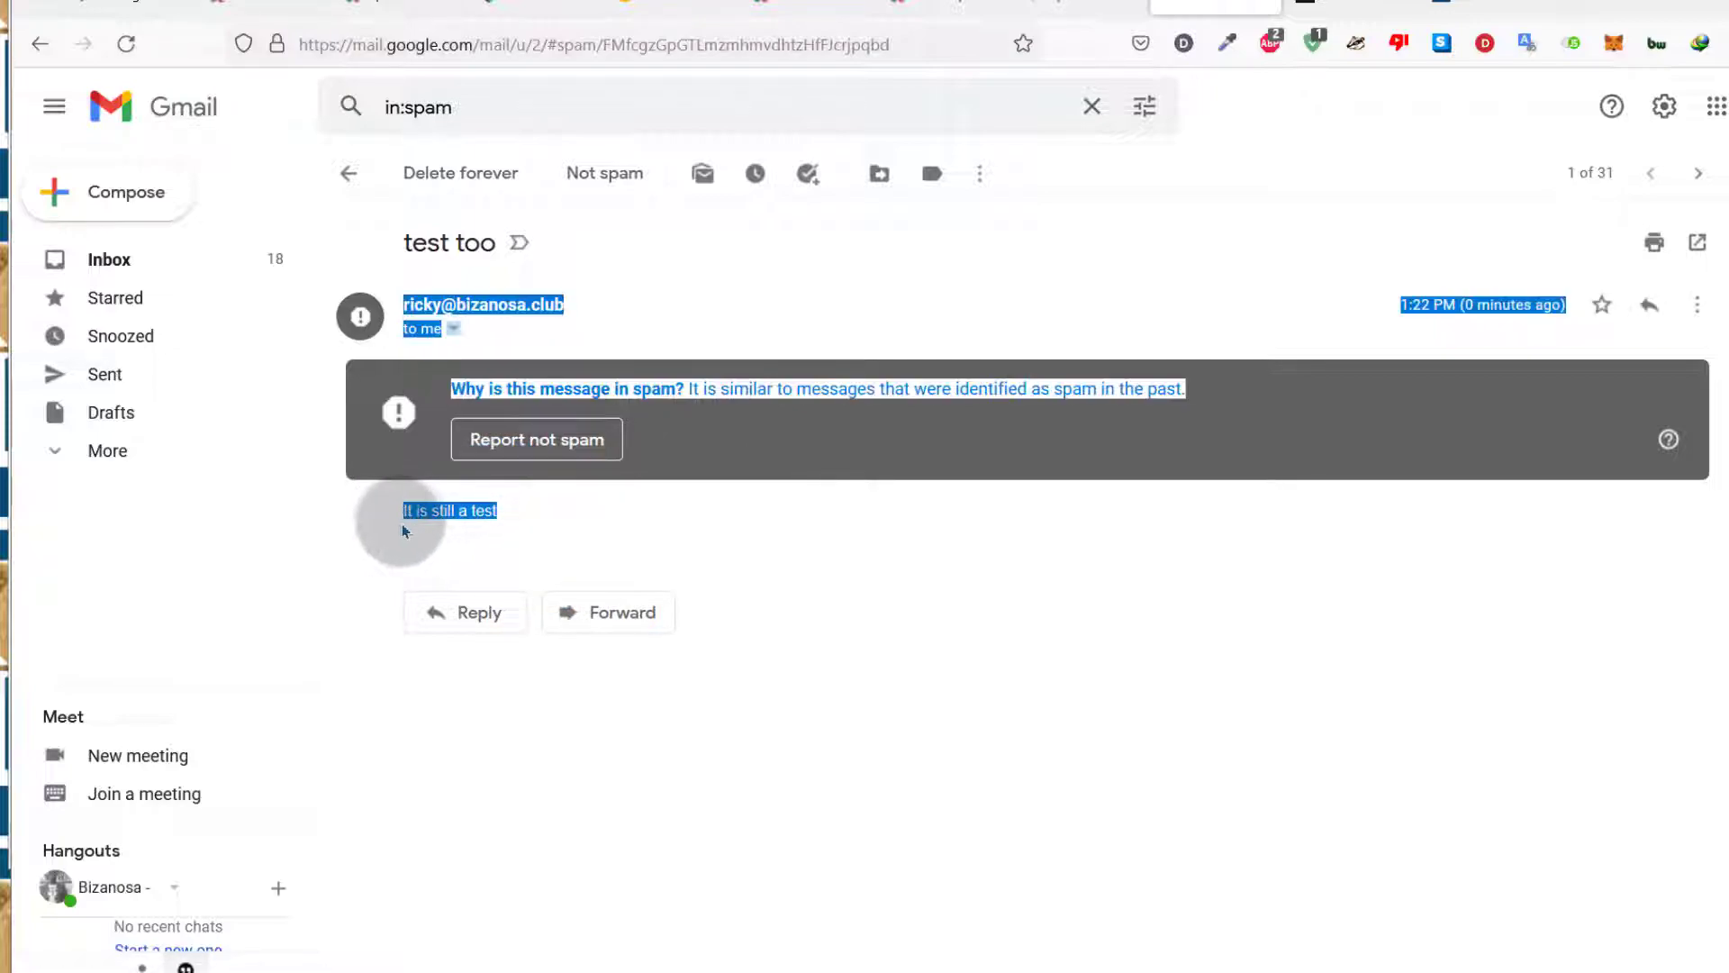
{"action": "left_click", "coordinate": [475, 513]}
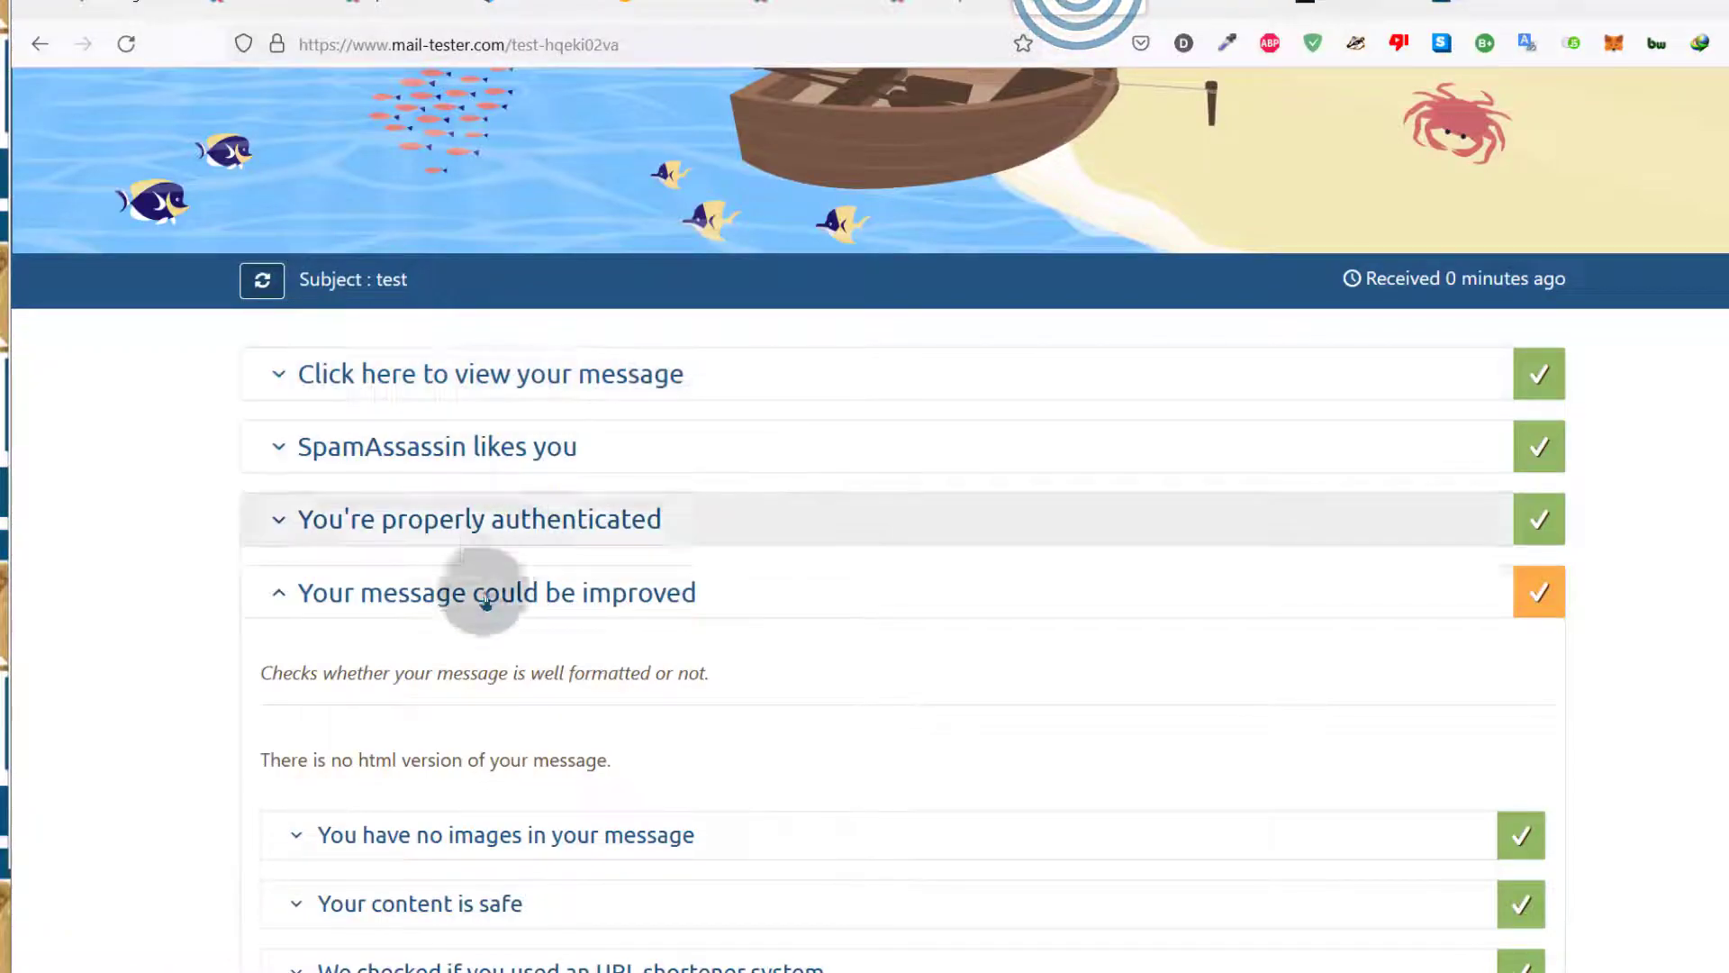
{"action": "scroll", "scroll_direction": "up", "scroll_amount": 3}
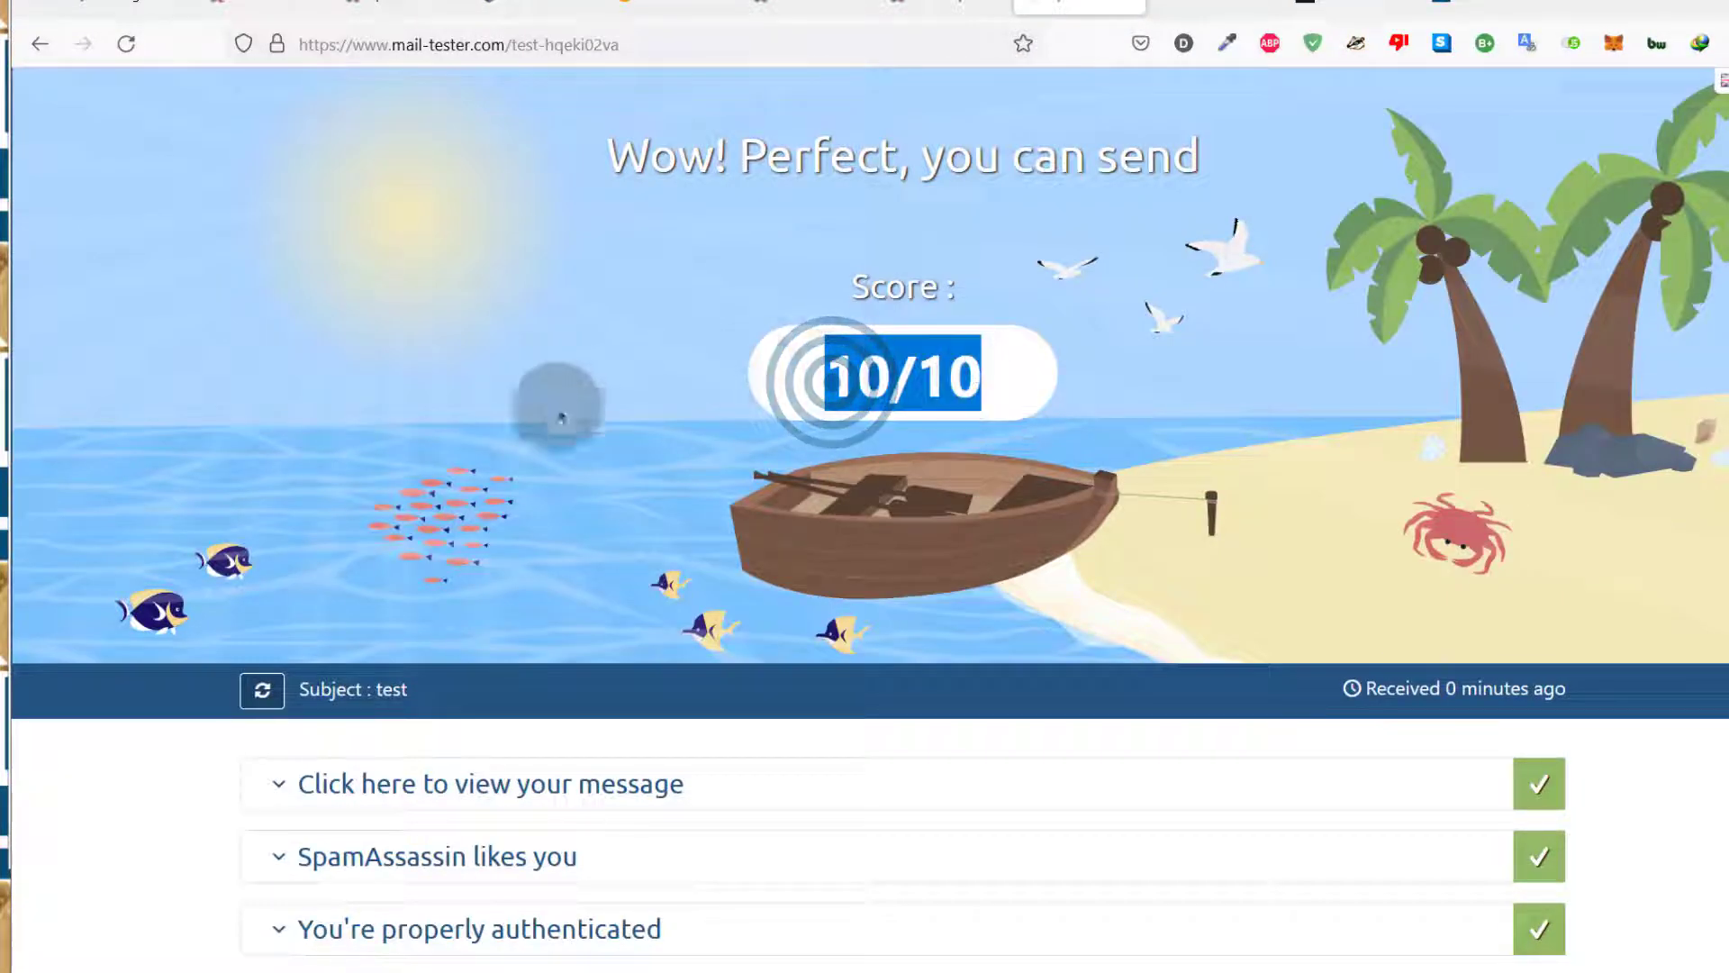